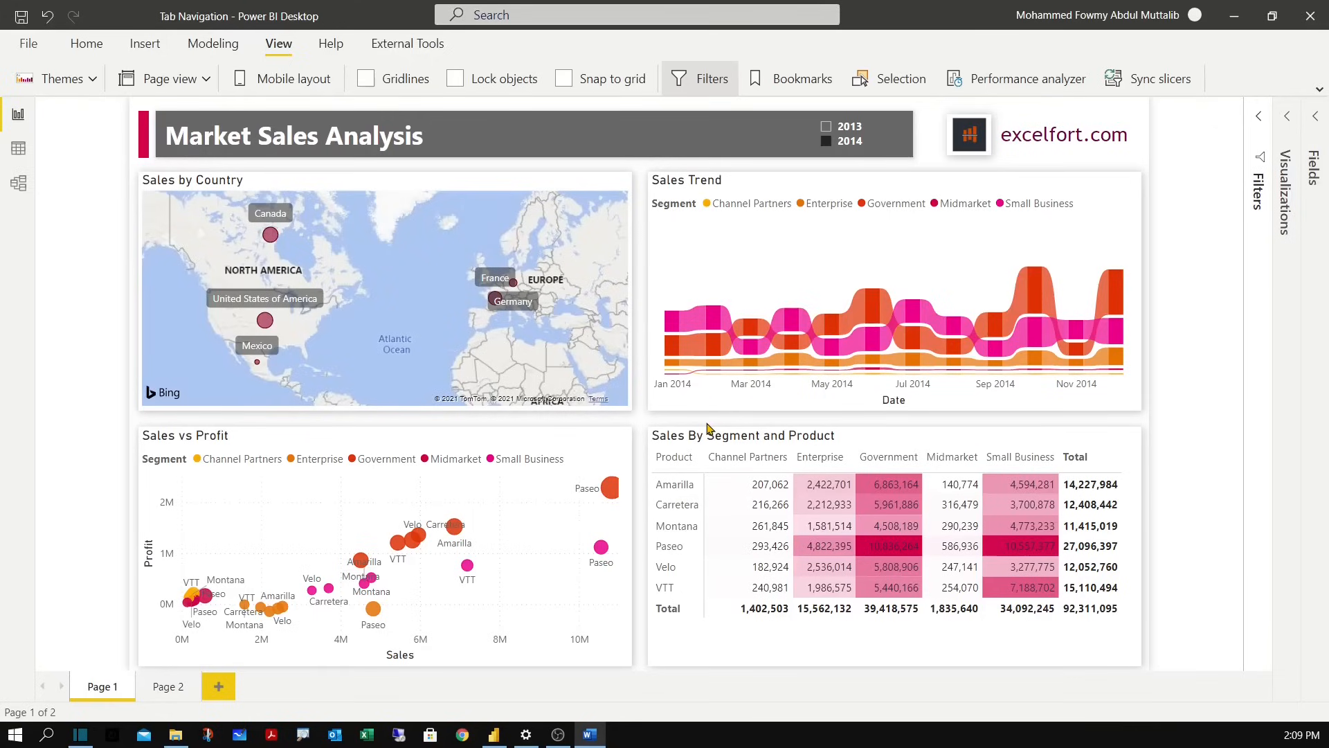
pyautogui.moveTo(788, 424)
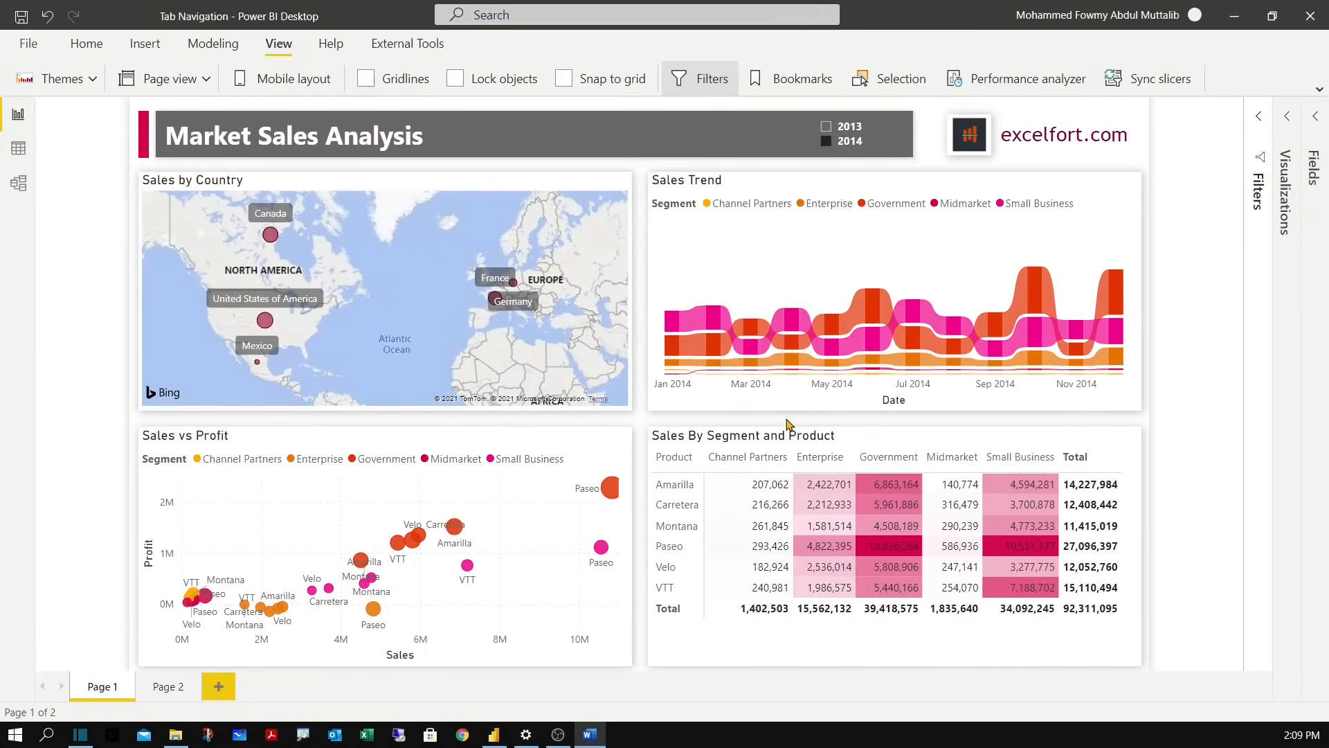
pyautogui.moveTo(878, 521)
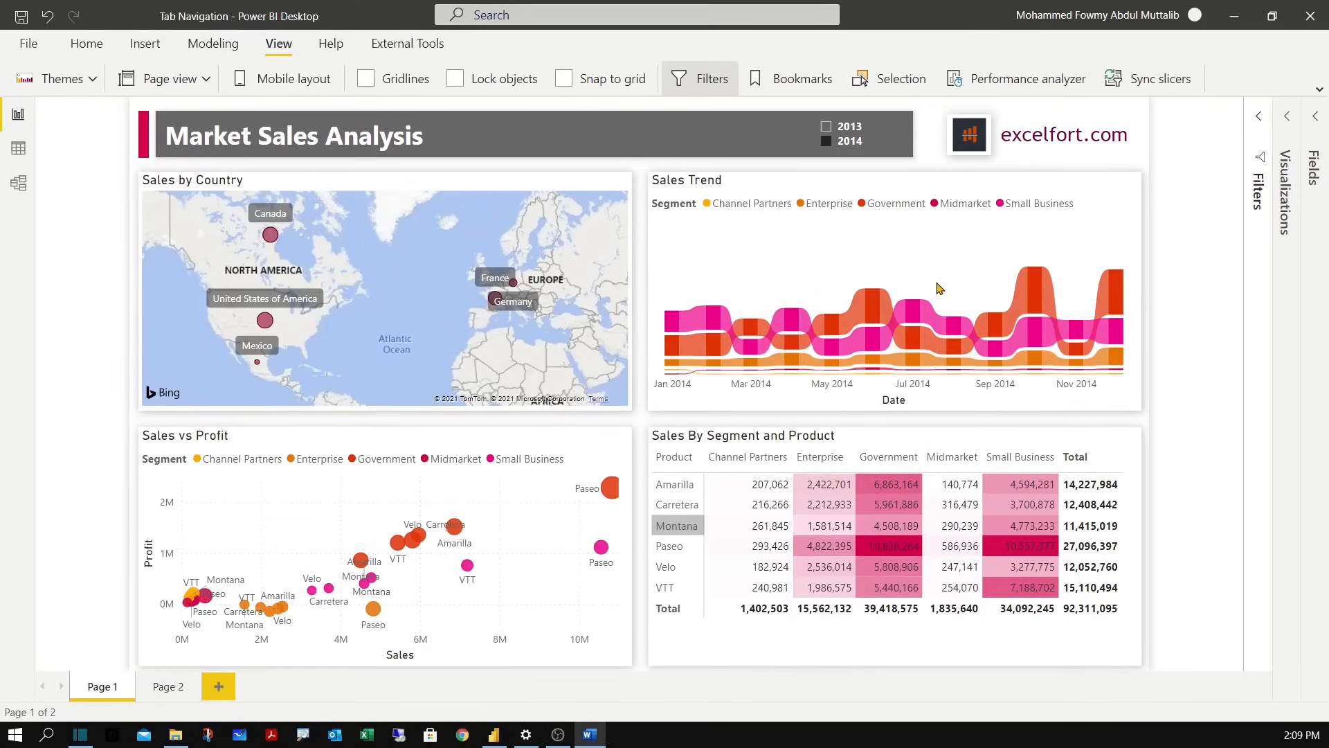
pyautogui.moveTo(914, 291)
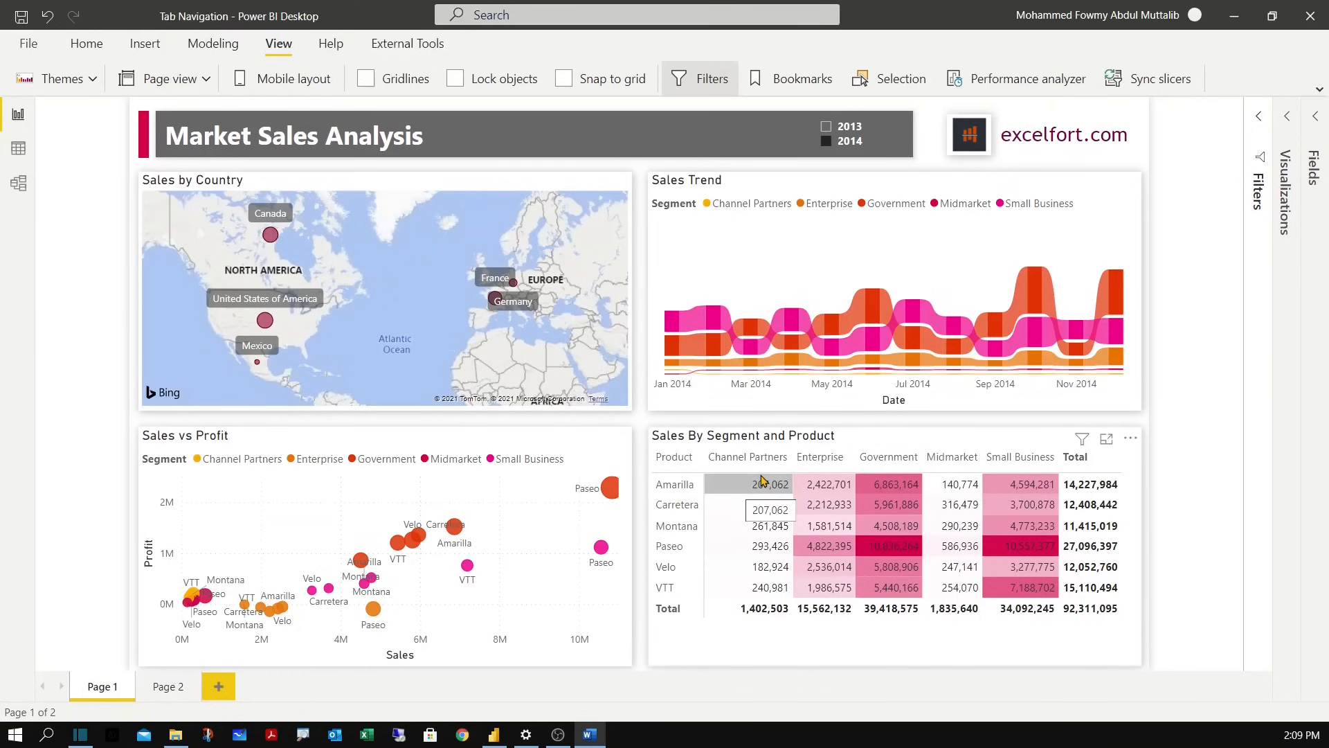
# On Page 2, switch the tabbed area to the Products view showing the Sales By Segment and Product table.
pyautogui.click(167, 685)
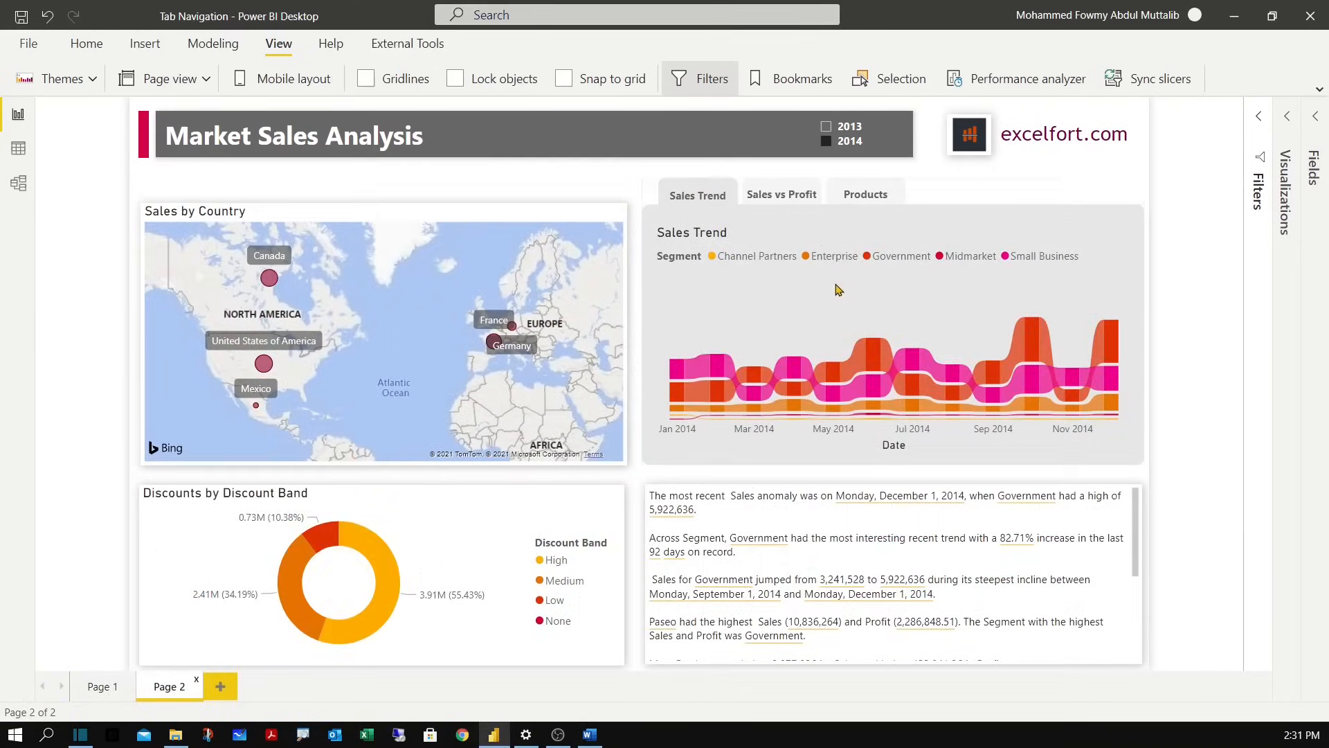
pyautogui.moveTo(774, 283)
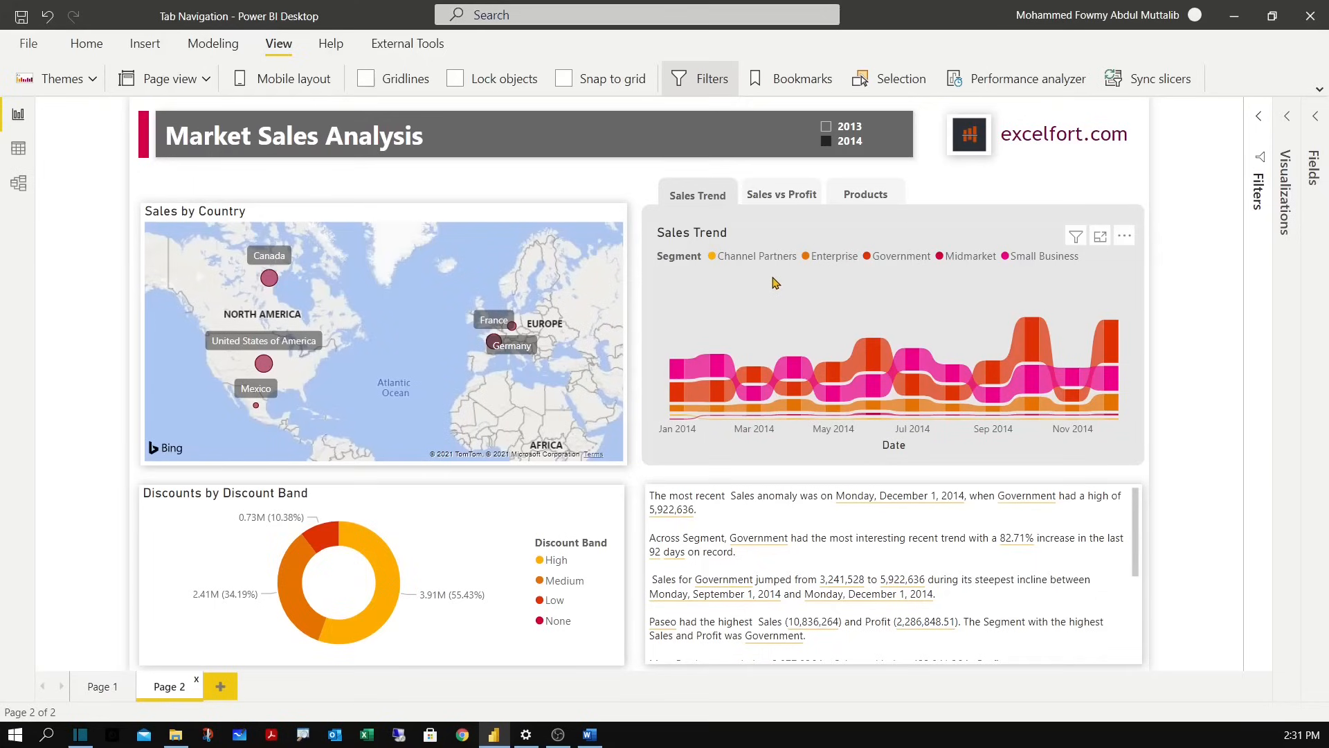
pyautogui.moveTo(737, 290)
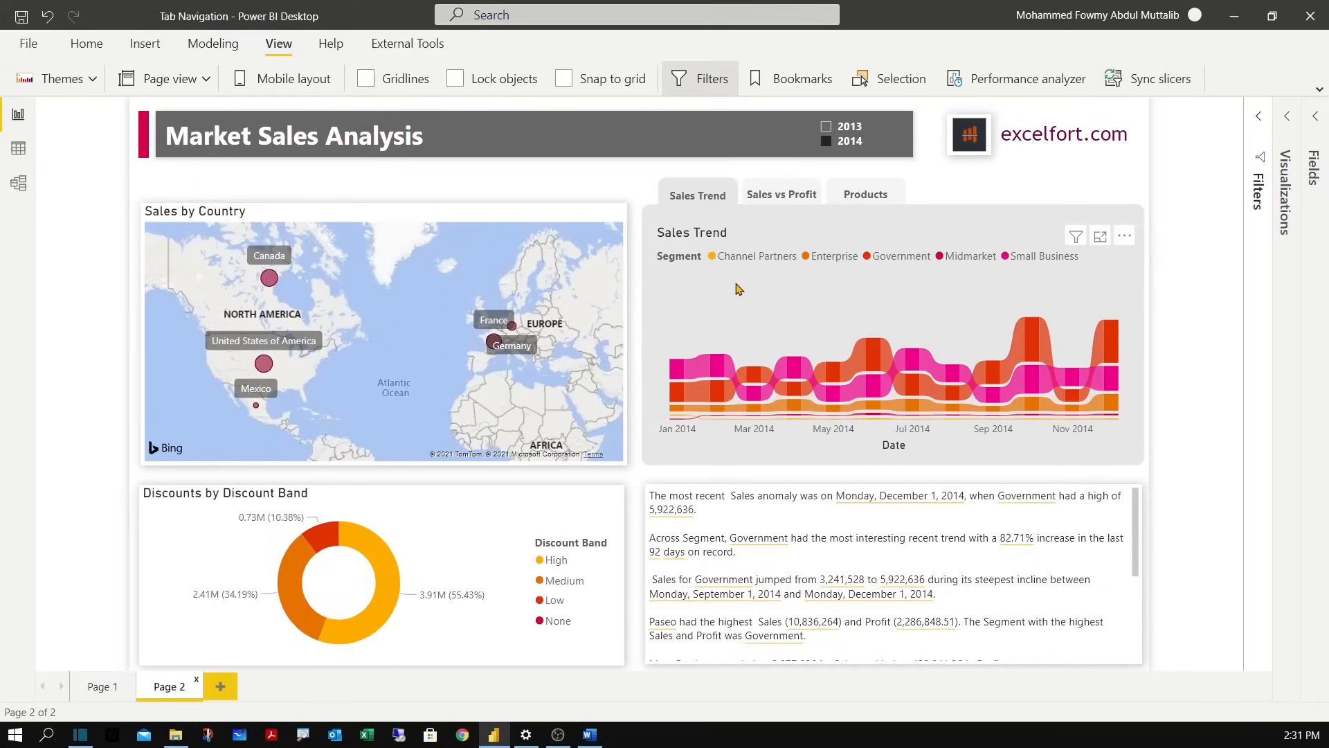
pyautogui.moveTo(810, 233)
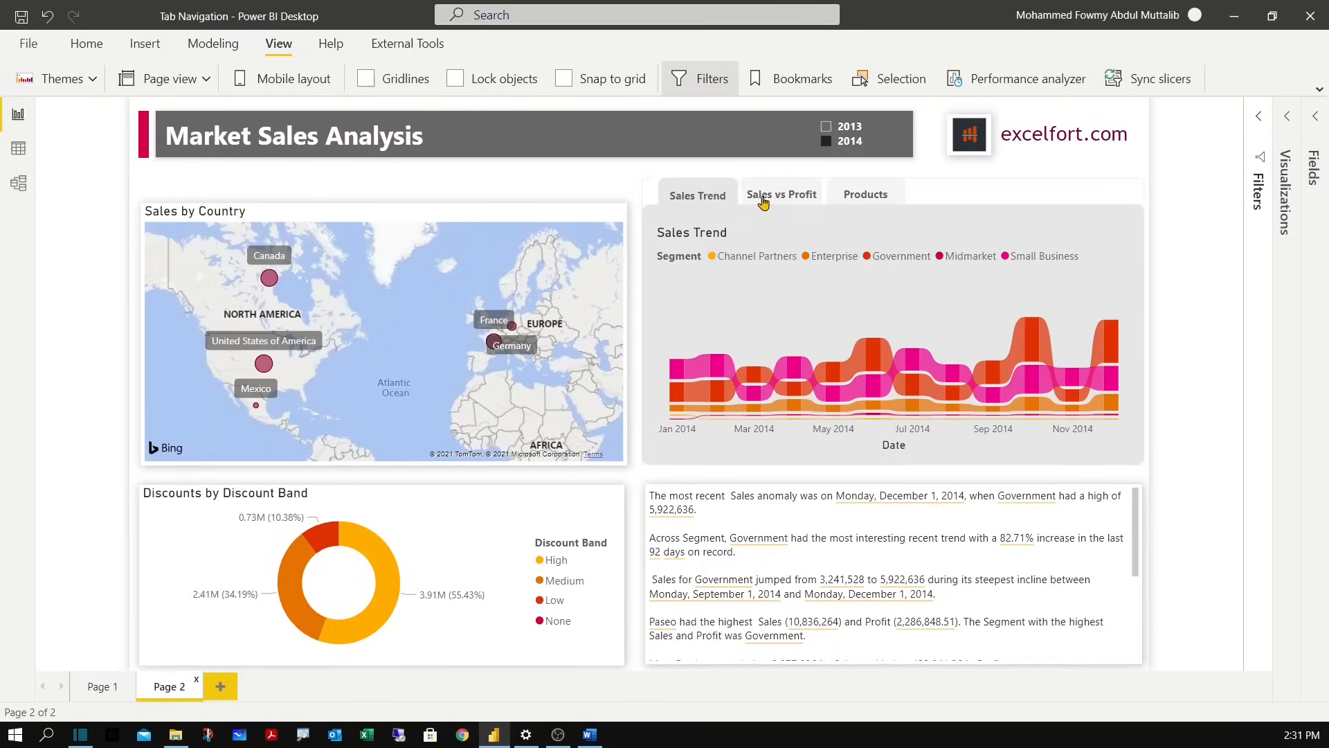
pyautogui.moveTo(866, 196)
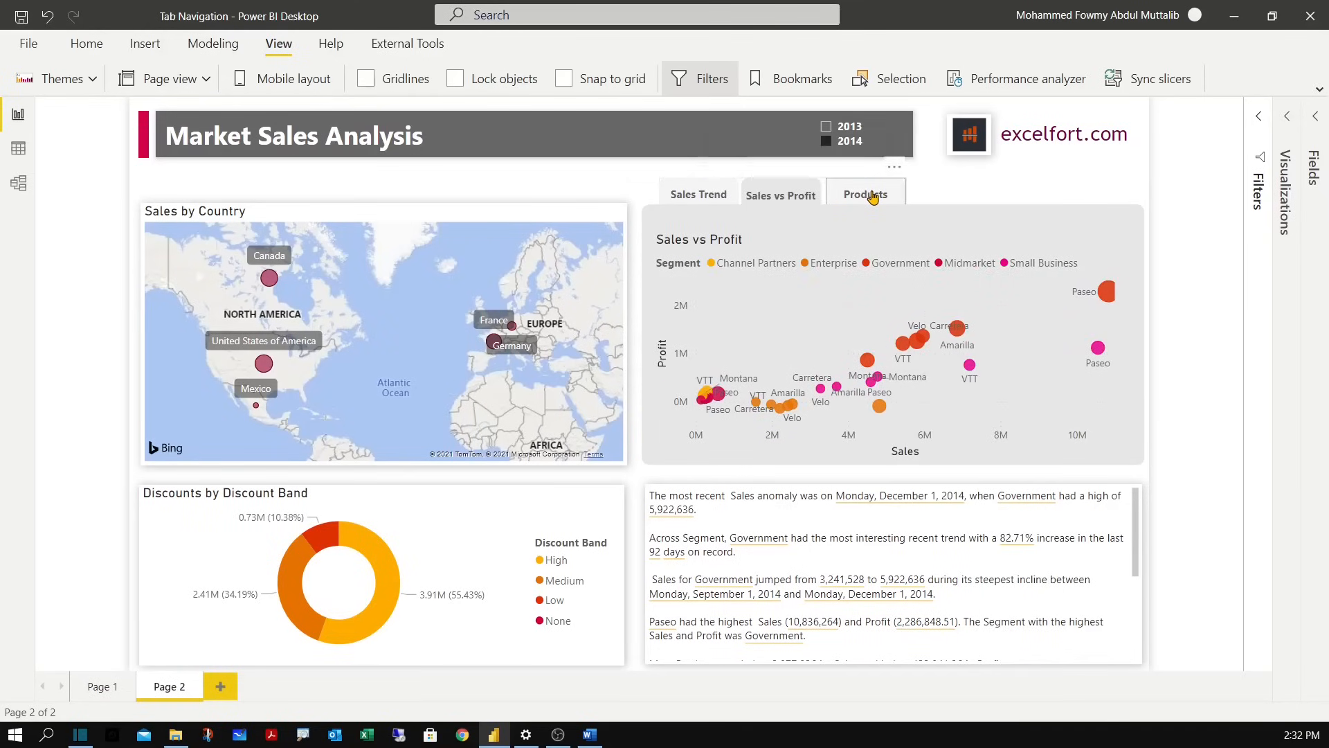
pyautogui.click(864, 195)
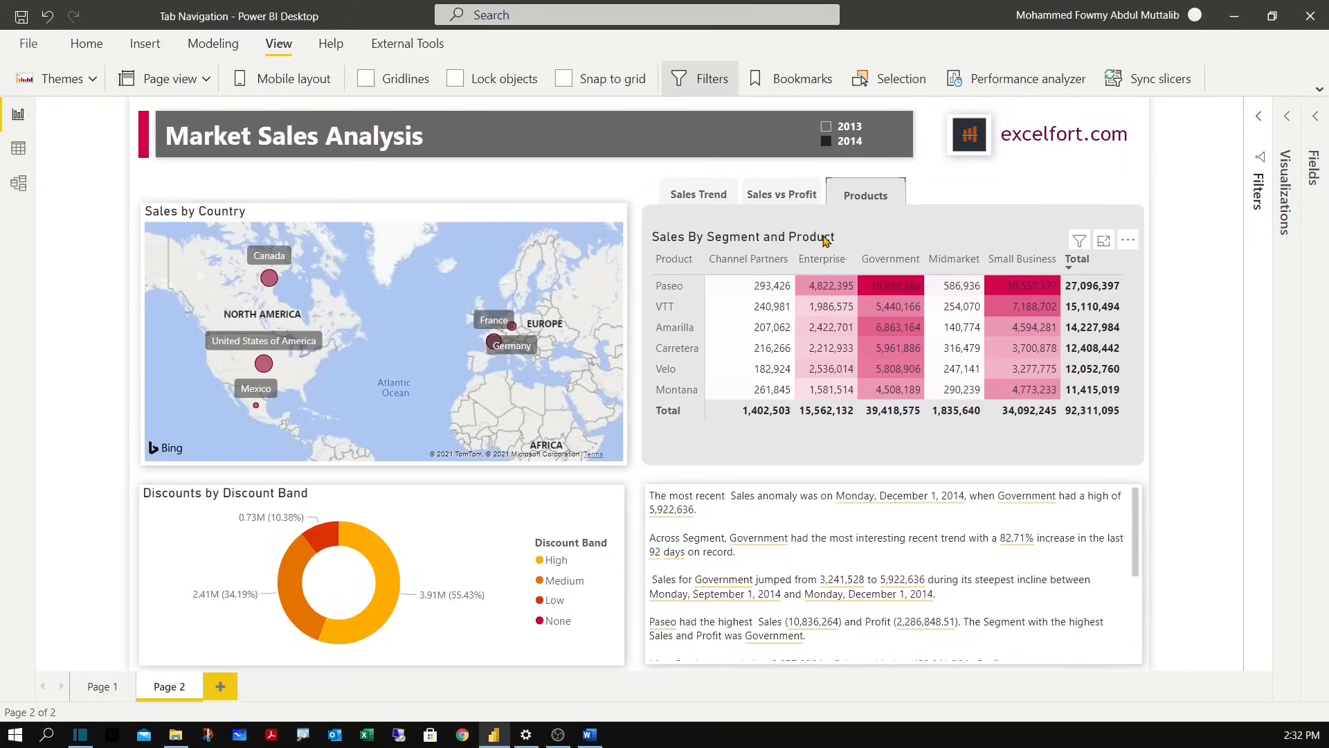
pyautogui.moveTo(791, 251)
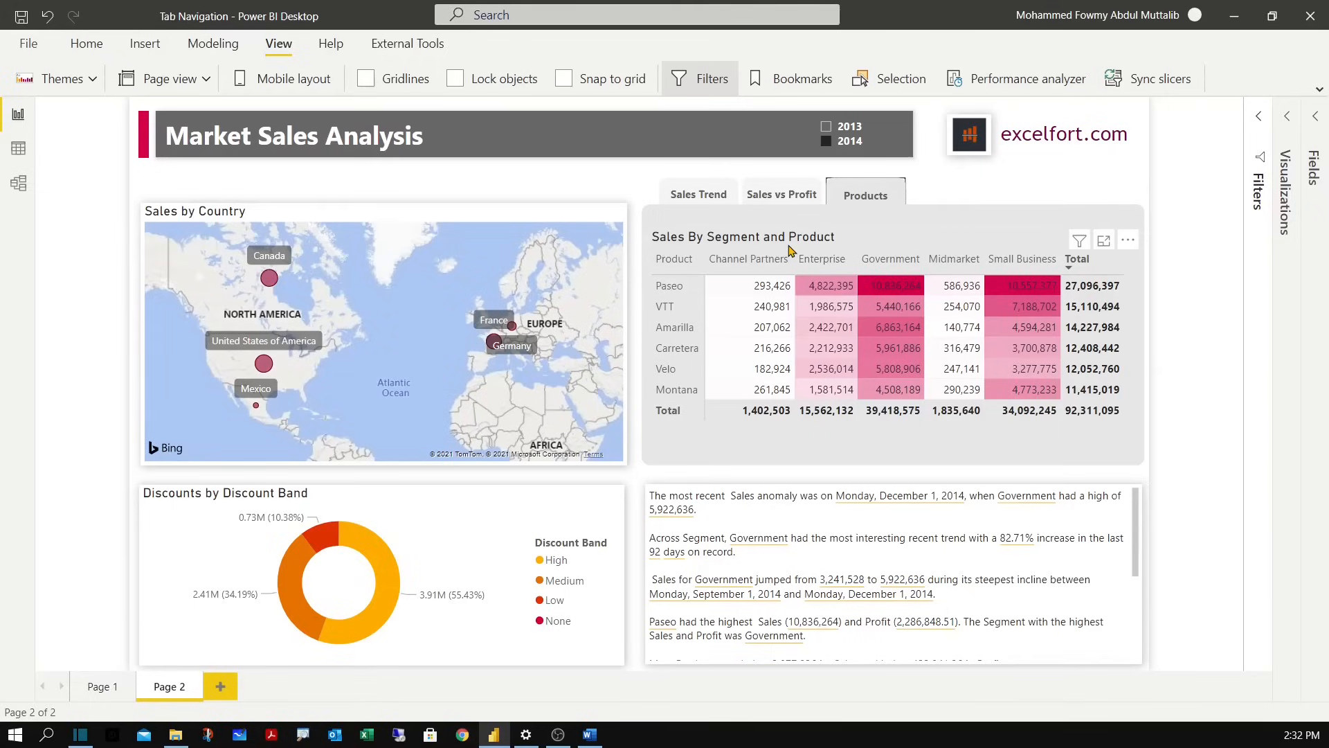
pyautogui.moveTo(550, 267)
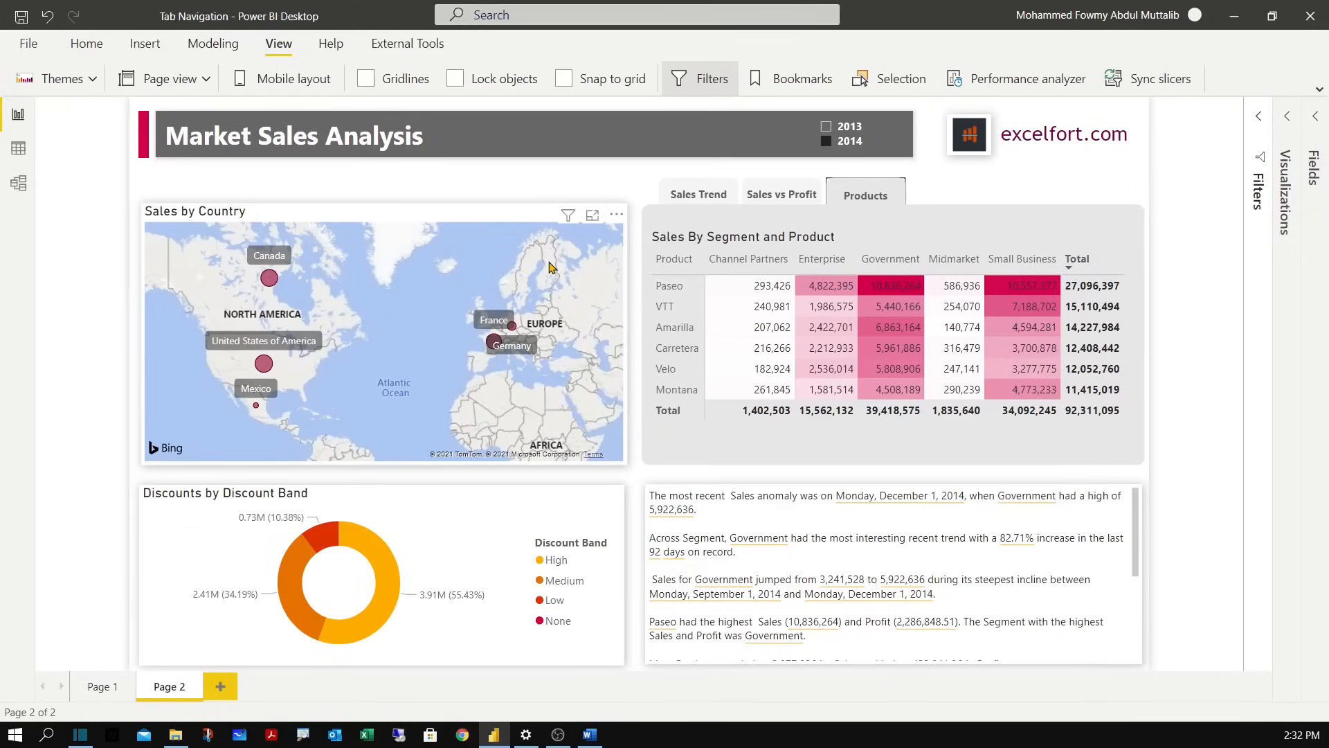
pyautogui.moveTo(442, 268)
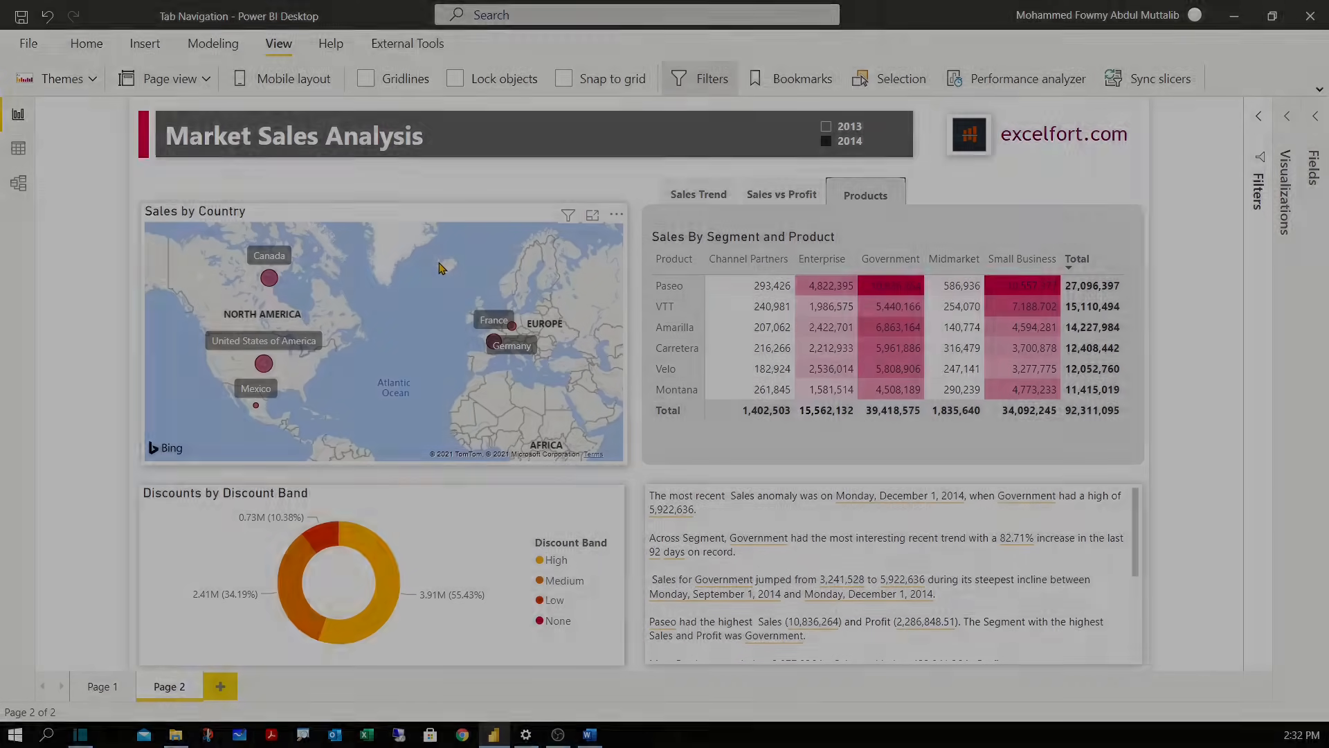
pyautogui.click(101, 686)
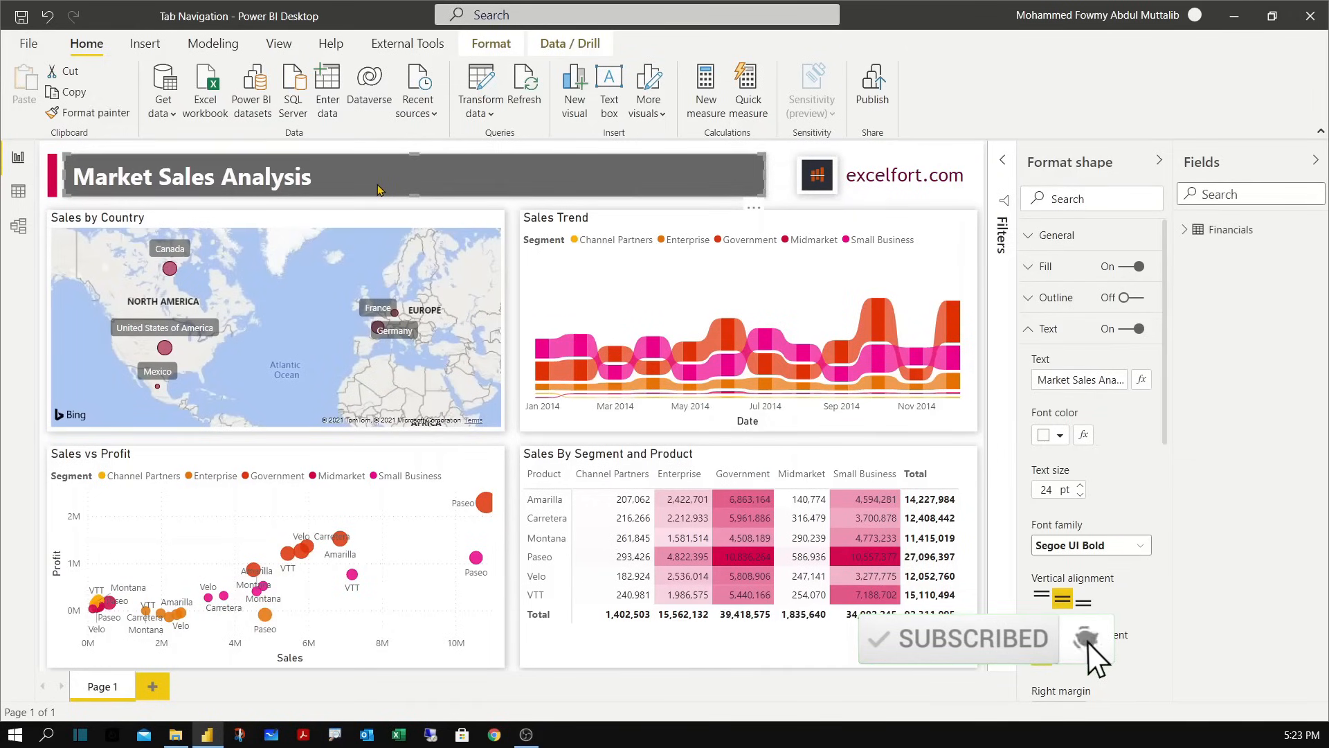
pyautogui.moveTo(208, 116)
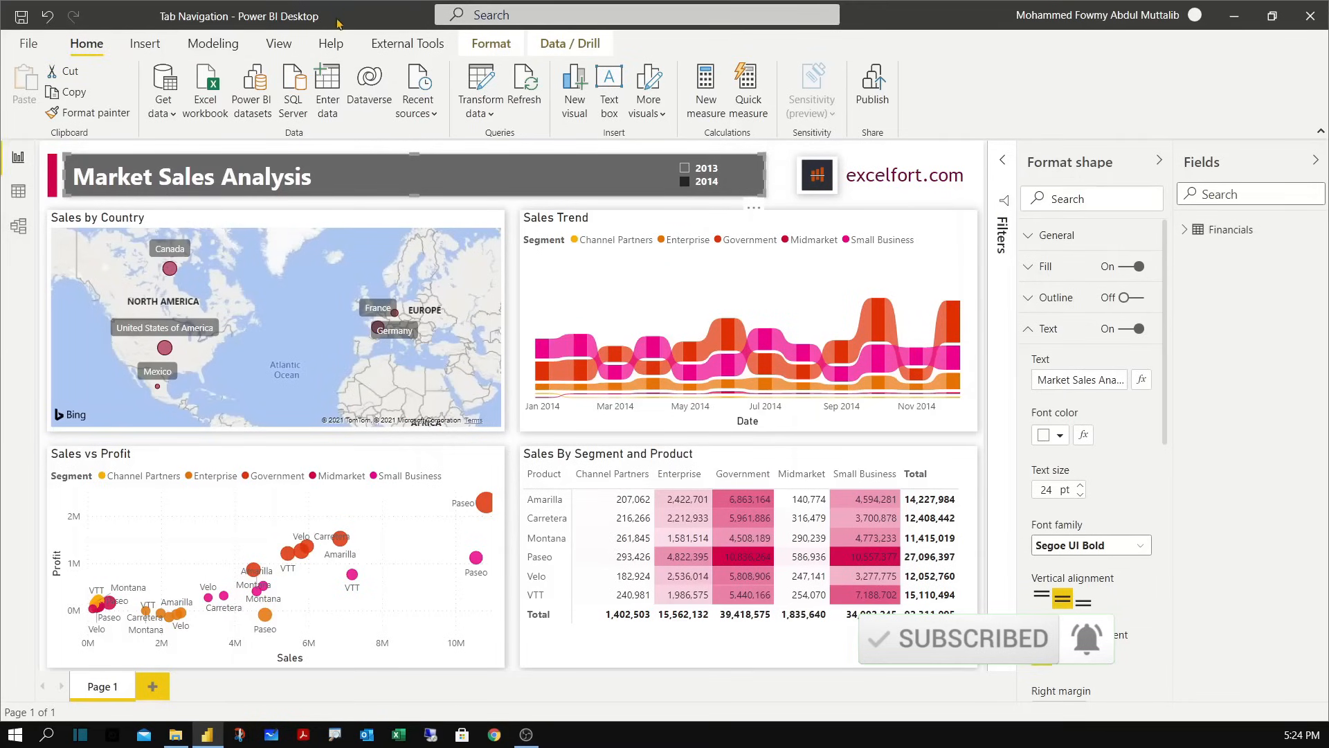
pyautogui.click(331, 43)
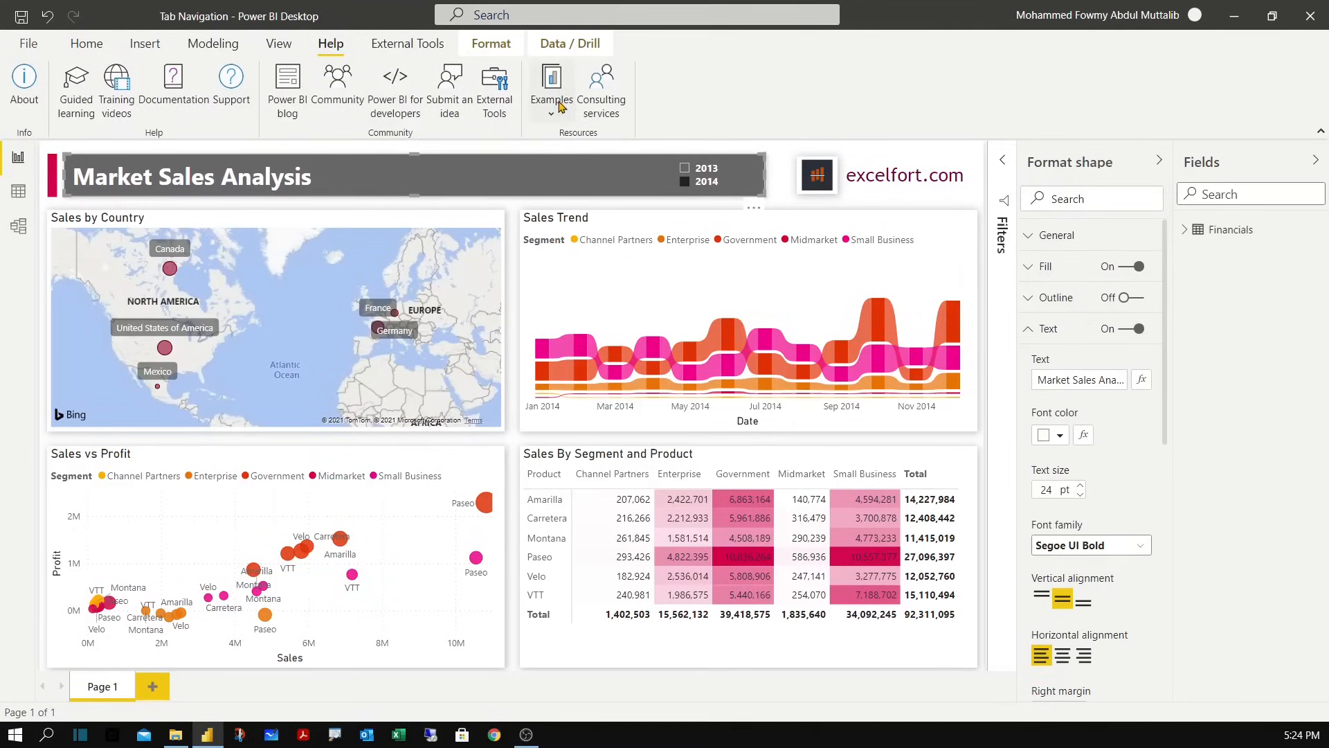
pyautogui.click(551, 89)
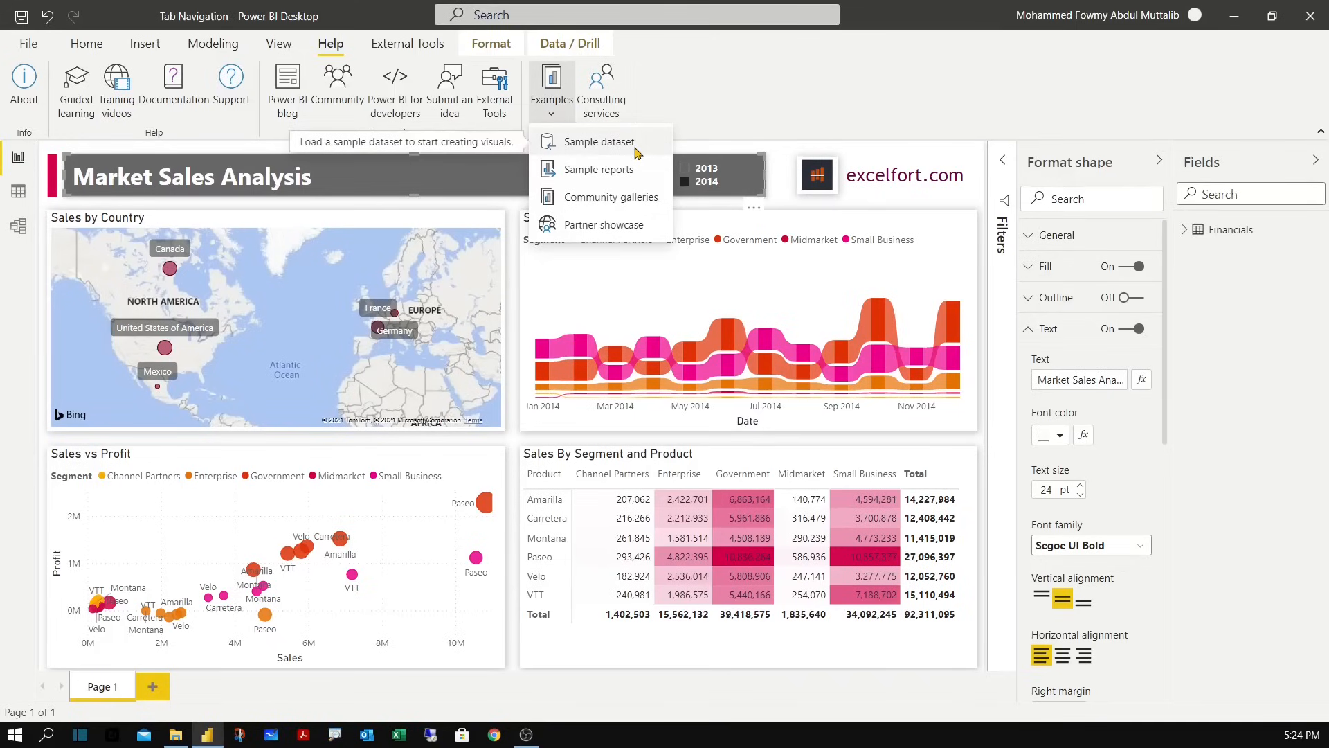
pyautogui.moveTo(675, 108)
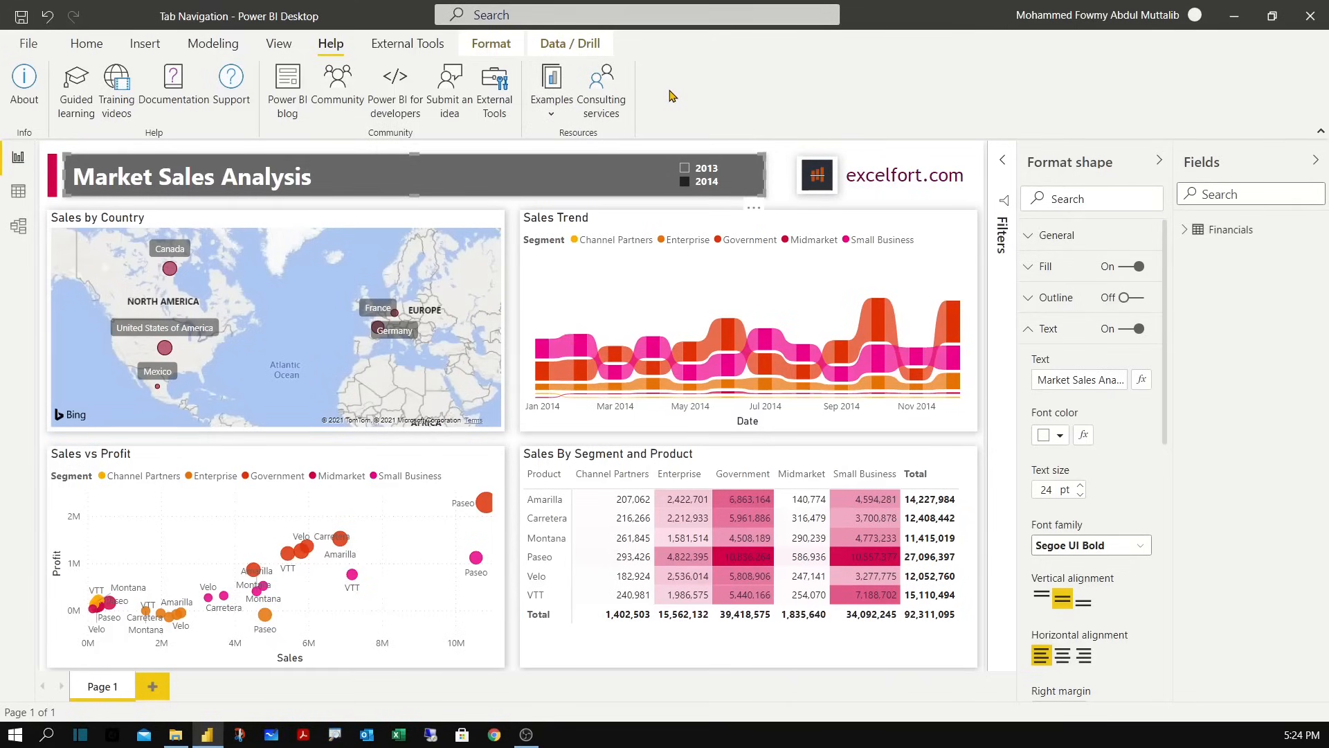
# Duplicate Page 1 from its tab menu, creating Duplicate of Page 1 with the same Market Sales Analysis visuals.
pyautogui.click(278, 43)
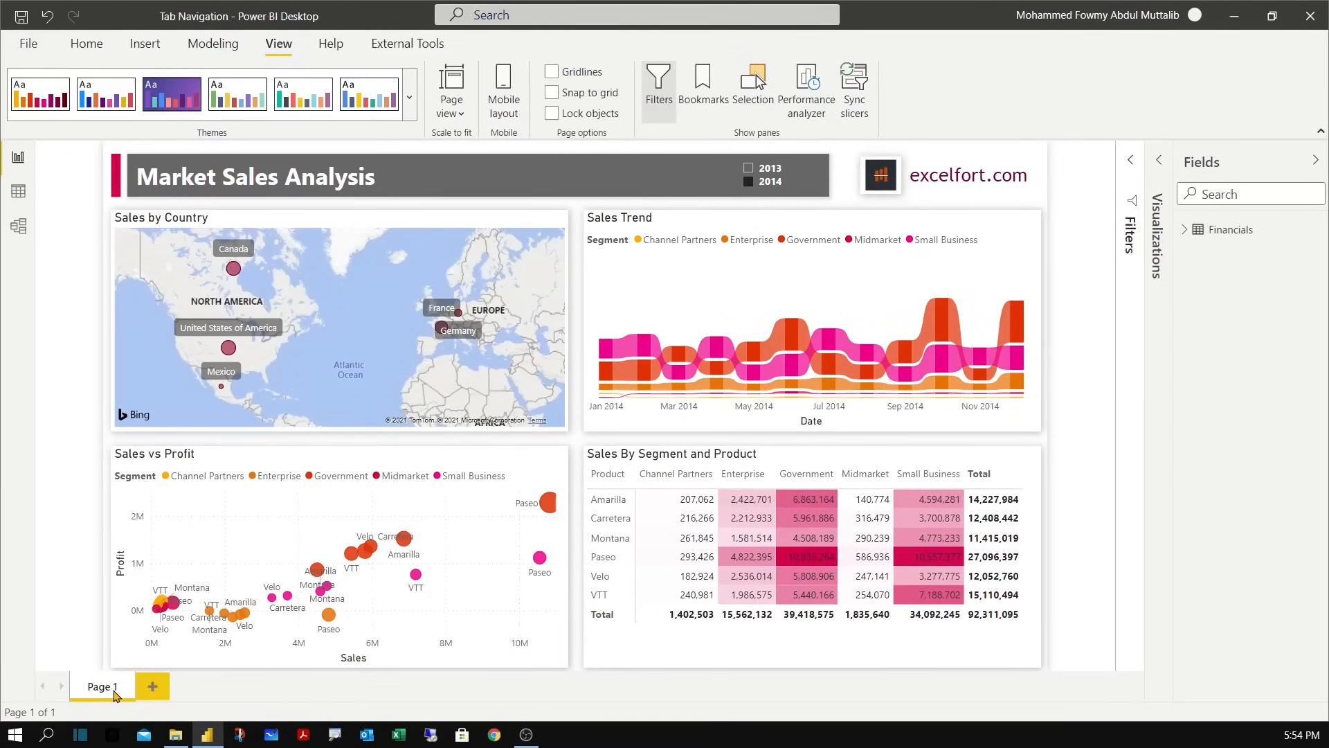
pyautogui.rightClick(101, 687)
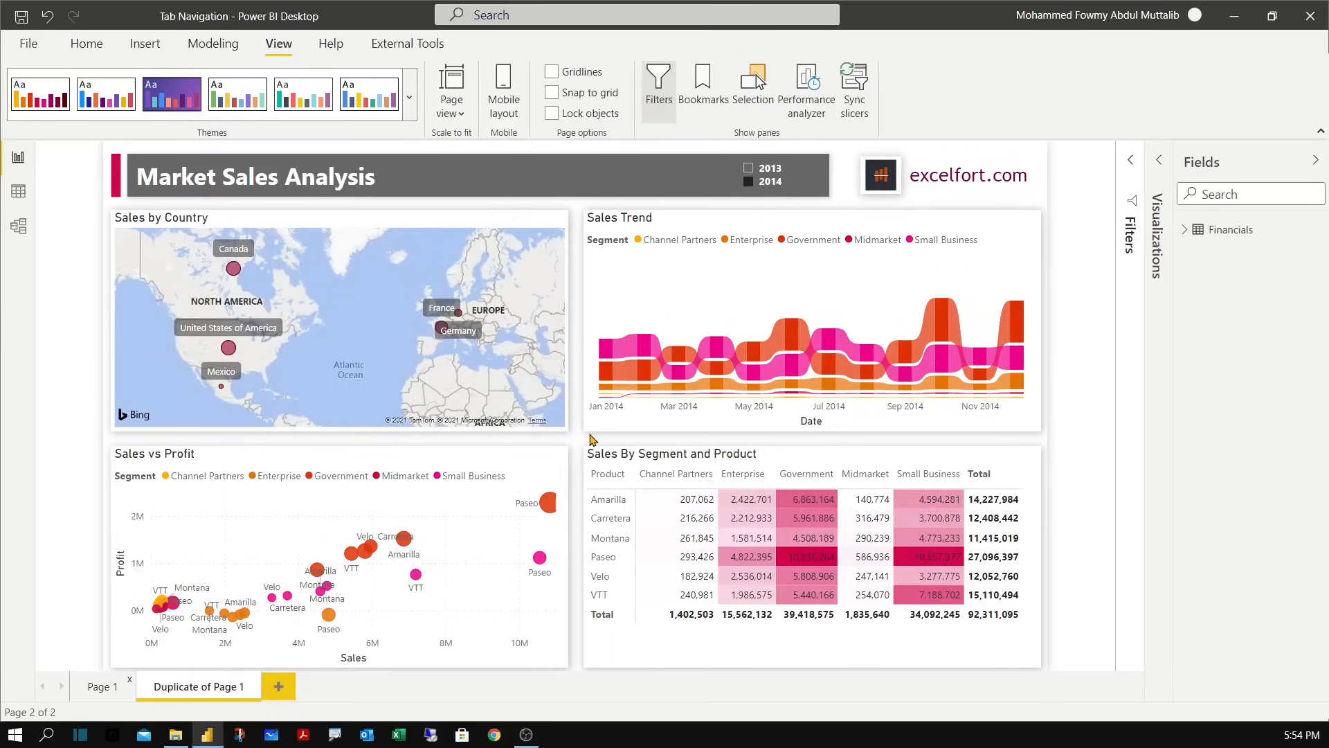
pyautogui.click(255, 176)
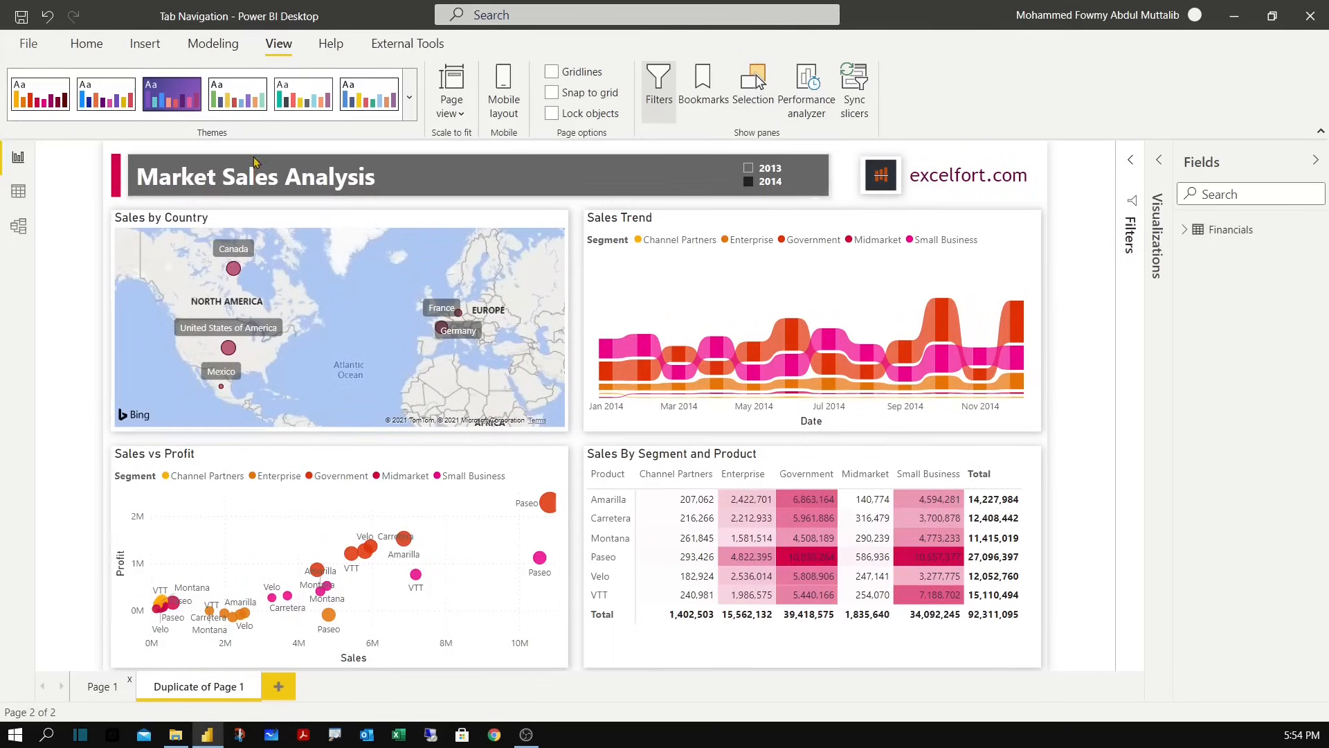
pyautogui.moveTo(731, 221)
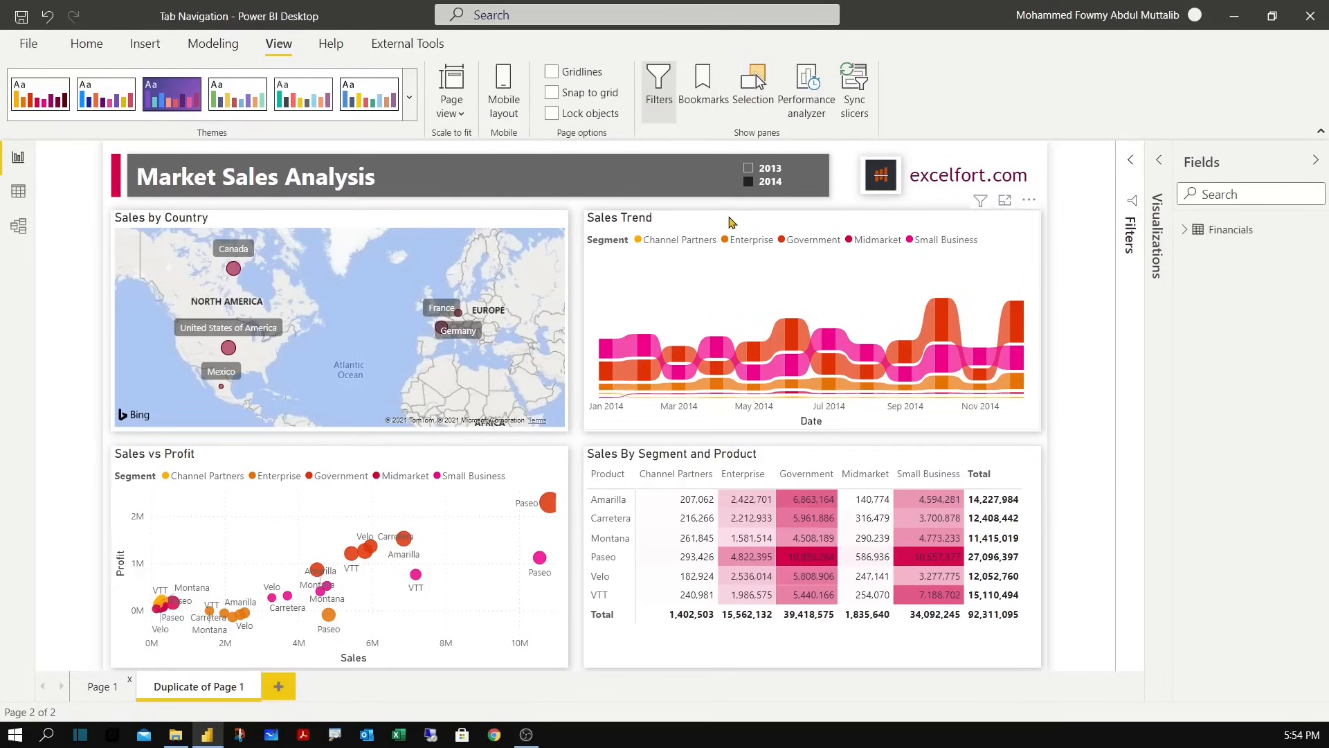
pyautogui.moveTo(972, 176)
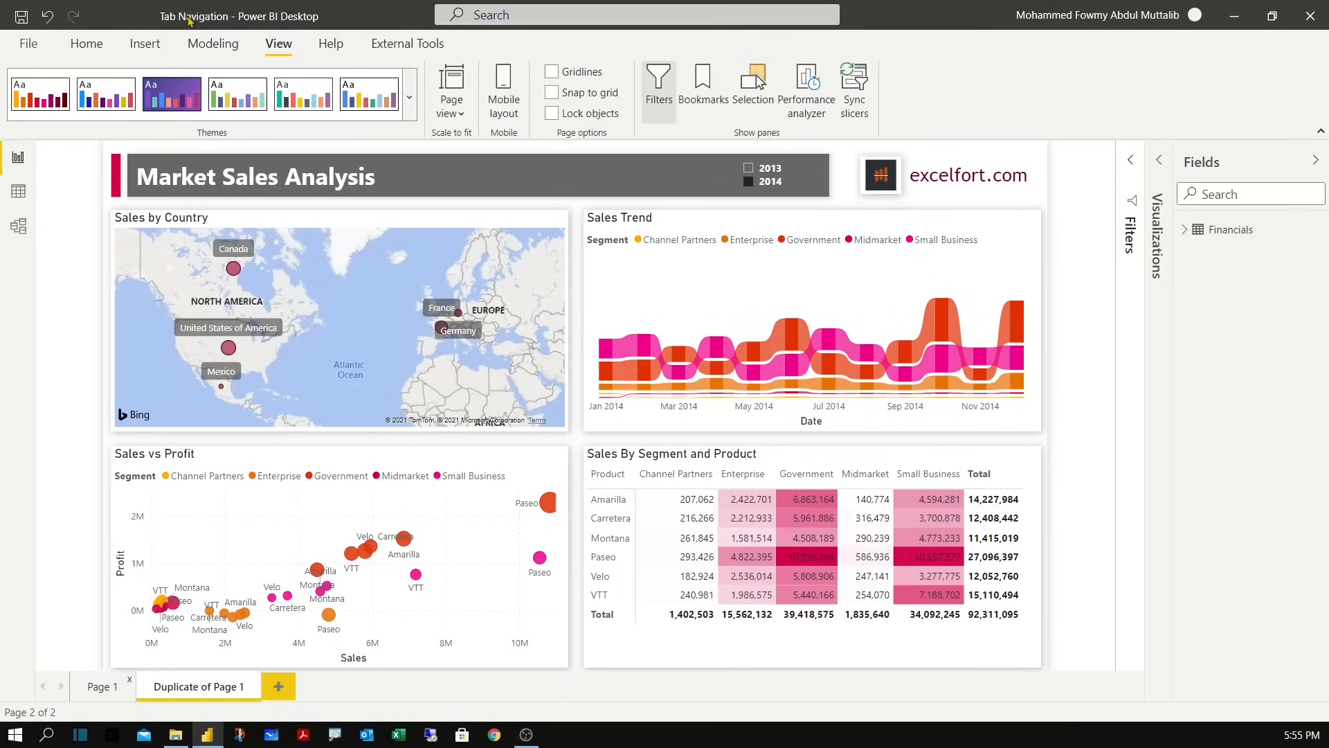
# Show the Selection pane and review the map, Sales vs Profit chart and segment table objects.
pyautogui.click(752, 87)
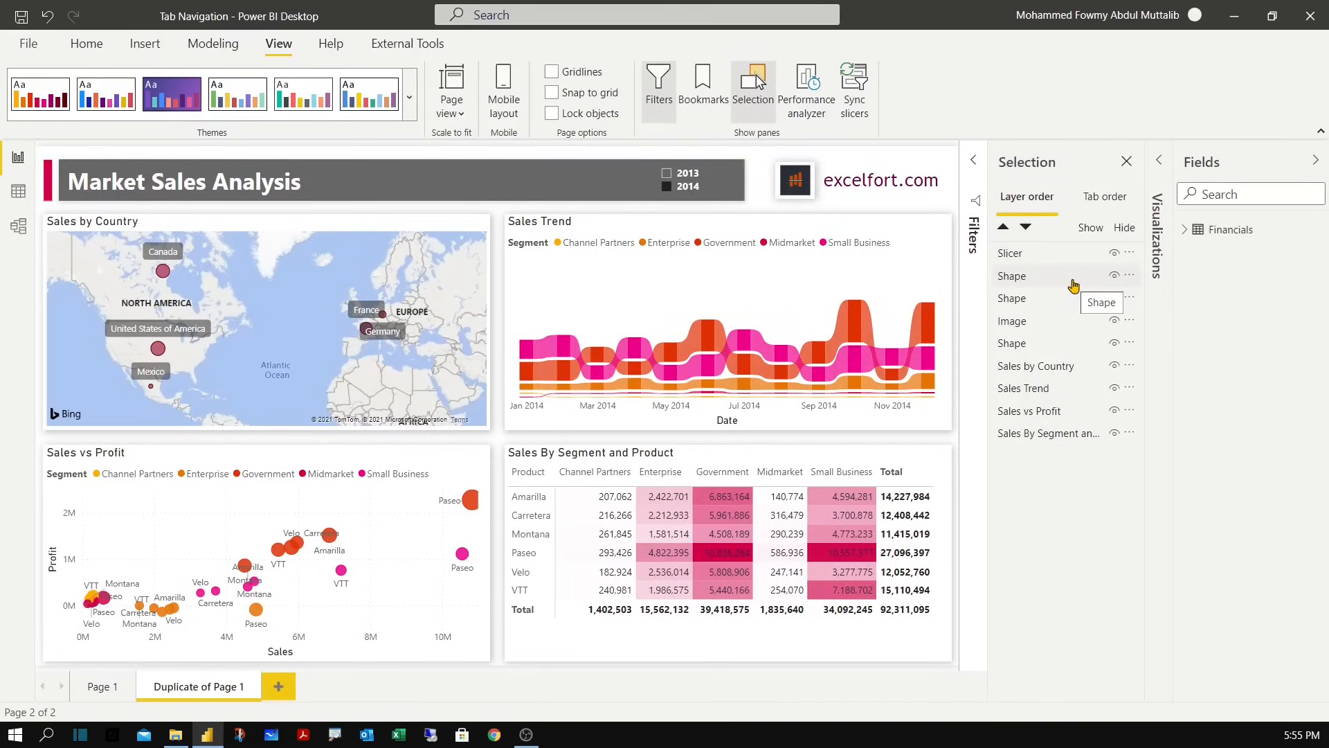
pyautogui.moveTo(1060, 387)
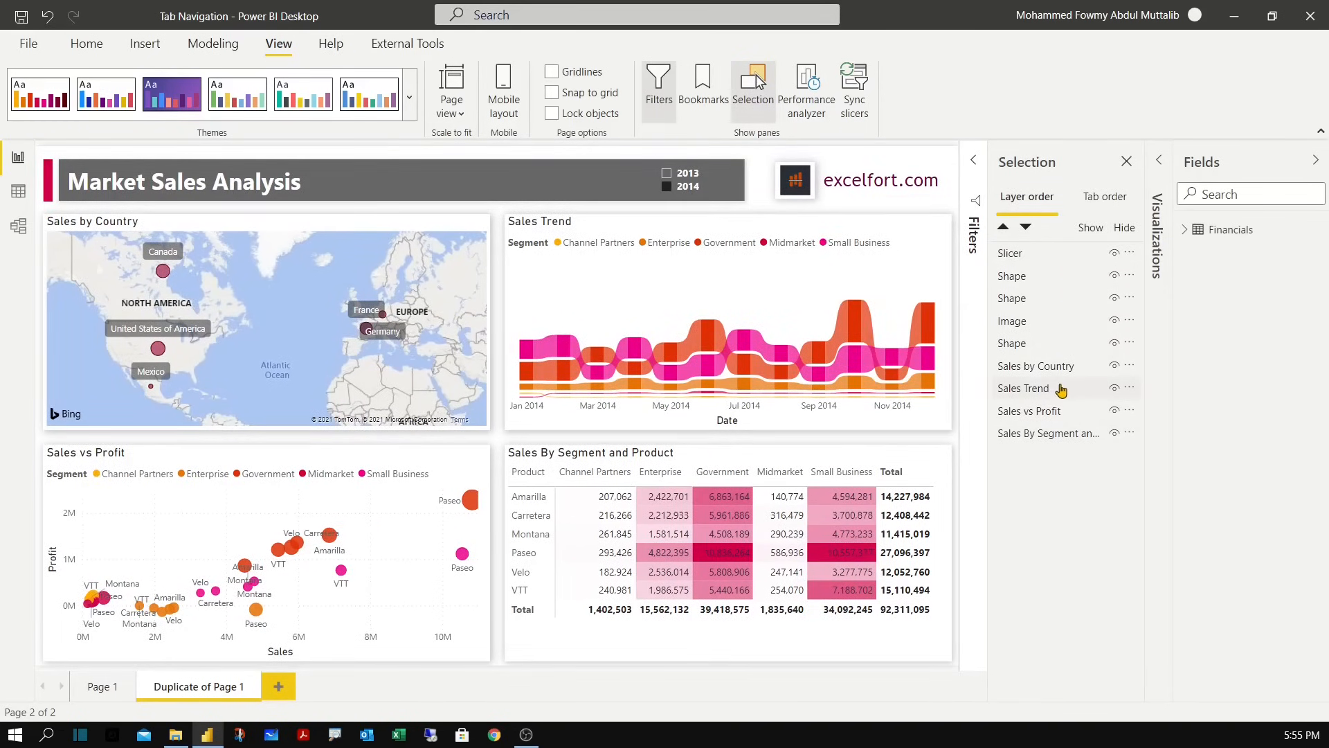
pyautogui.moveTo(975, 377)
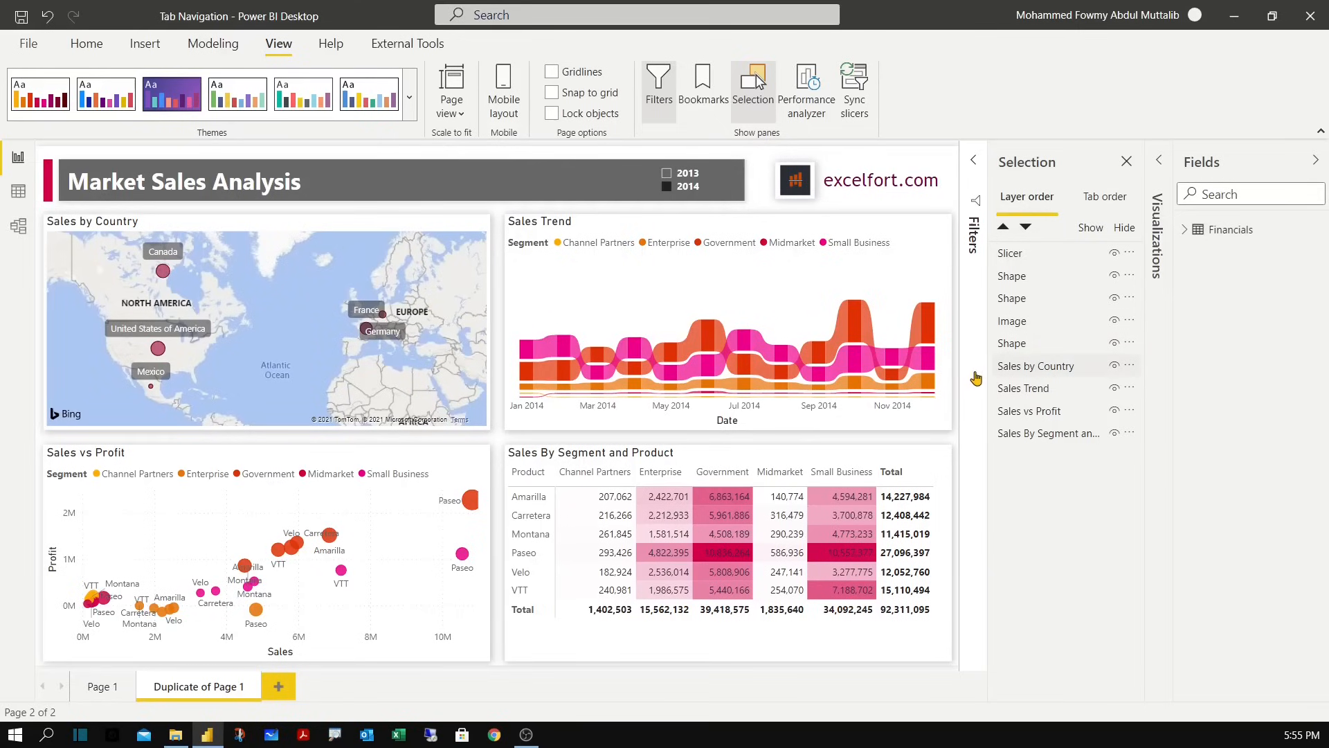
pyautogui.click(1033, 365)
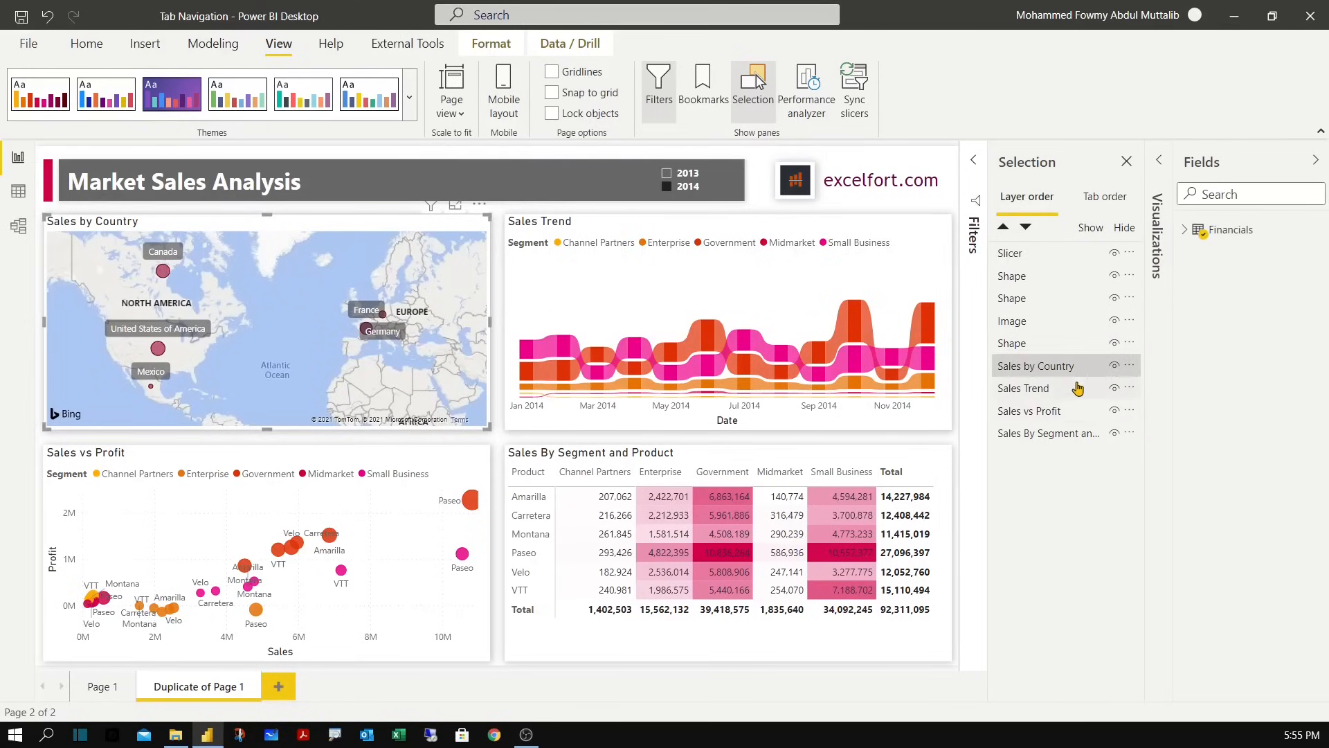
pyautogui.moveTo(768, 369)
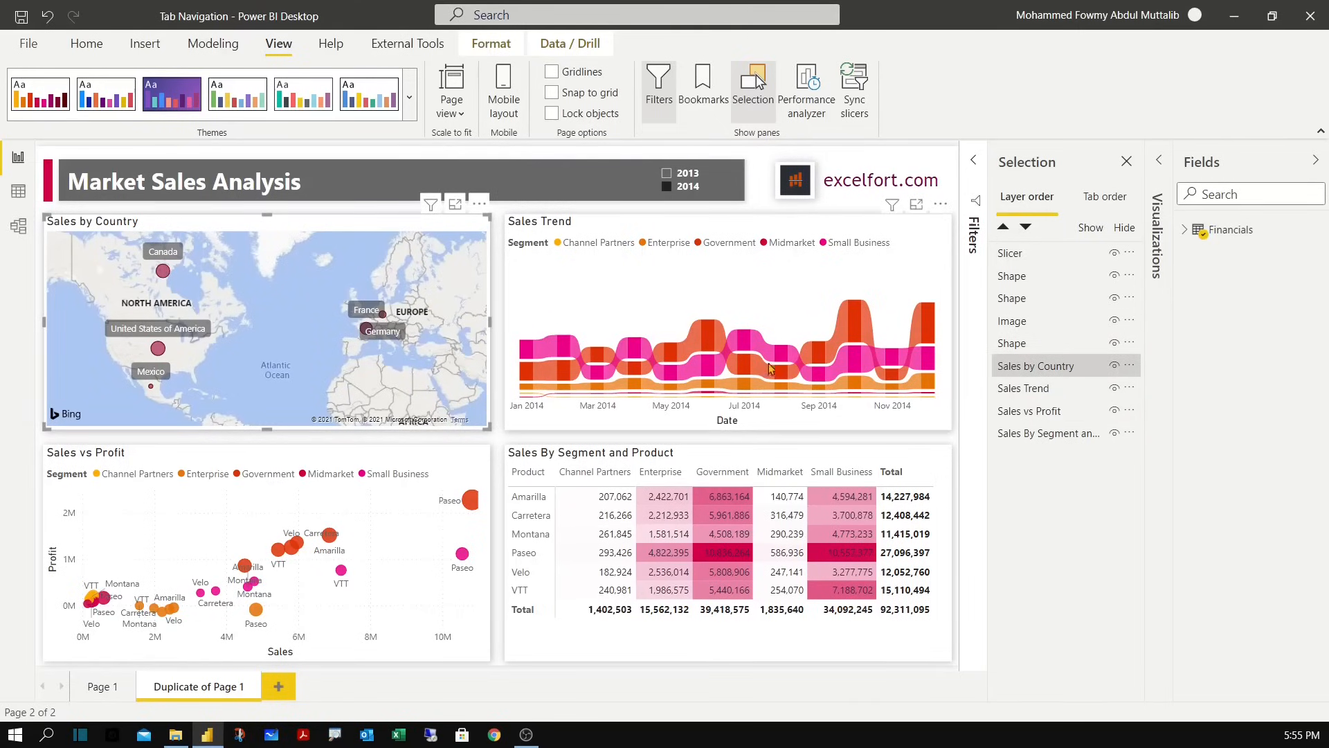
pyautogui.click(1034, 410)
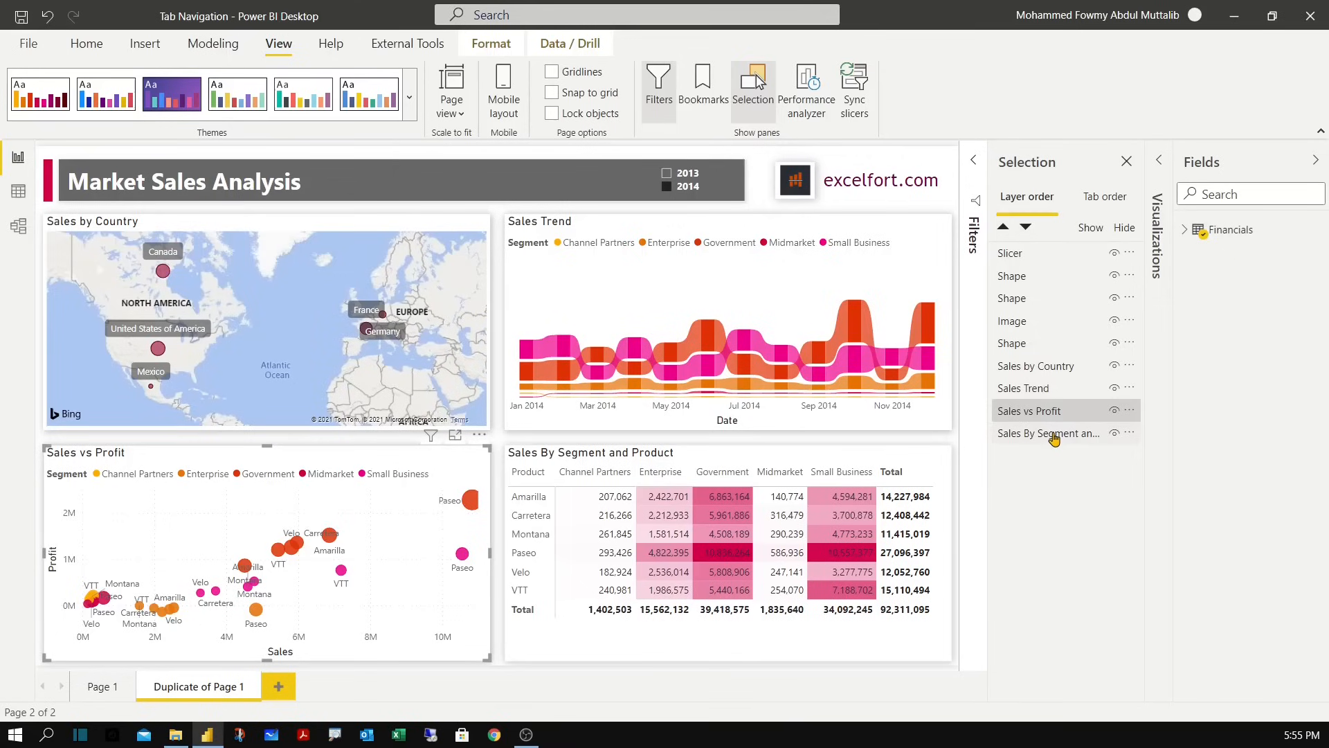
pyautogui.click(1049, 434)
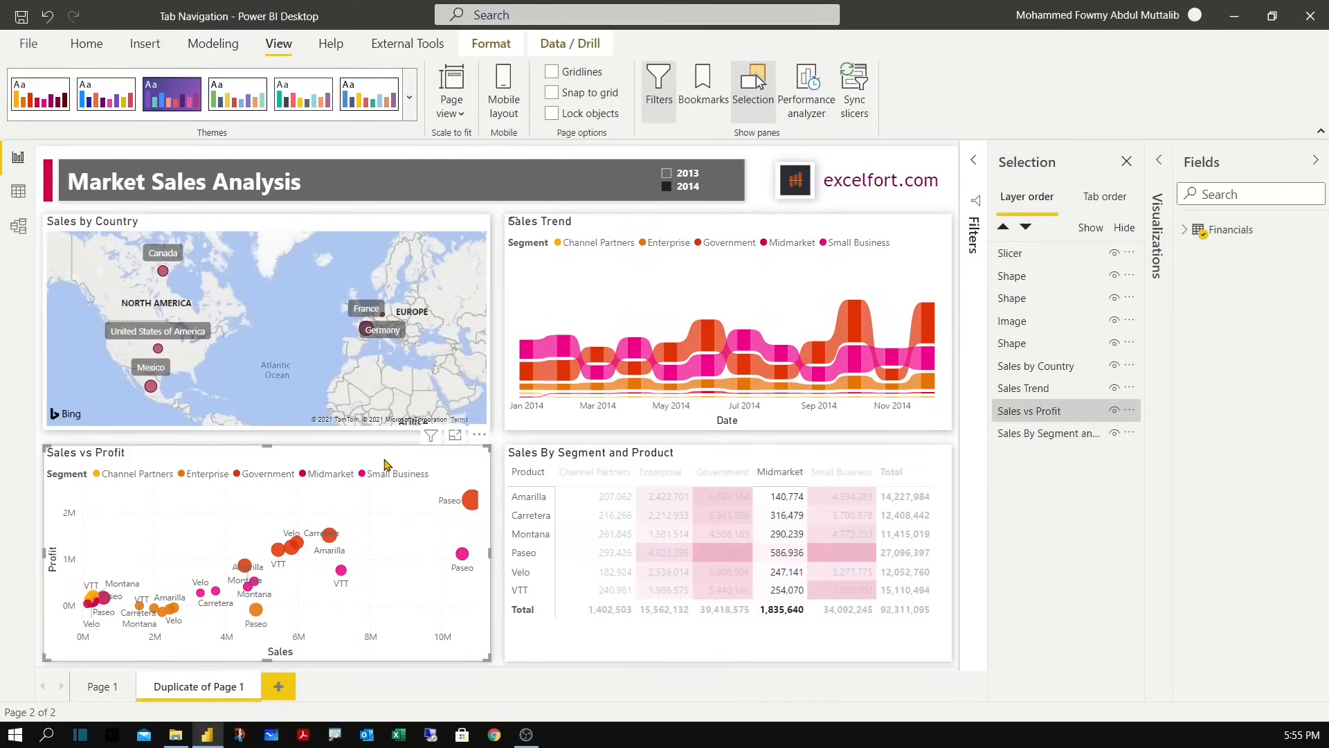
pyautogui.click(781, 553)
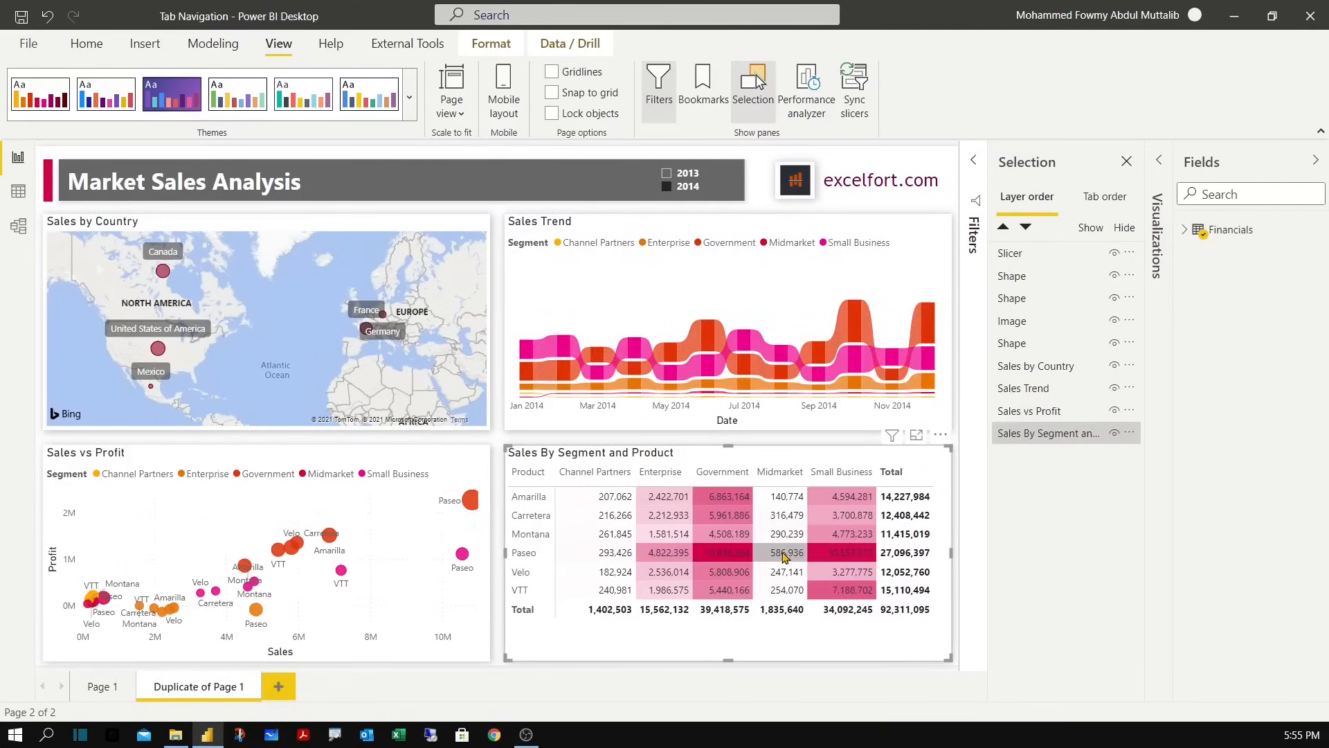
pyautogui.moveTo(1106, 403)
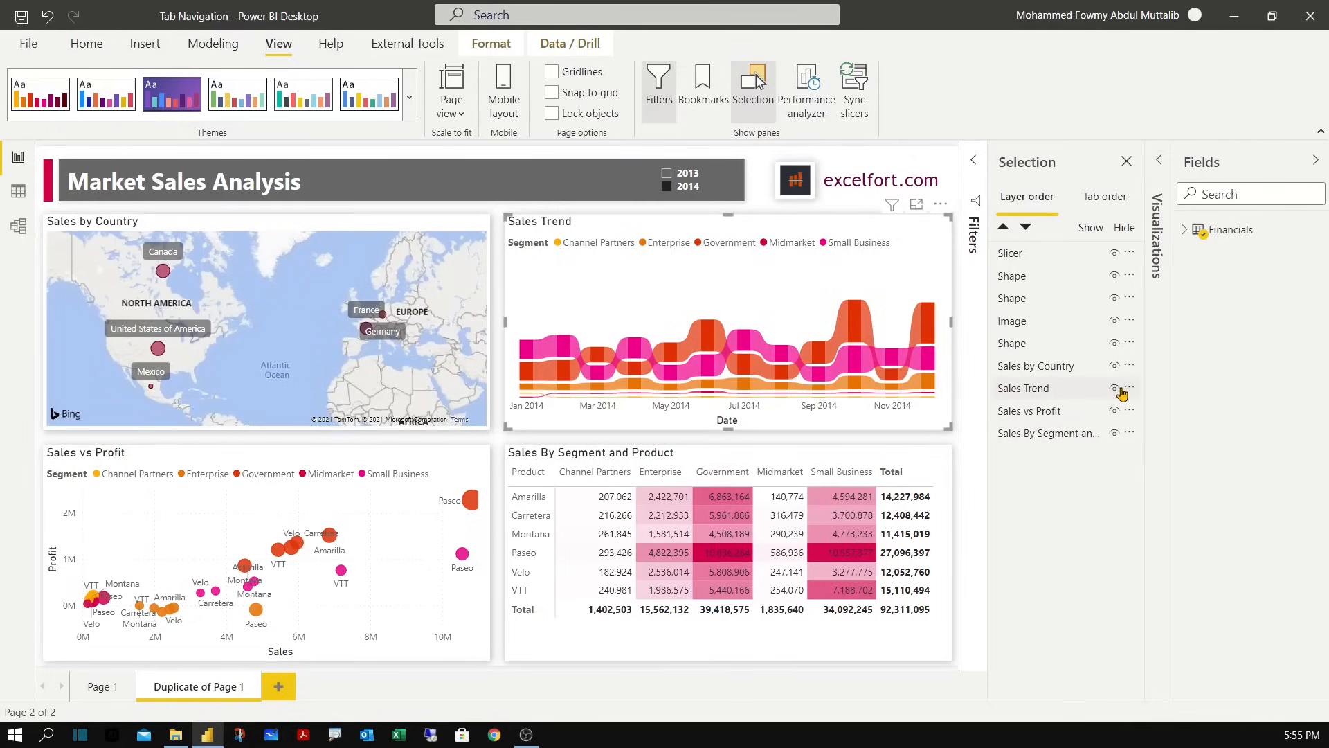
# Hide the Sales Trend chart, Sales vs Profit chart and Sales By Segment and Product table.
pyautogui.click(1113, 387)
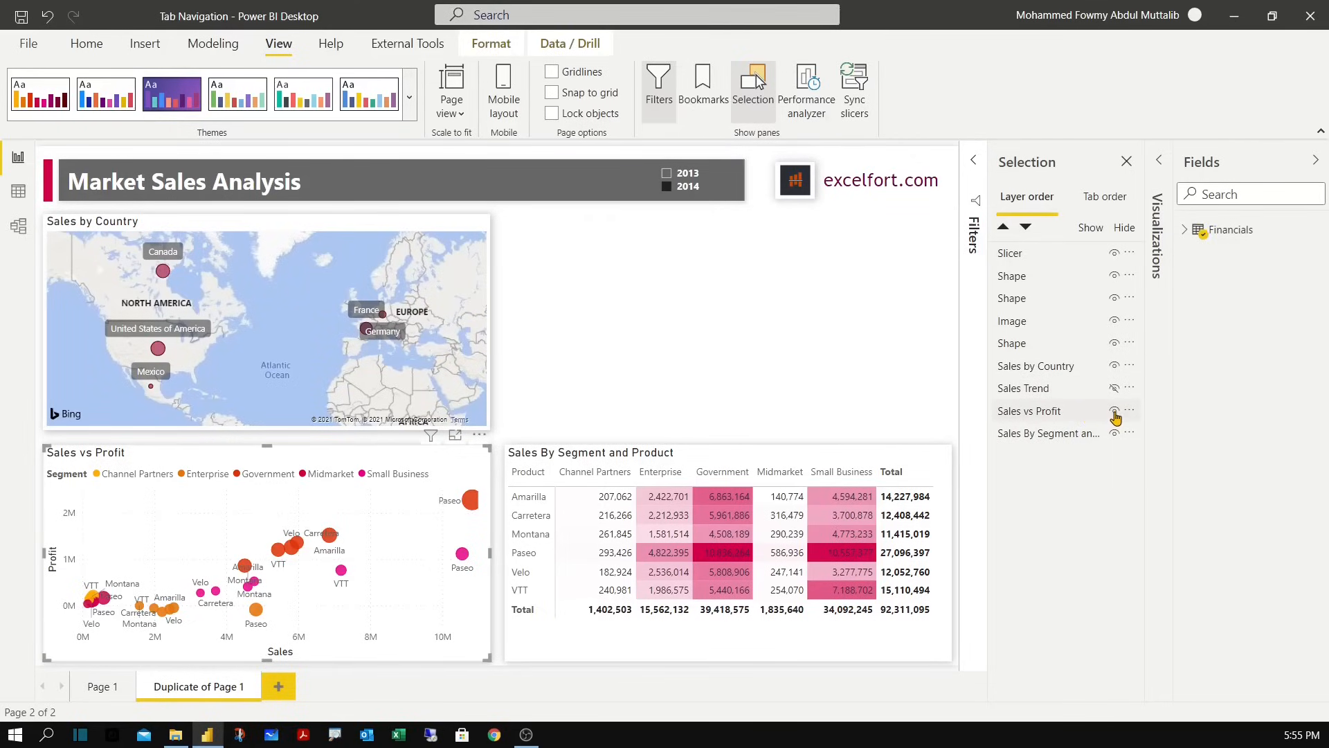
pyautogui.click(1116, 411)
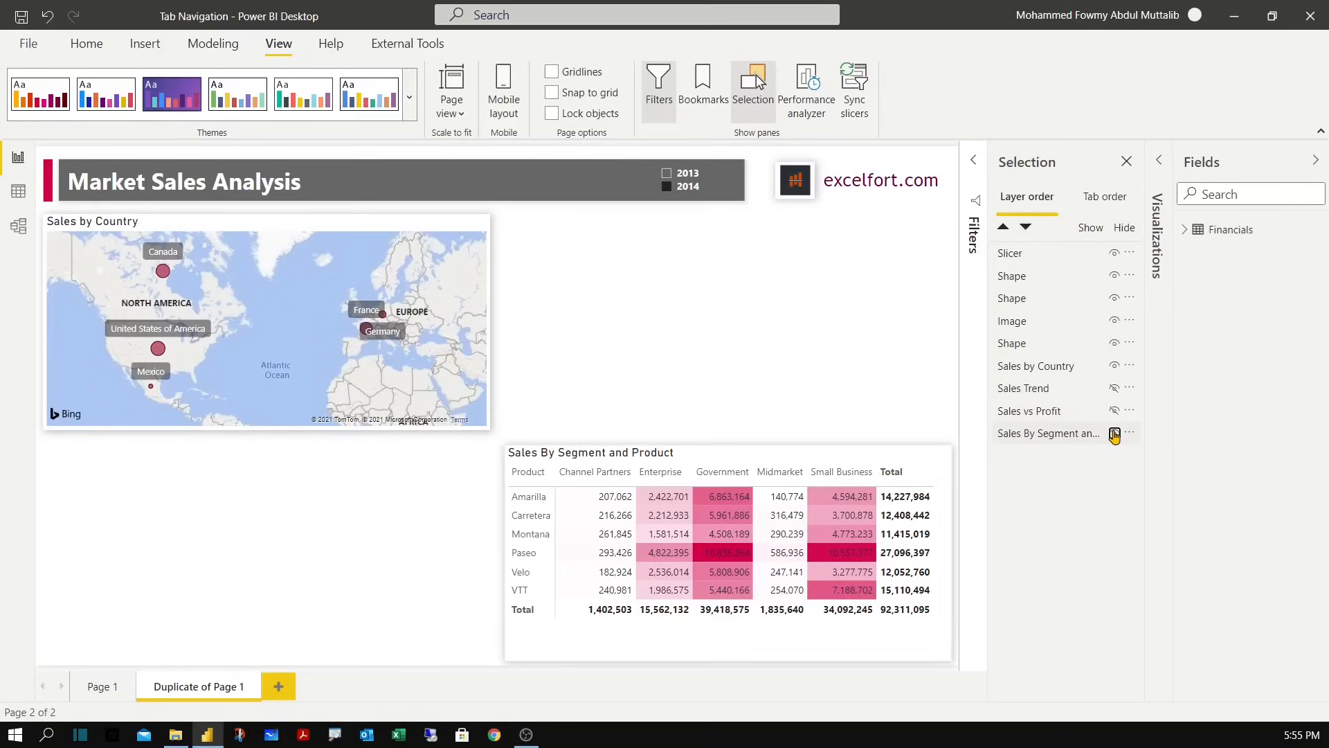
pyautogui.click(1116, 433)
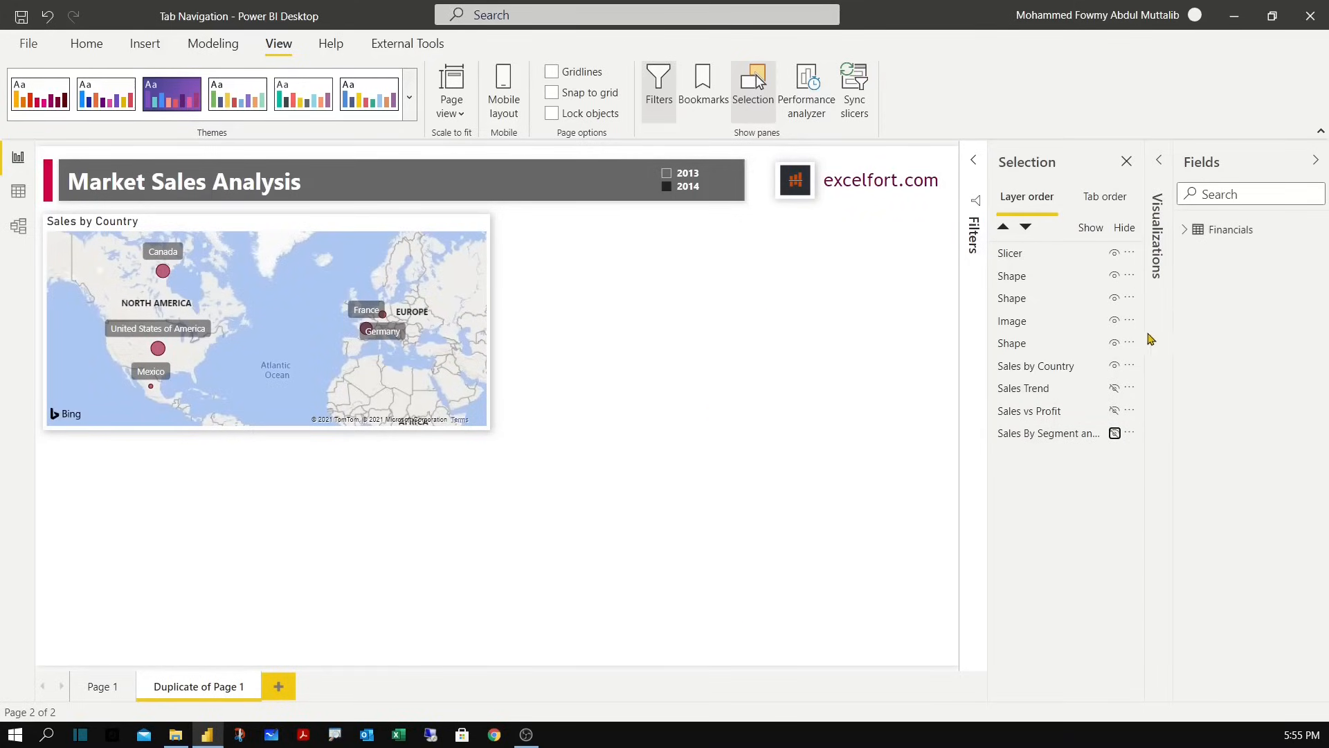
pyautogui.moveTo(1062, 299)
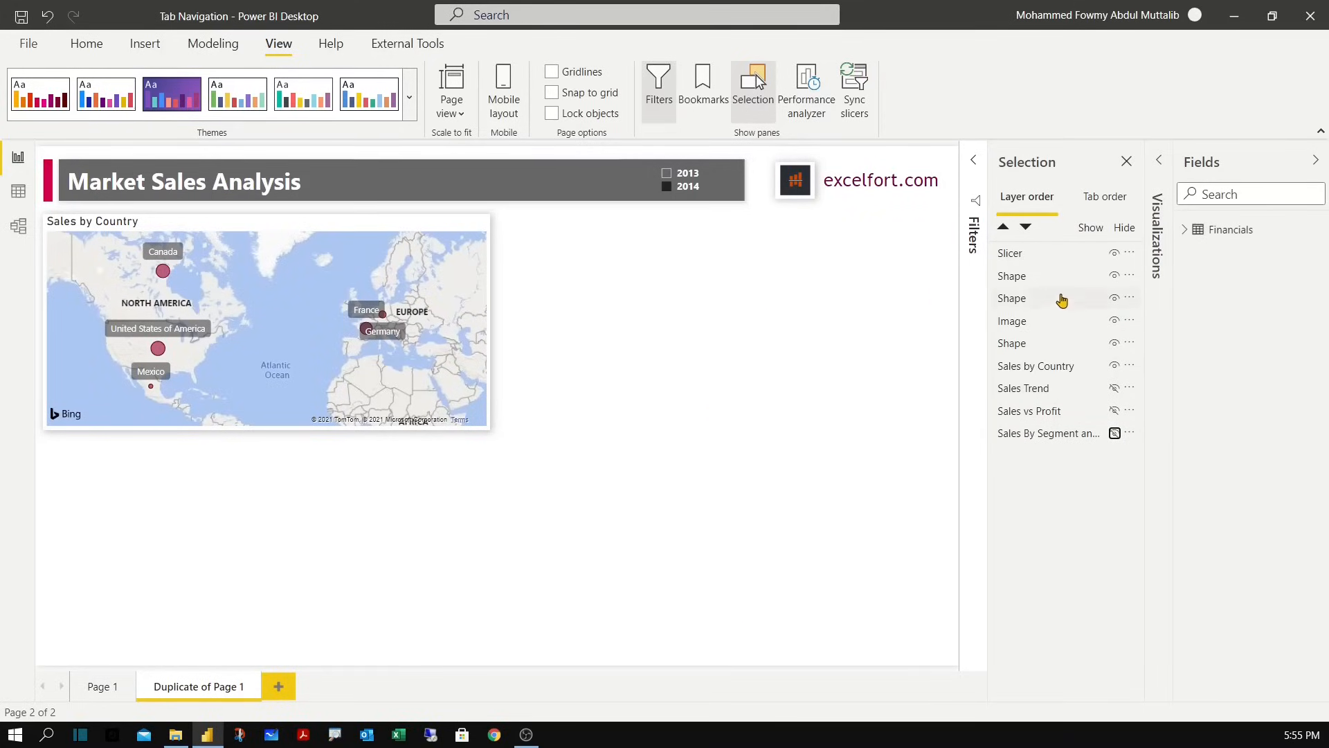
# Select the year slicer, logo image and title shapes and group them together.
pyautogui.click(1010, 252)
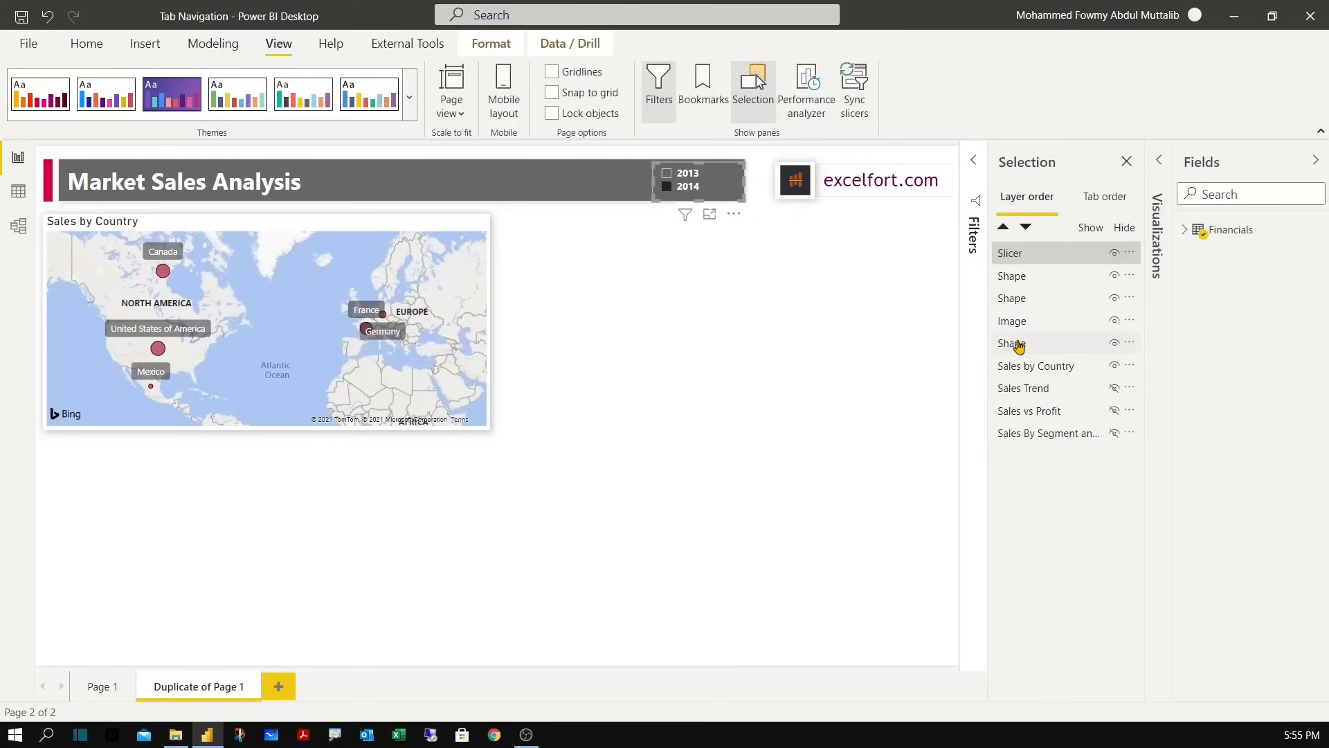
pyautogui.click(1013, 342)
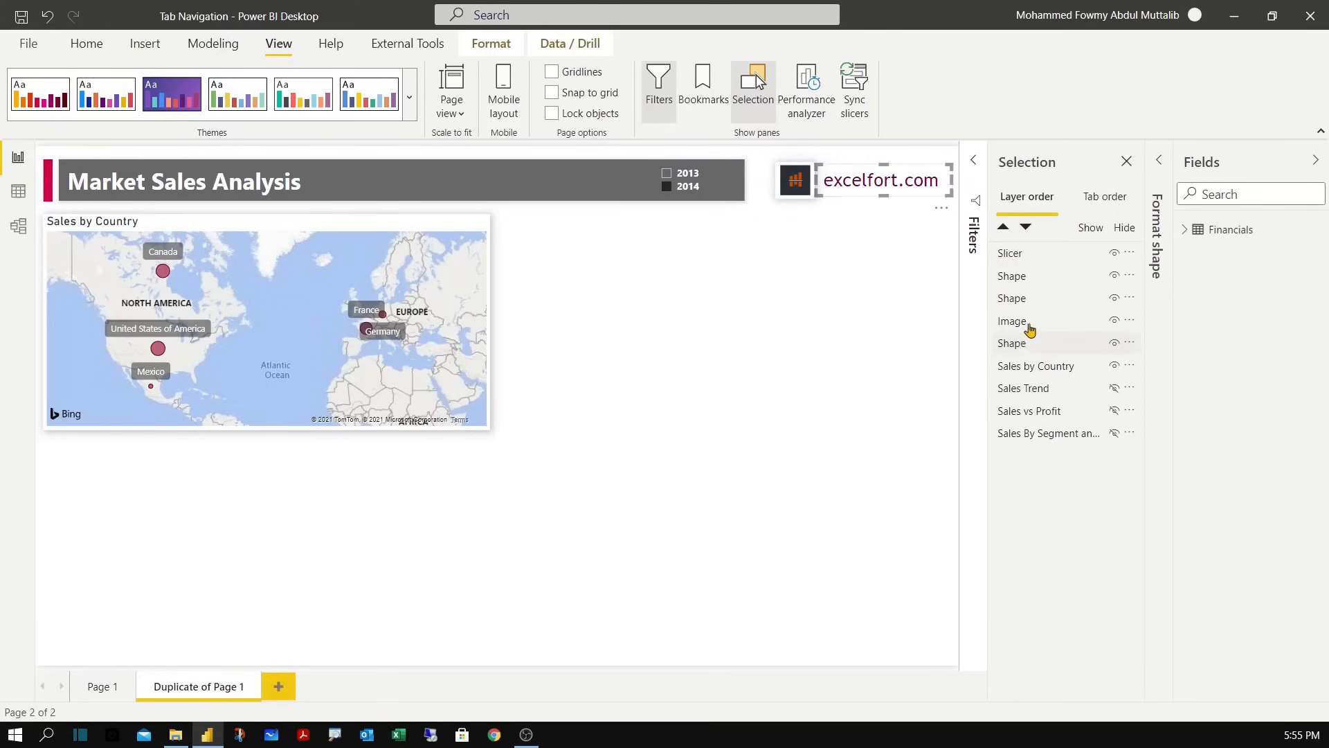
pyautogui.click(1010, 252)
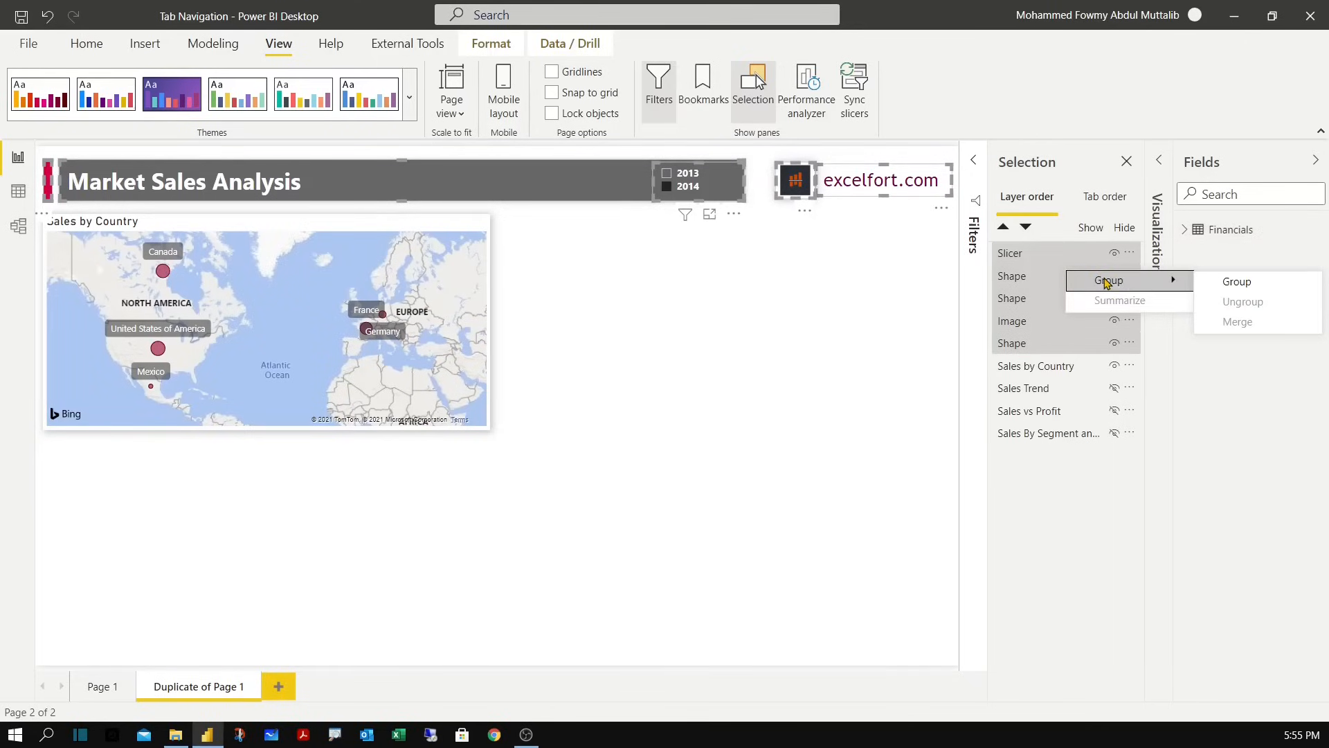
pyautogui.click(1237, 281)
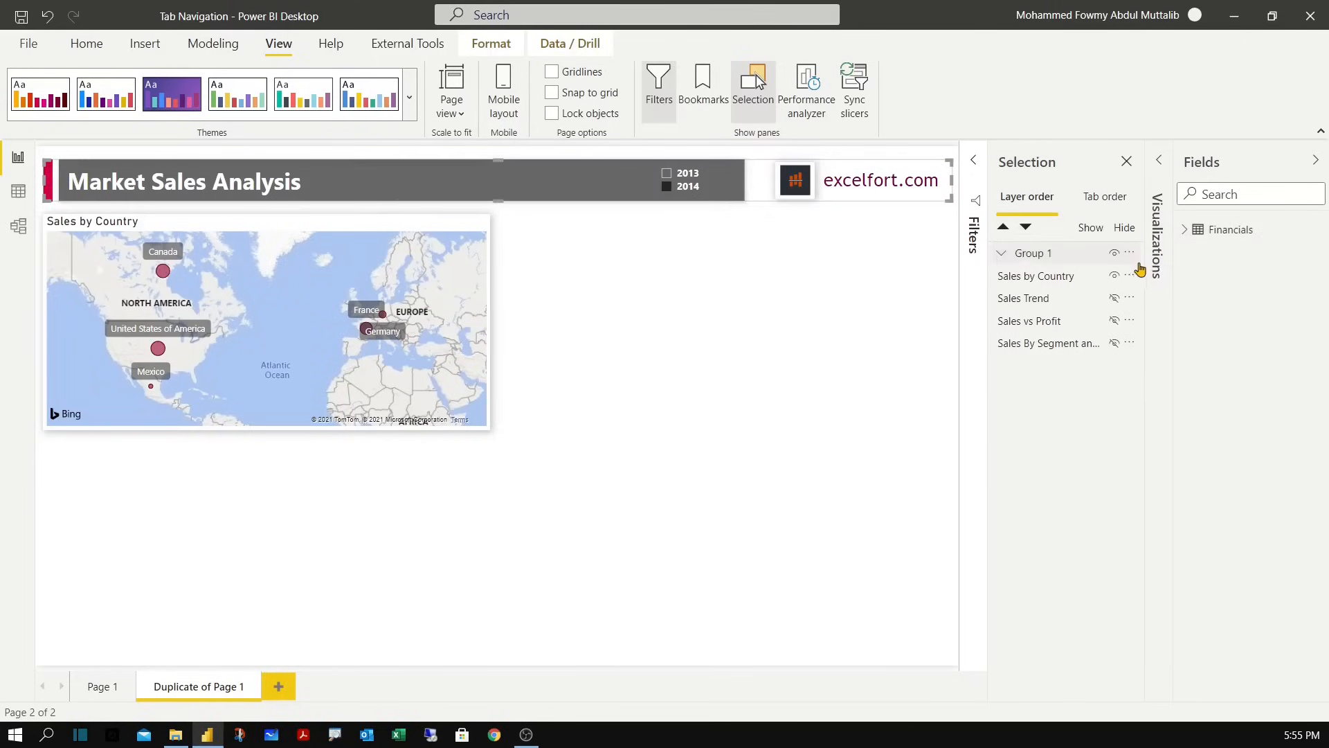
# Rename the new Group 1 to Header.
pyautogui.click(1003, 252)
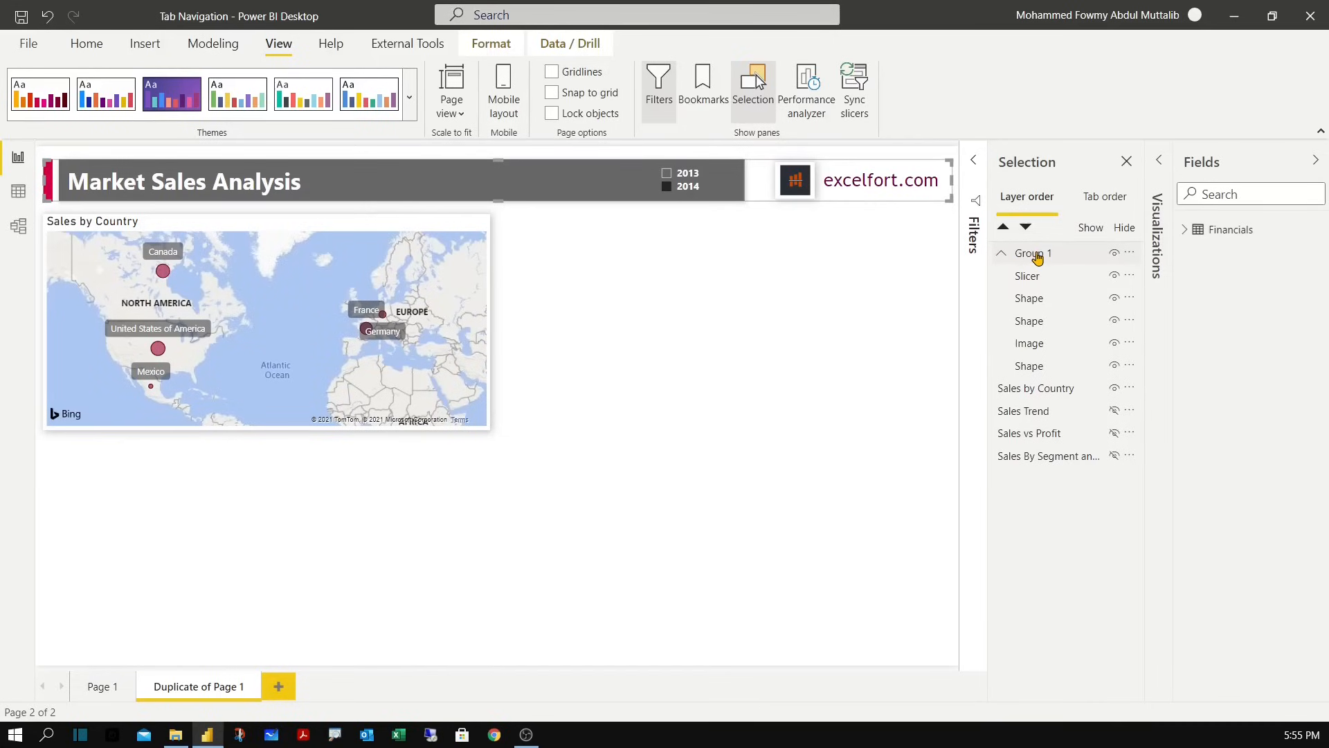
pyautogui.doubleClick(1033, 252)
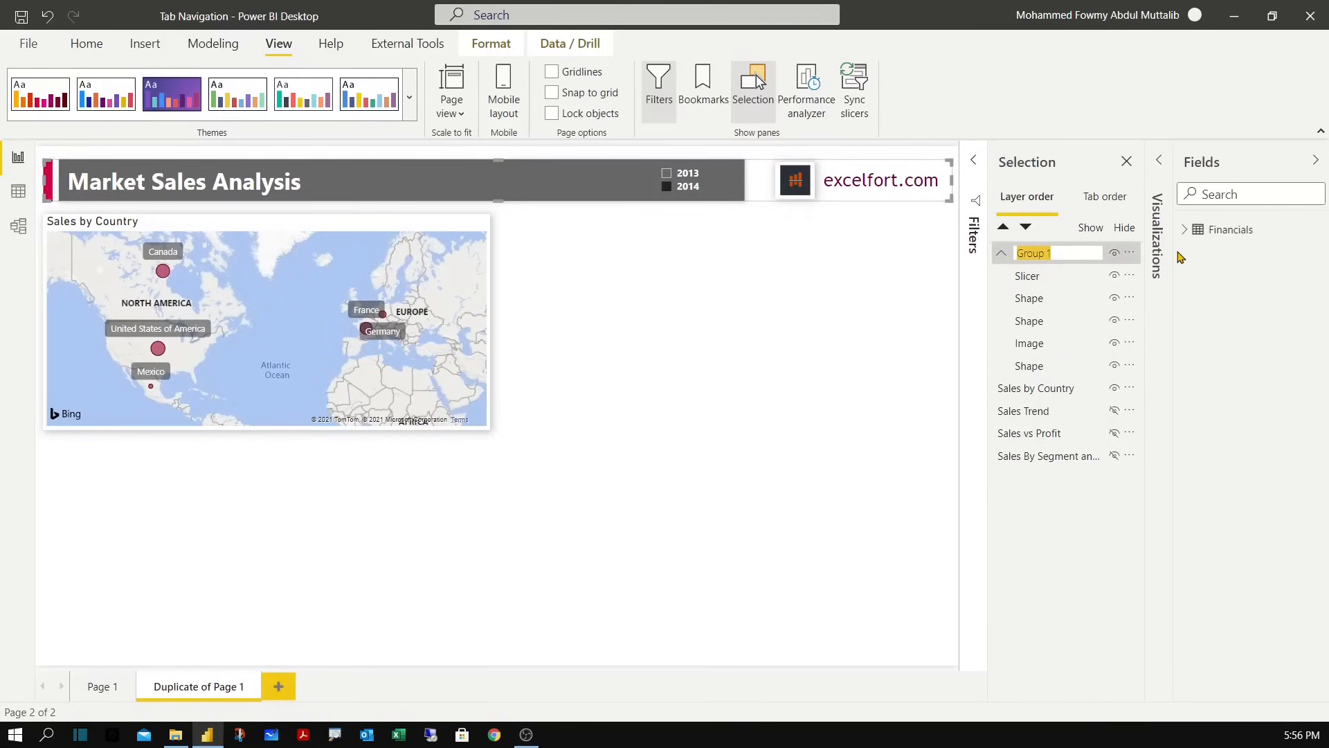
pyautogui.write('Header')
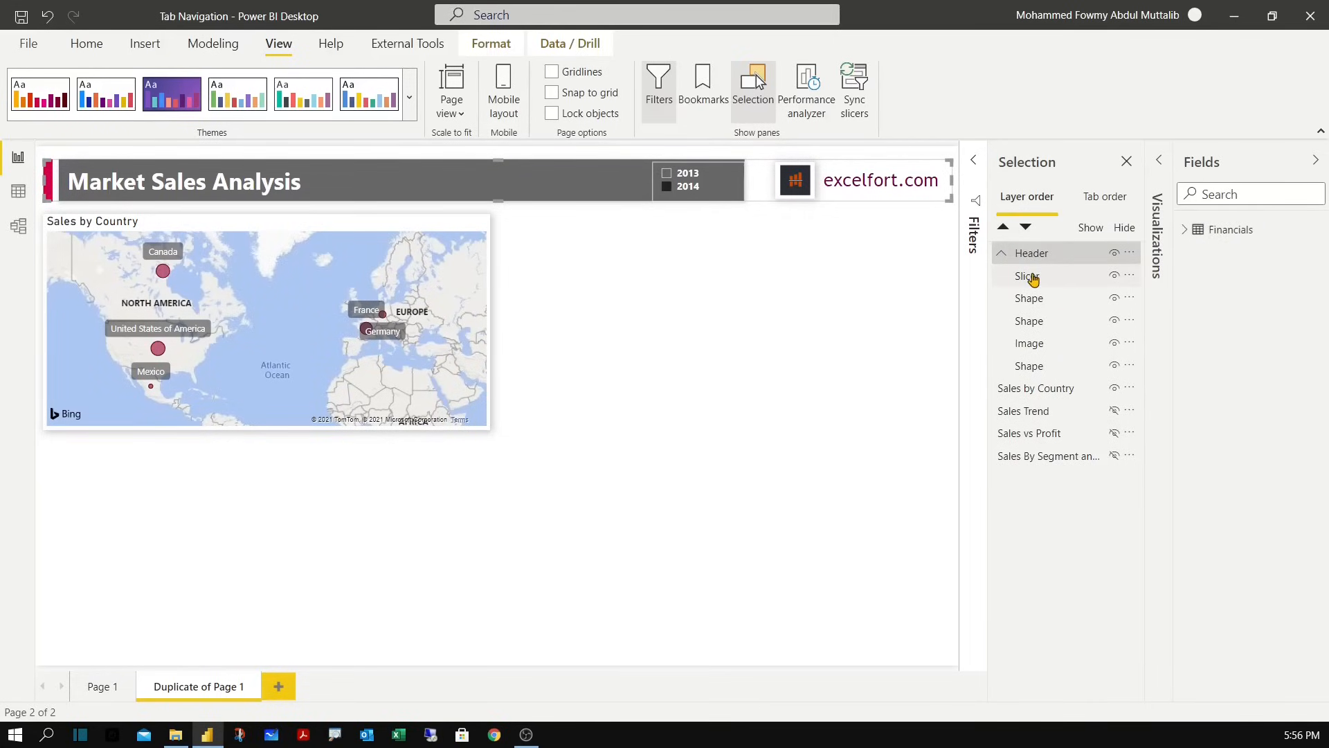
pyautogui.click(1001, 252)
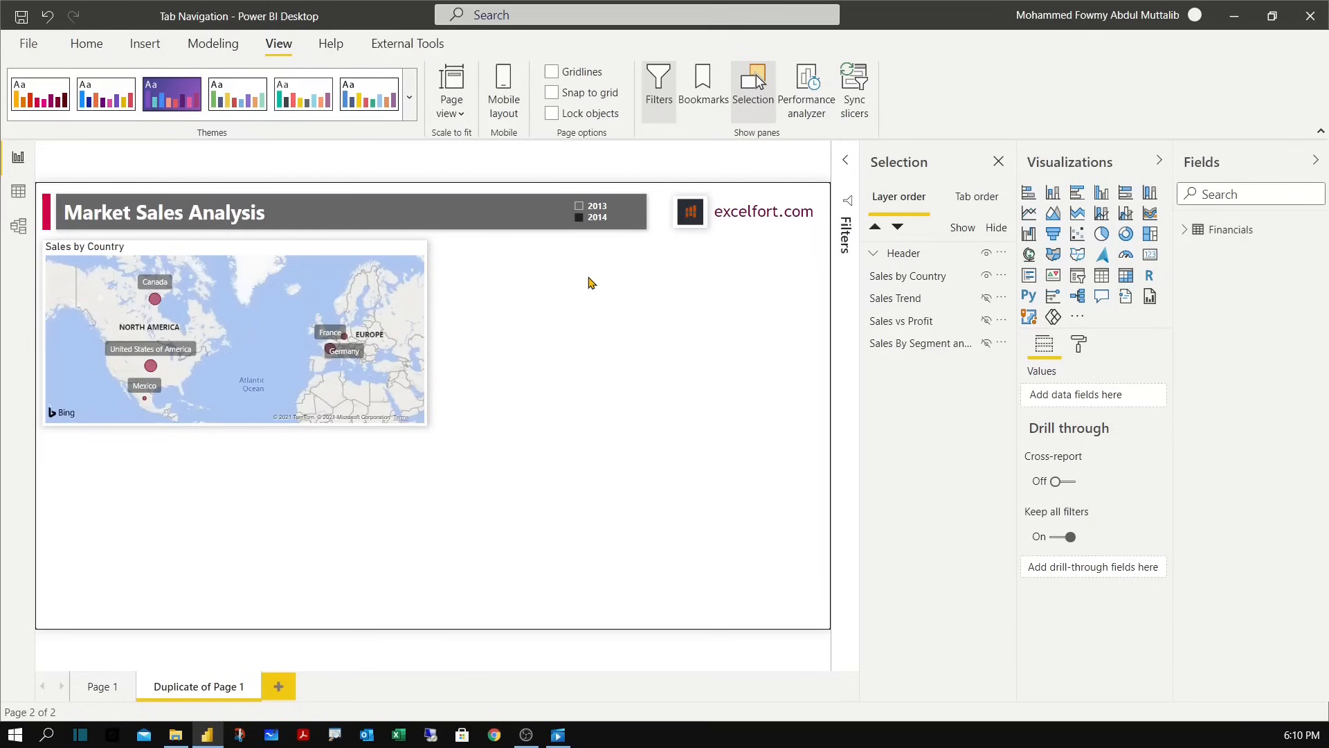
pyautogui.moveTo(144, 43)
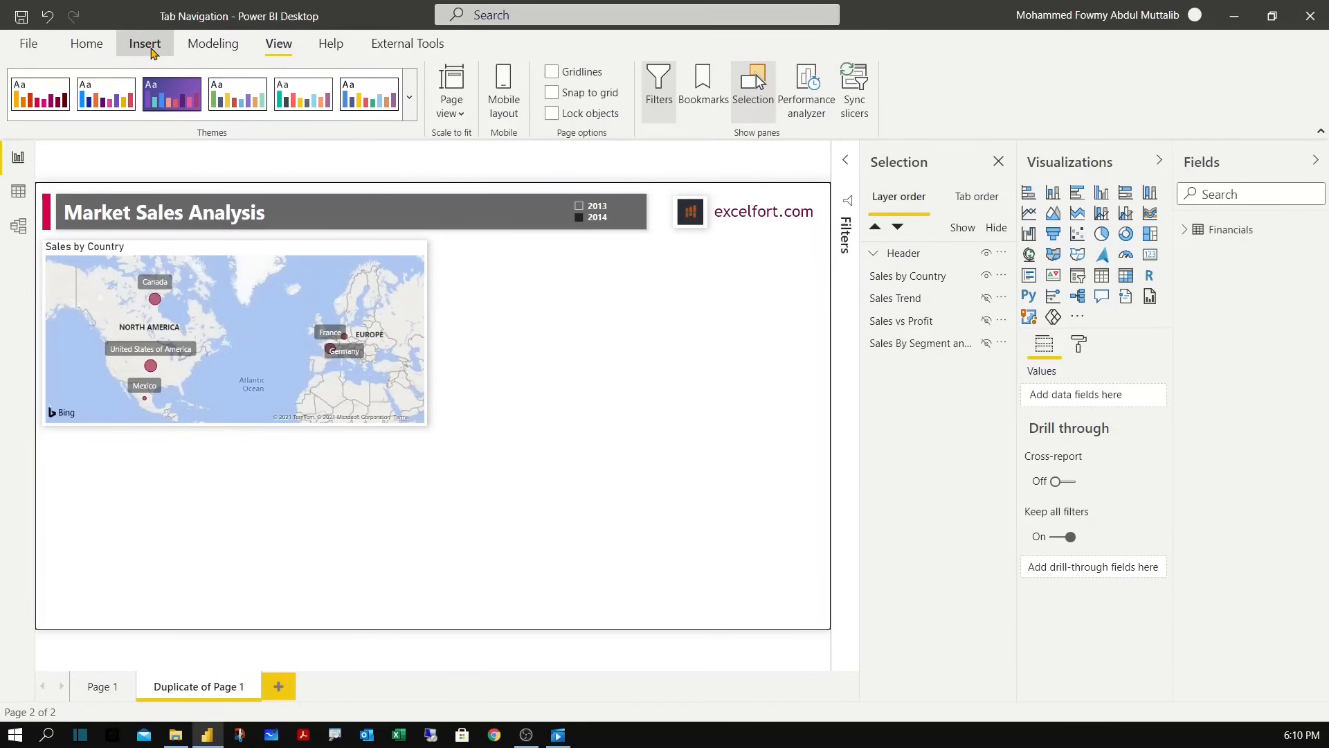
# Insert a rectangle shape and size it in the space beside the Sales by Country map.
pyautogui.click(144, 43)
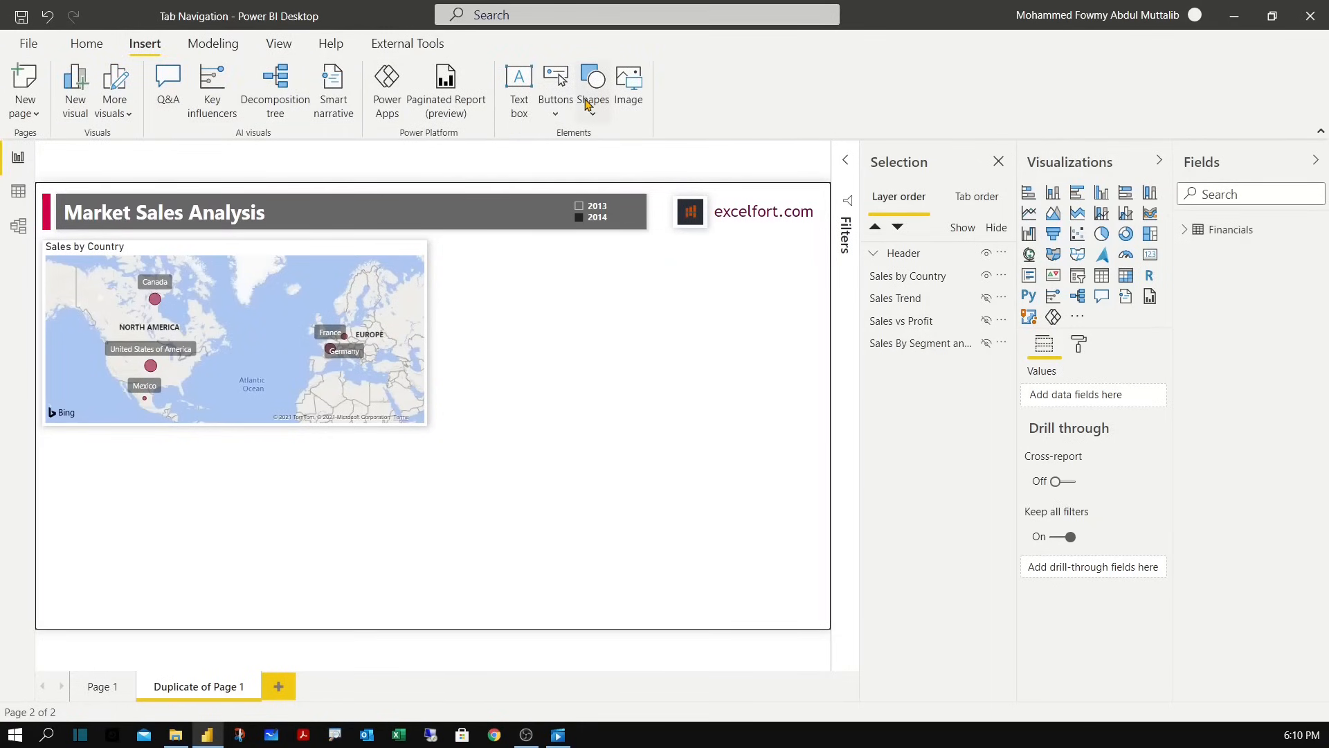
pyautogui.click(593, 89)
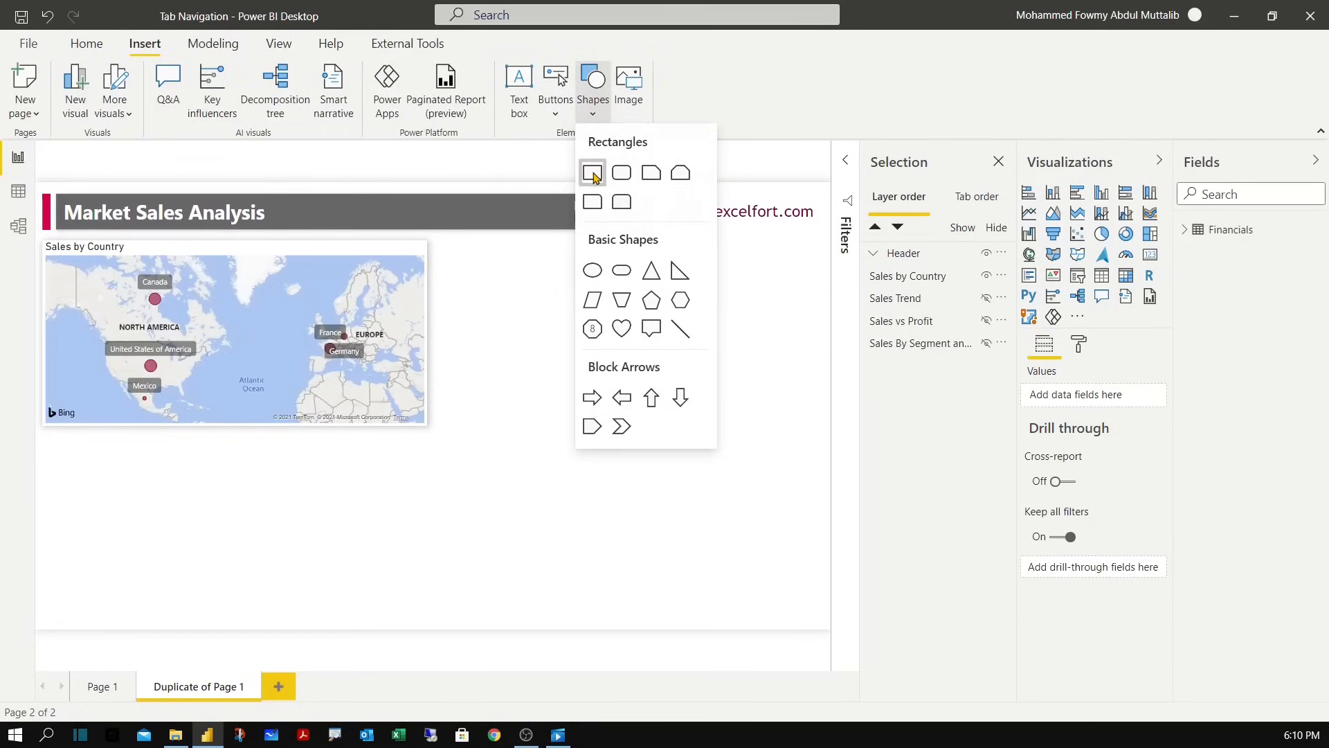
pyautogui.click(591, 171)
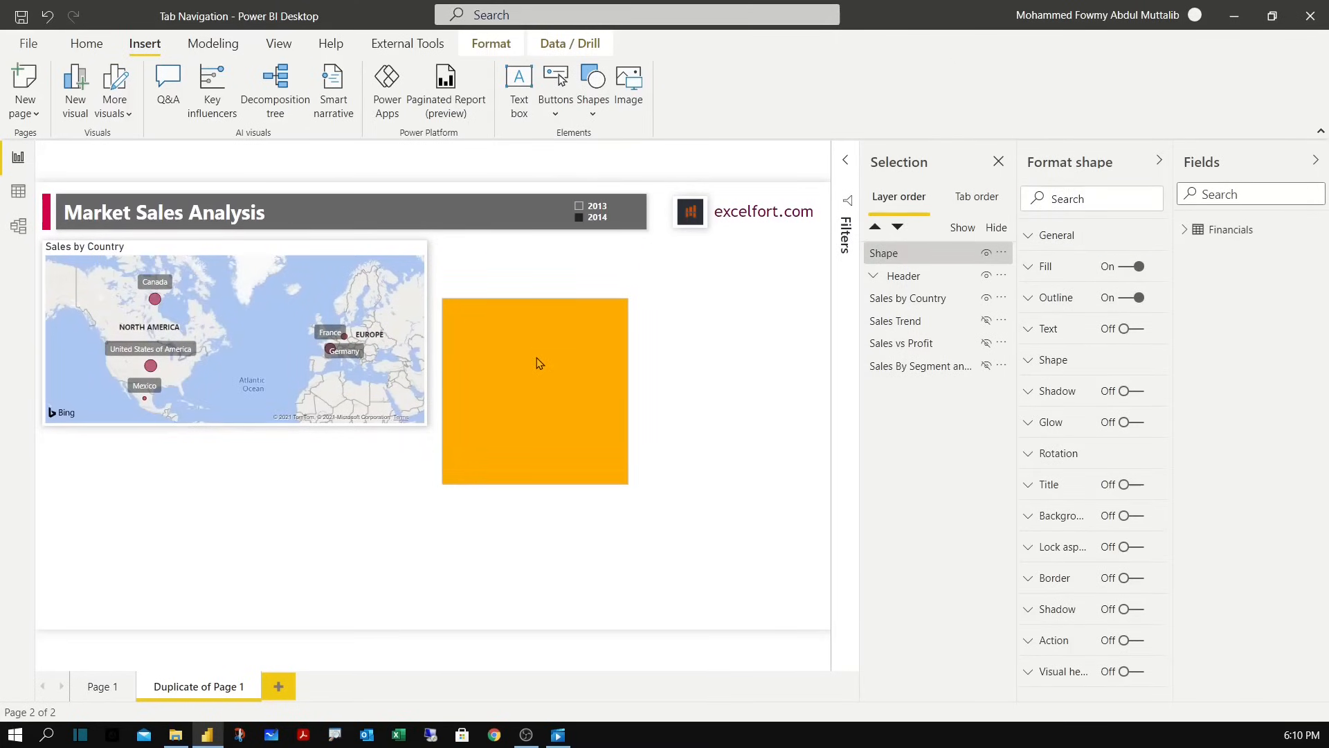
pyautogui.click(535, 365)
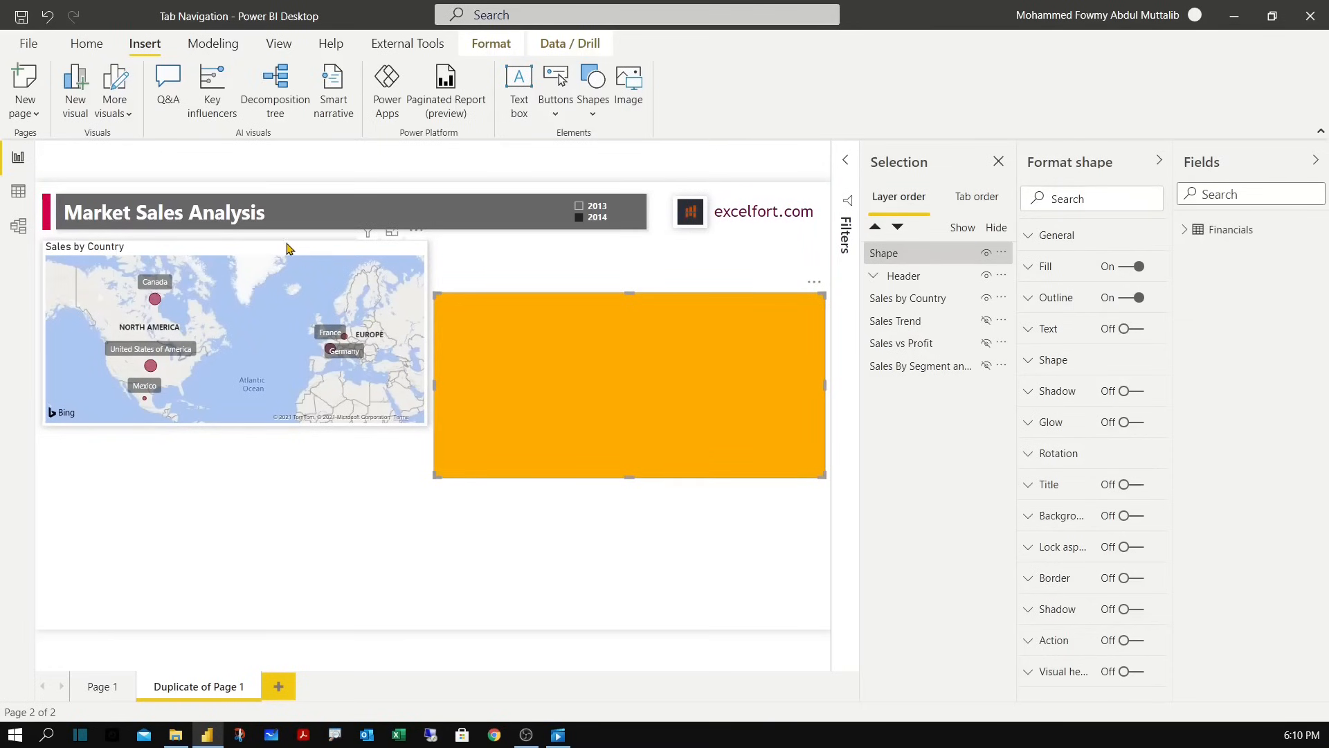
pyautogui.click(233, 373)
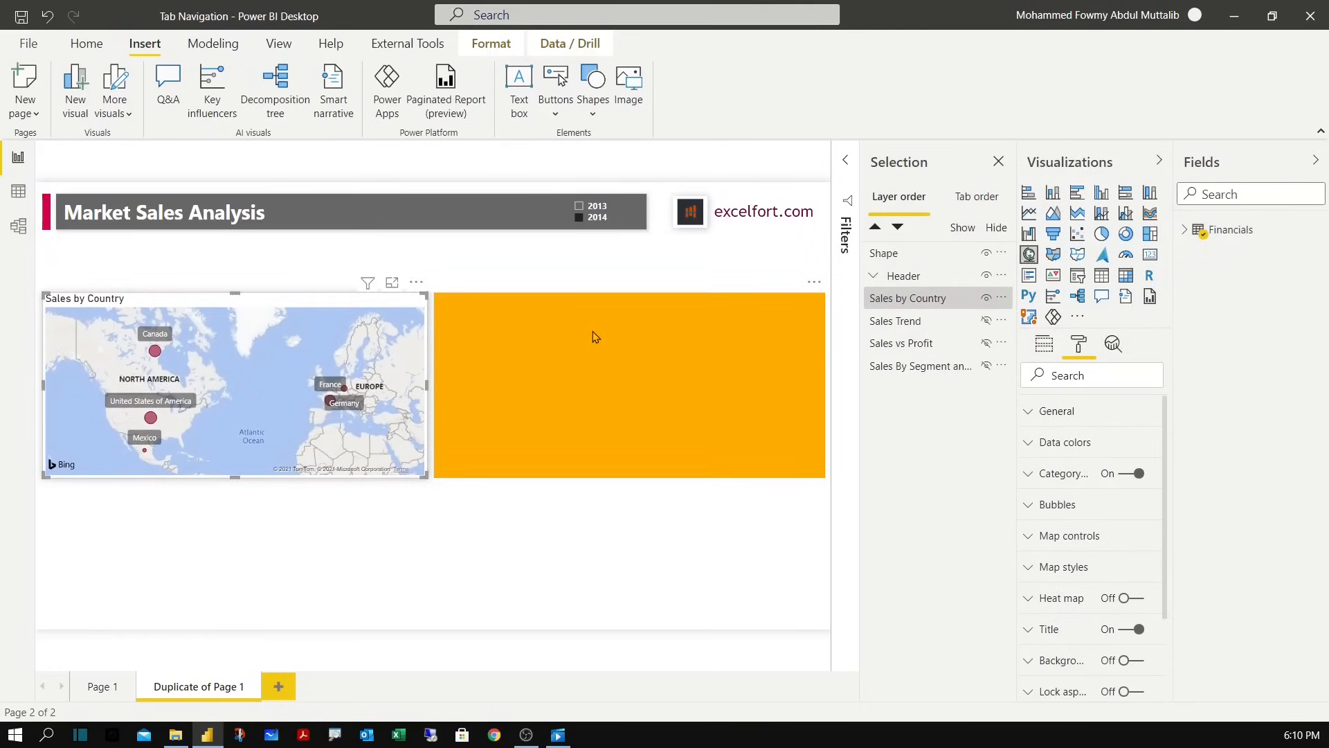
pyautogui.click(629, 384)
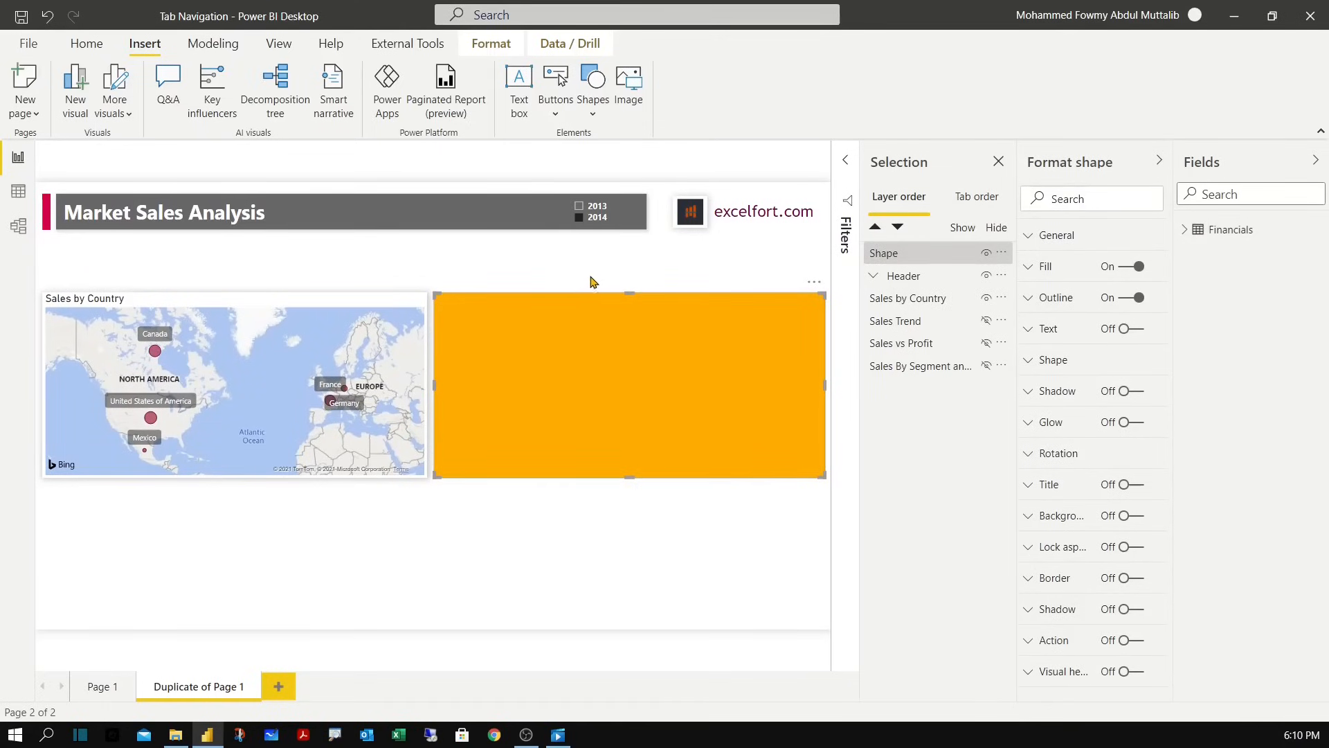
# Format the rectangle with a light grey fill, no outline and rounded edges.
pyautogui.click(998, 161)
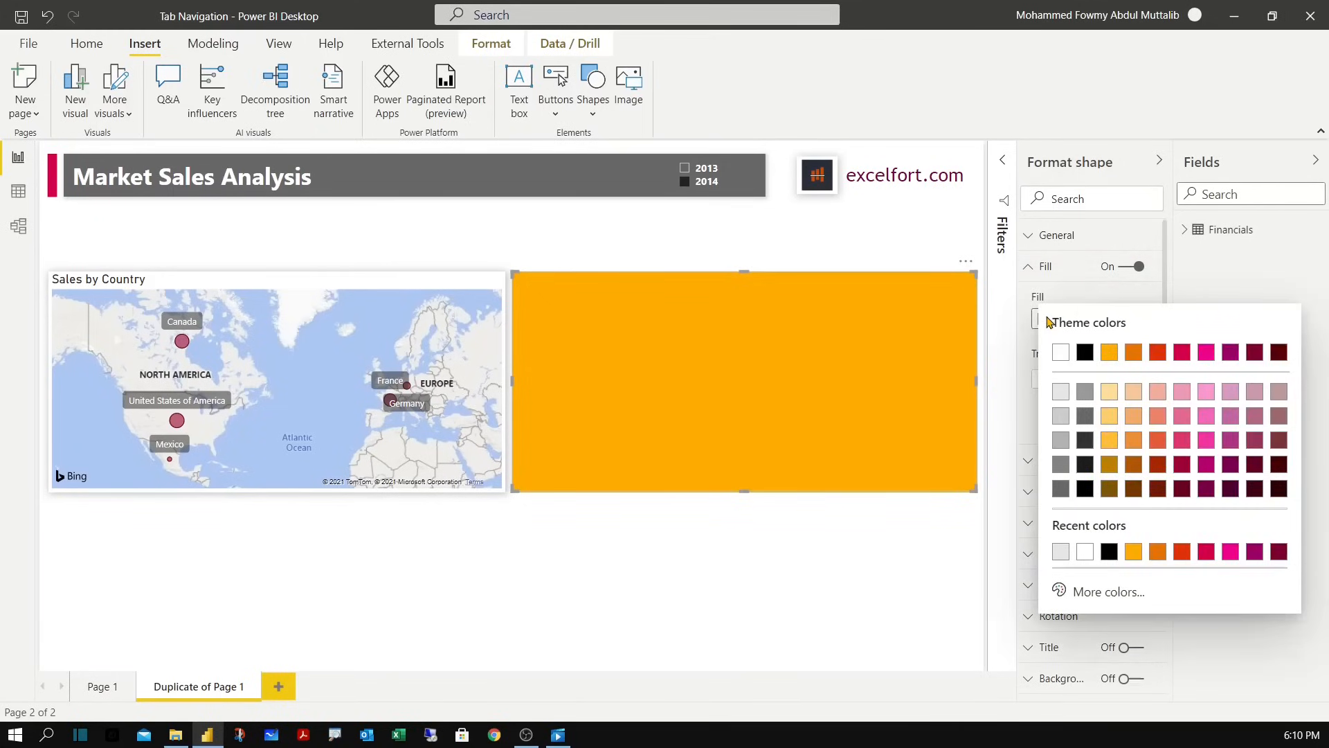
pyautogui.click(1060, 352)
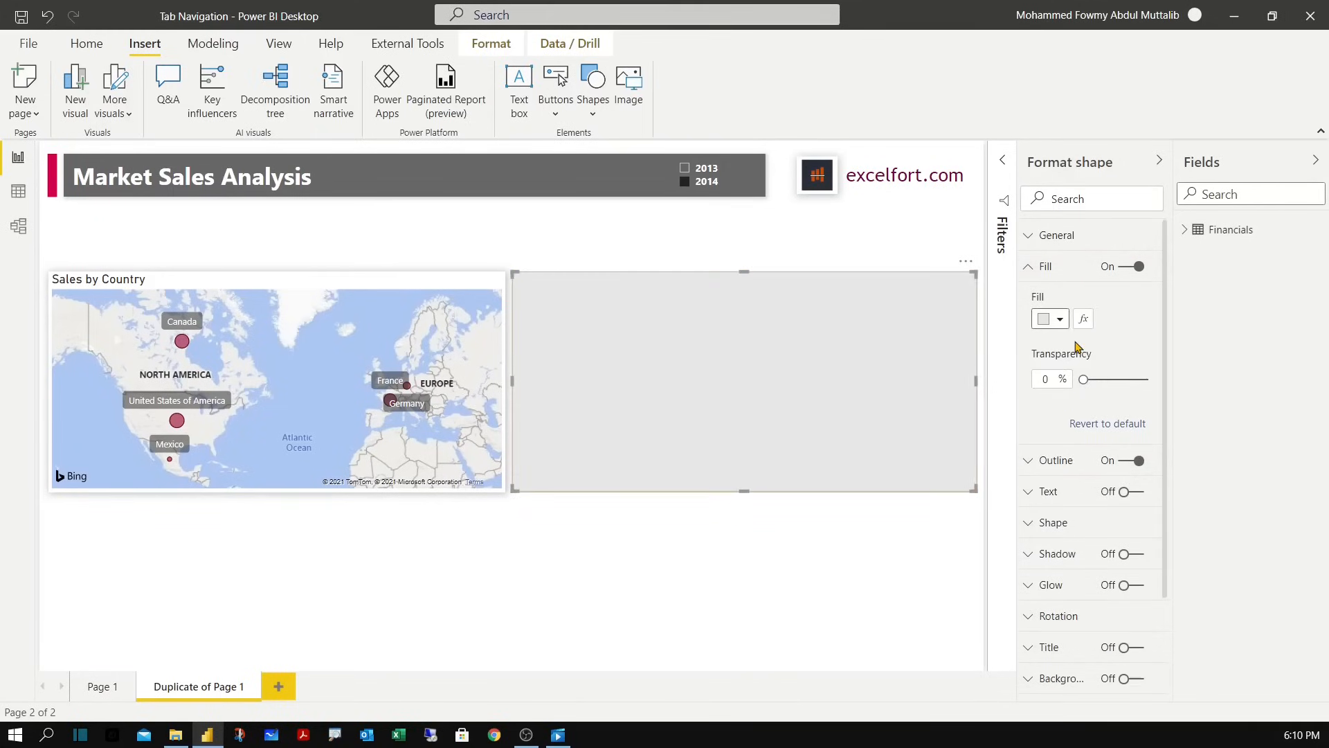
pyautogui.click(1027, 266)
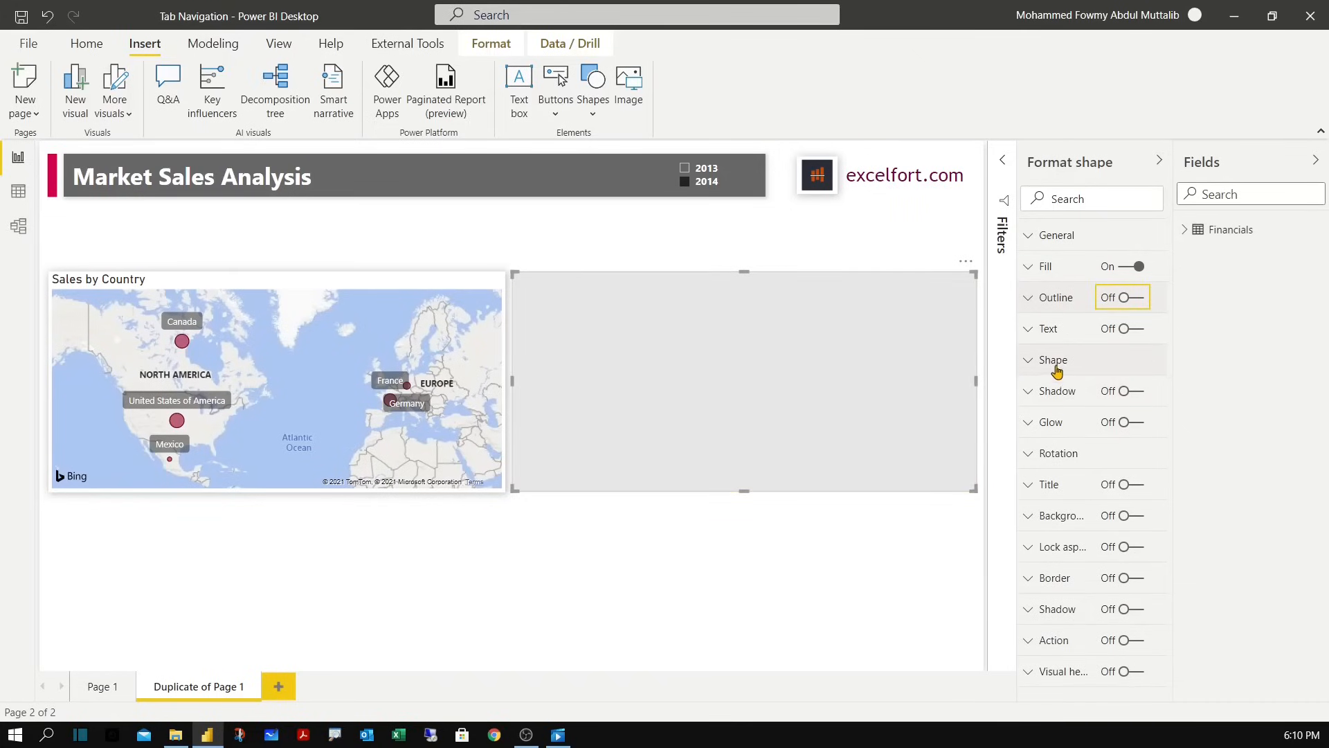
pyautogui.click(1053, 360)
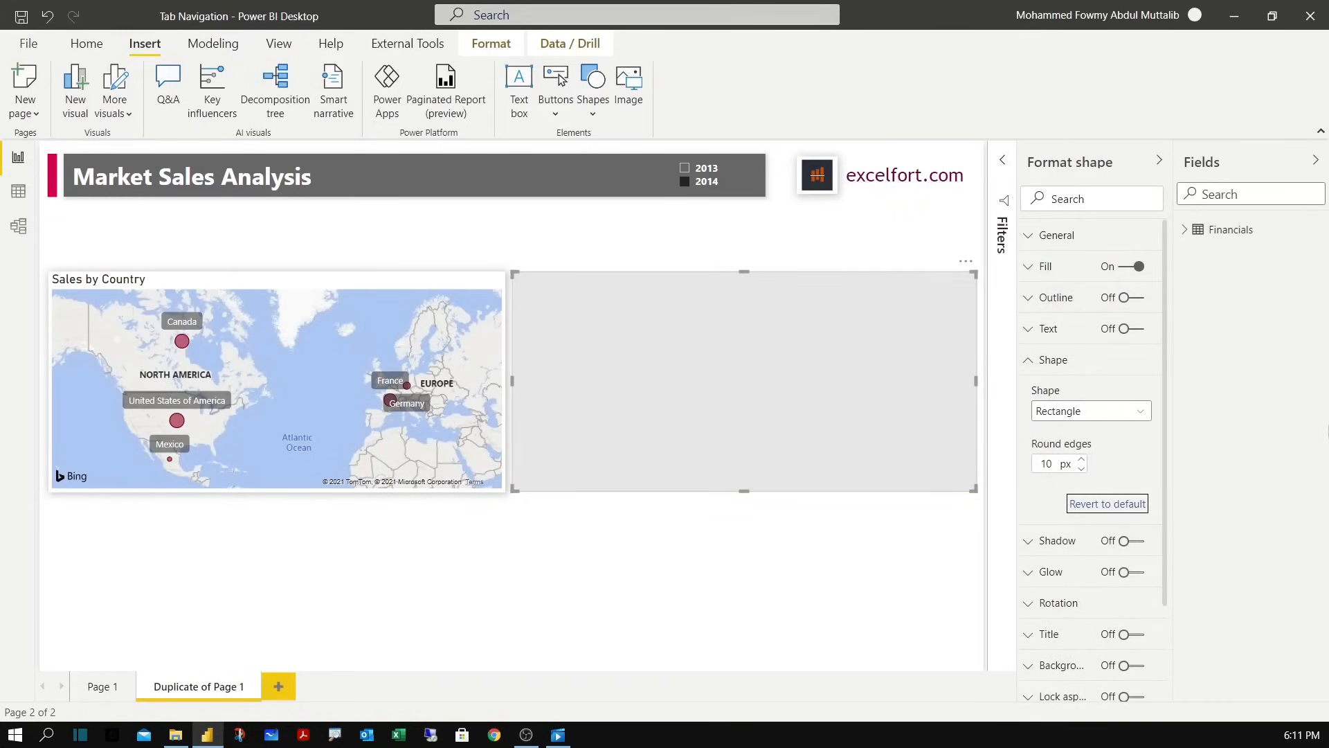
pyautogui.moveTo(1022, 435)
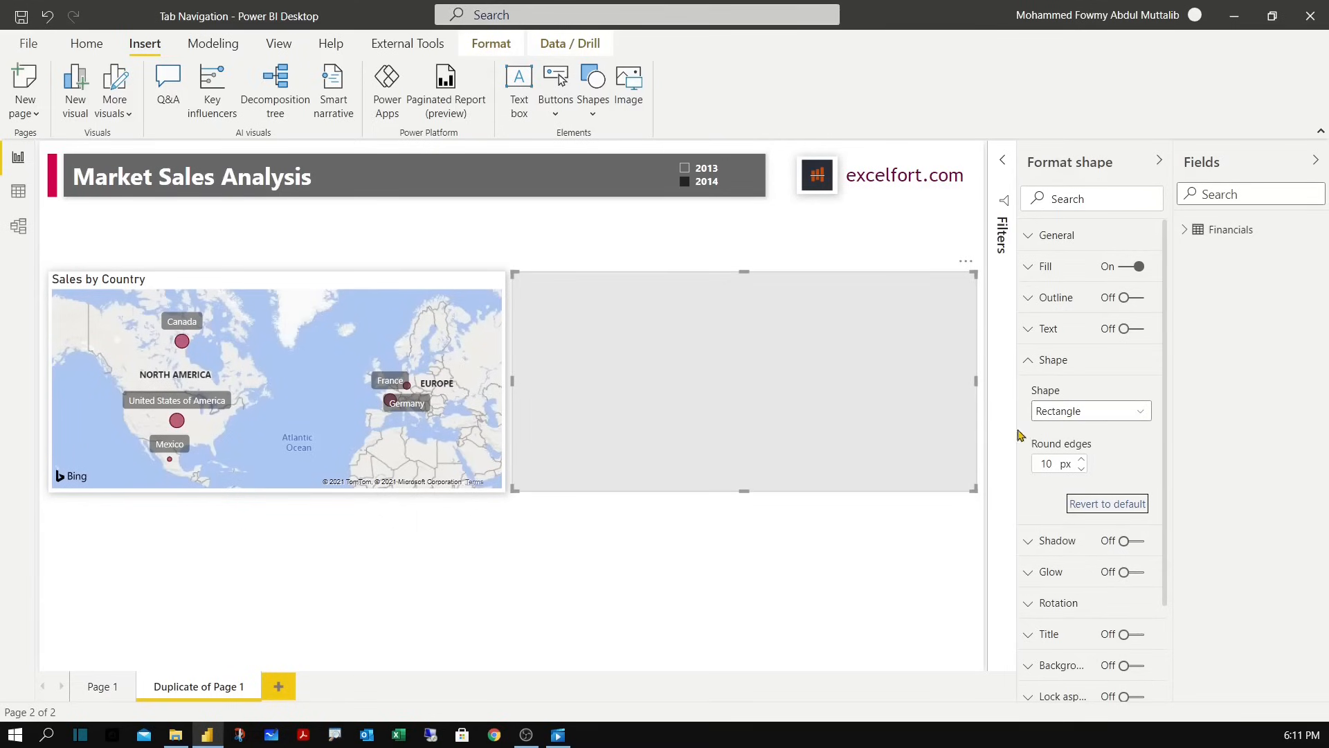
pyautogui.moveTo(745, 293)
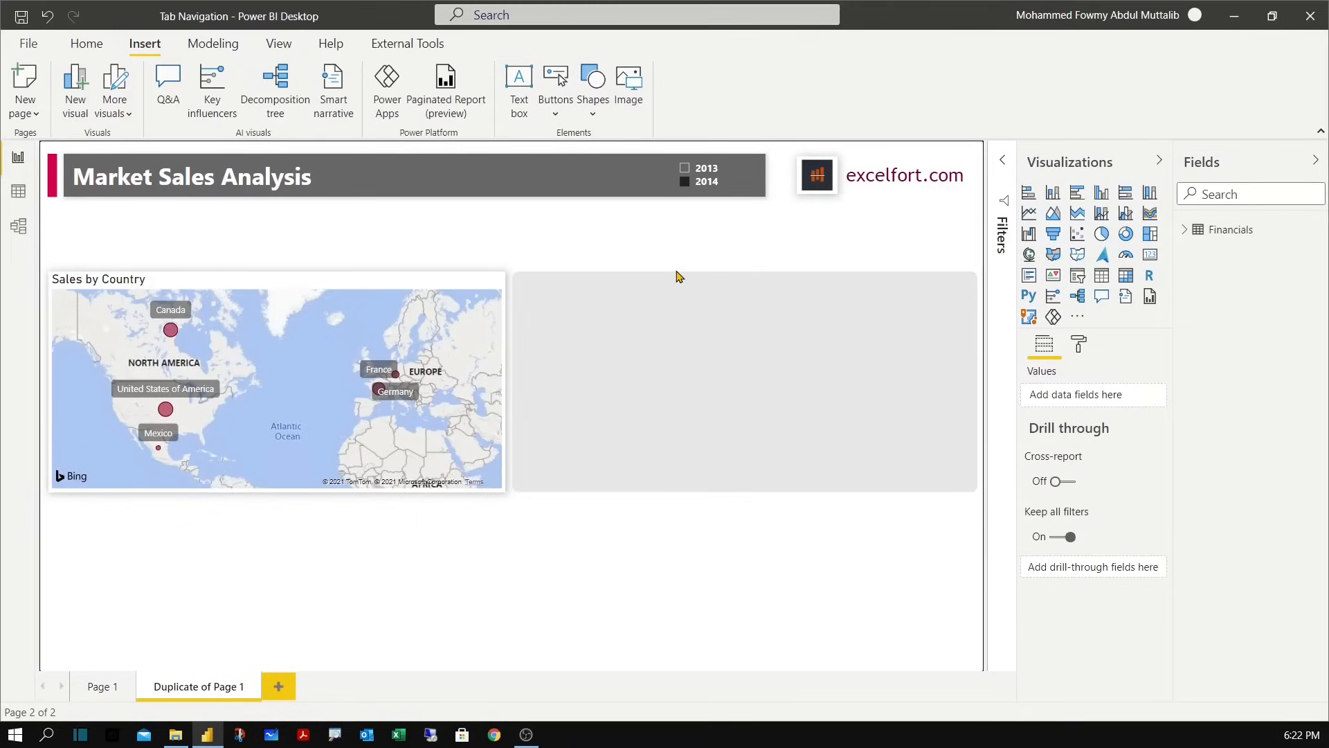
pyautogui.moveTo(659, 248)
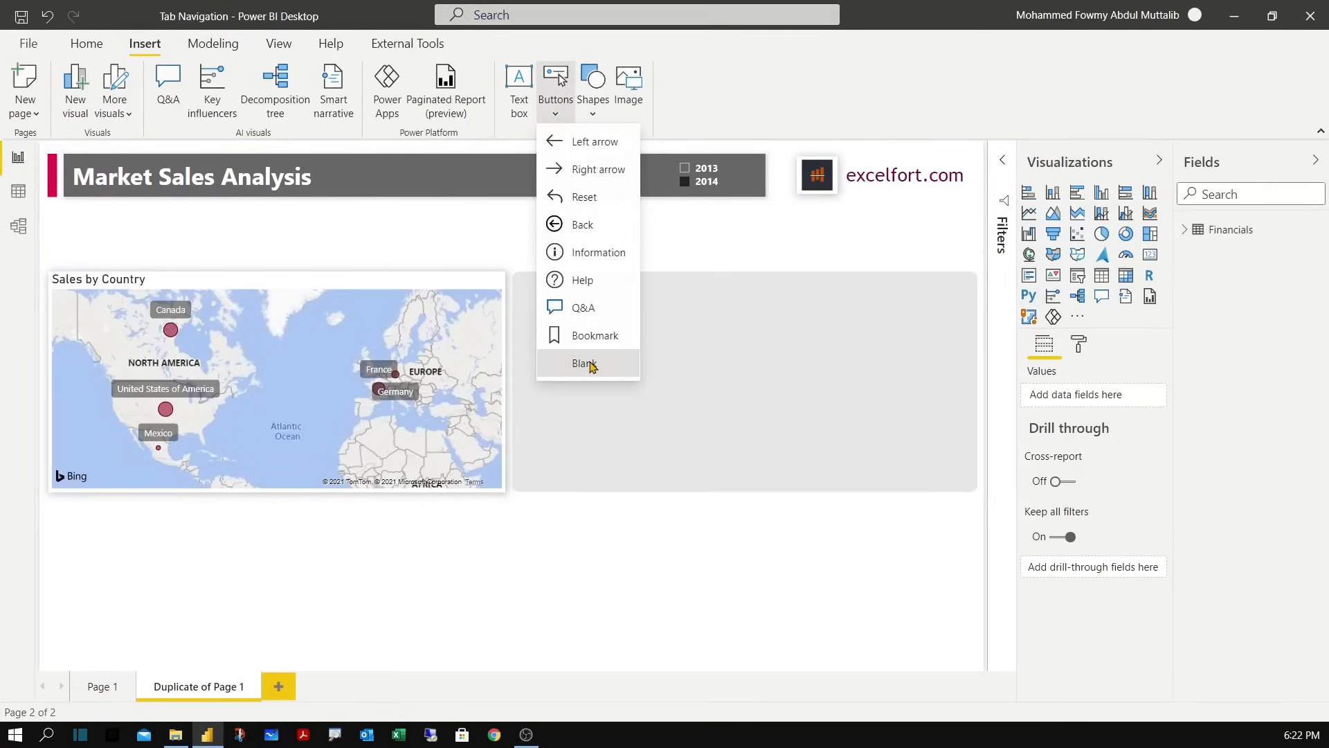
# Add a blank button below the map with fill on, an outline and 10 px round edges.
pyautogui.click(584, 363)
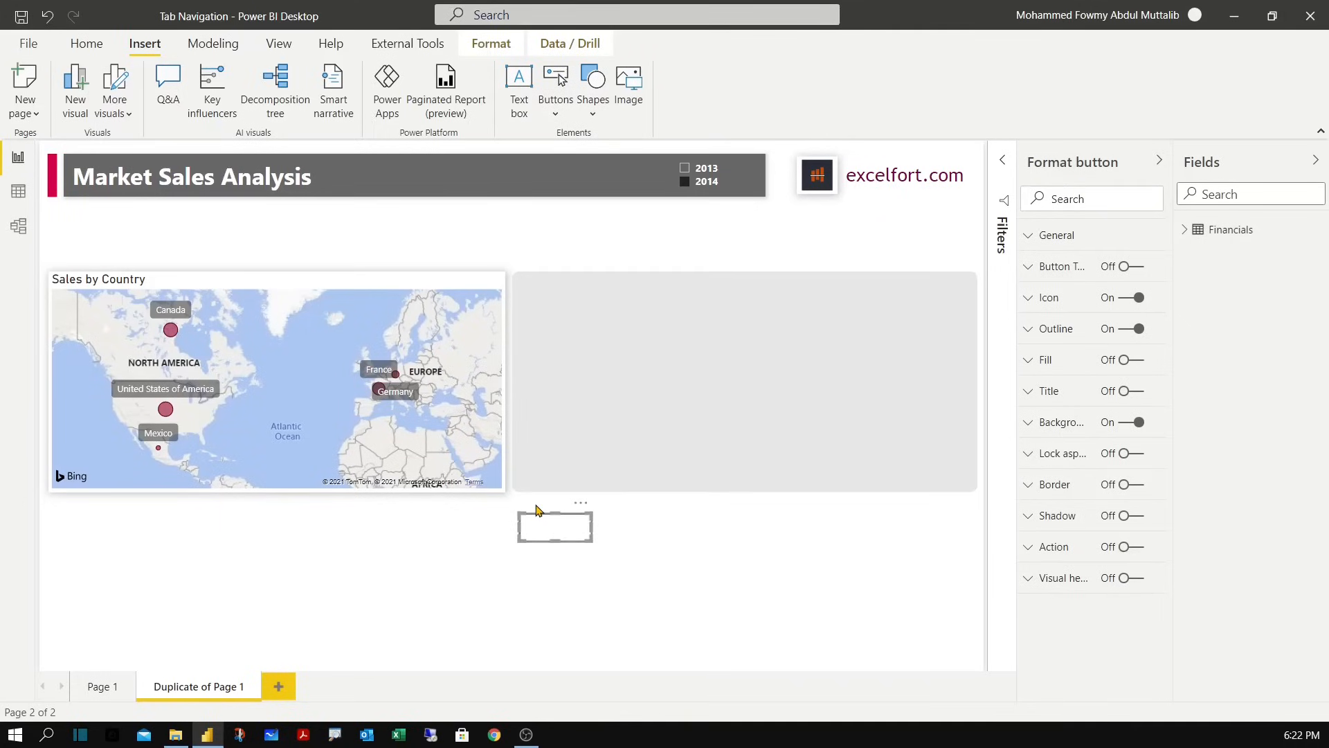
pyautogui.moveTo(1176, 290)
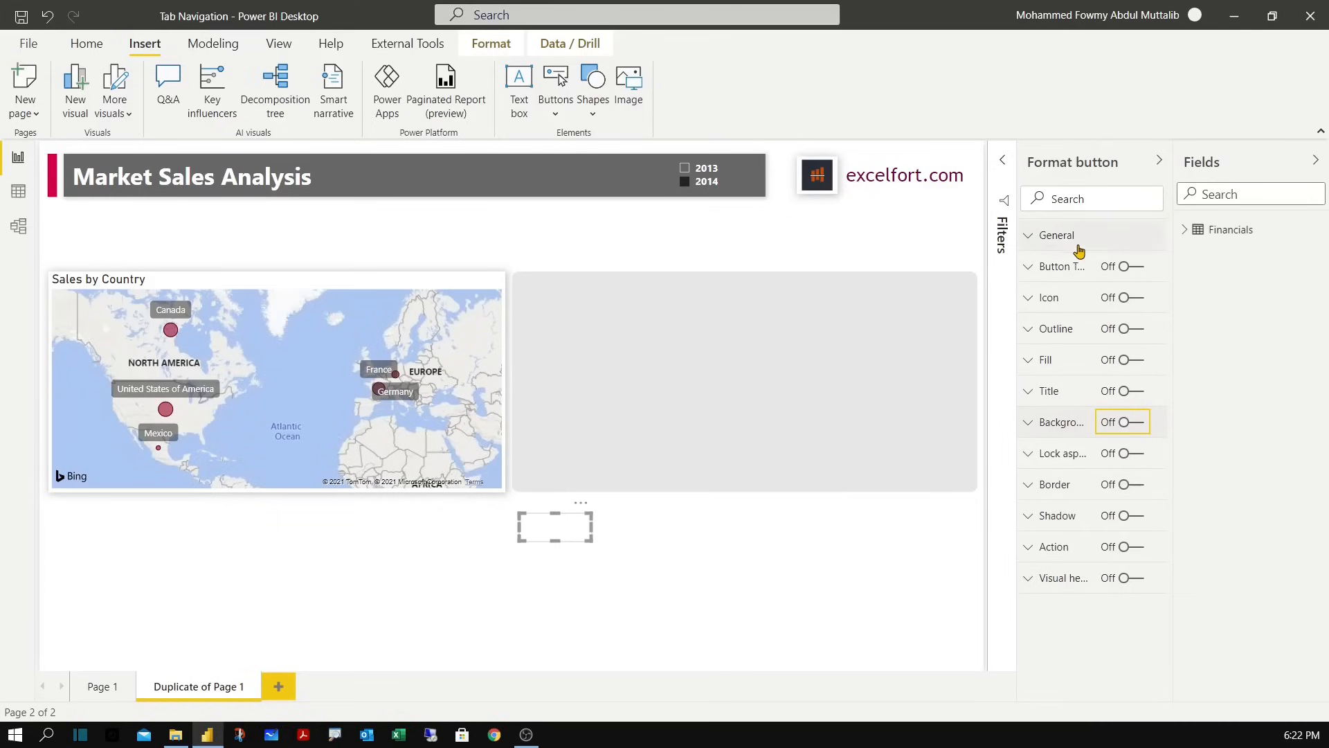
pyautogui.moveTo(1083, 290)
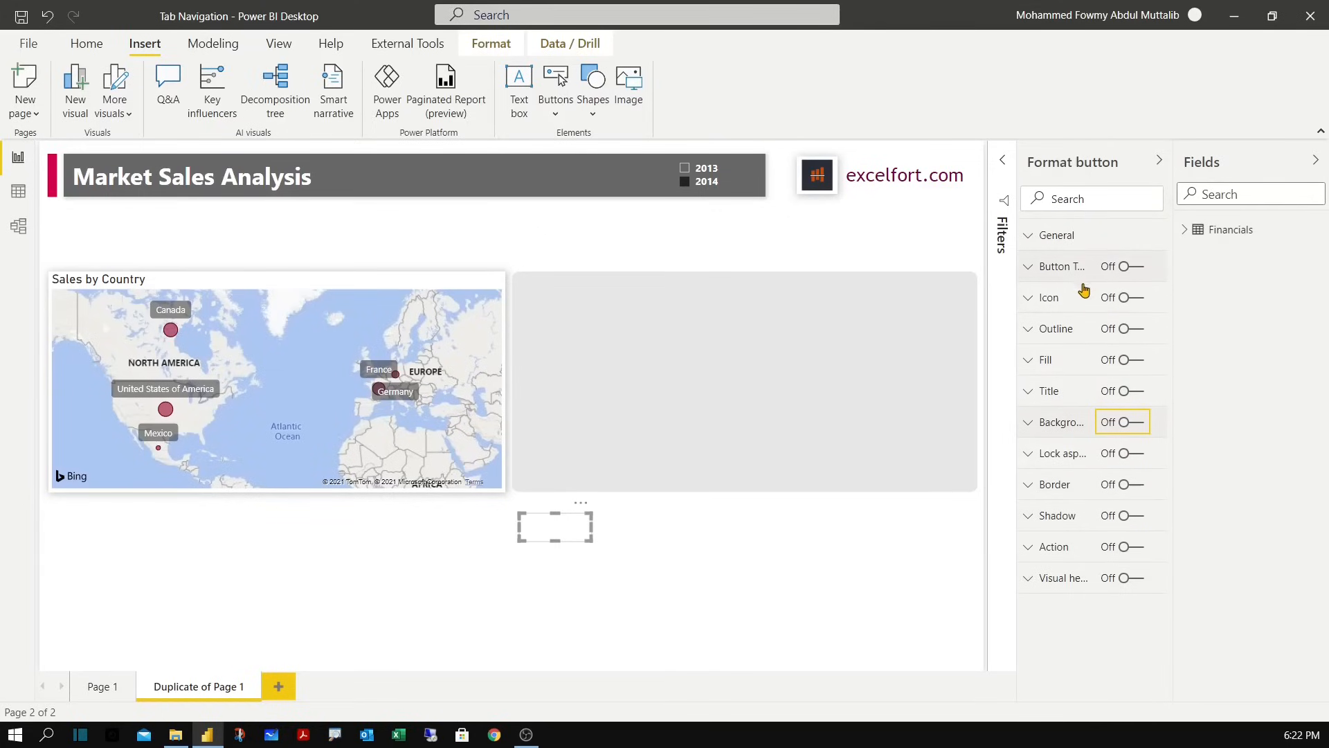
pyautogui.click(1029, 360)
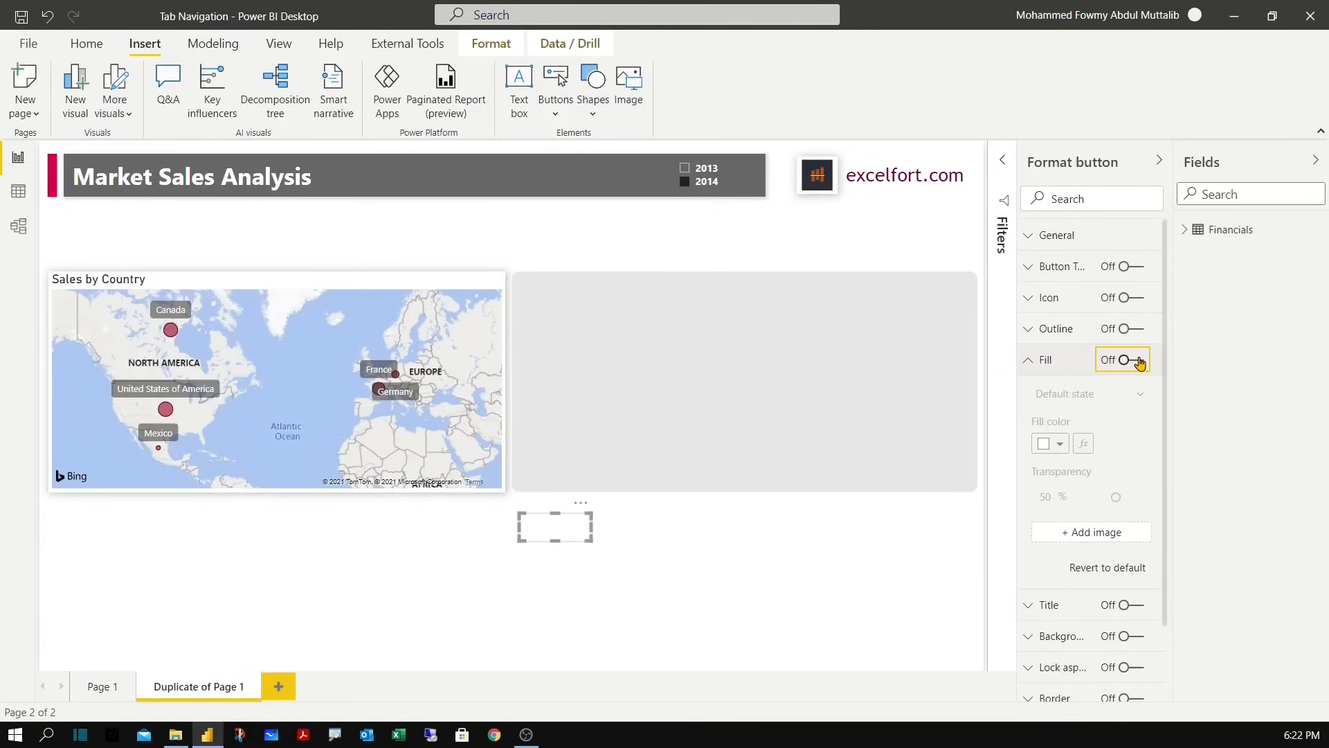
pyautogui.click(1058, 443)
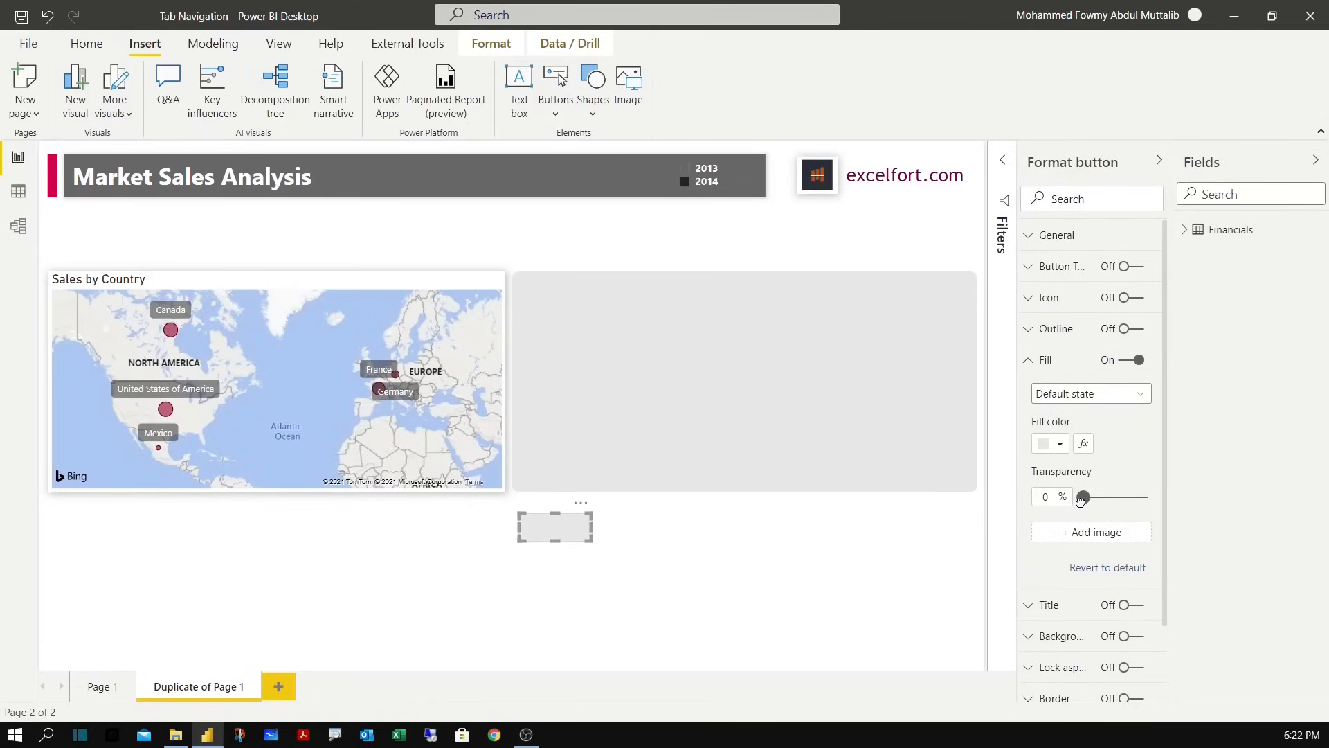
pyautogui.click(1029, 360)
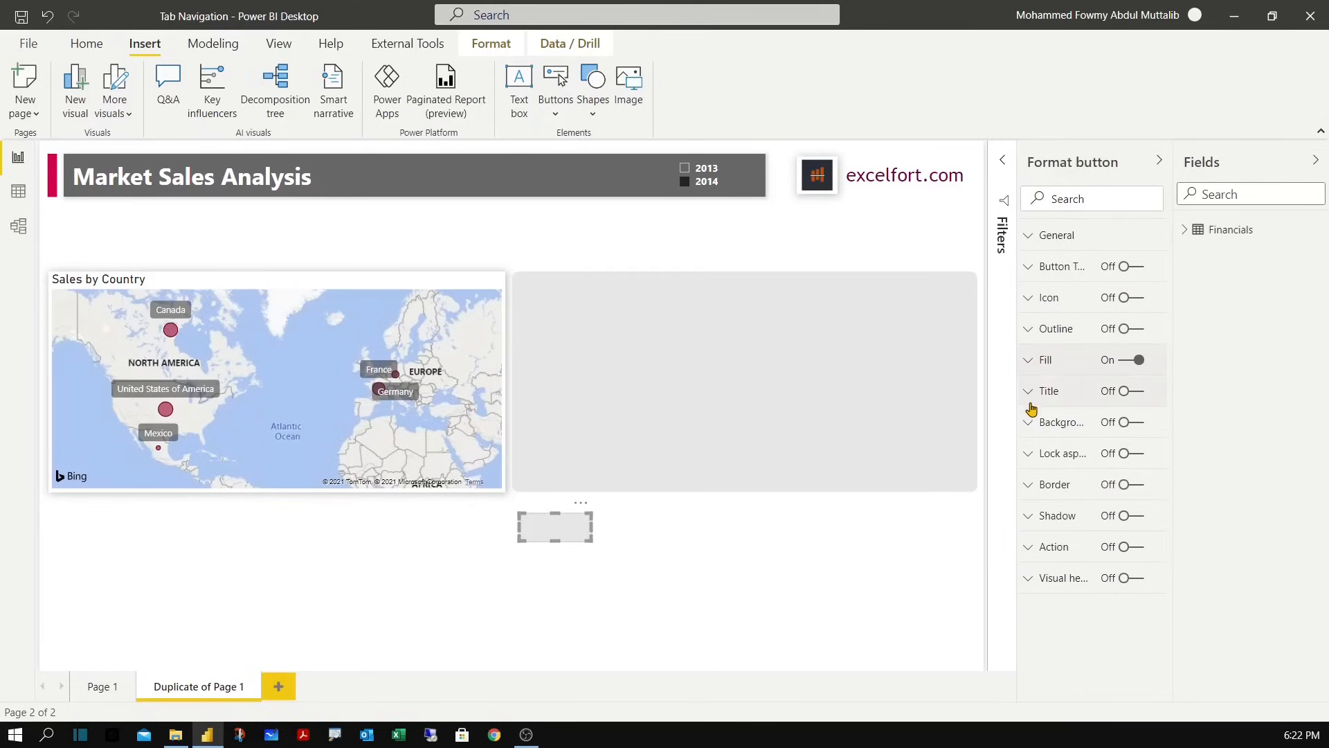
pyautogui.moveTo(1044, 330)
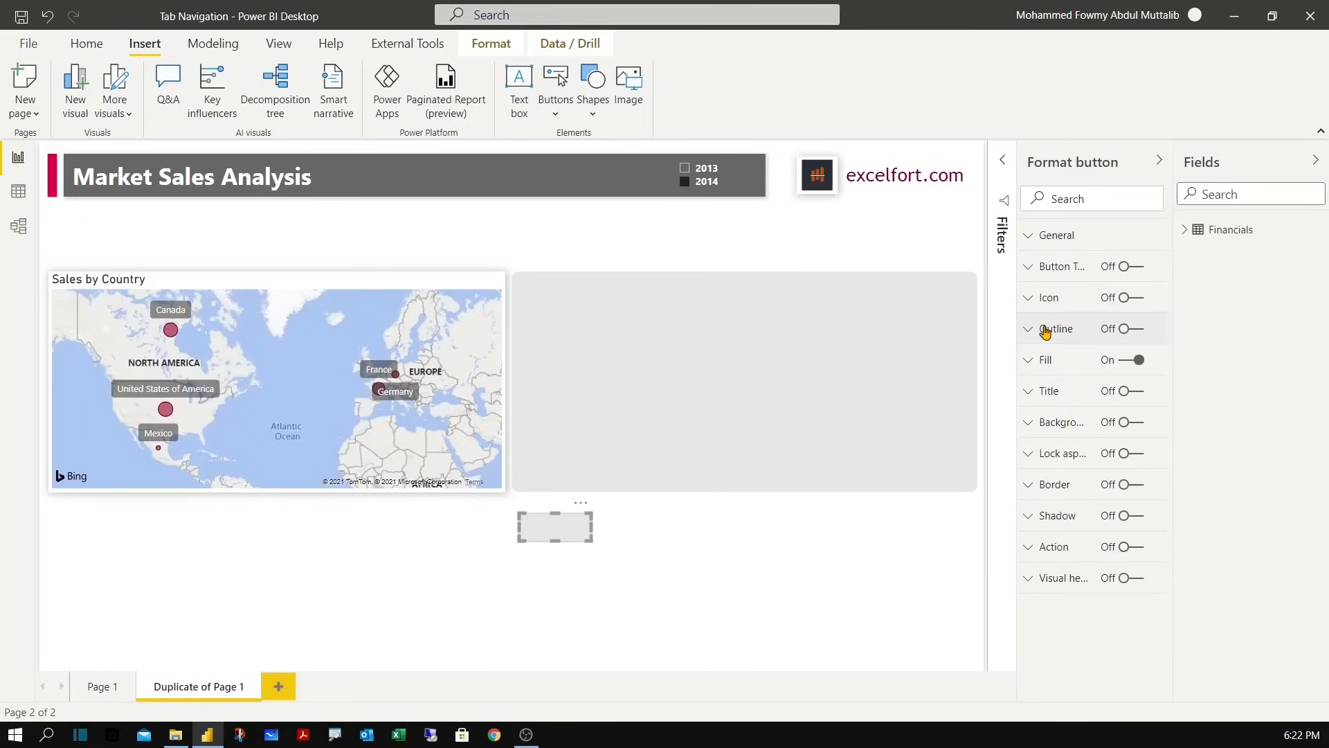
pyautogui.click(1140, 330)
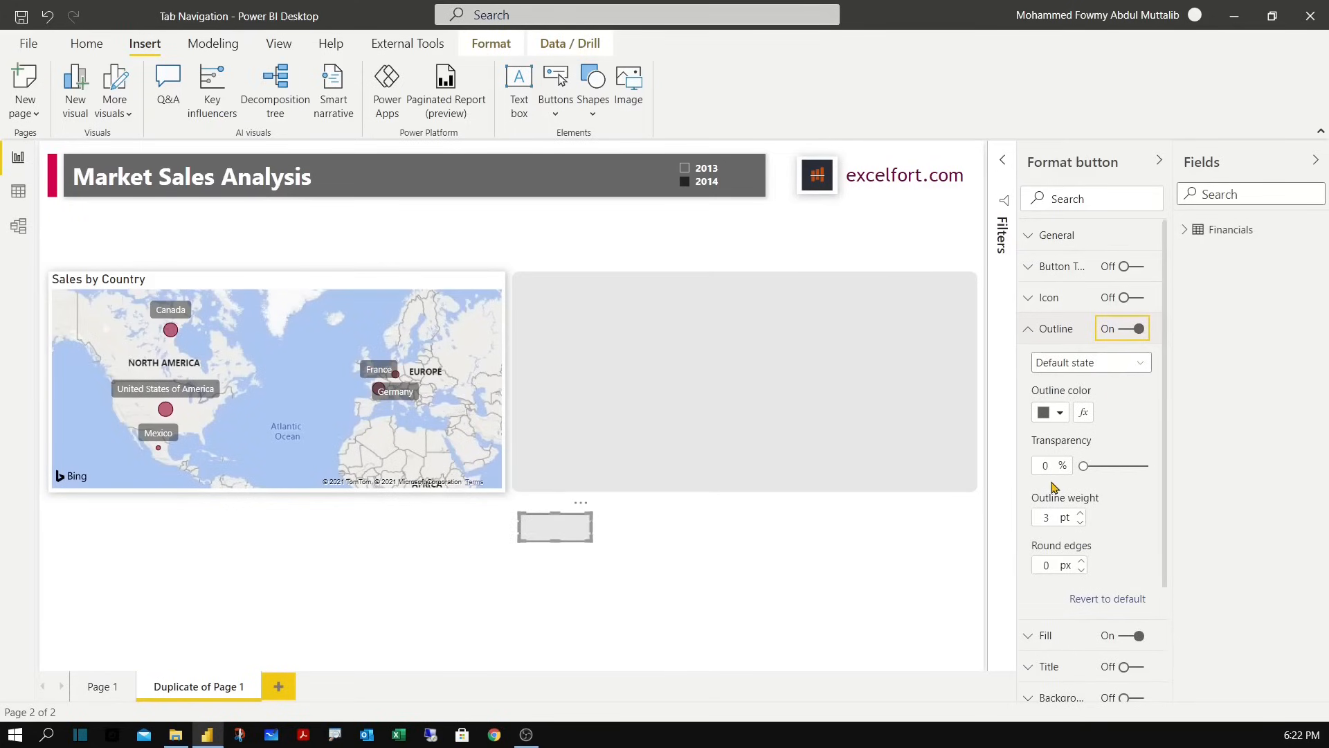
pyautogui.tripleClick(1046, 516)
pyautogui.write('0')
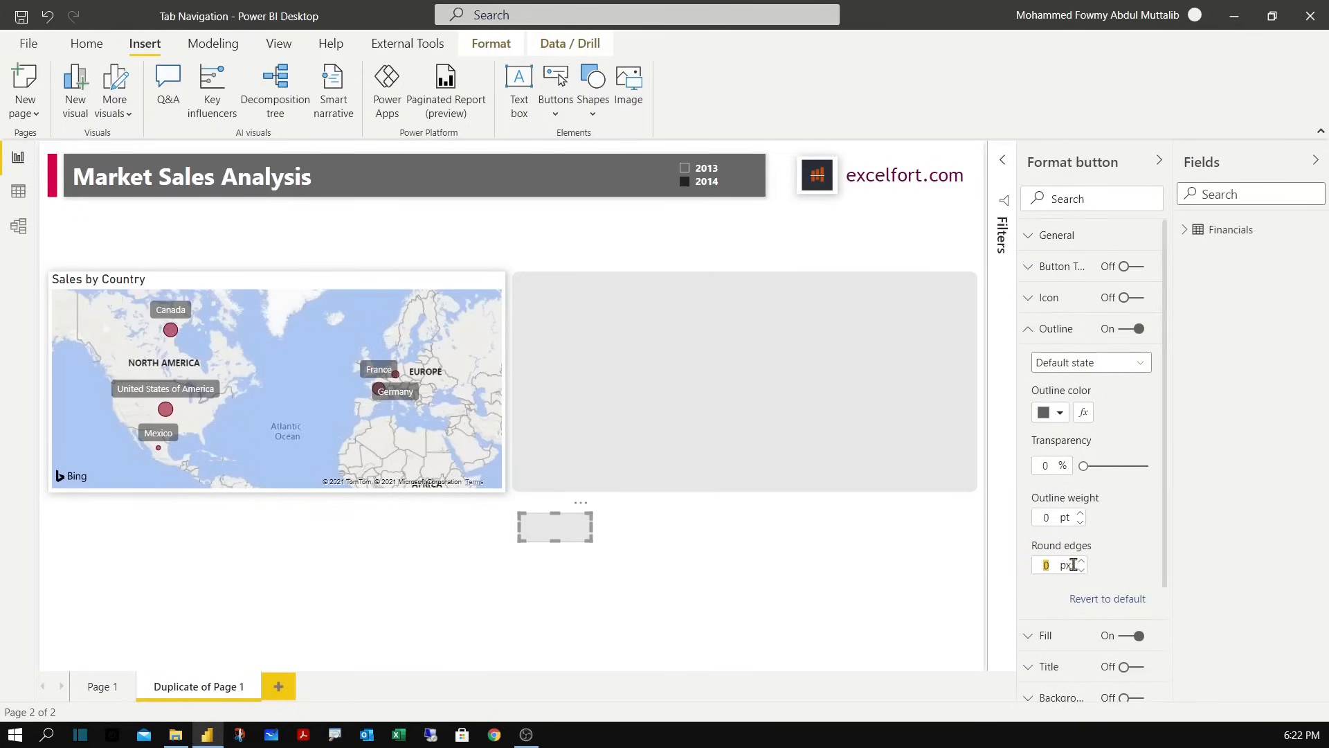
pyautogui.write('10')
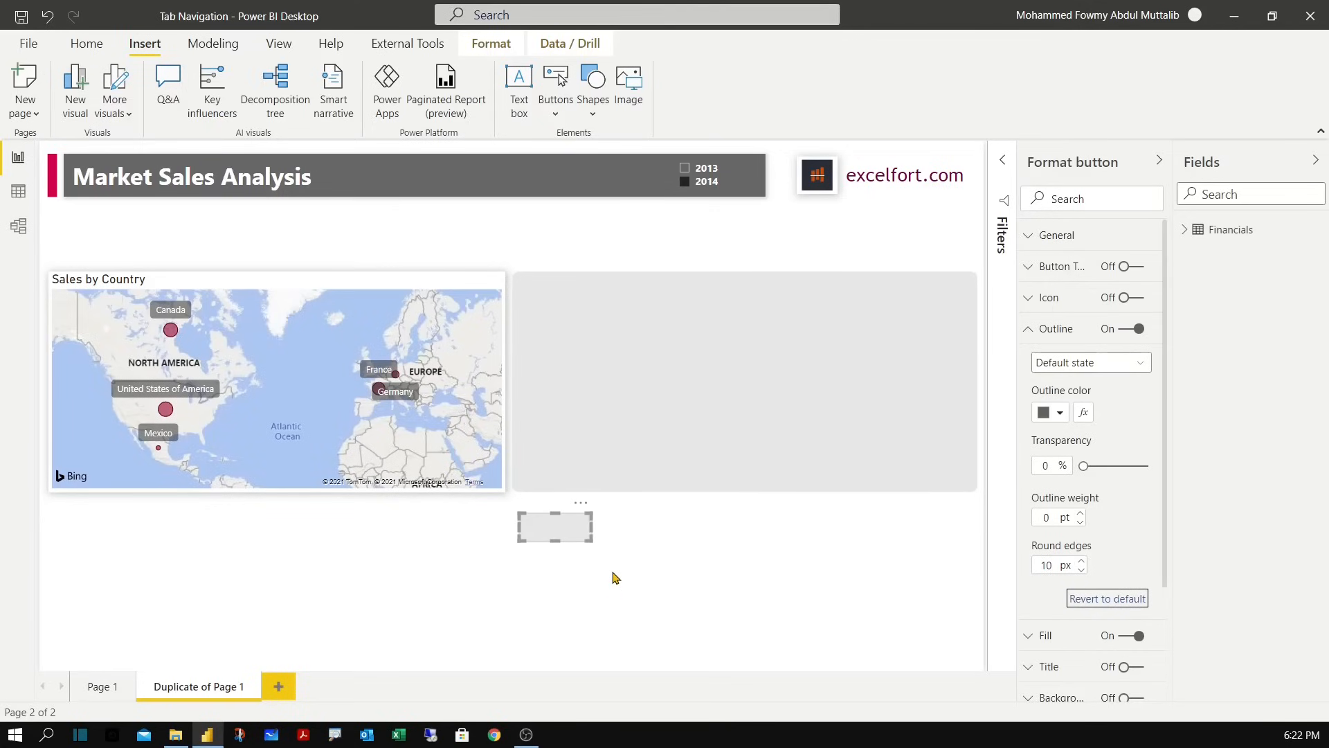
pyautogui.click(1030, 330)
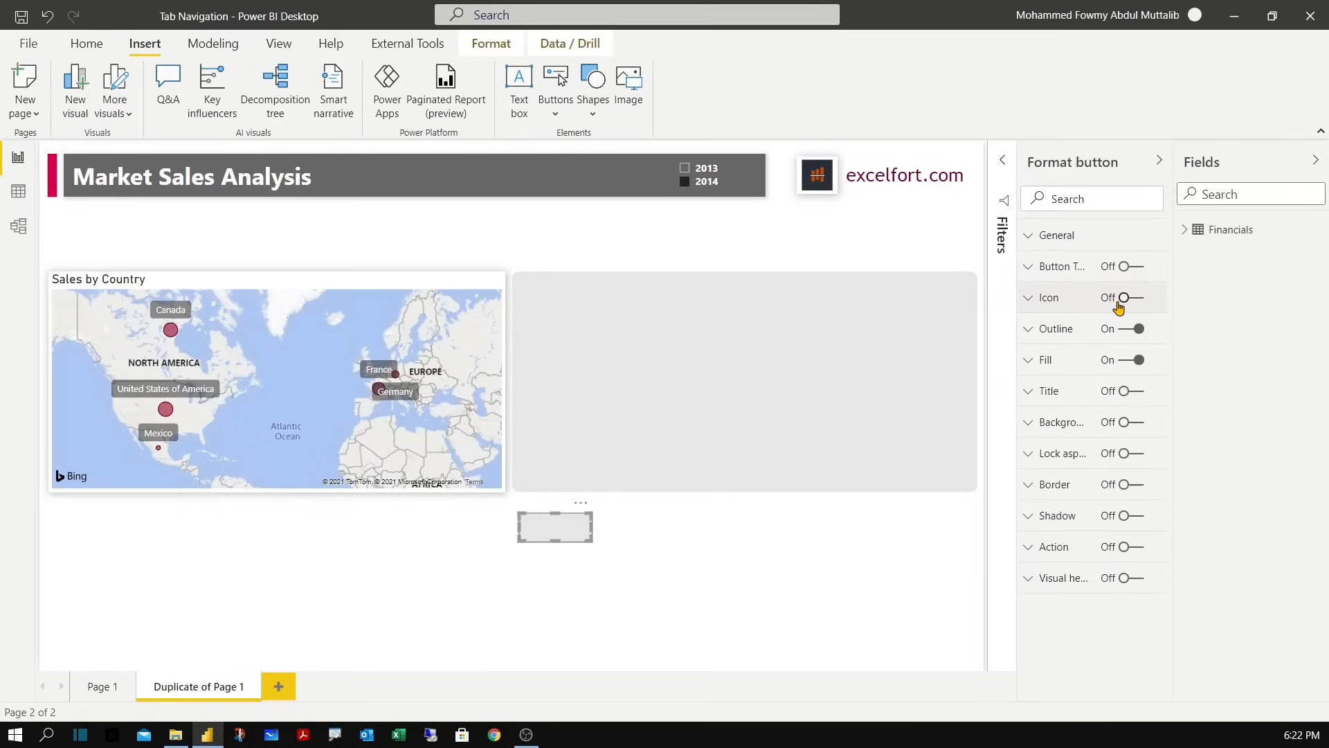
pyautogui.moveTo(1051, 372)
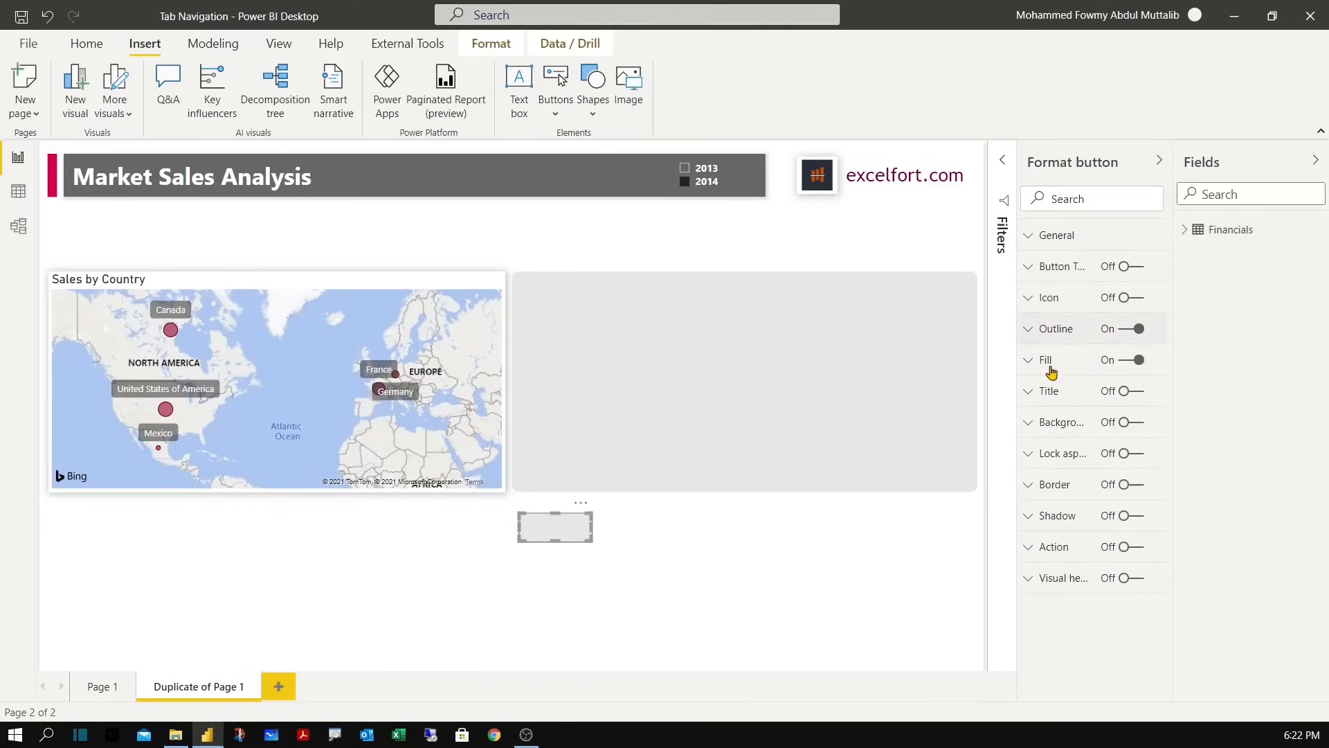
pyautogui.moveTo(1061, 388)
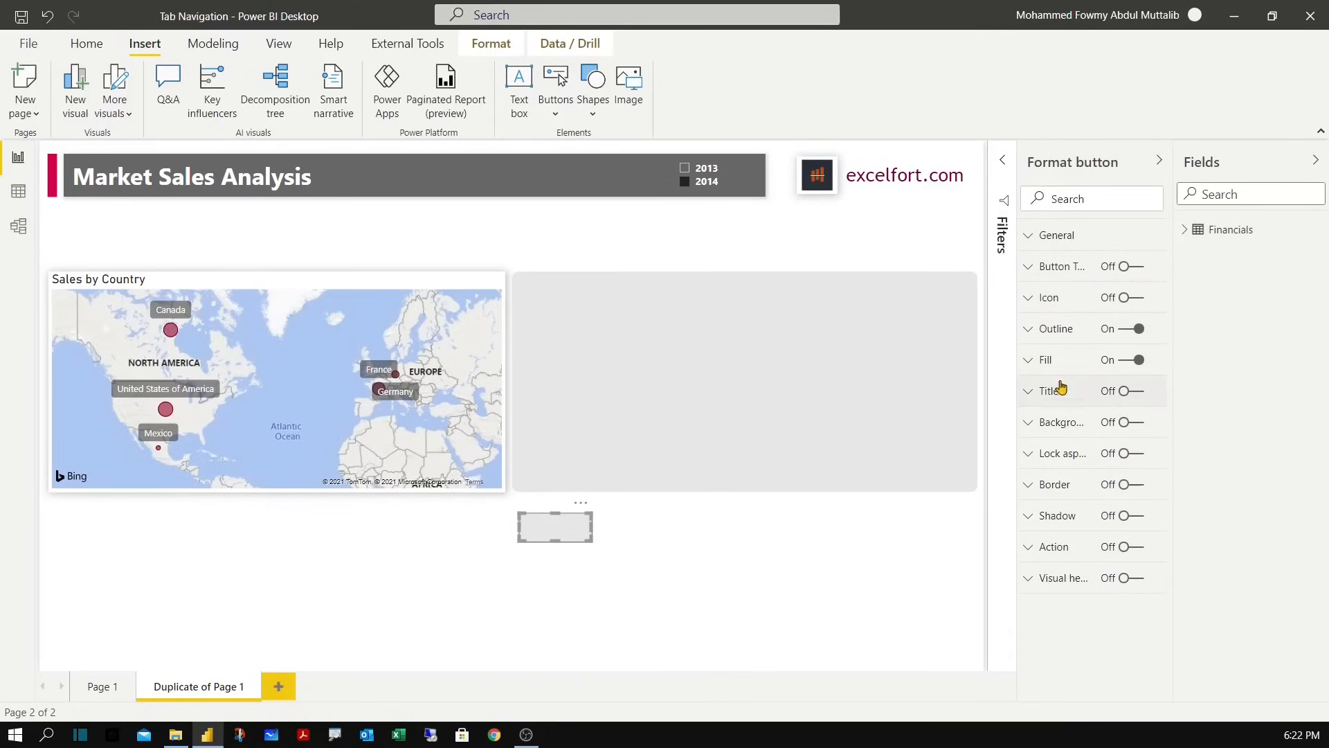
# Turn on the button text and label it Sales Trend.
pyautogui.click(1140, 266)
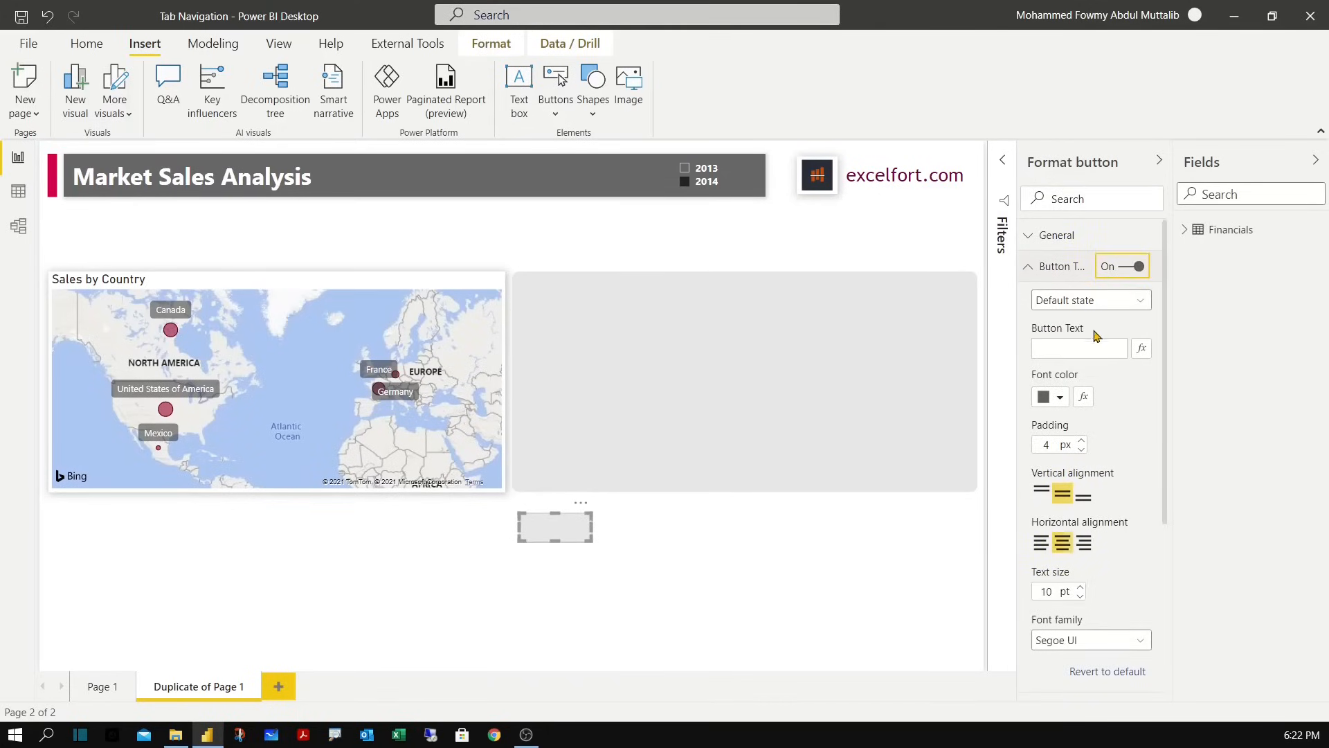
pyautogui.click(1079, 348)
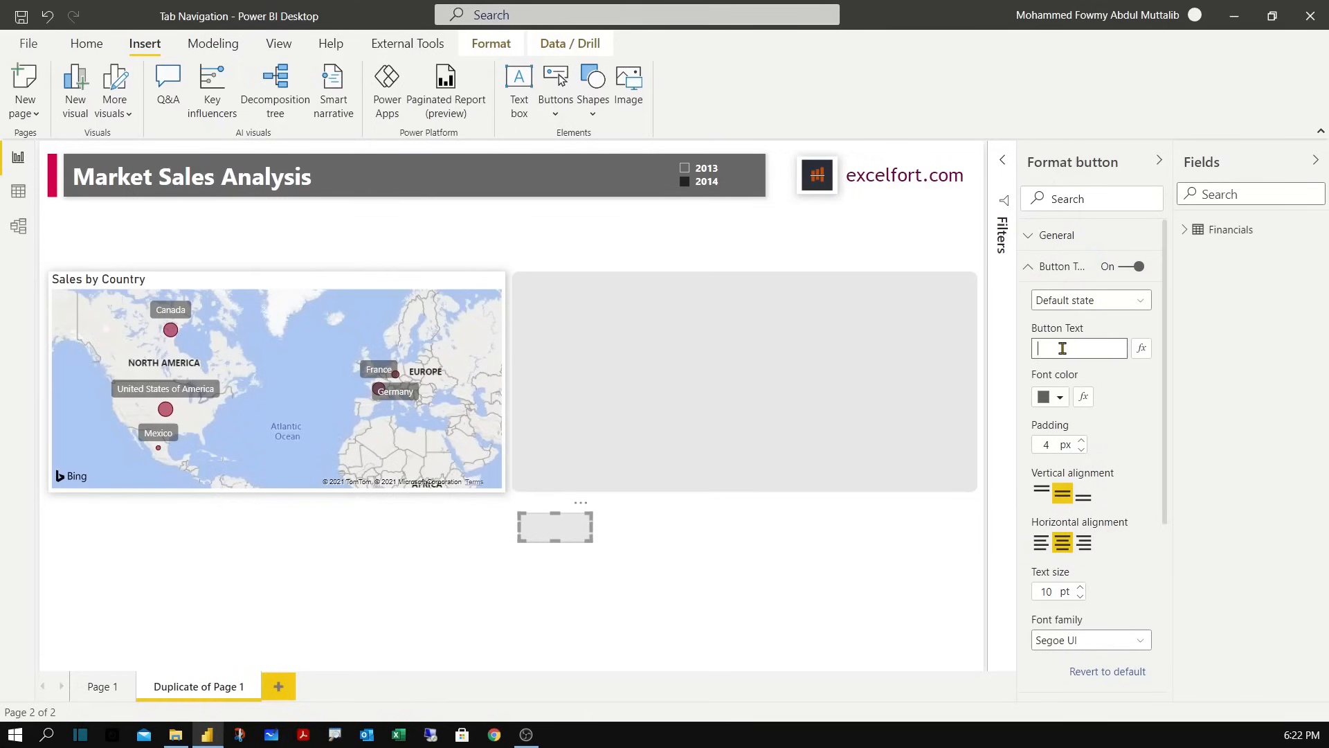
pyautogui.write('Trend')
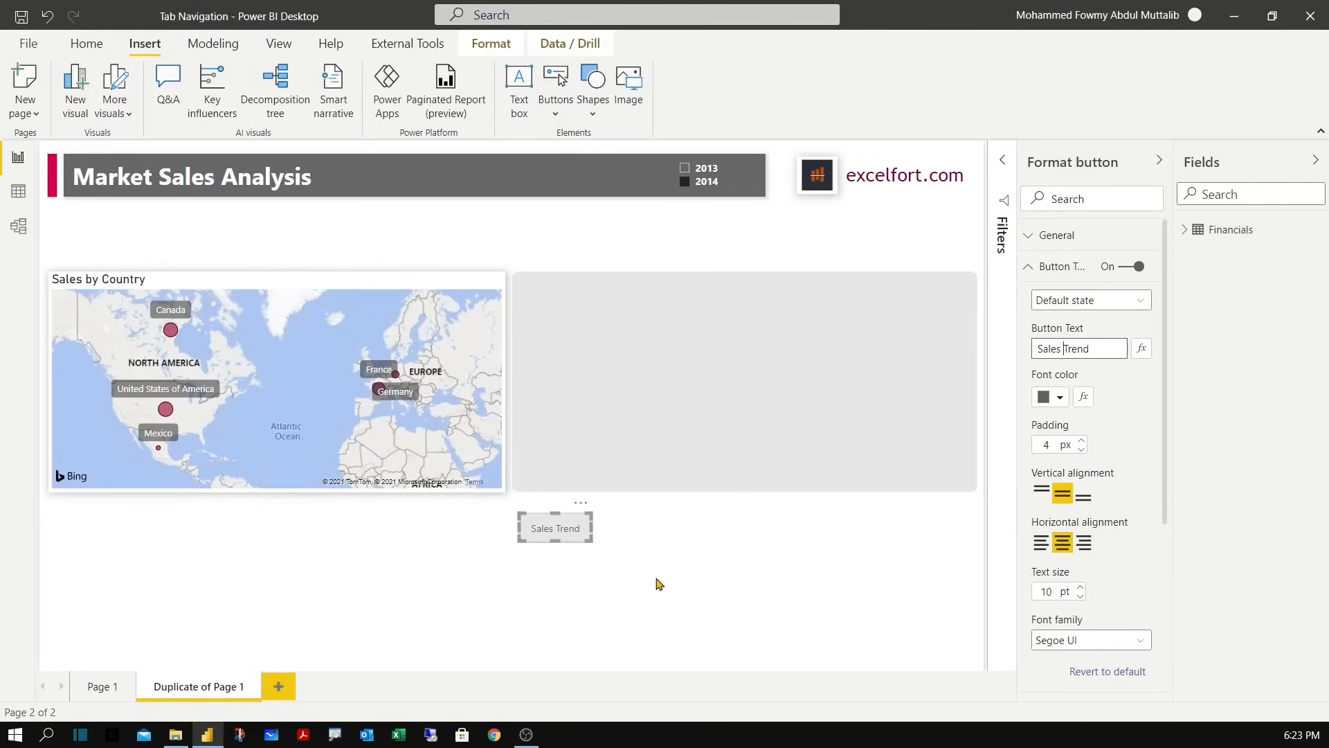
# Duplicate the Sales Trend button and relabel the middle copy Sales vs Profit.
pyautogui.click(661, 583)
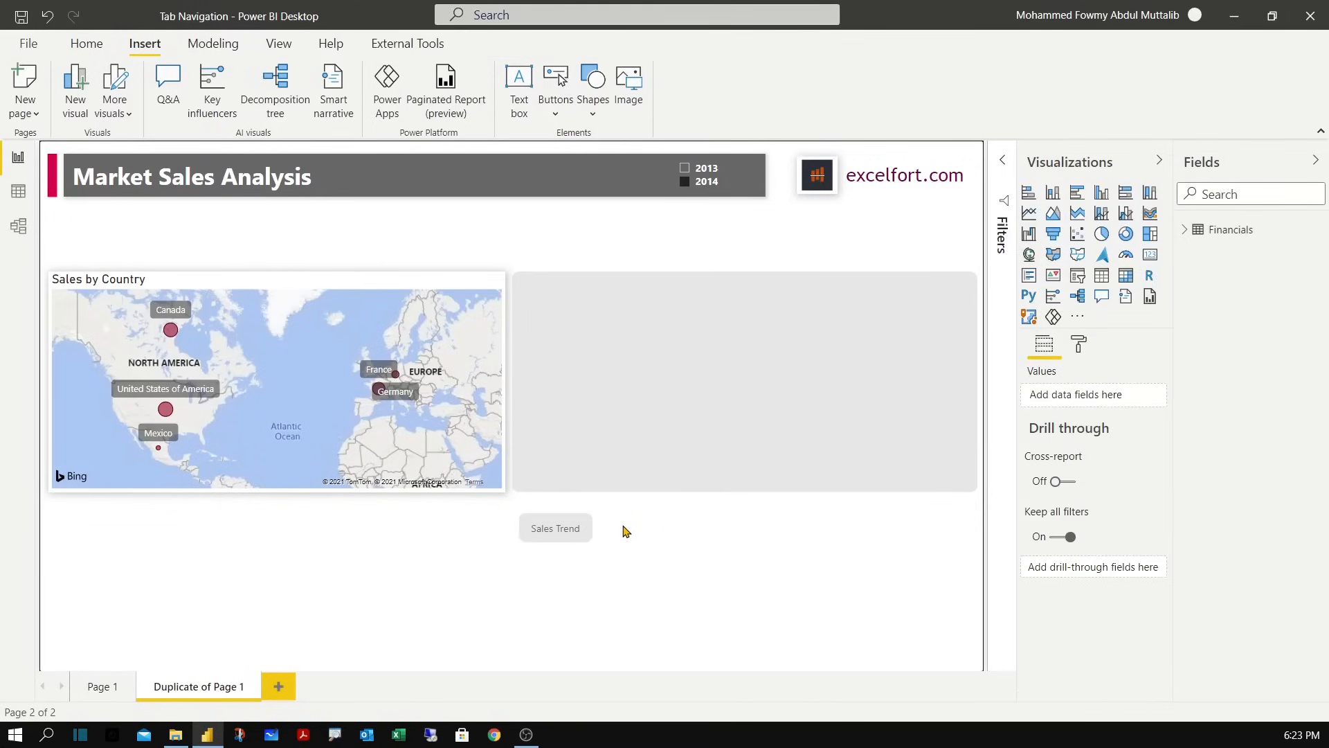
pyautogui.moveTo(606, 550)
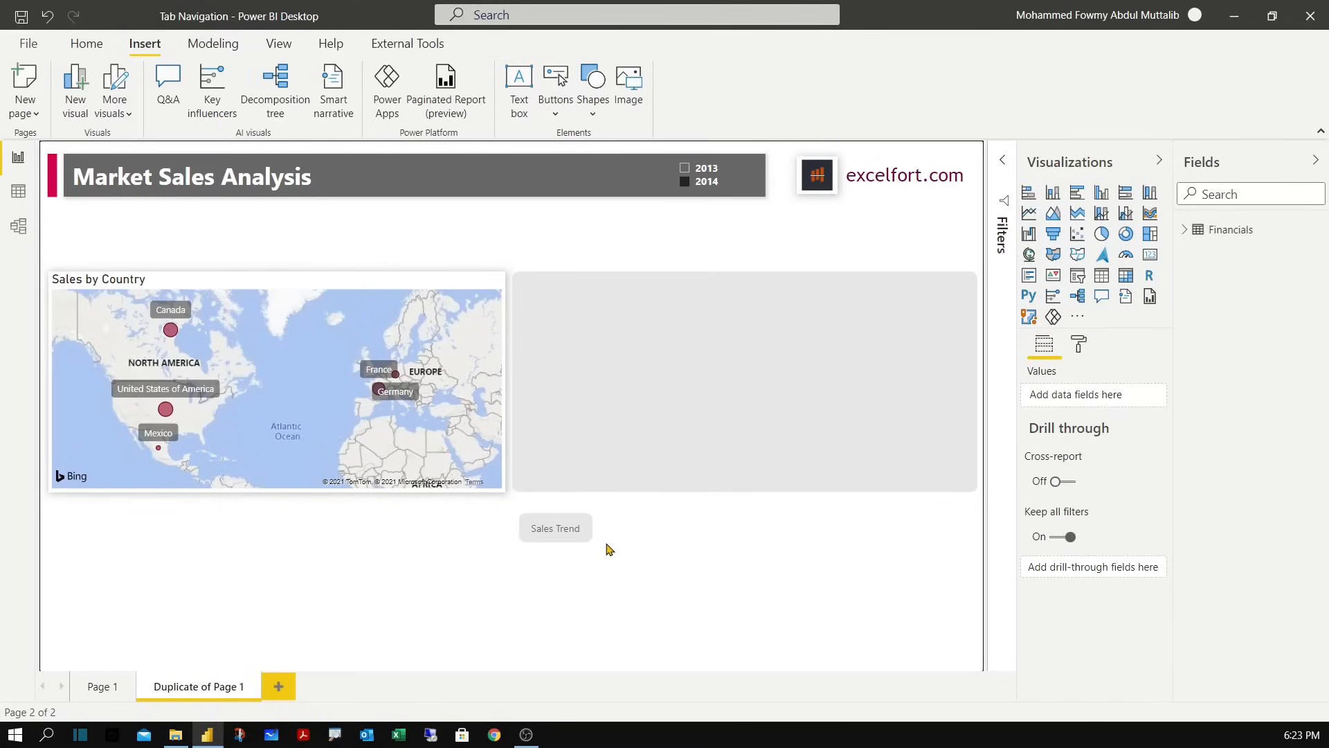
pyautogui.click(555, 527)
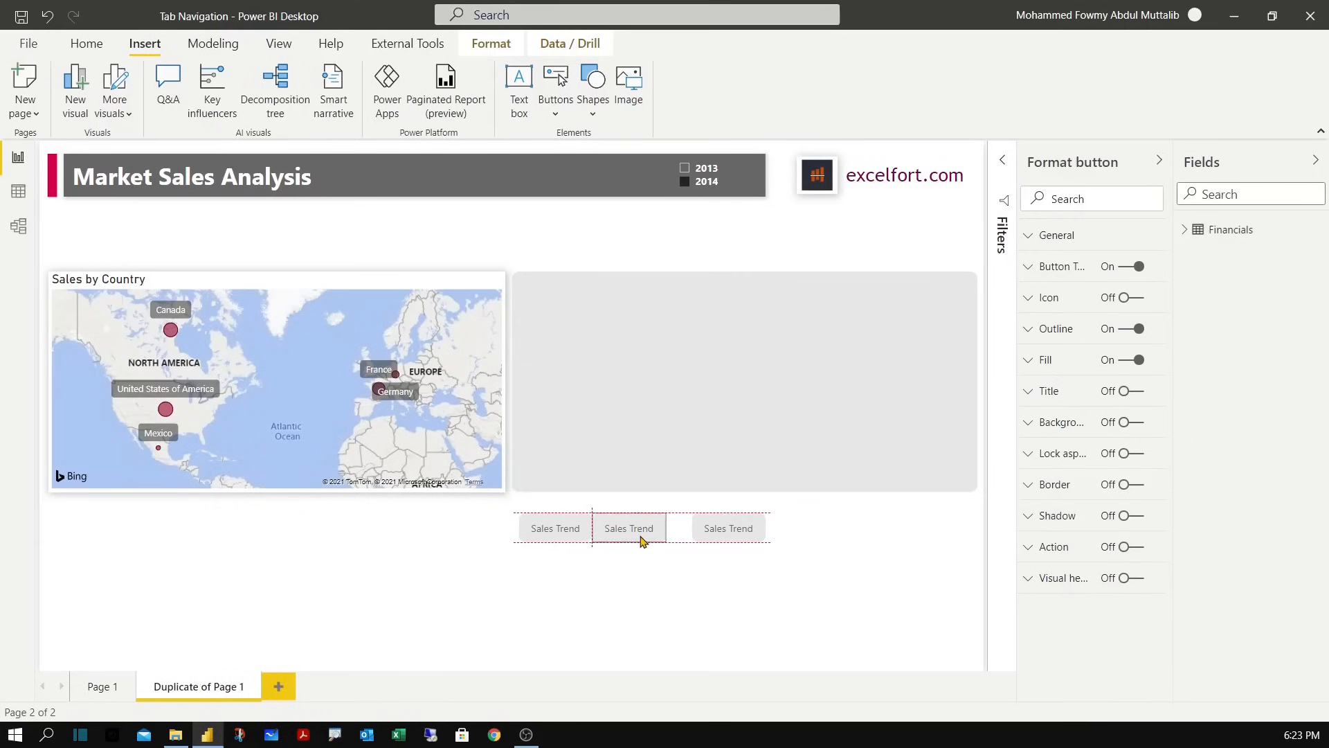
pyautogui.click(628, 528)
pyautogui.write('vs Pr')
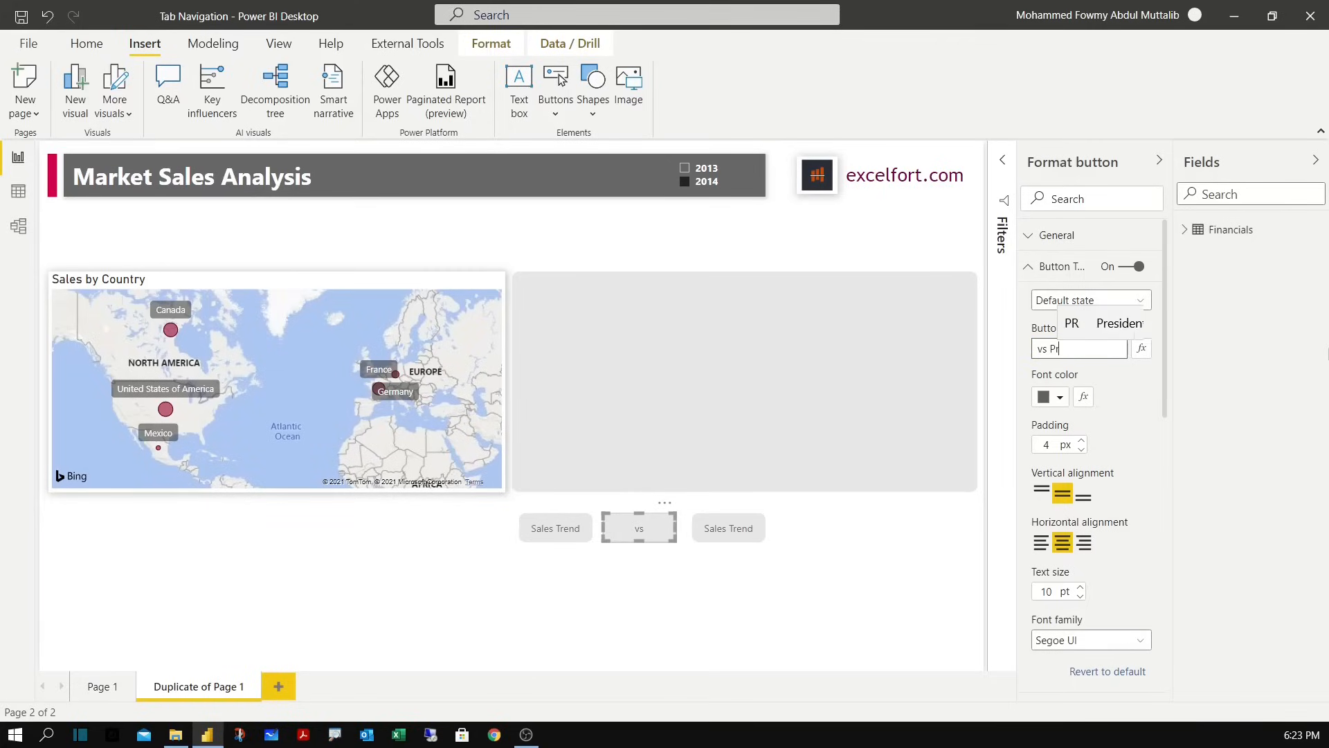
pyautogui.write('ofit')
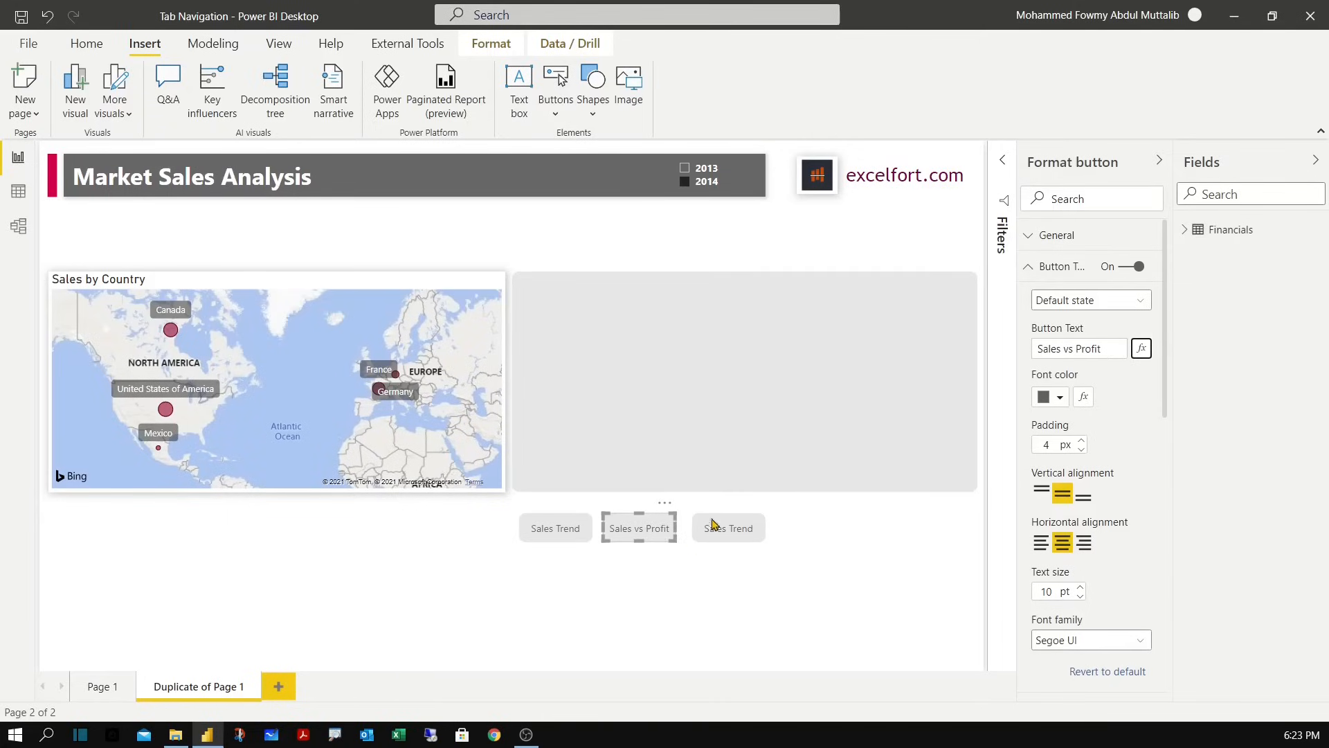
# Relabel the third button copy as Products.
pyautogui.click(727, 527)
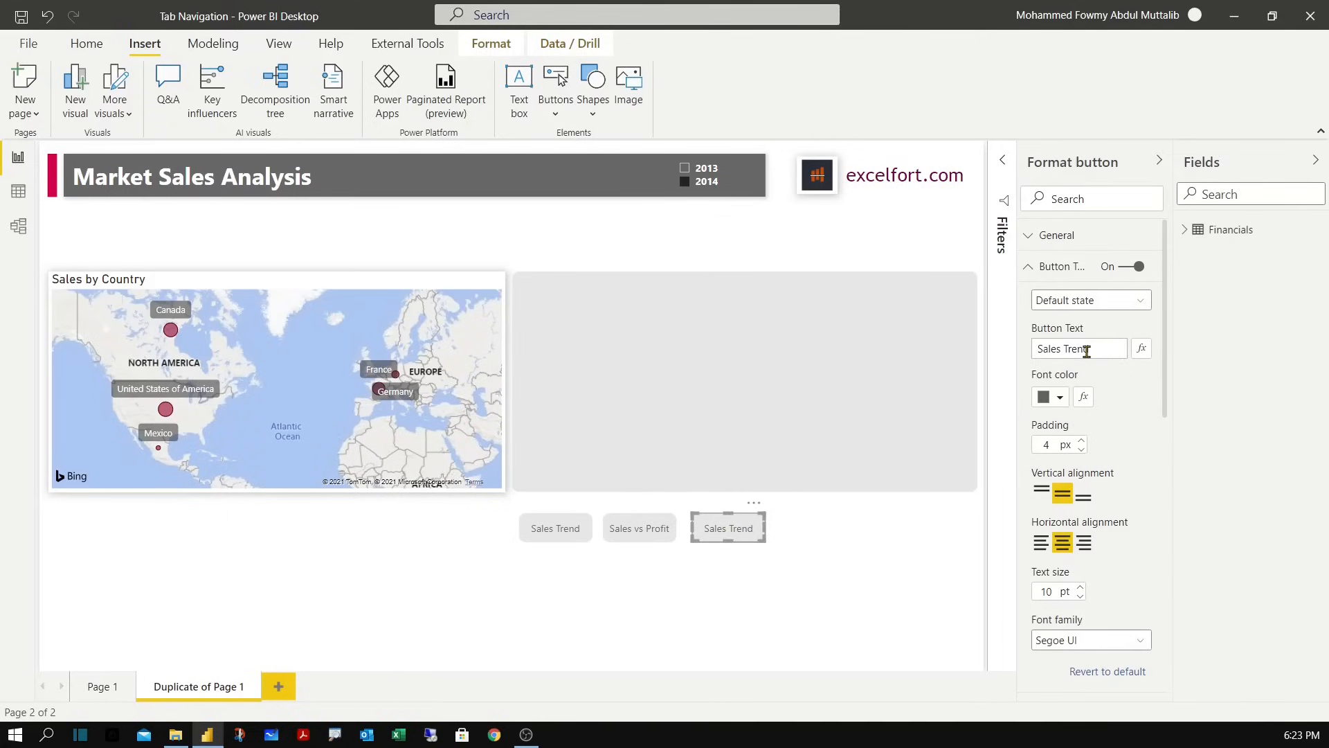
pyautogui.tripleClick(1079, 348)
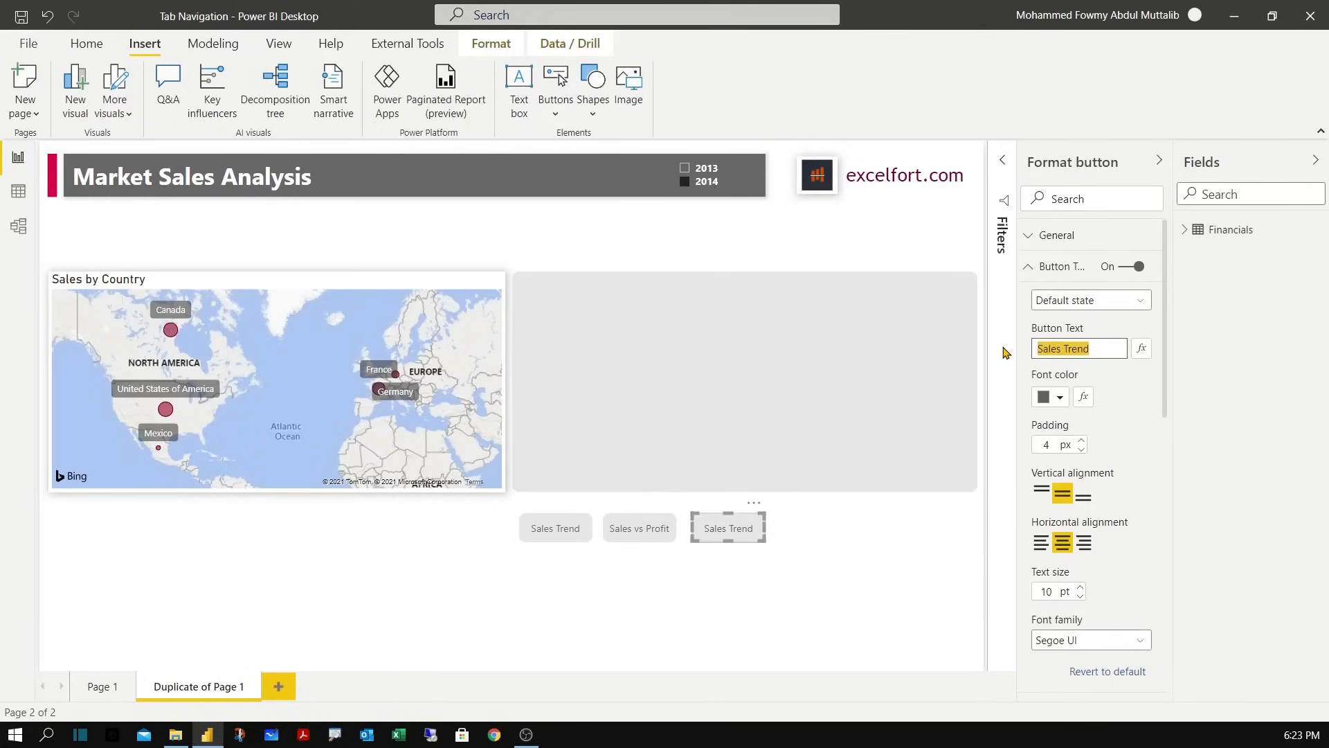
pyautogui.write('Products')
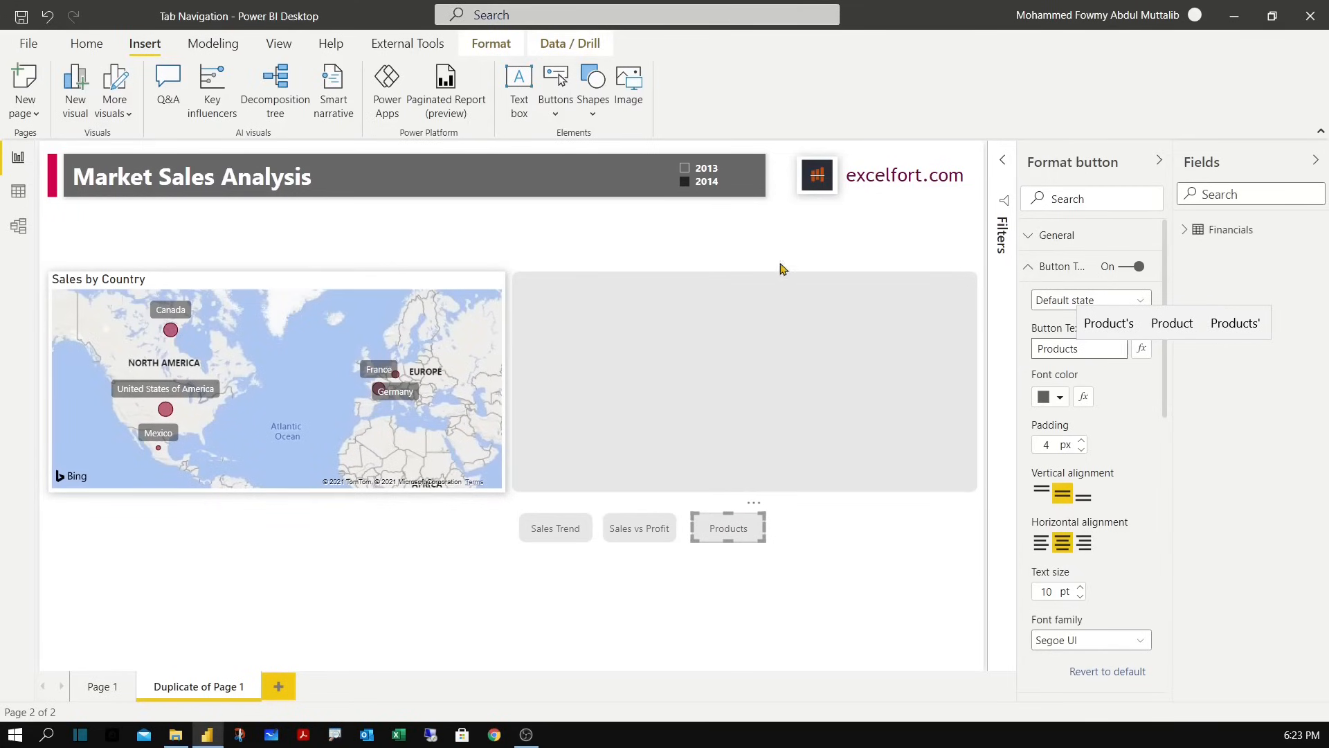
pyautogui.moveTo(742, 568)
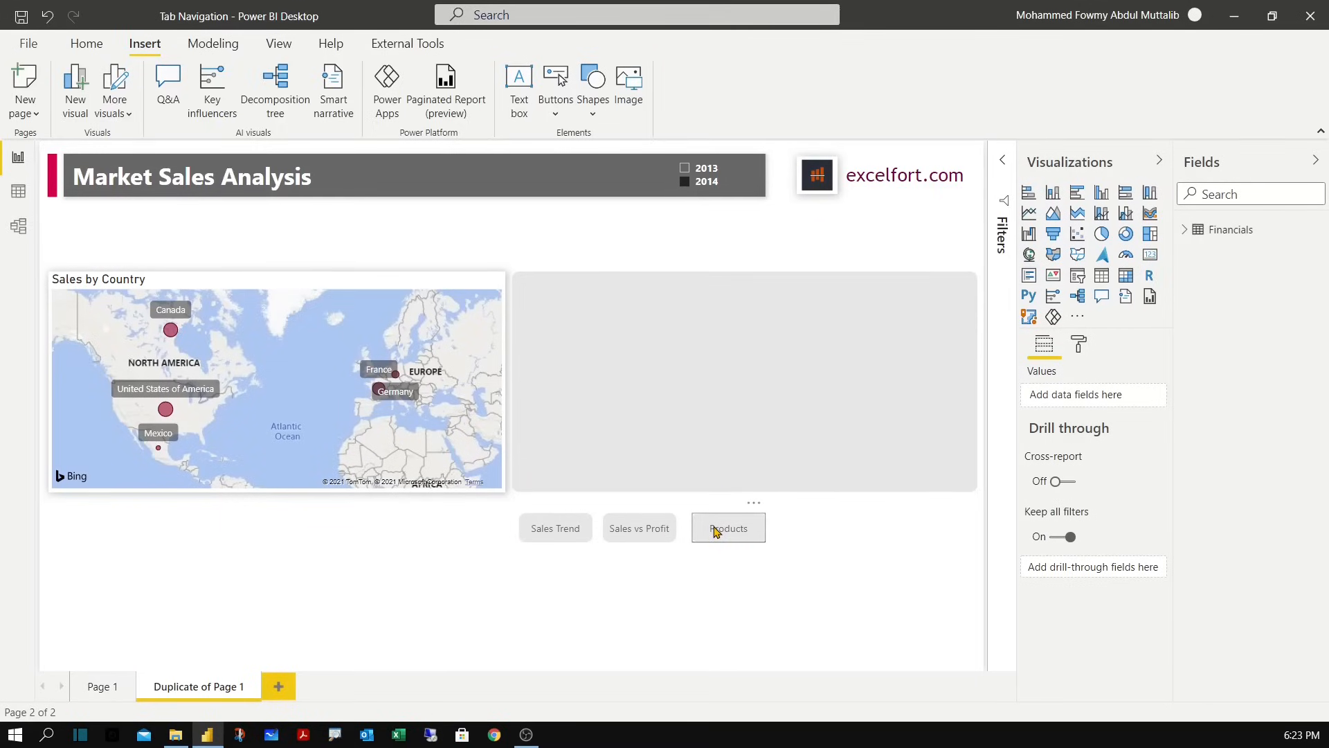
# Select the three tab buttons and distribute them horizontally into an evenly spaced row.
pyautogui.click(640, 527)
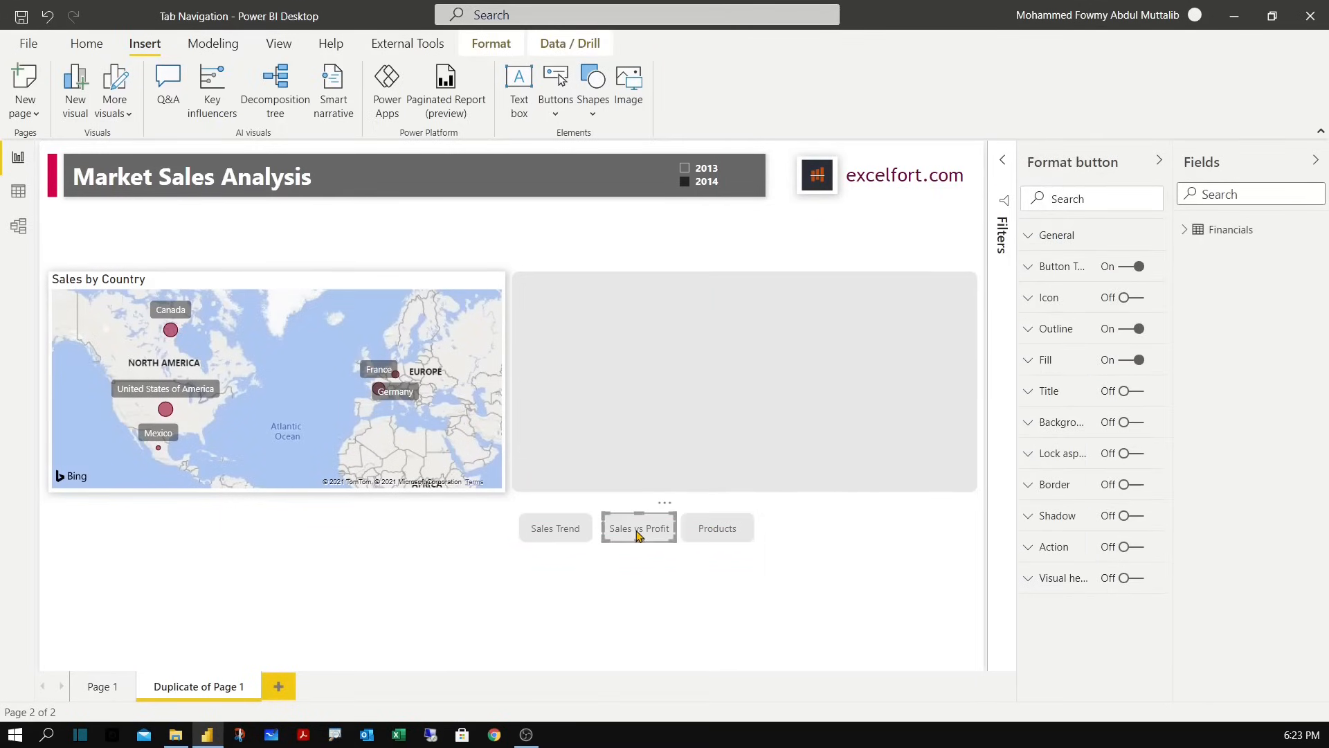
pyautogui.moveTo(605, 567)
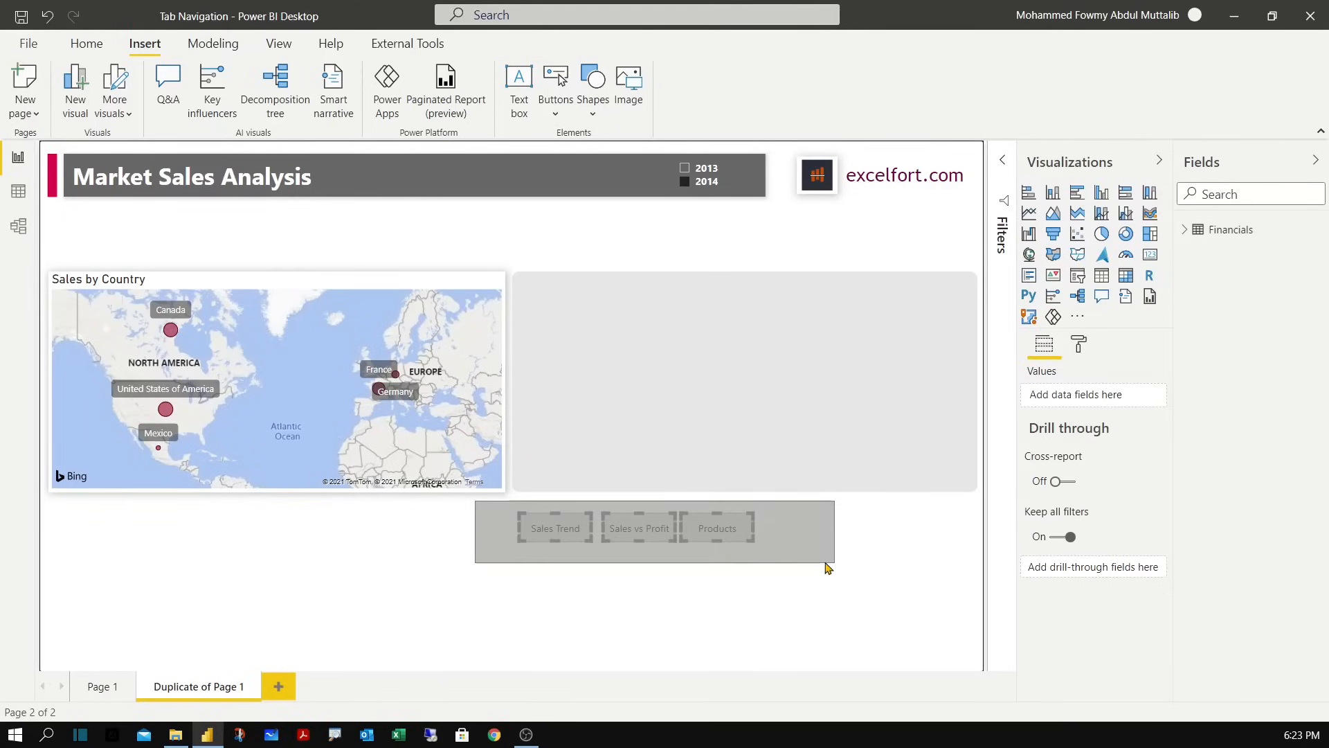
pyautogui.click(652, 532)
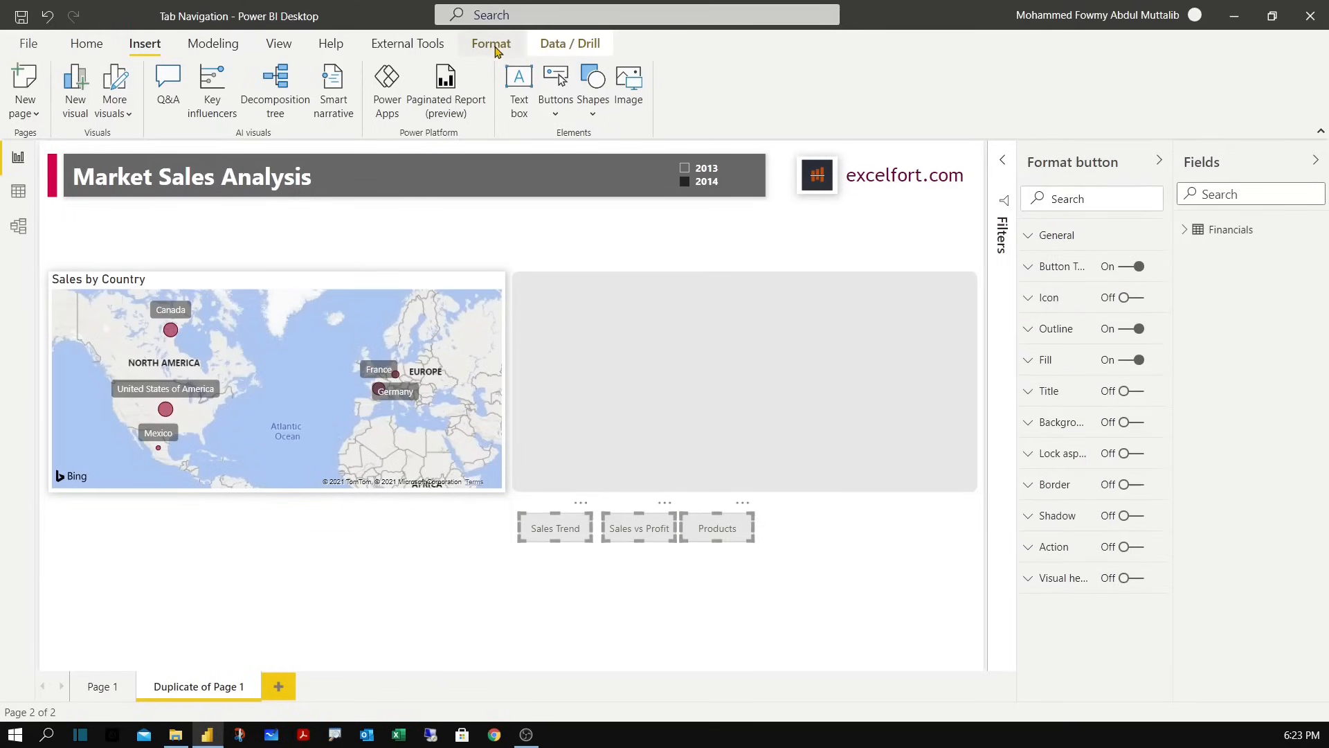
pyautogui.click(490, 42)
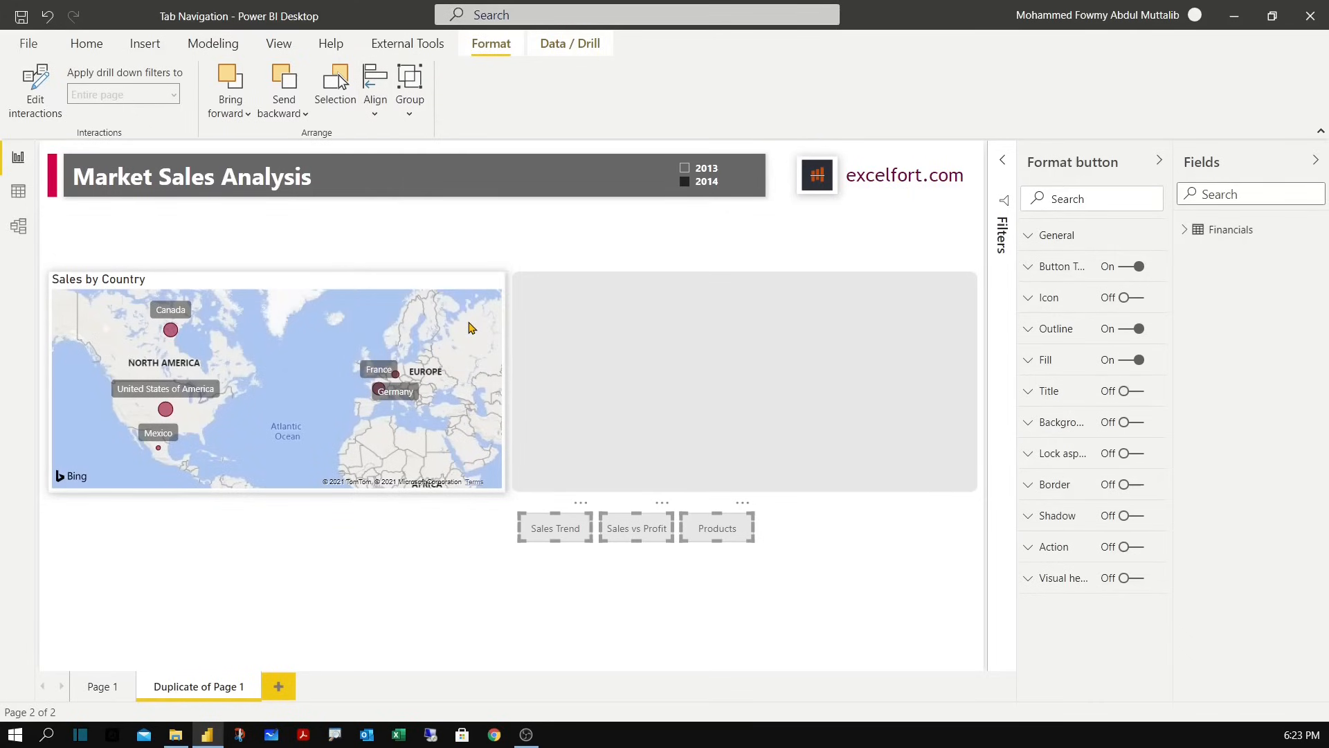
pyautogui.moveTo(666, 562)
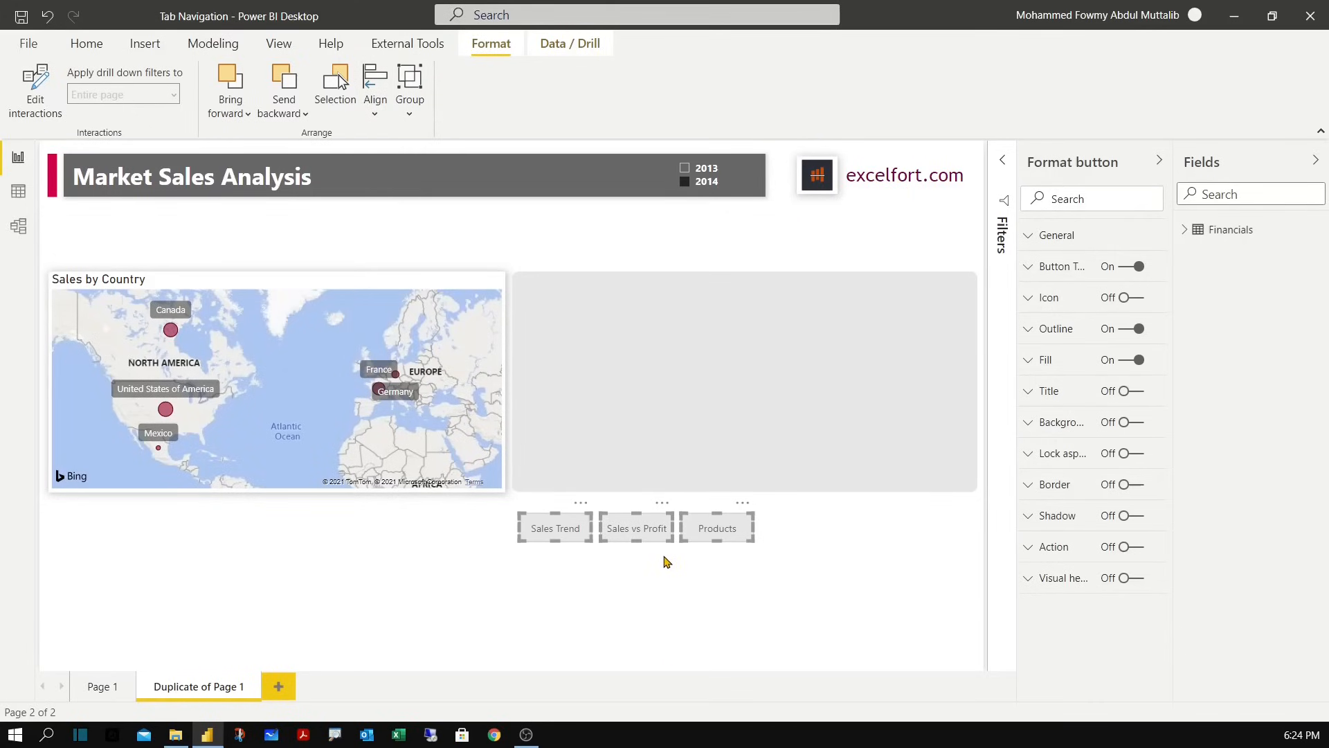
pyautogui.click(776, 559)
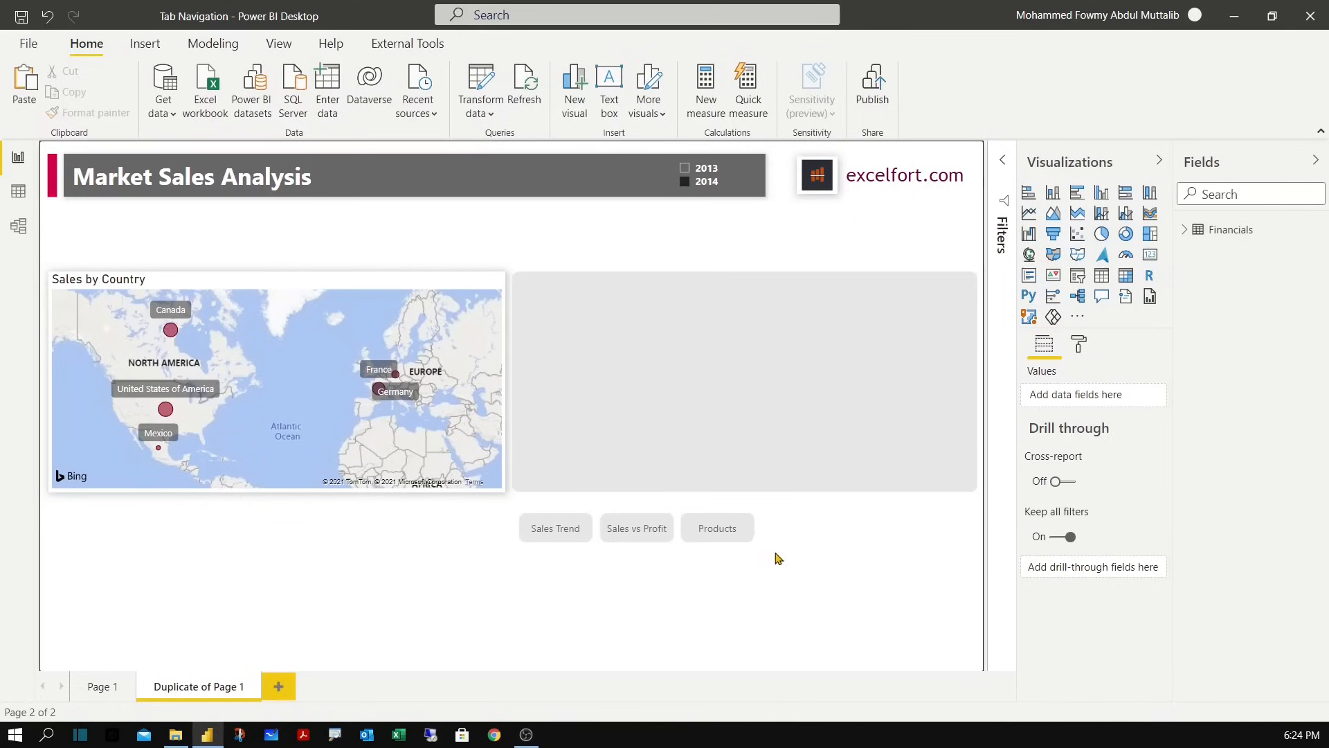
pyautogui.moveTo(618, 421)
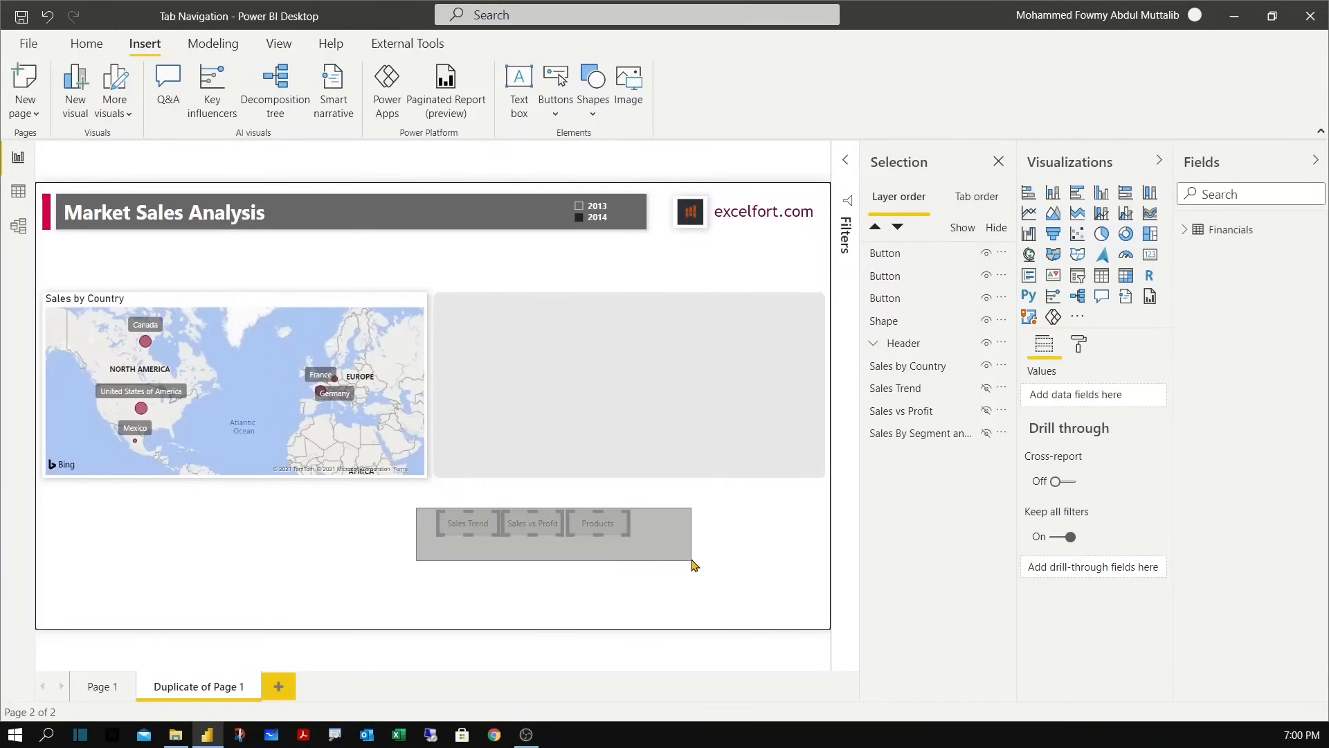
# Set the Button Text font family of all three tab buttons to Segoe UI Bold.
pyautogui.click(553, 523)
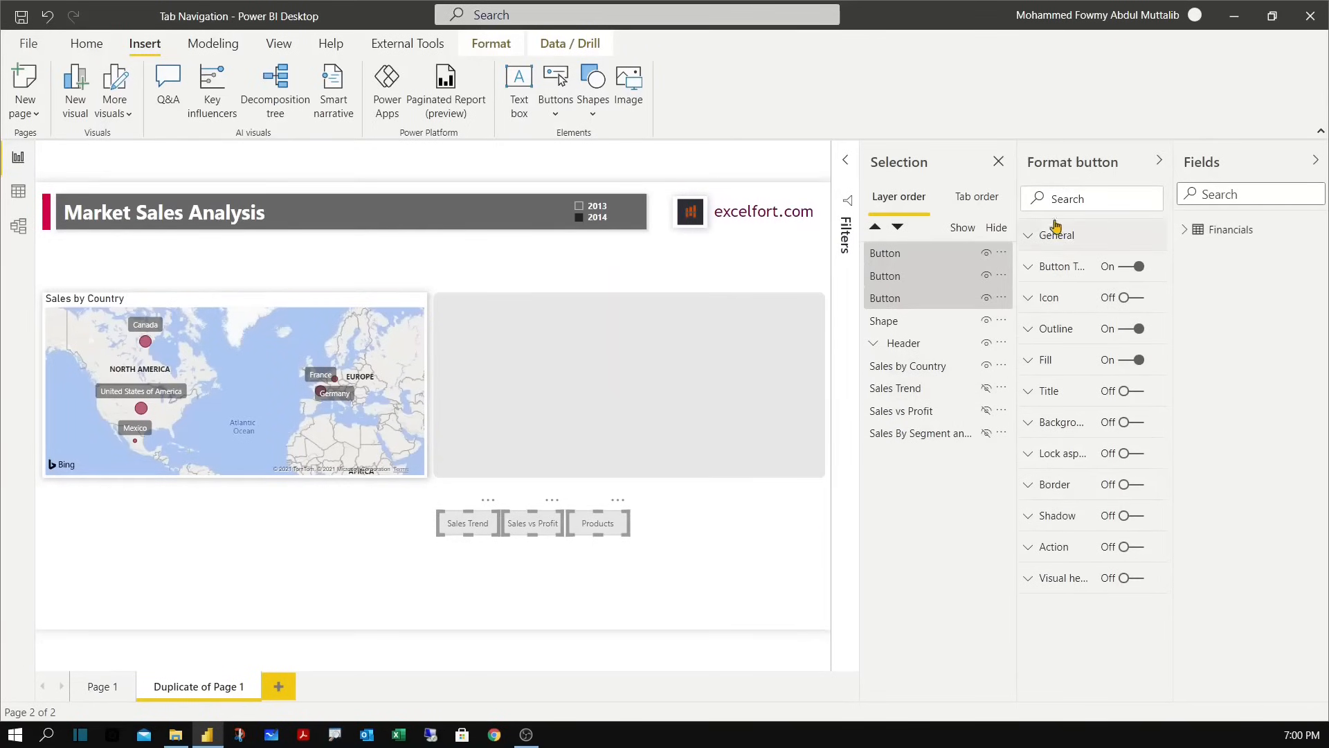
pyautogui.click(998, 162)
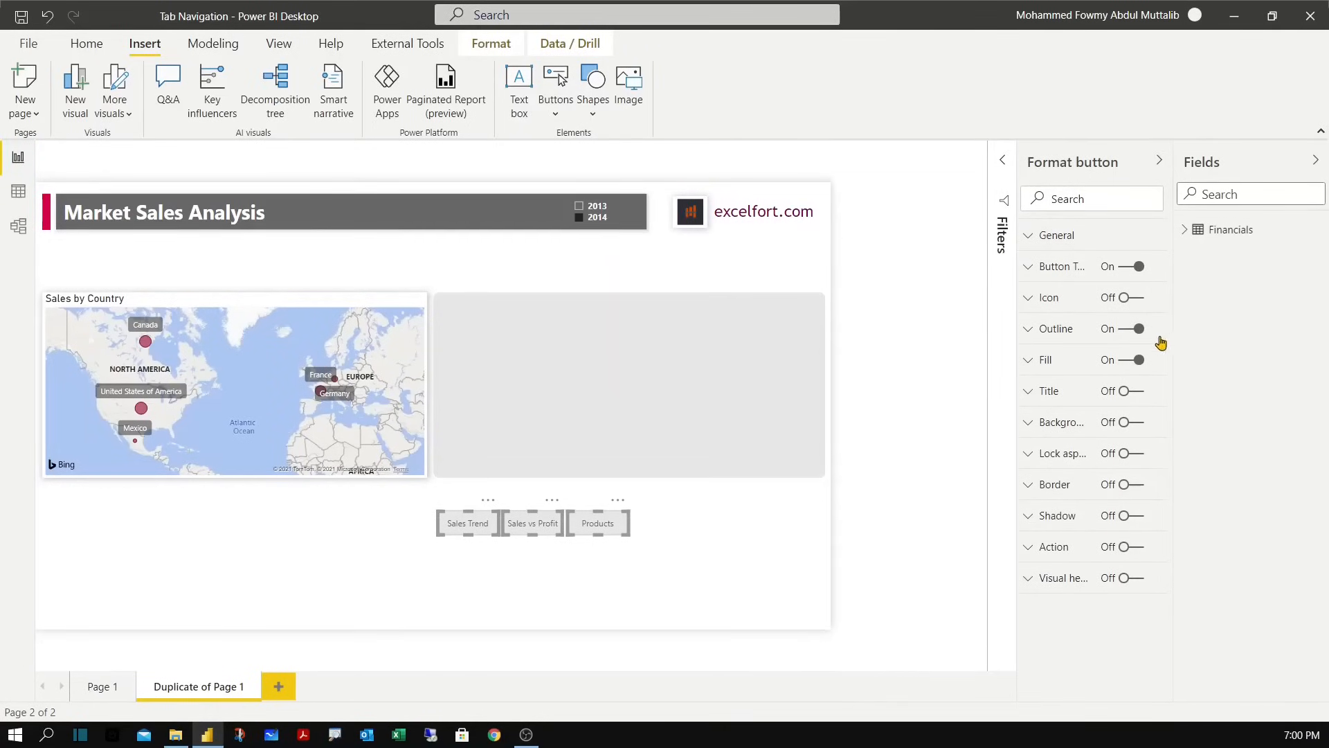
pyautogui.click(1059, 266)
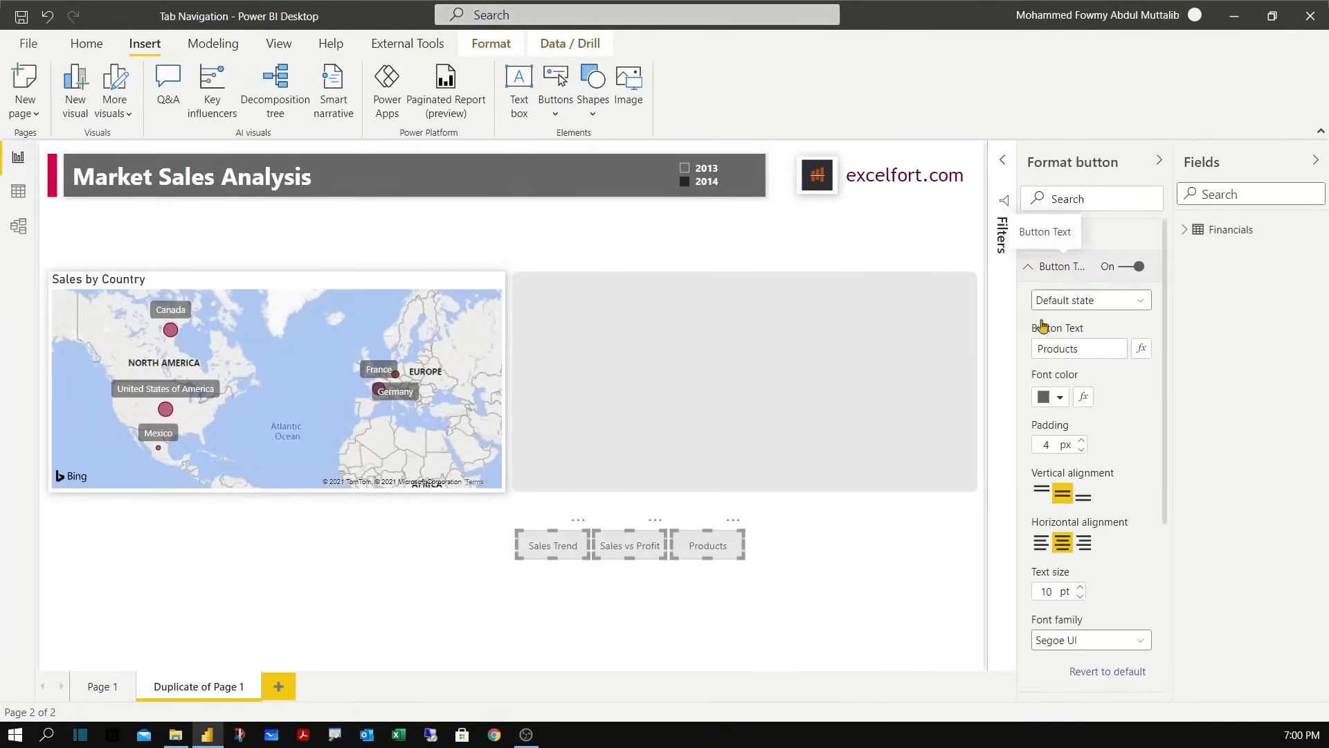
pyautogui.scroll(-3)
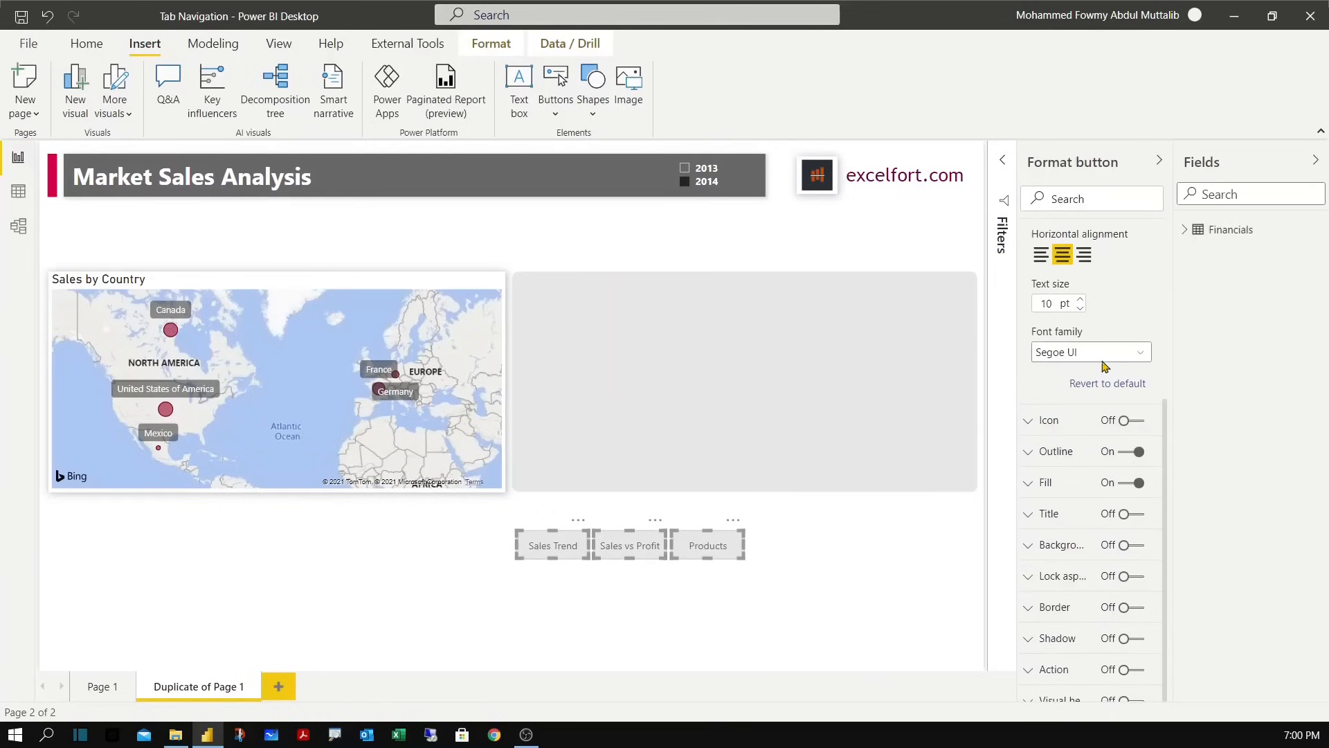
pyautogui.click(1092, 351)
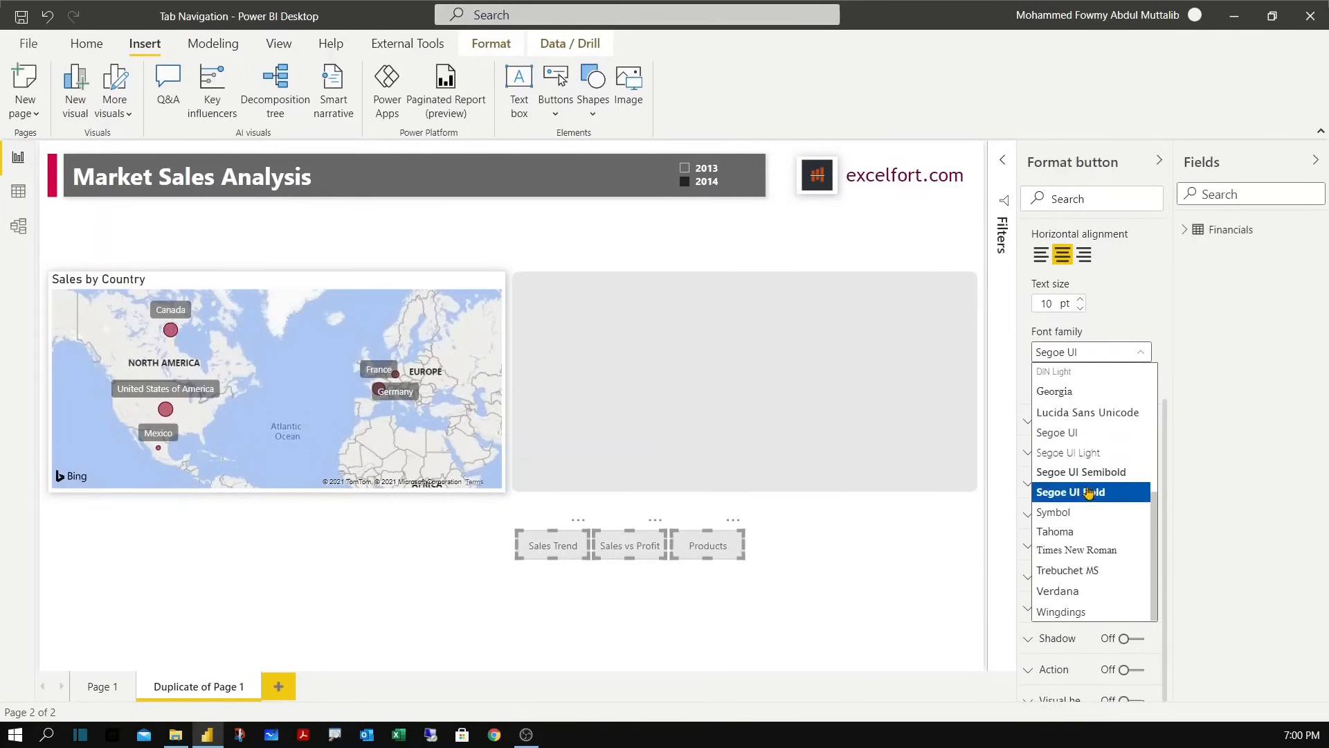
pyautogui.click(1071, 491)
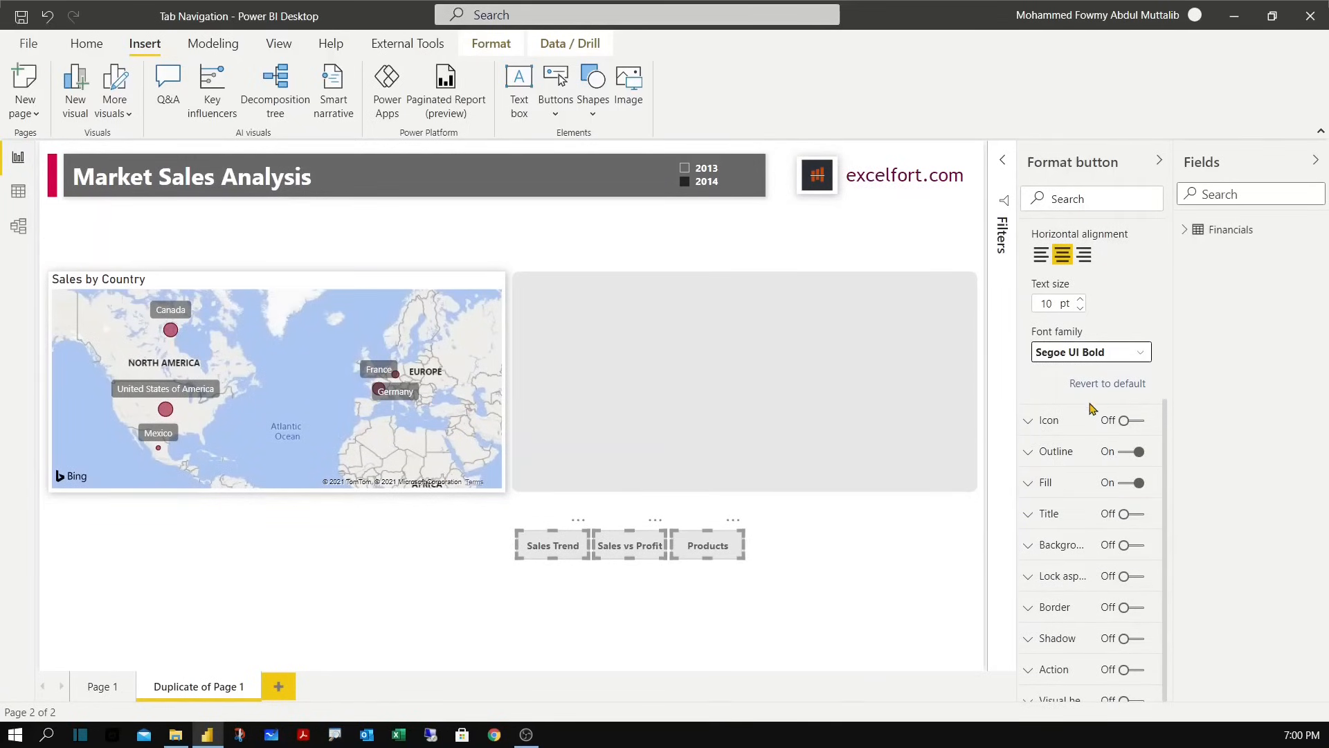
# Select and group the three tab buttons, then show the Selection pane layer list.
pyautogui.click(432, 552)
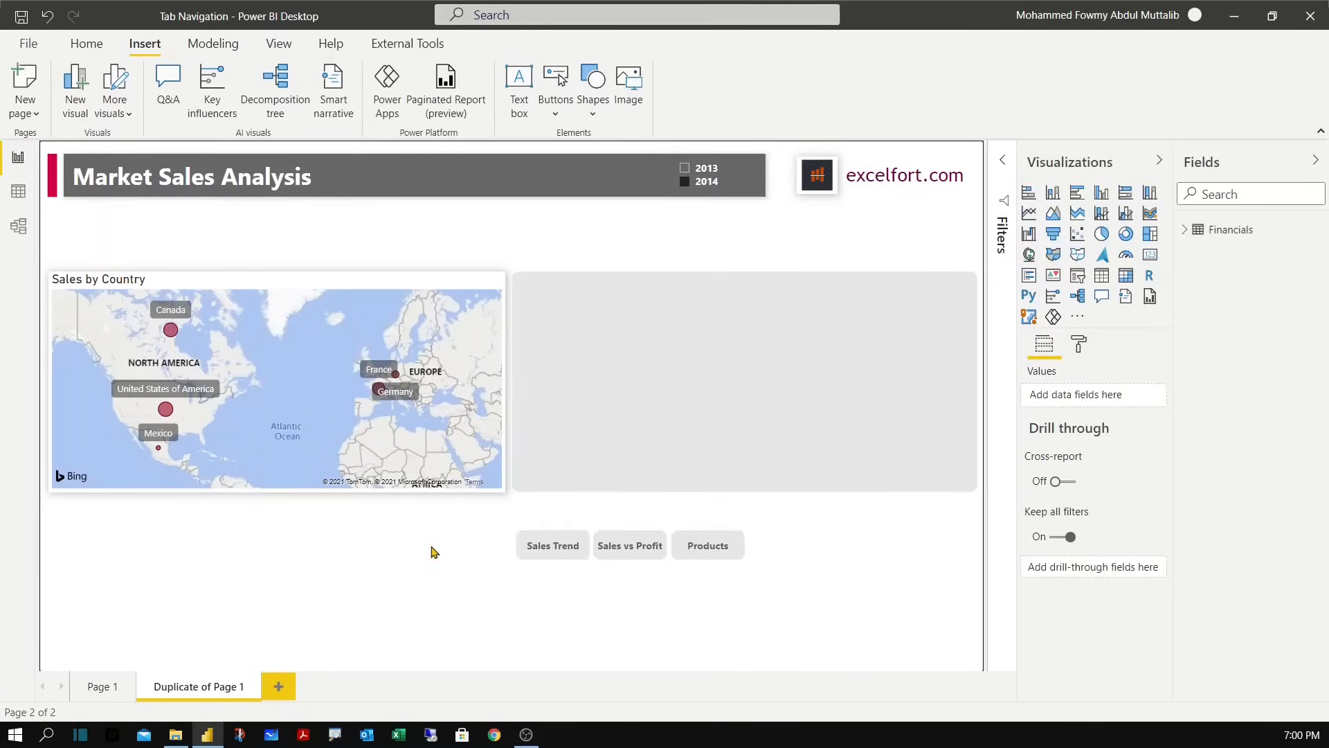
pyautogui.moveTo(475, 555)
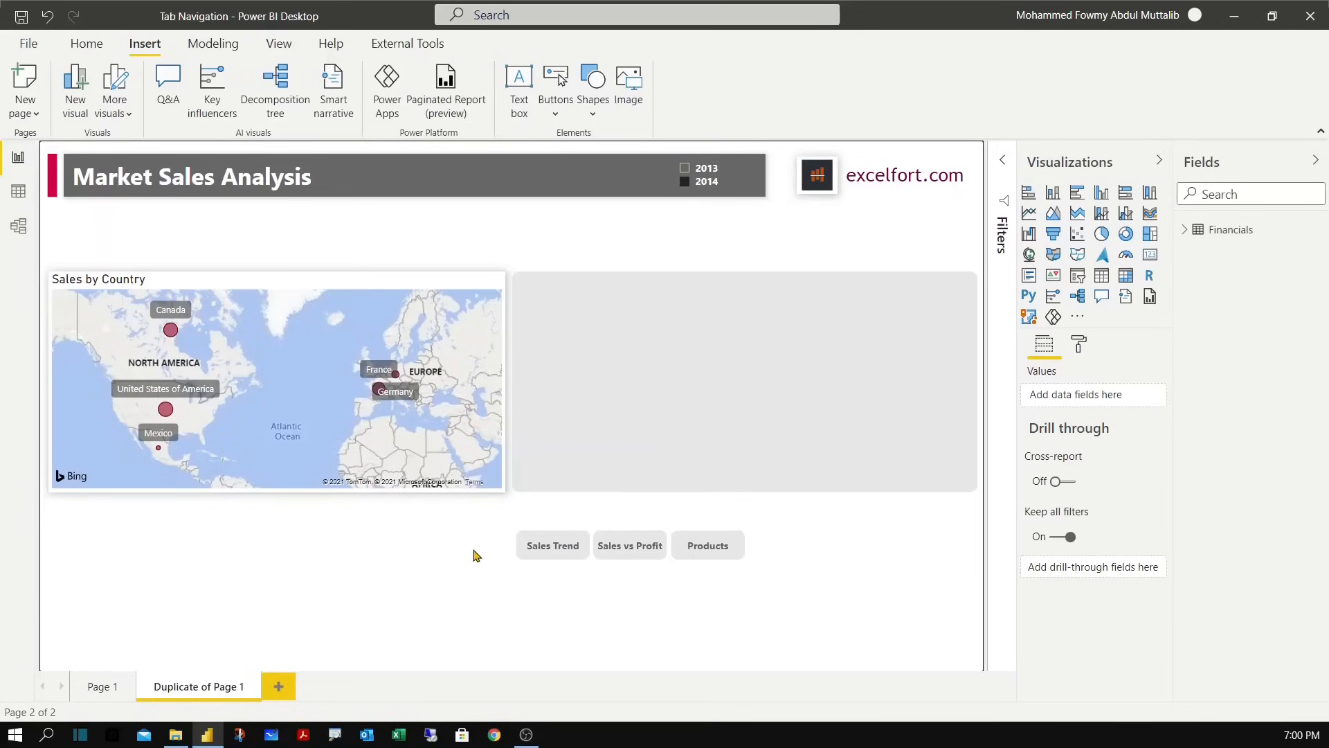
pyautogui.moveTo(582, 558)
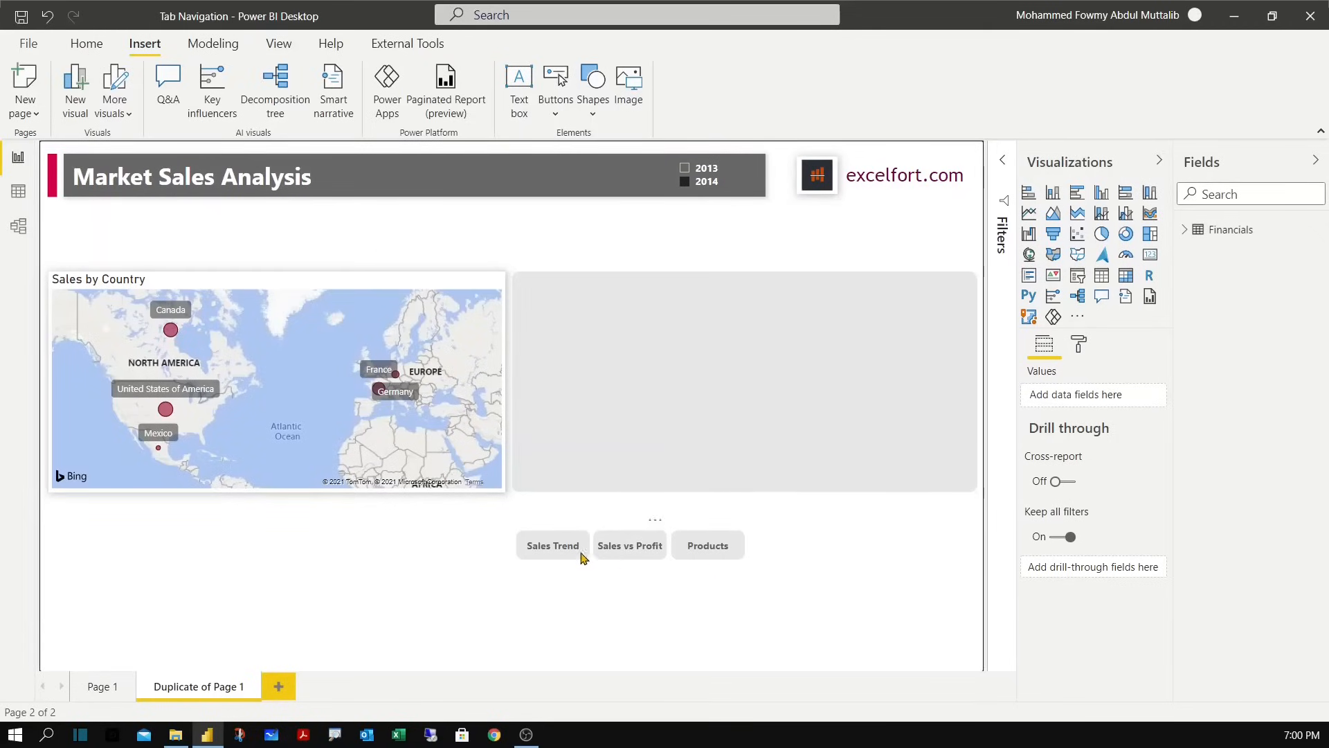
pyautogui.click(627, 539)
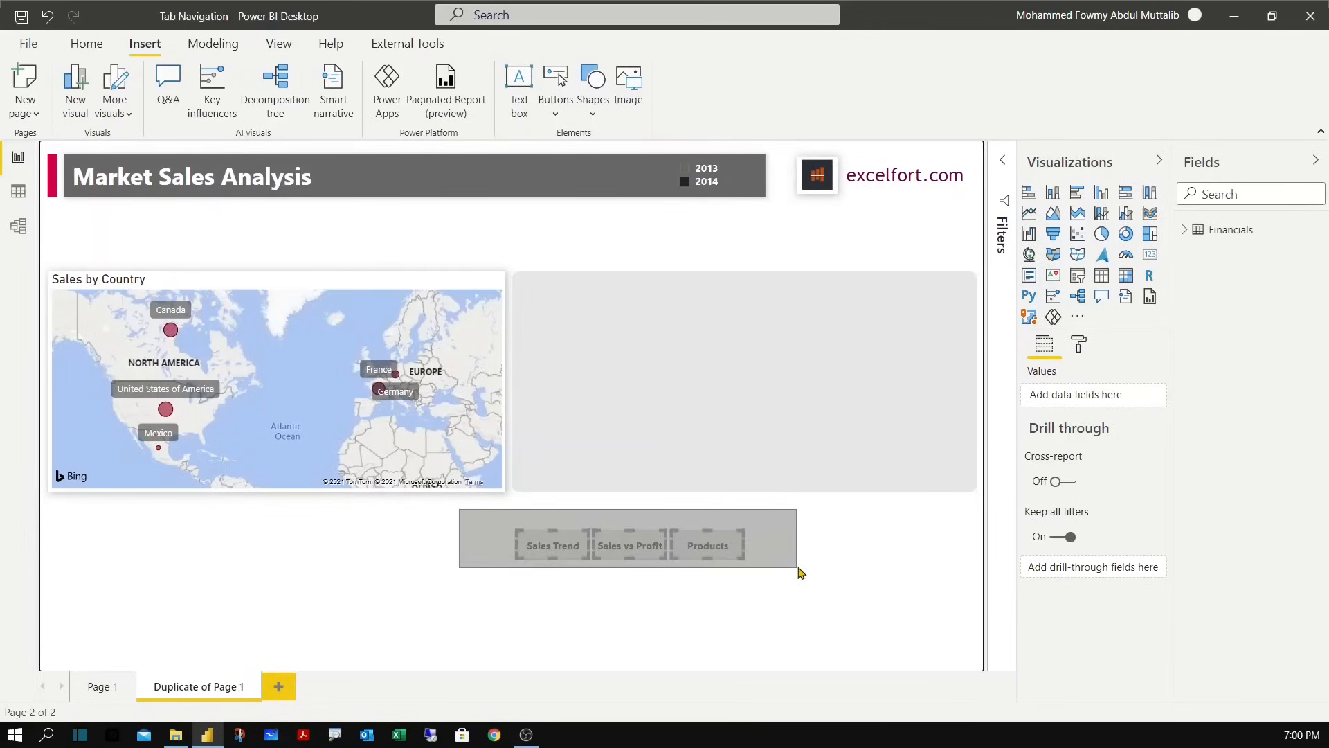
pyautogui.click(629, 538)
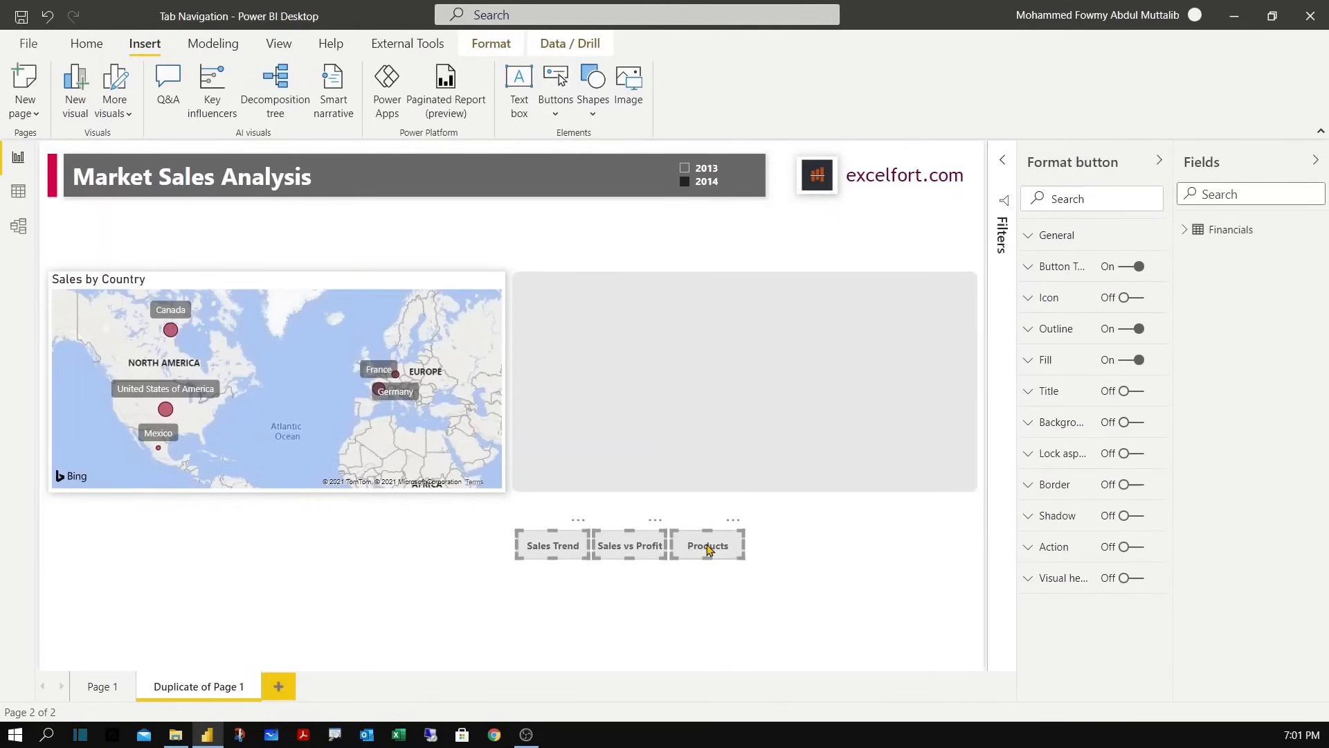
pyautogui.moveTo(874, 501)
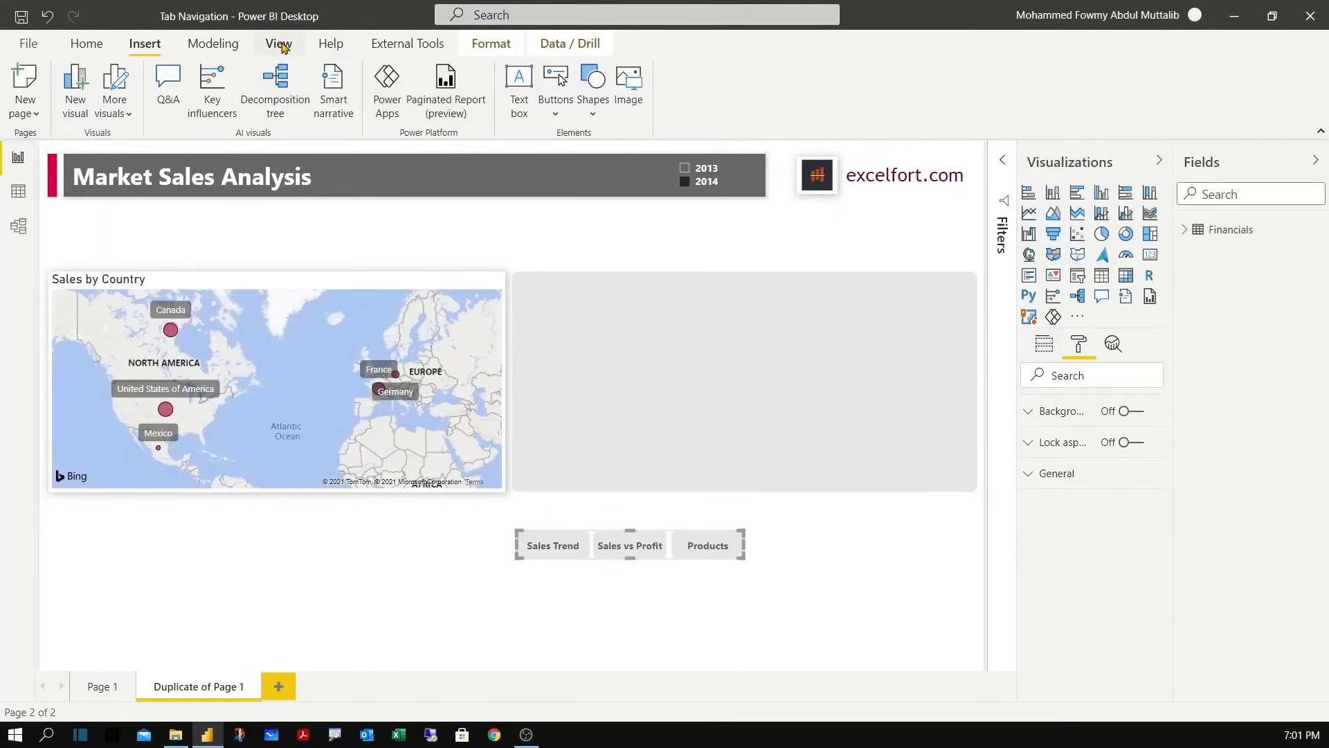
pyautogui.click(279, 43)
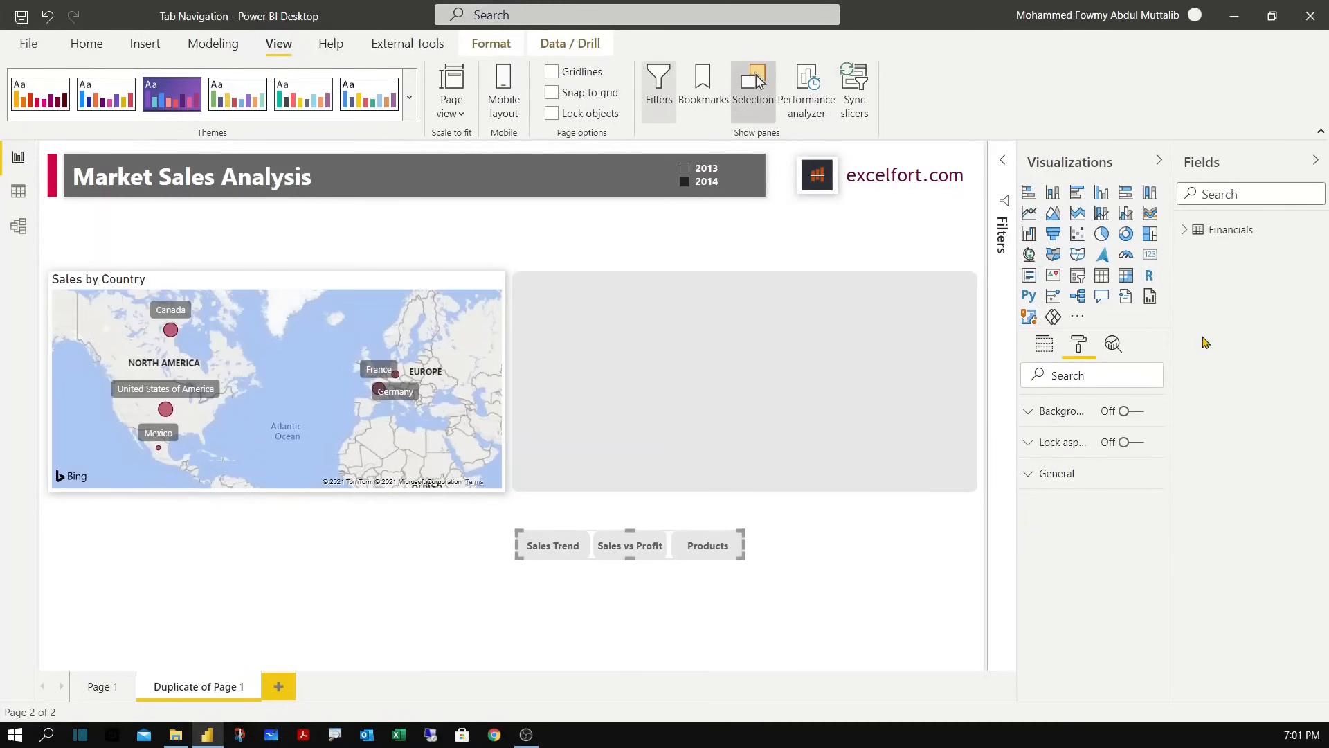
pyautogui.click(752, 92)
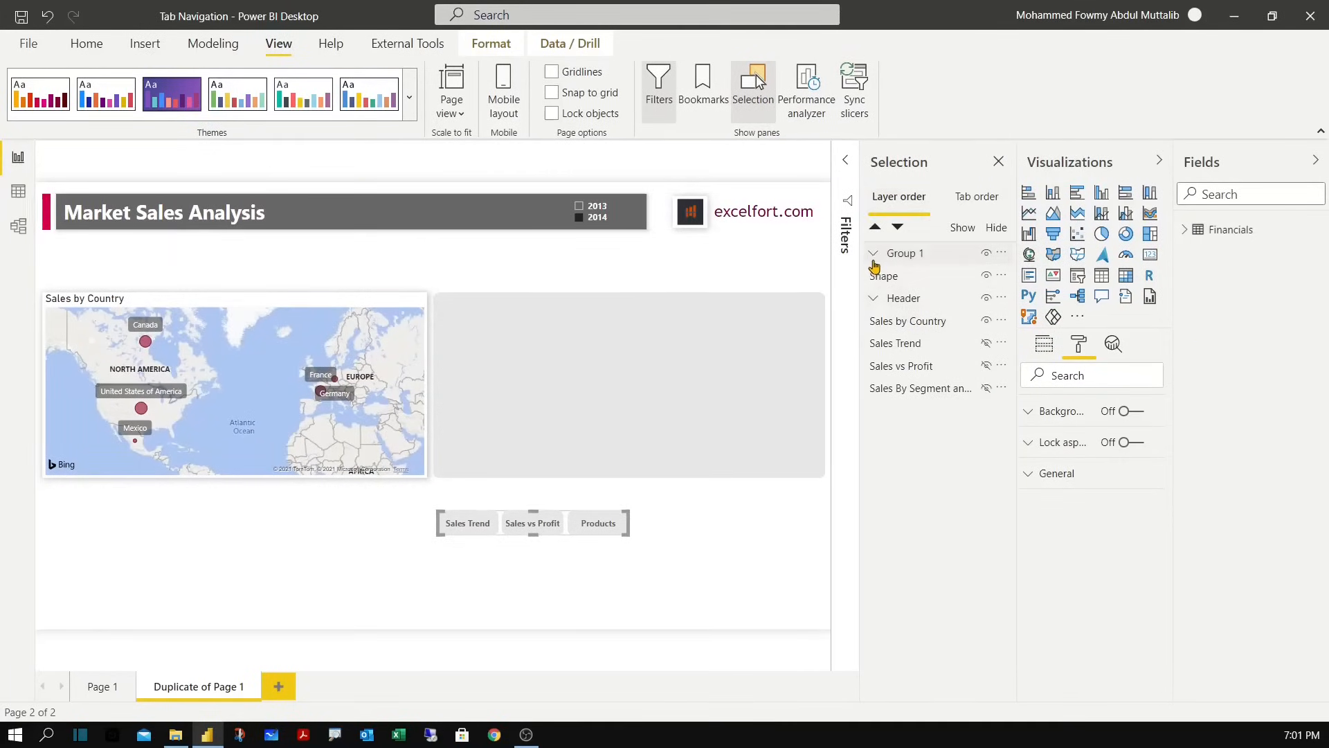
# Rename the button group from Group 1 to btnActive.
pyautogui.click(874, 252)
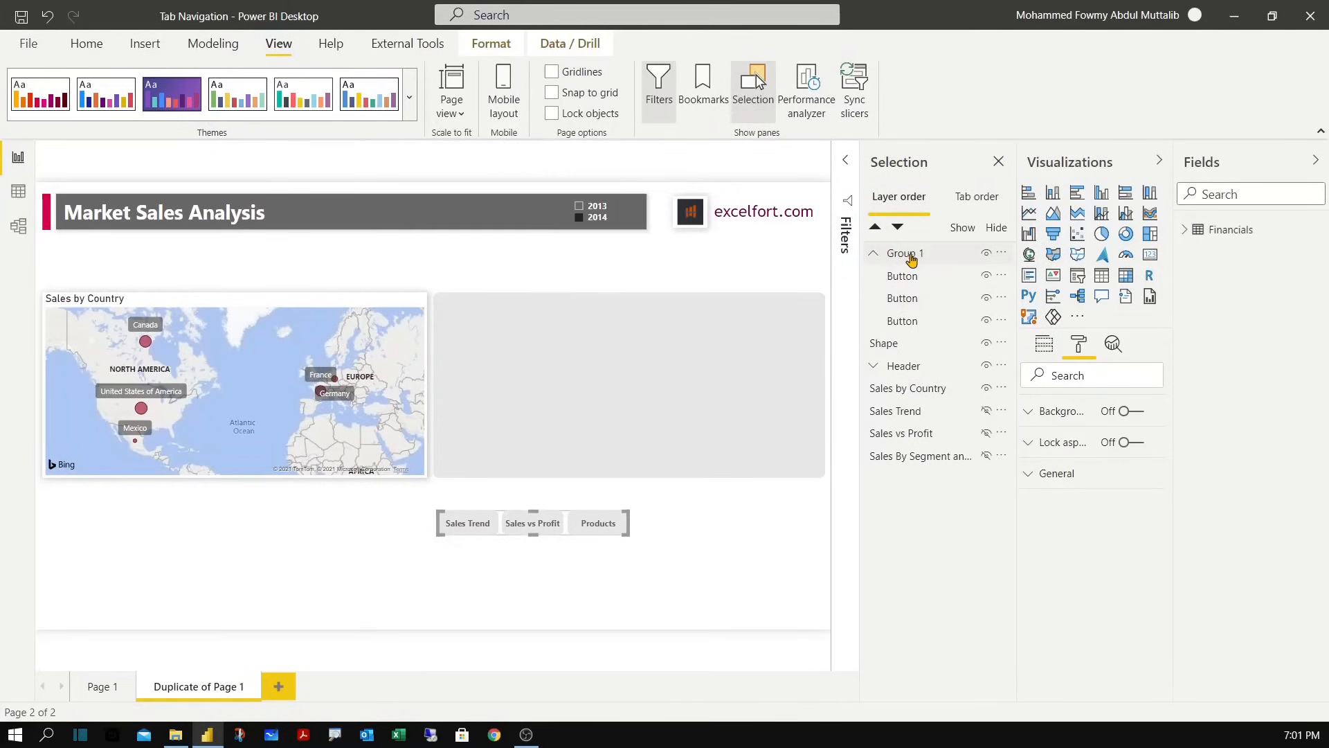
pyautogui.doubleClick(906, 252)
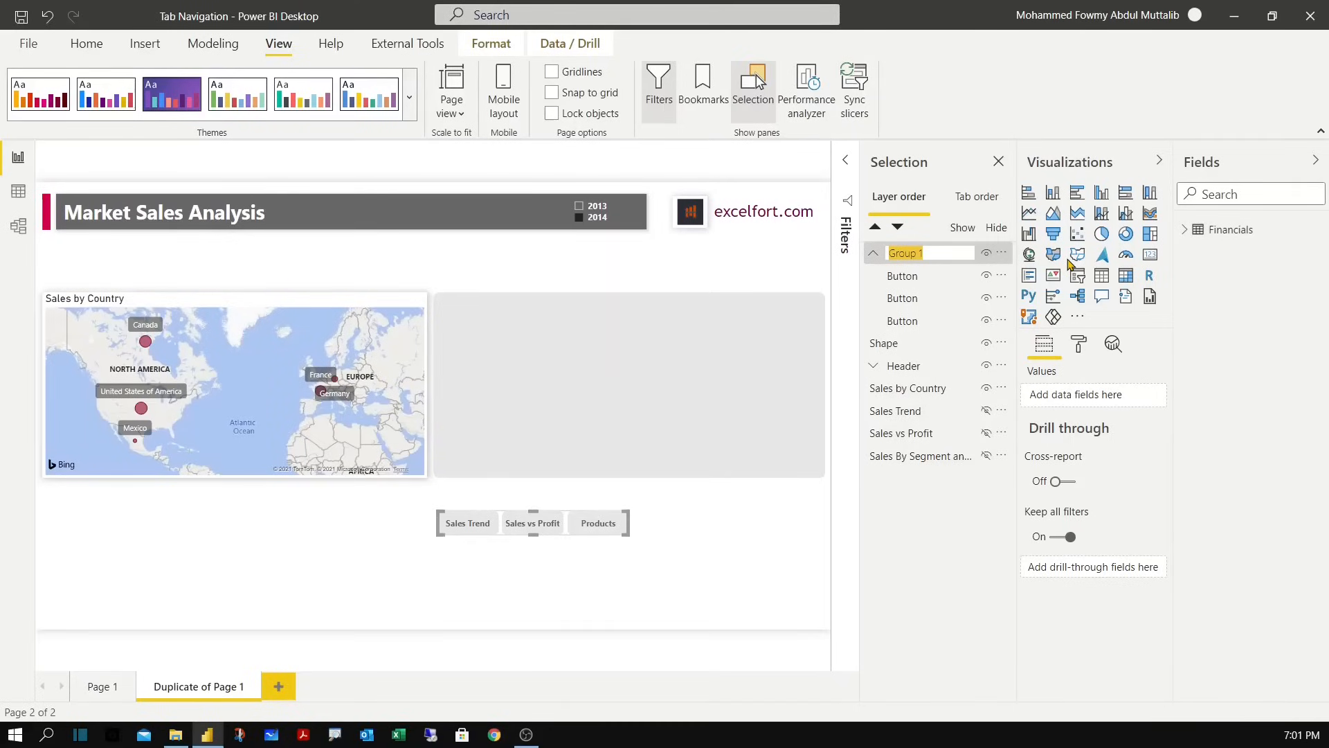
pyautogui.write('btn')
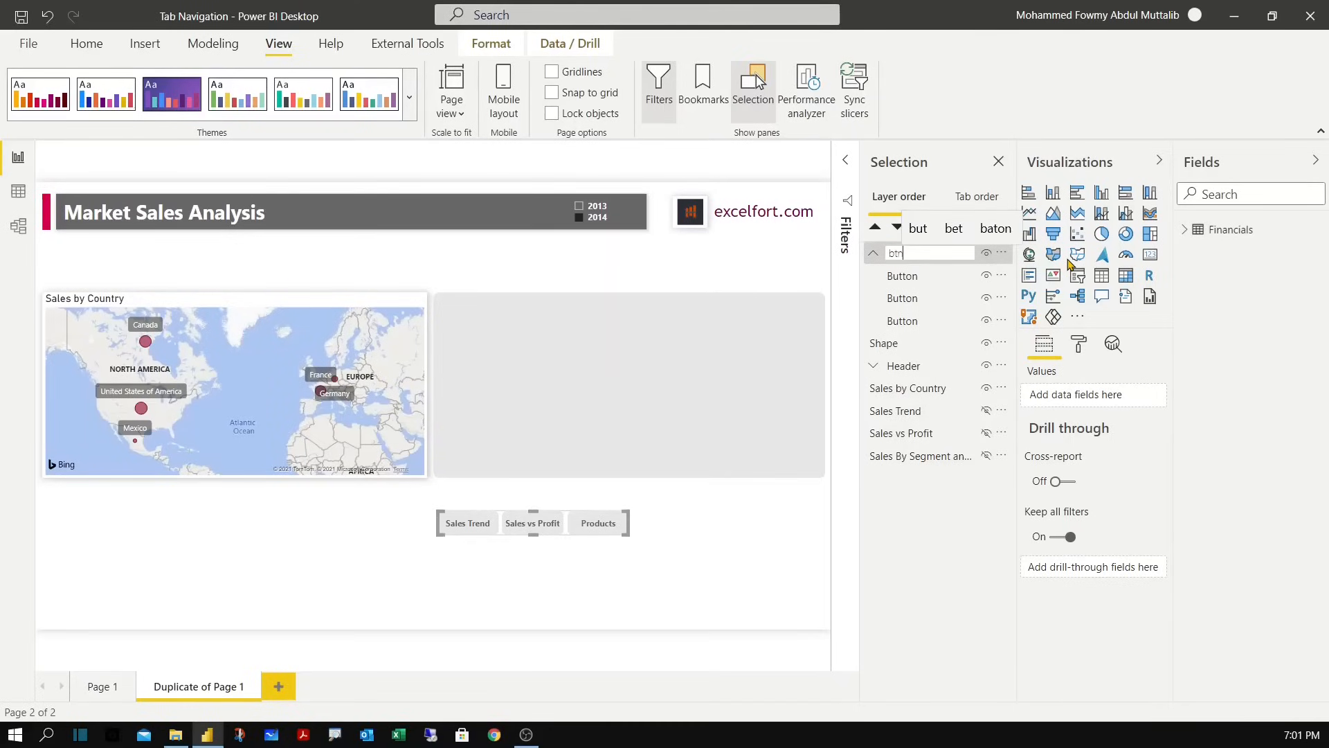
pyautogui.write('Active')
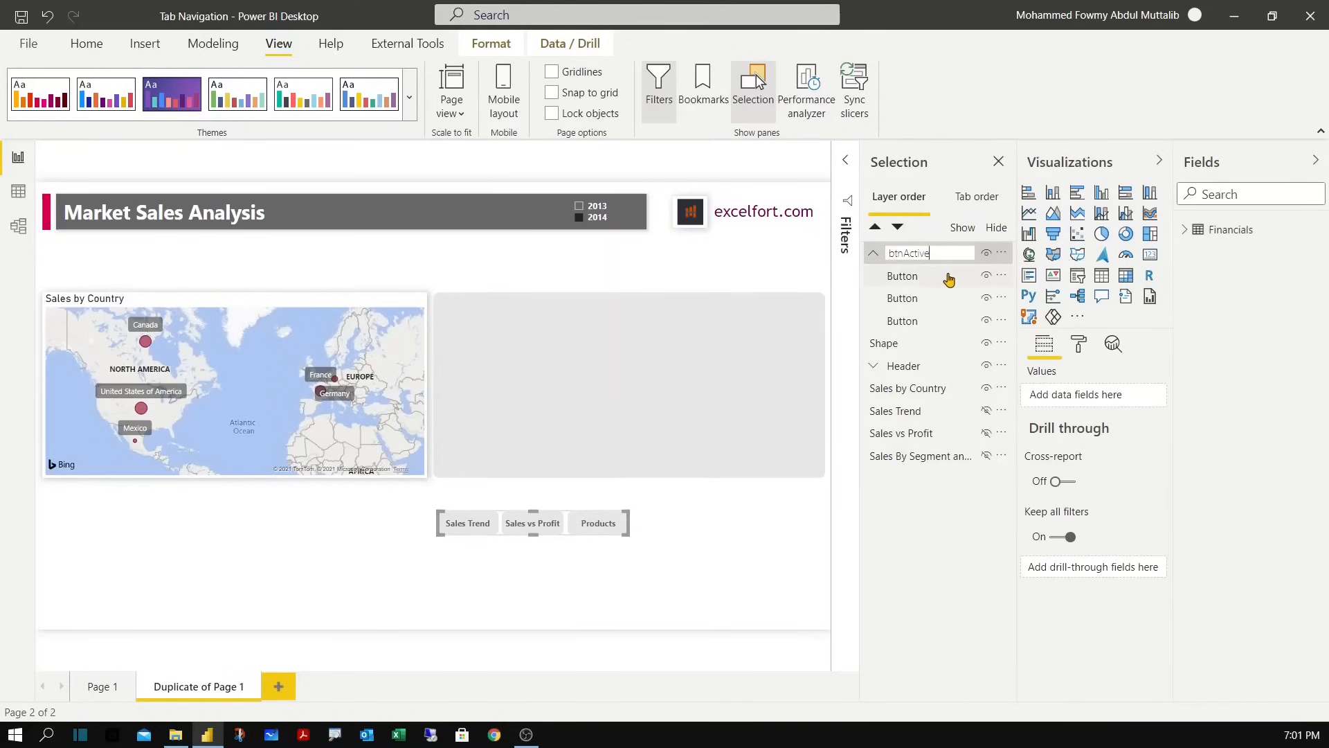
# Rename the btnActive buttons in the Selection pane to Trend, vsProfit and Product.
pyautogui.click(902, 276)
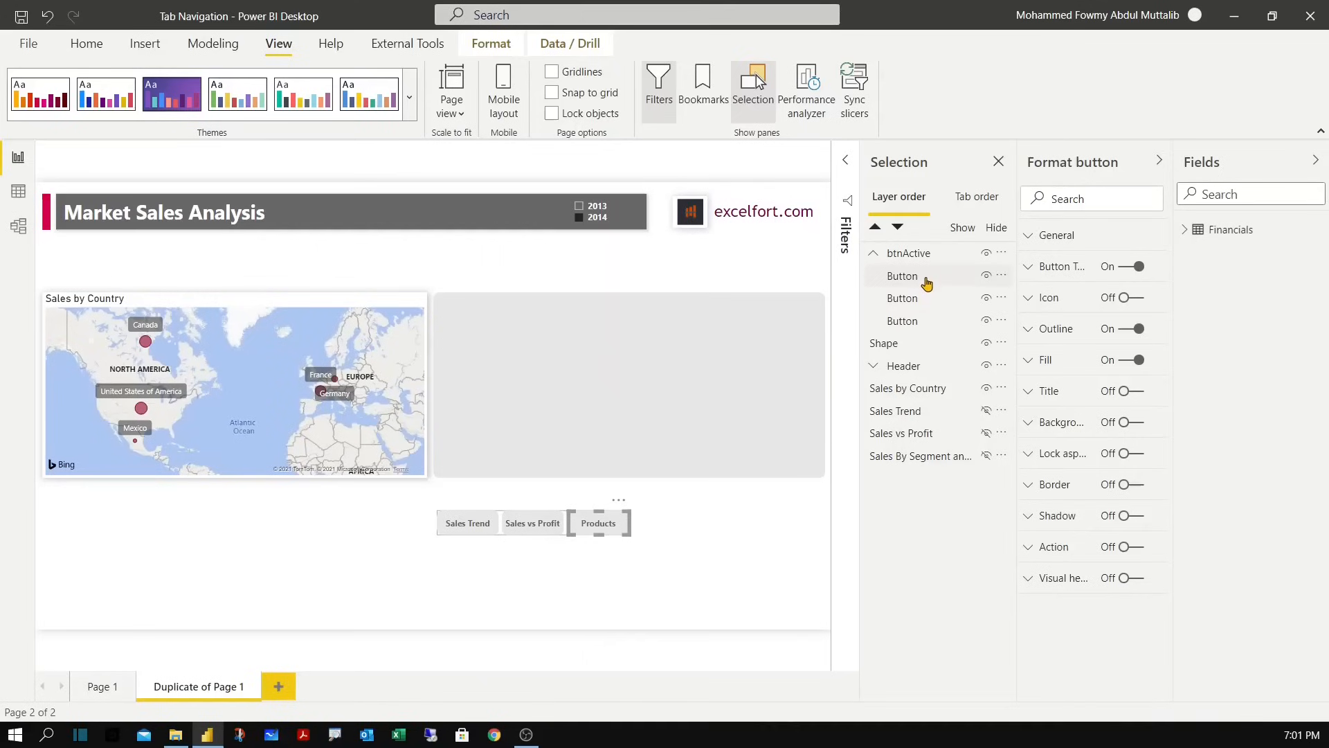
pyautogui.moveTo(902, 320)
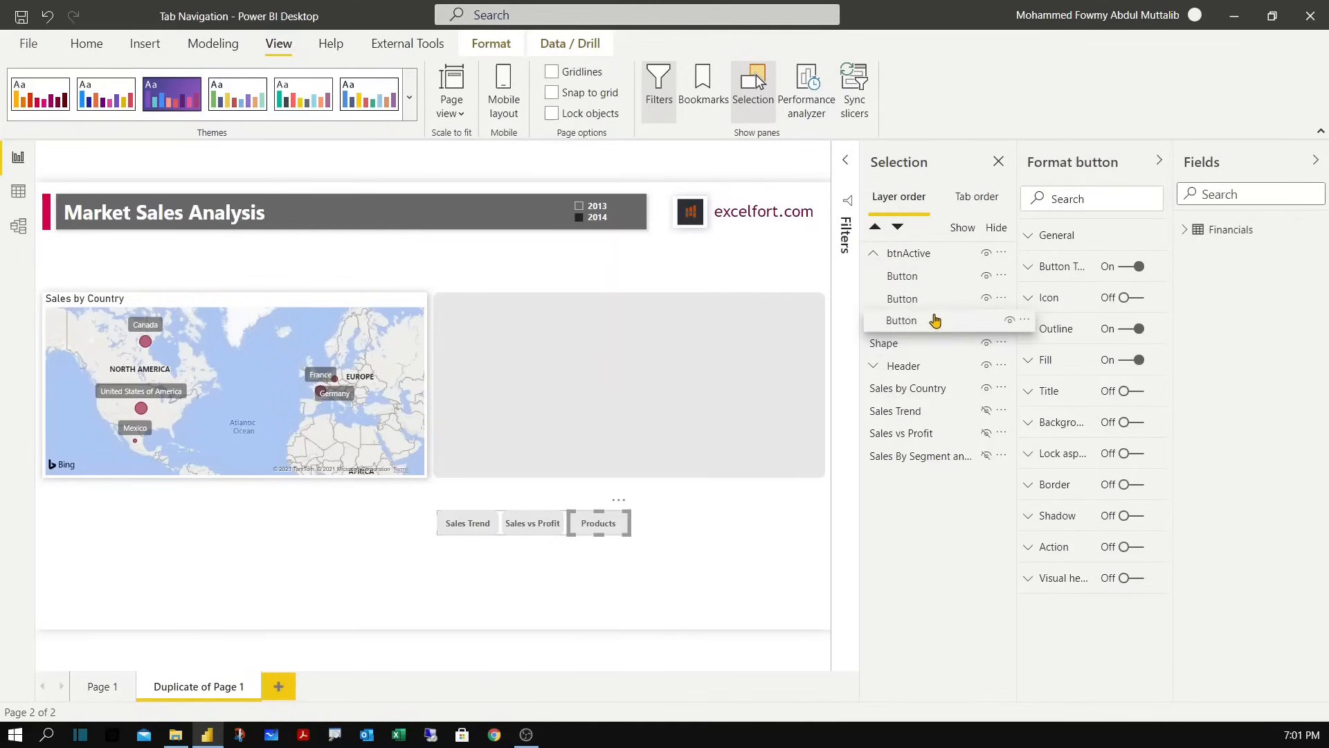
pyautogui.click(902, 298)
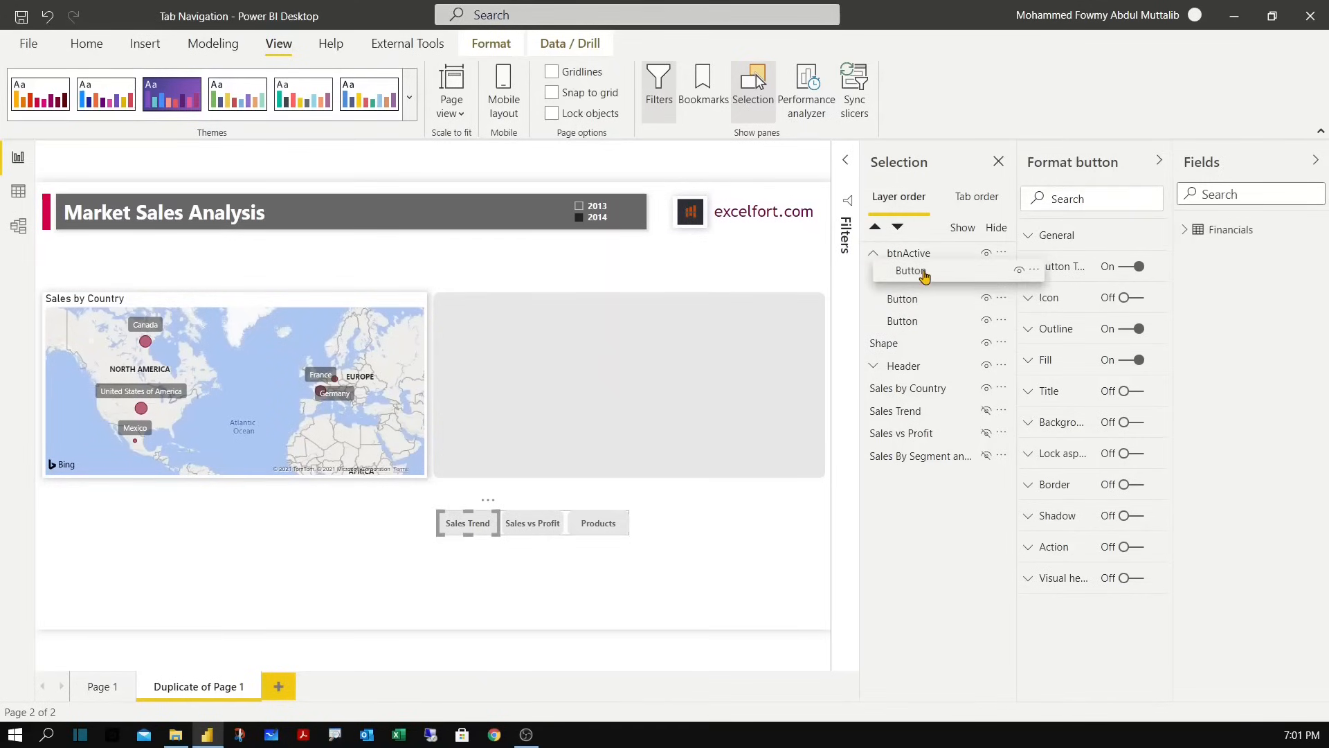
pyautogui.click(901, 297)
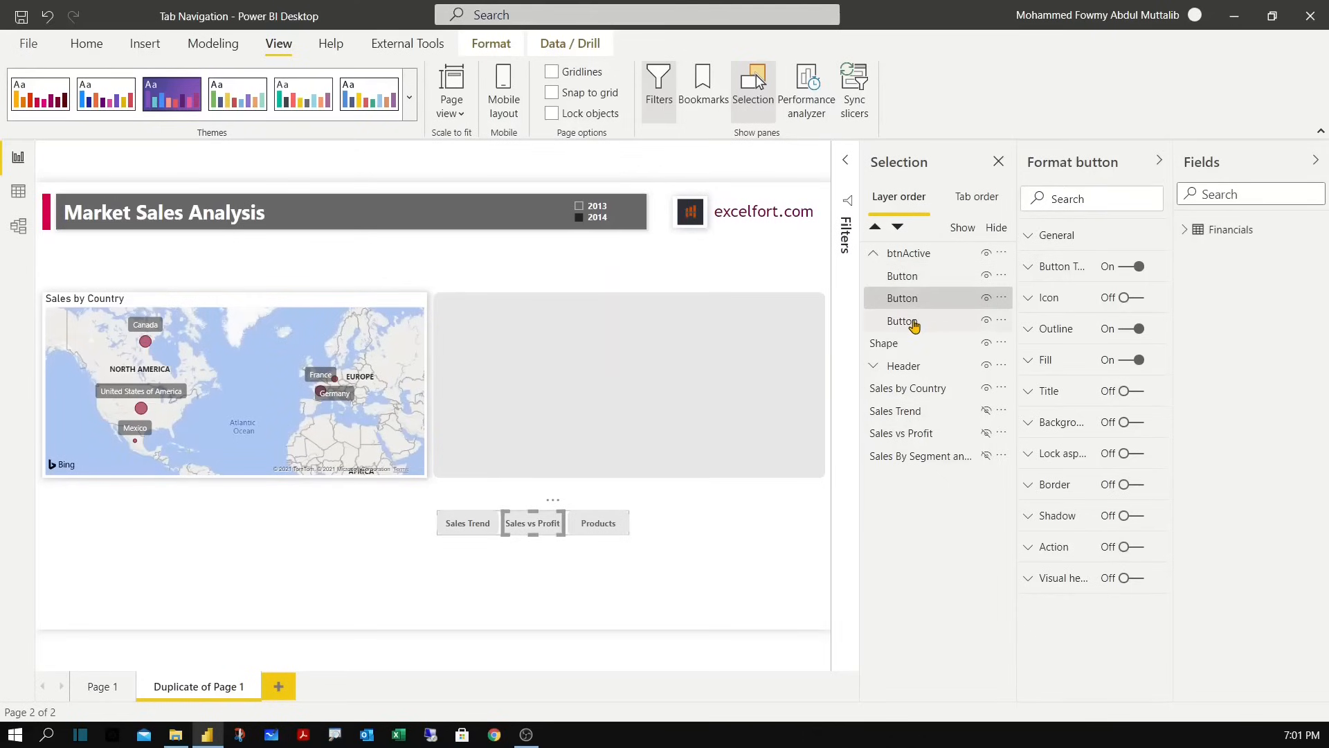
pyautogui.click(902, 275)
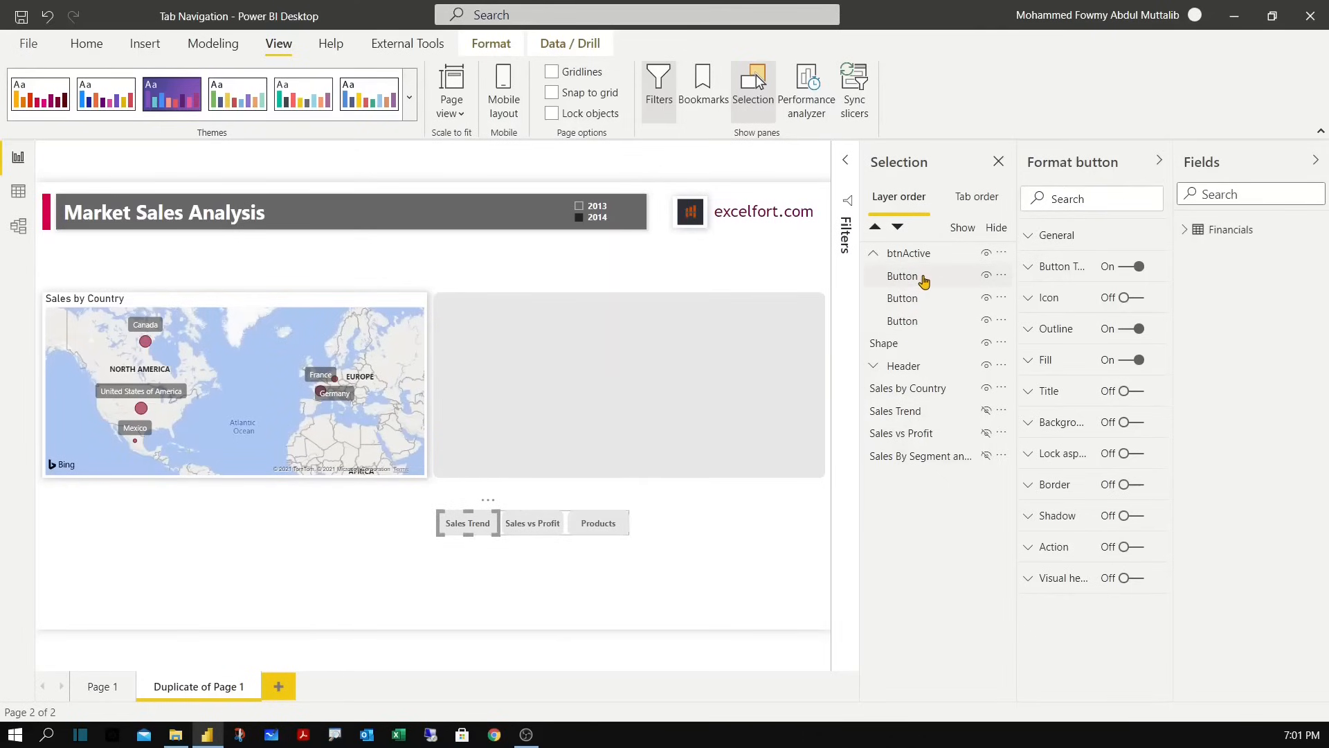
pyautogui.doubleClick(901, 274)
pyautogui.write('Trend')
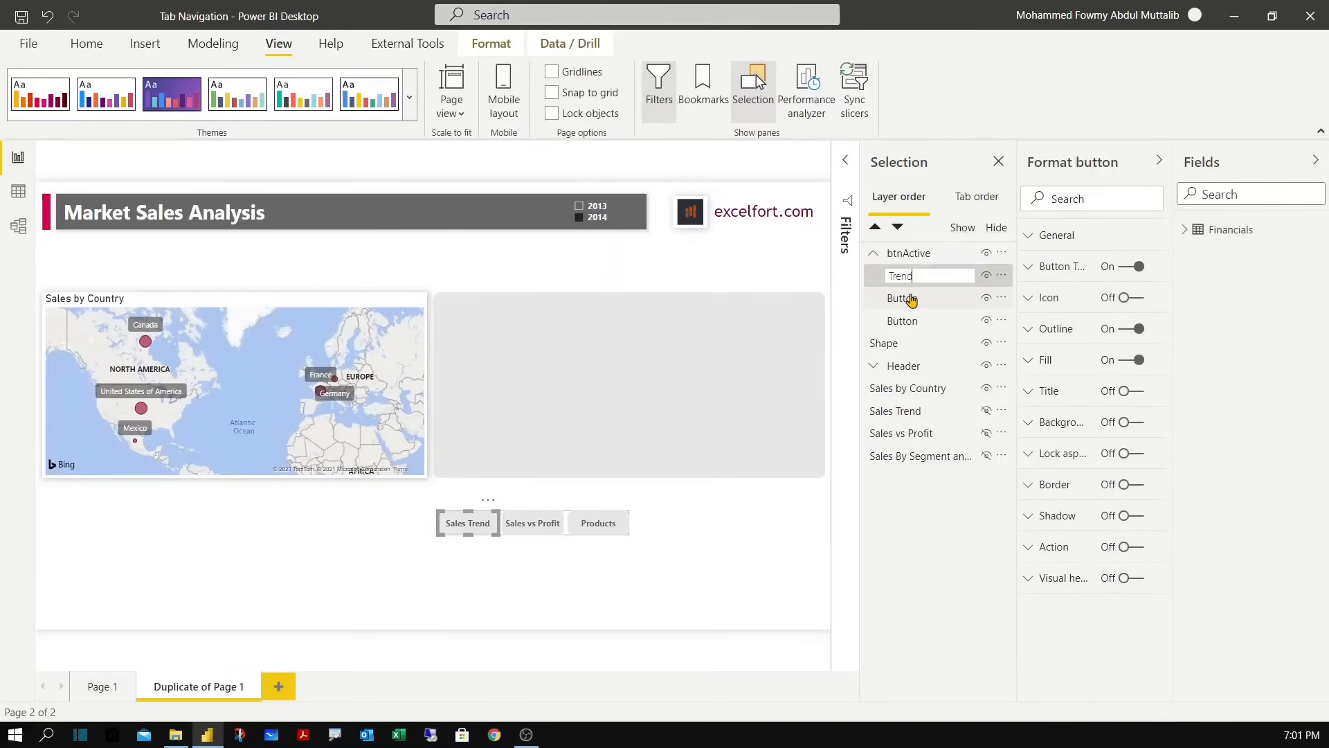
pyautogui.click(903, 297)
pyautogui.write('vsProfit')
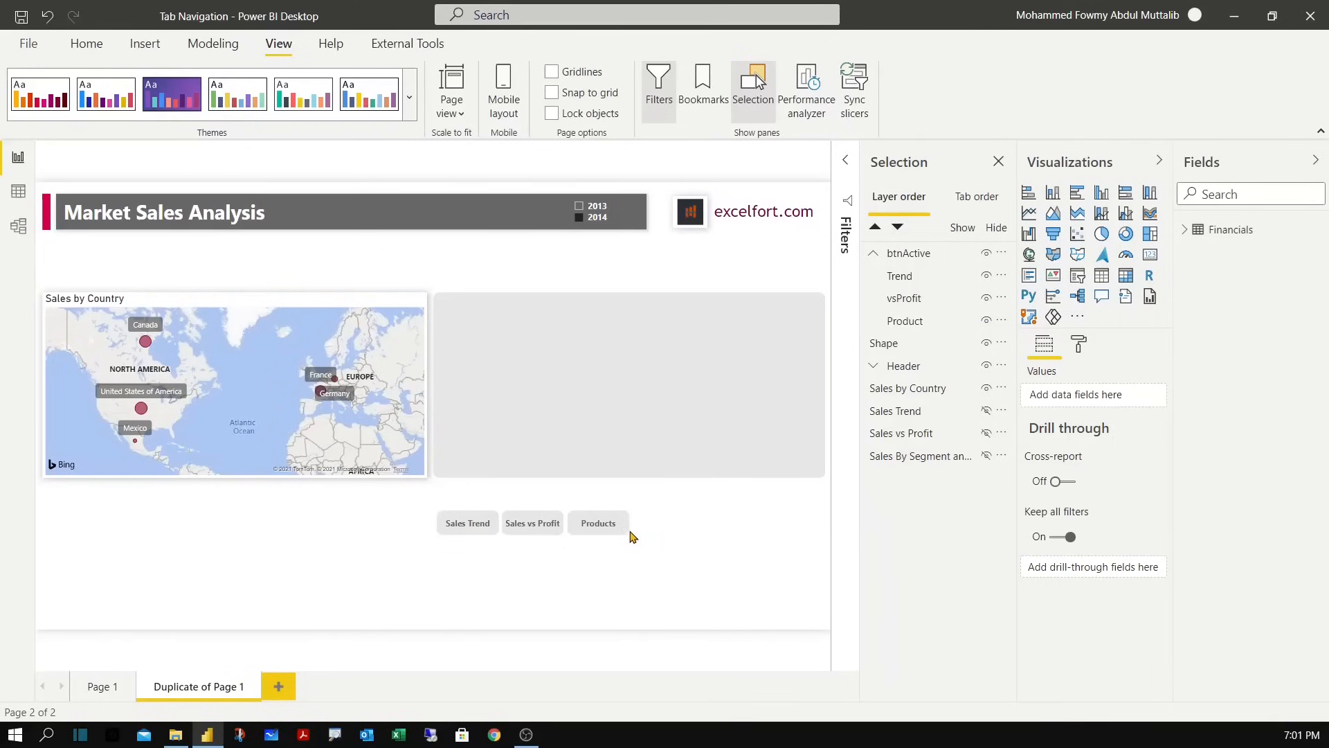
# Duplicate the btnActive group below the original and rename the first group btnInctive.
pyautogui.click(598, 524)
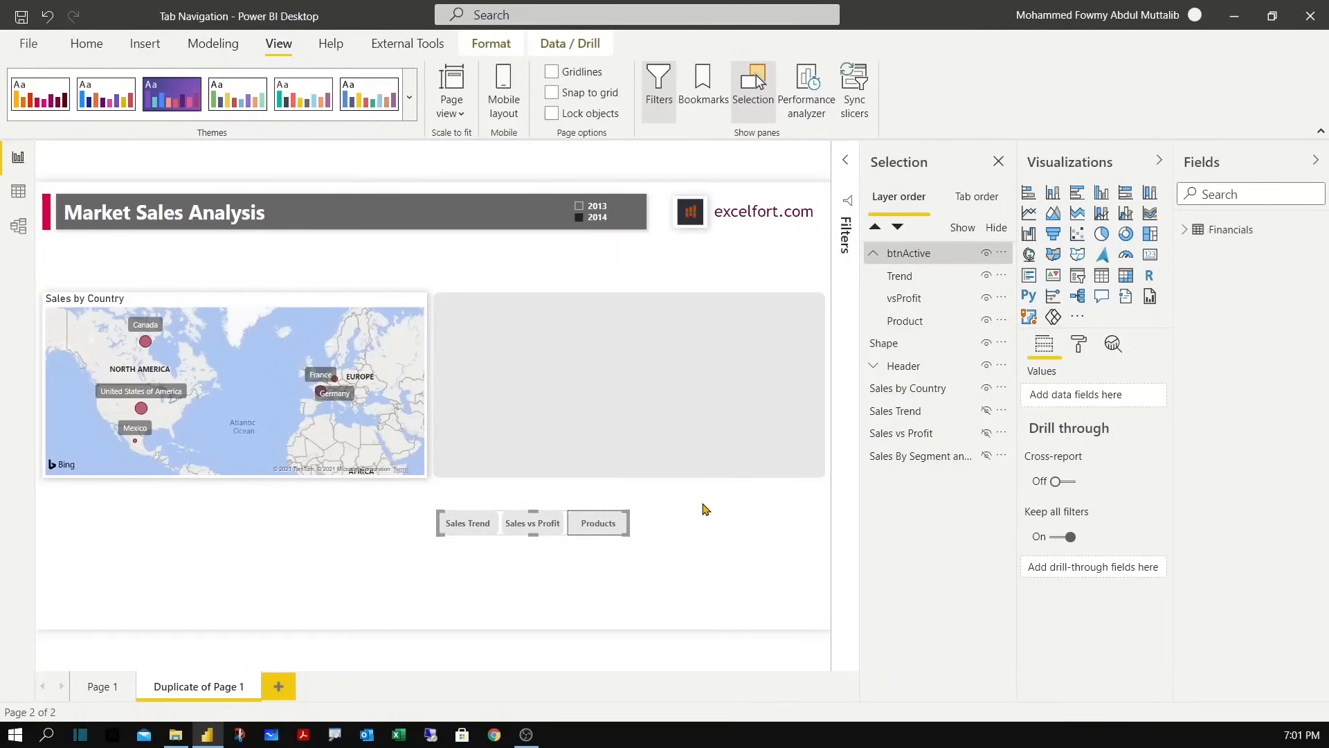
pyautogui.moveTo(605, 556)
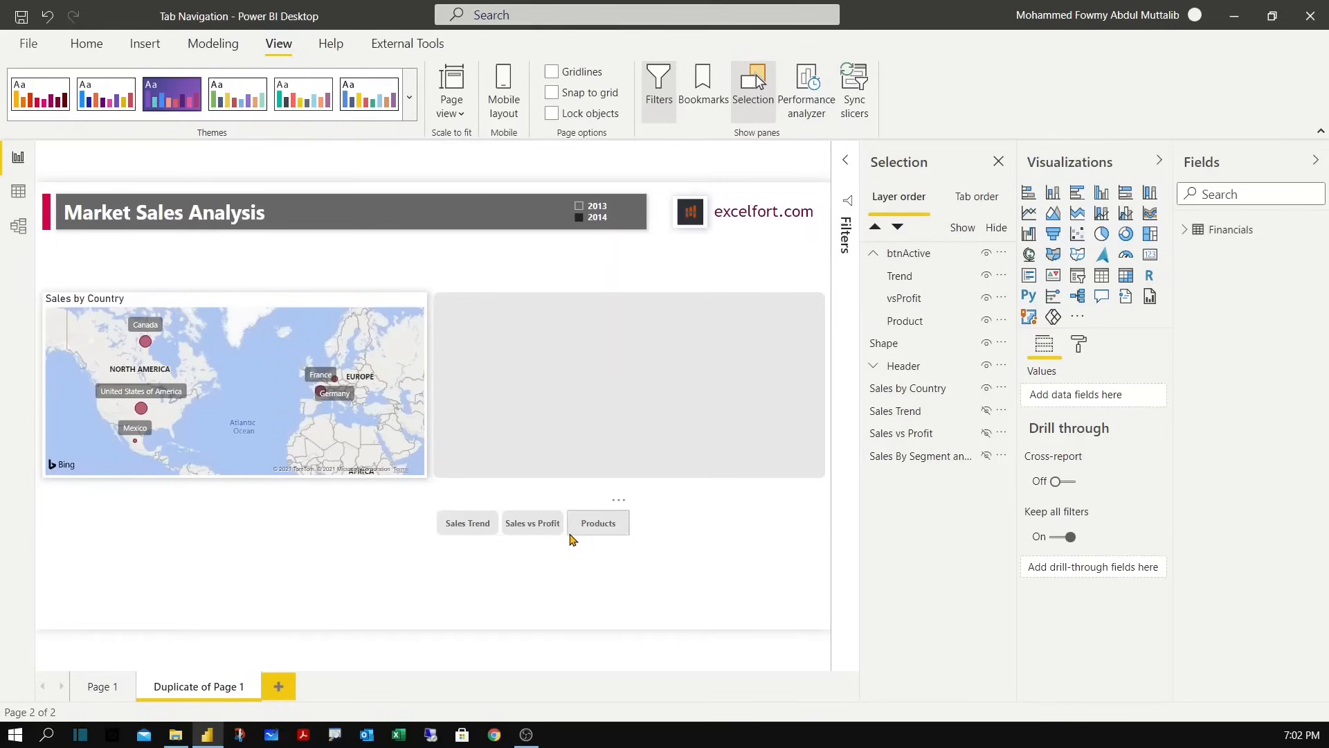
pyautogui.click(599, 522)
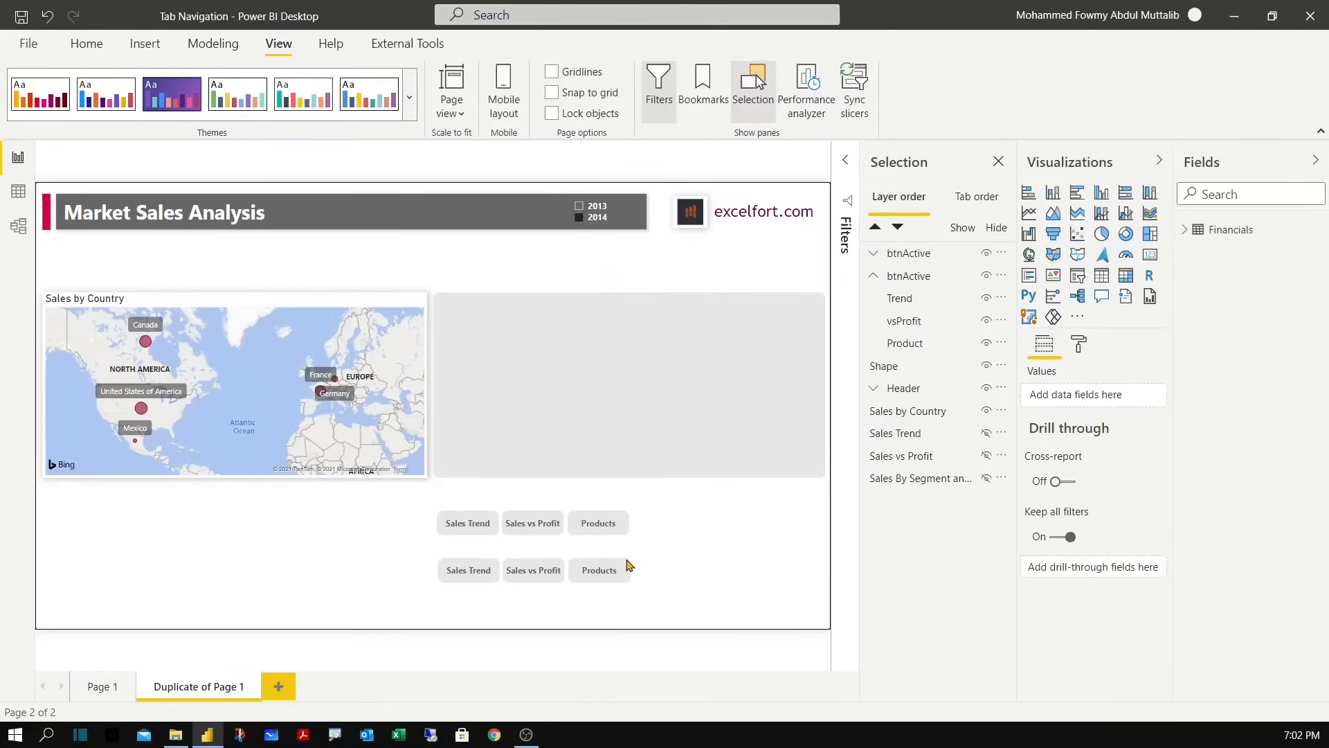
pyautogui.rightClick(595, 569)
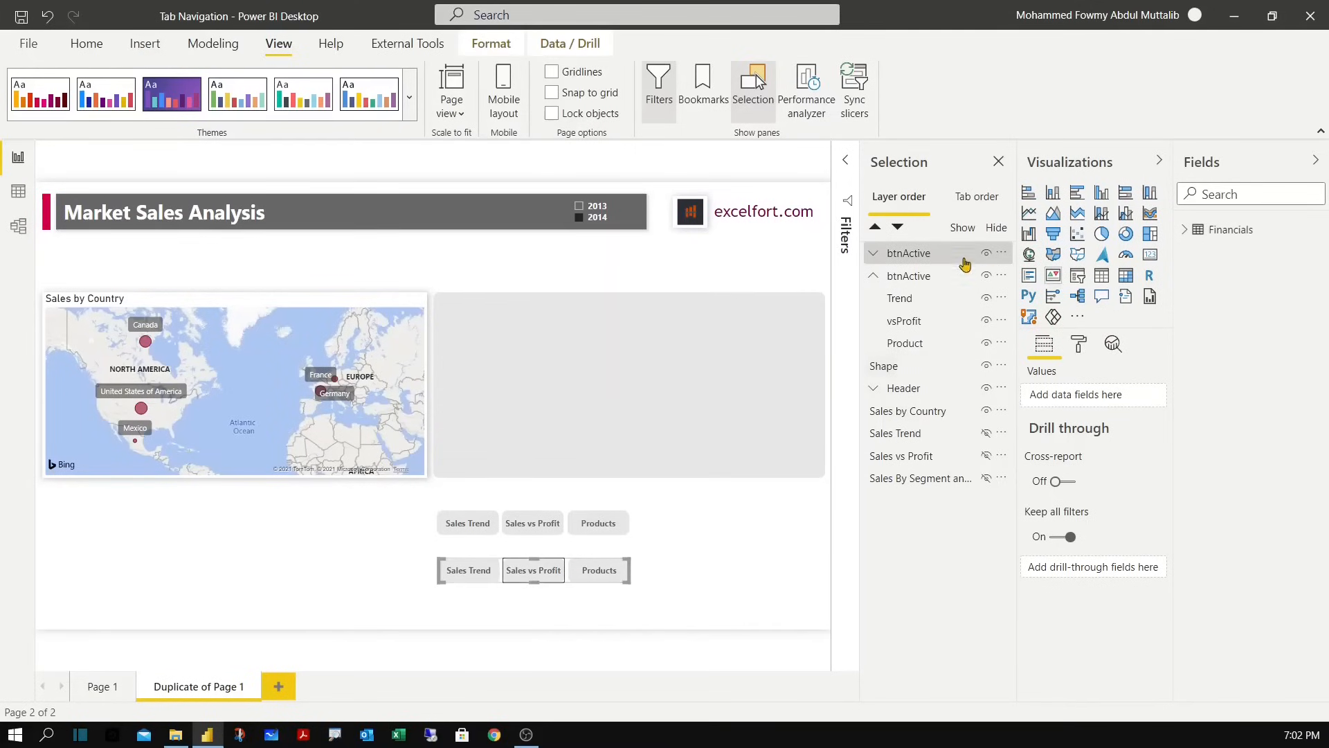
pyautogui.click(874, 252)
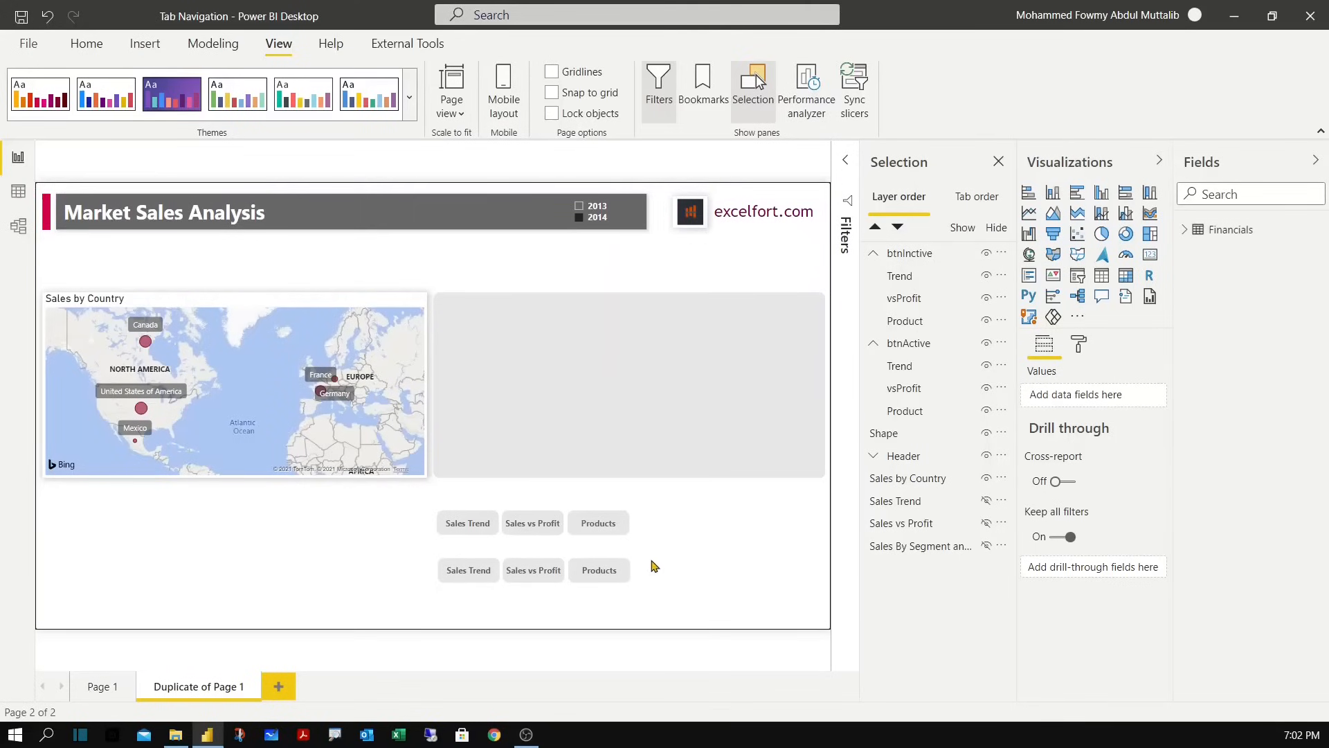
# Apply a custom #F4F4F4 fill colour to the three btnInctive buttons.
pyautogui.click(535, 569)
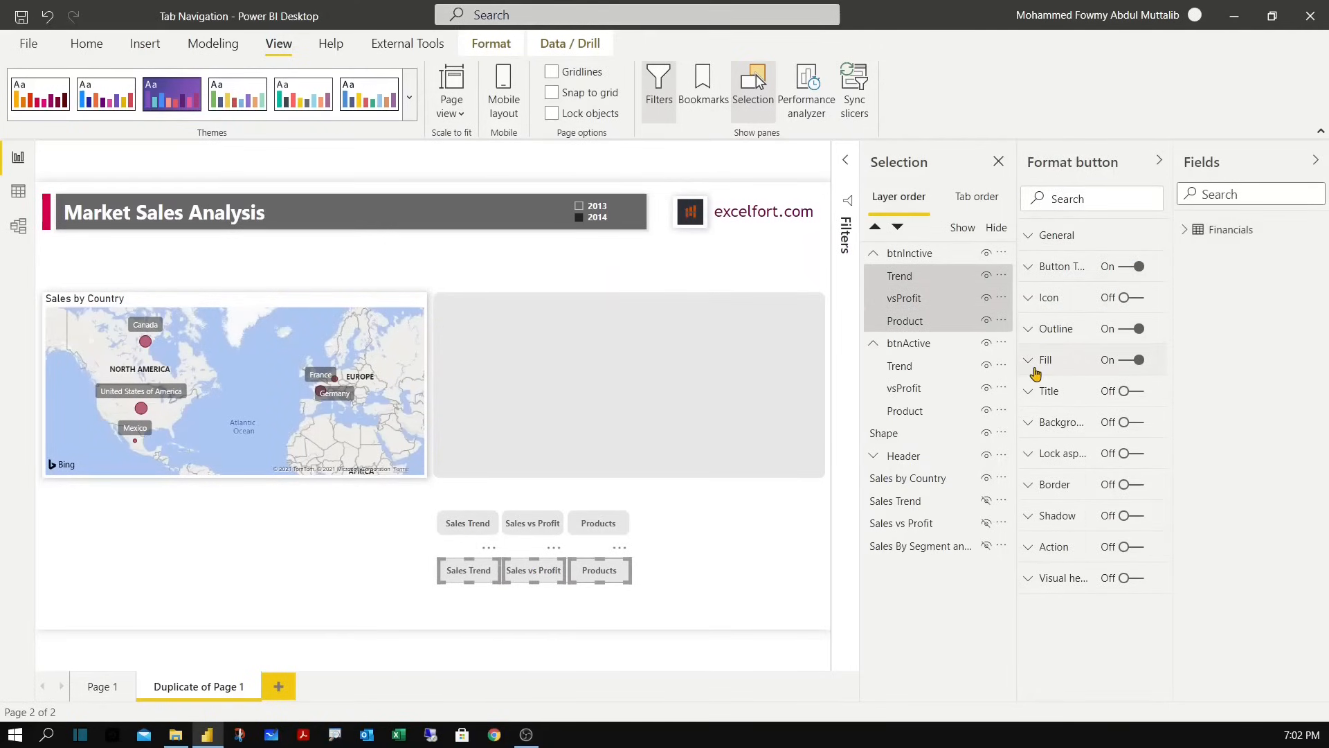
pyautogui.click(1044, 360)
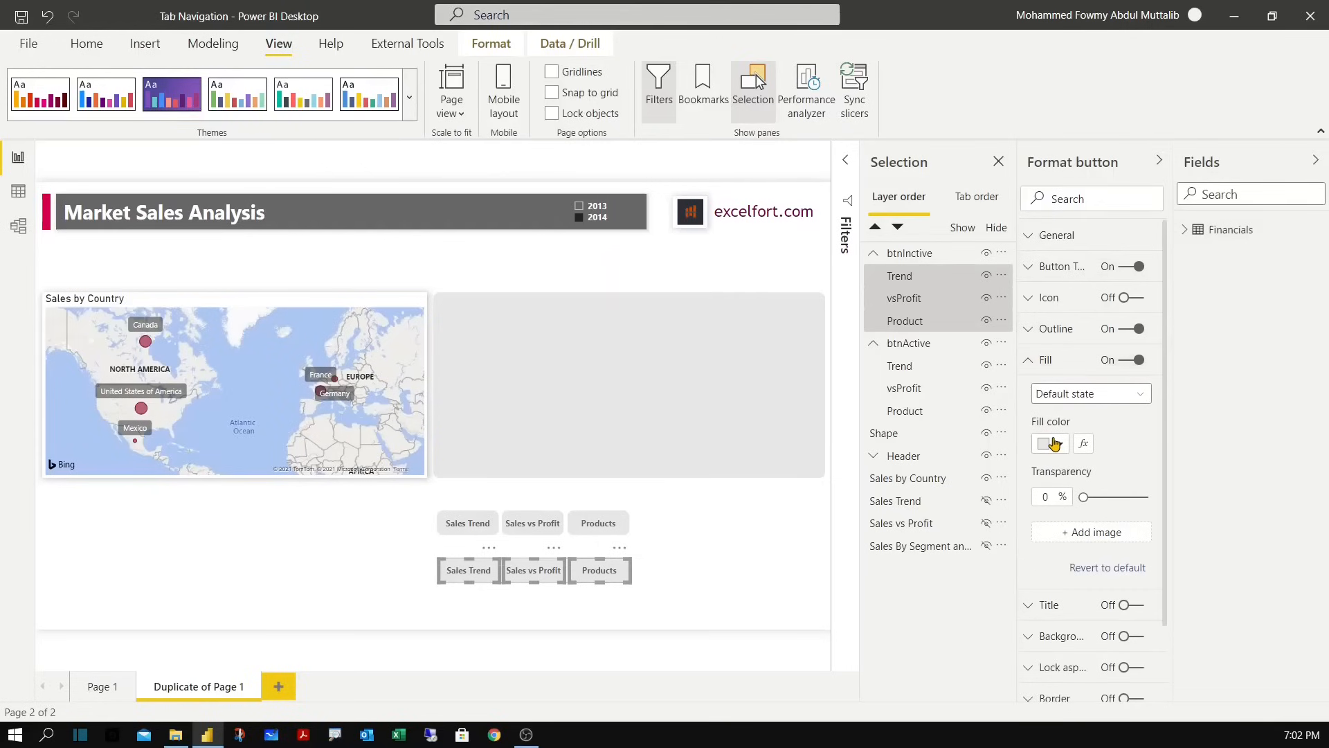
pyautogui.click(1044, 443)
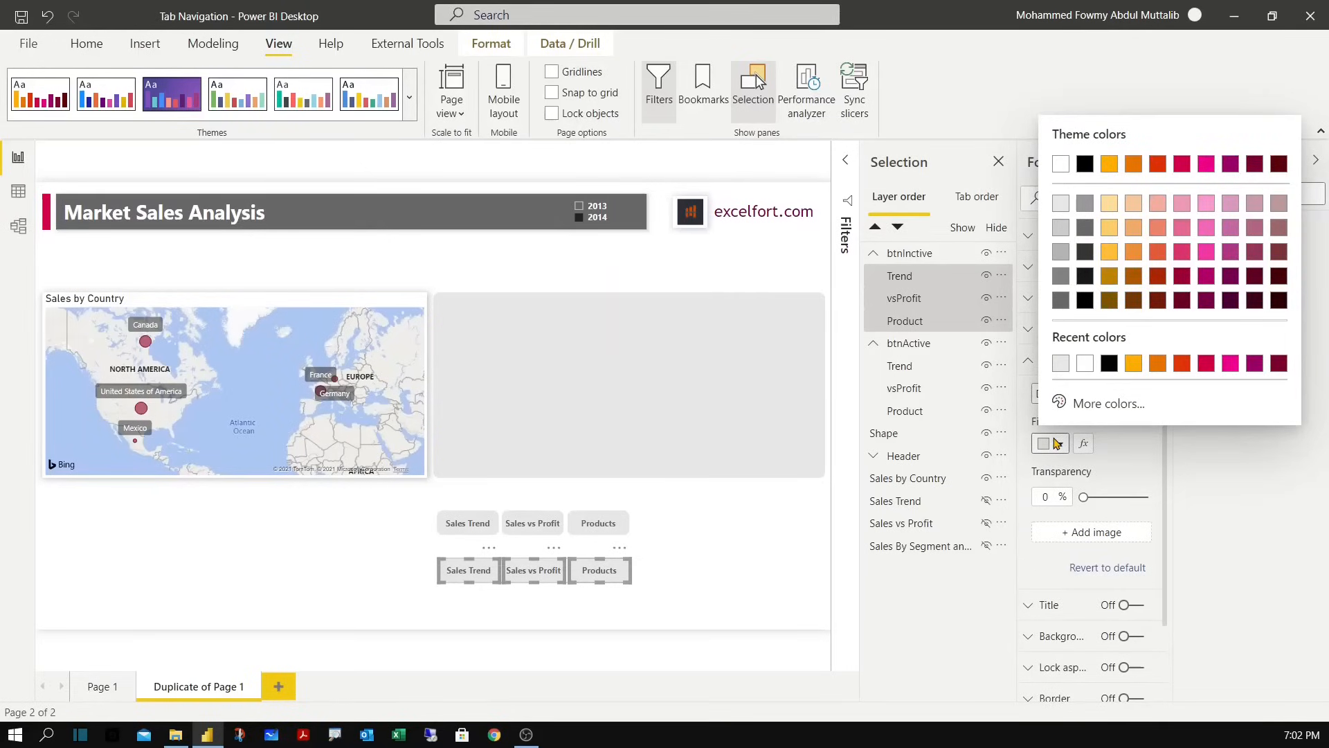
pyautogui.moveTo(1061, 203)
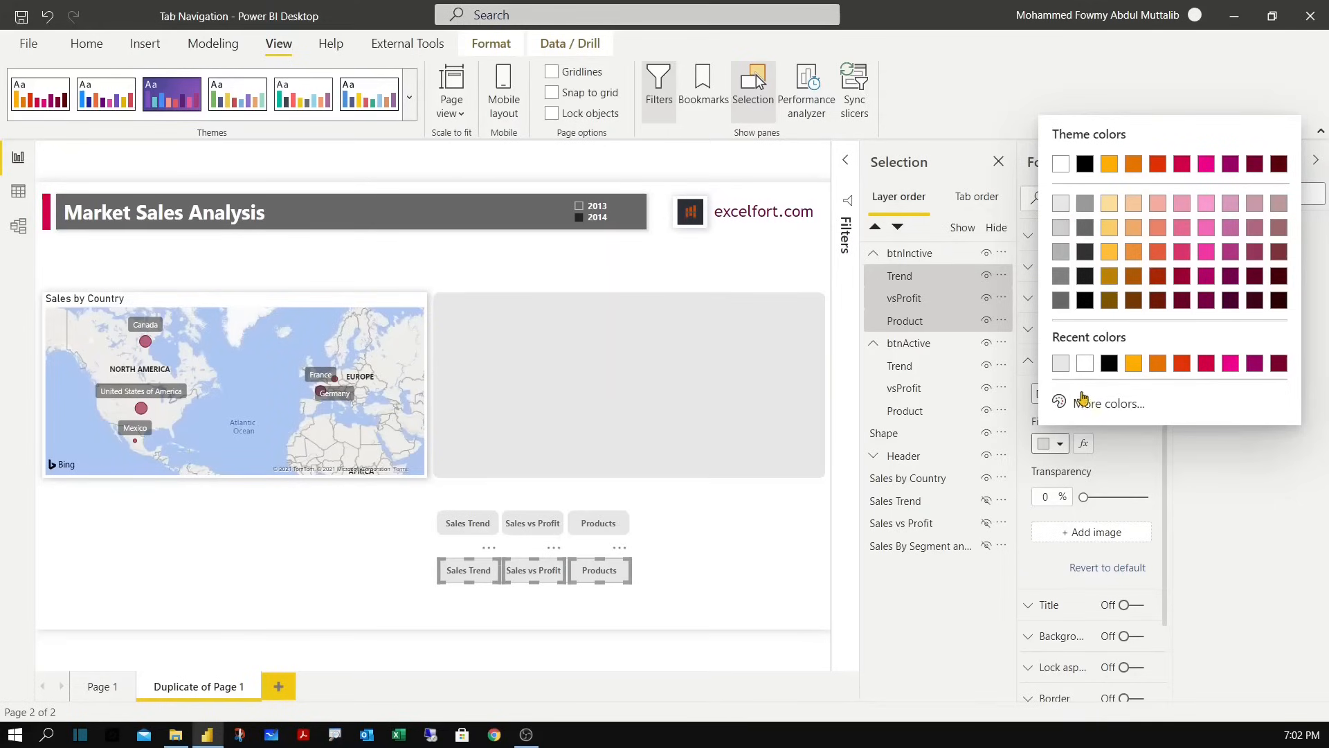
pyautogui.click(1112, 403)
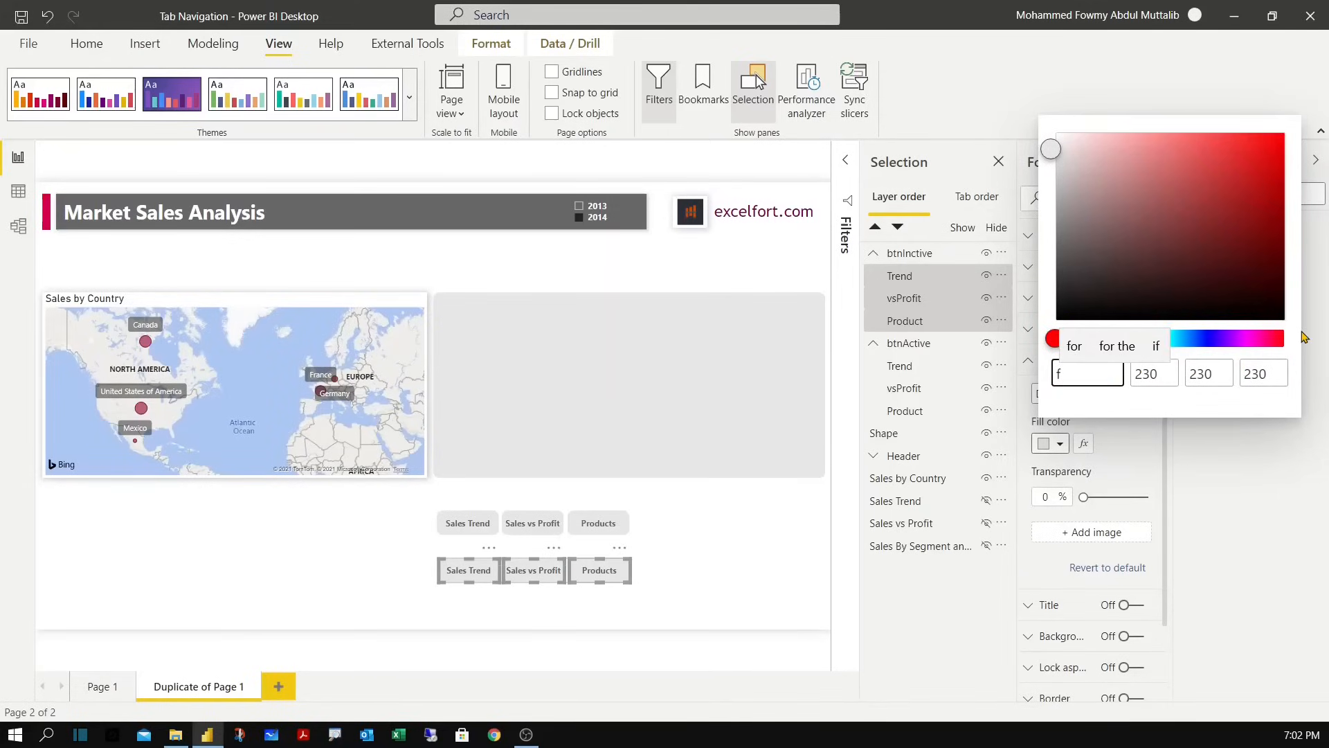
pyautogui.write('f4f4f')
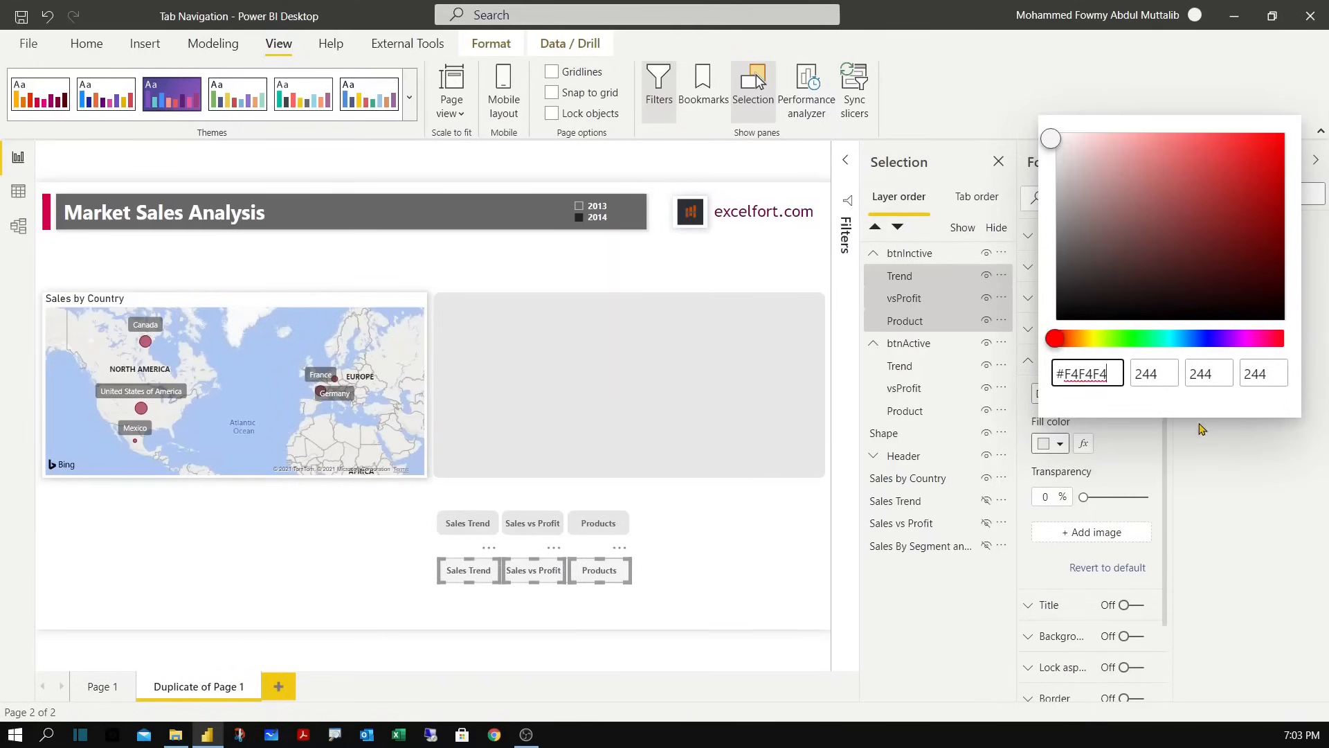
pyautogui.click(673, 589)
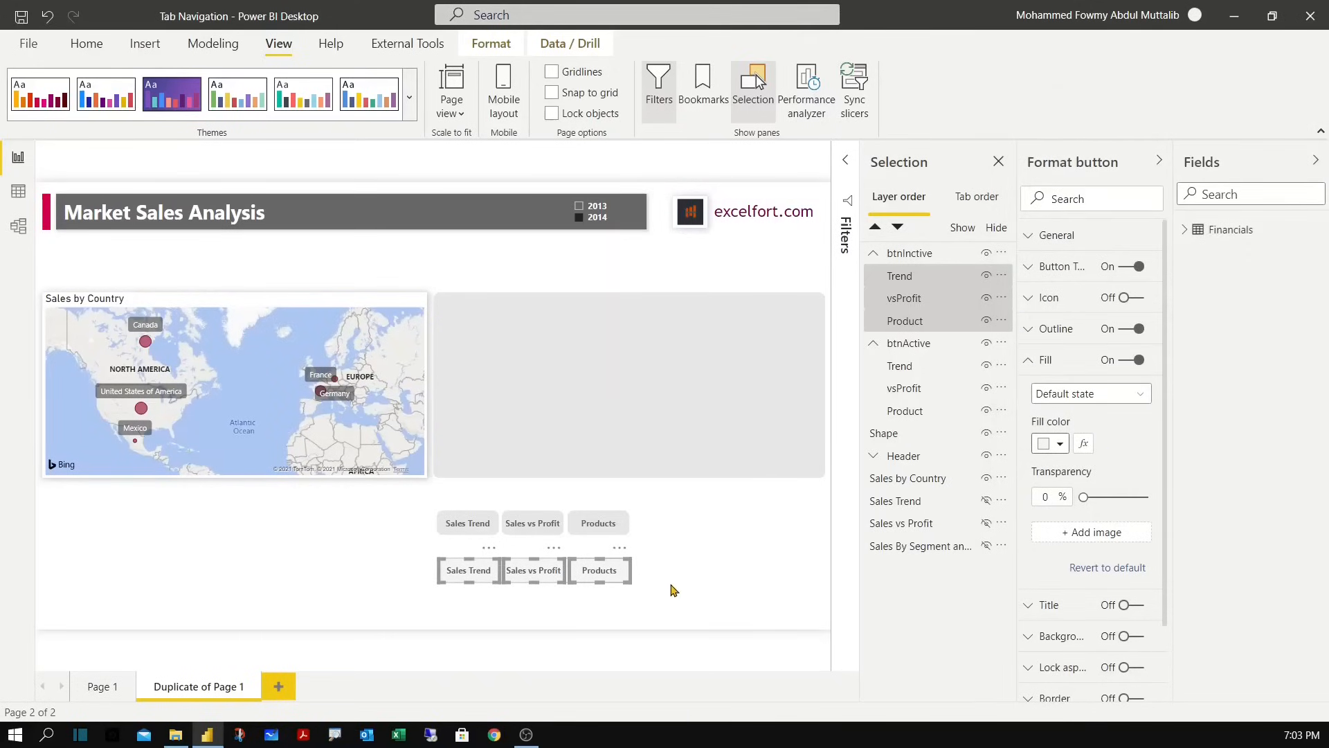
pyautogui.moveTo(682, 536)
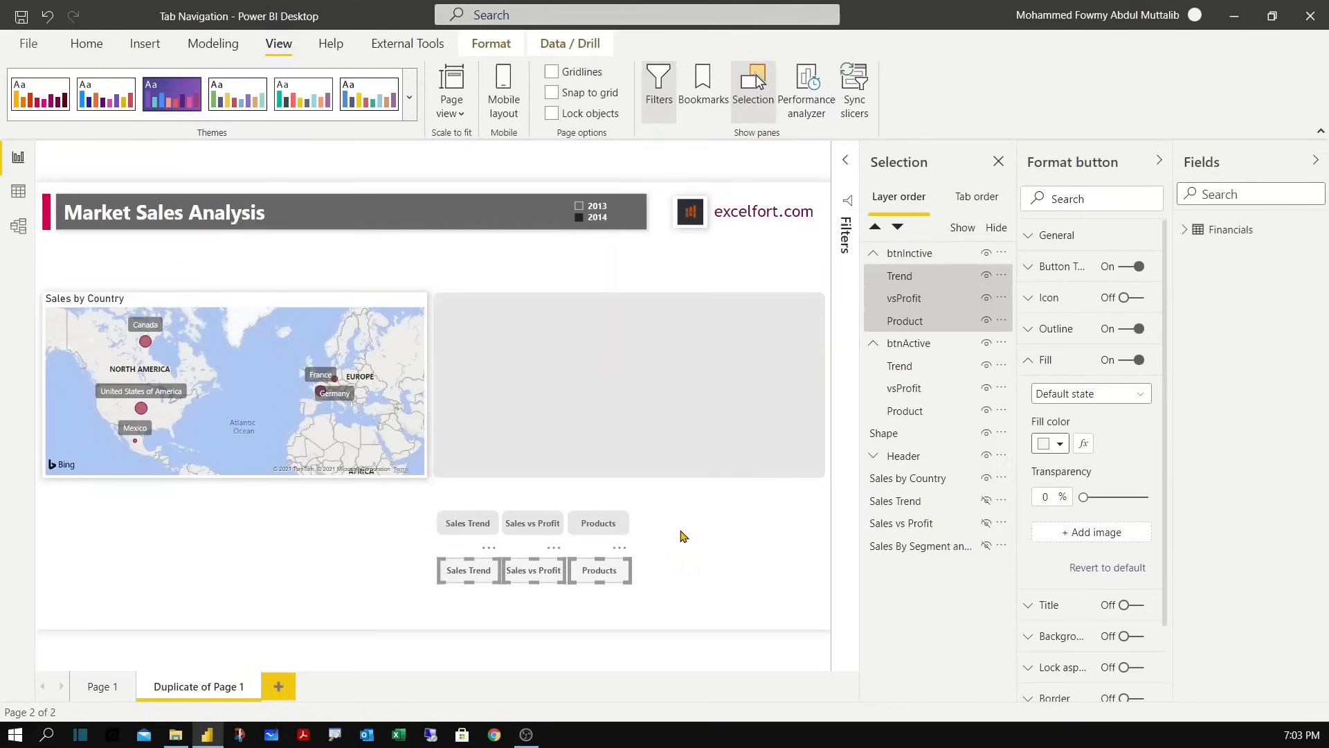
# Drag the active tab-button row up to sit just above the grey placeholder rectangle.
pyautogui.click(559, 539)
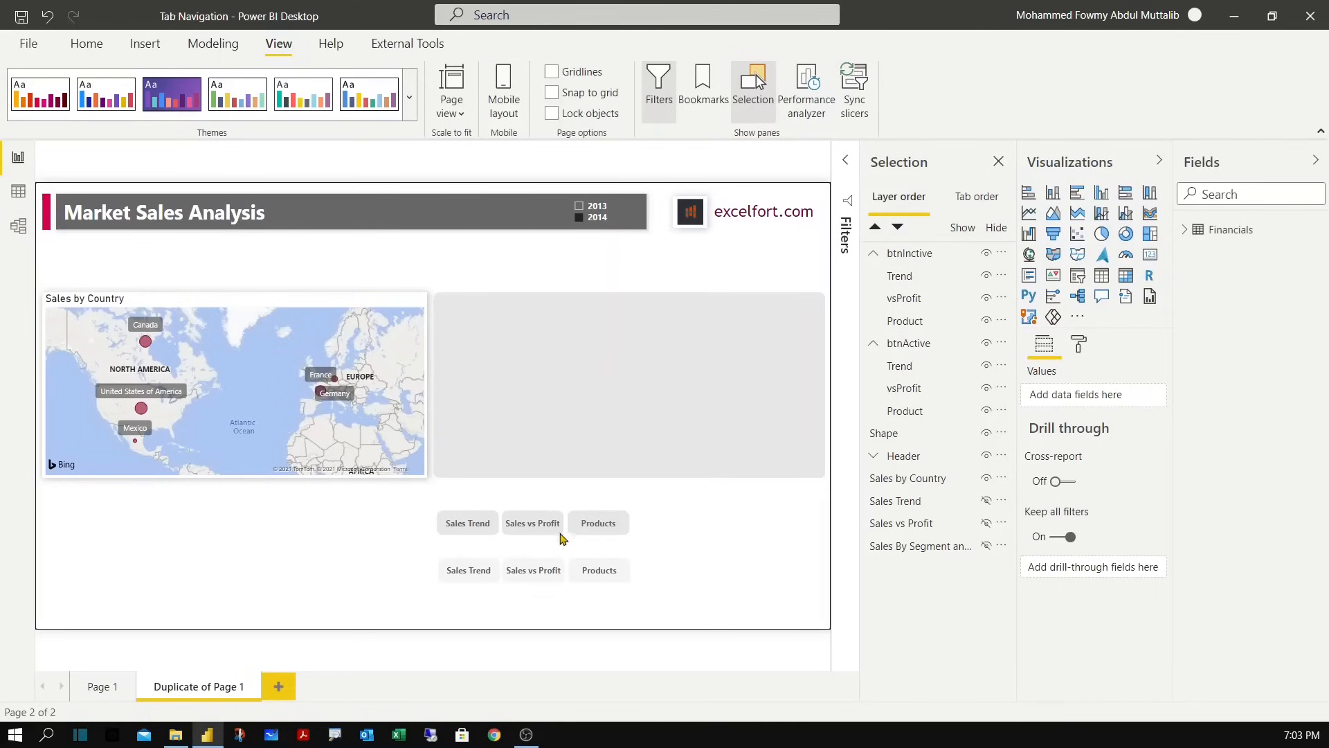
pyautogui.moveTo(642, 542)
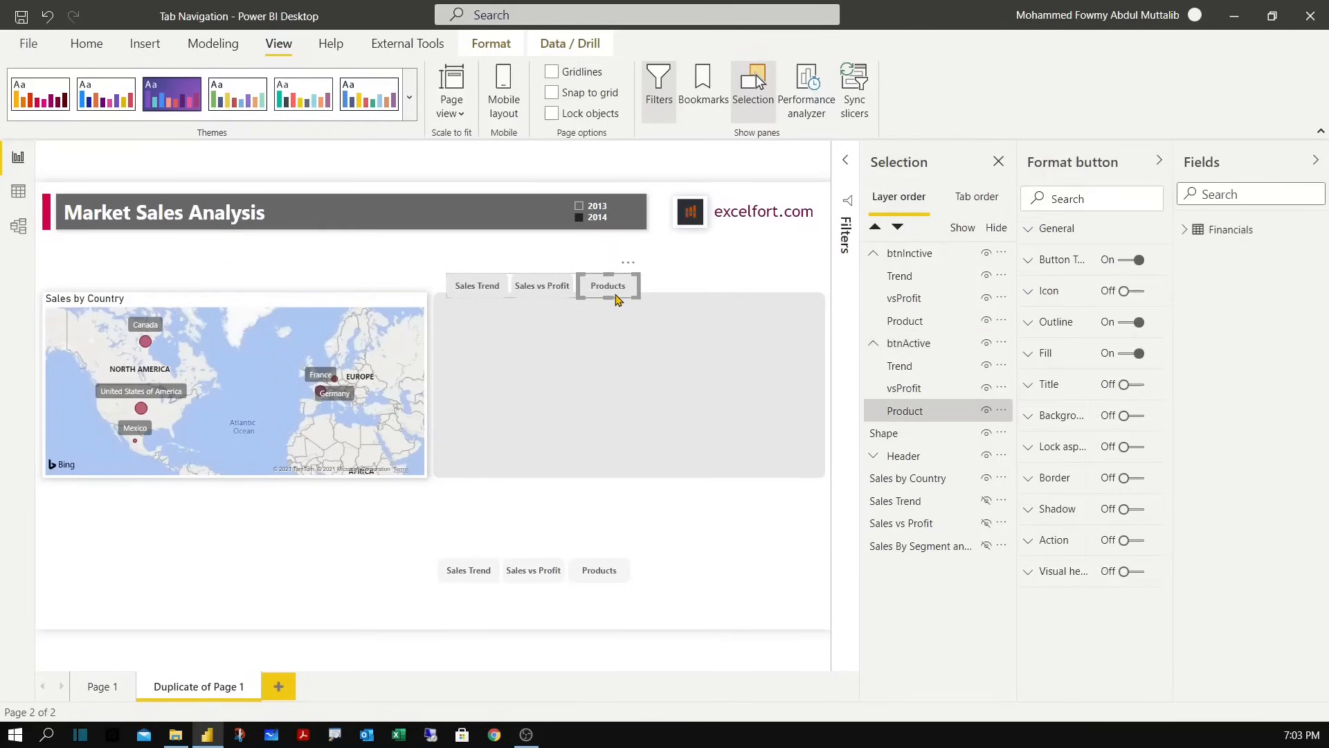
pyautogui.click(698, 543)
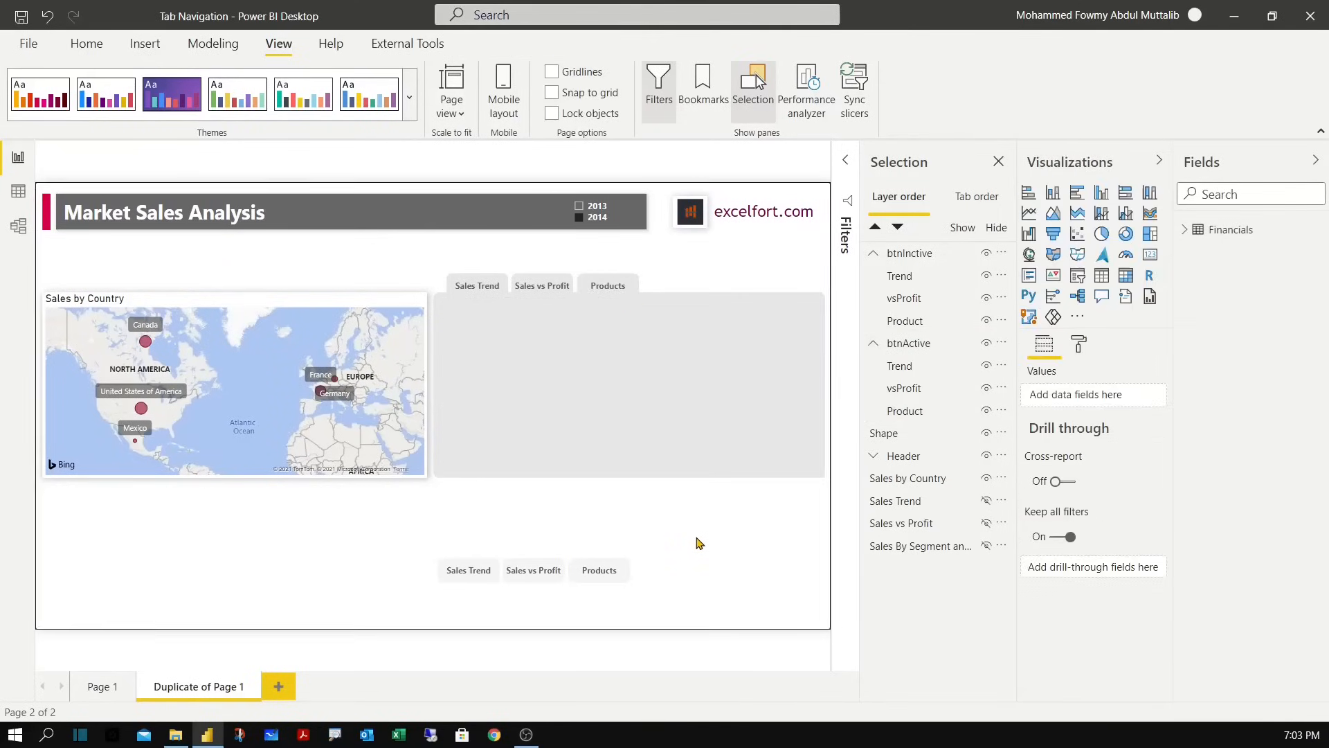
pyautogui.moveTo(686, 532)
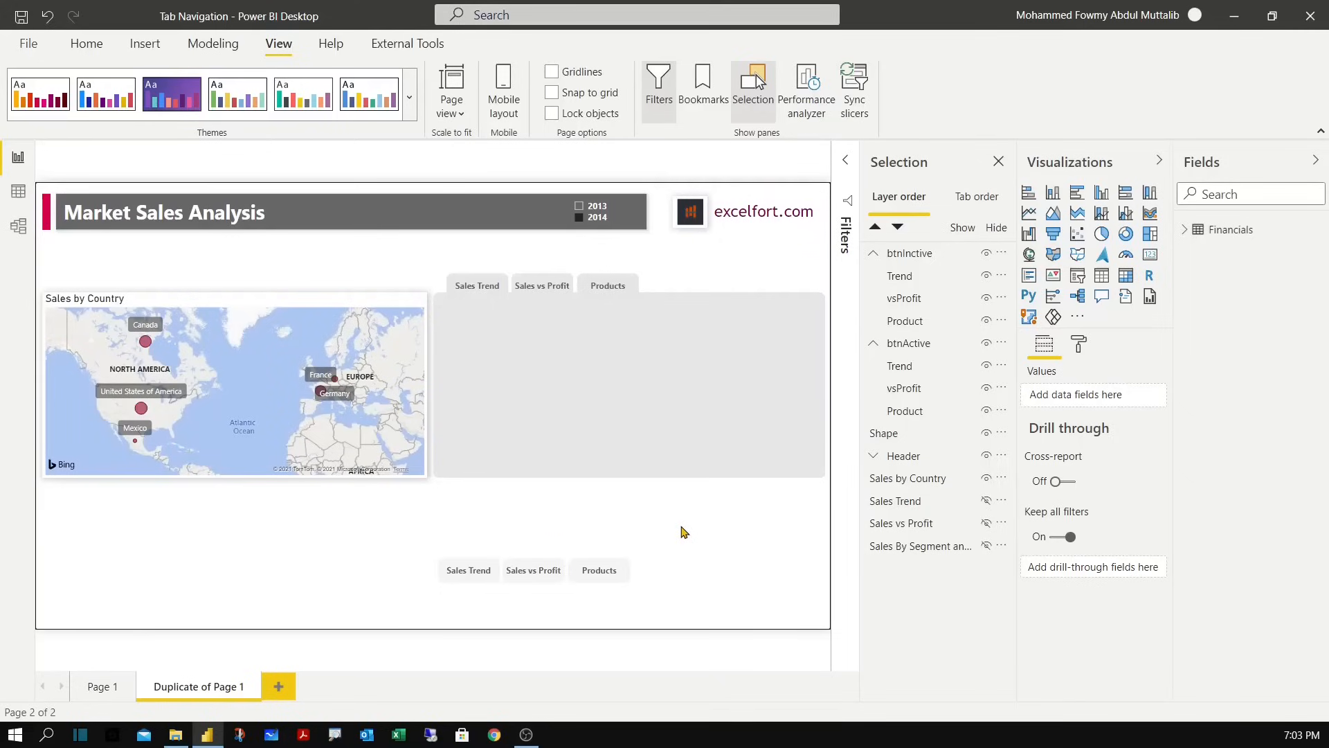
pyautogui.moveTo(613, 594)
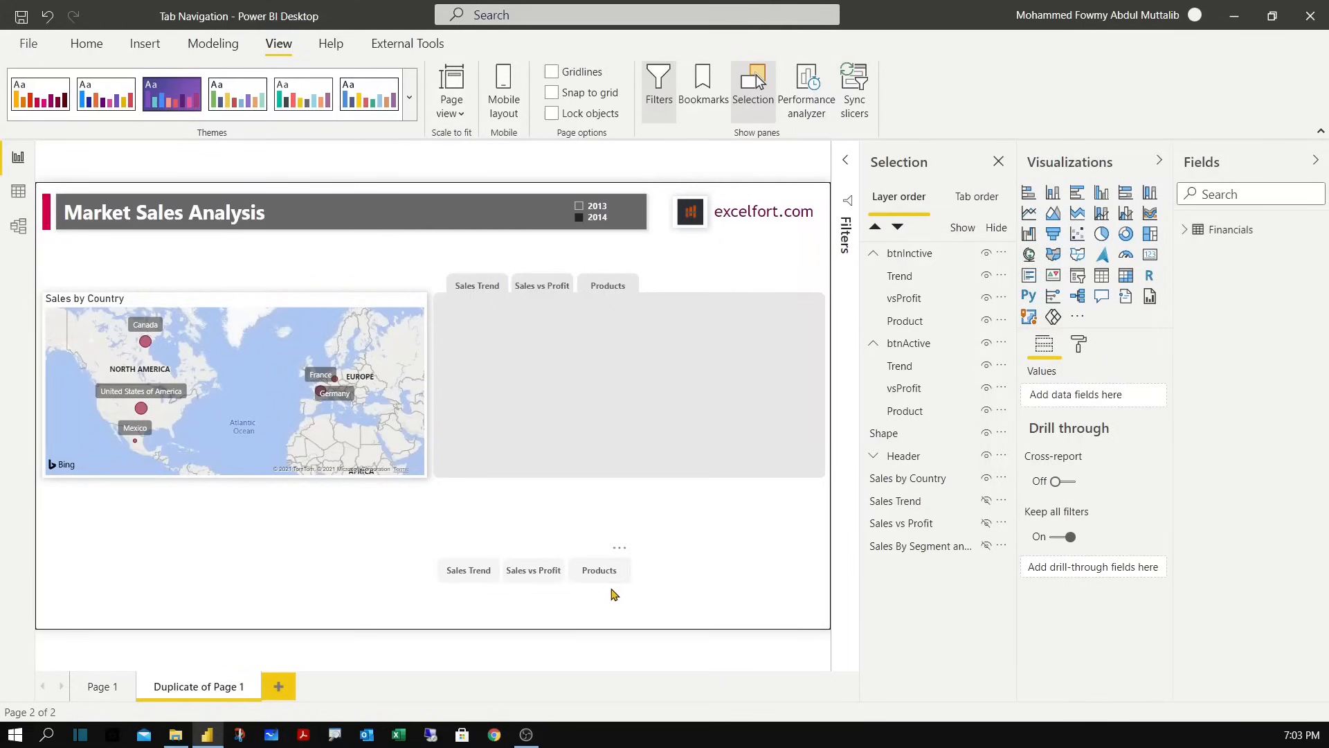
pyautogui.moveTo(649, 580)
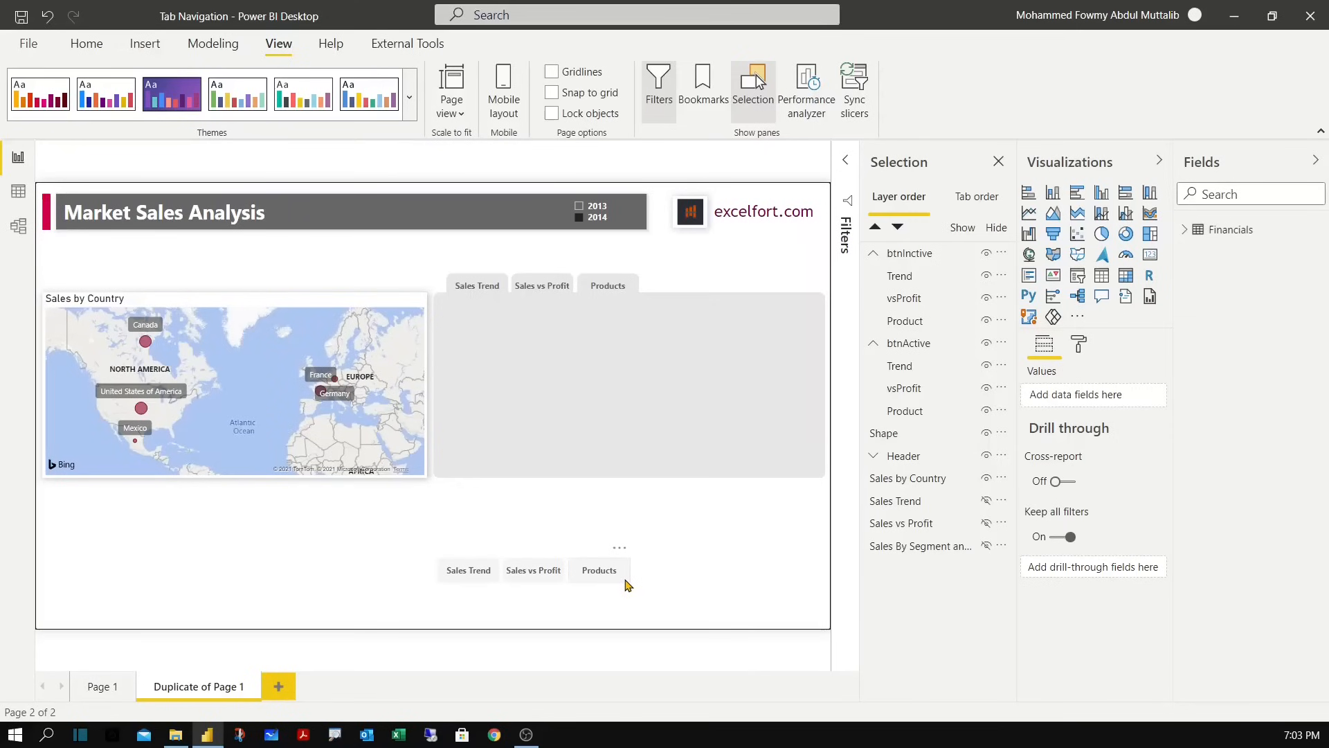
# Read the active group's X and Y position values (662, 146) under Format > General.
pyautogui.click(543, 285)
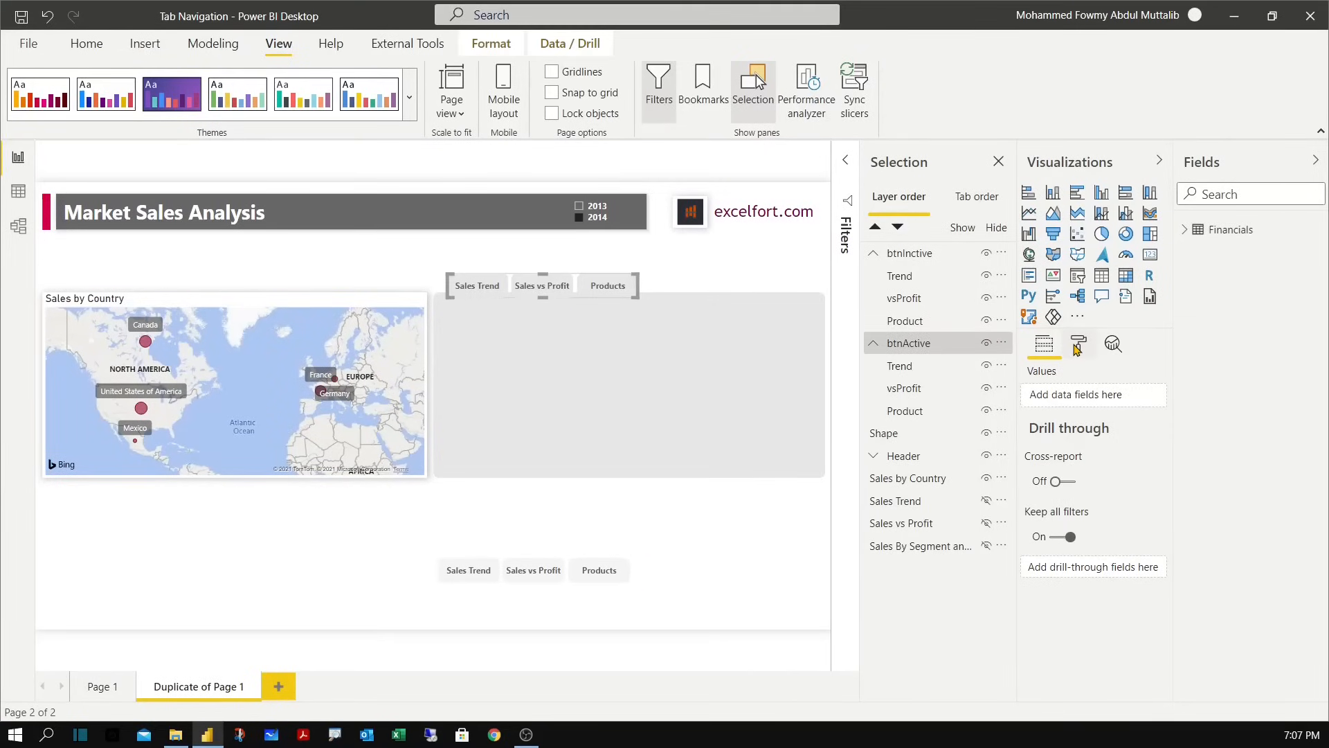
pyautogui.click(1078, 343)
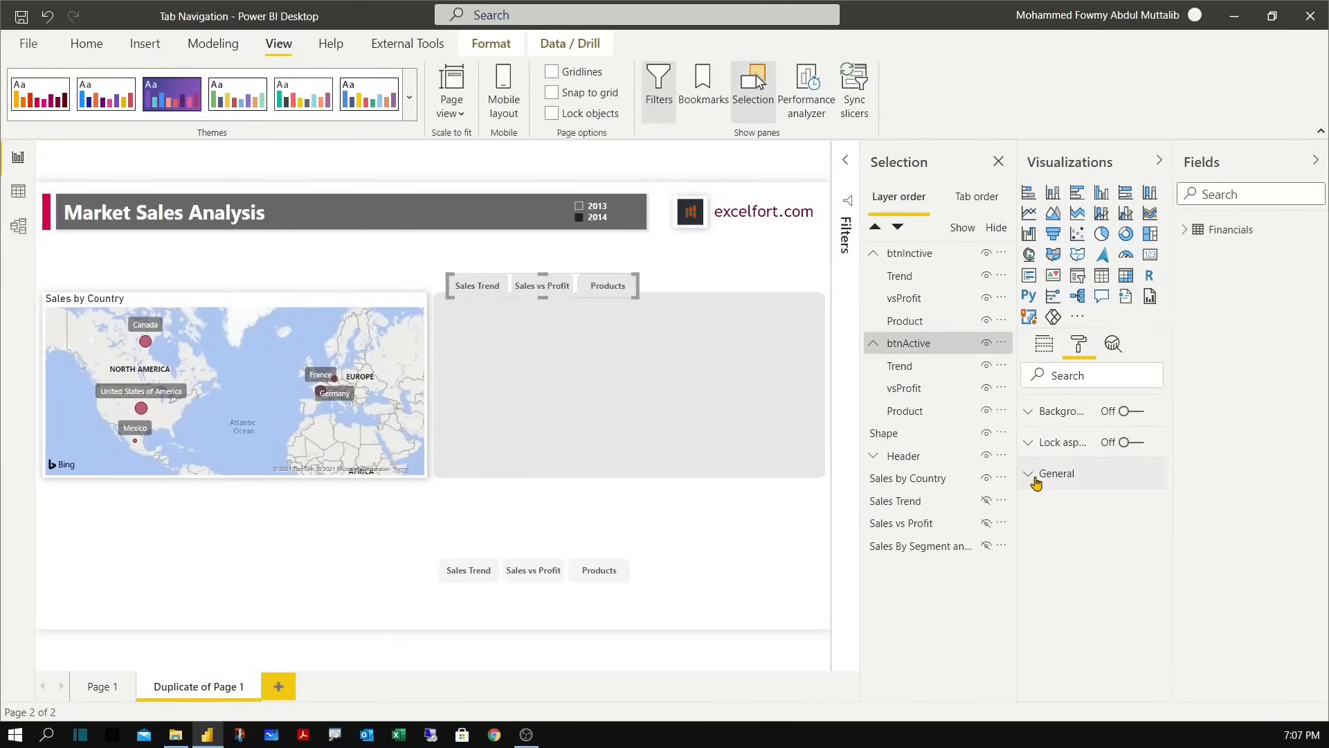
pyautogui.click(1057, 473)
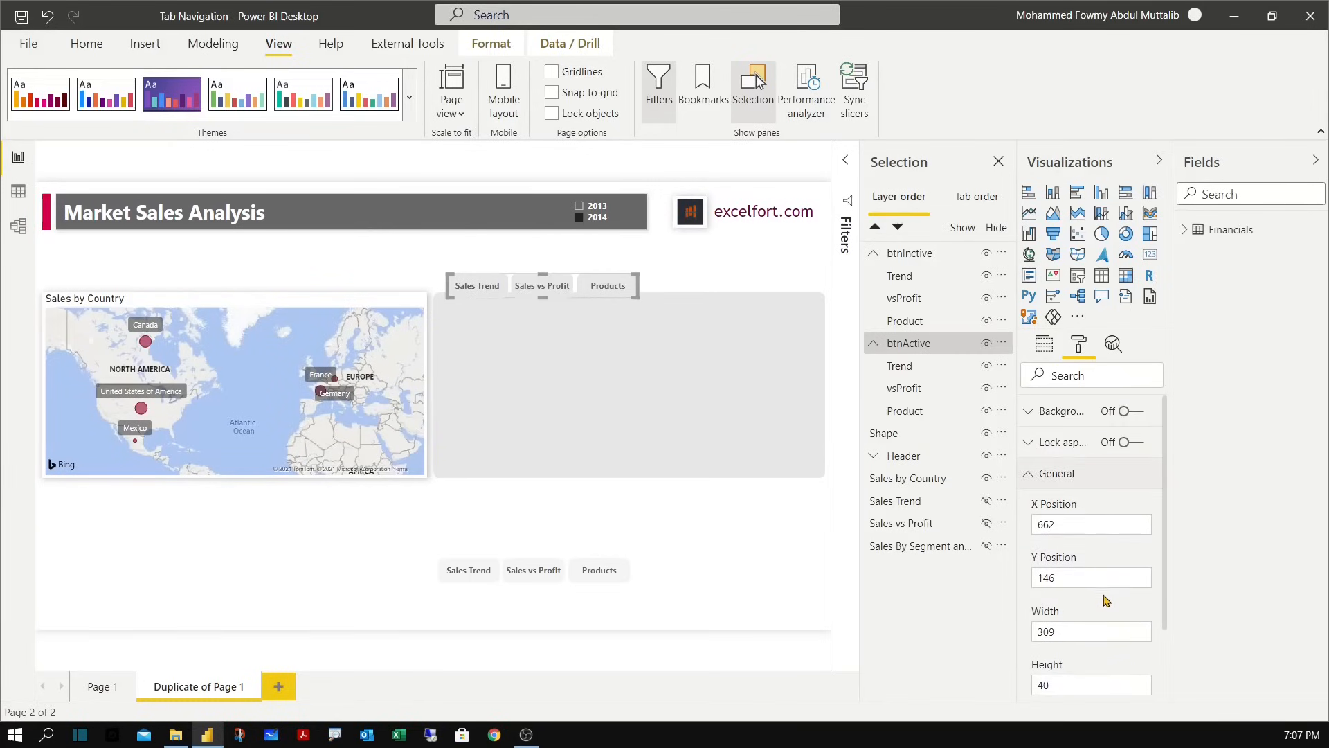
pyautogui.click(1091, 524)
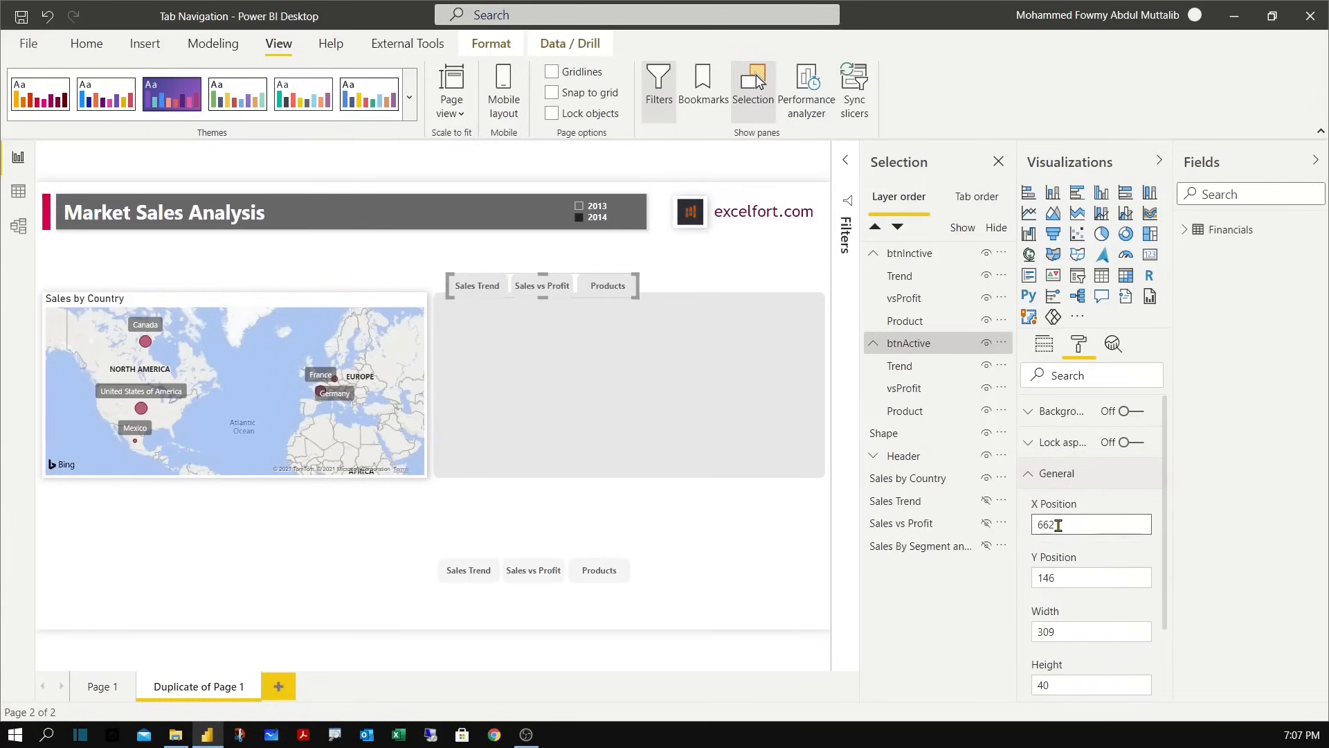
pyautogui.click(1091, 578)
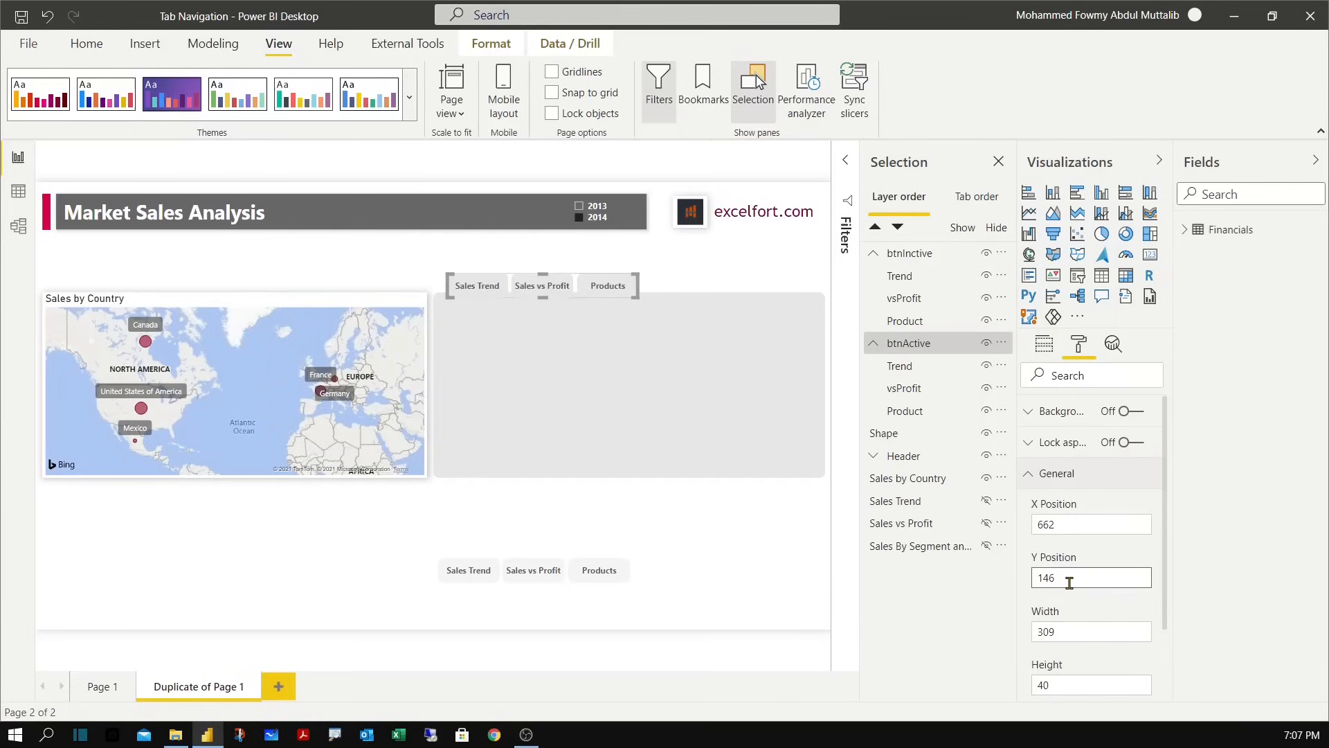
pyautogui.moveTo(628, 576)
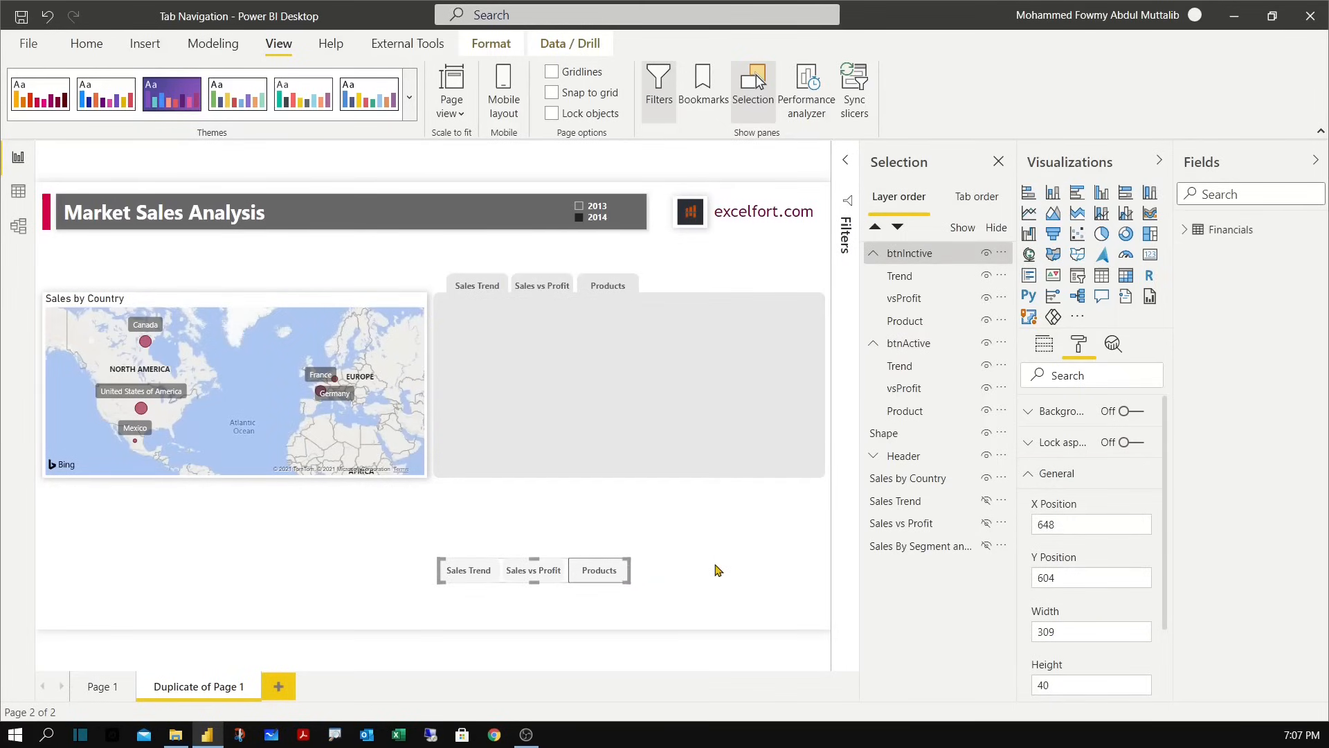
pyautogui.moveTo(1094, 547)
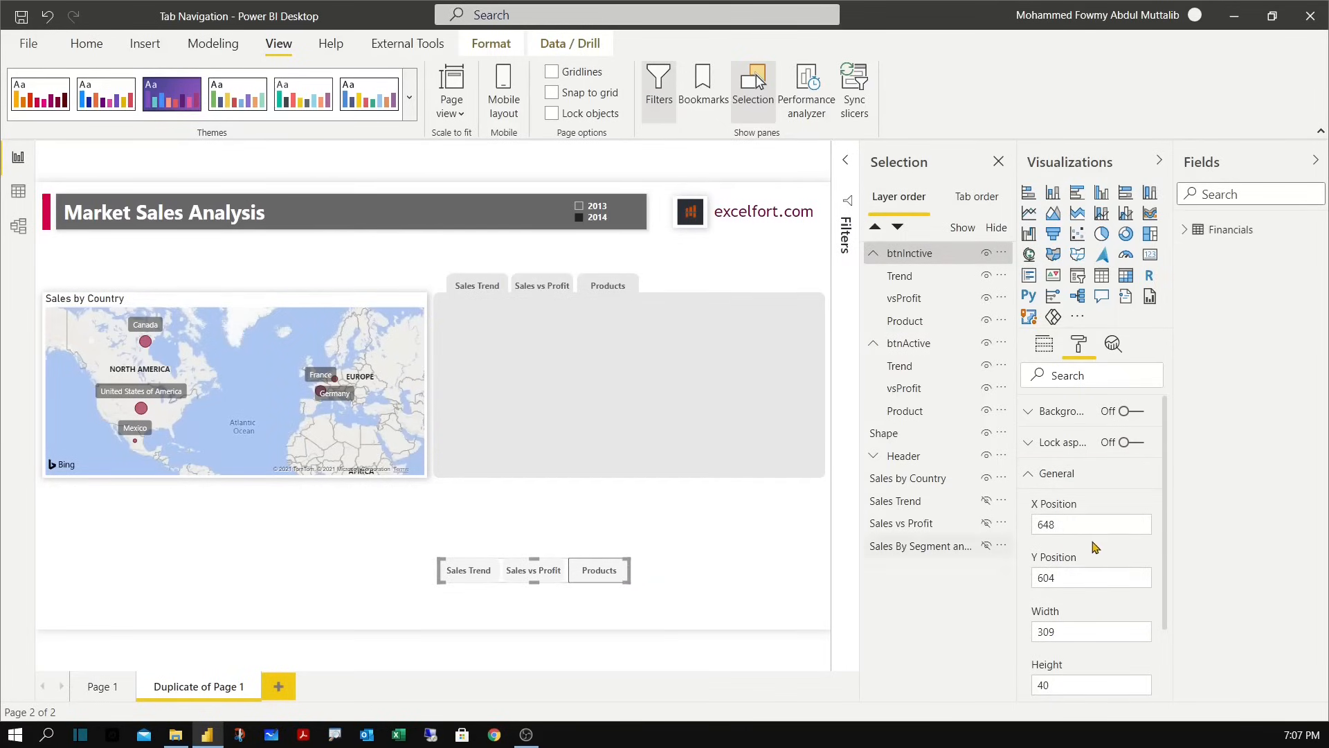
# Set the inactive group's position to 662, 146 so it overlaps the active row.
pyautogui.tripleClick(1091, 524)
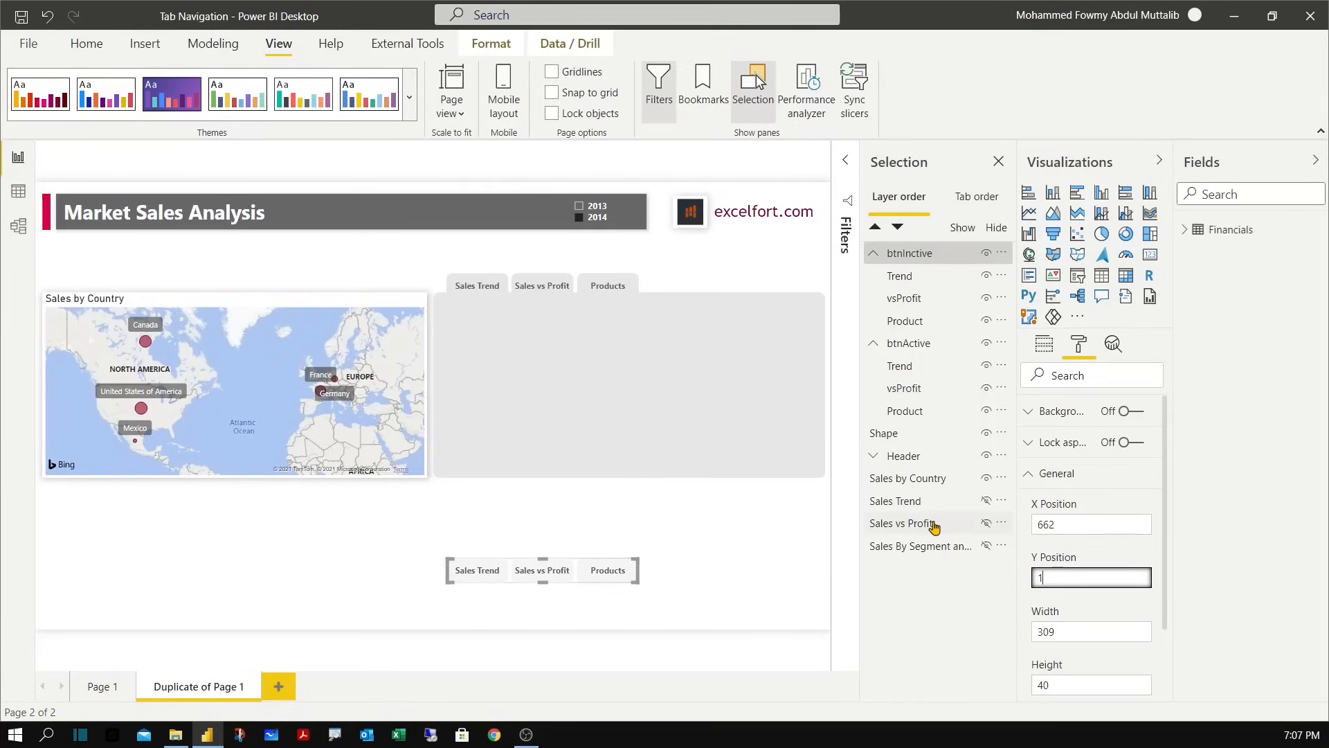
pyautogui.write('46')
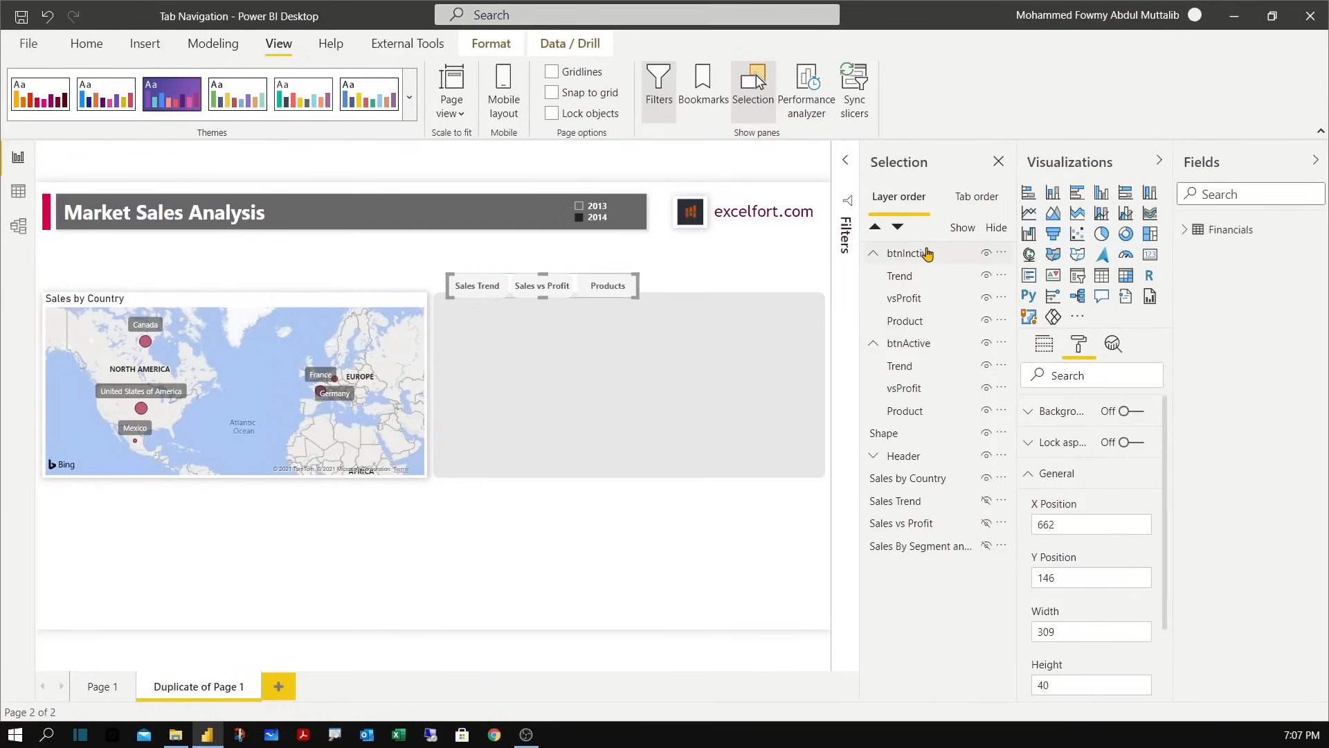
pyautogui.click(910, 252)
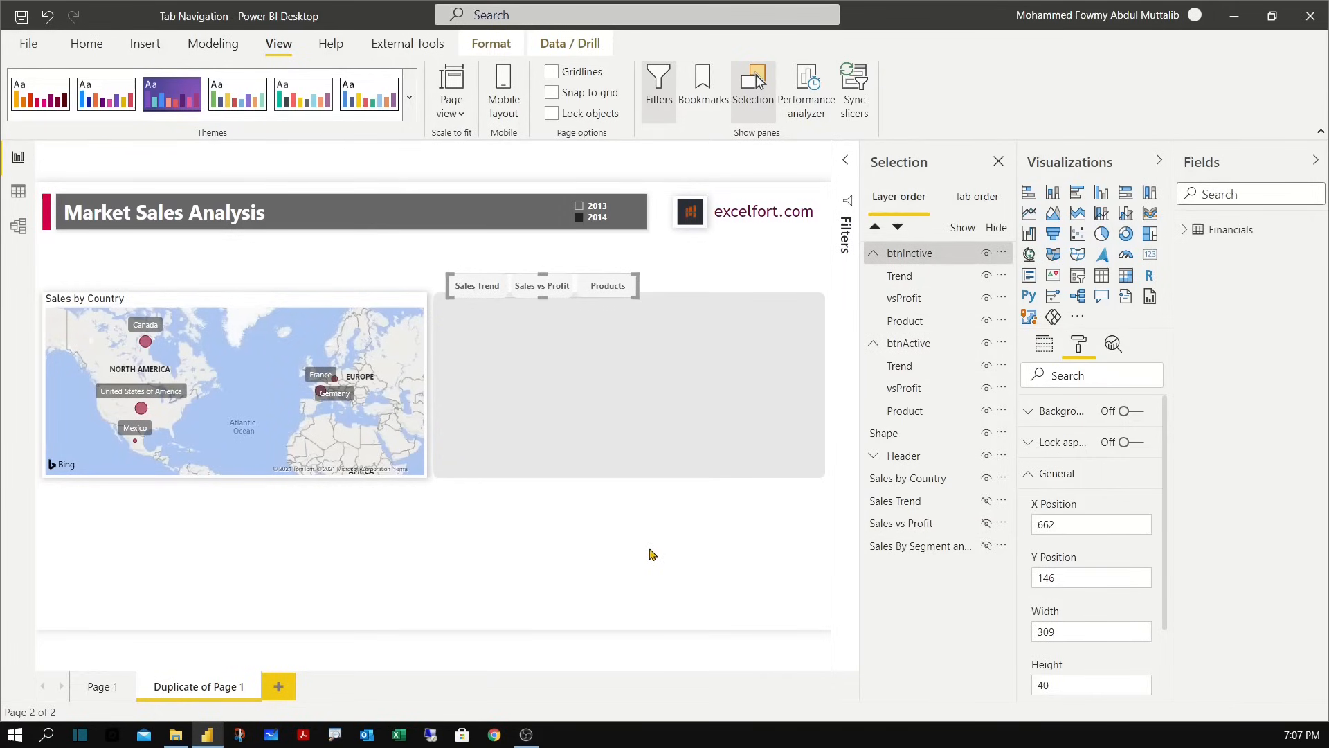
pyautogui.click(1044, 343)
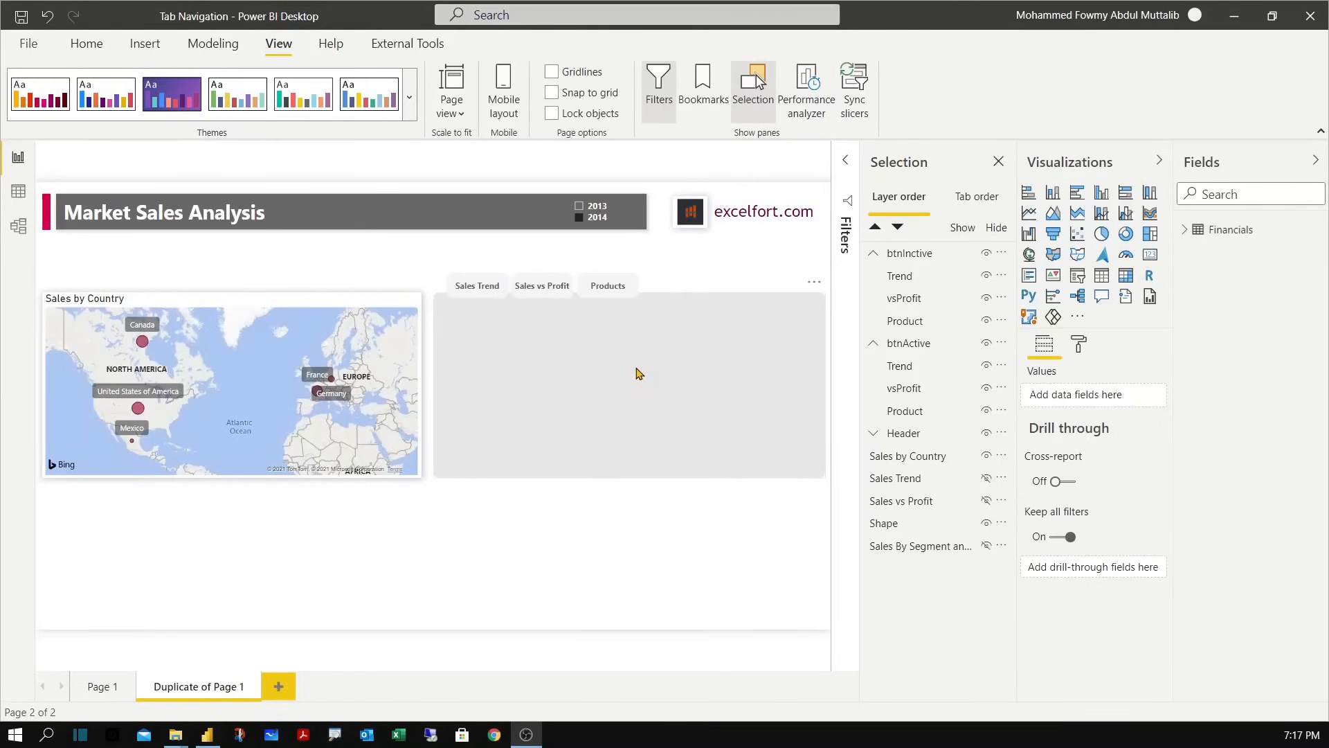
pyautogui.moveTo(657, 299)
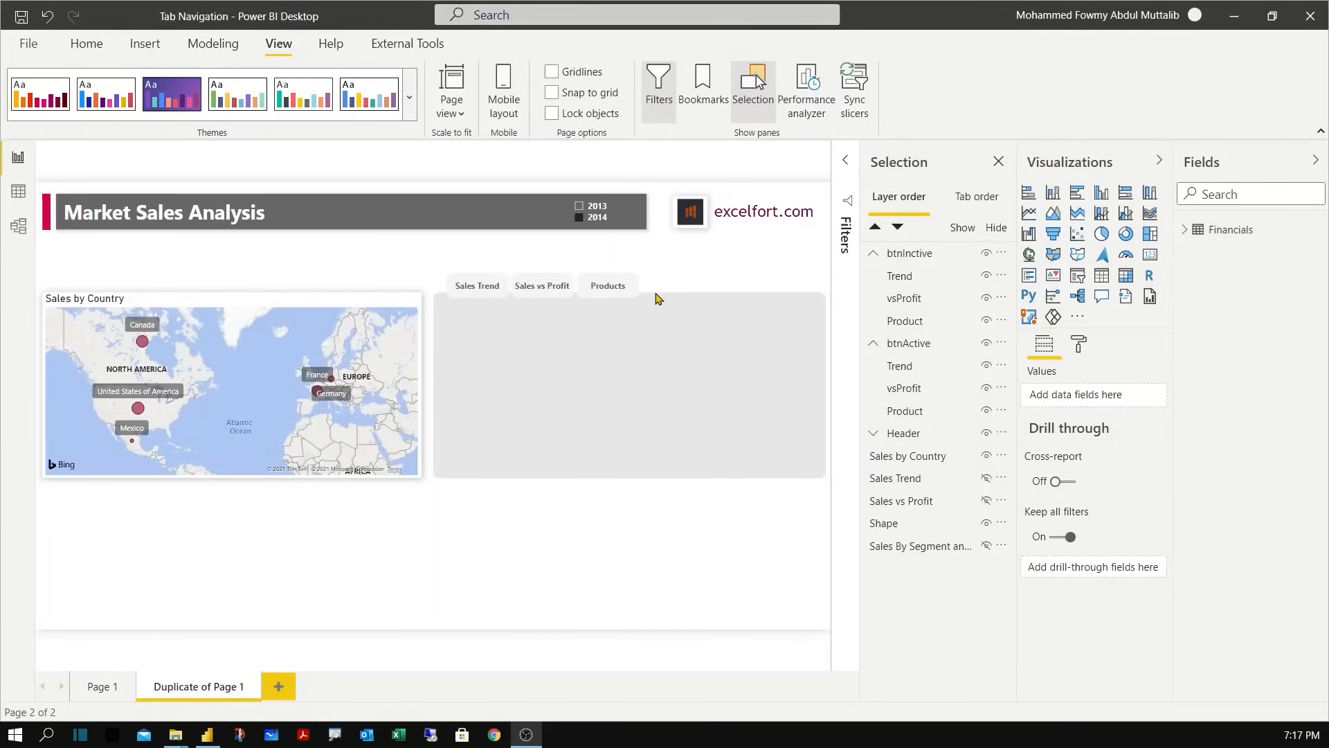
pyautogui.moveTo(572, 303)
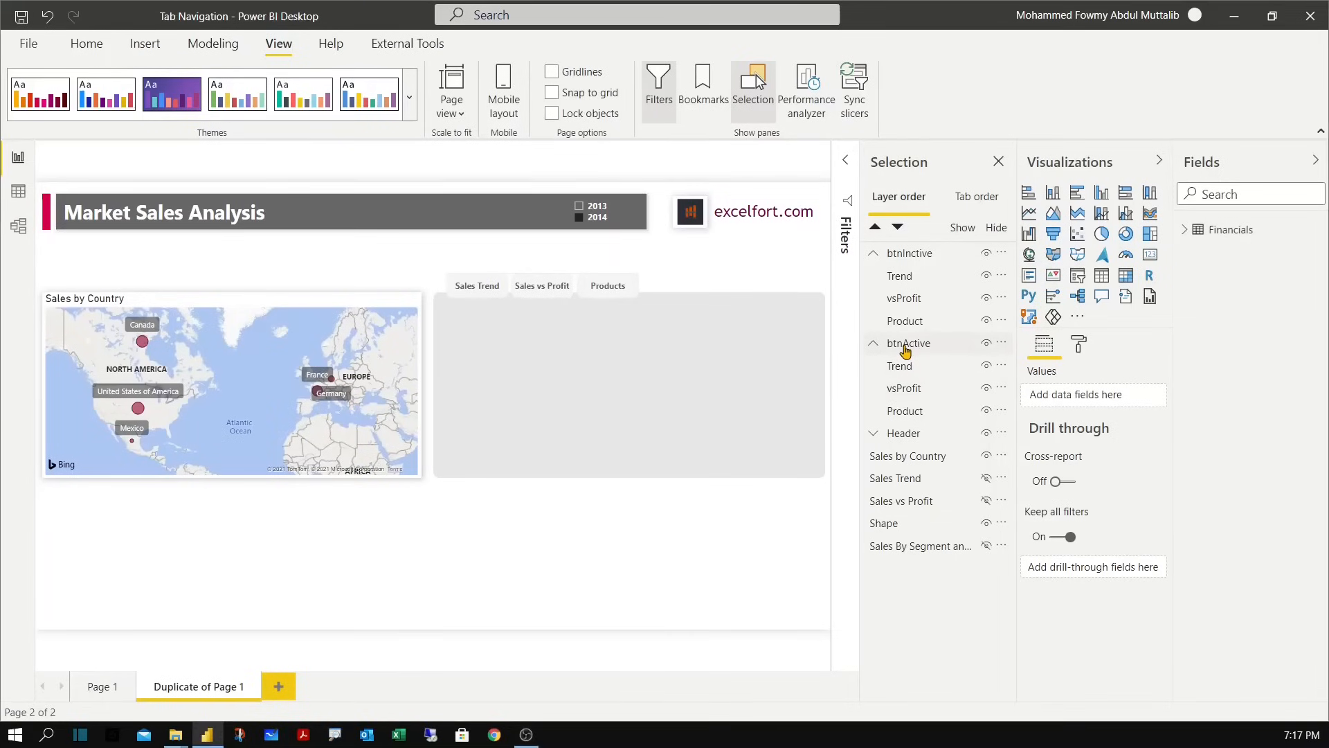
# Layer btnActive above btnInctive and move the grey Shape into the btnActive group.
pyautogui.click(874, 252)
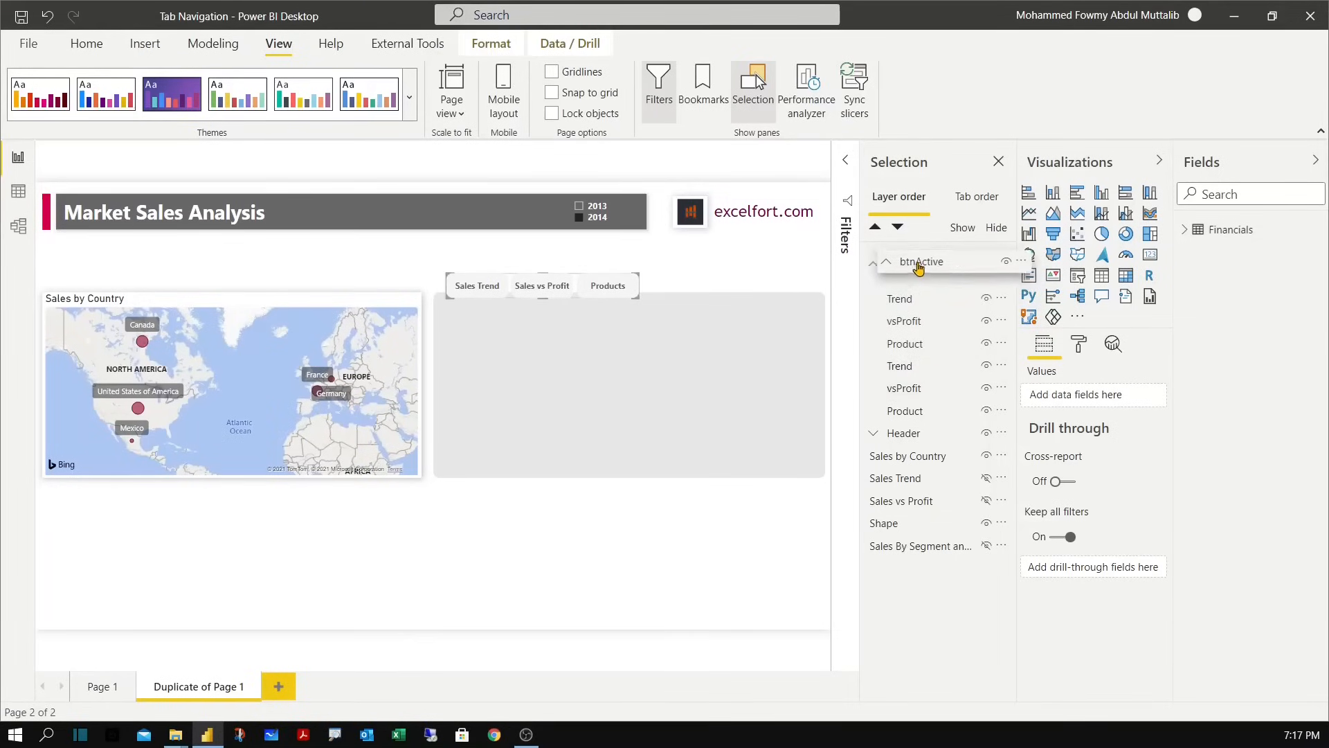
pyautogui.click(884, 261)
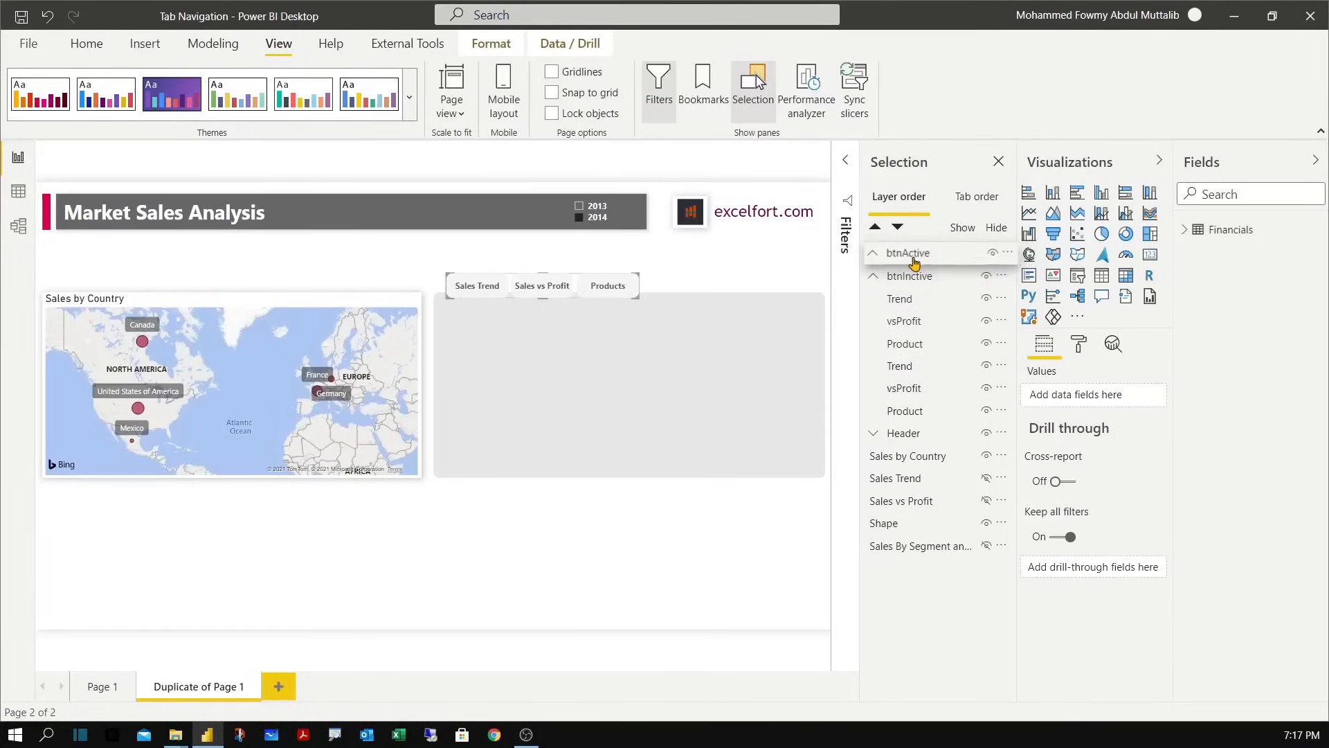
pyautogui.click(874, 252)
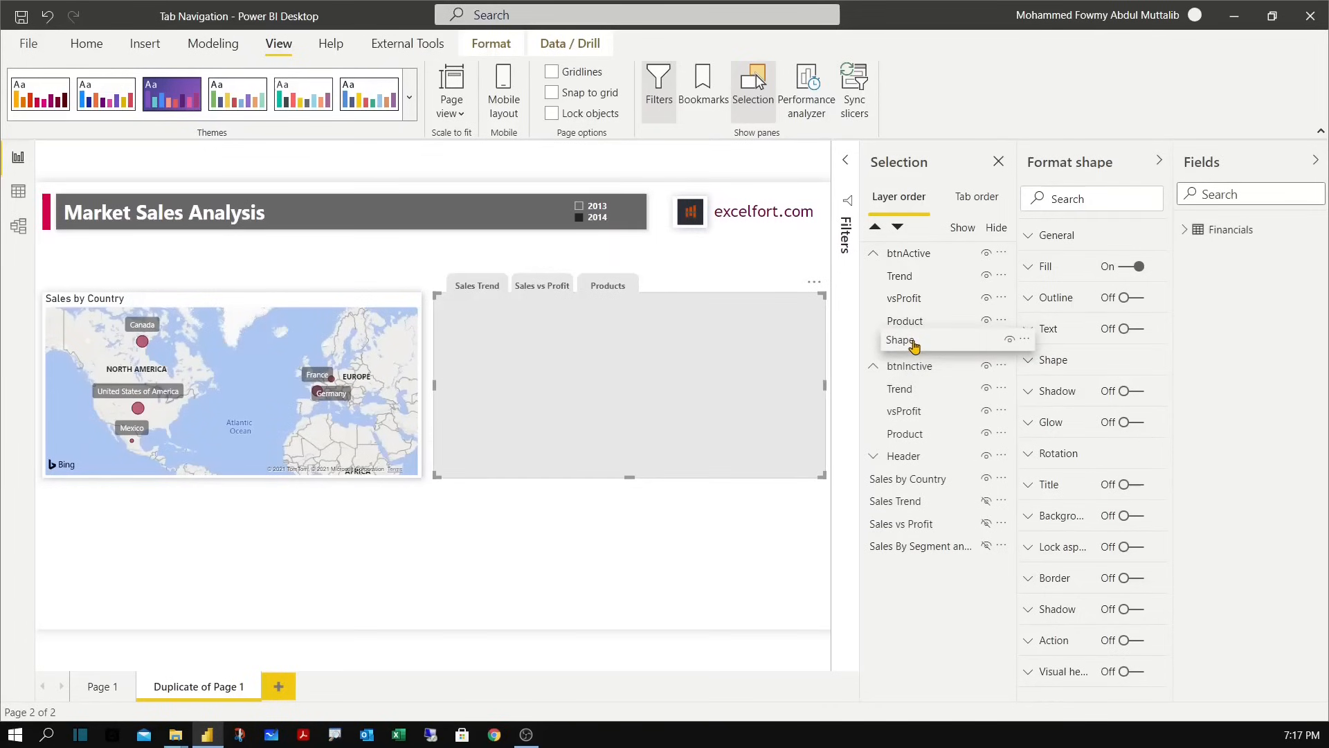
pyautogui.moveTo(941, 356)
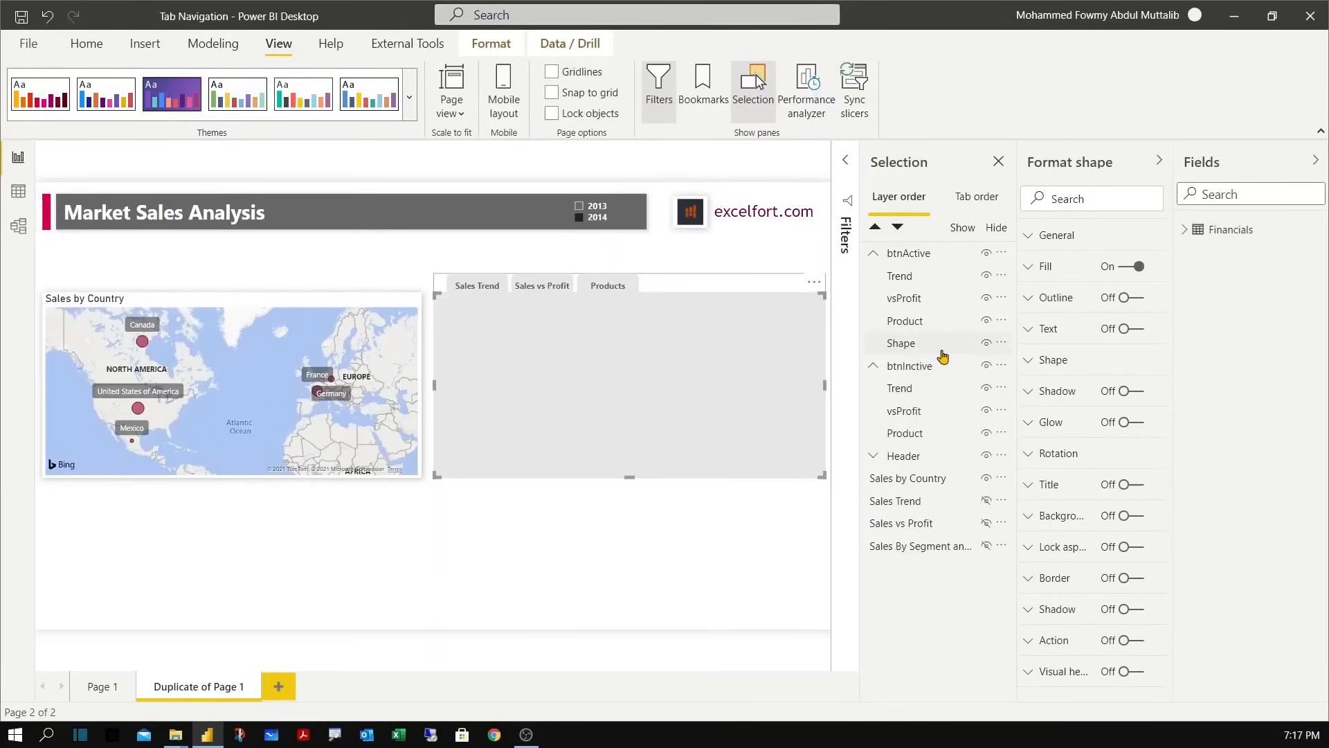
pyautogui.click(902, 342)
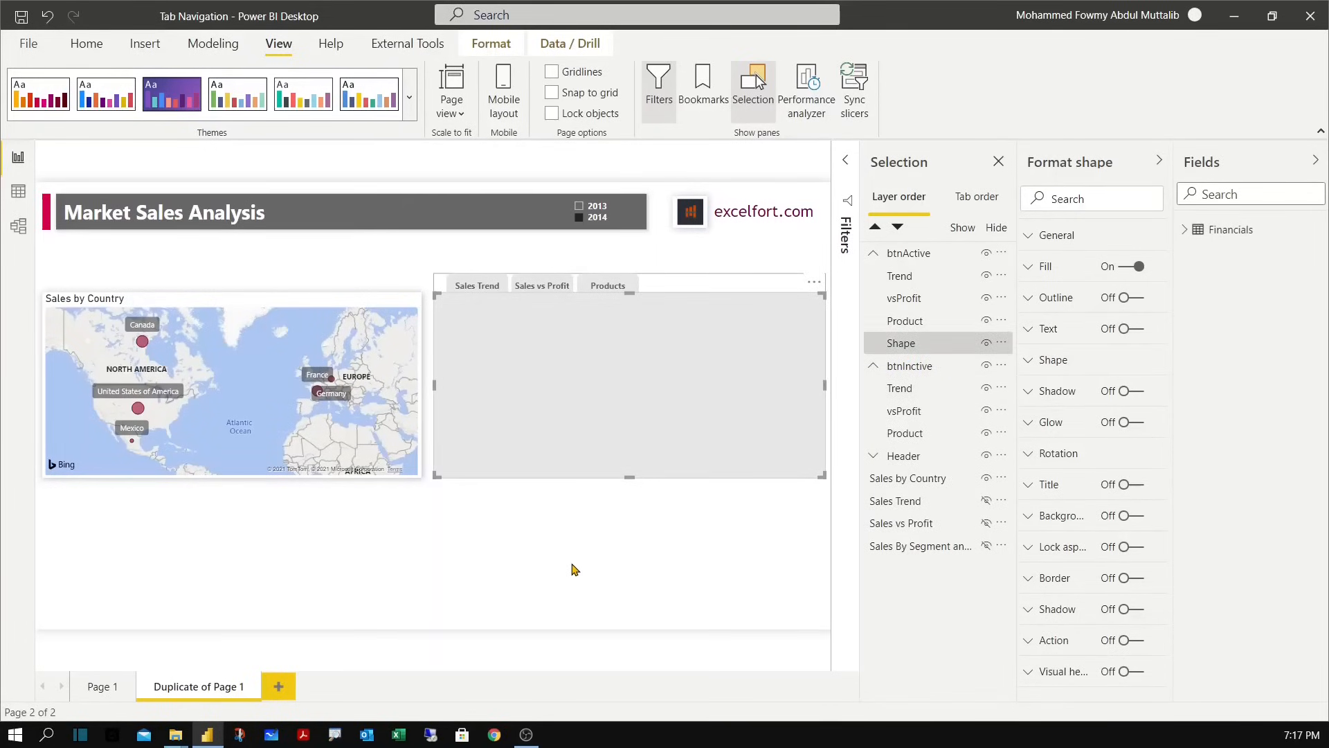
pyautogui.click(628, 382)
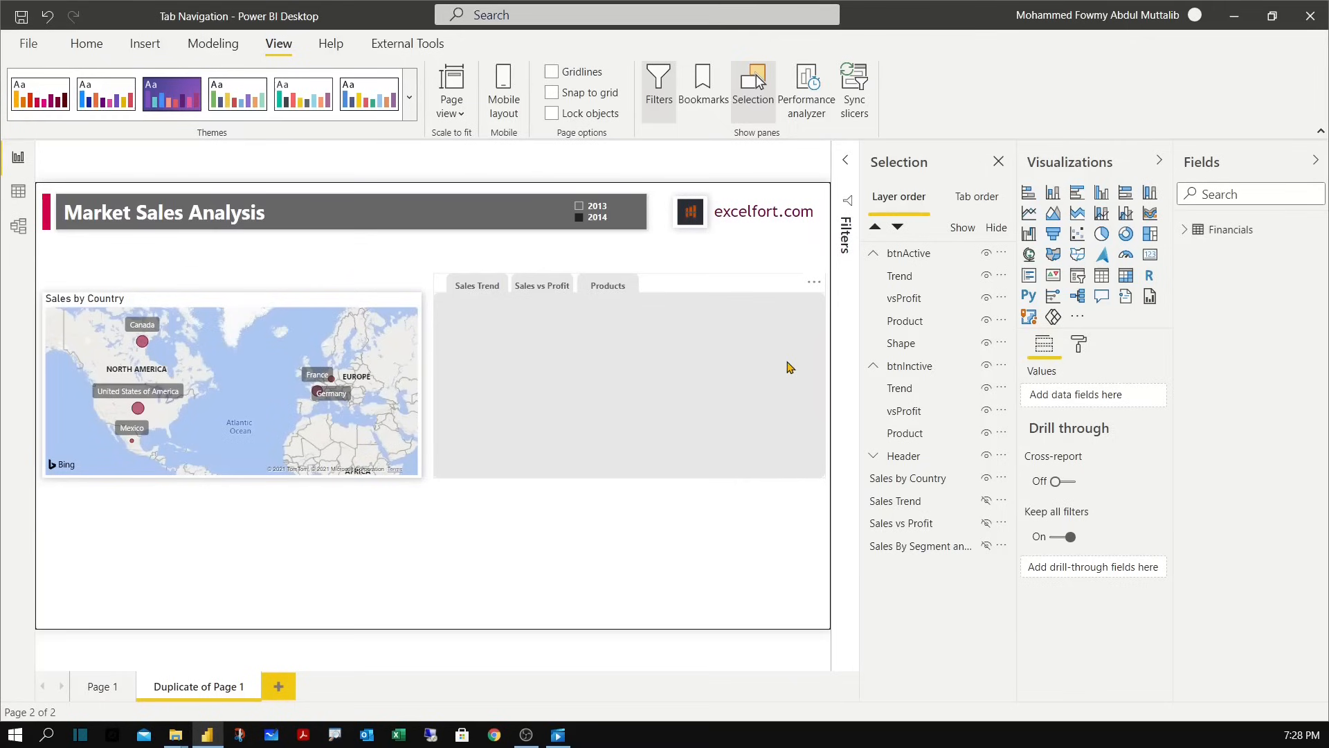
pyautogui.moveTo(905, 516)
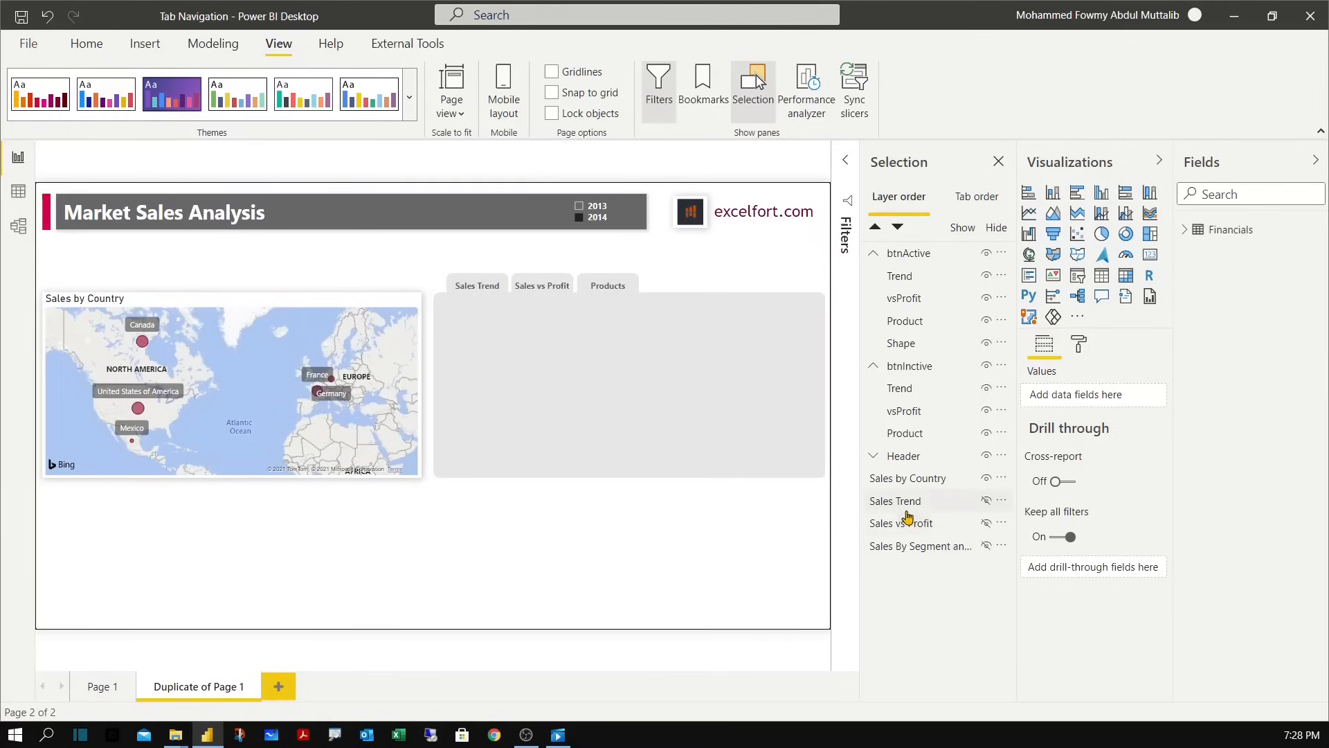
pyautogui.moveTo(894, 500)
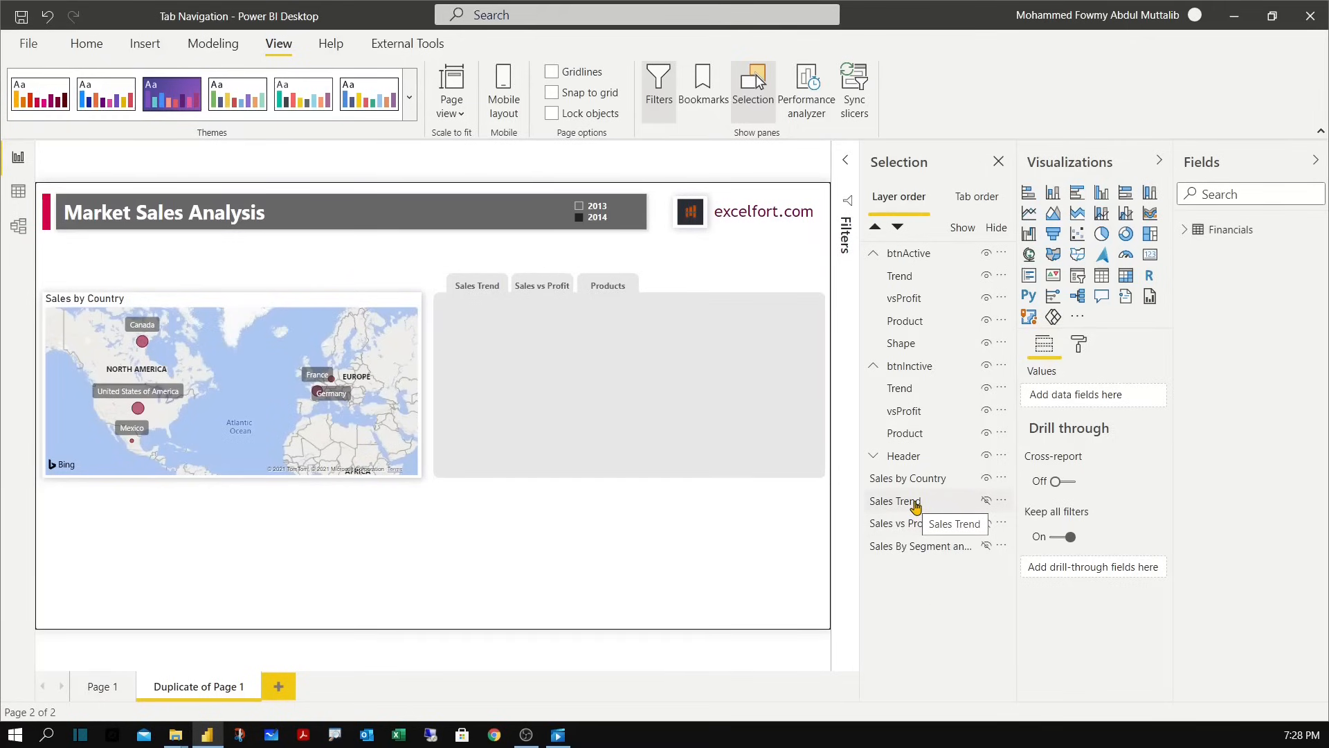
pyautogui.moveTo(921, 523)
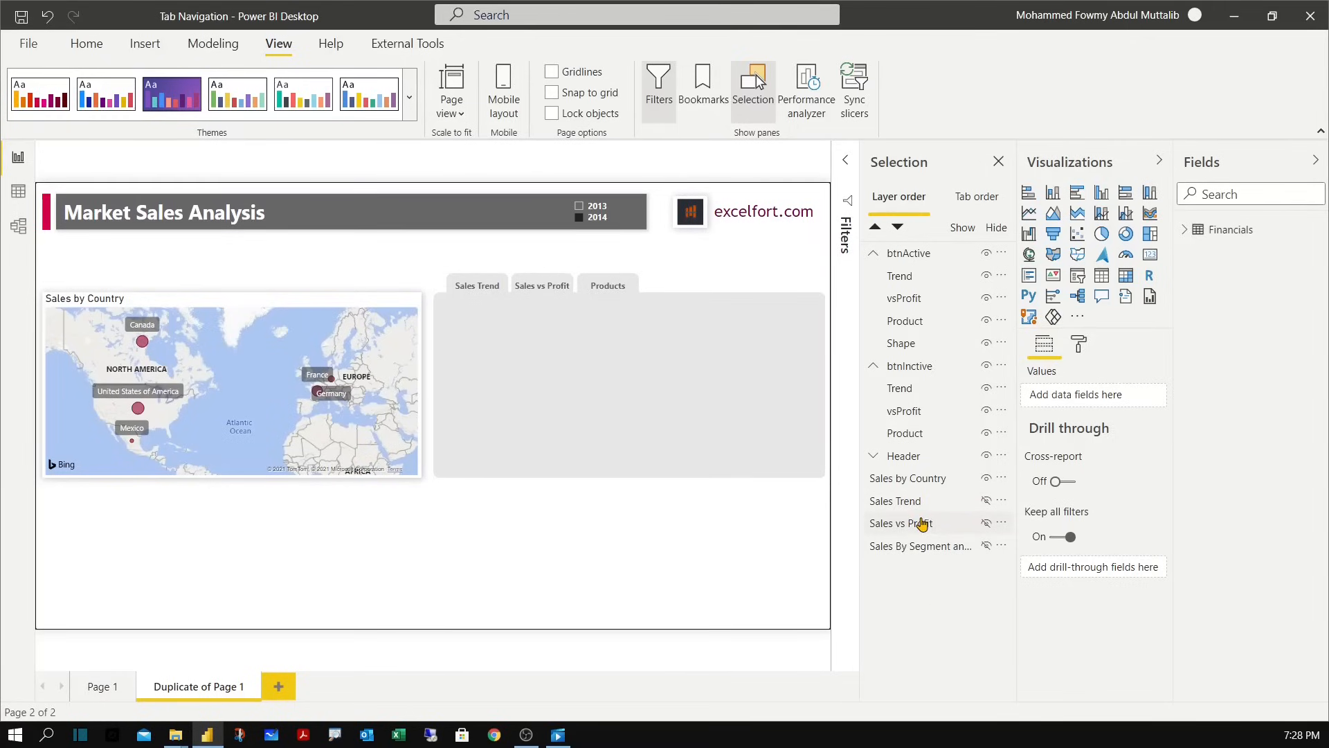
pyautogui.moveTo(932, 307)
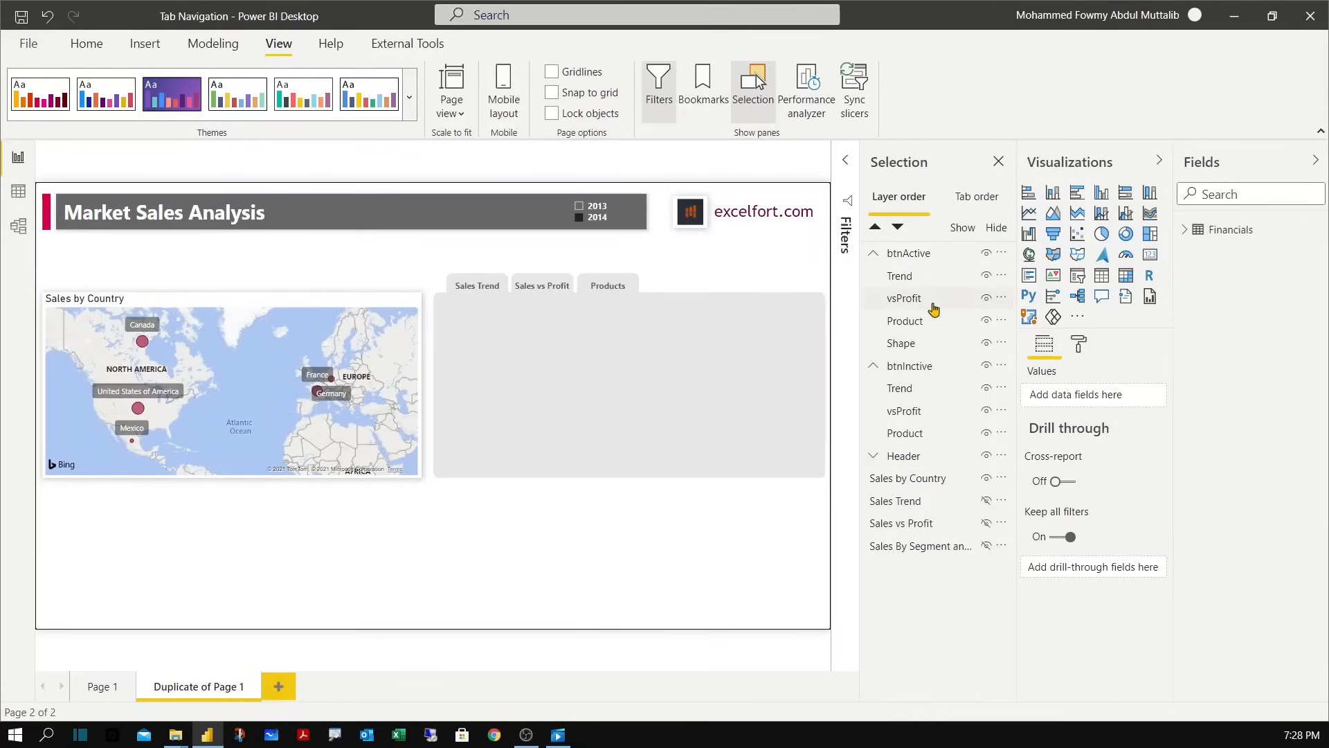
pyautogui.moveTo(979, 281)
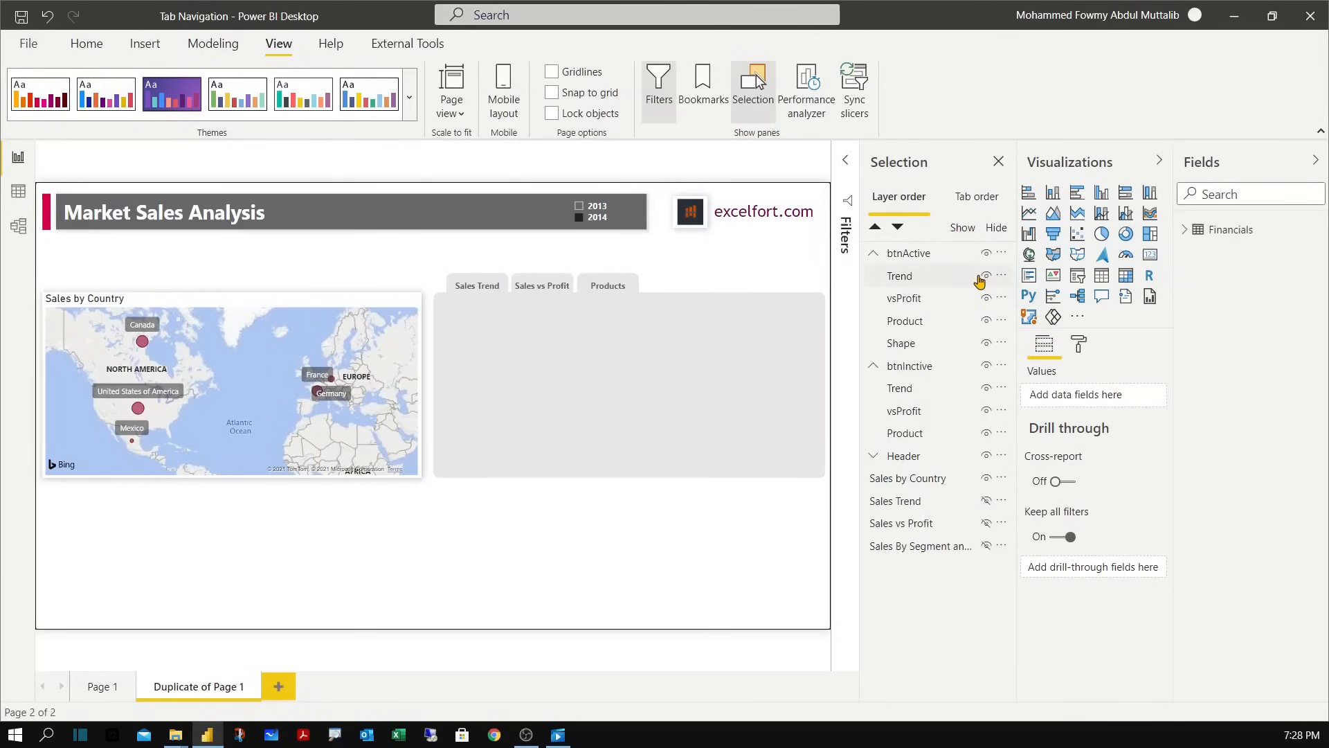
pyautogui.moveTo(955, 298)
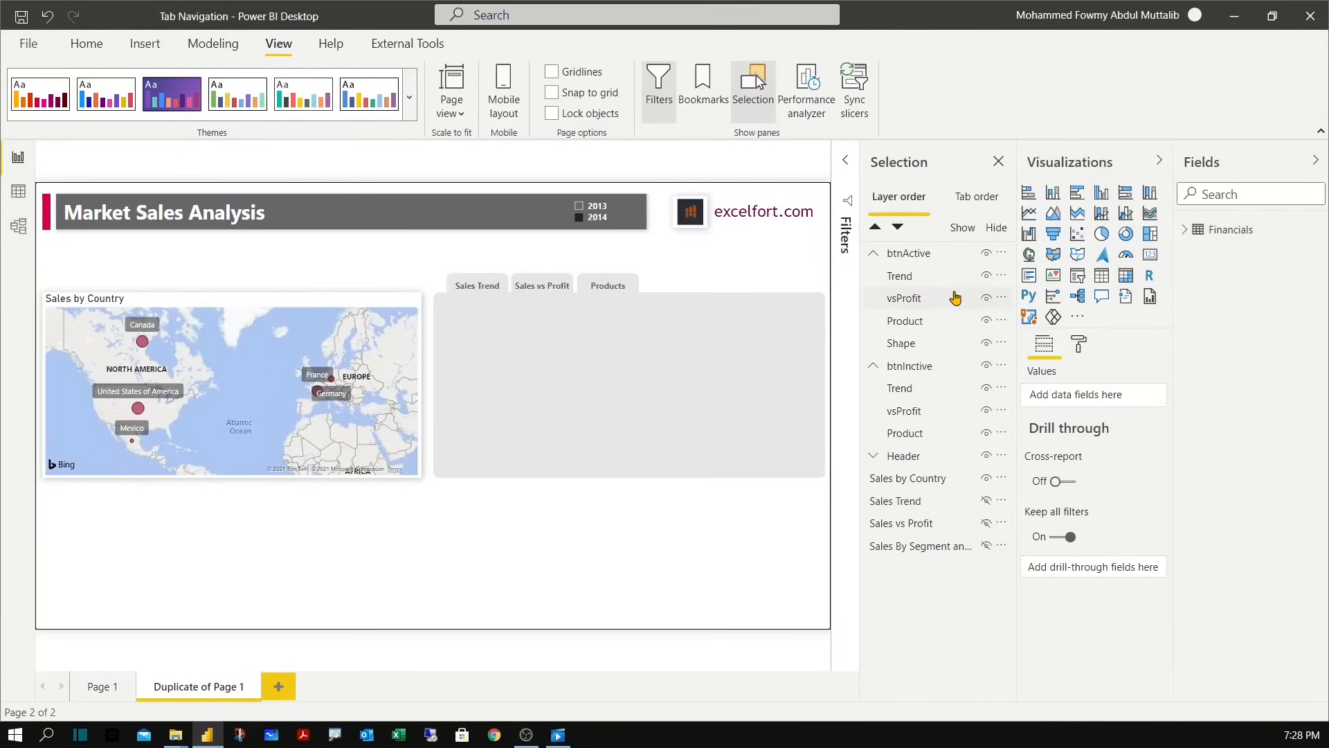
pyautogui.moveTo(932, 303)
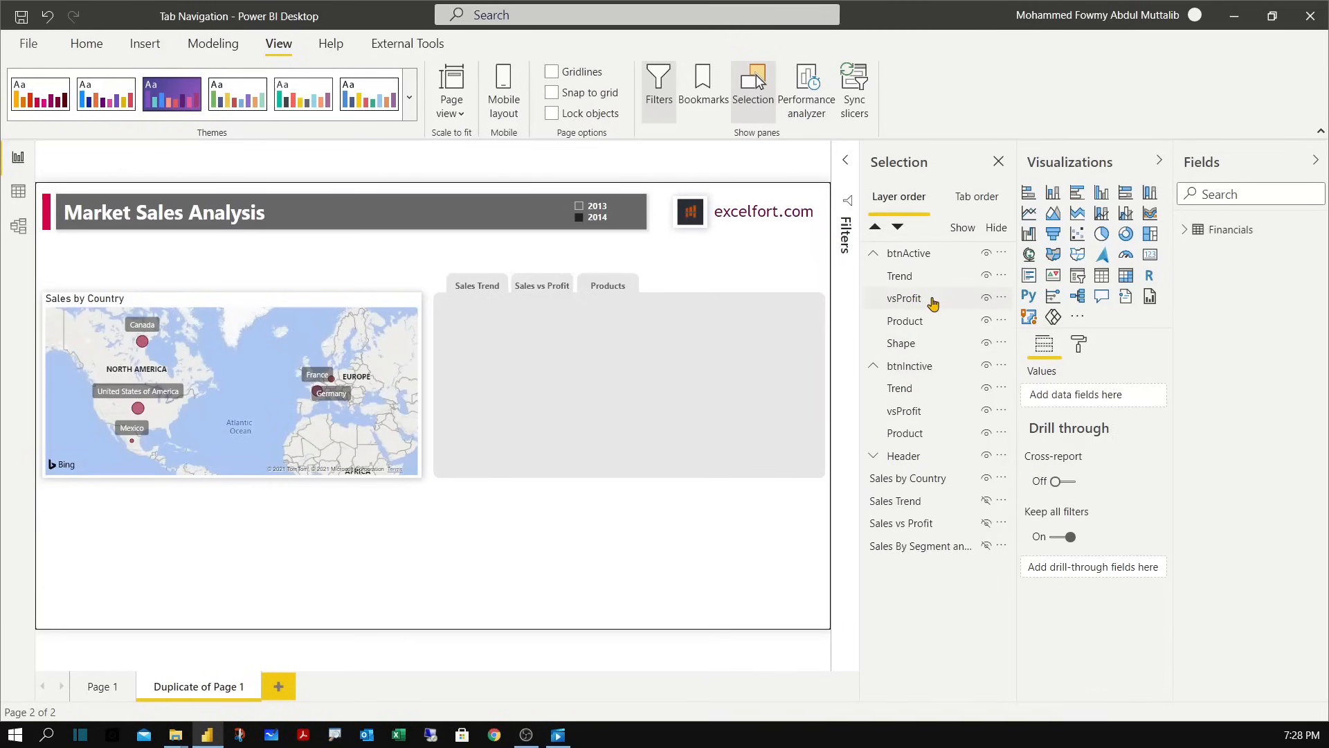
pyautogui.moveTo(956, 448)
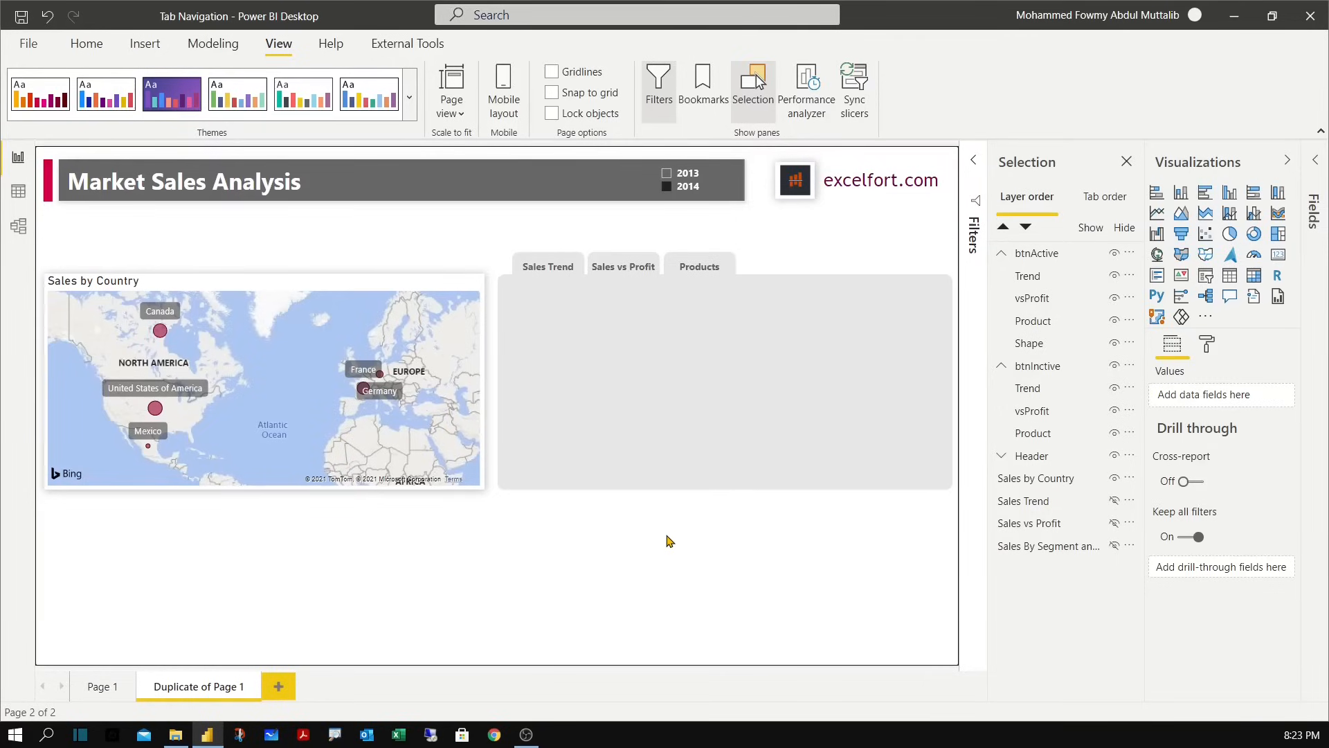
pyautogui.moveTo(737, 416)
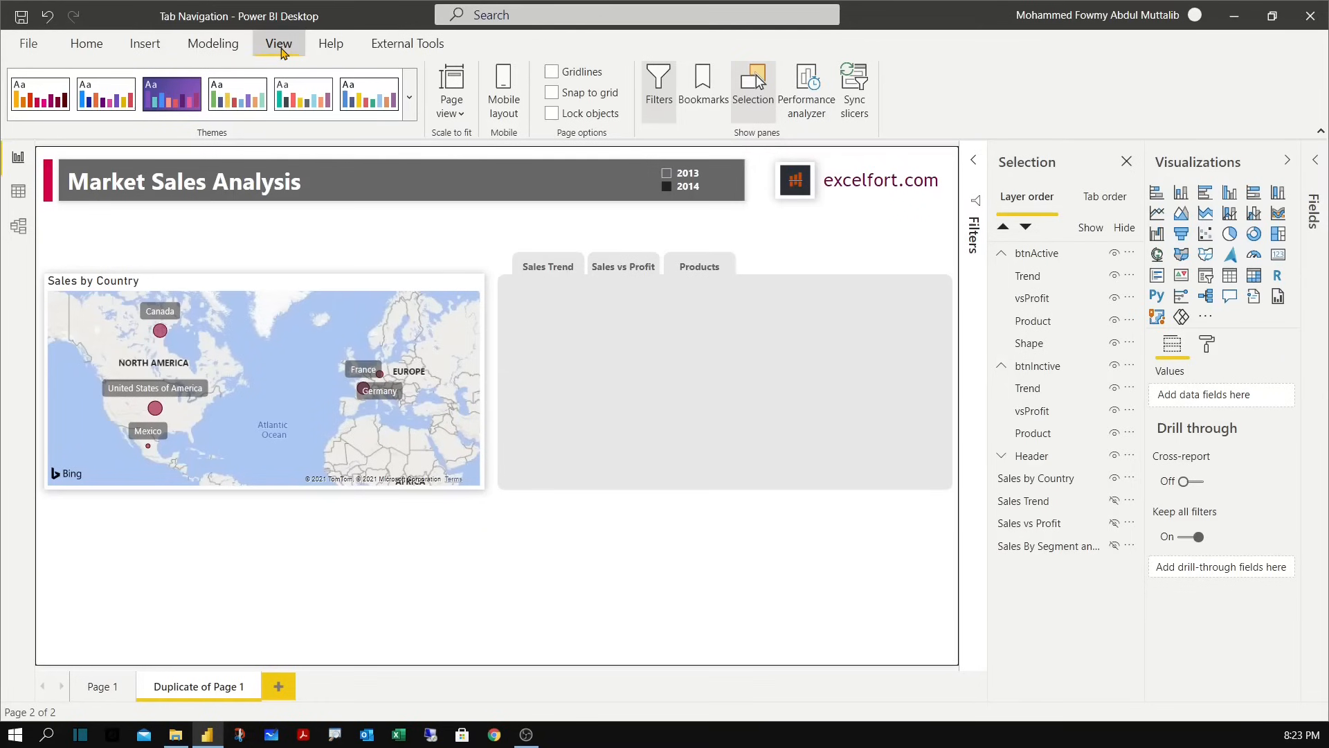
# Show the Bookmarks pane and group the three chart visuals as Charts.
pyautogui.click(703, 89)
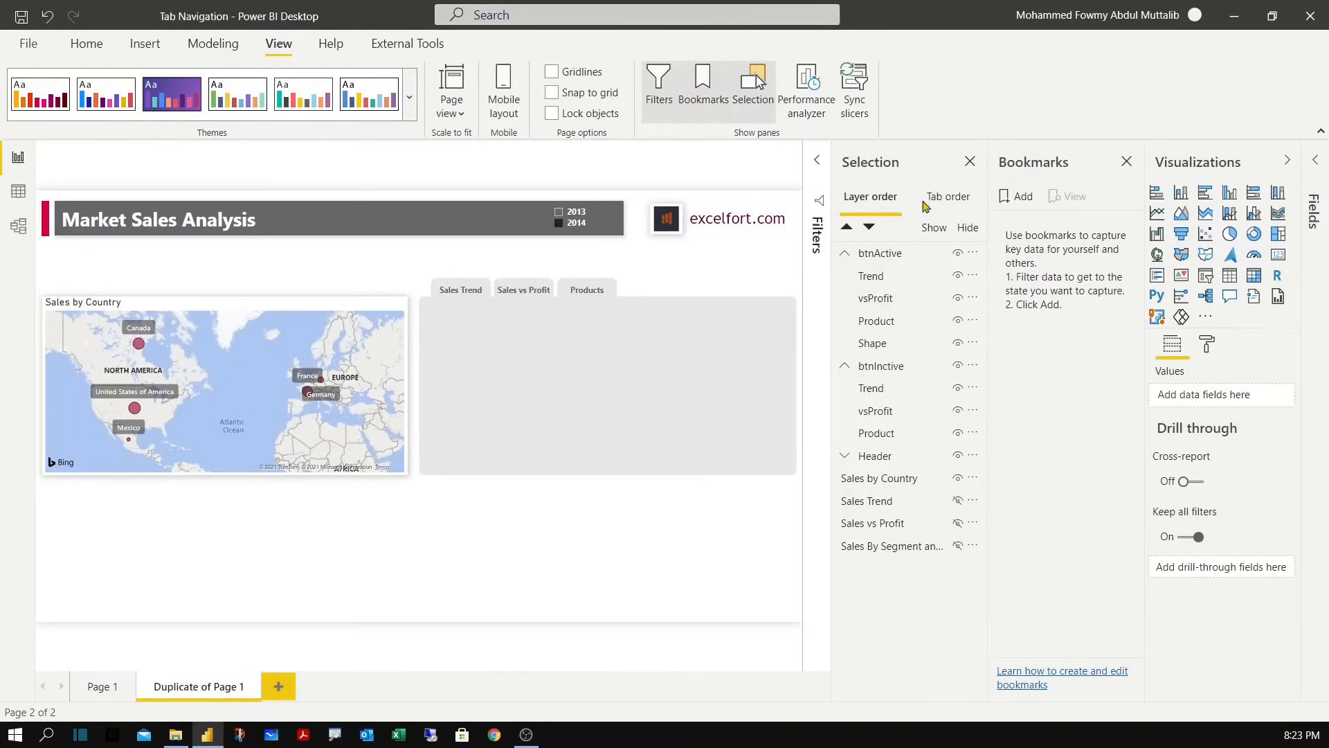
pyautogui.moveTo(1050, 317)
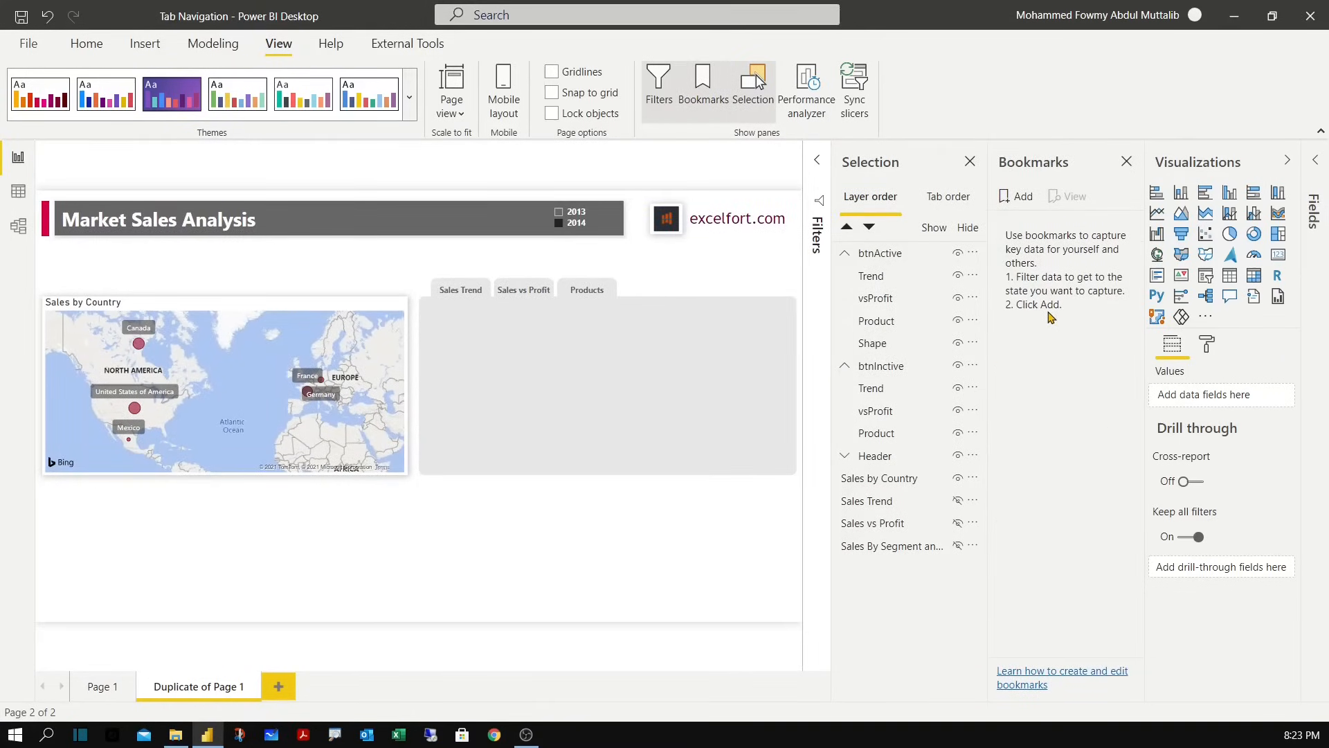
pyautogui.moveTo(1047, 411)
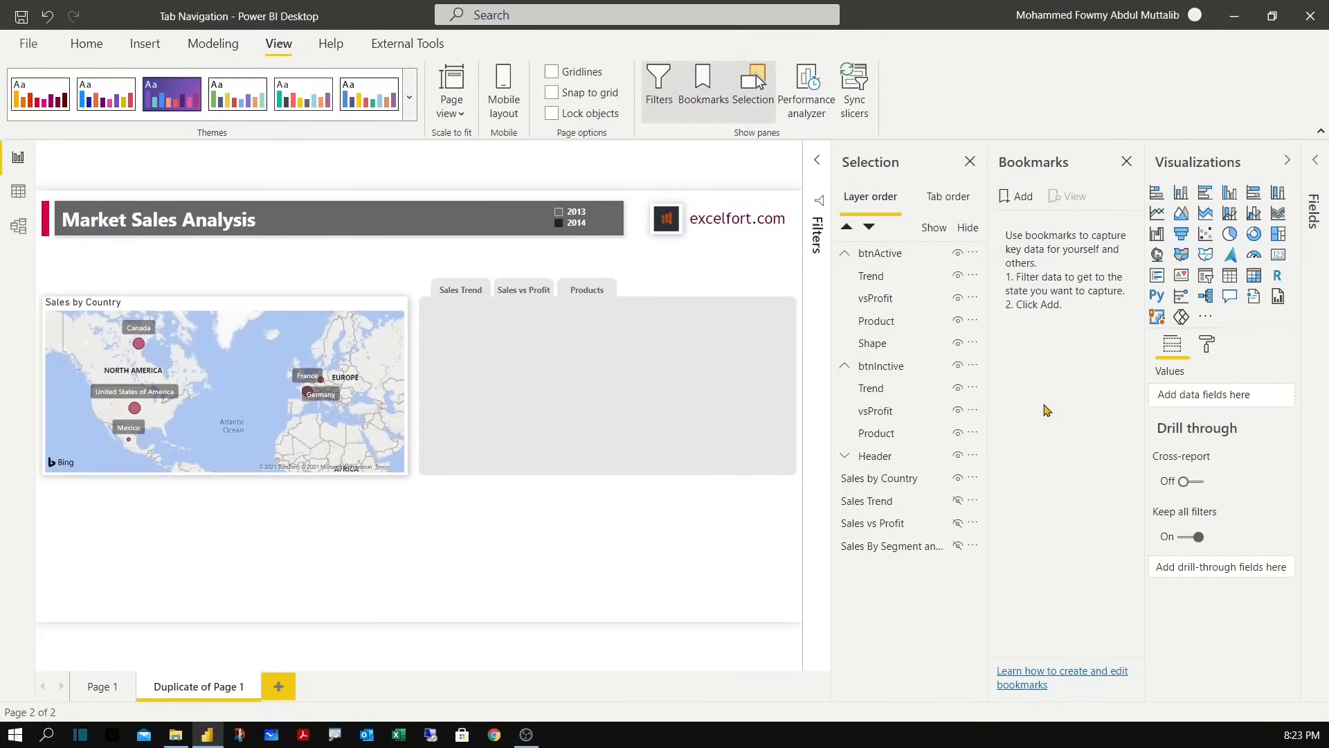
pyautogui.moveTo(1055, 330)
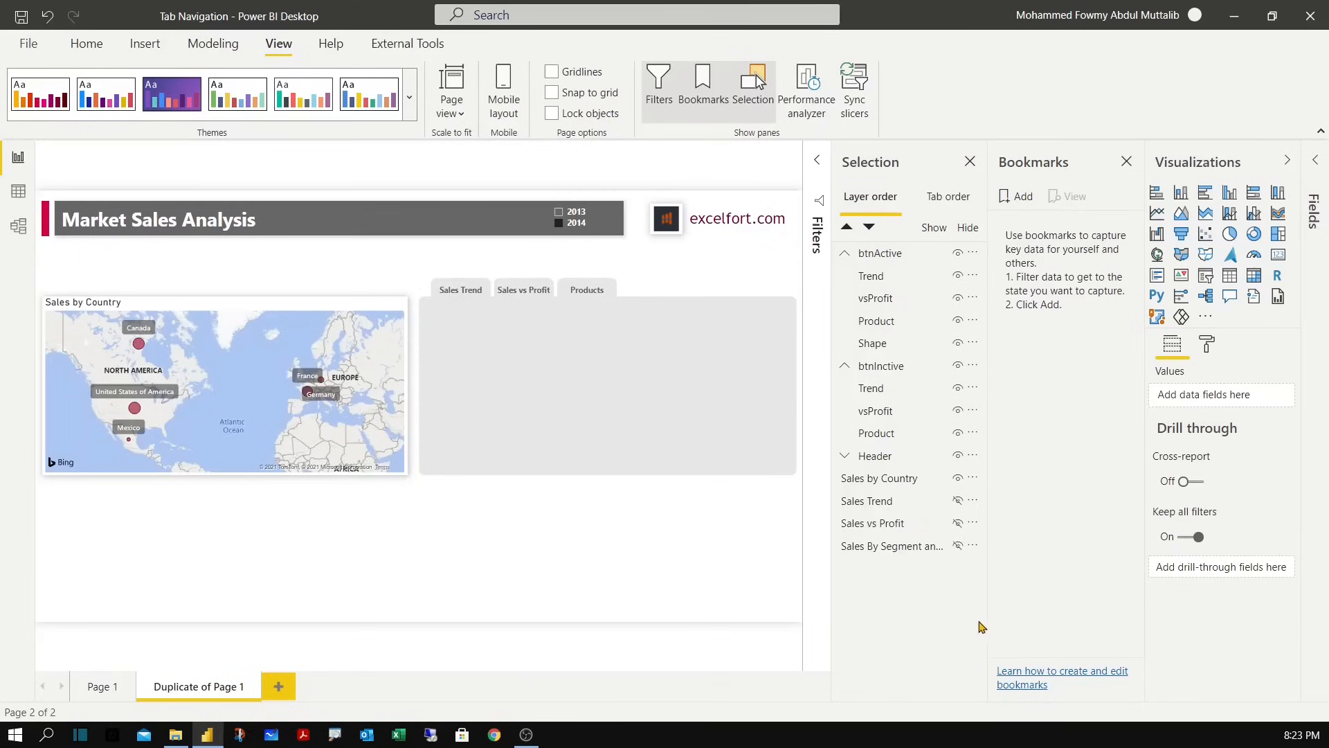
pyautogui.moveTo(906, 543)
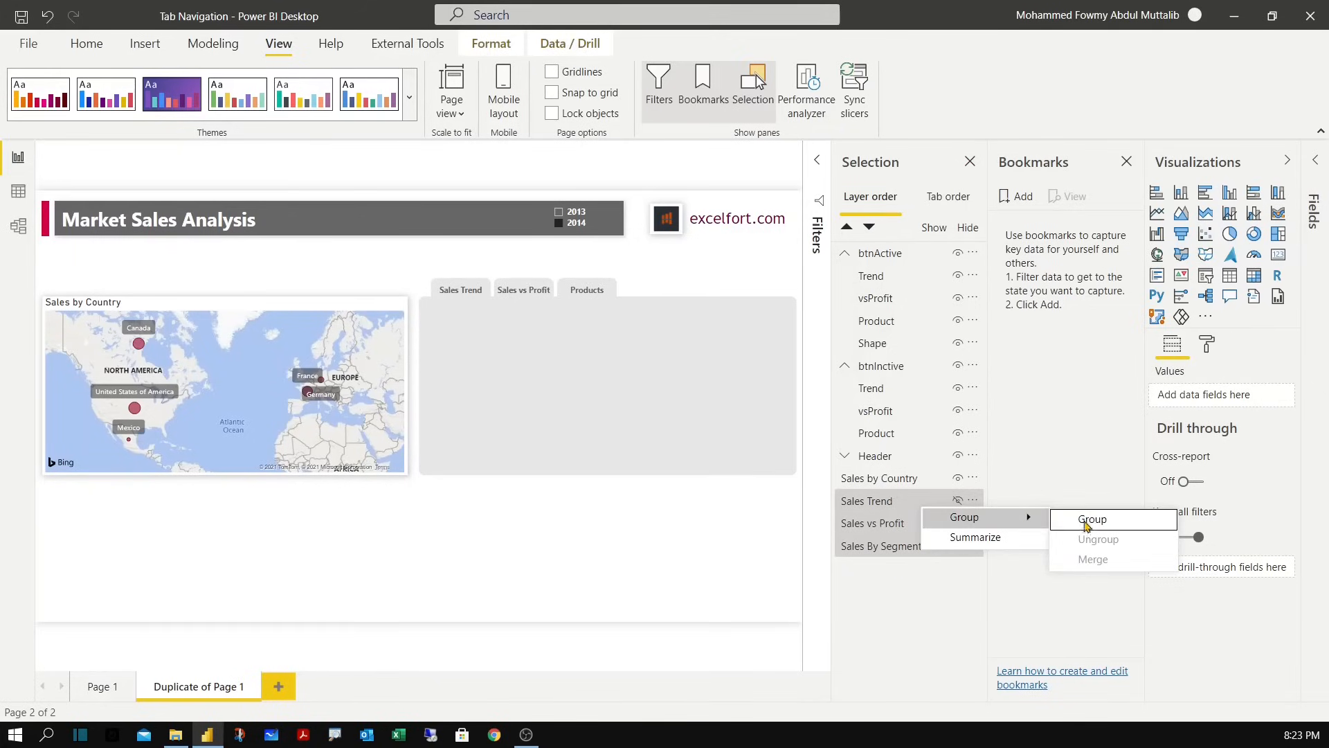
pyautogui.click(1093, 520)
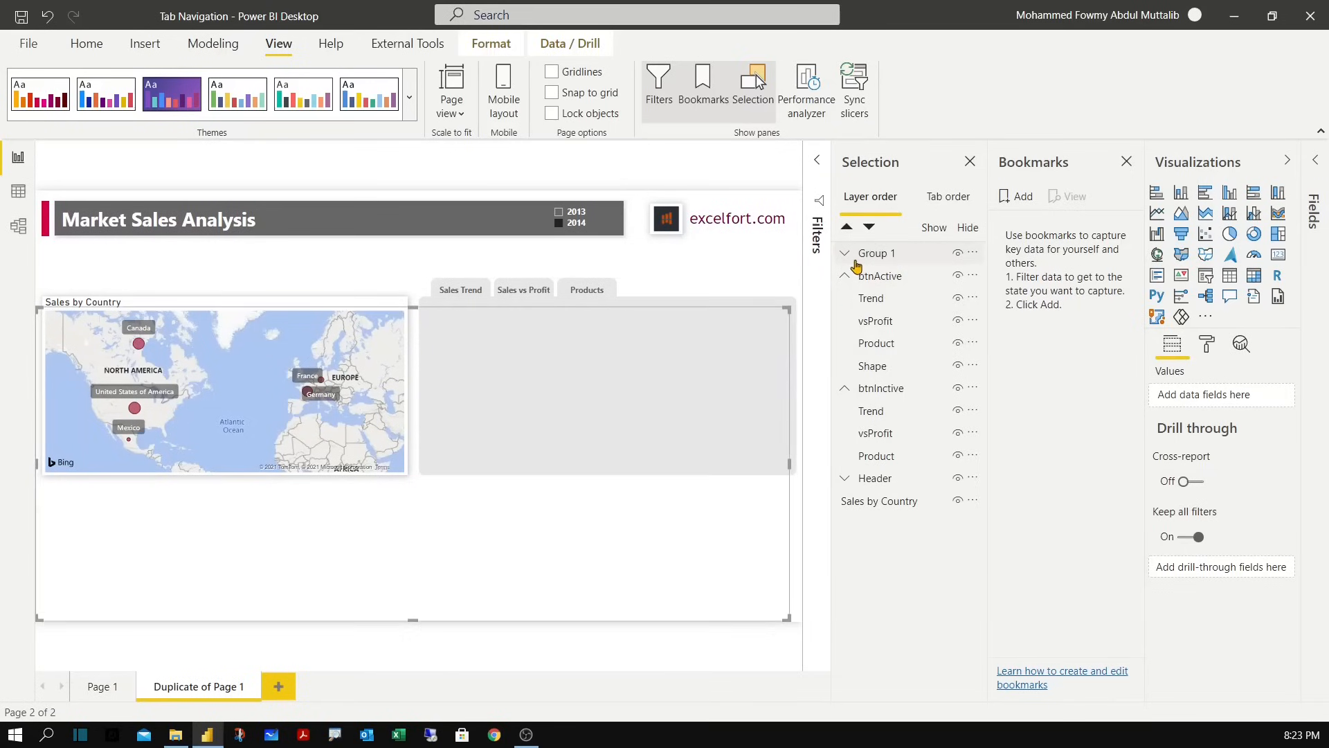
pyautogui.click(844, 252)
pyautogui.write('Charts')
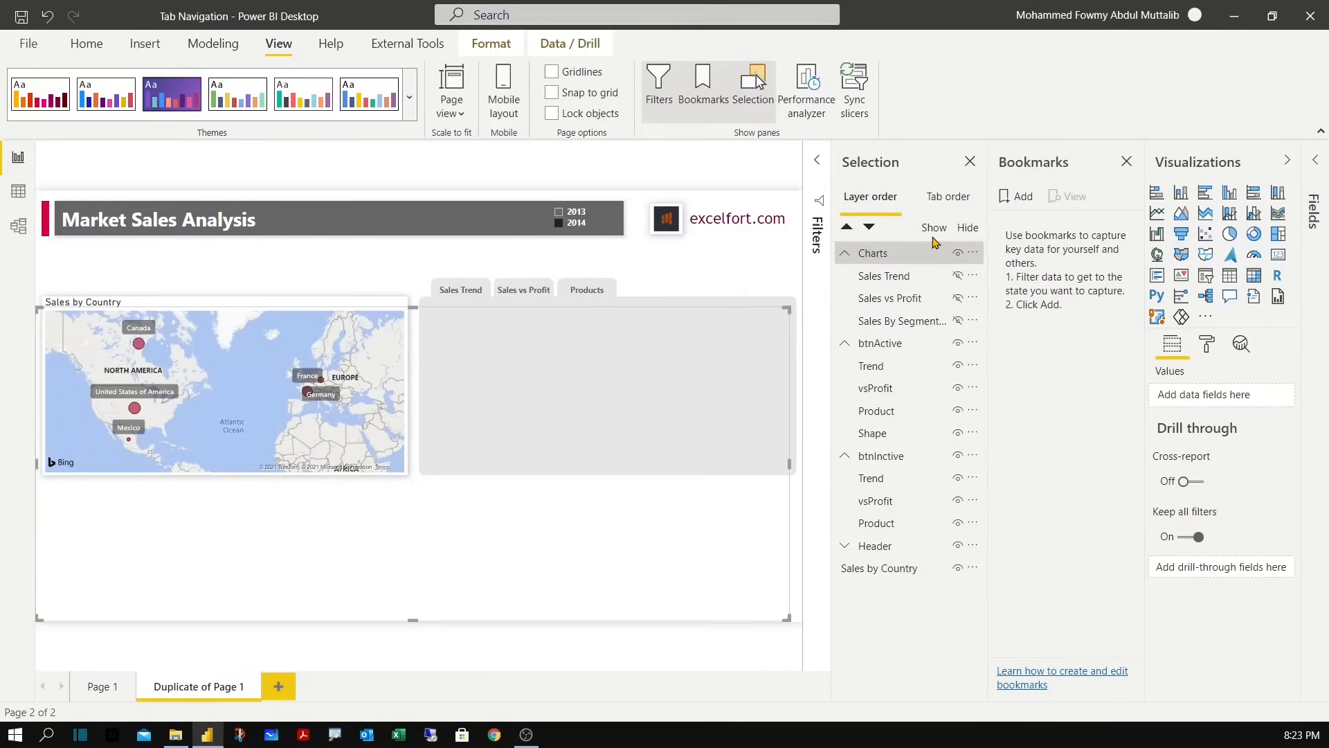
pyautogui.moveTo(975, 322)
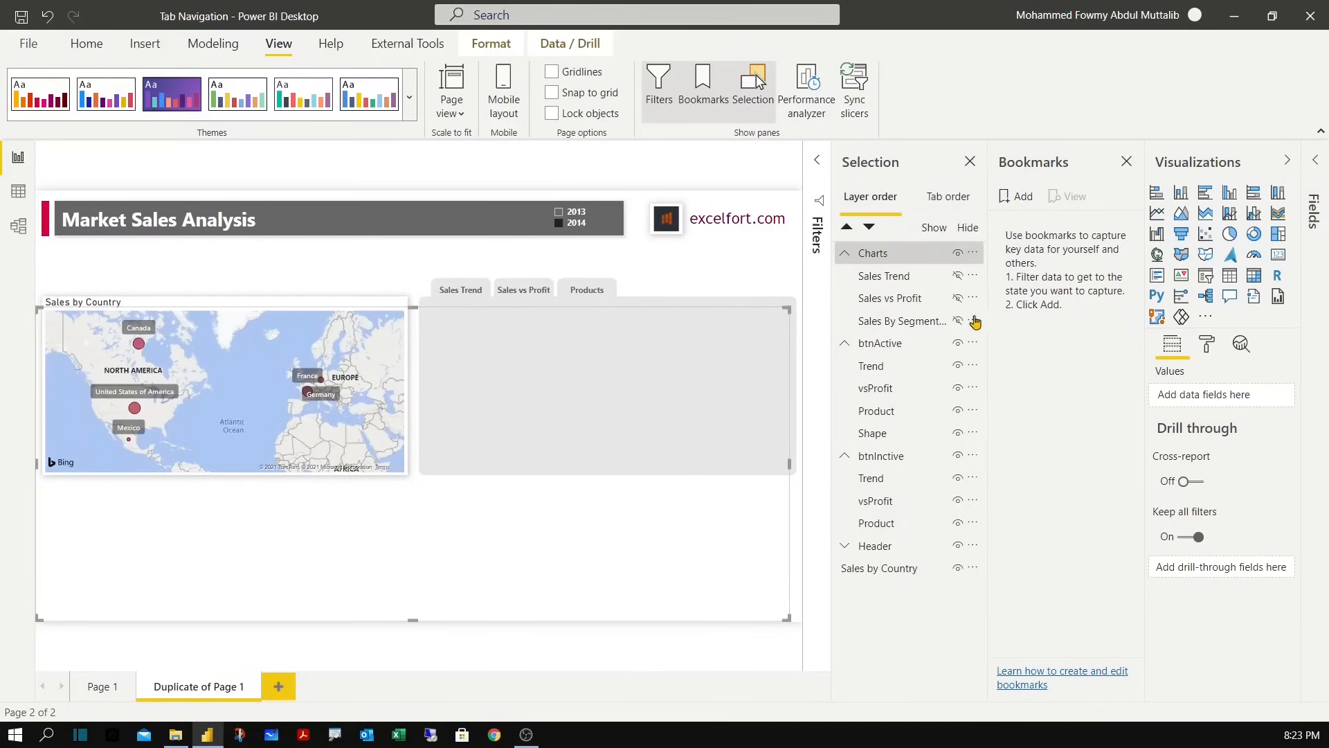
# Unhide the Sales Trend chart and switch its Shadow off.
pyautogui.click(958, 275)
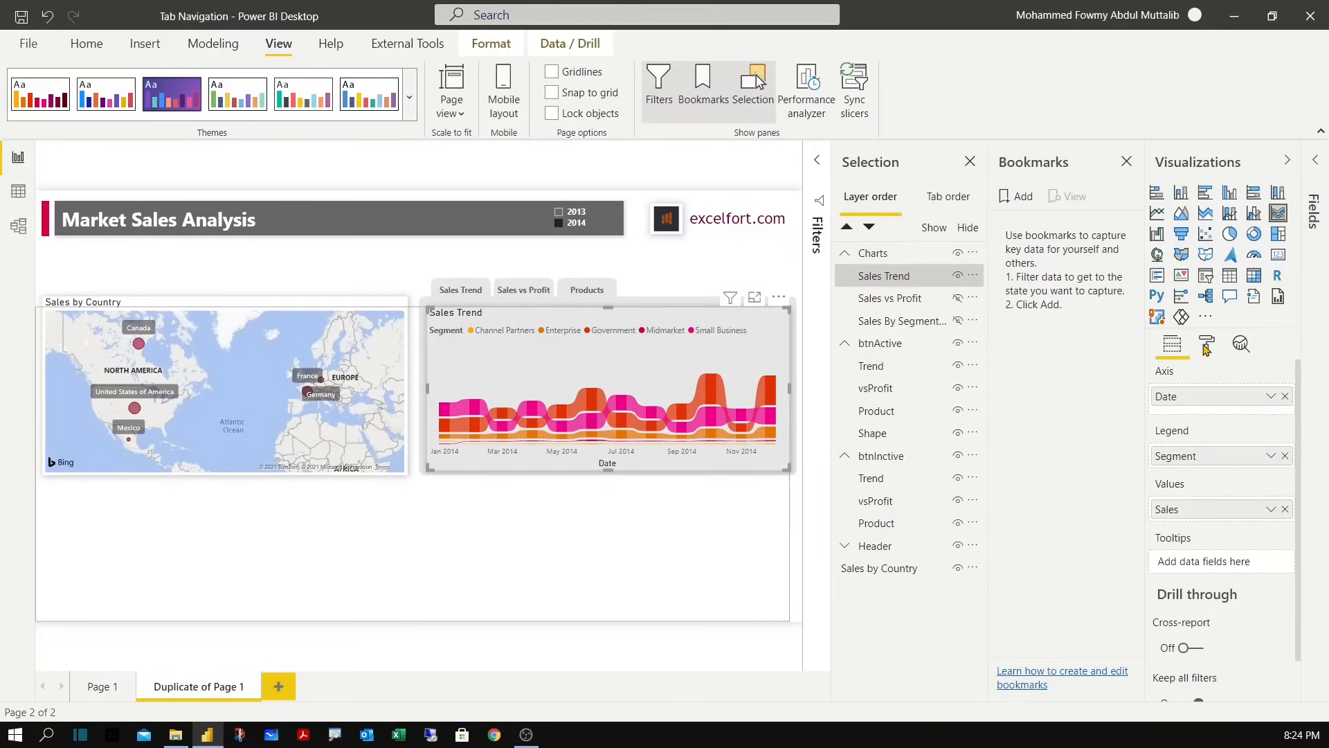
pyautogui.click(1206, 344)
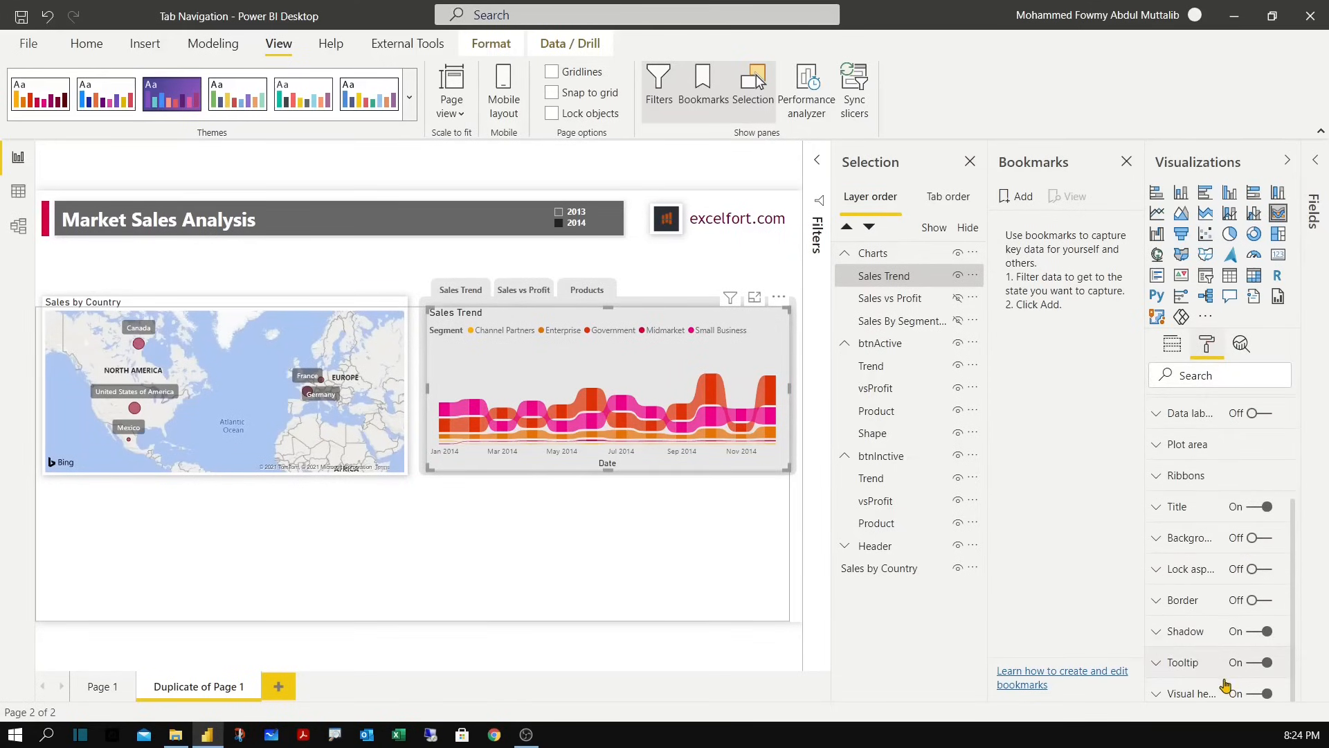
pyautogui.click(1247, 630)
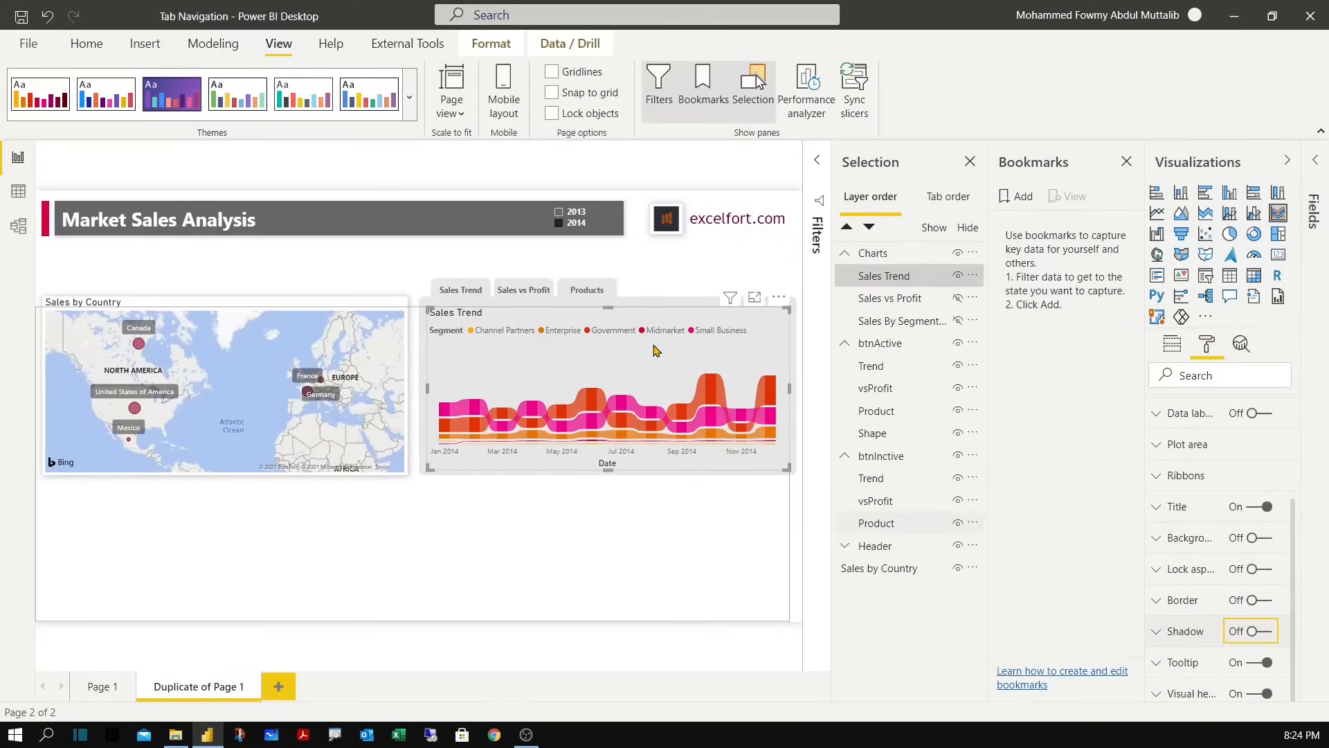
pyautogui.moveTo(875, 405)
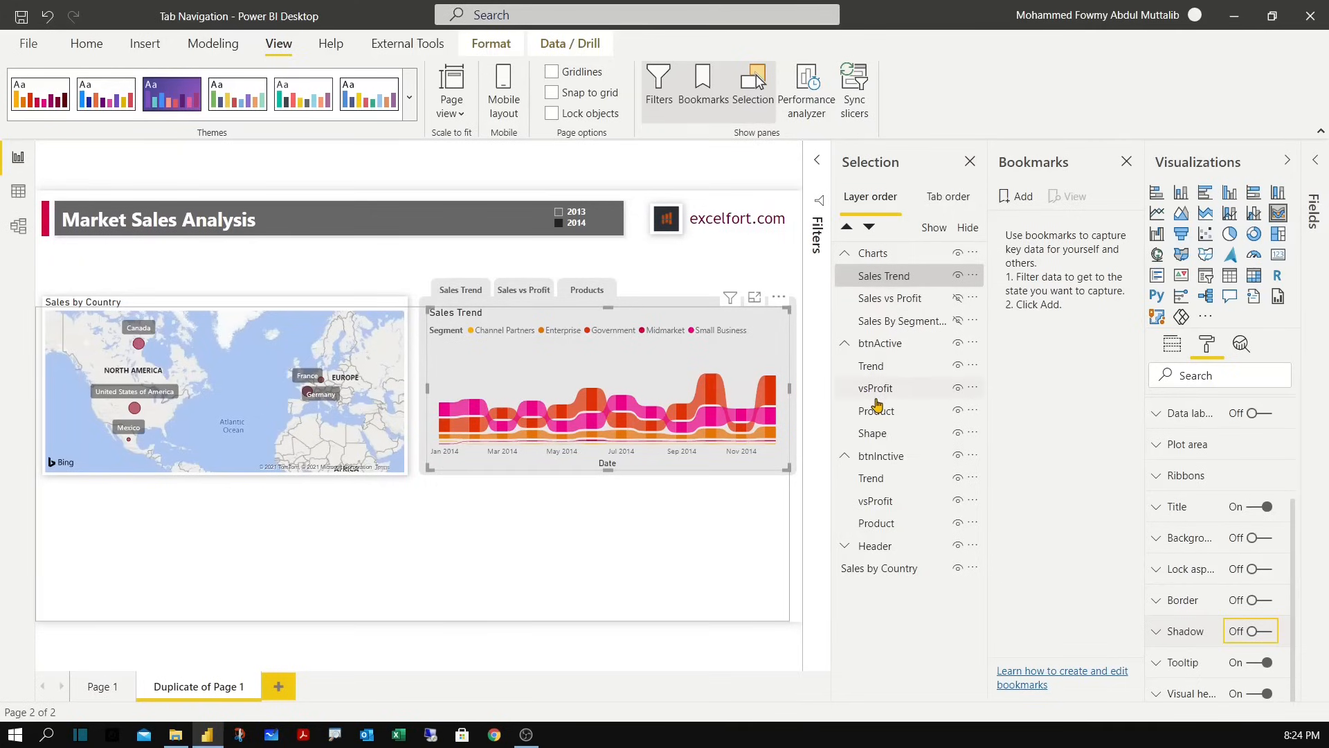
pyautogui.moveTo(971, 399)
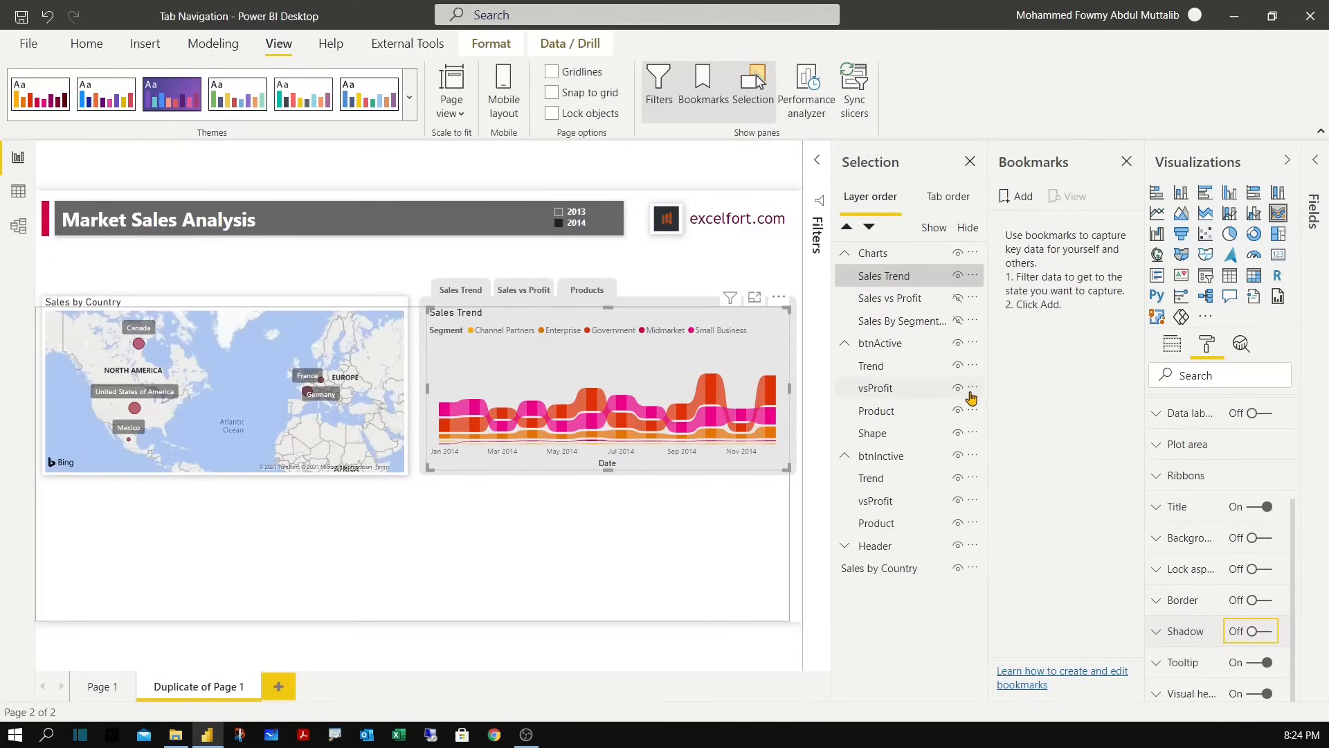
pyautogui.moveTo(944, 416)
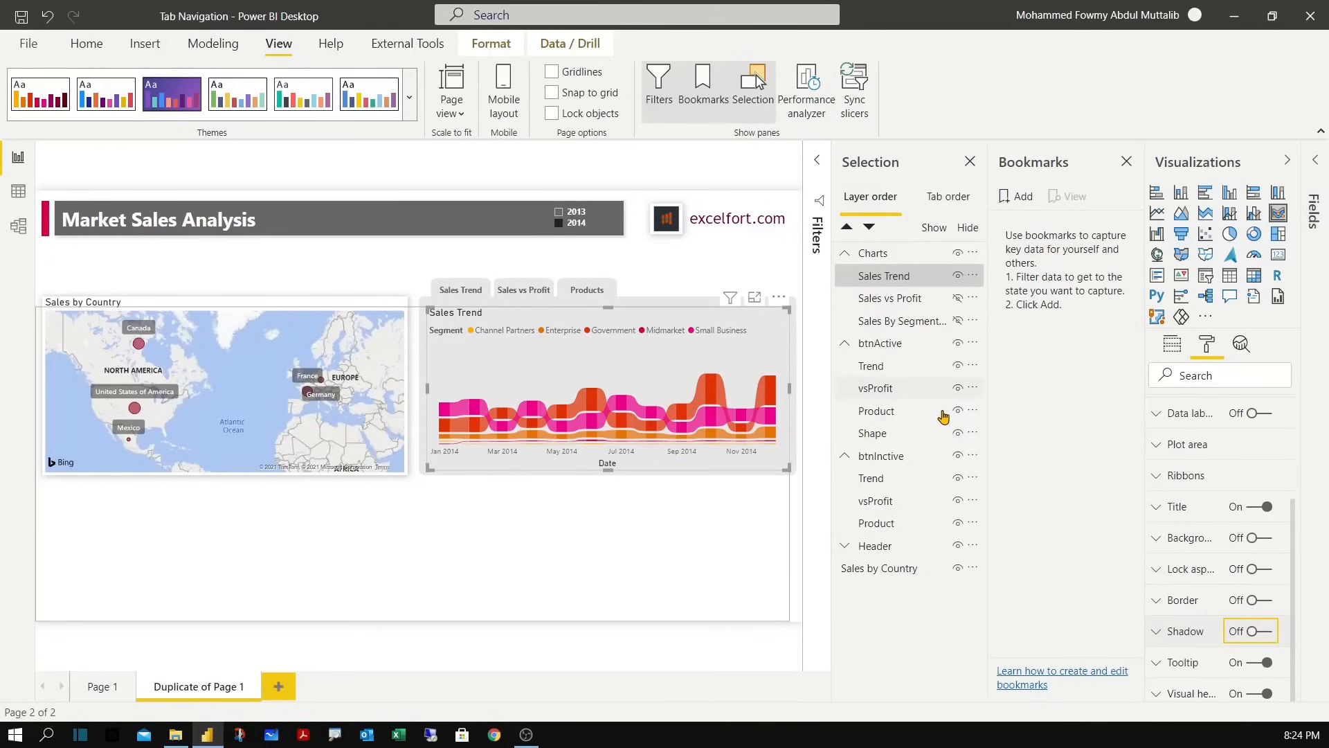
pyautogui.moveTo(957, 394)
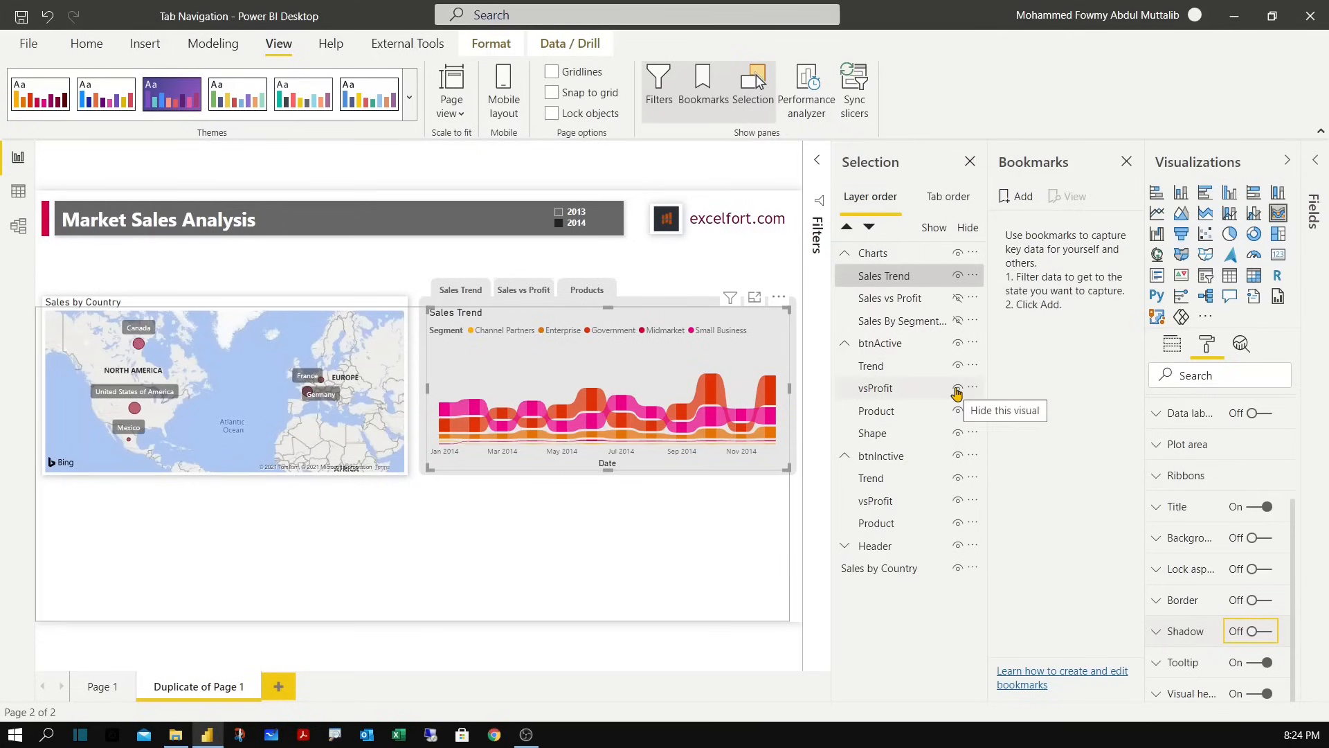
# Hide the active vsProfit and Product tab buttons.
pyautogui.click(957, 388)
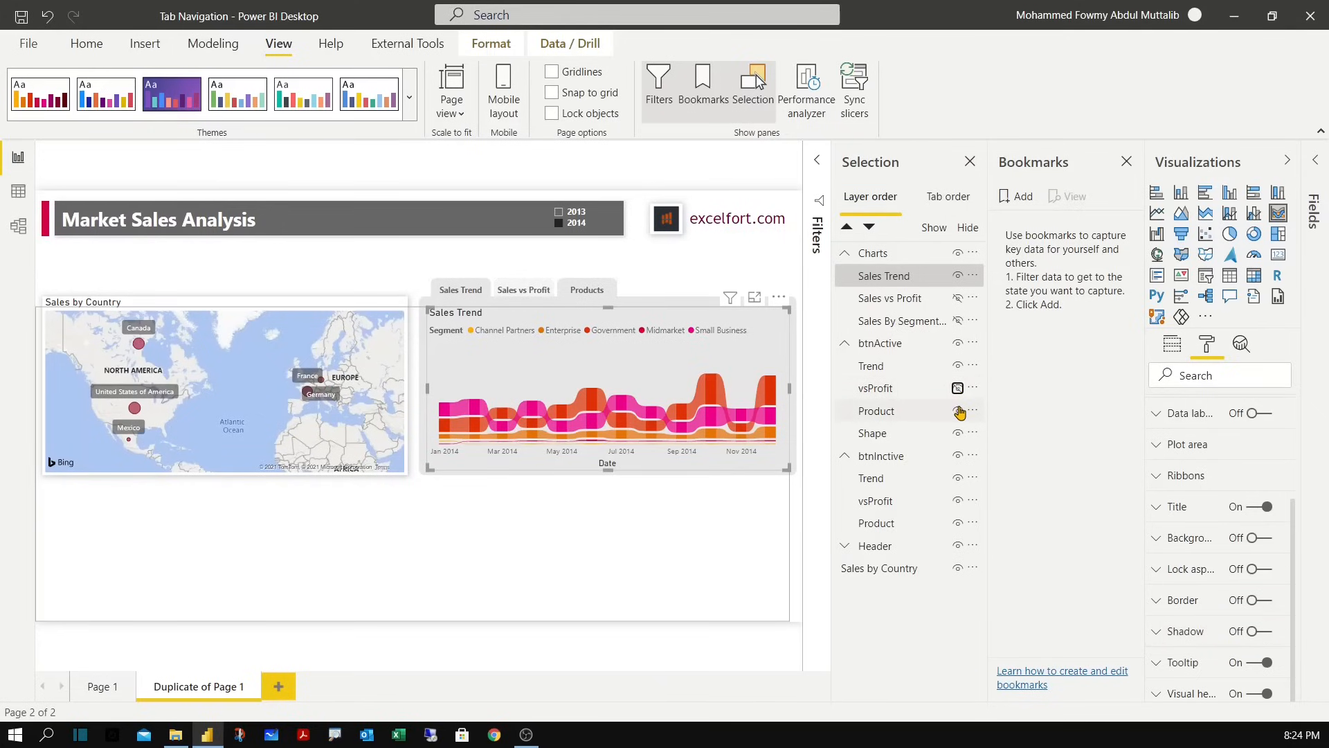
pyautogui.click(958, 411)
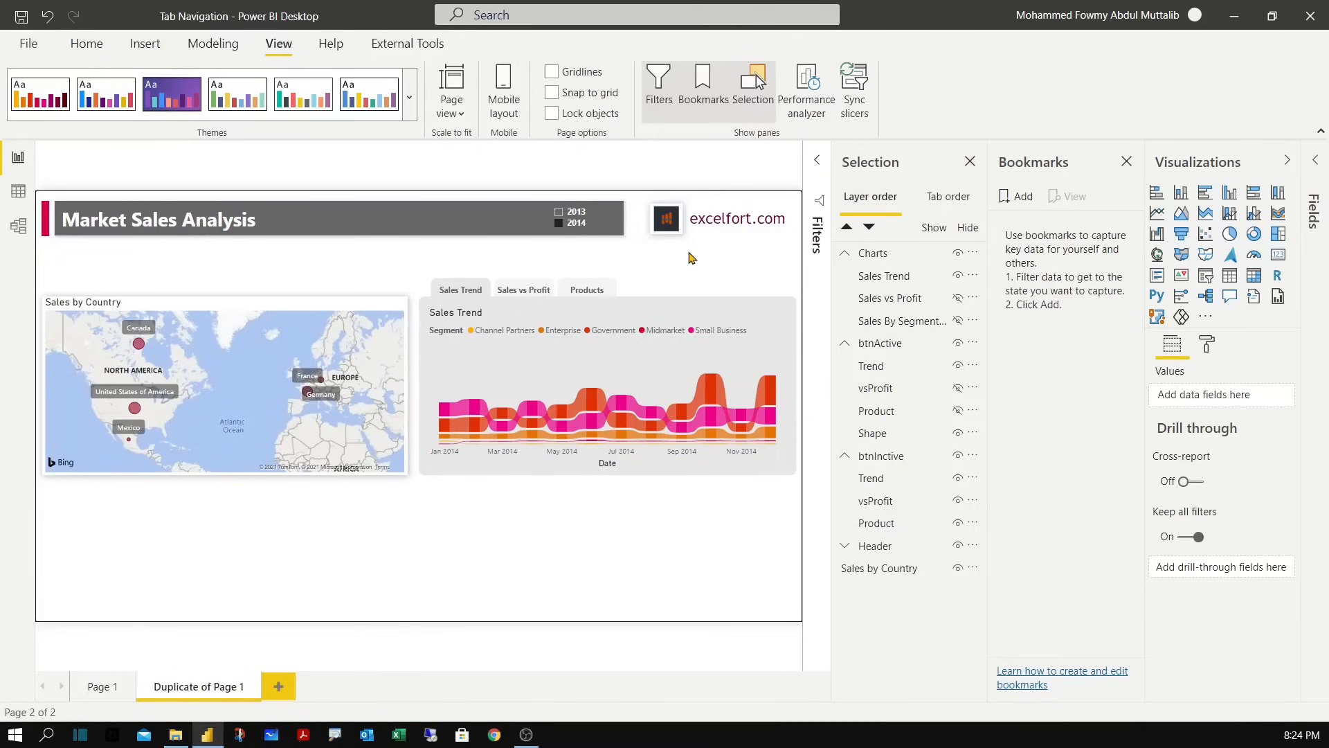
pyautogui.moveTo(1022, 196)
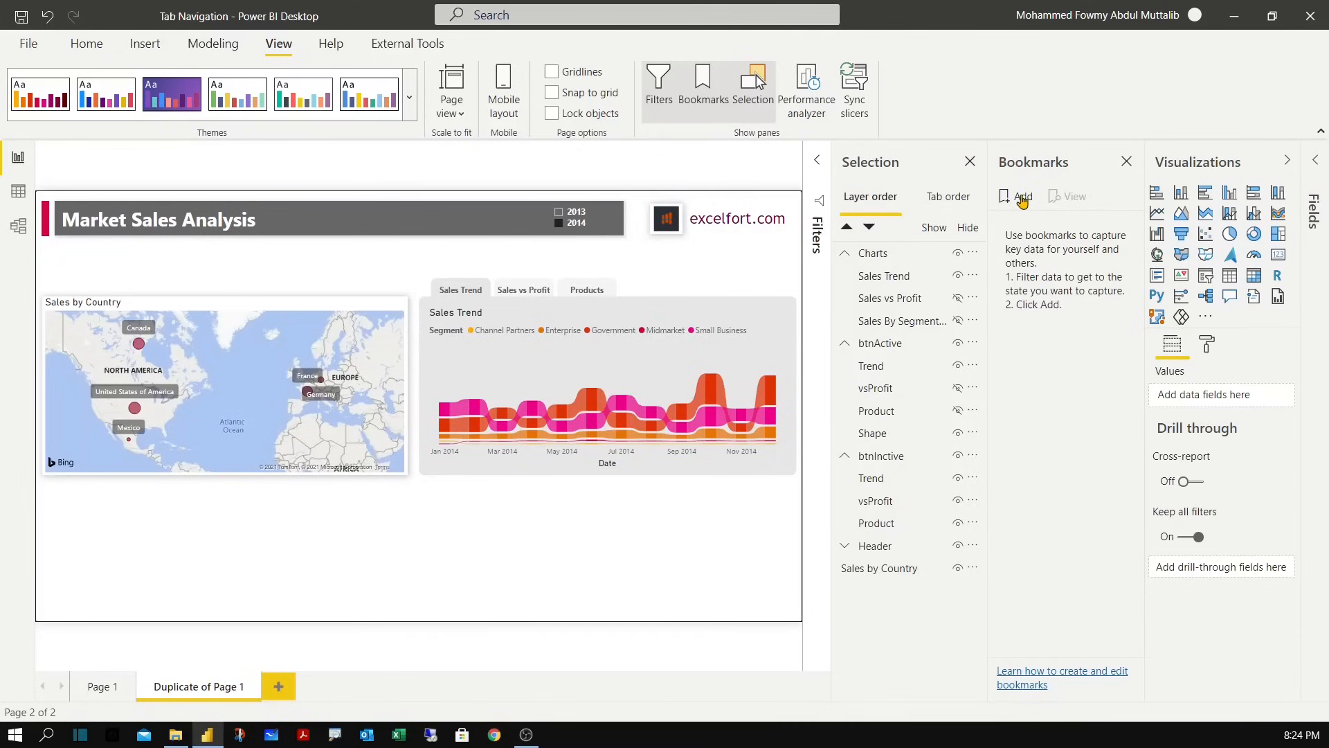
pyautogui.moveTo(1031, 222)
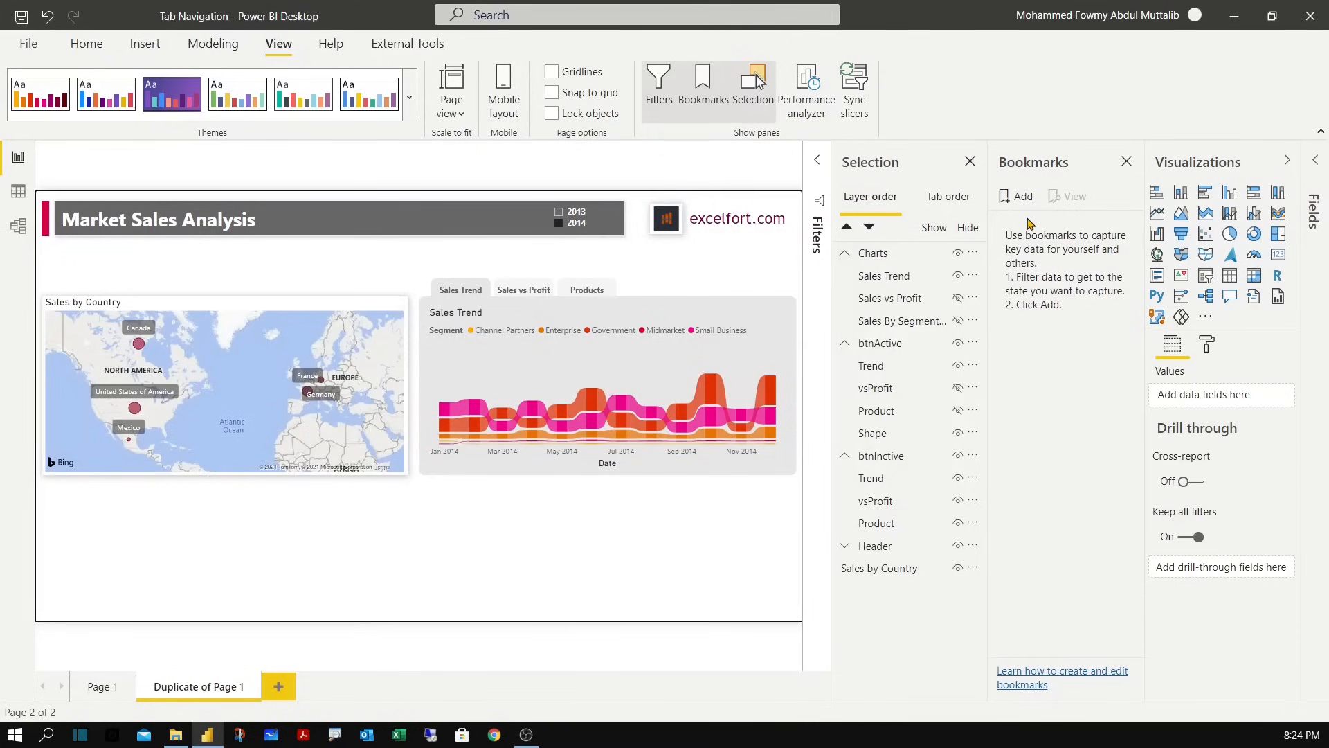
pyautogui.moveTo(911, 268)
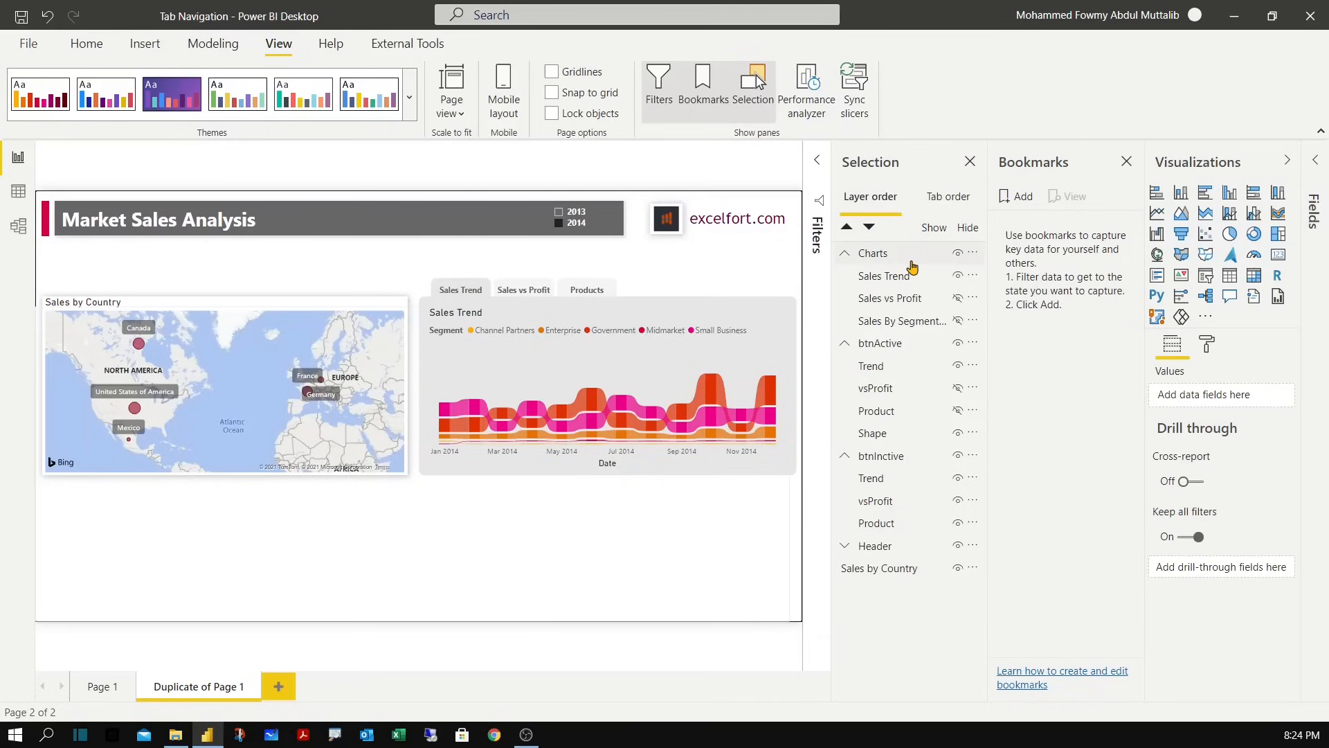
pyautogui.moveTo(943, 270)
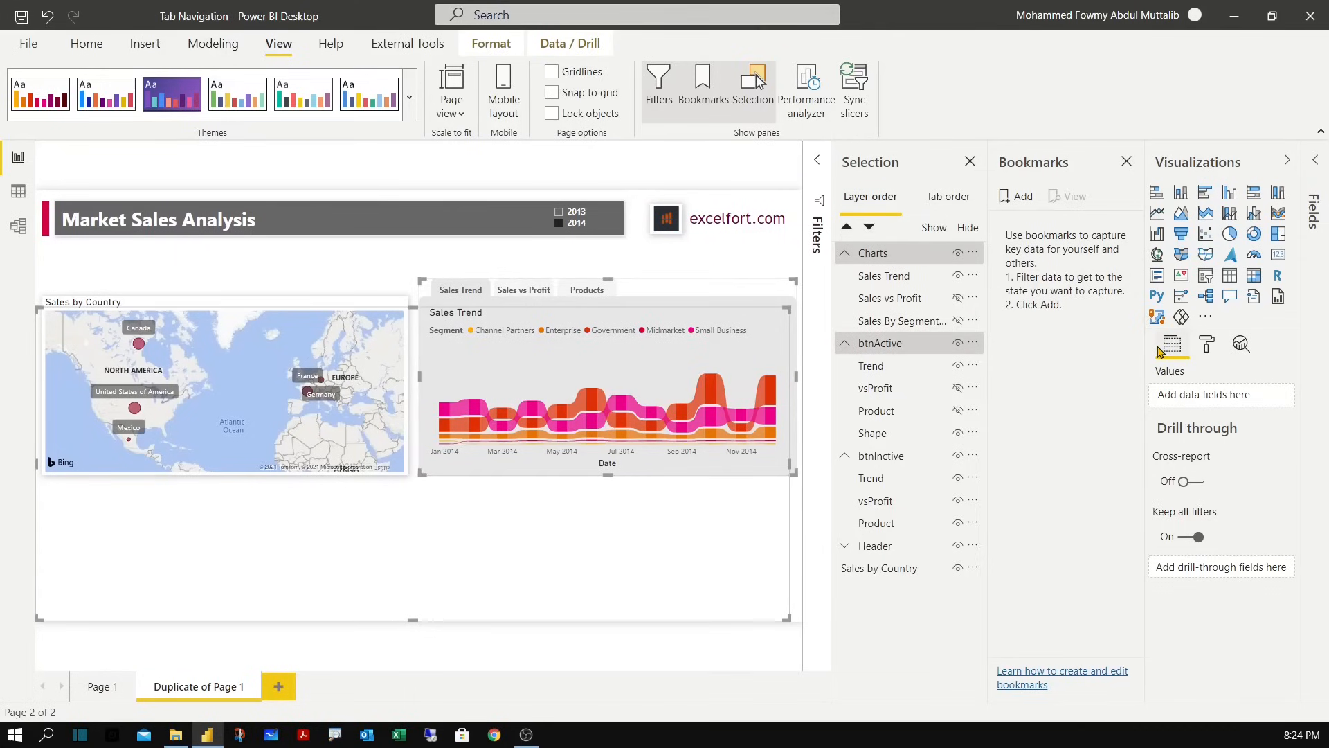
pyautogui.moveTo(911, 482)
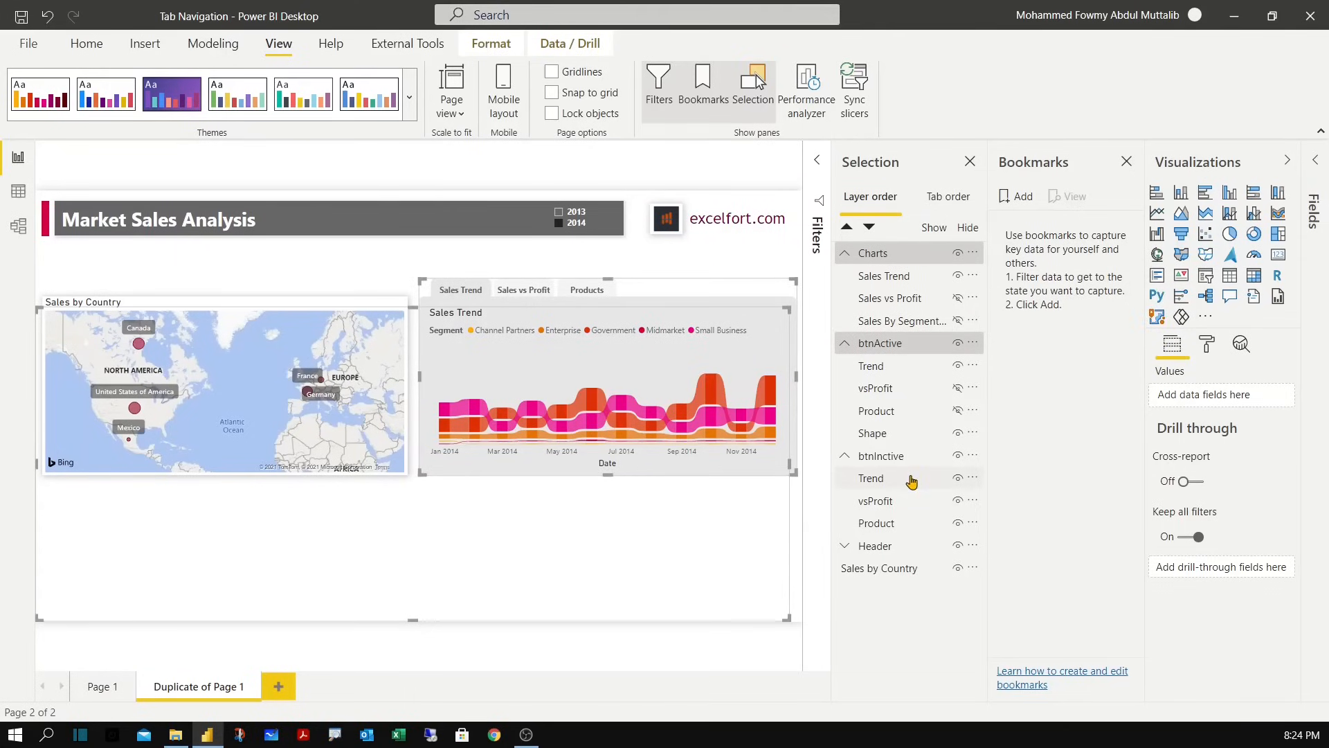
pyautogui.moveTo(871, 478)
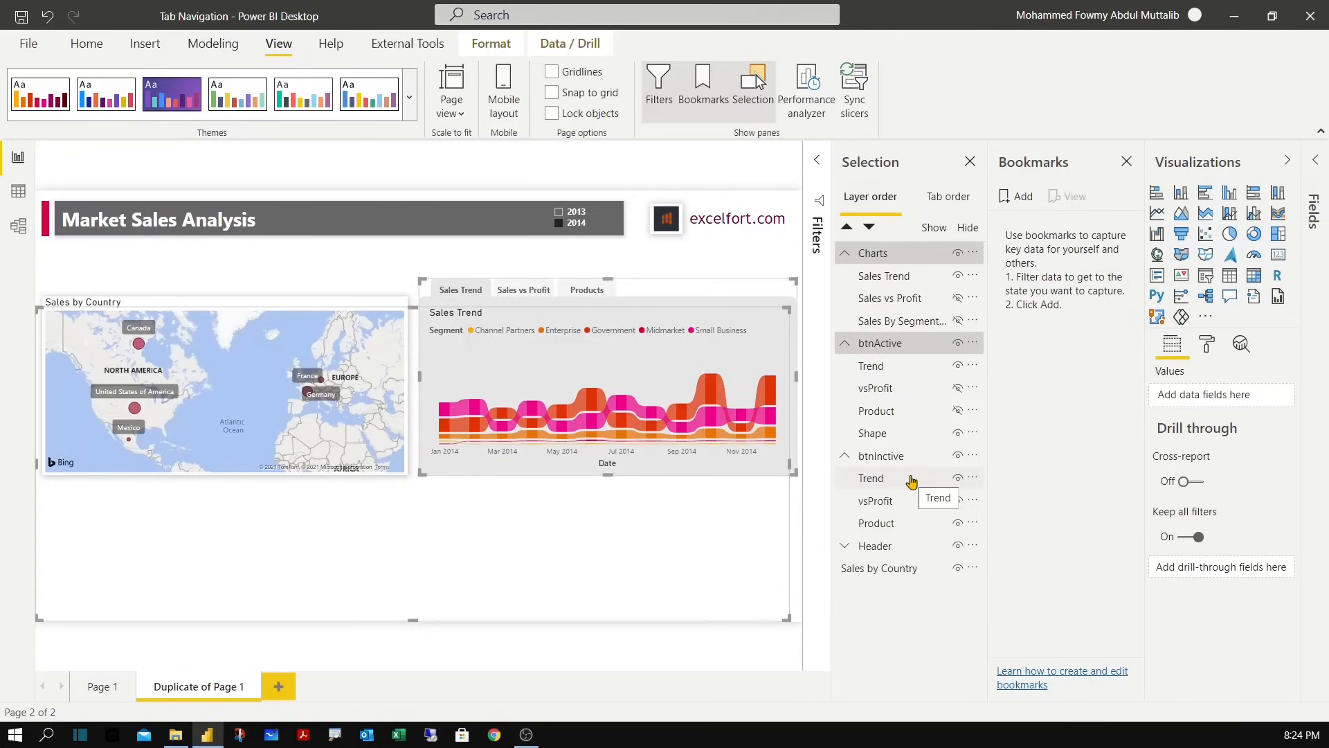
pyautogui.moveTo(1089, 231)
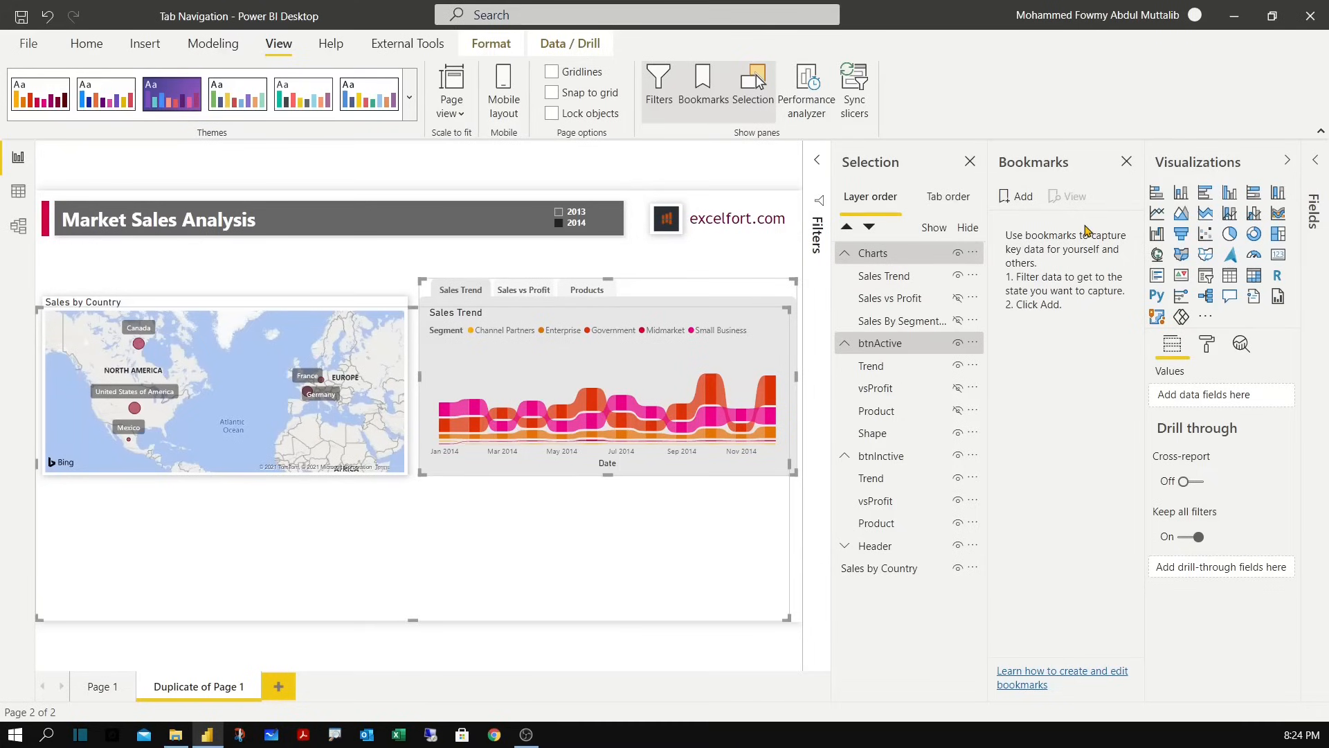
# Add a bookmark of the current view and name it SalesTrend.
pyautogui.click(1015, 195)
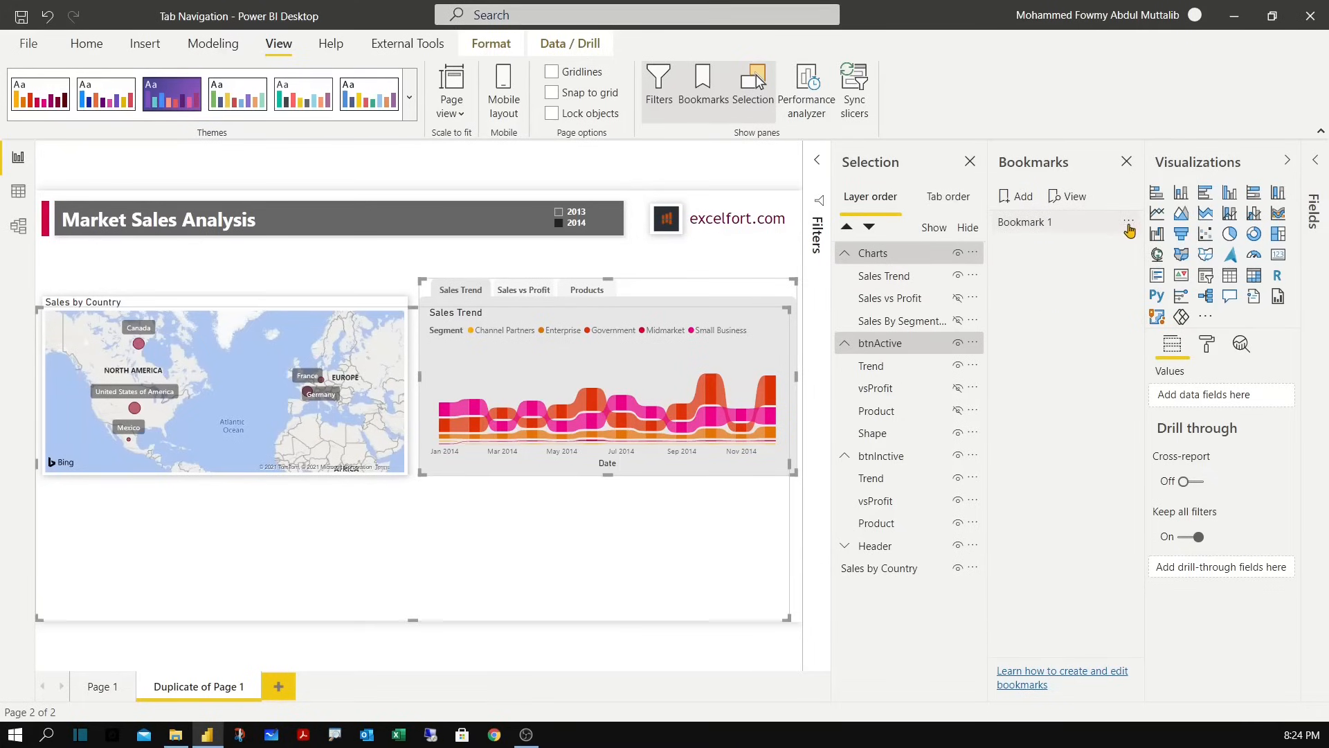
pyautogui.doubleClick(1026, 222)
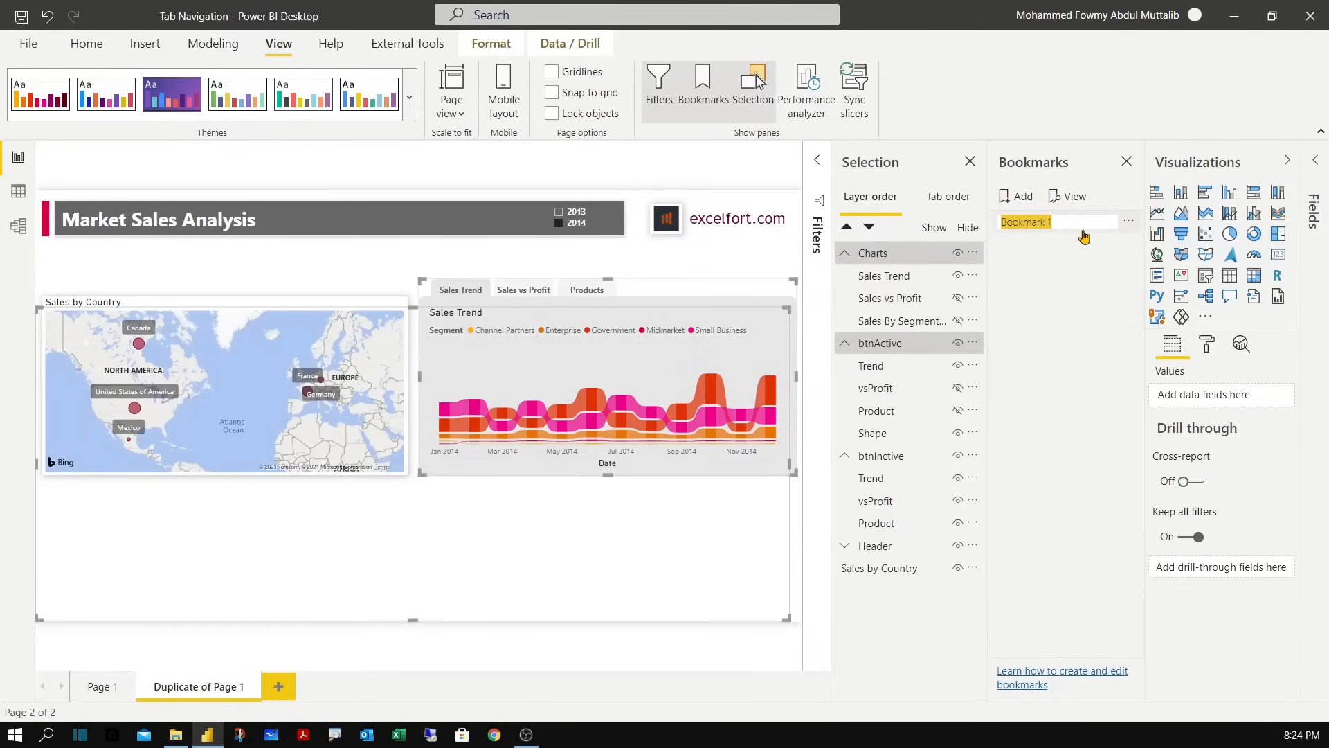
pyautogui.write('SA')
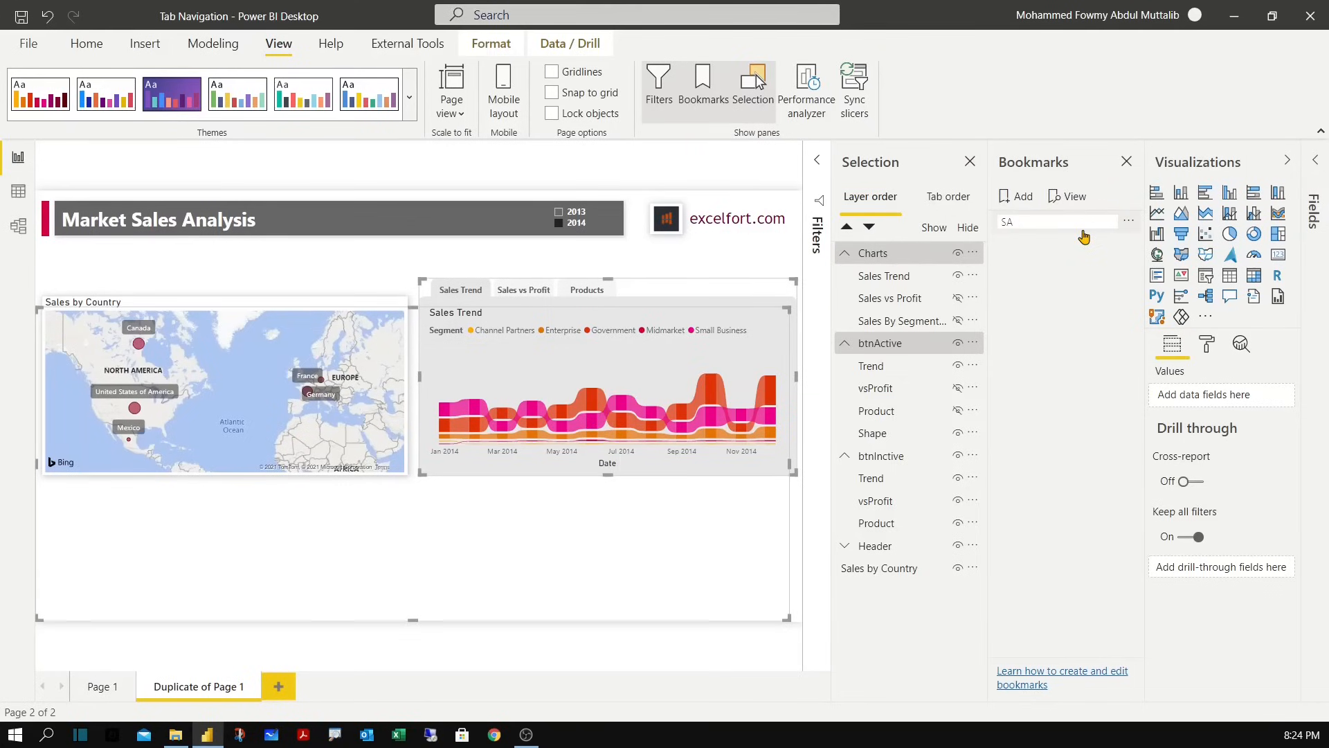
pyautogui.write('SalesTrend')
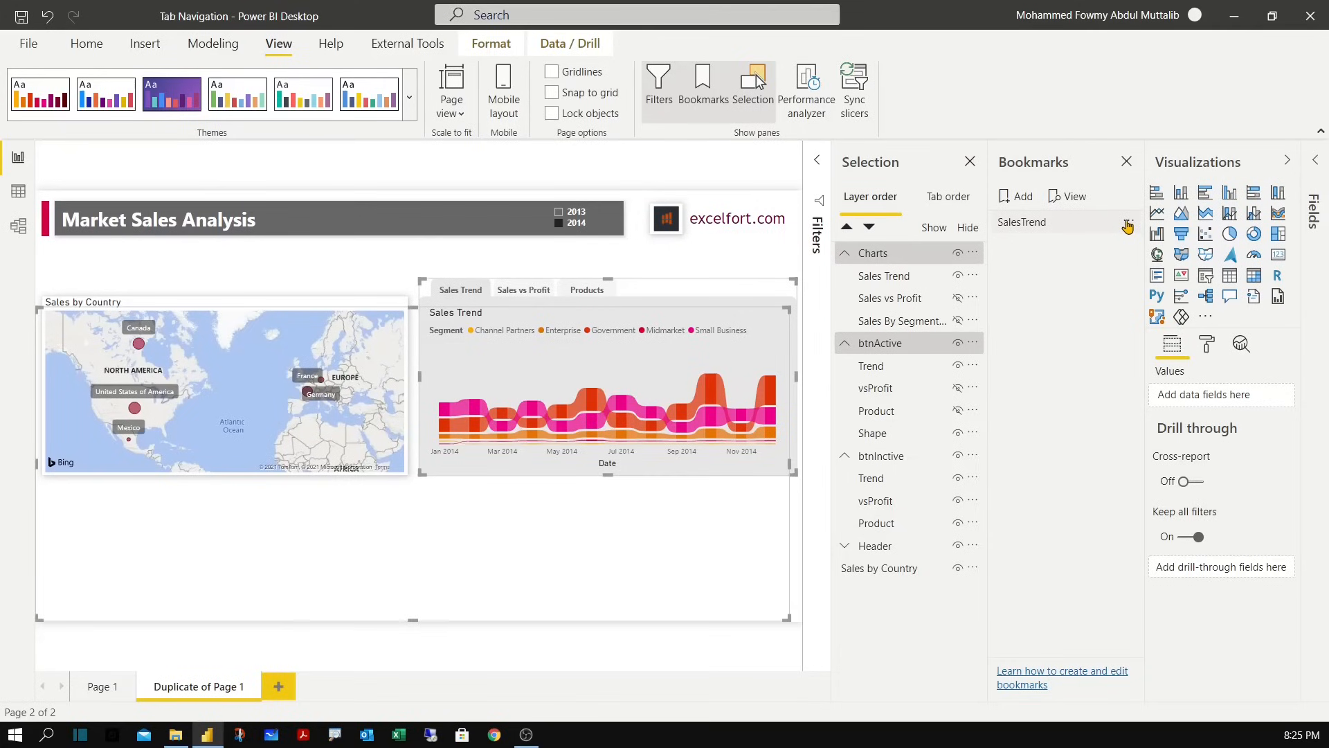
pyautogui.click(1129, 225)
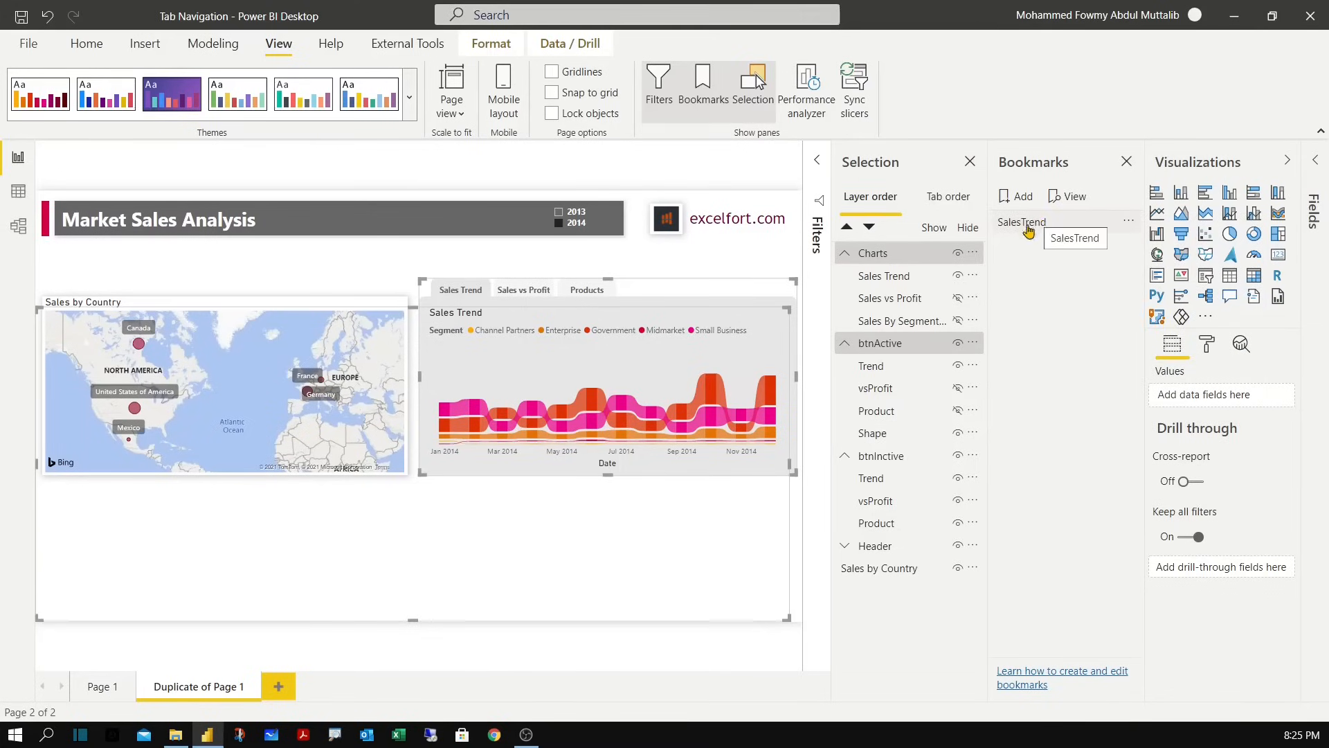
pyautogui.moveTo(1041, 262)
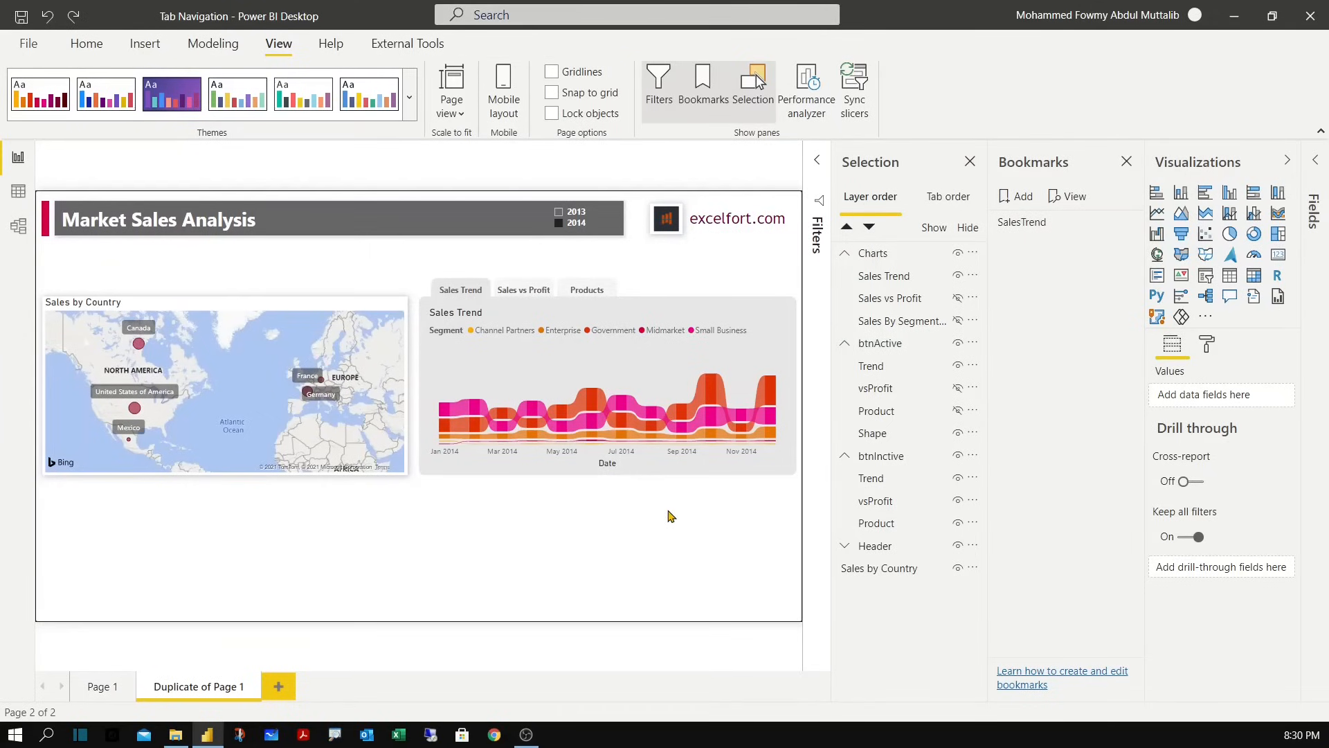
pyautogui.moveTo(632, 392)
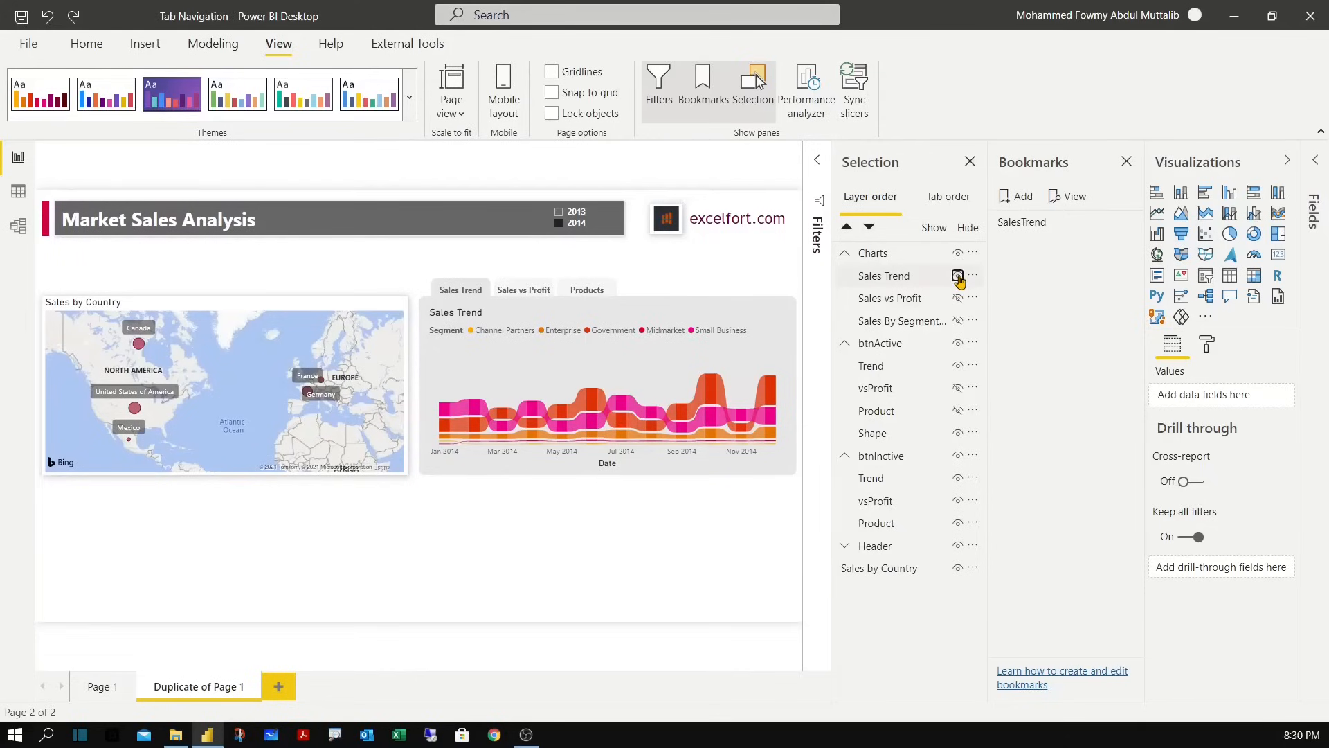
# Swap the visible chart from Sales Trend to Sales vs Profit and switch its Shadow off.
pyautogui.click(957, 275)
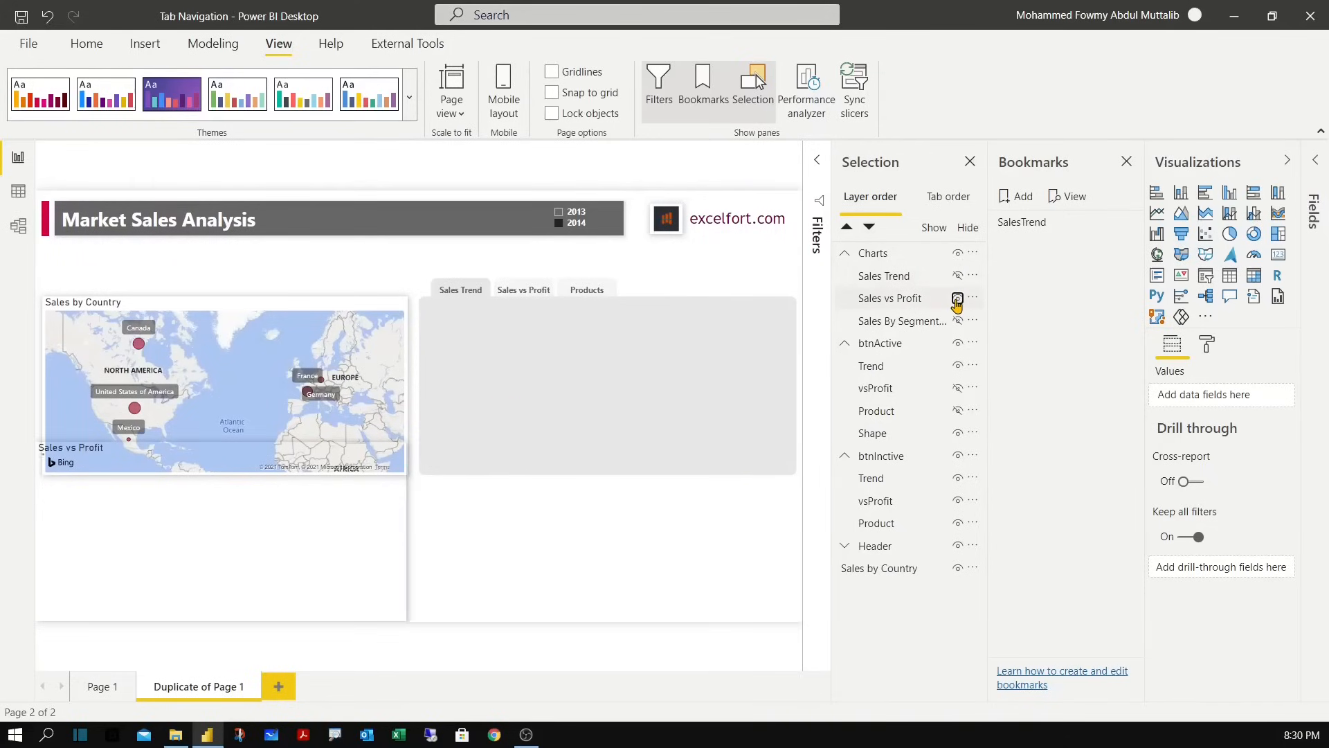
pyautogui.click(958, 298)
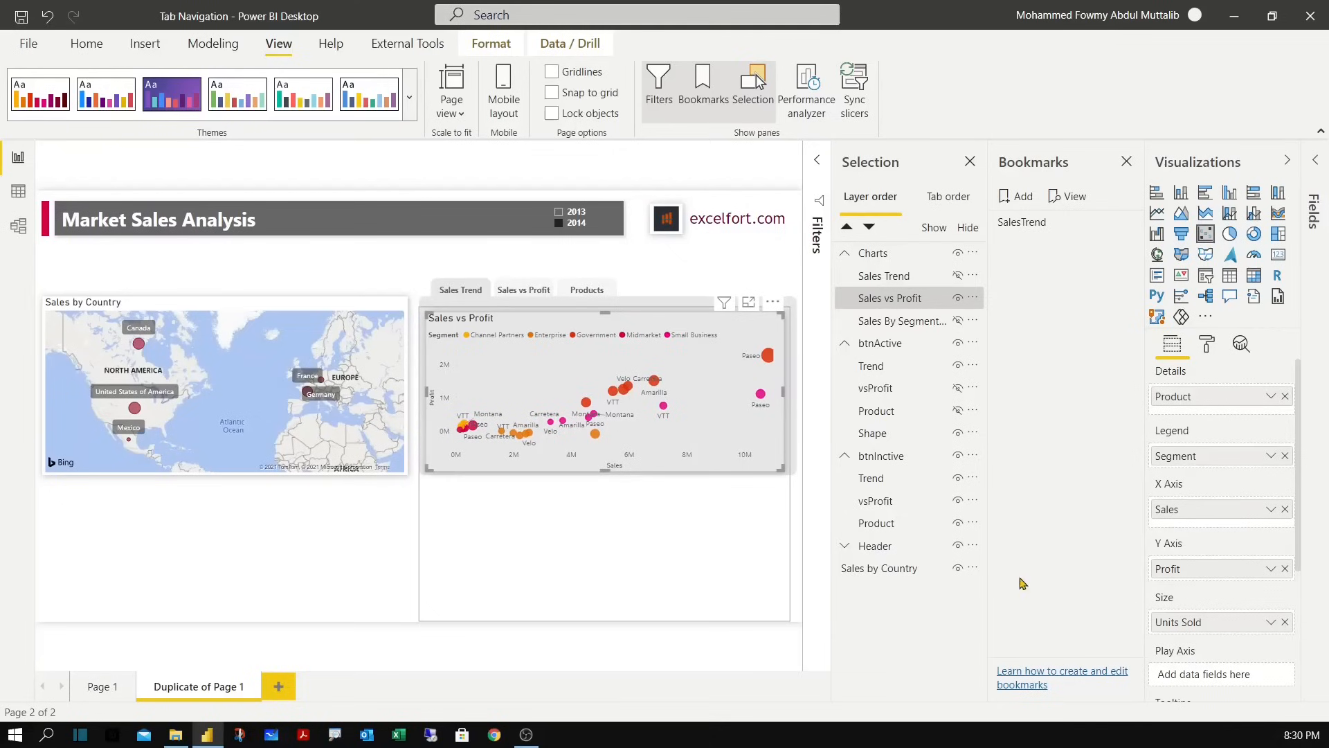
pyautogui.click(1206, 343)
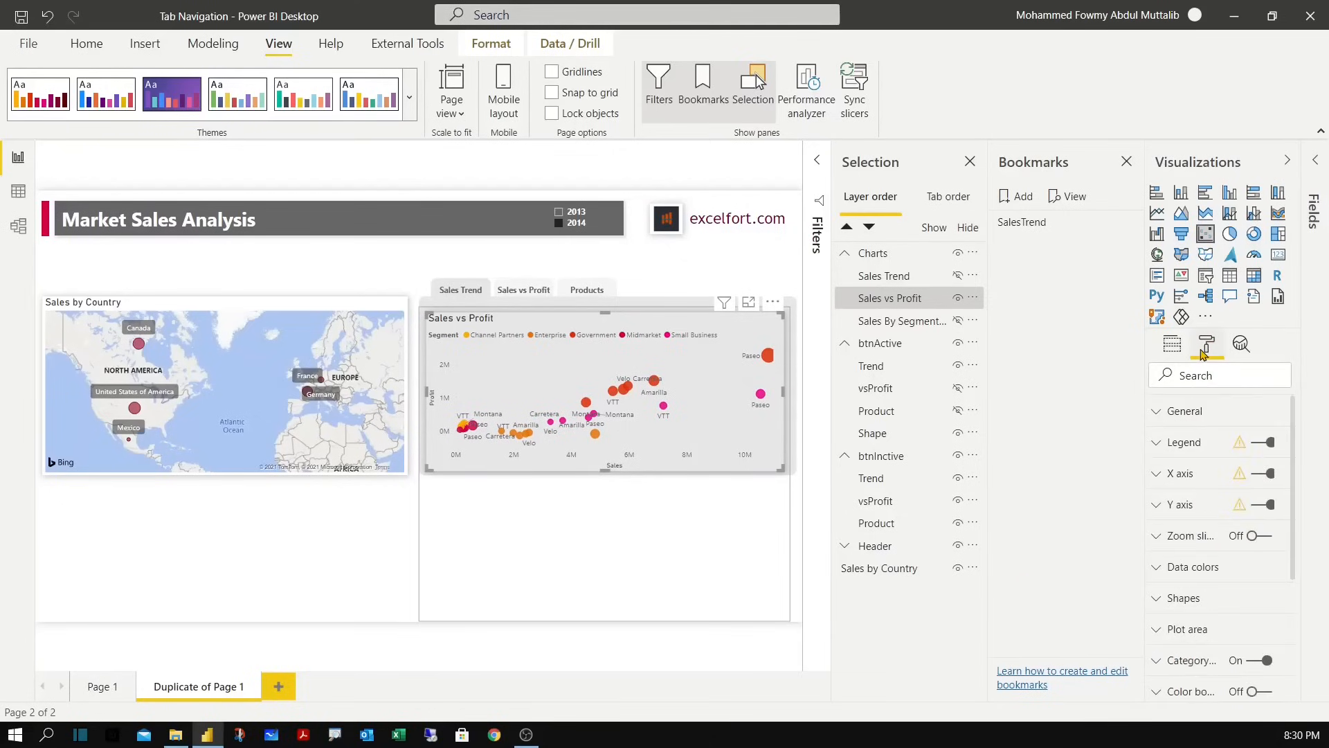
pyautogui.scroll(-3)
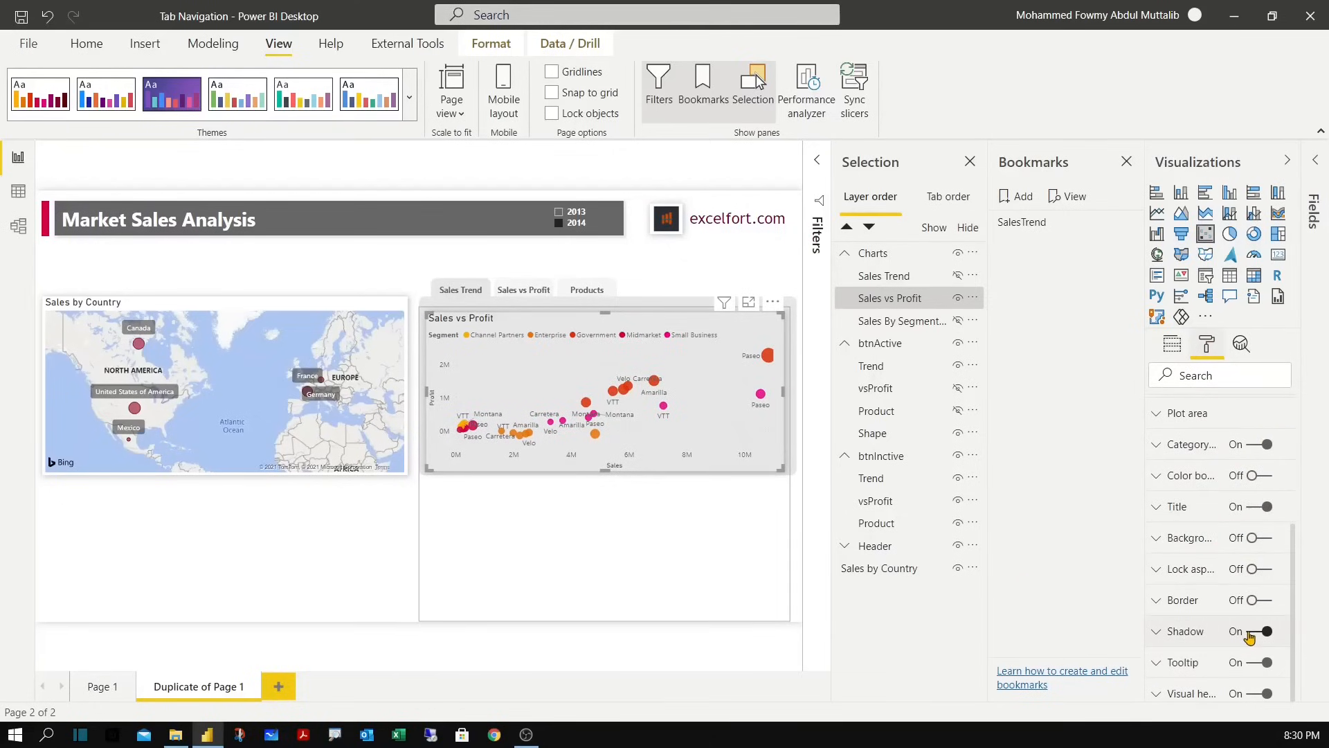
pyautogui.click(1263, 632)
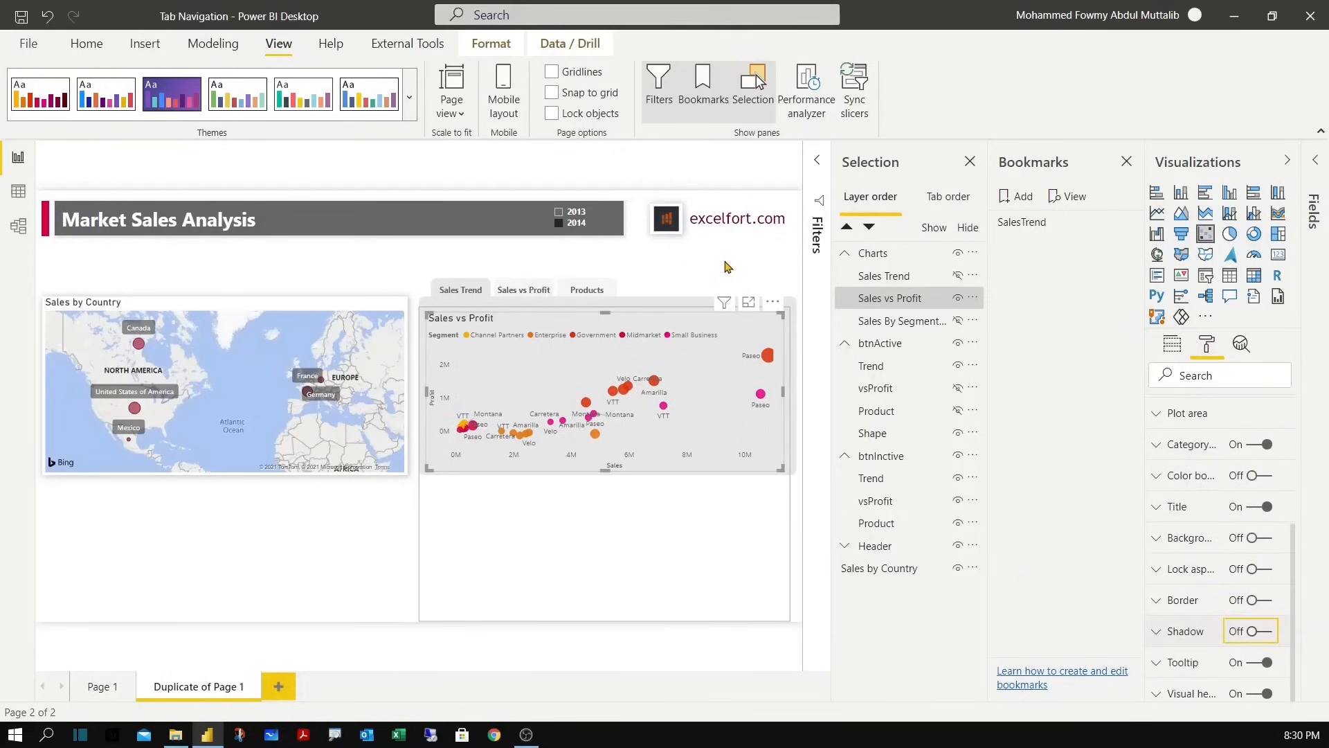
pyautogui.click(1173, 343)
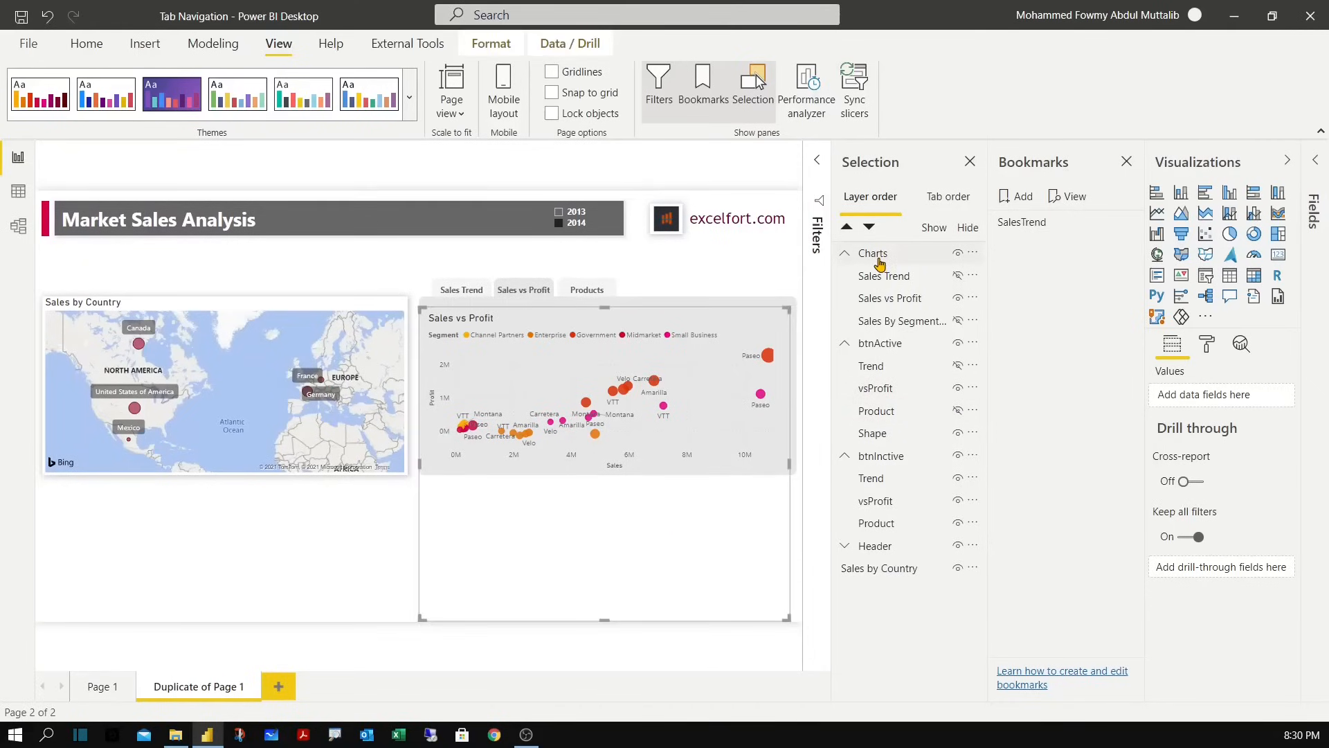
# Add a bookmark of the Sales vs Profit view and rename it SalesvsProfit.
pyautogui.click(874, 252)
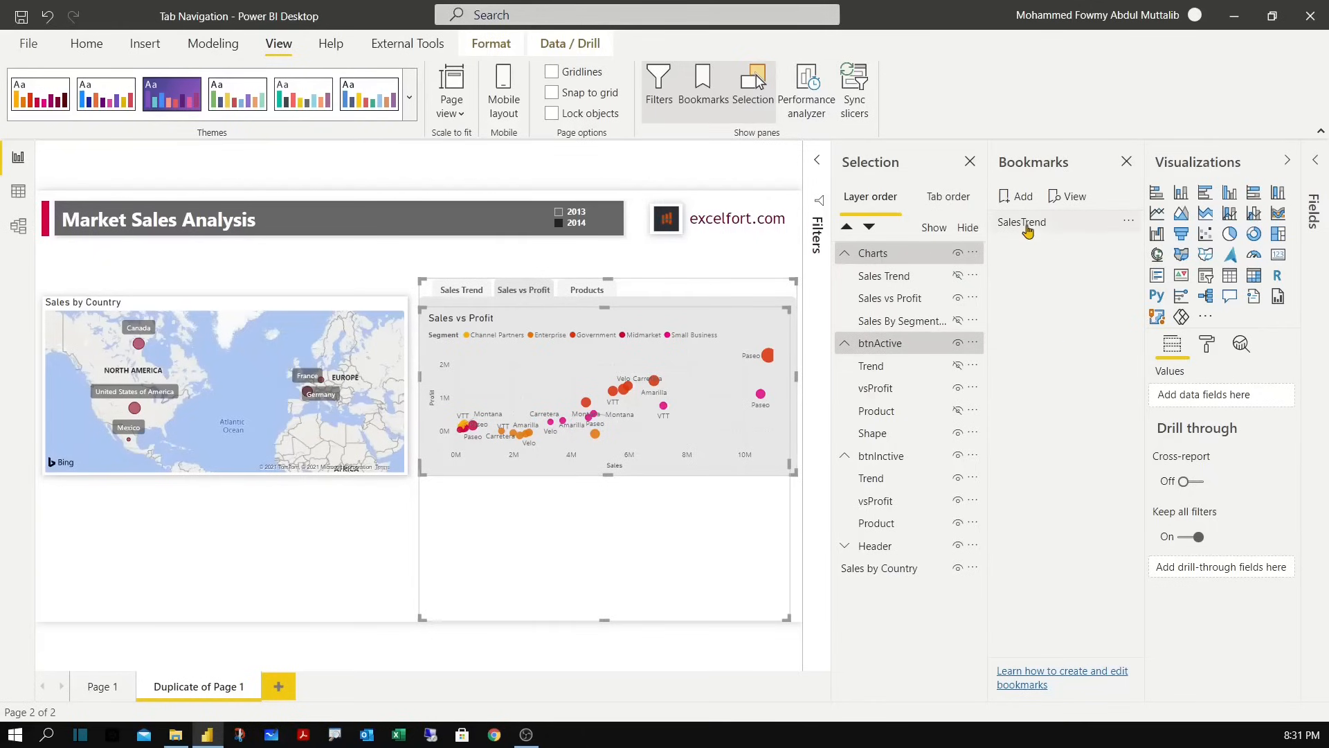
pyautogui.click(1017, 195)
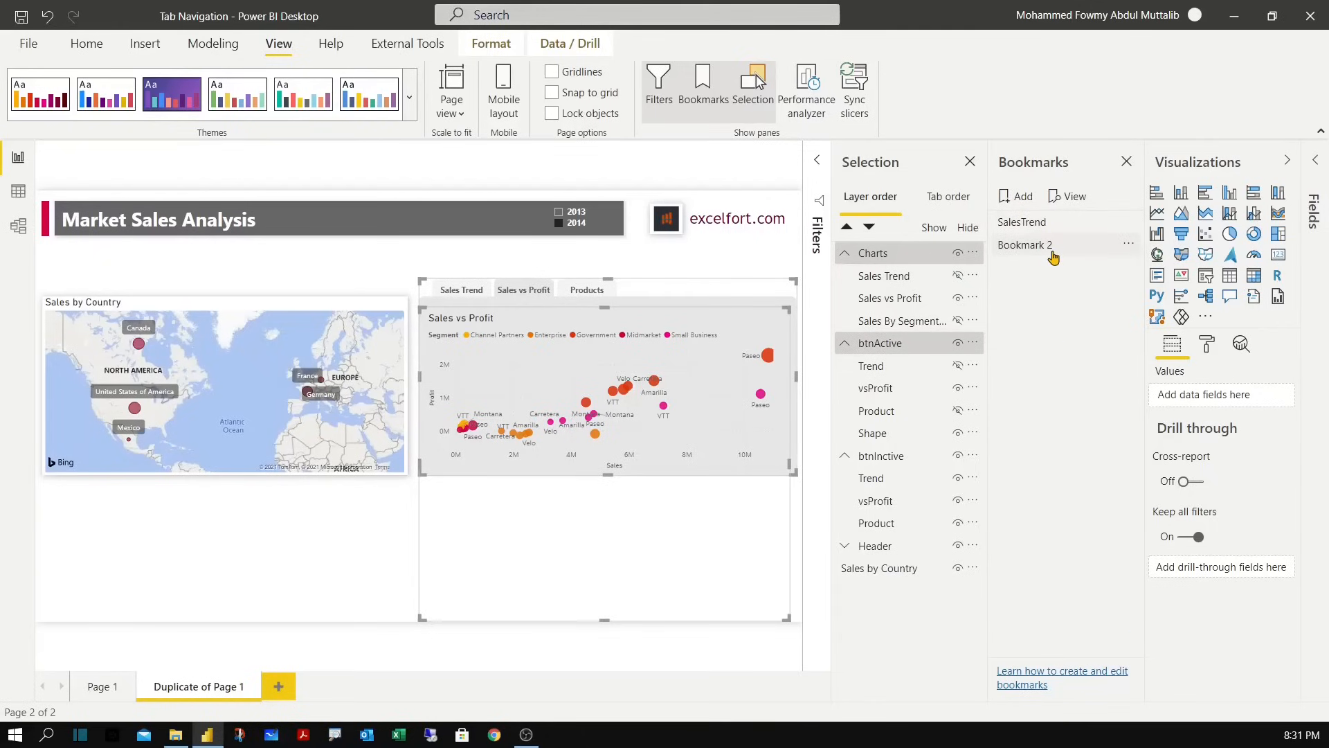
pyautogui.doubleClick(1024, 244)
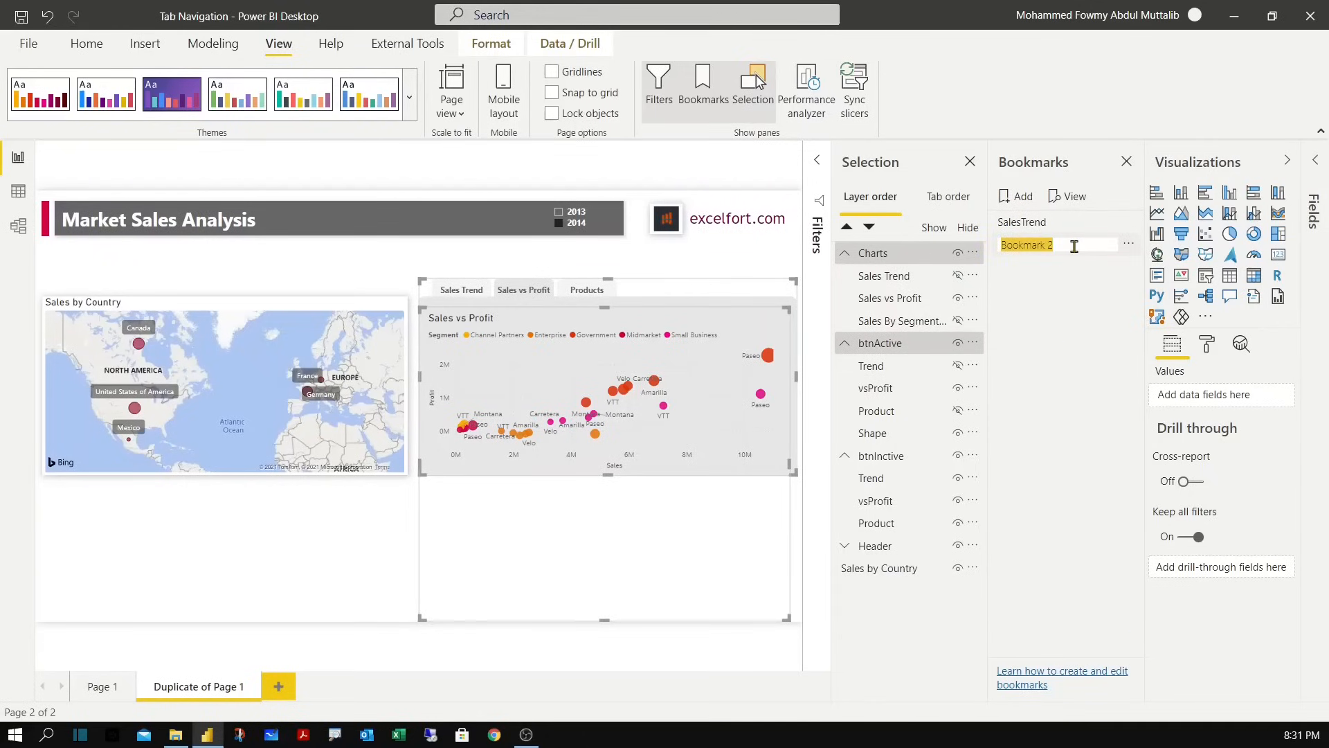
pyautogui.write('SalesvsProfit')
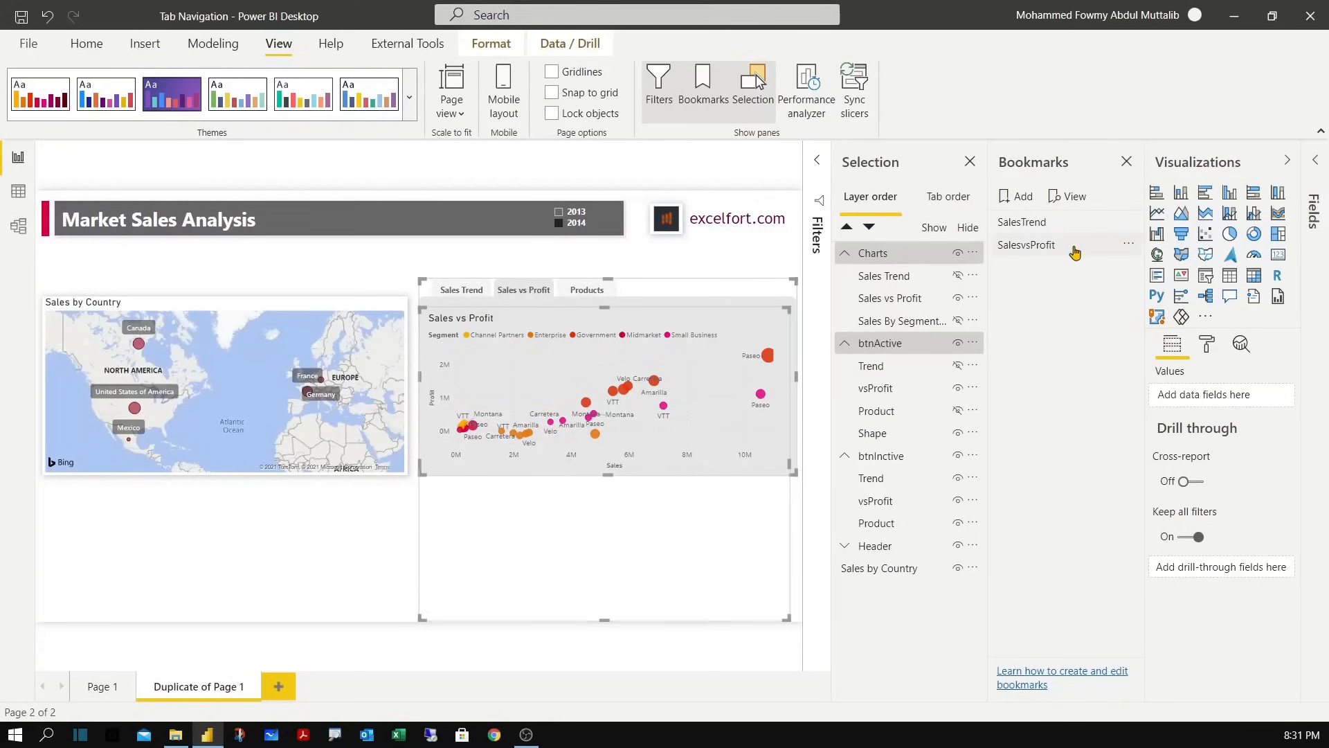
pyautogui.click(1127, 244)
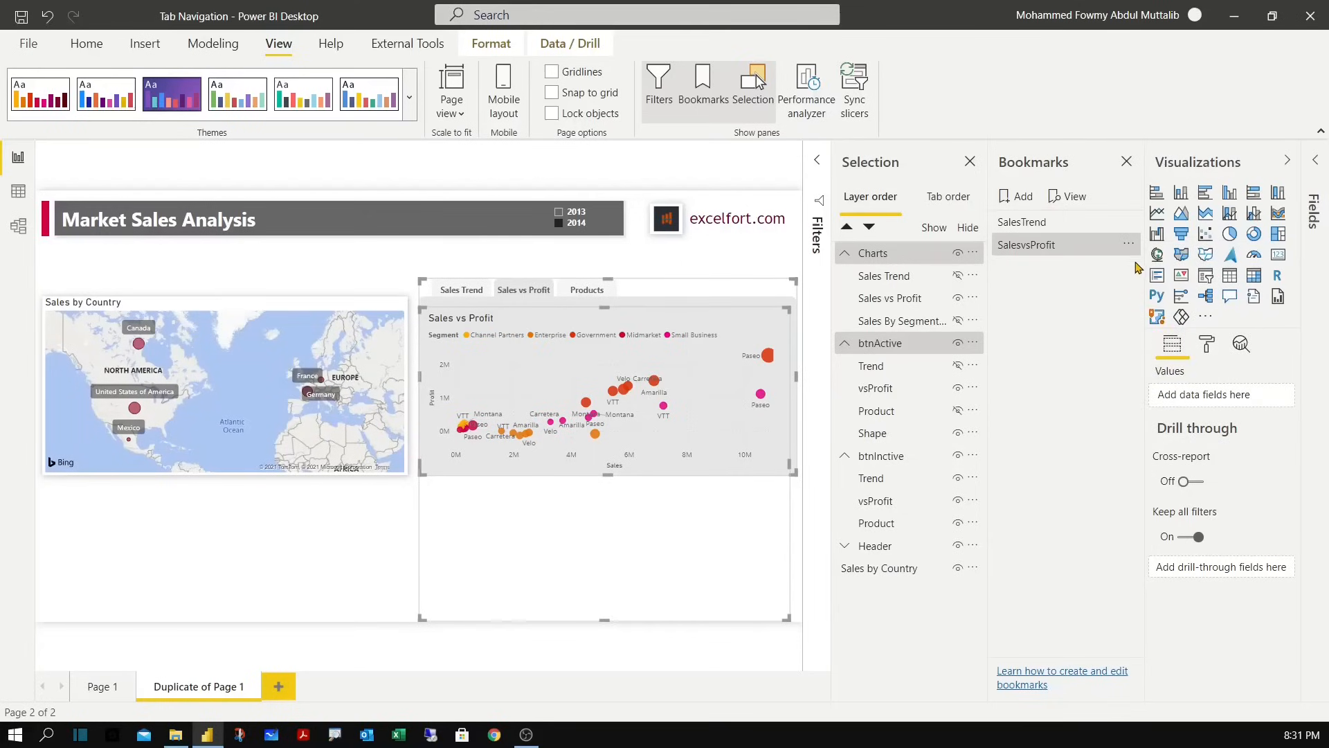
pyautogui.moveTo(1144, 364)
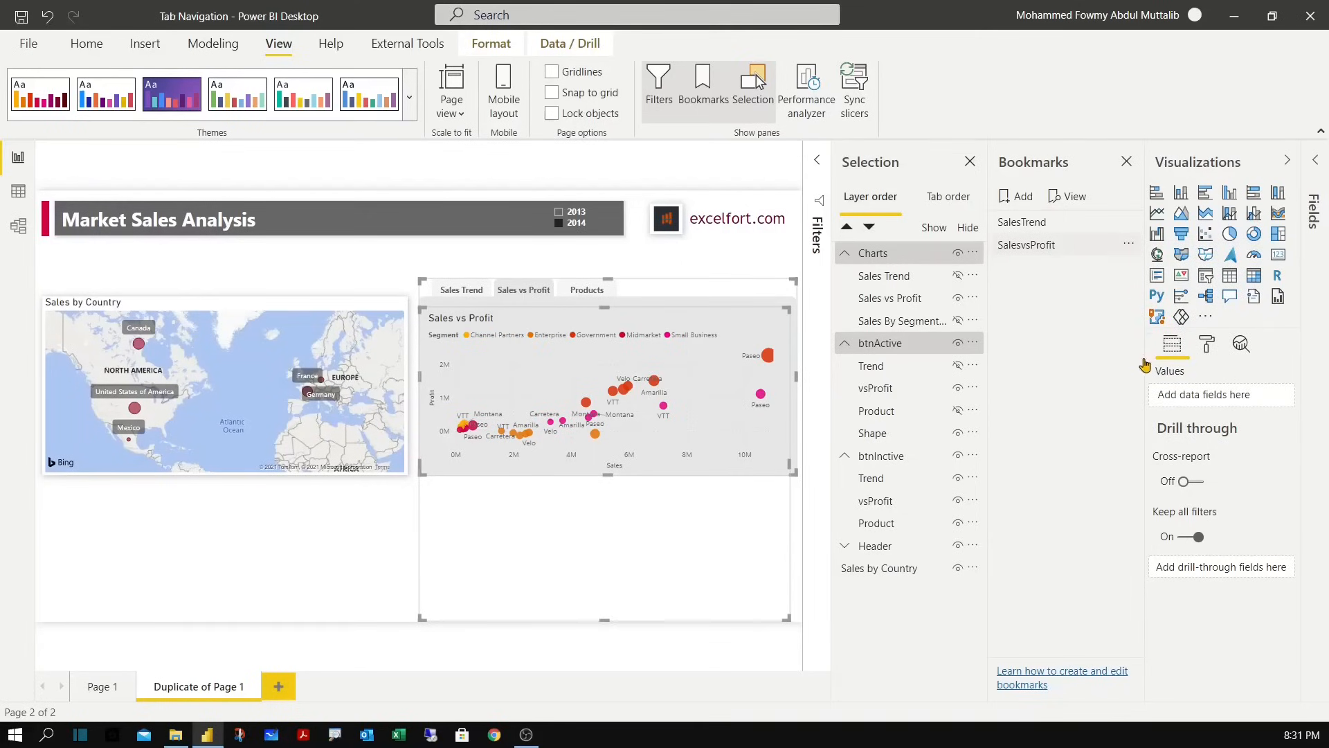
pyautogui.moveTo(1131, 249)
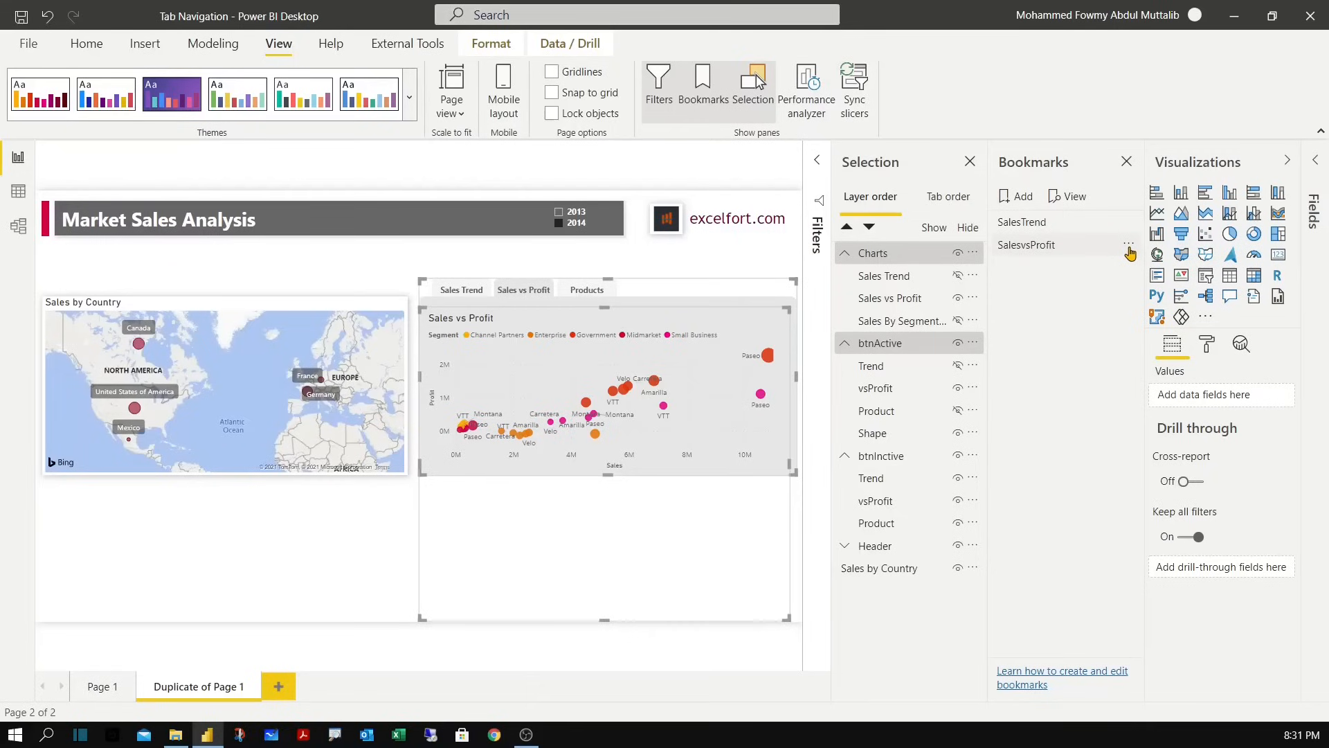
pyautogui.click(1130, 243)
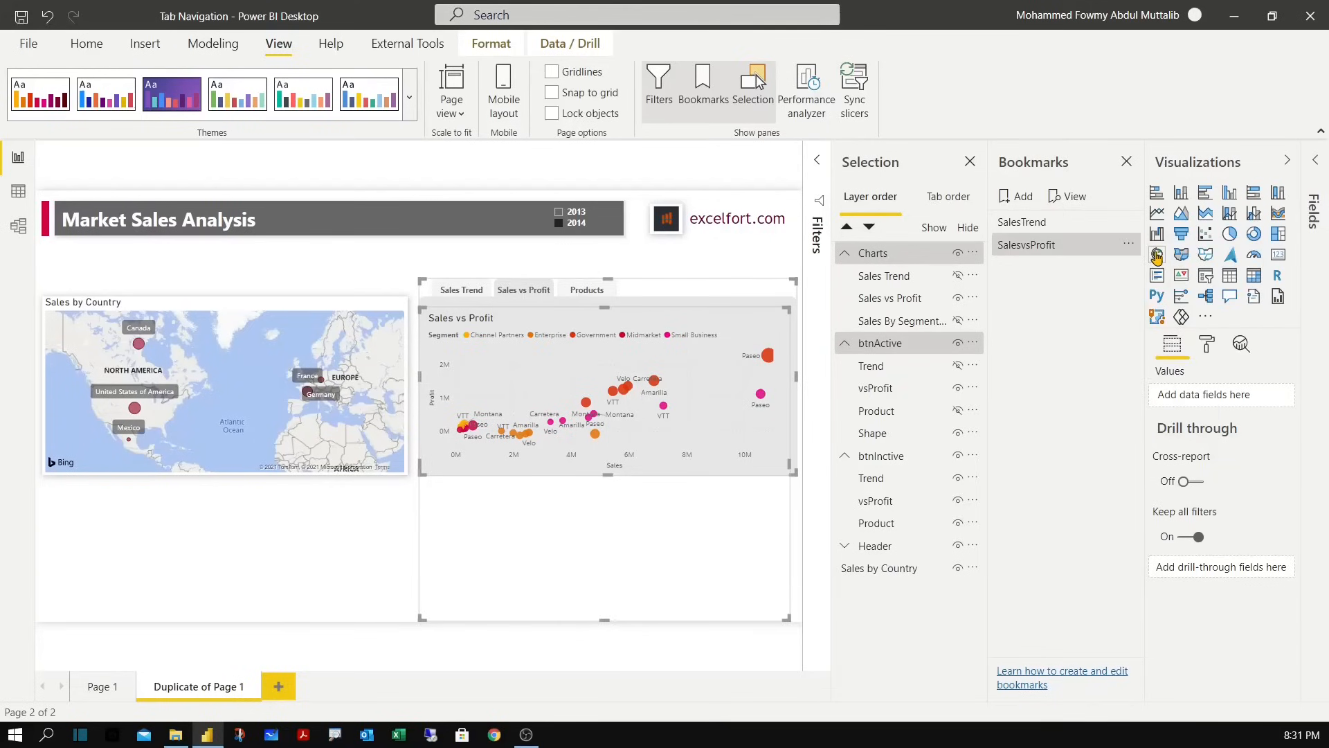
pyautogui.moveTo(1042, 371)
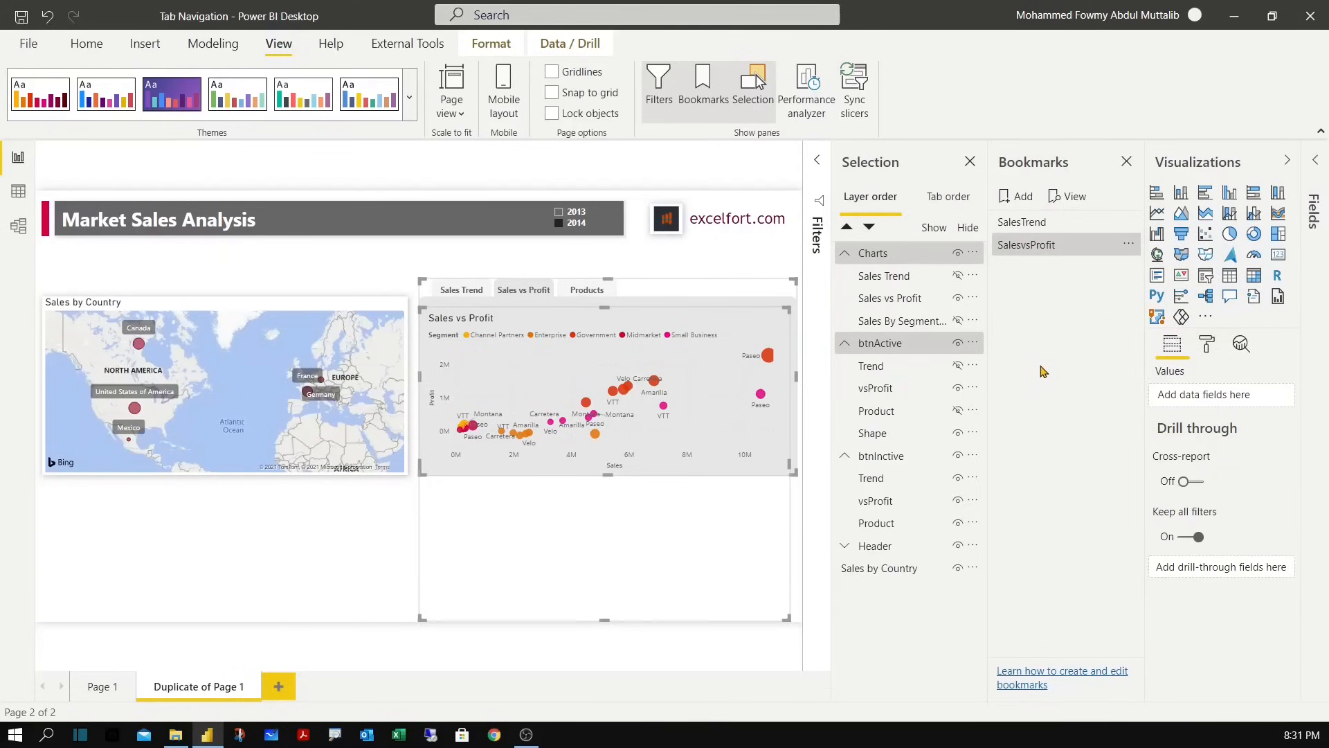
pyautogui.click(280, 543)
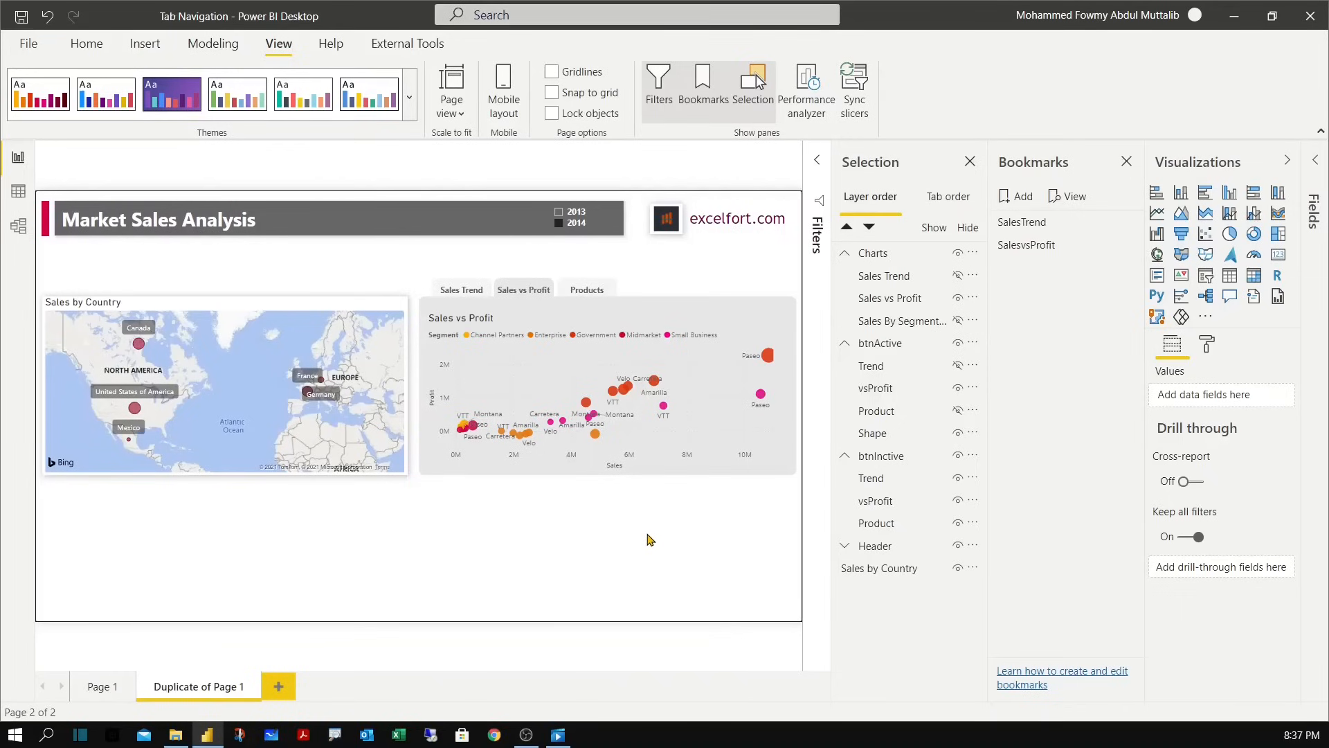
pyautogui.moveTo(1006, 325)
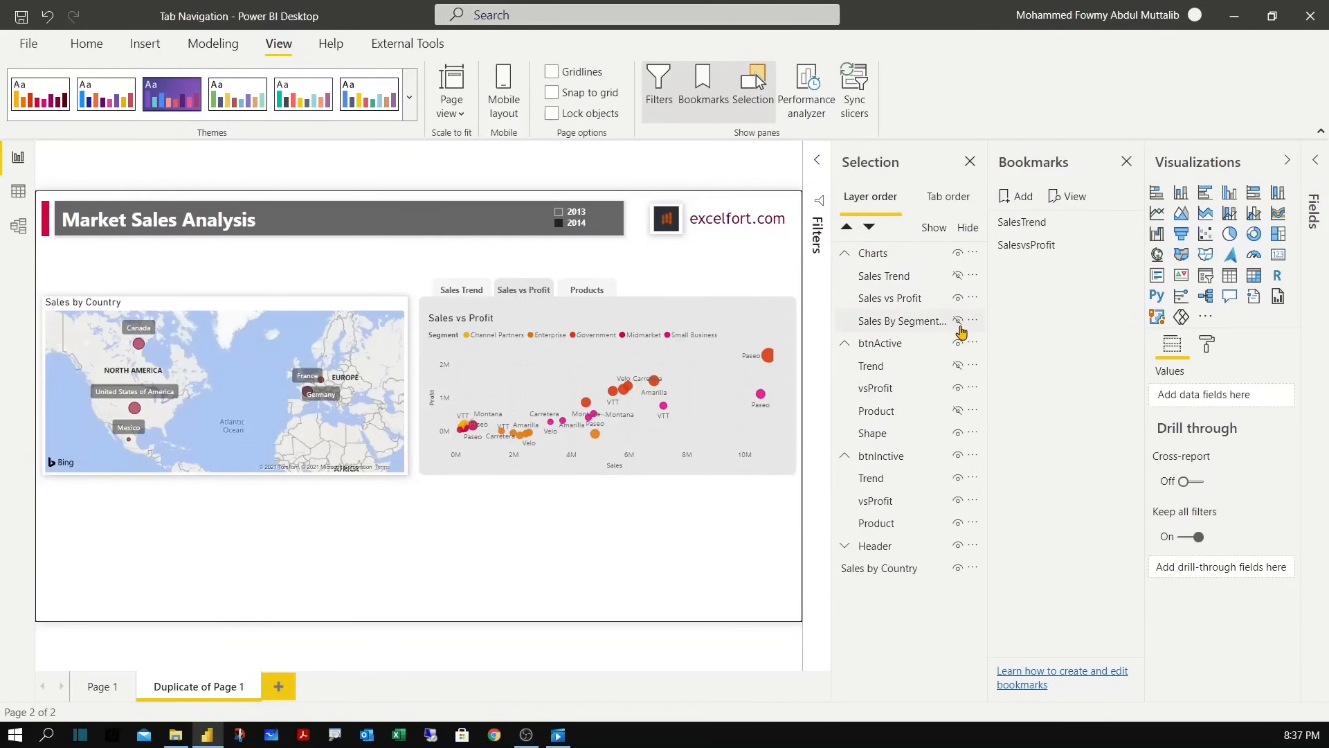
# Show the Sales By Segment and Product table and hide the Sales vs Profit chart via the Selection pane.
pyautogui.click(958, 320)
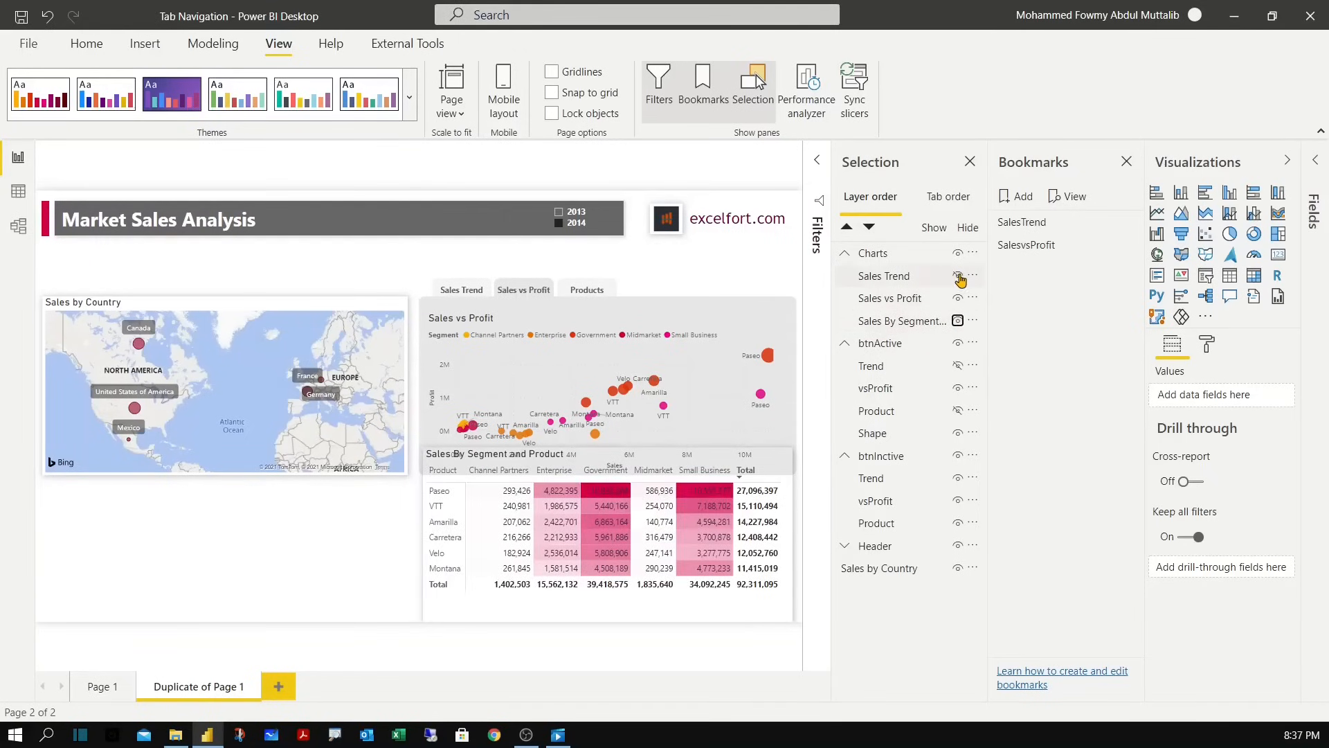
pyautogui.click(959, 275)
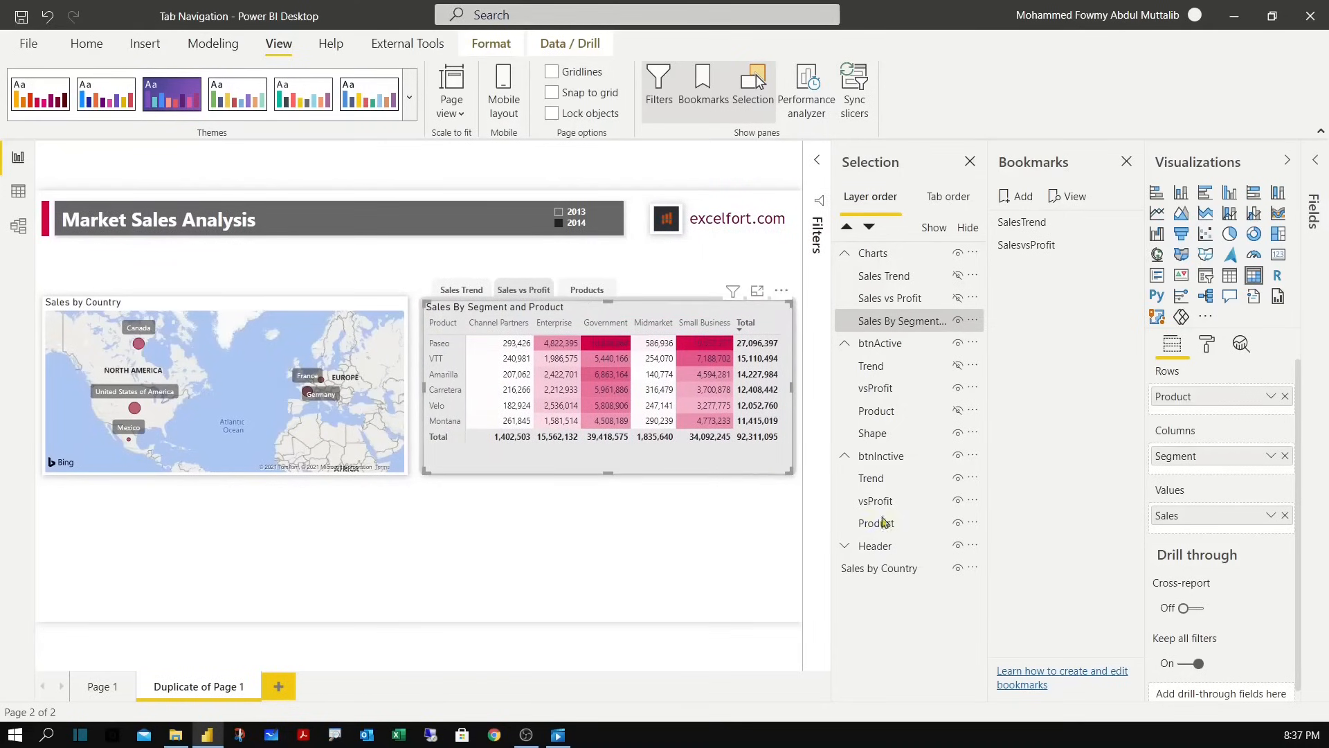
pyautogui.click(1206, 344)
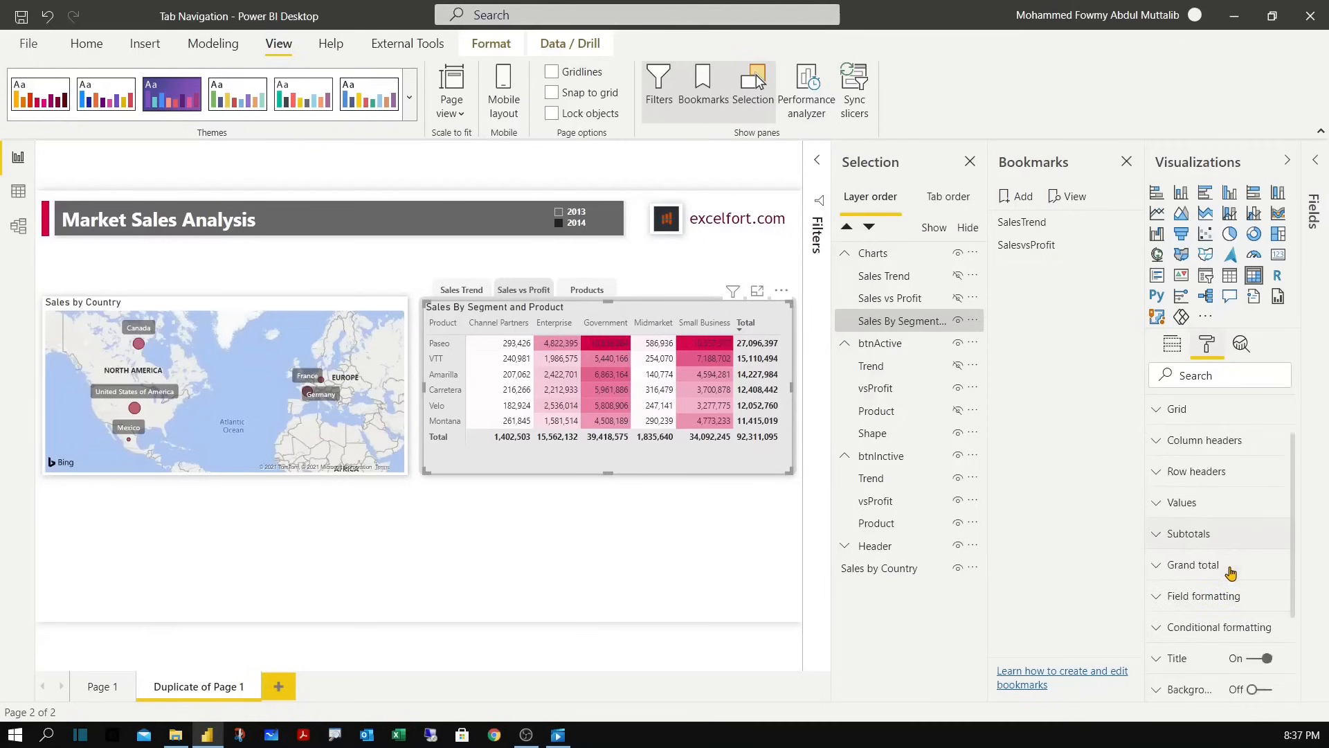
pyautogui.scroll(-3)
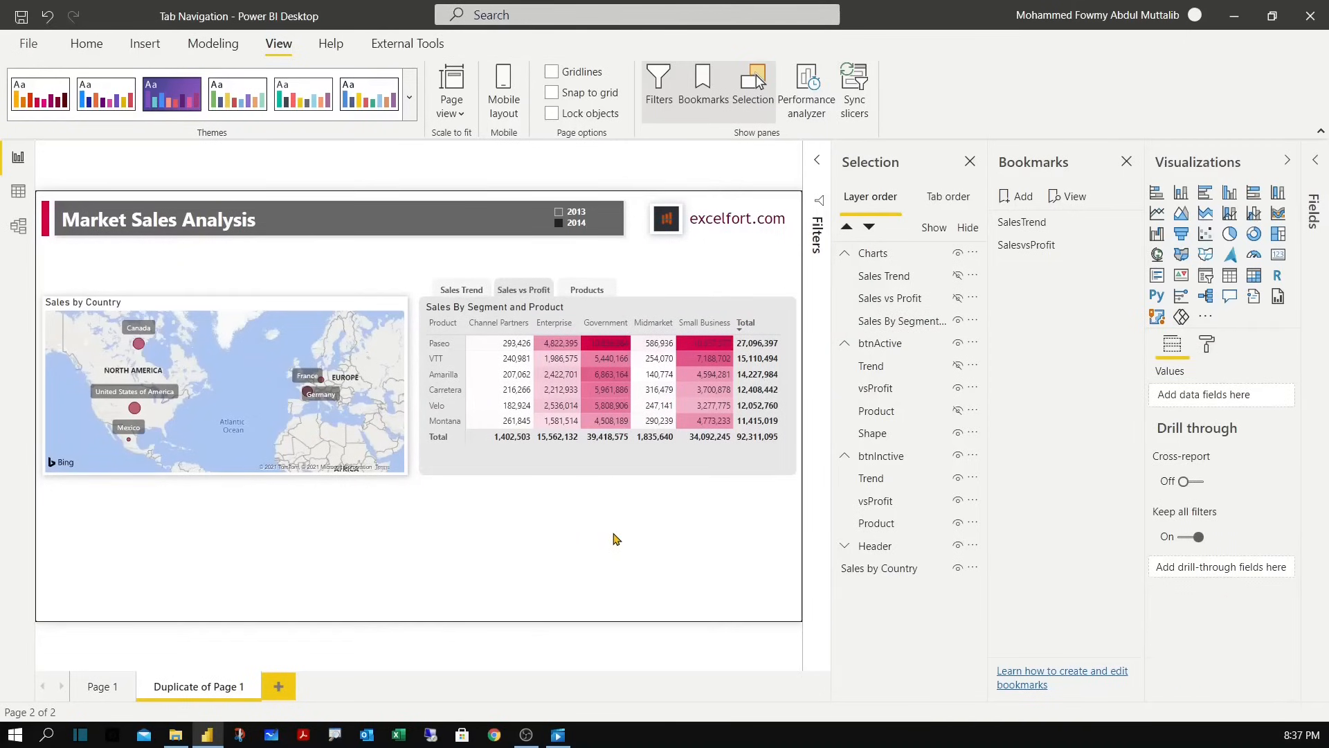
pyautogui.moveTo(648, 205)
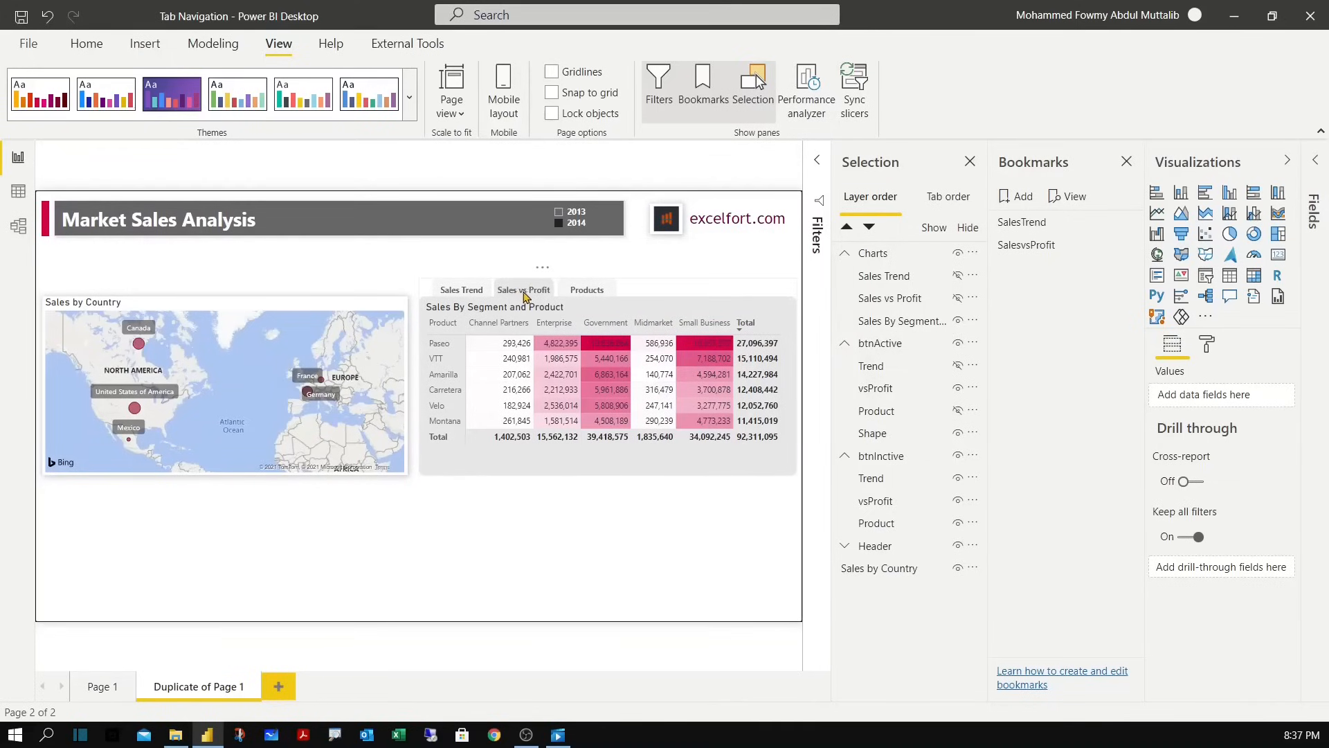
pyautogui.moveTo(618, 549)
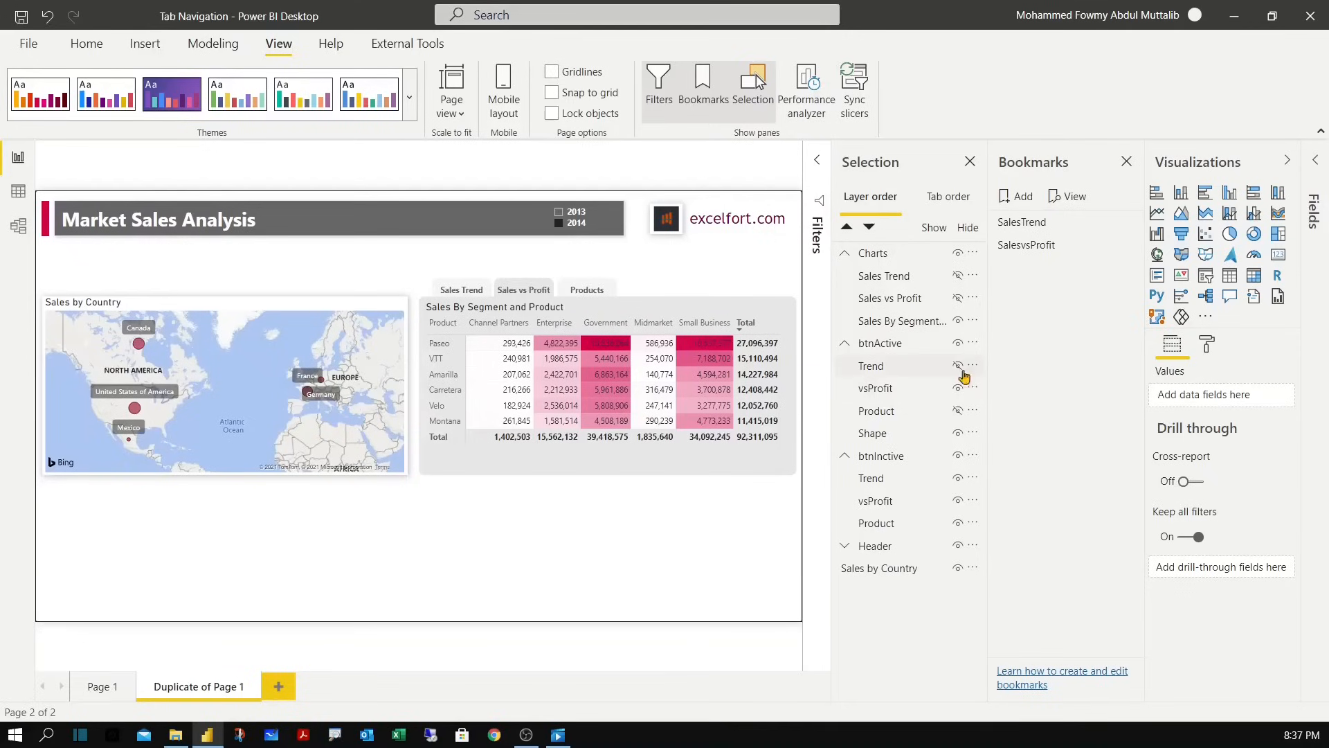
pyautogui.moveTo(955, 410)
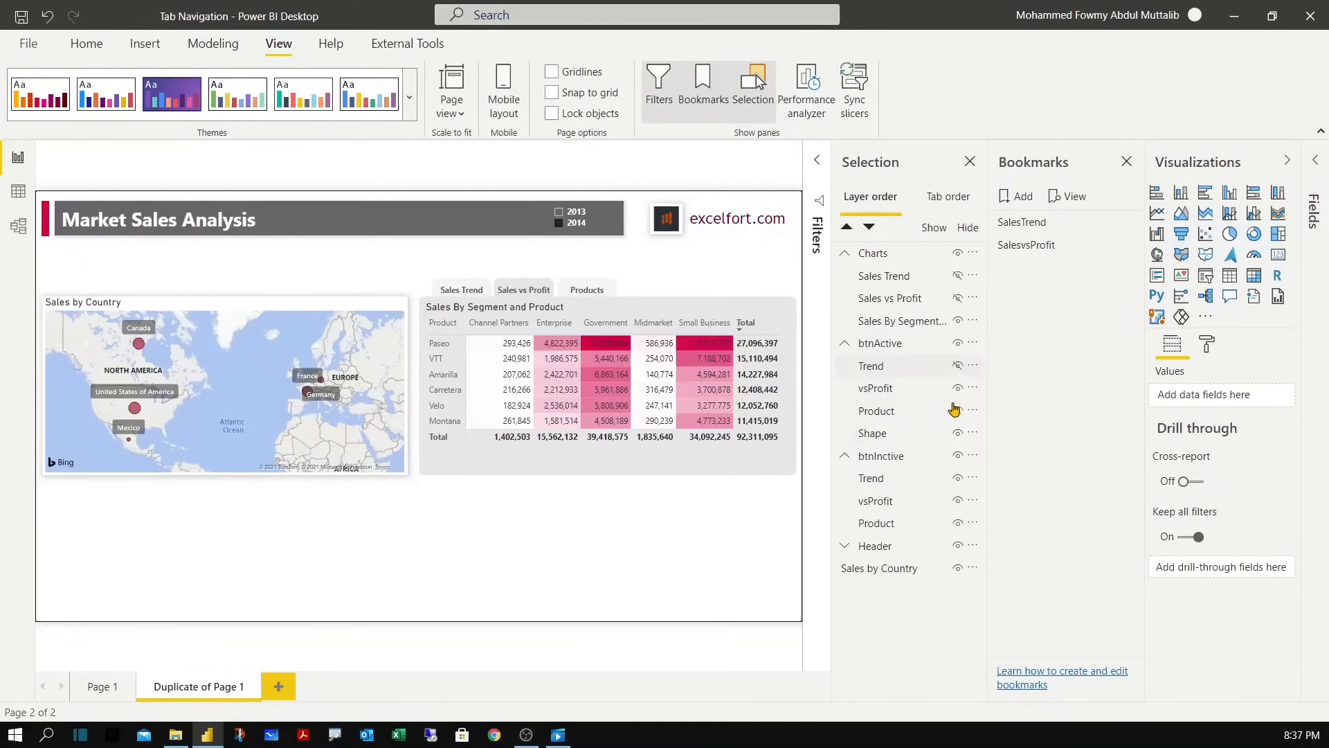
pyautogui.moveTo(959, 372)
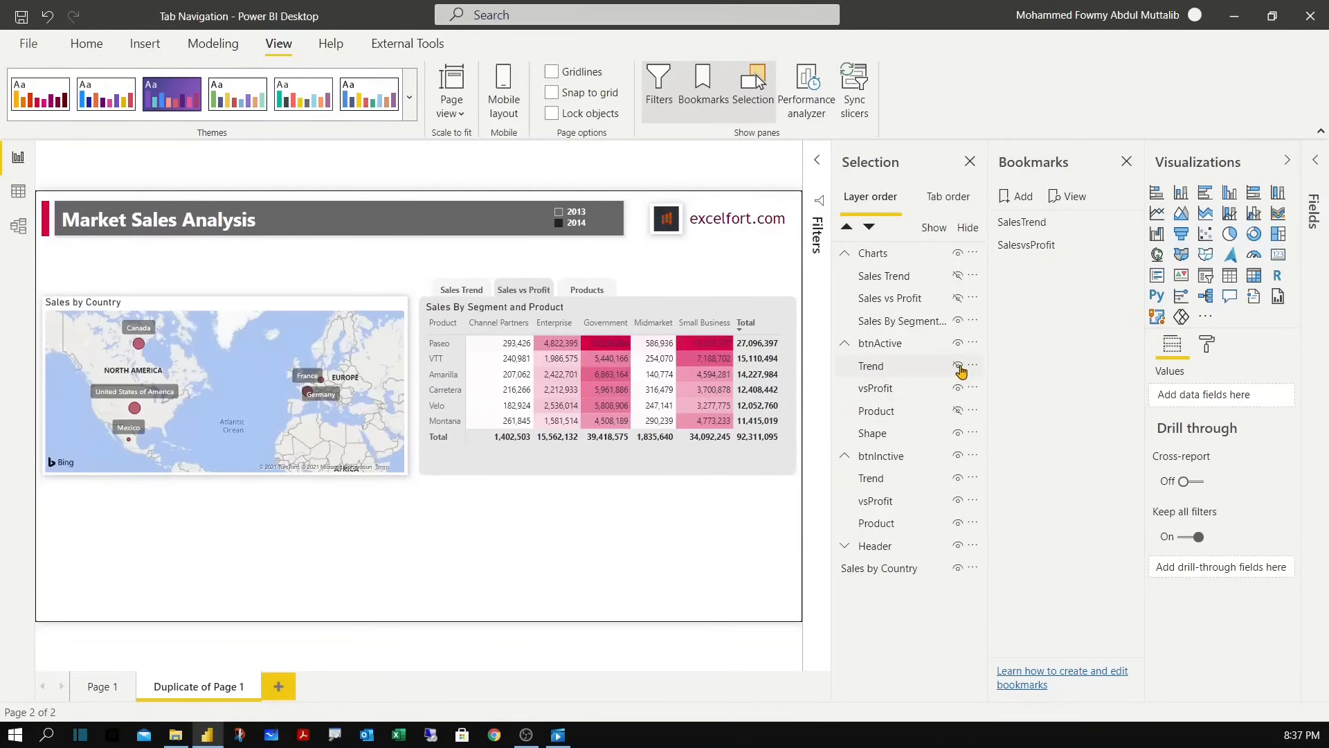
pyautogui.moveTo(999, 391)
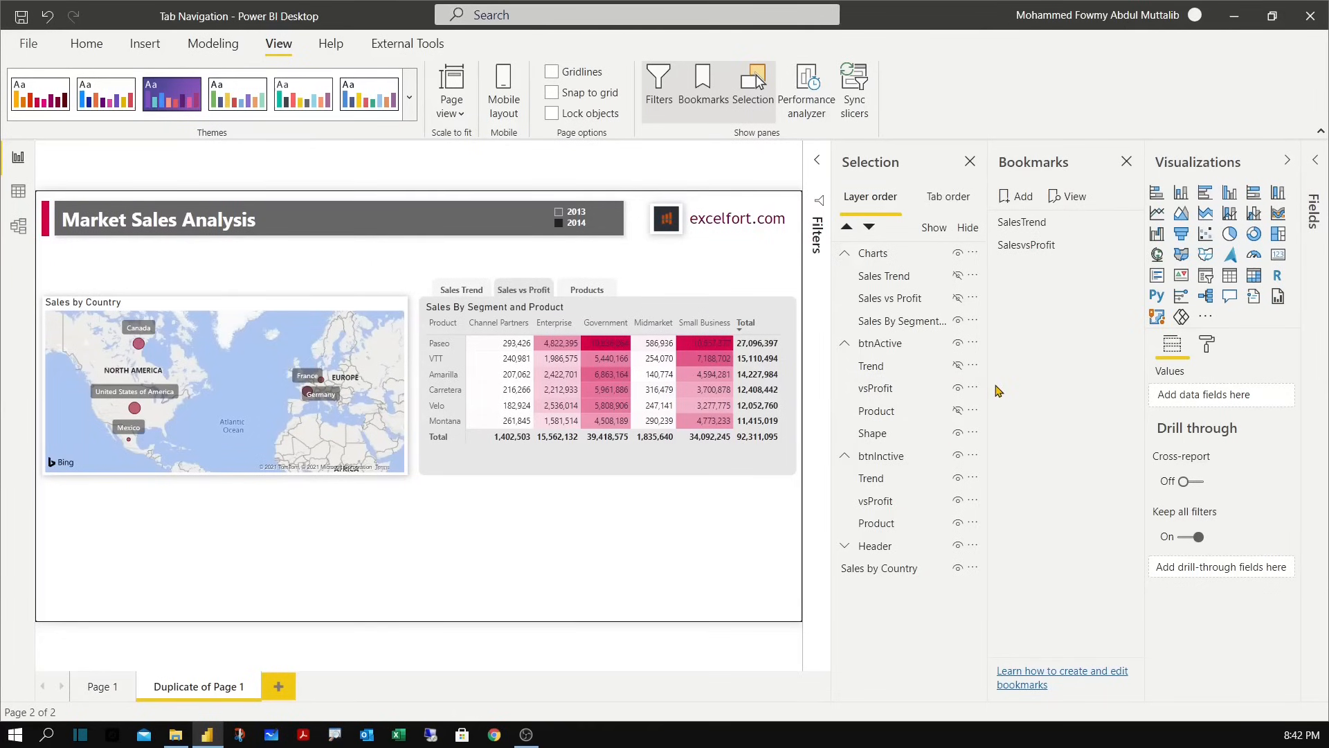
pyautogui.moveTo(973, 365)
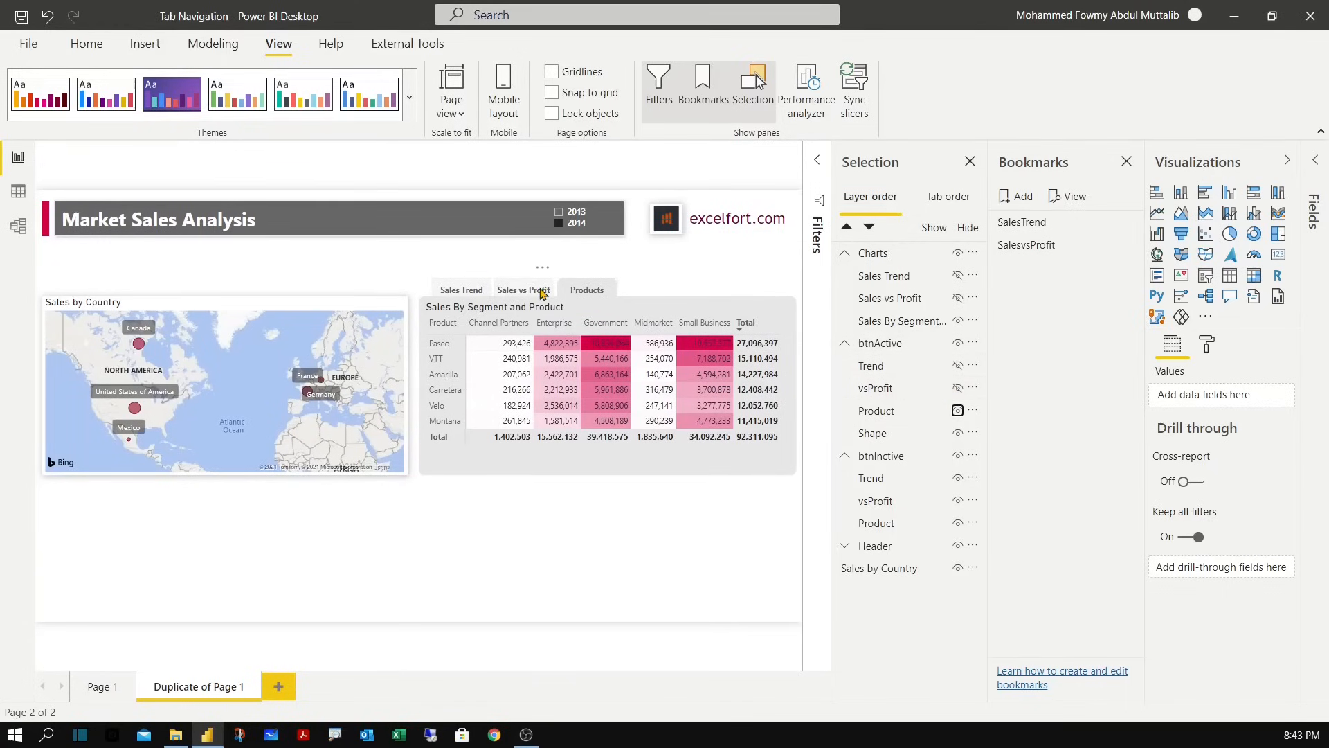
pyautogui.moveTo(983, 568)
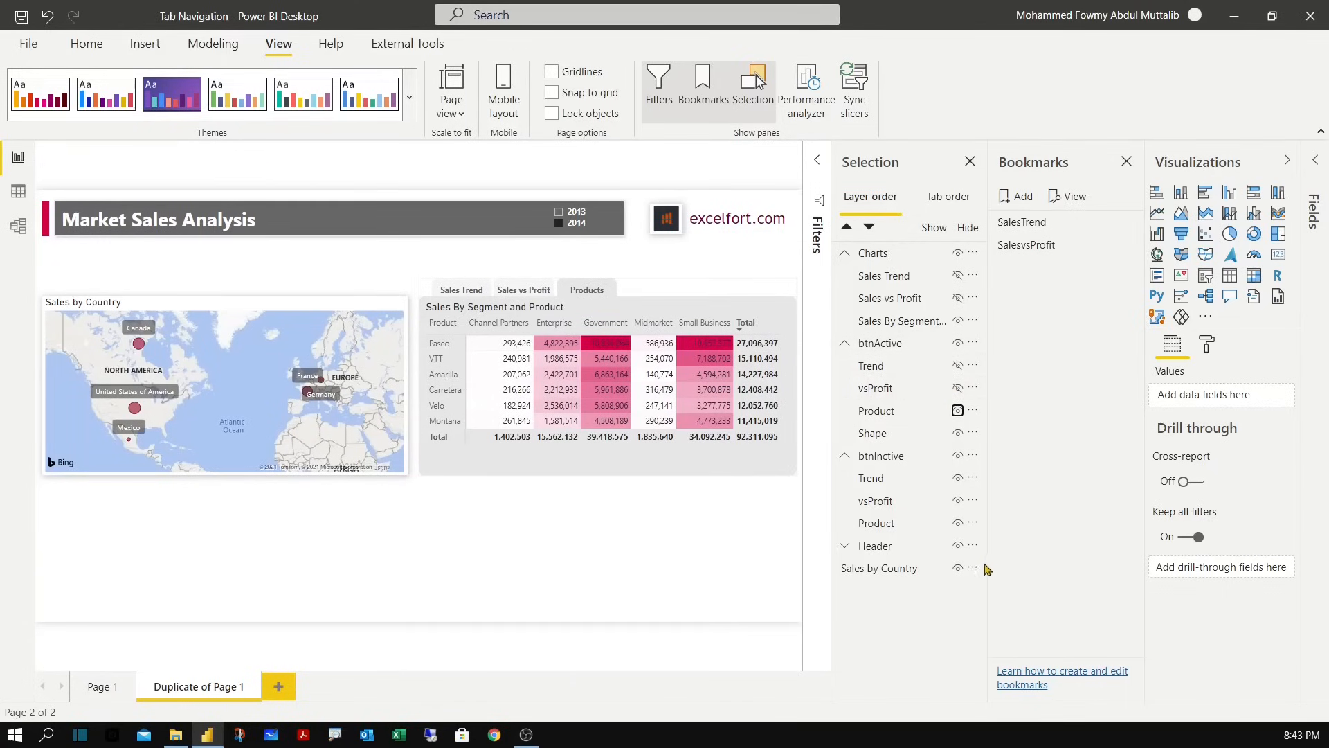
pyautogui.moveTo(855, 498)
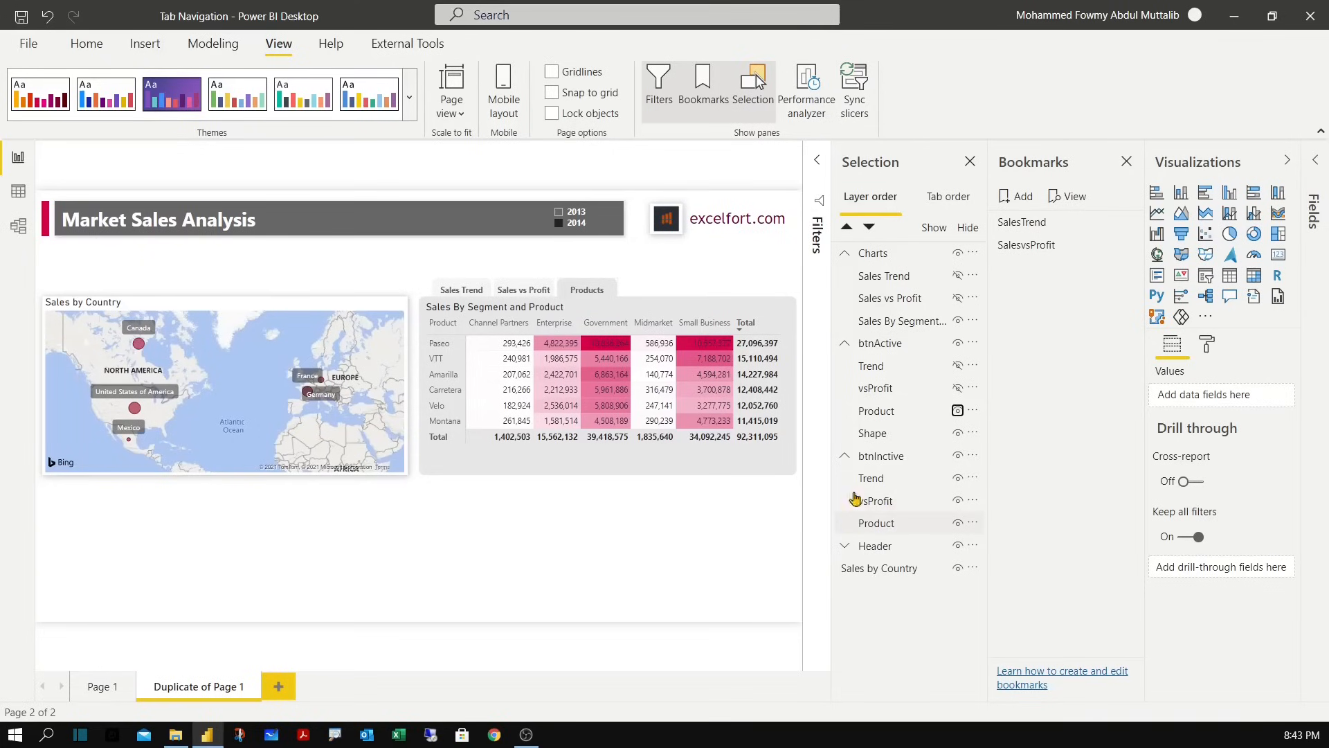
pyautogui.moveTo(878, 472)
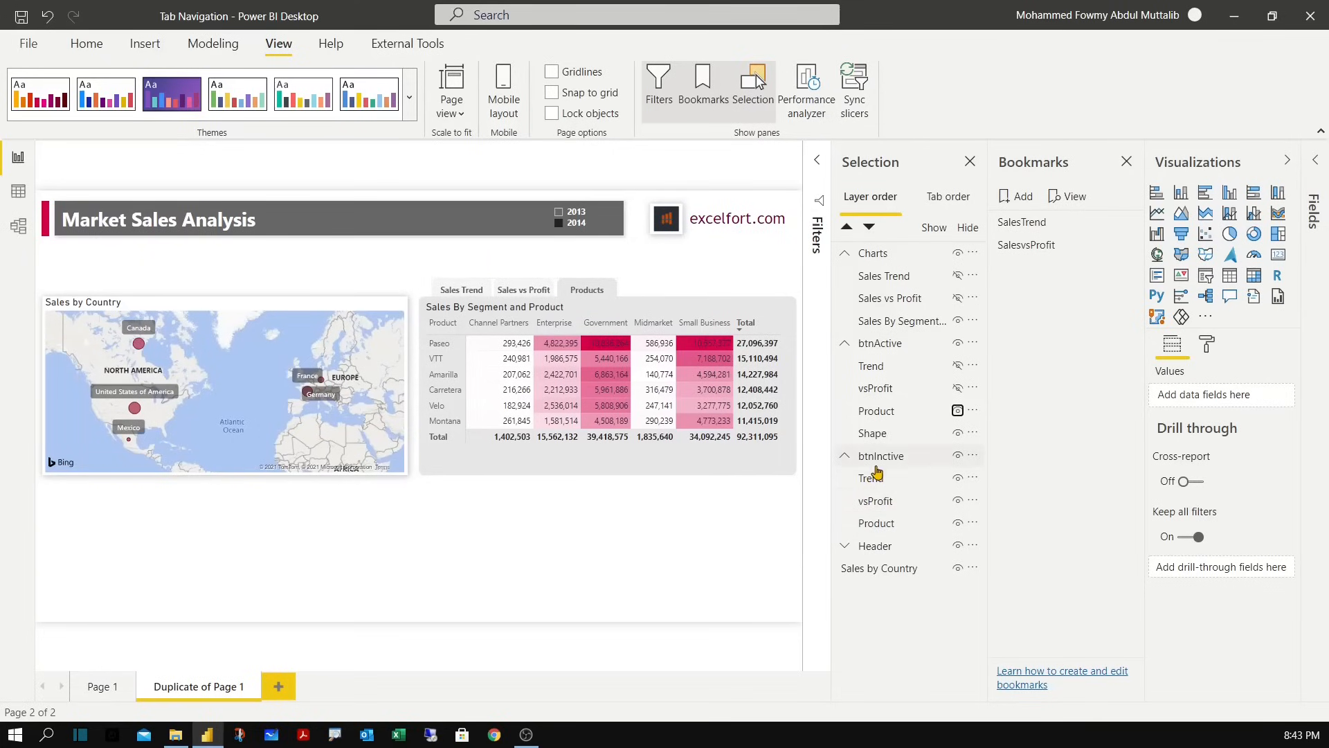
pyautogui.moveTo(937, 448)
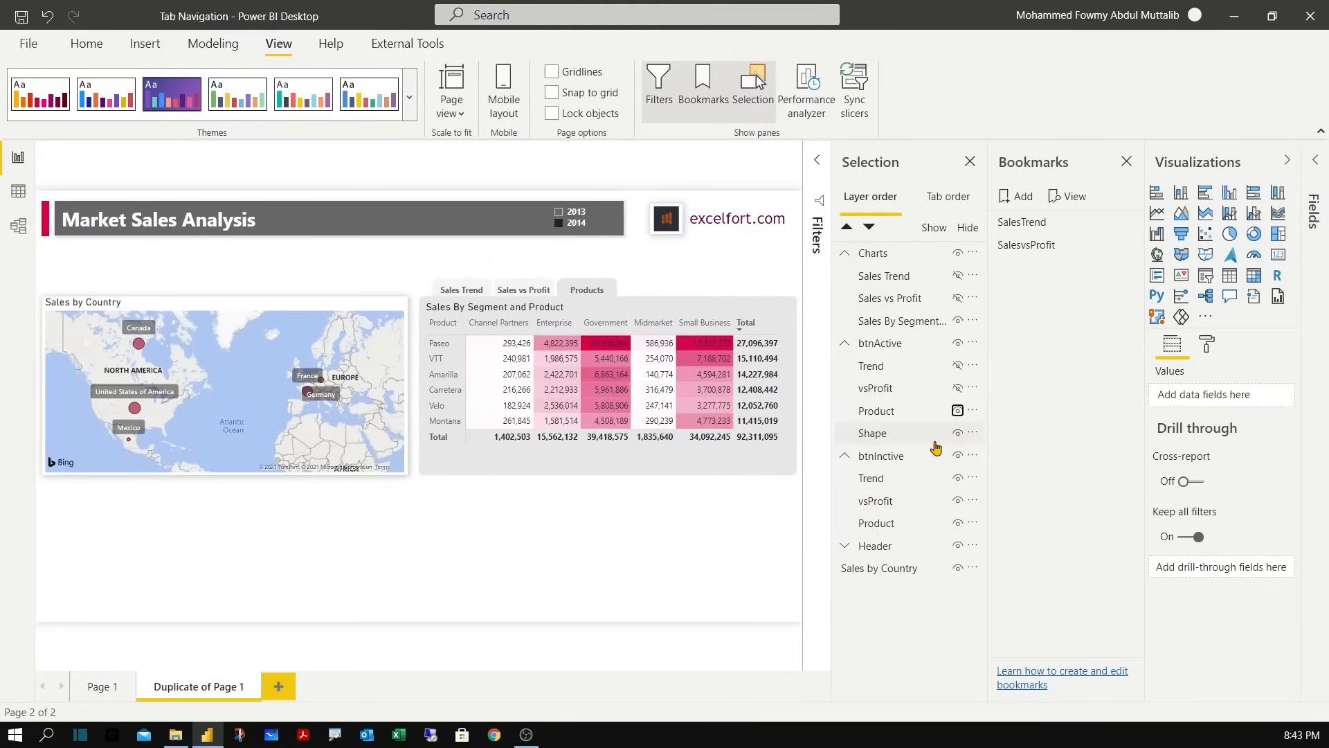
pyautogui.moveTo(946, 426)
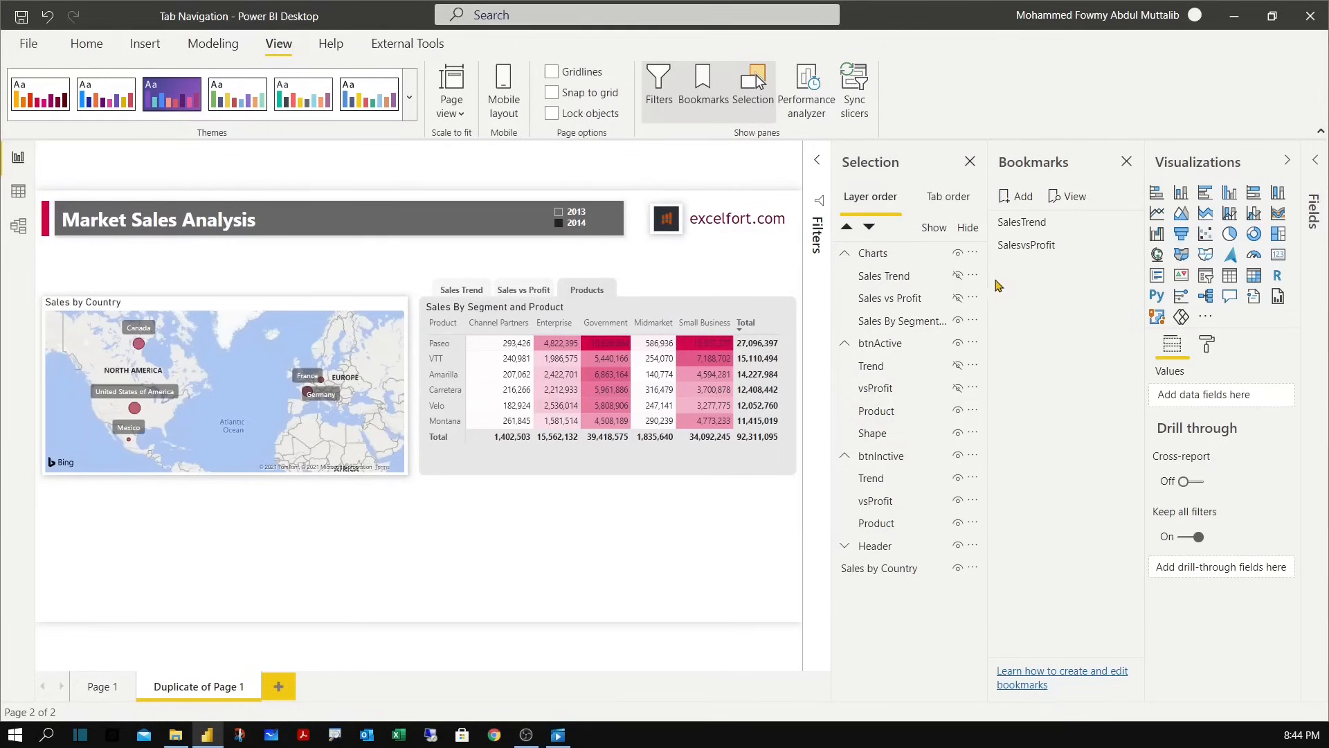
# Add a bookmark of the segment-table view and rename it Products.
pyautogui.click(606, 383)
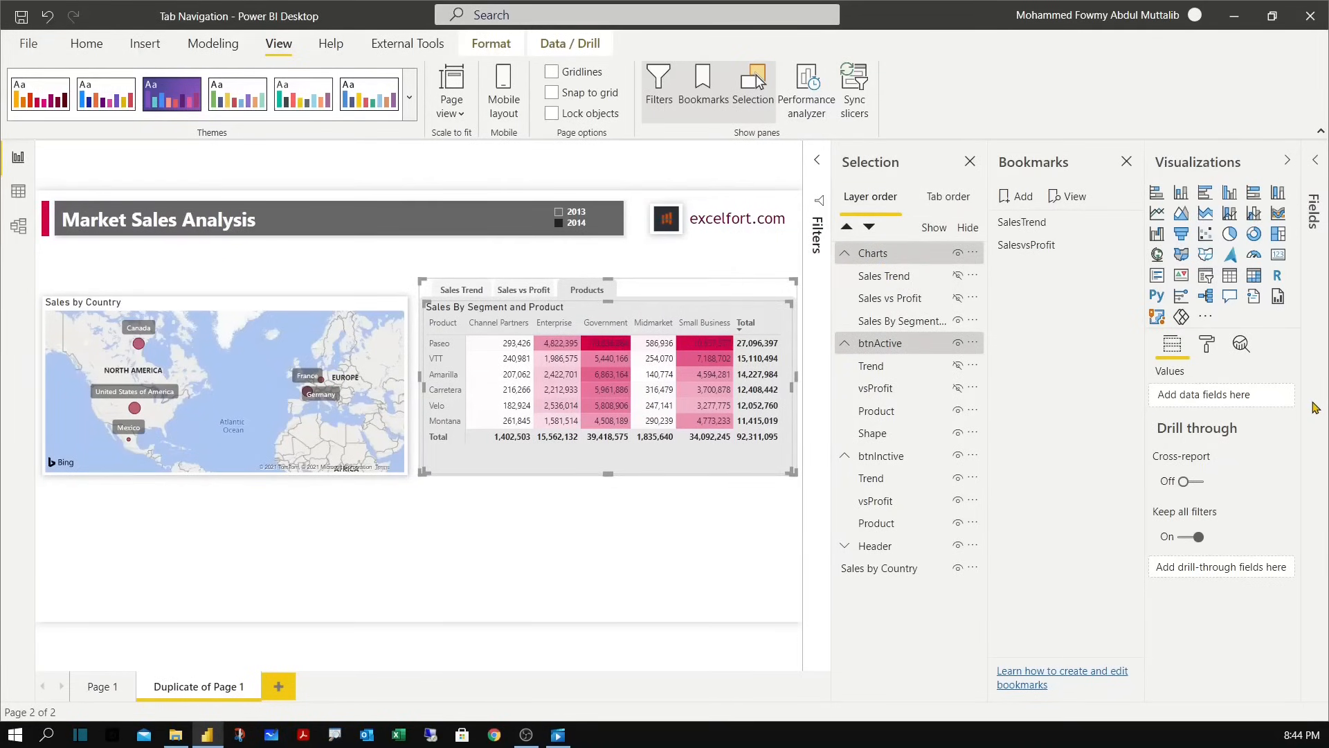
pyautogui.moveTo(1088, 195)
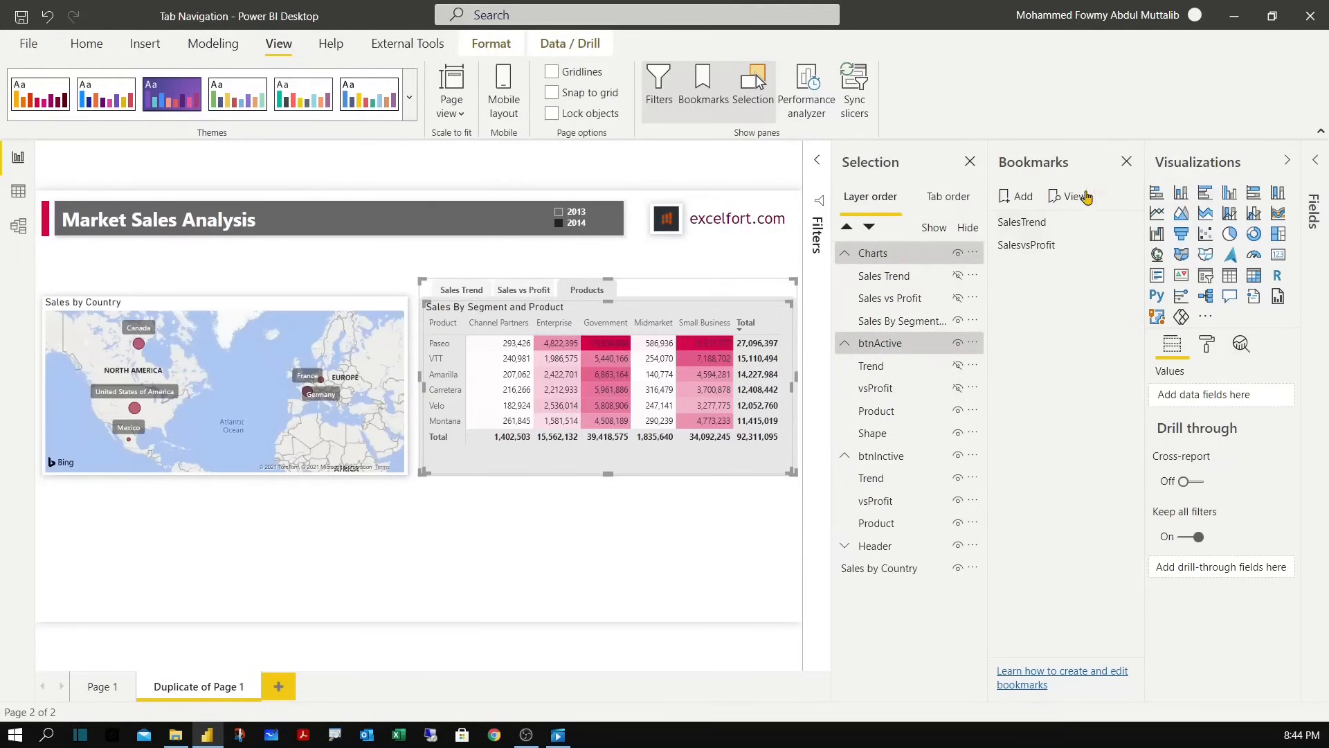
pyautogui.click(1016, 195)
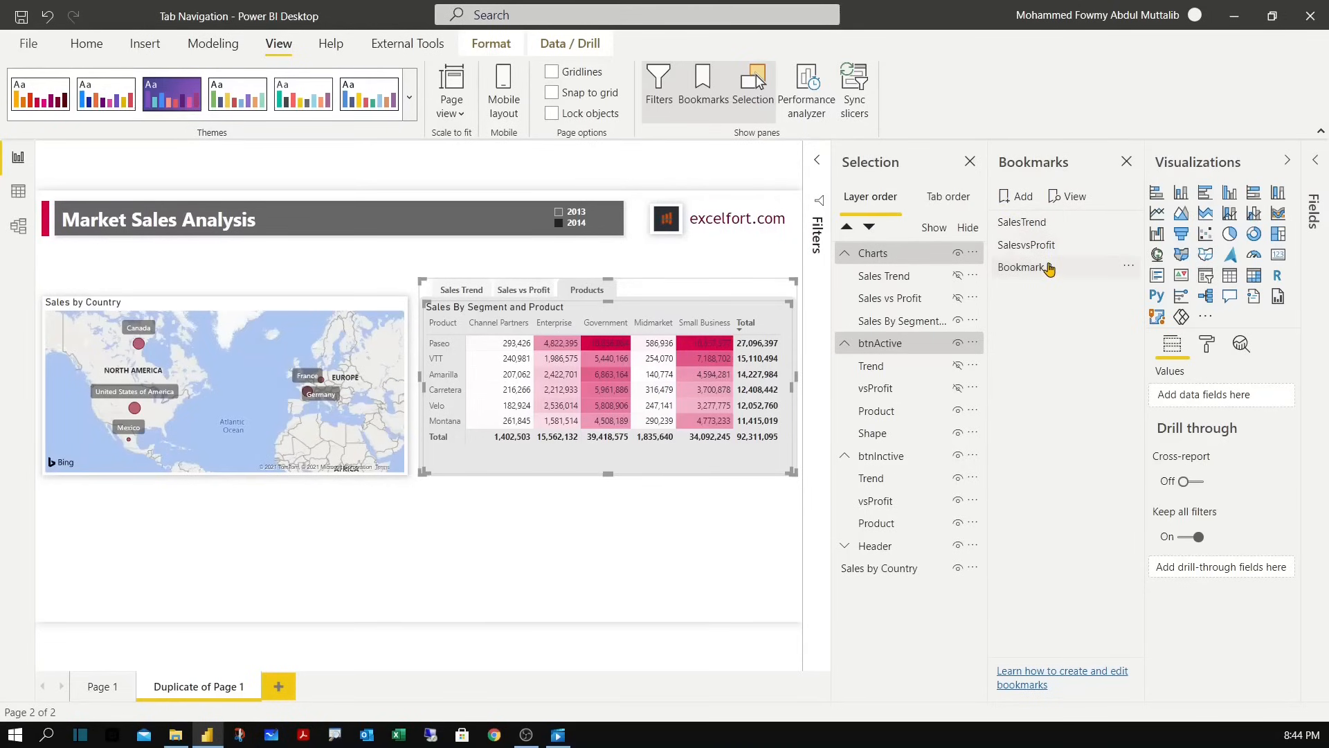
pyautogui.doubleClick(1026, 267)
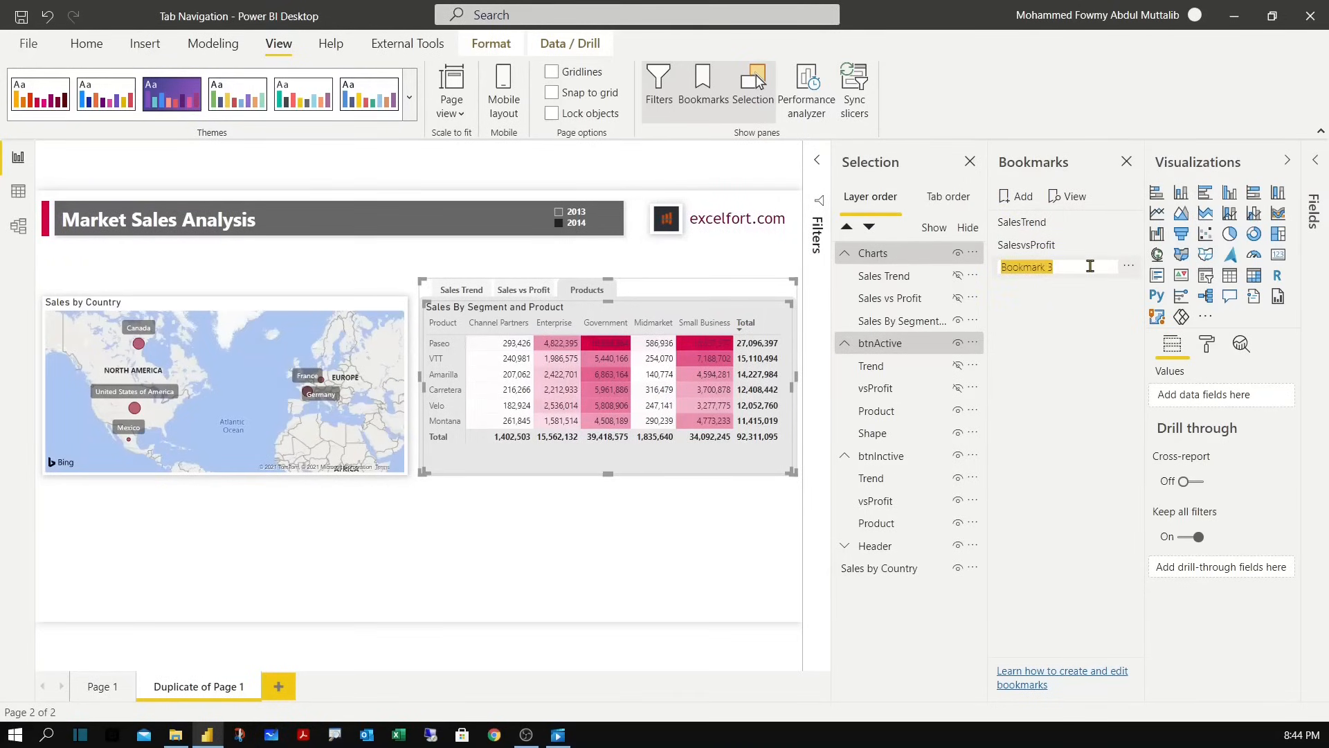
pyautogui.write('Products')
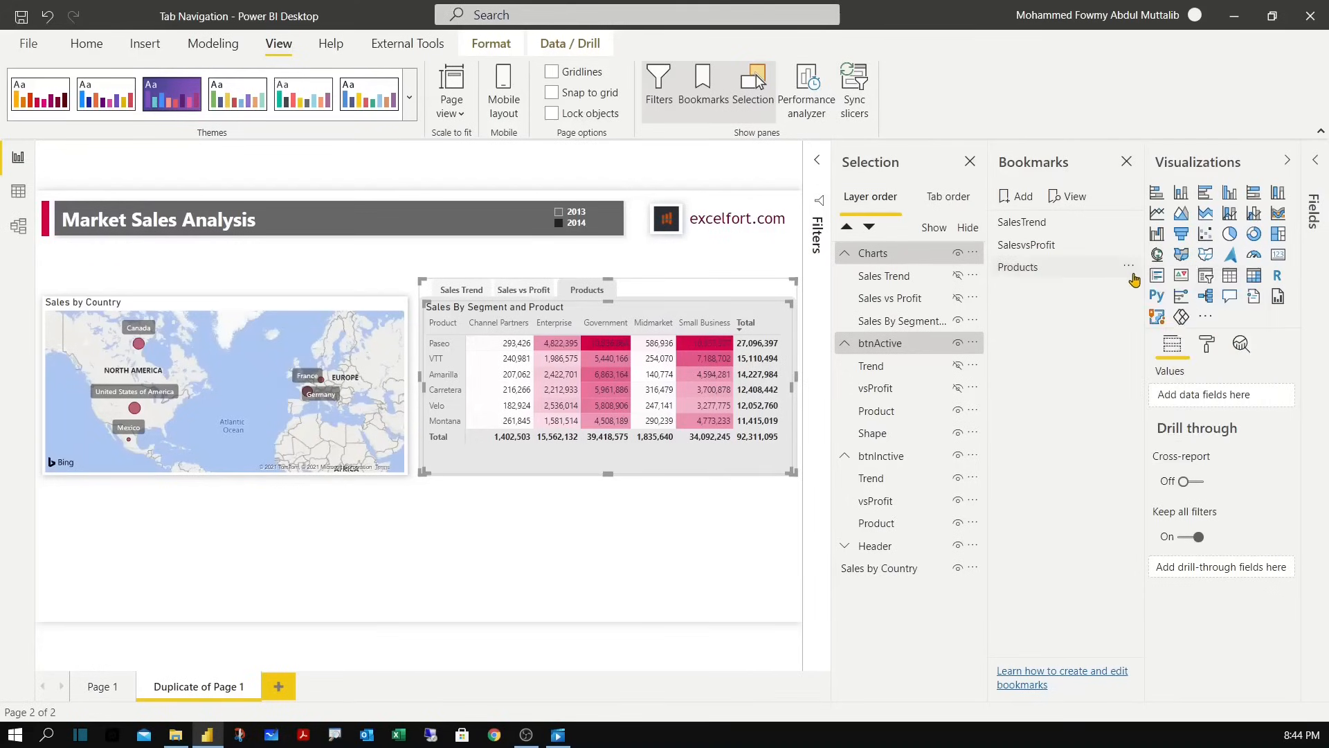
pyautogui.click(1129, 265)
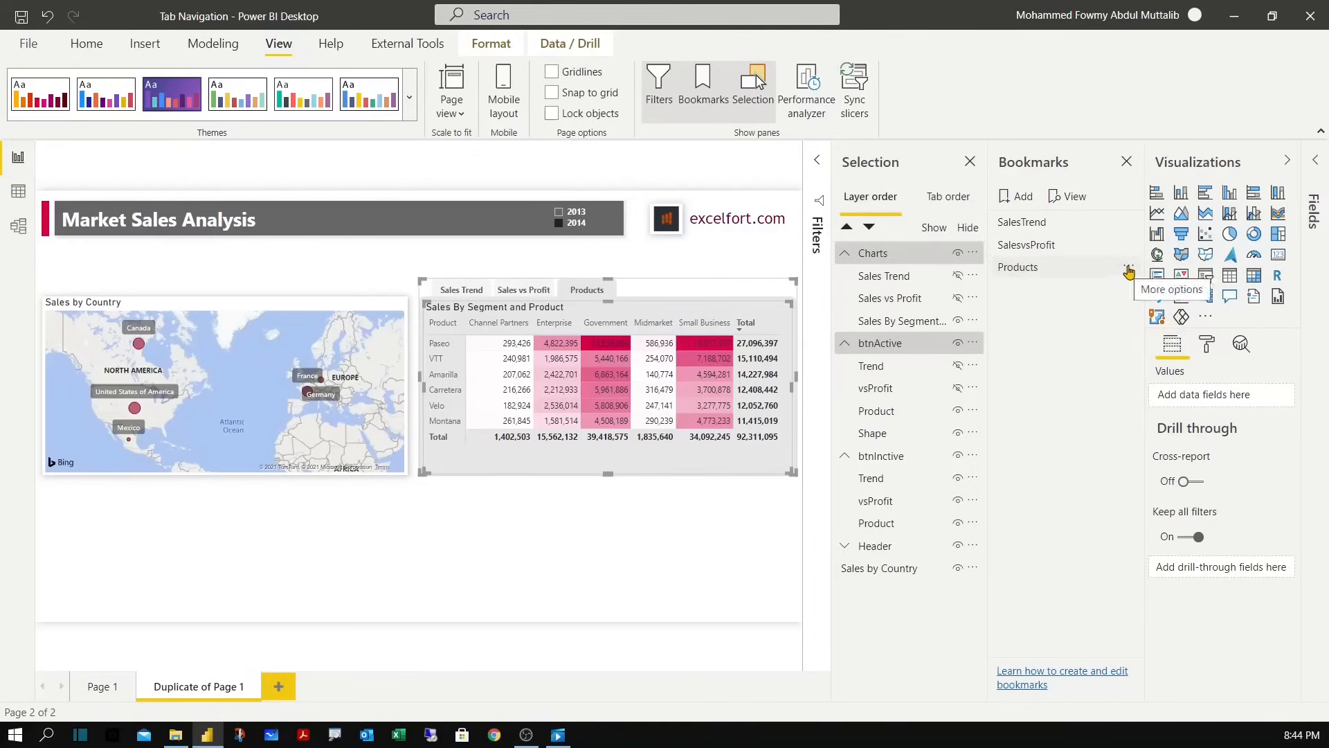
pyautogui.click(1129, 268)
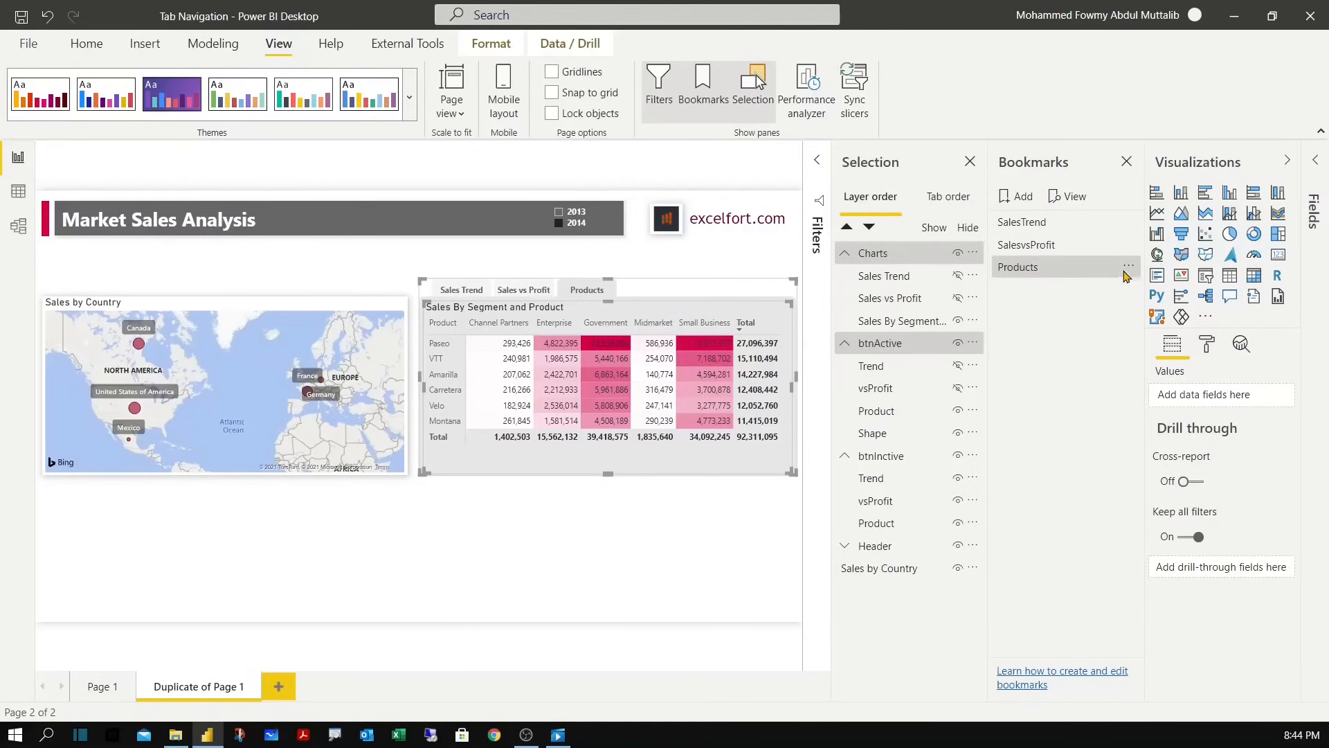
pyautogui.click(1130, 266)
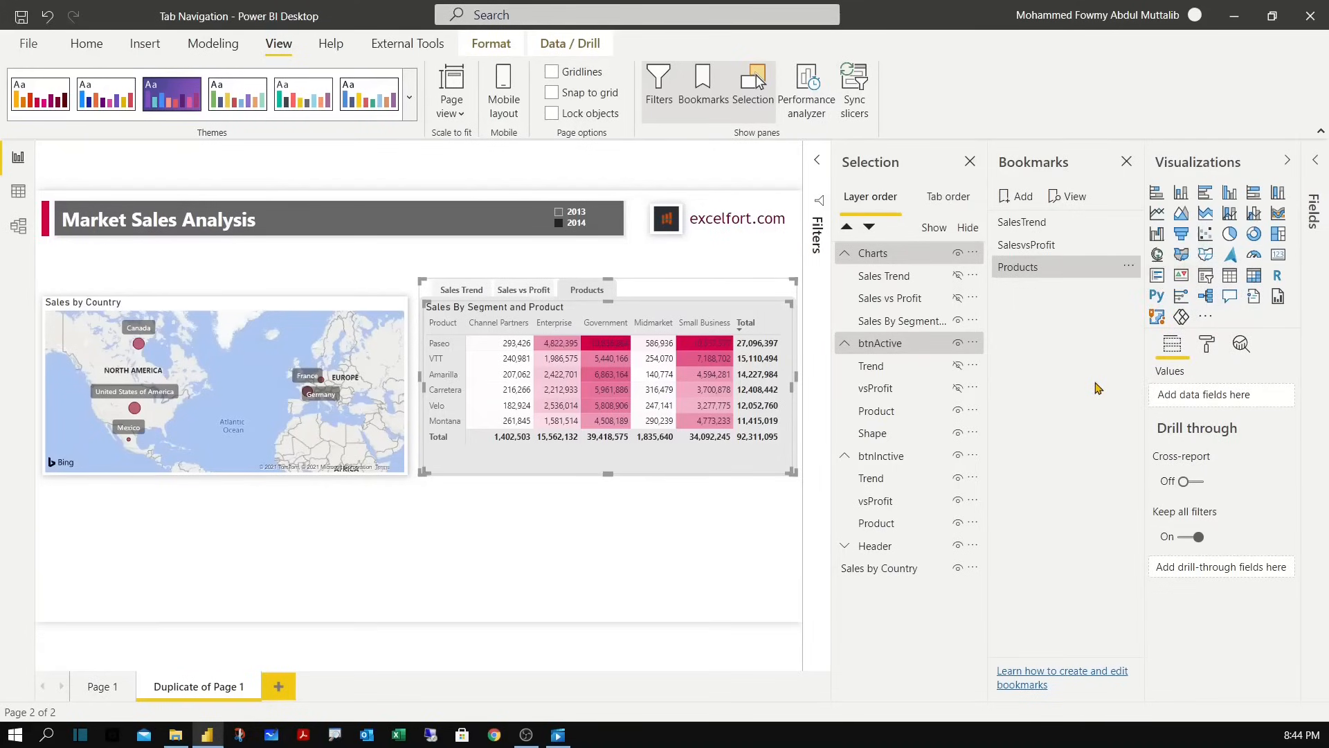
pyautogui.moveTo(1079, 334)
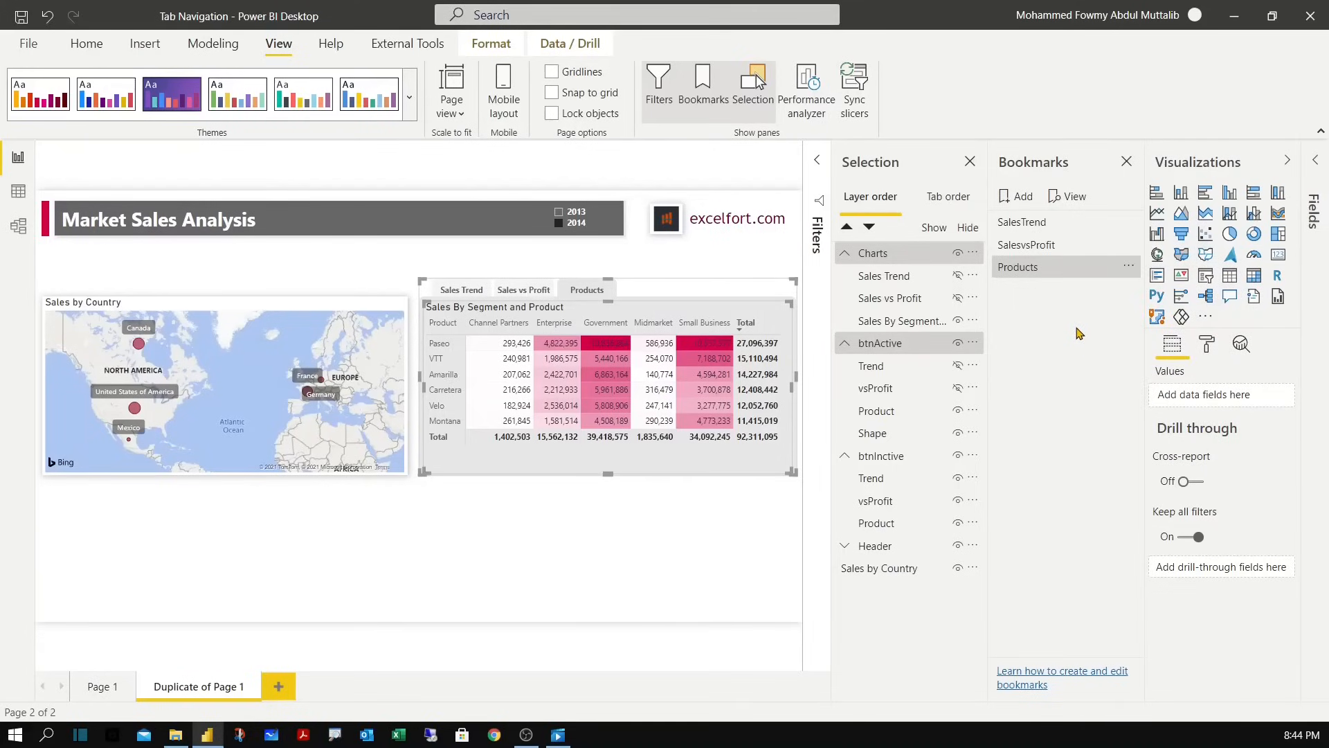
pyautogui.moveTo(1094, 315)
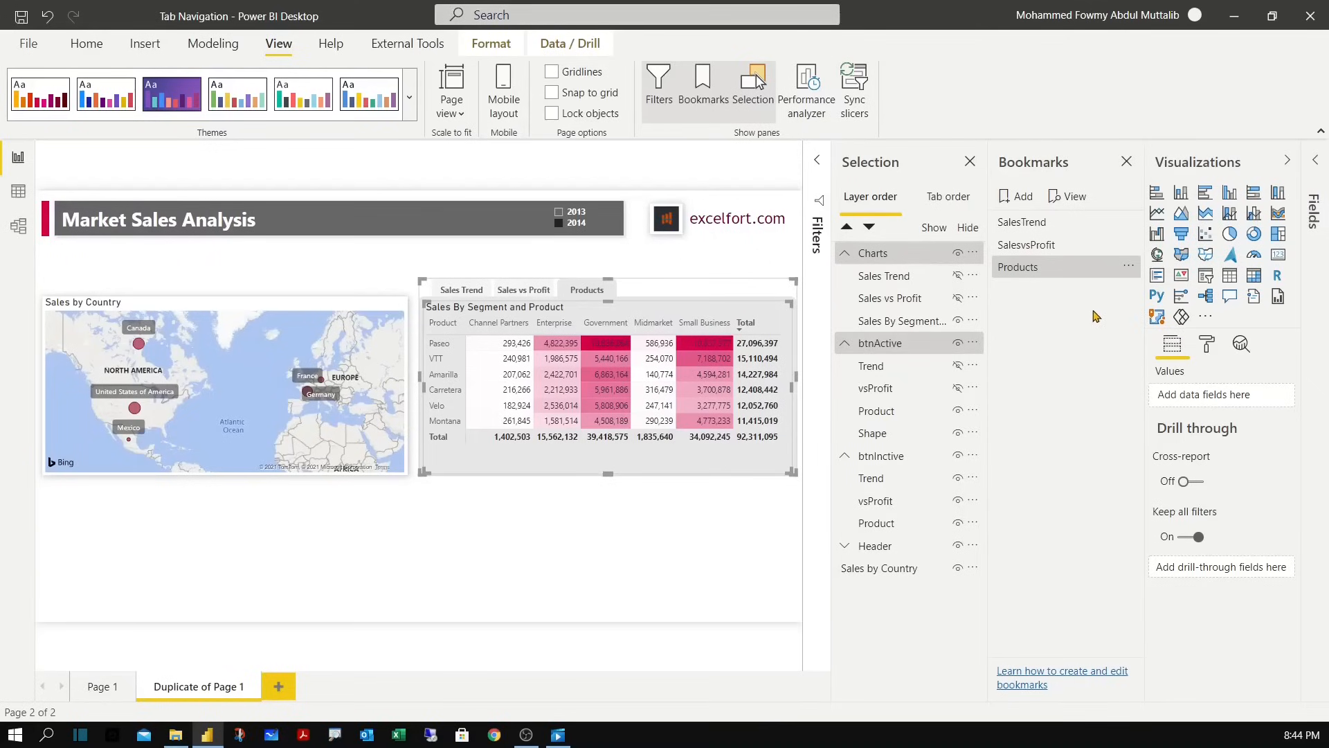
pyautogui.moveTo(1051, 222)
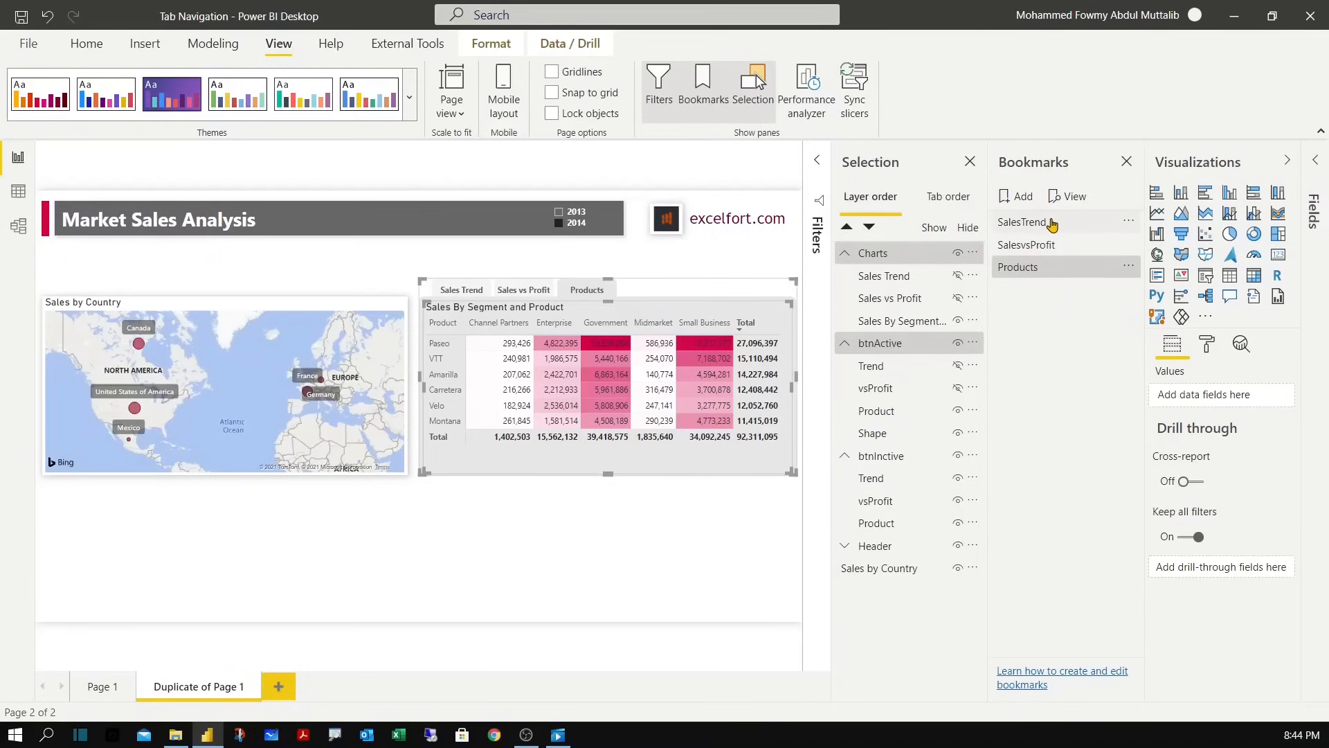
# Apply the SalesTrend, SalesvsProfit and Products bookmarks in turn, then close the Bookmarks pane.
pyautogui.click(1024, 222)
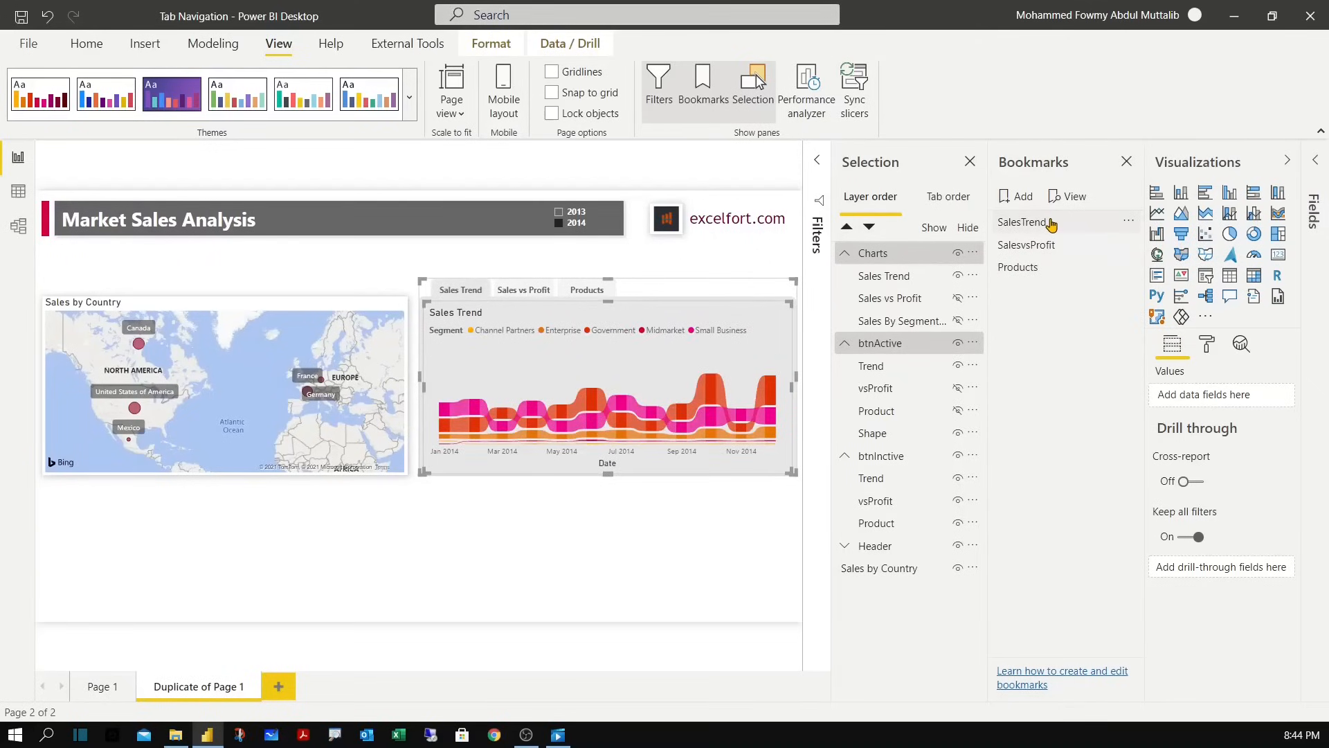
pyautogui.click(1027, 245)
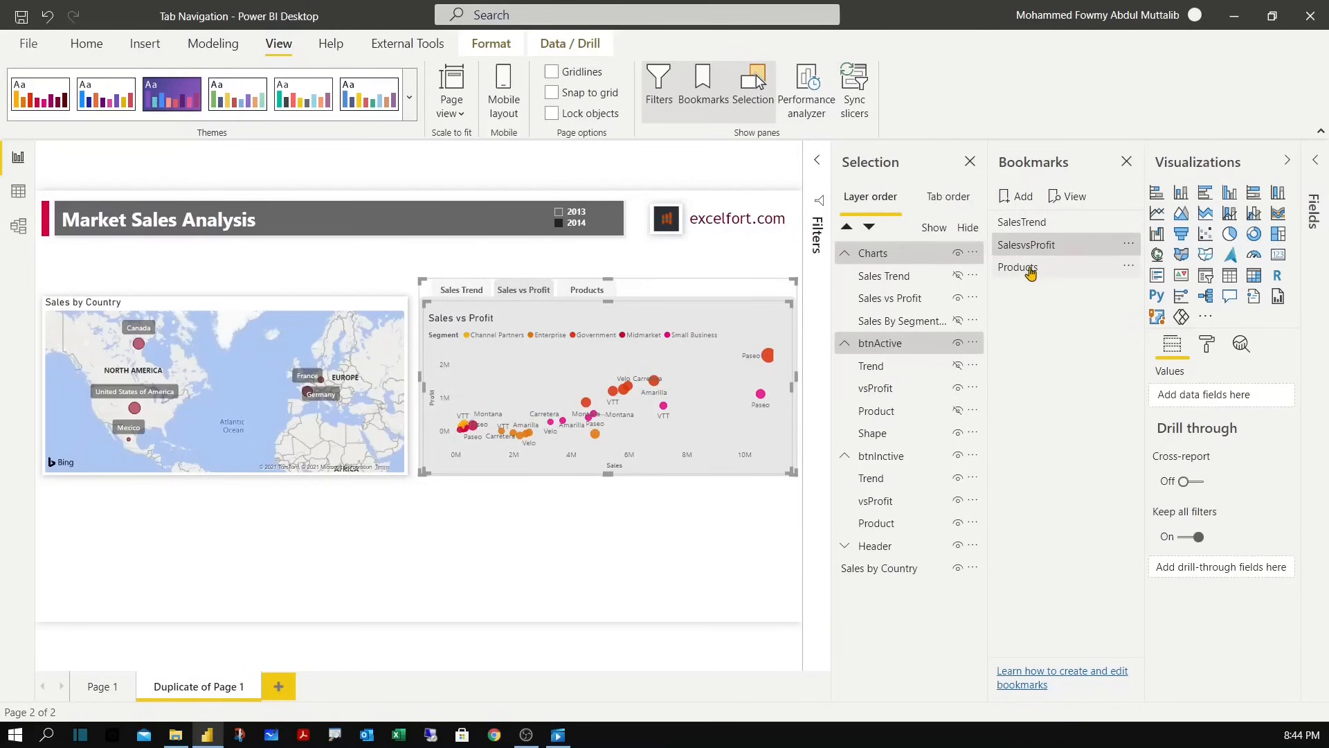
pyautogui.click(1018, 266)
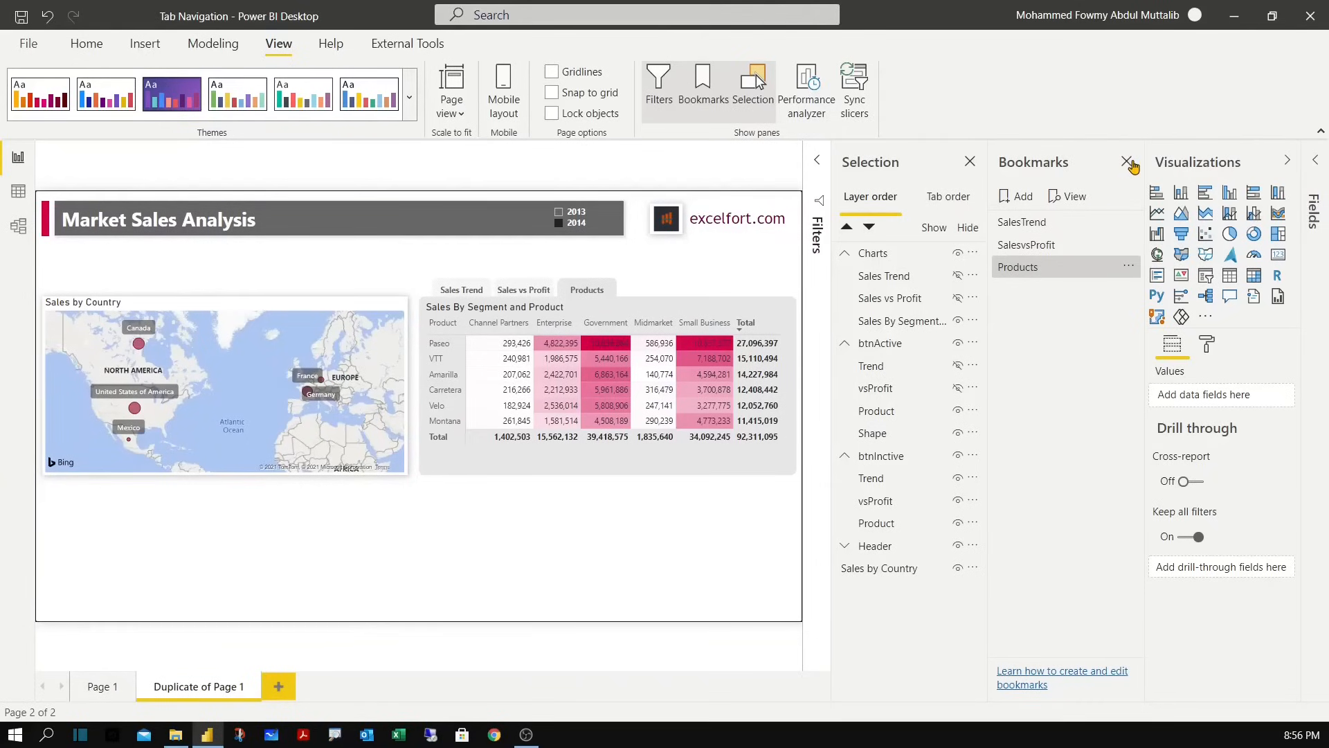
pyautogui.click(1127, 162)
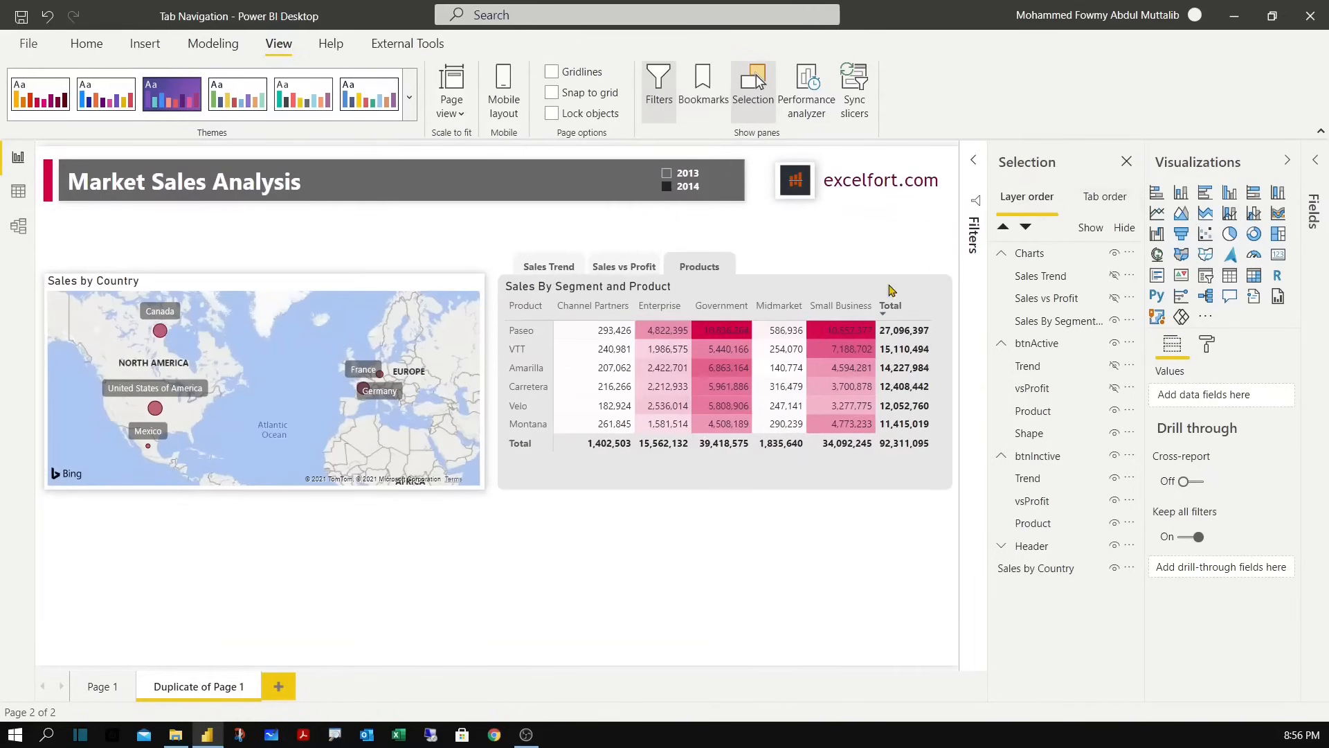
pyautogui.moveTo(1062, 315)
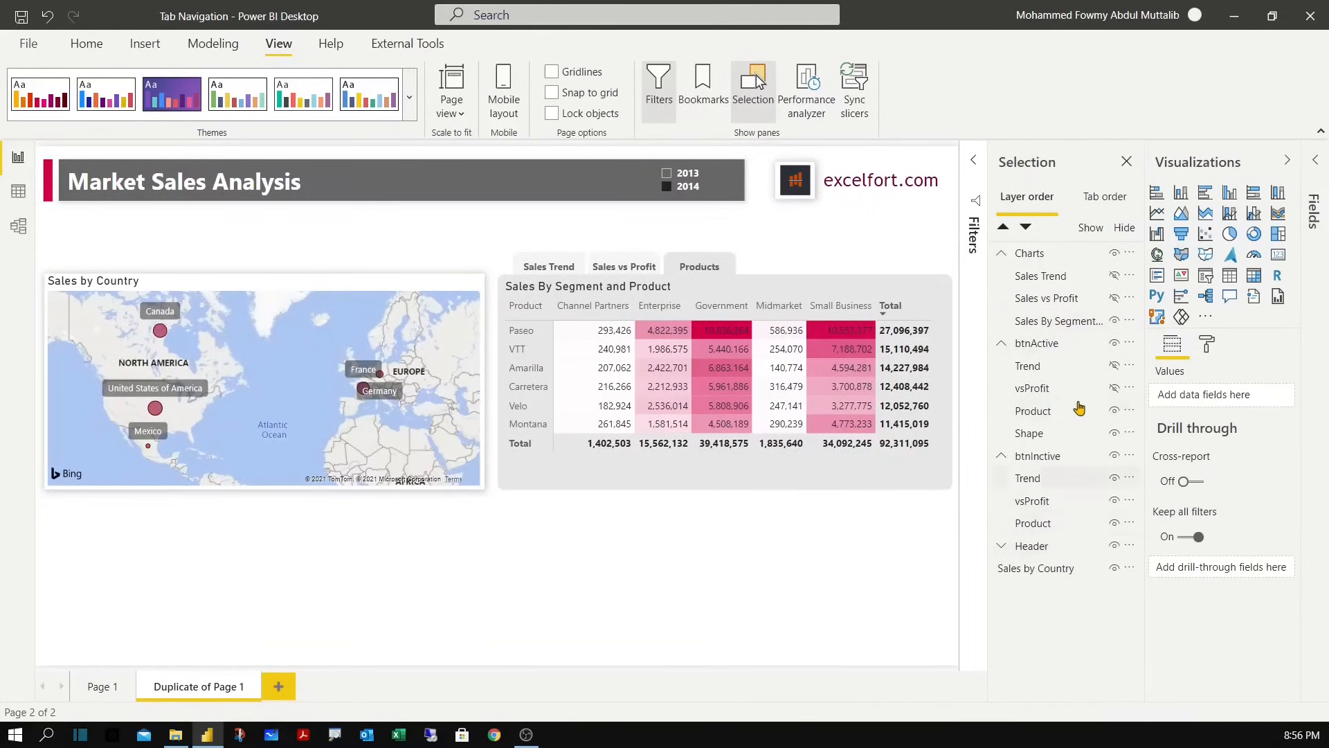
pyautogui.moveTo(1027, 478)
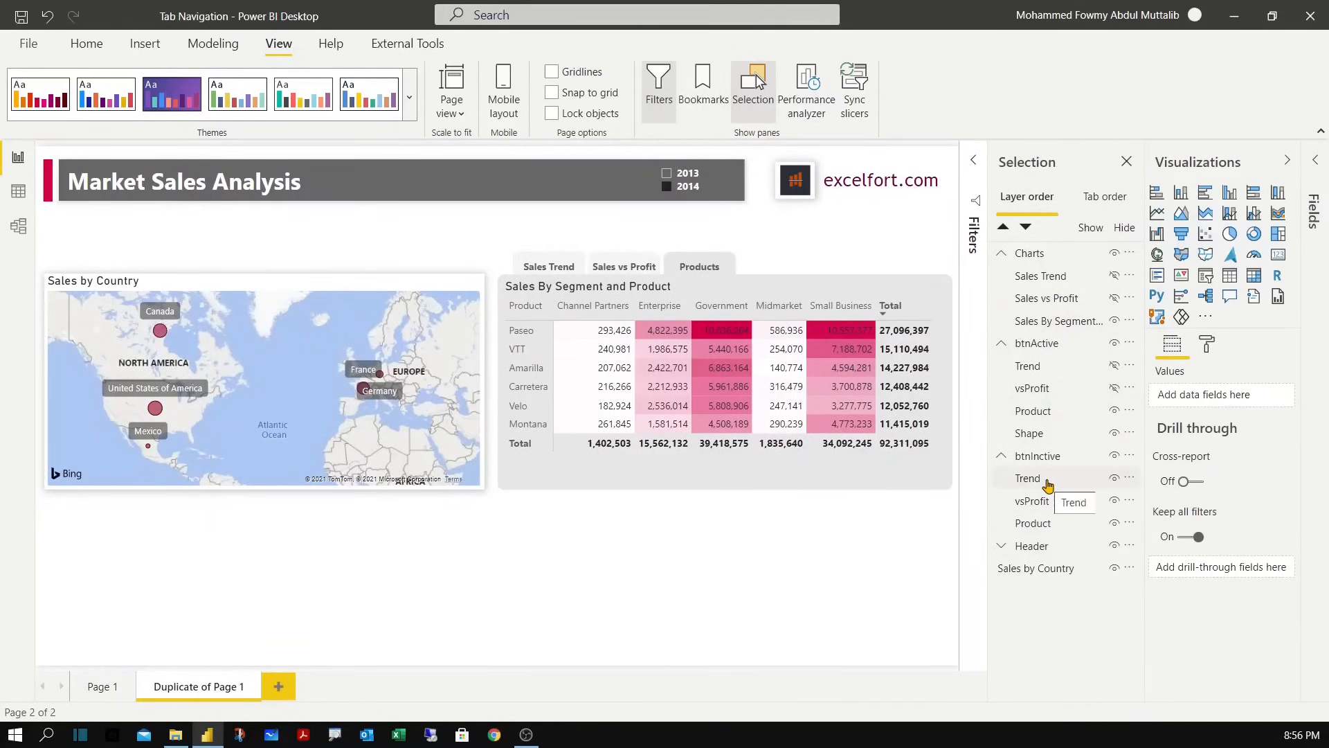
pyautogui.moveTo(1048, 483)
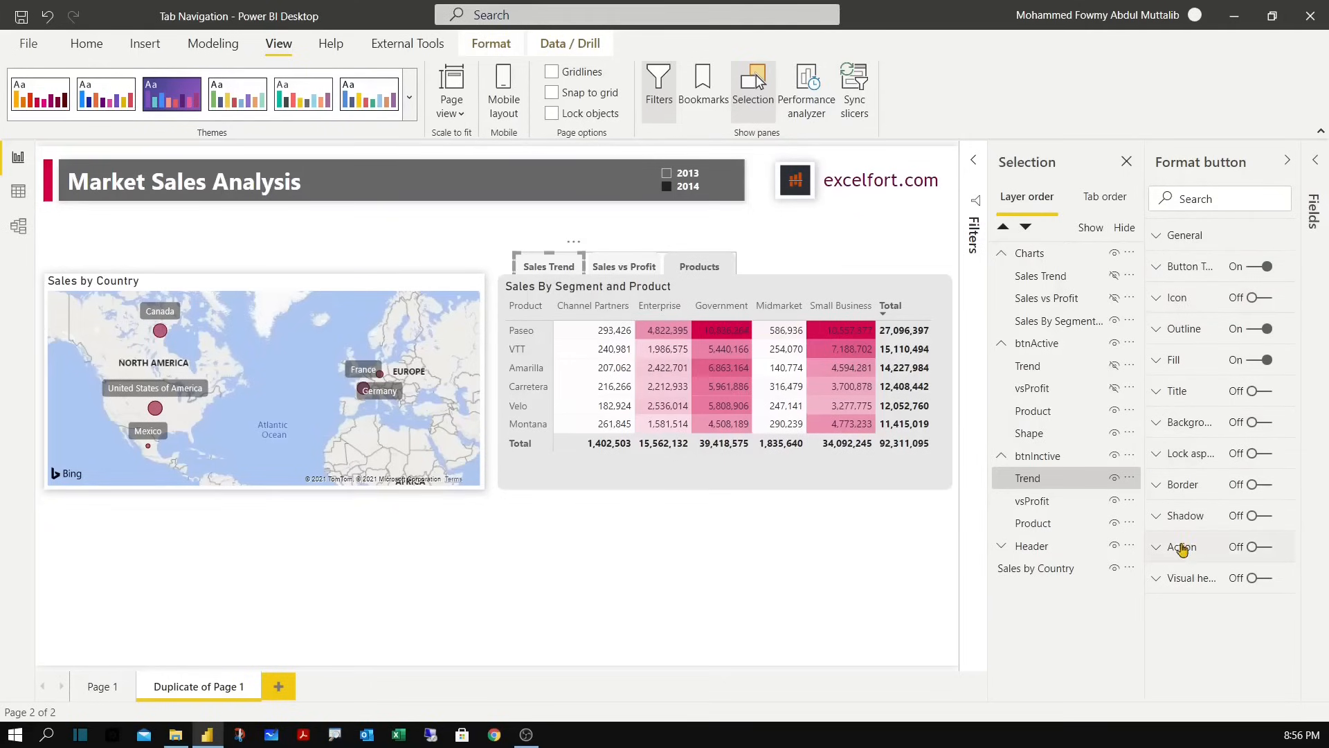
# Give the inactive Trend button a Bookmark action pointing to SalesTrend.
pyautogui.click(1269, 545)
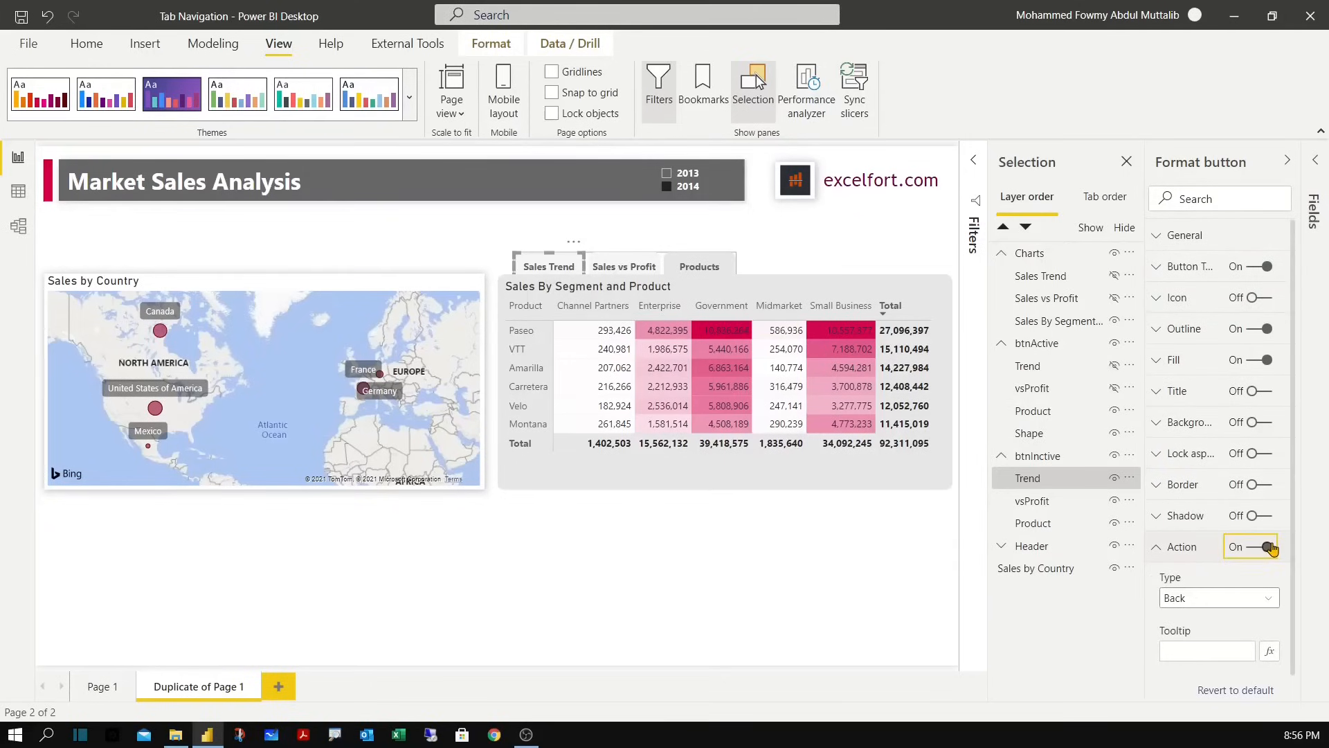
pyautogui.click(1219, 599)
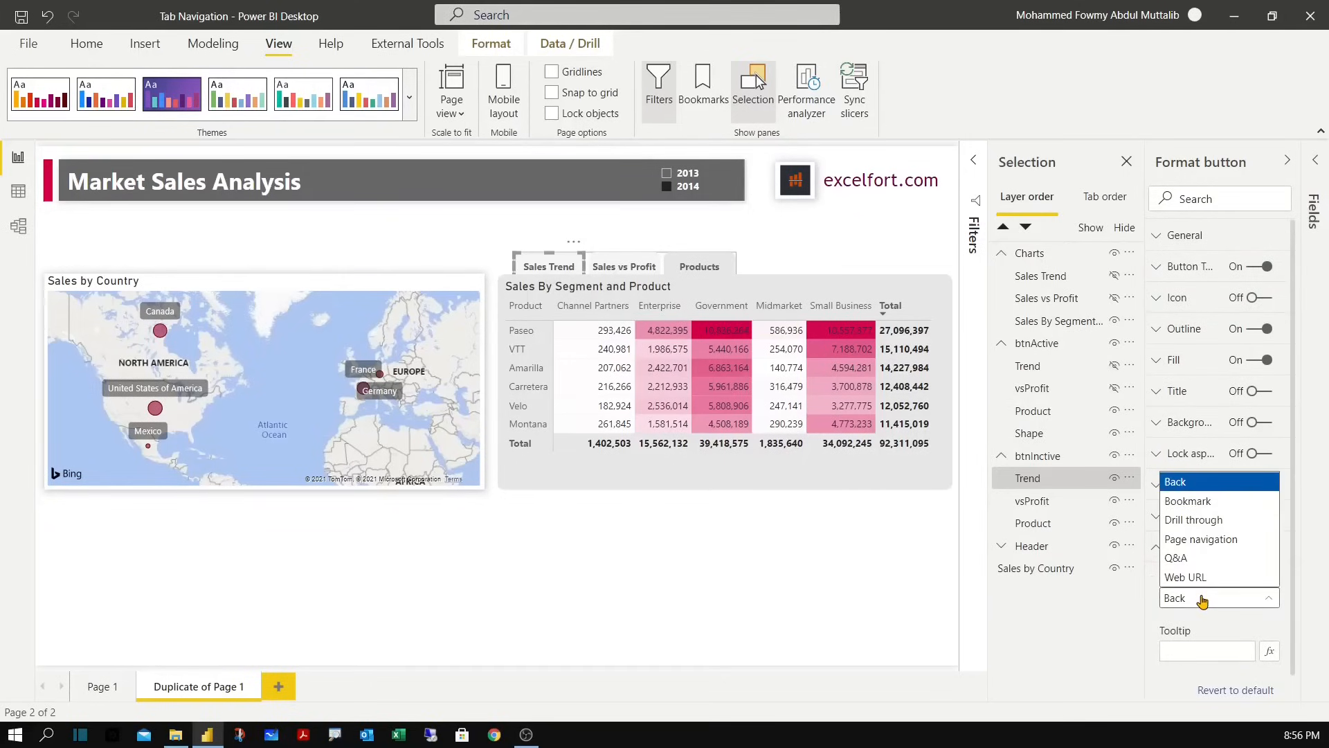
pyautogui.click(1188, 500)
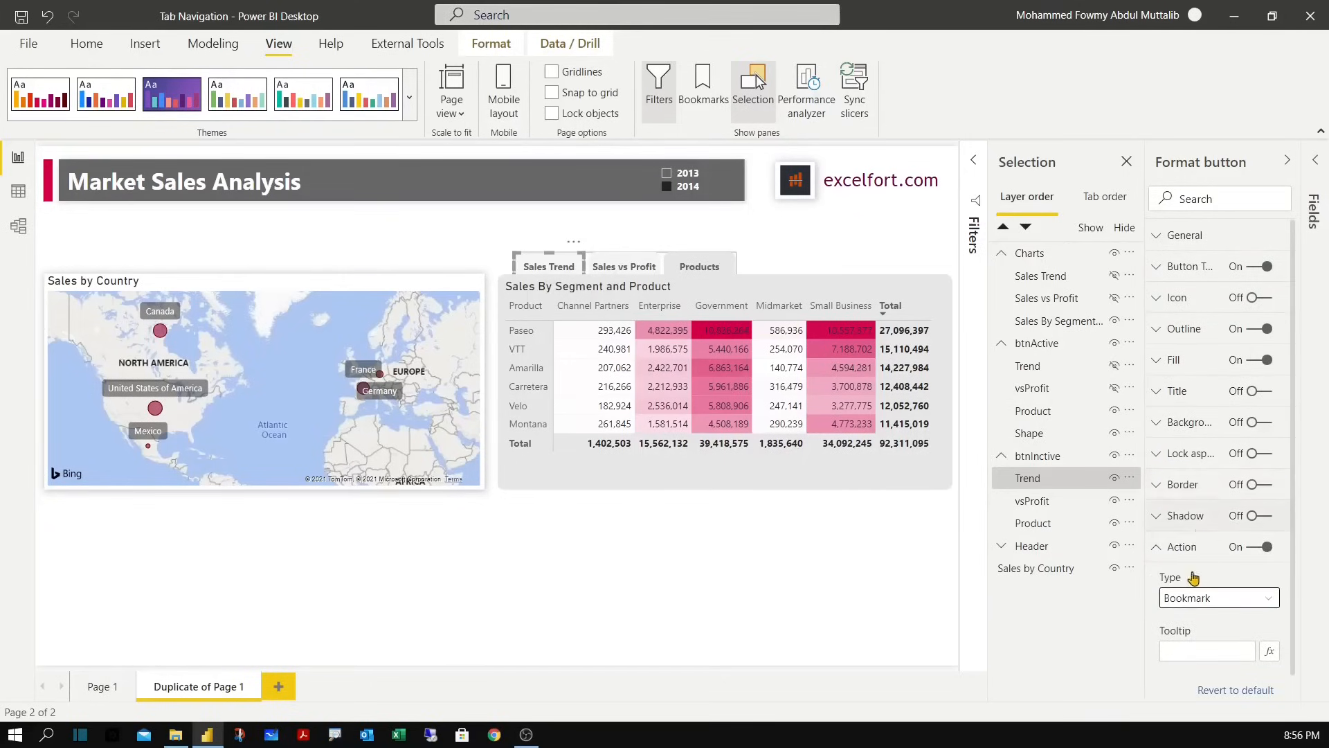
pyautogui.click(1219, 598)
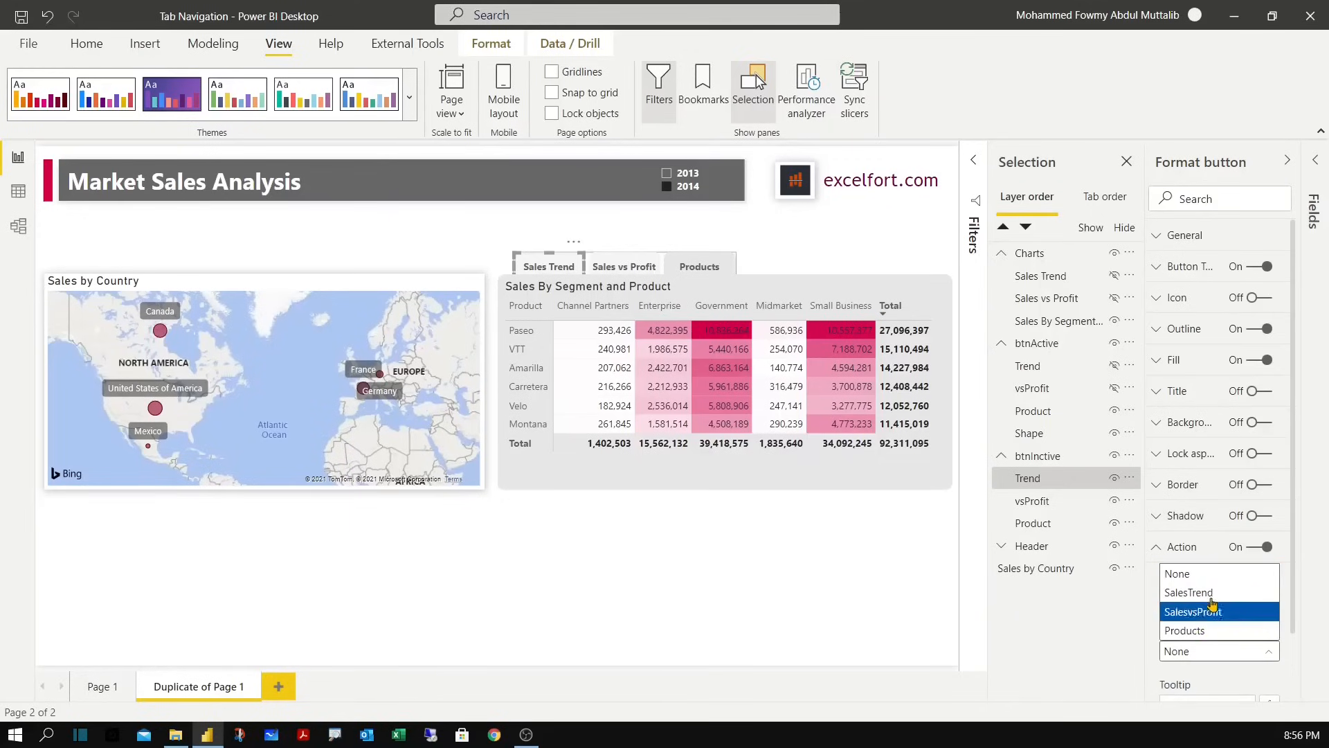
pyautogui.click(1219, 596)
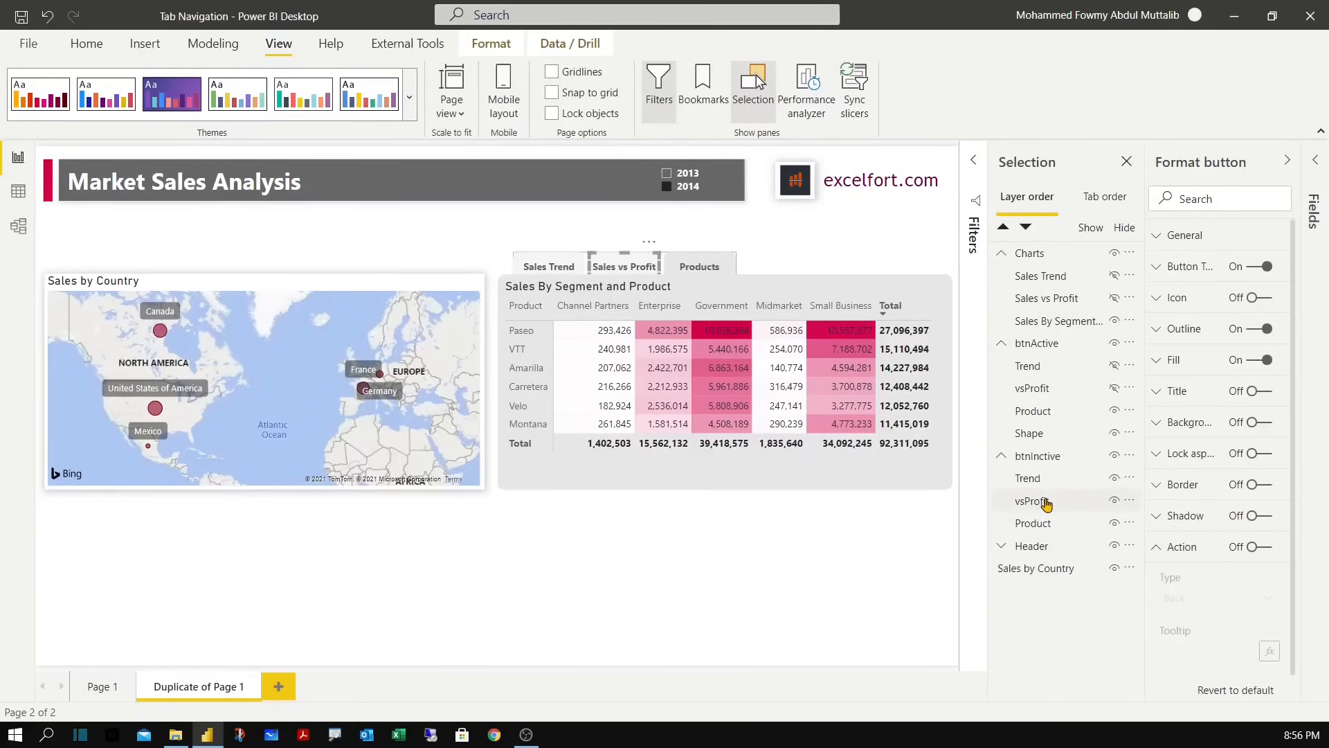
# Give the inactive vsProfit button a Bookmark action pointing to SalesvsProfit.
pyautogui.click(1249, 545)
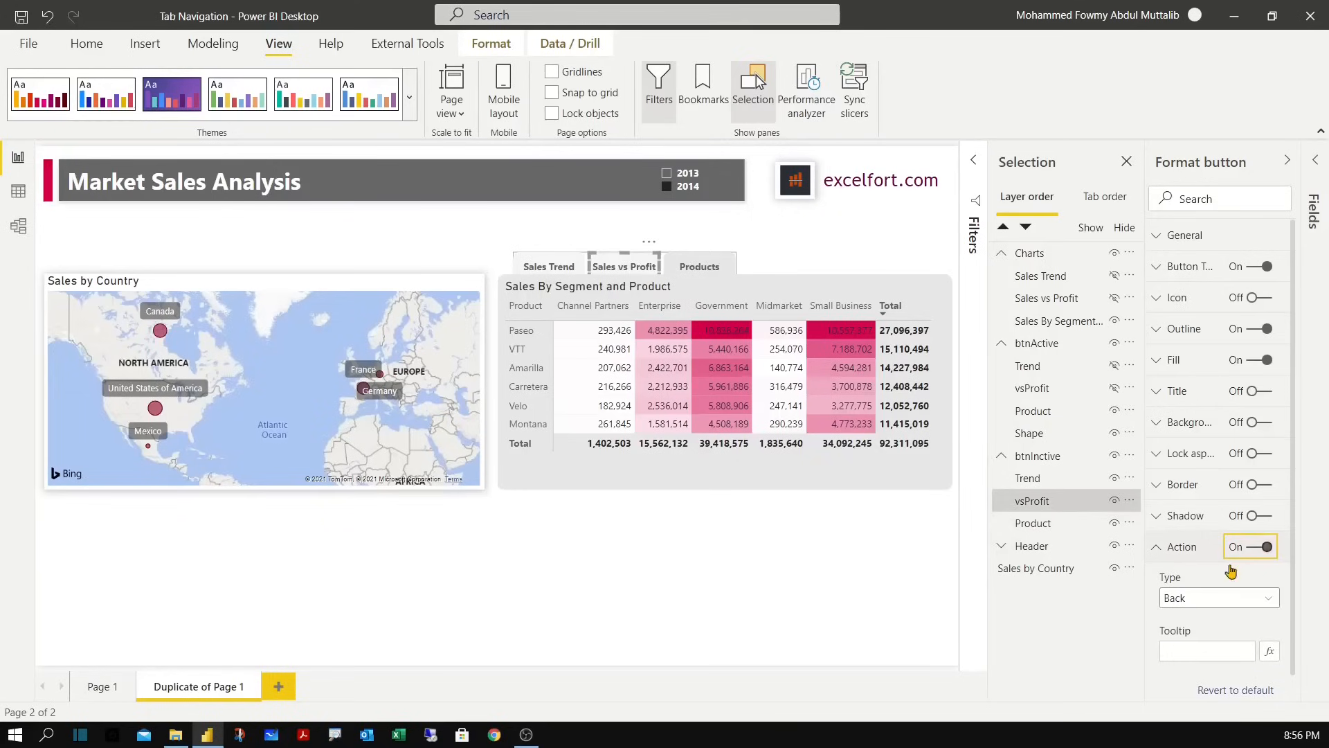
pyautogui.click(1218, 598)
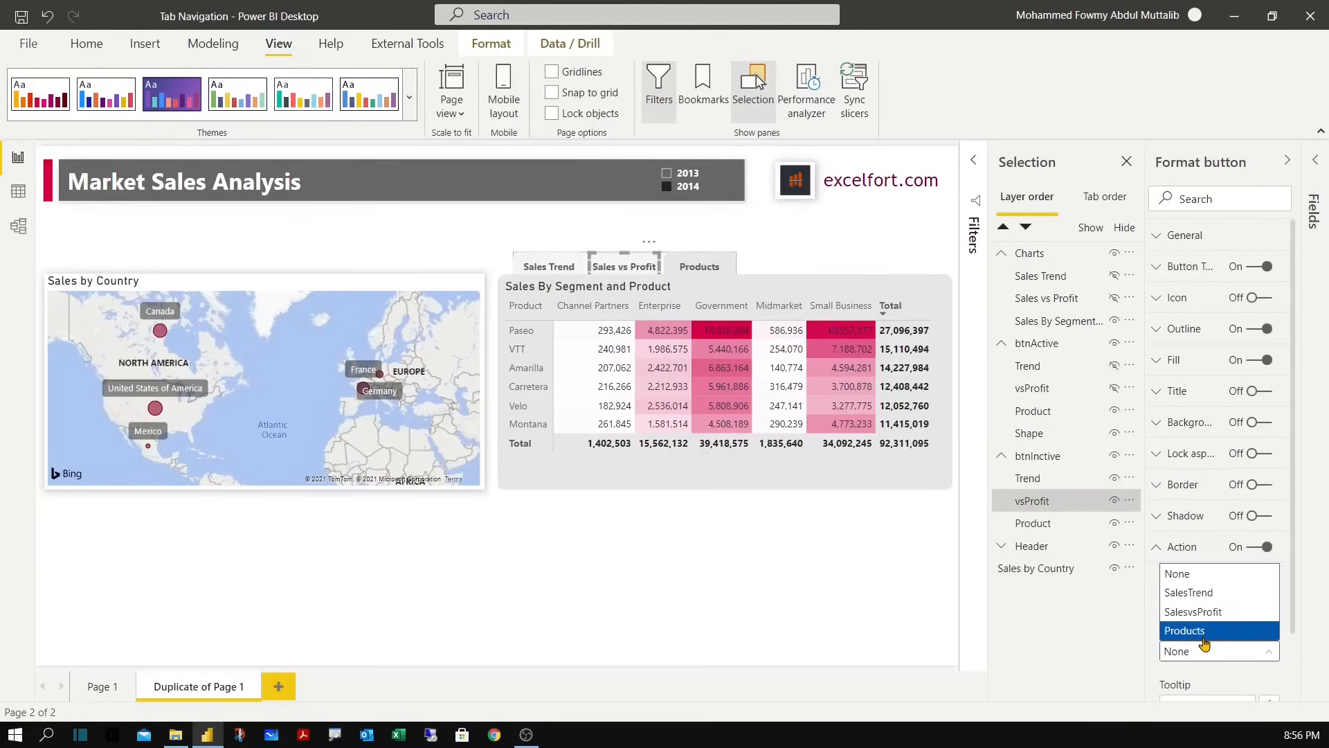
pyautogui.click(1184, 630)
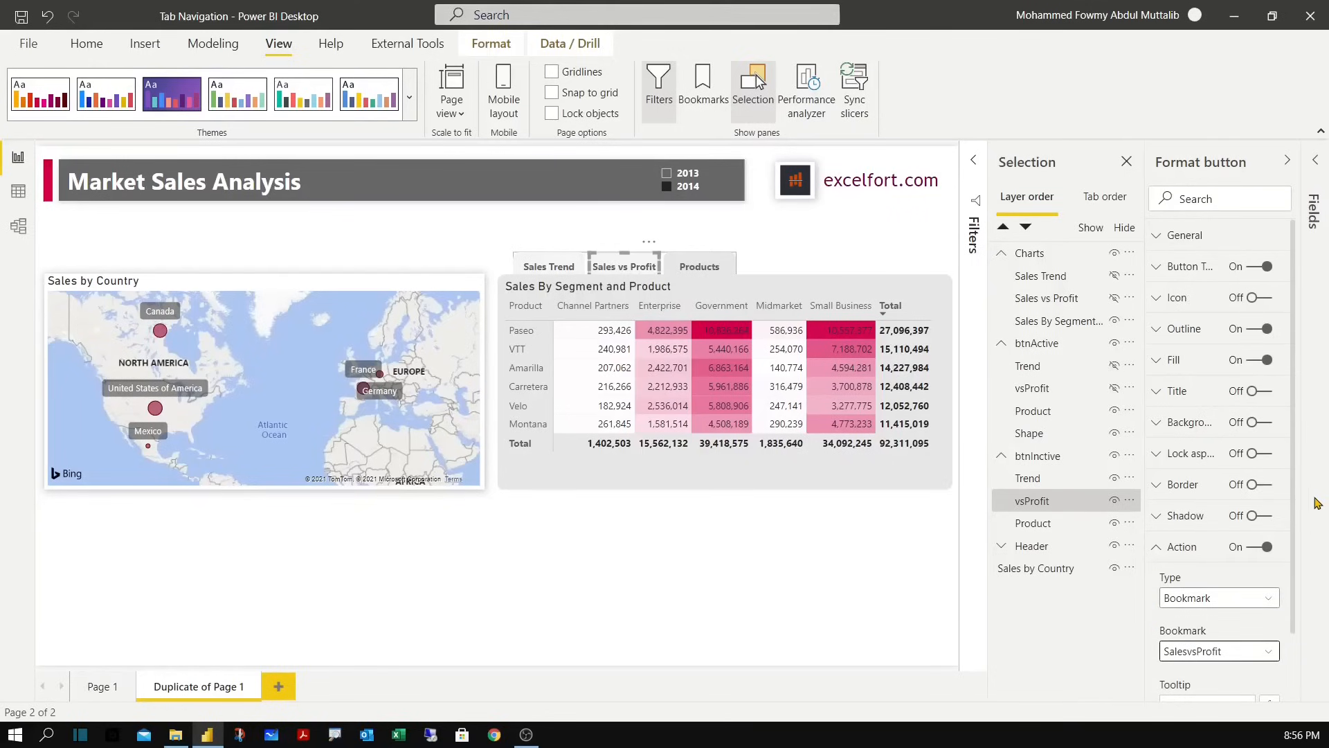
pyautogui.scroll(-3)
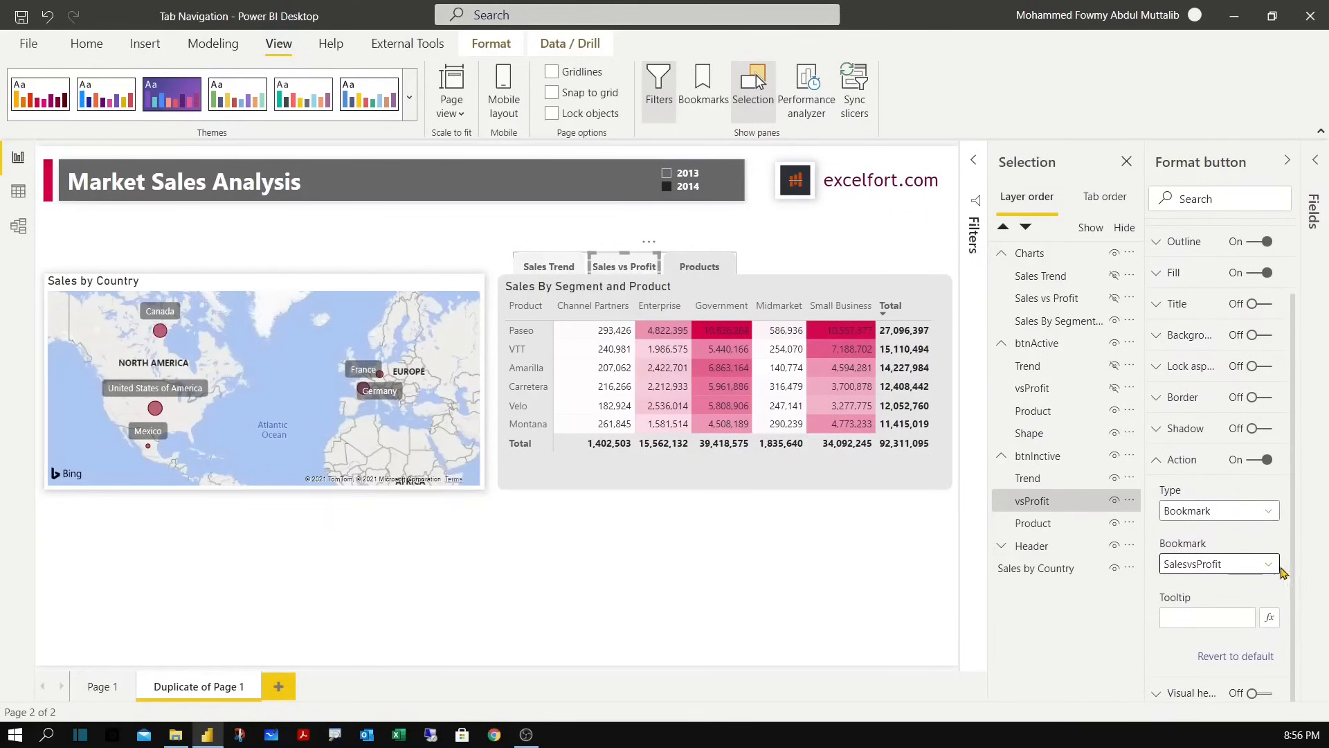
# Give the inactive Product button a Bookmark action pointing to Products.
pyautogui.click(1033, 523)
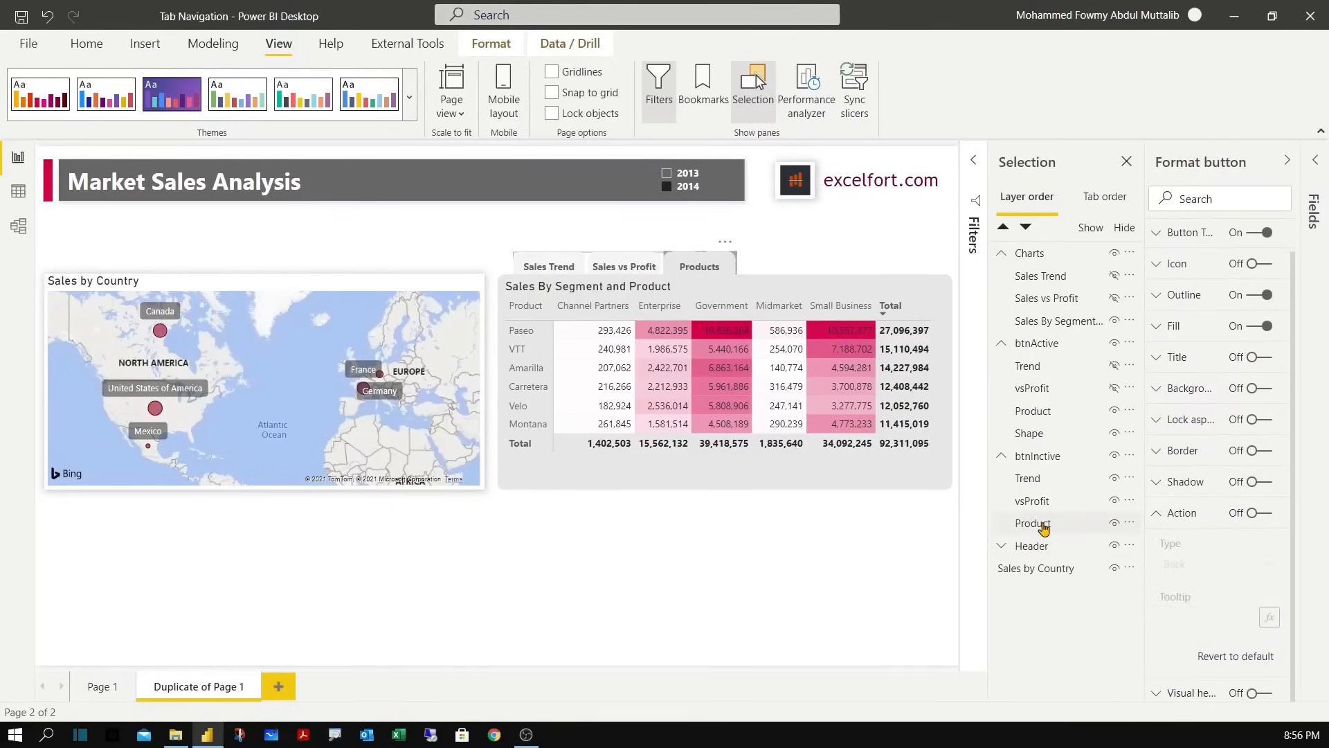
pyautogui.click(1252, 512)
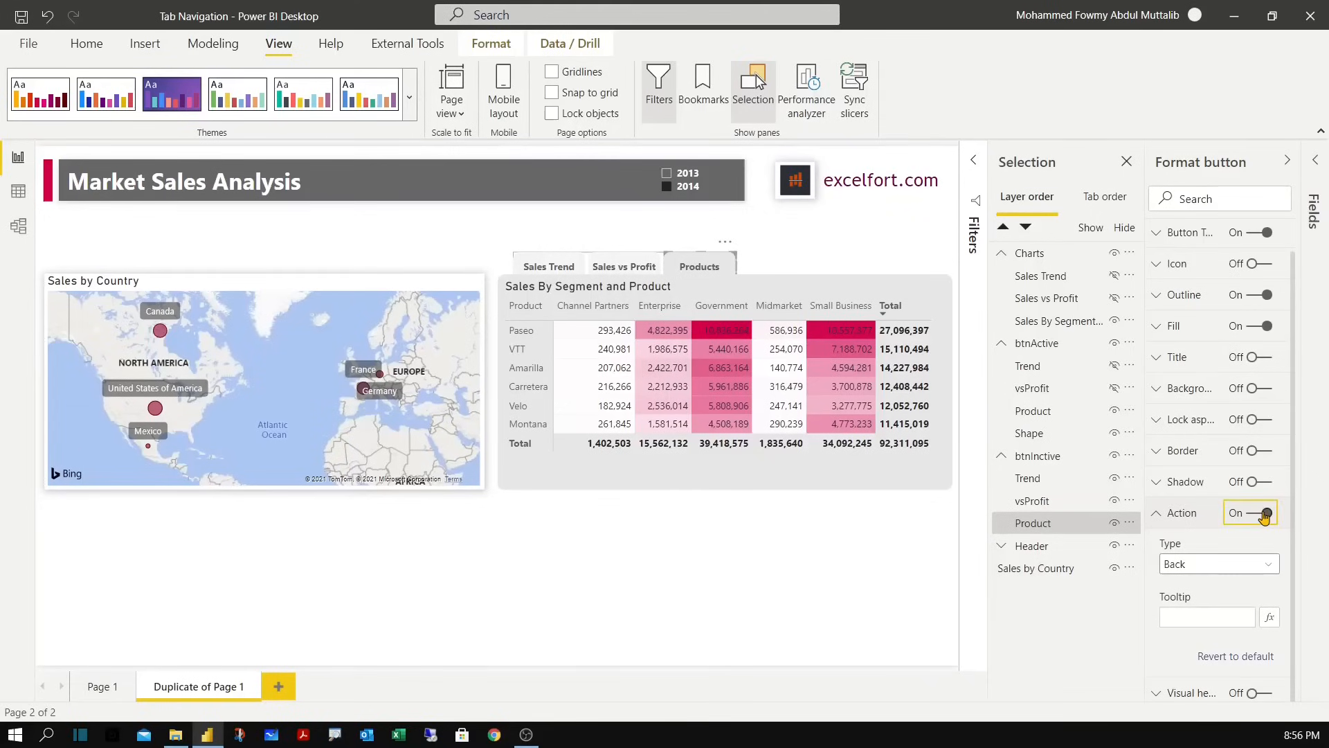
pyautogui.click(1217, 563)
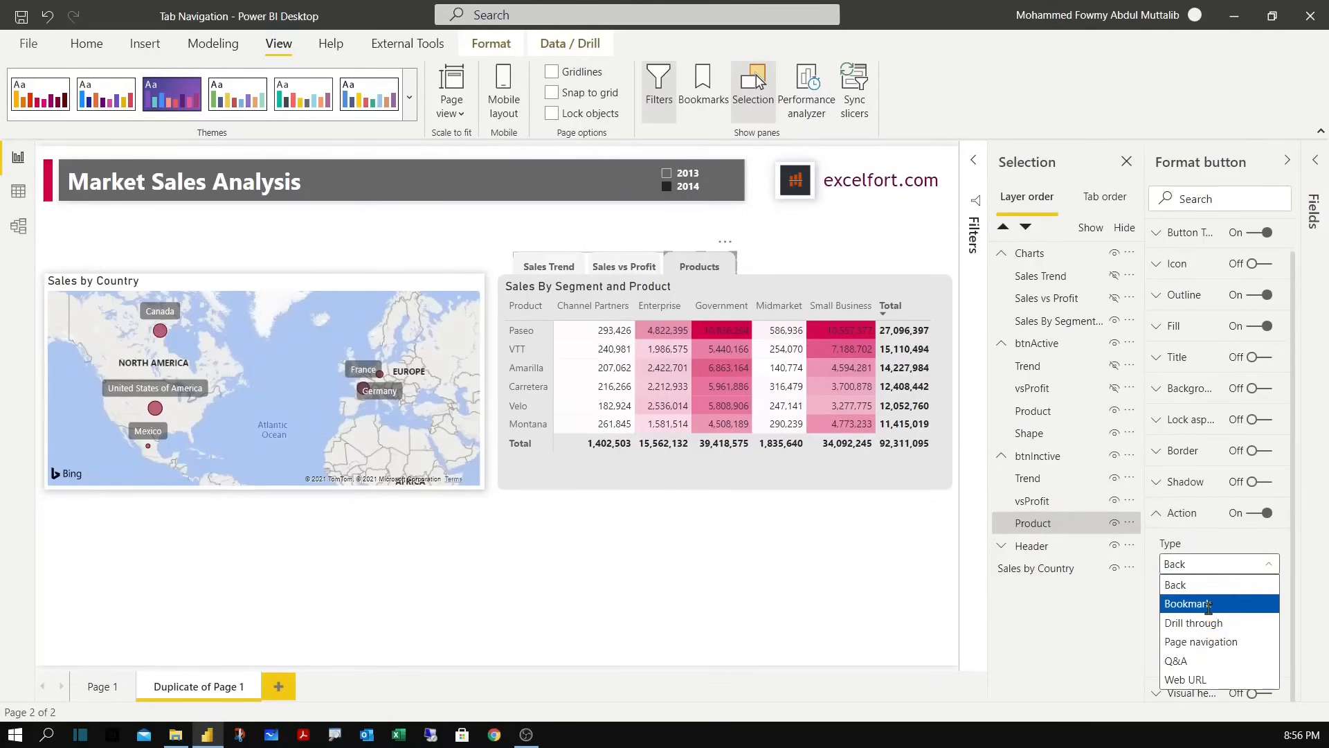
pyautogui.click(1190, 603)
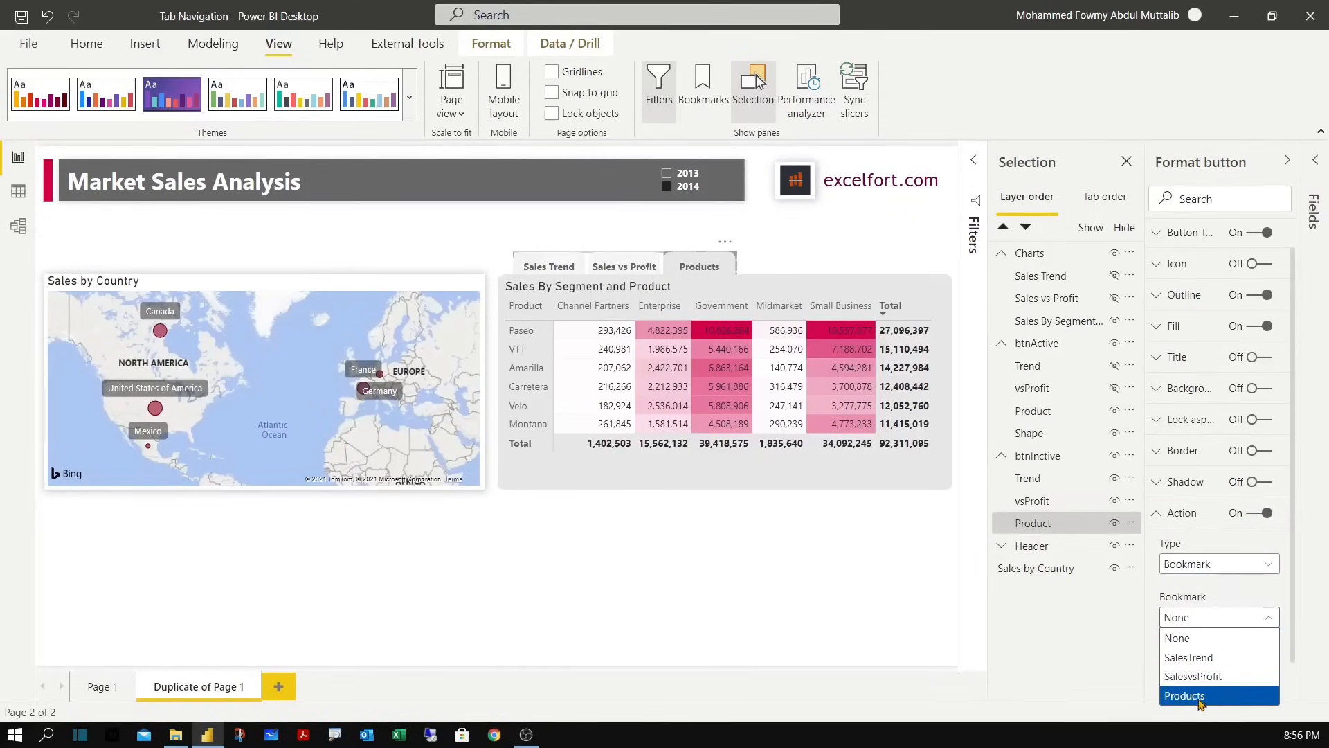
pyautogui.click(1186, 695)
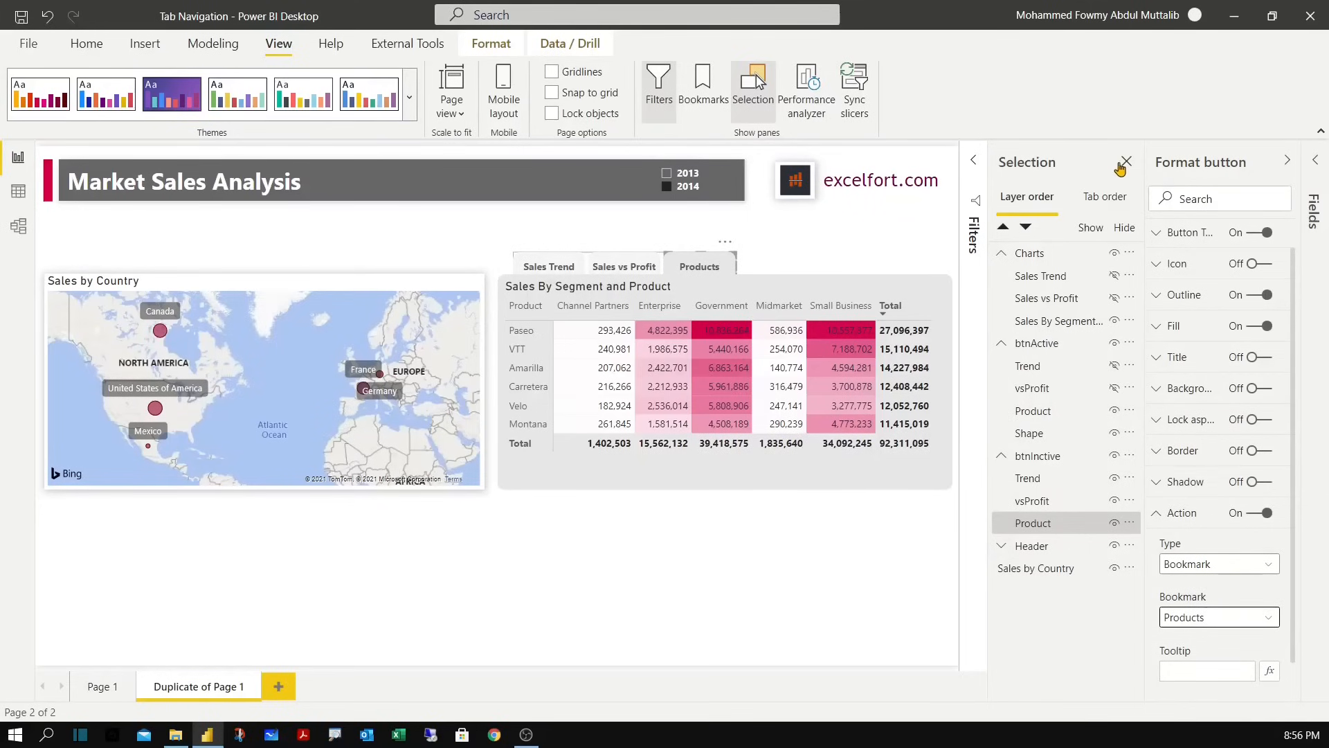
# Close the Selection pane and switch the tabbed area through Sales Trend, Sales vs Profit and Products.
pyautogui.click(1128, 162)
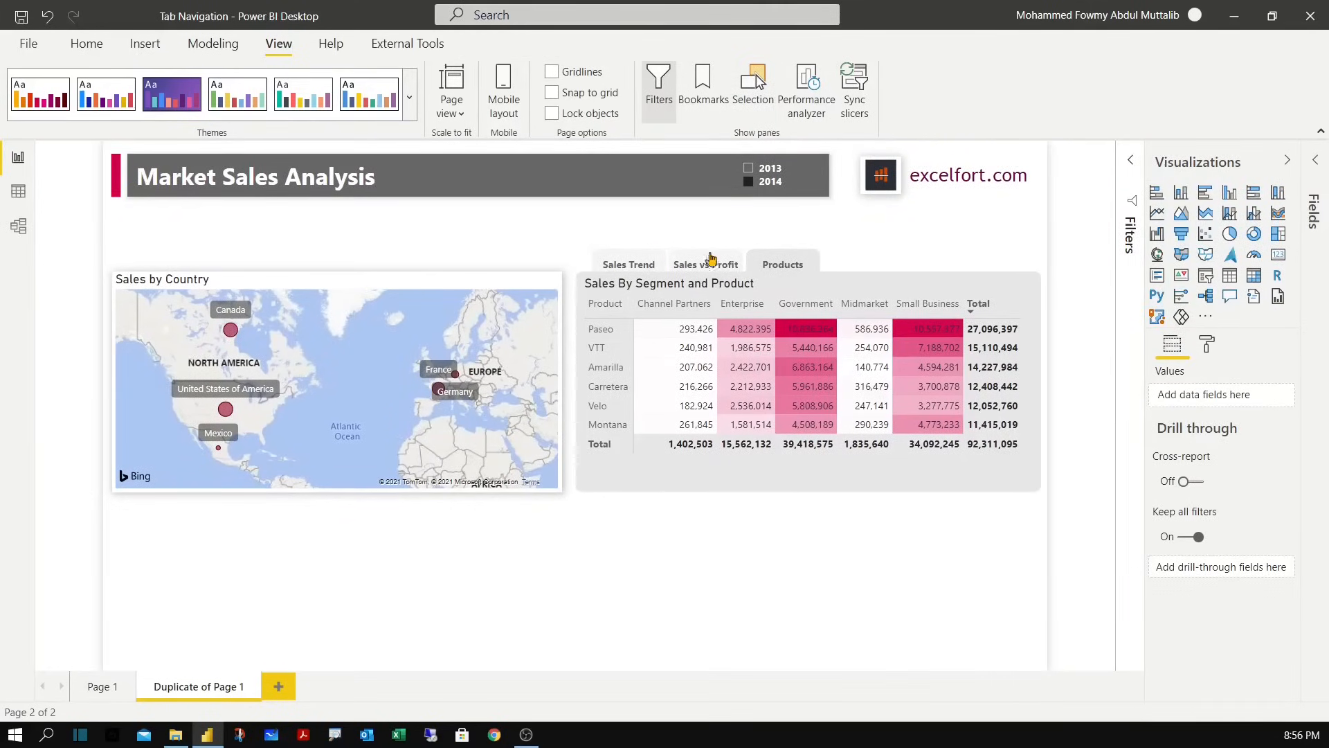
pyautogui.moveTo(770, 587)
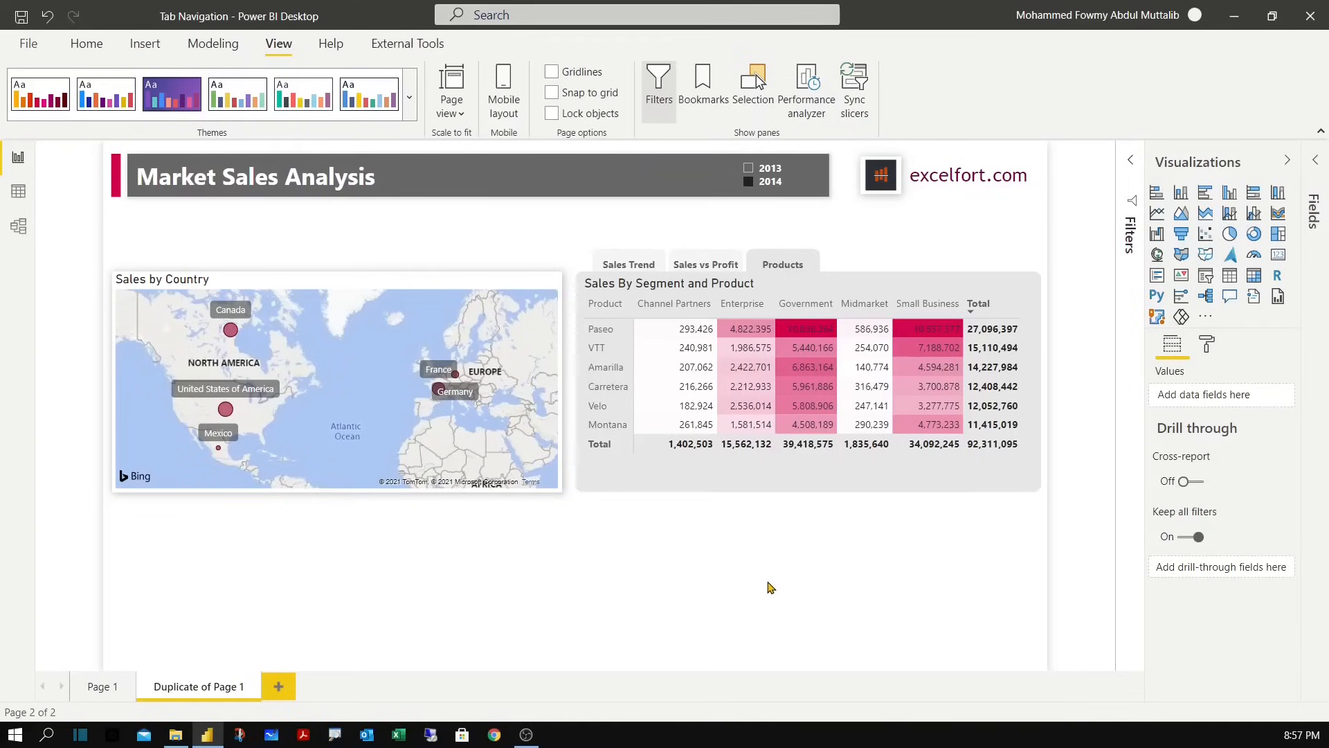
pyautogui.moveTo(864, 227)
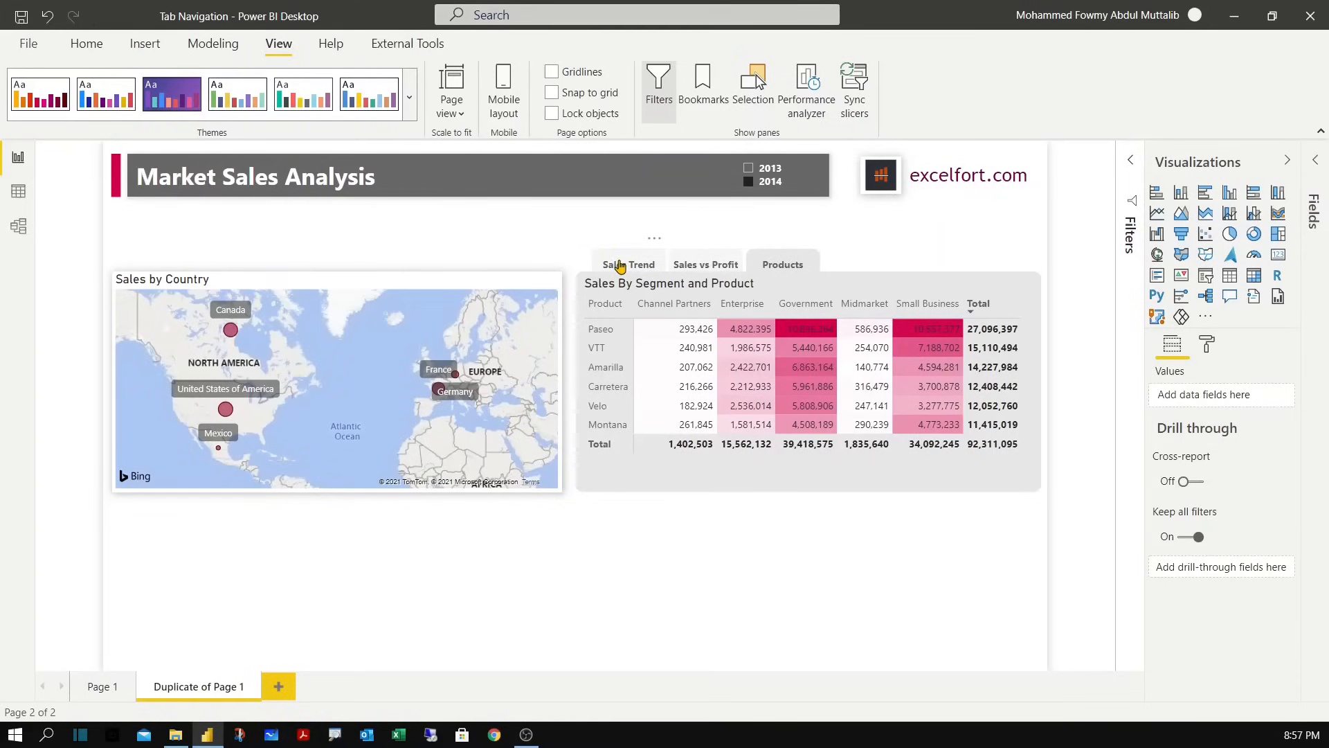
pyautogui.click(627, 263)
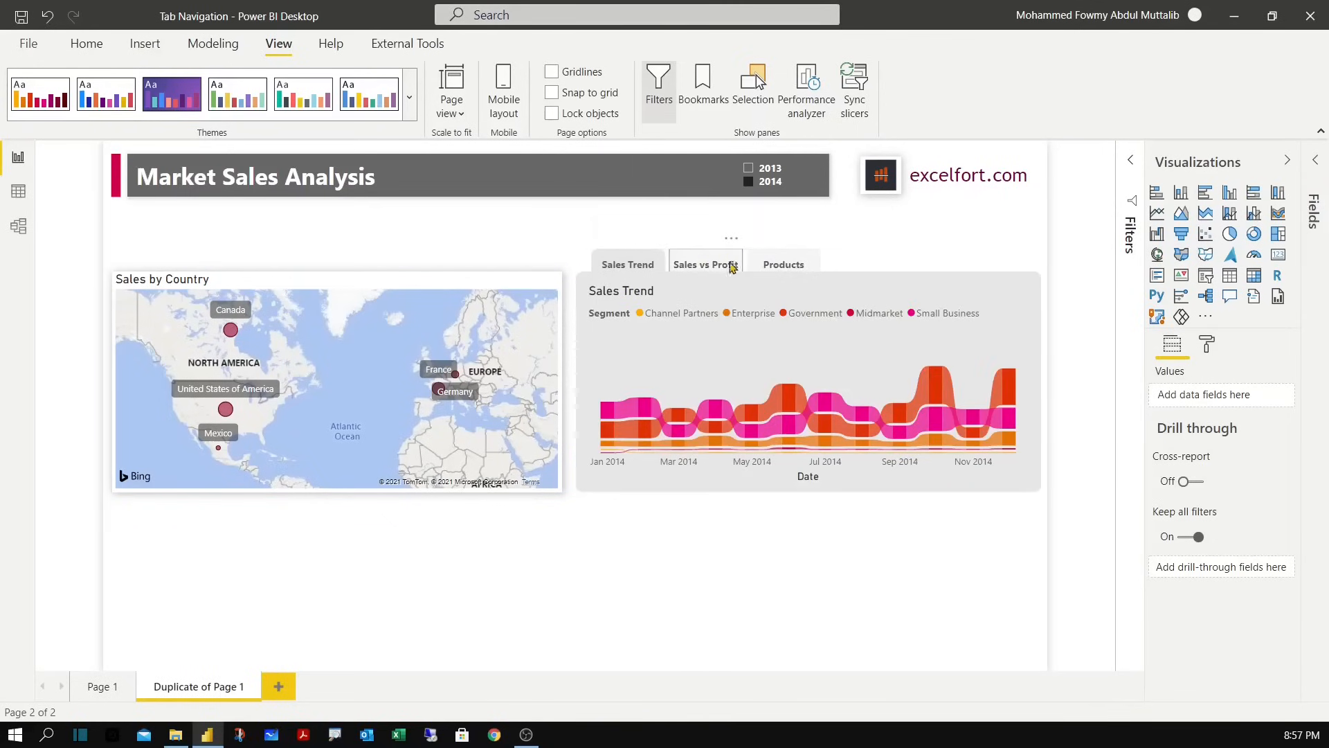
pyautogui.click(705, 265)
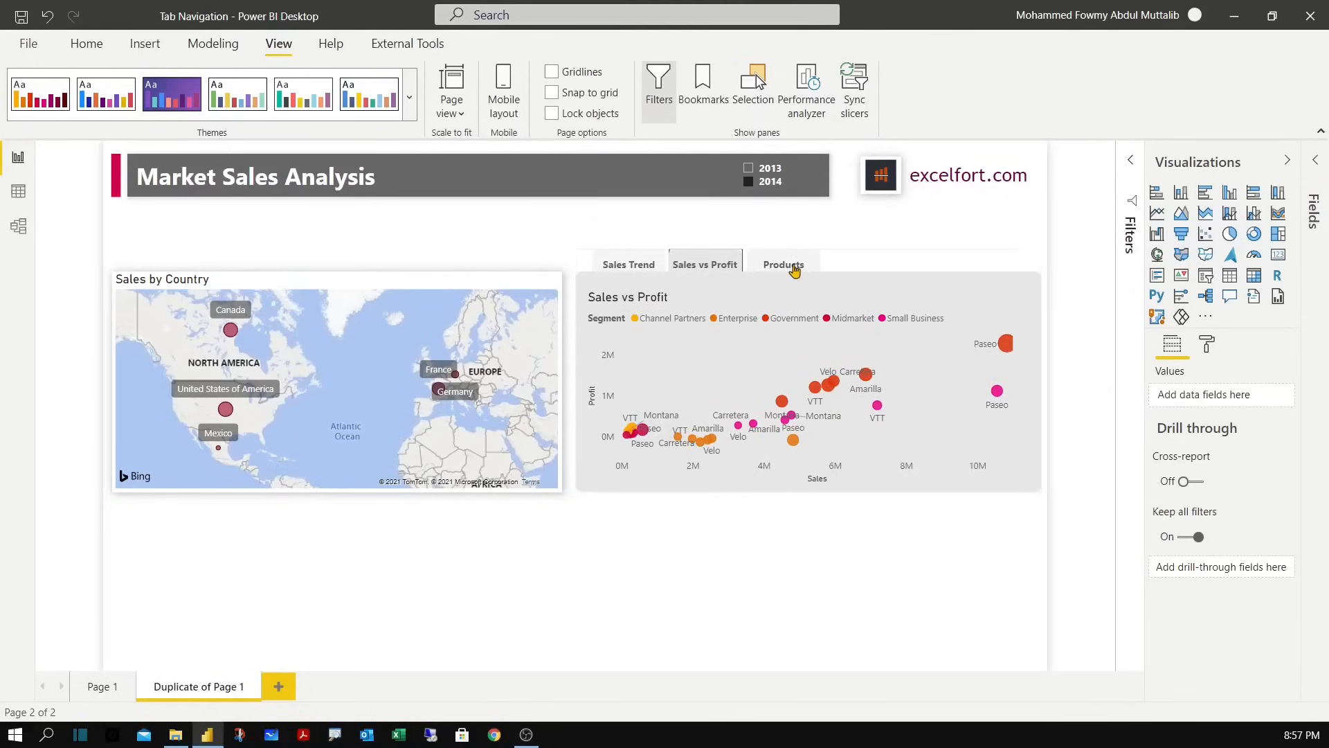
pyautogui.click(782, 265)
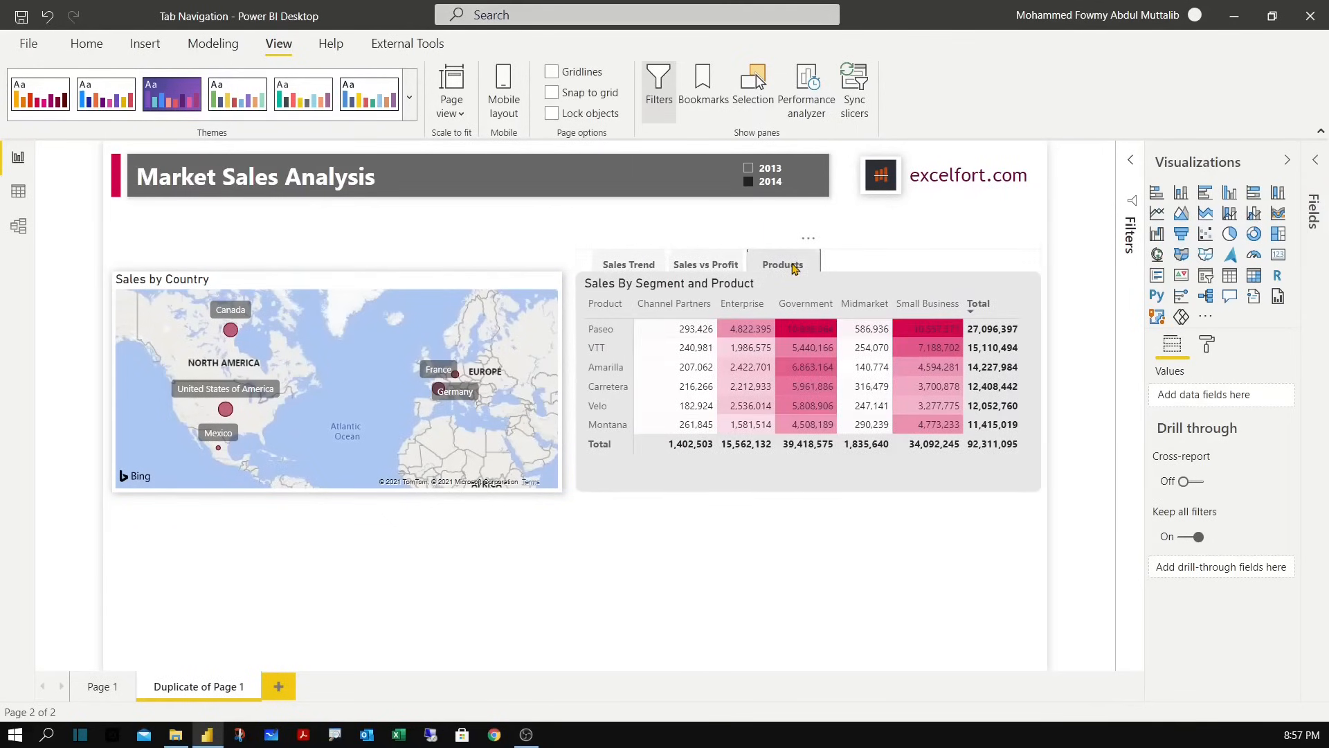
pyautogui.moveTo(606, 482)
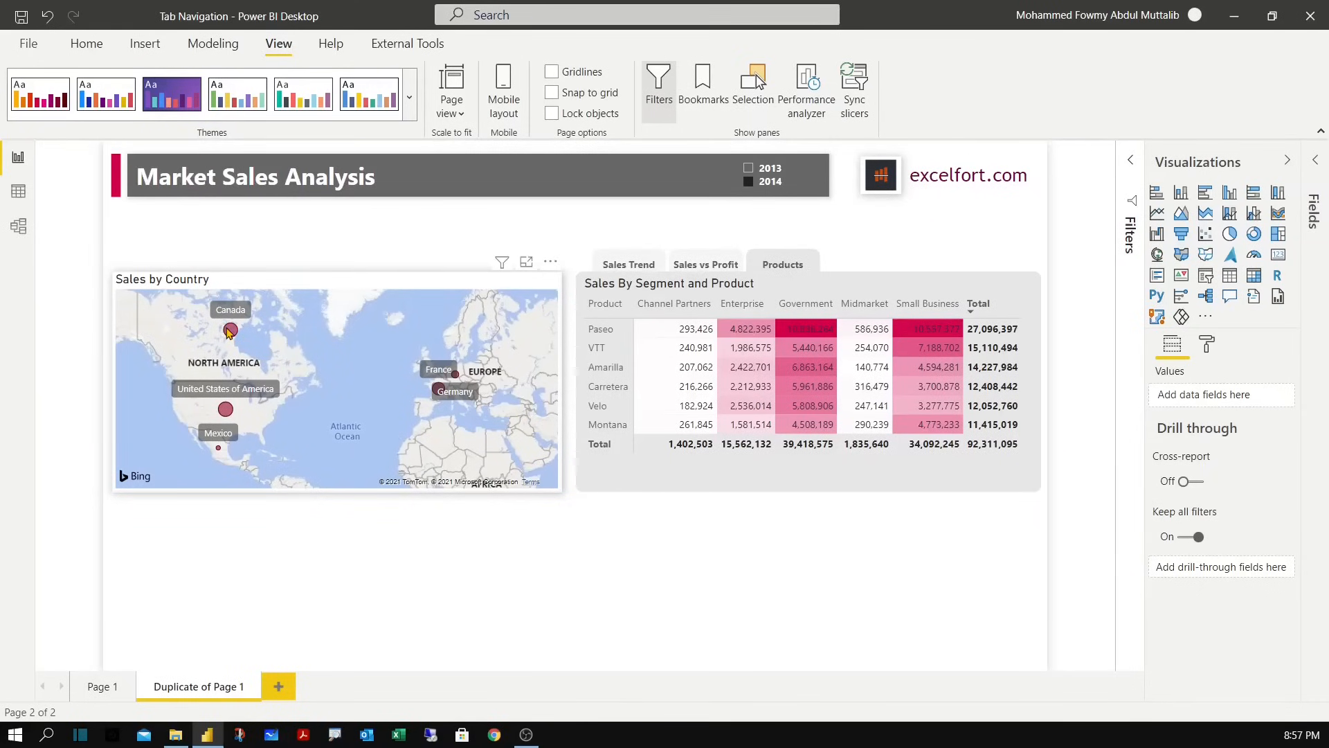
# Filter the page to Canada on the map, switch tabs to Sales Trend, then clear the Canada filter.
pyautogui.click(228, 331)
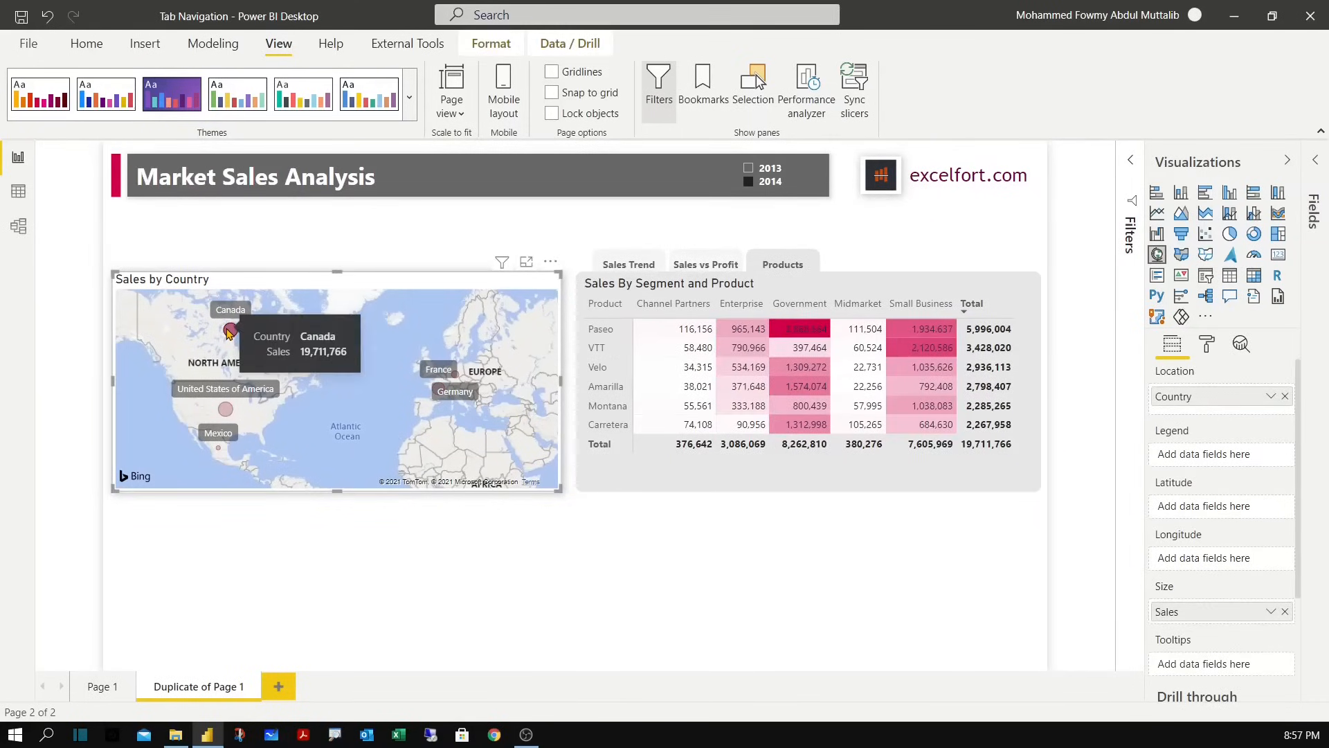
pyautogui.moveTo(707, 264)
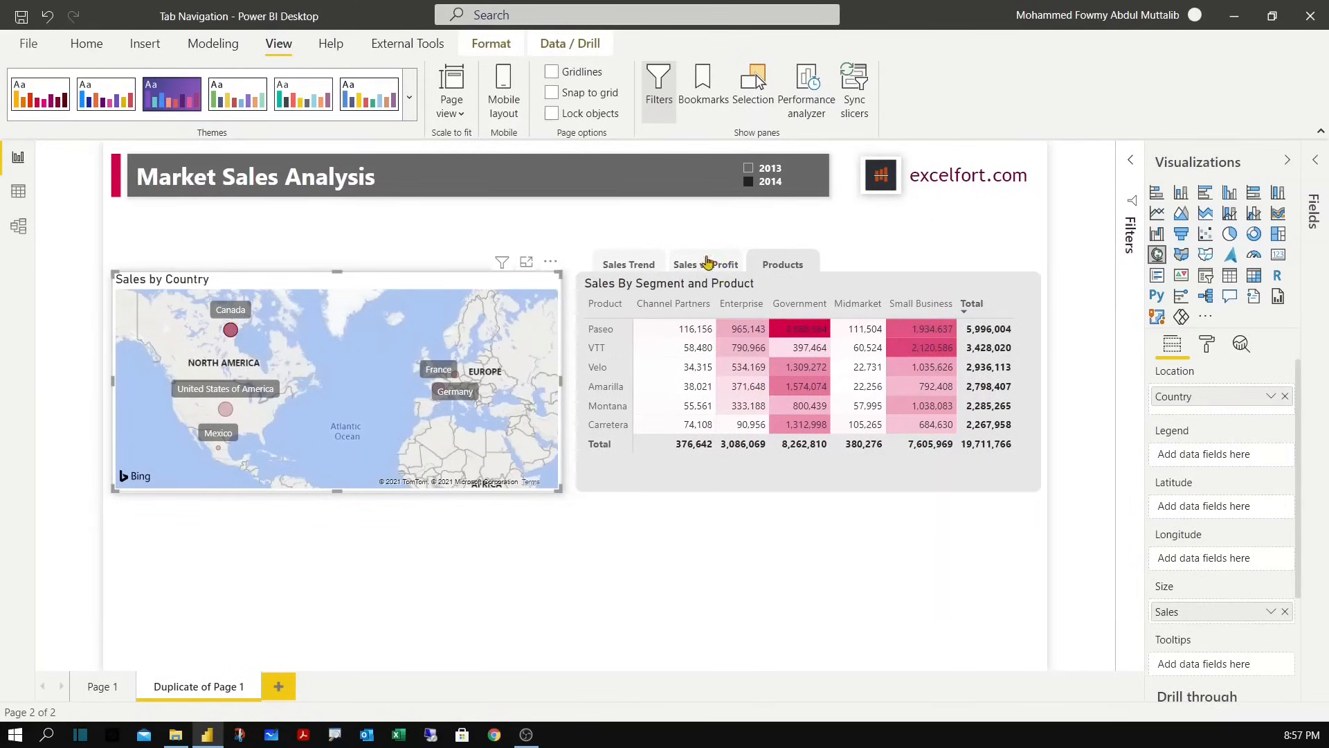
pyautogui.click(705, 263)
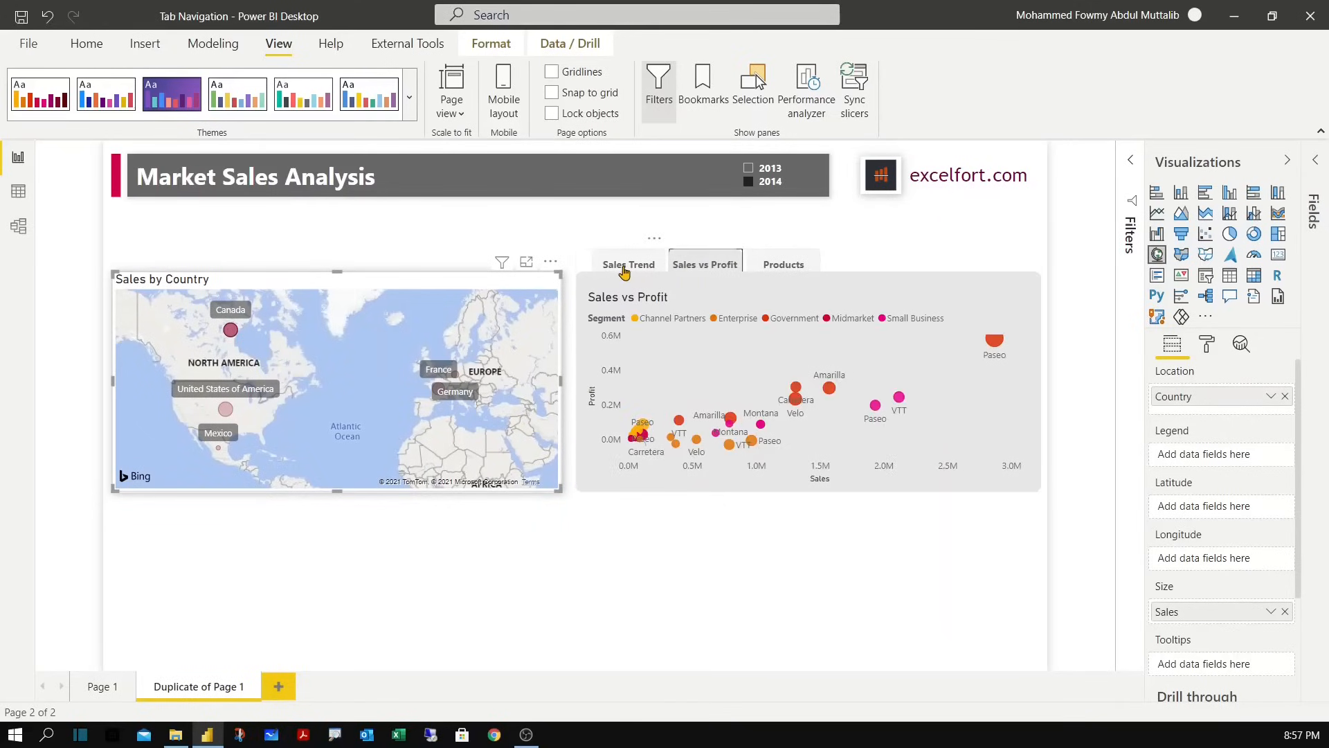
pyautogui.click(627, 264)
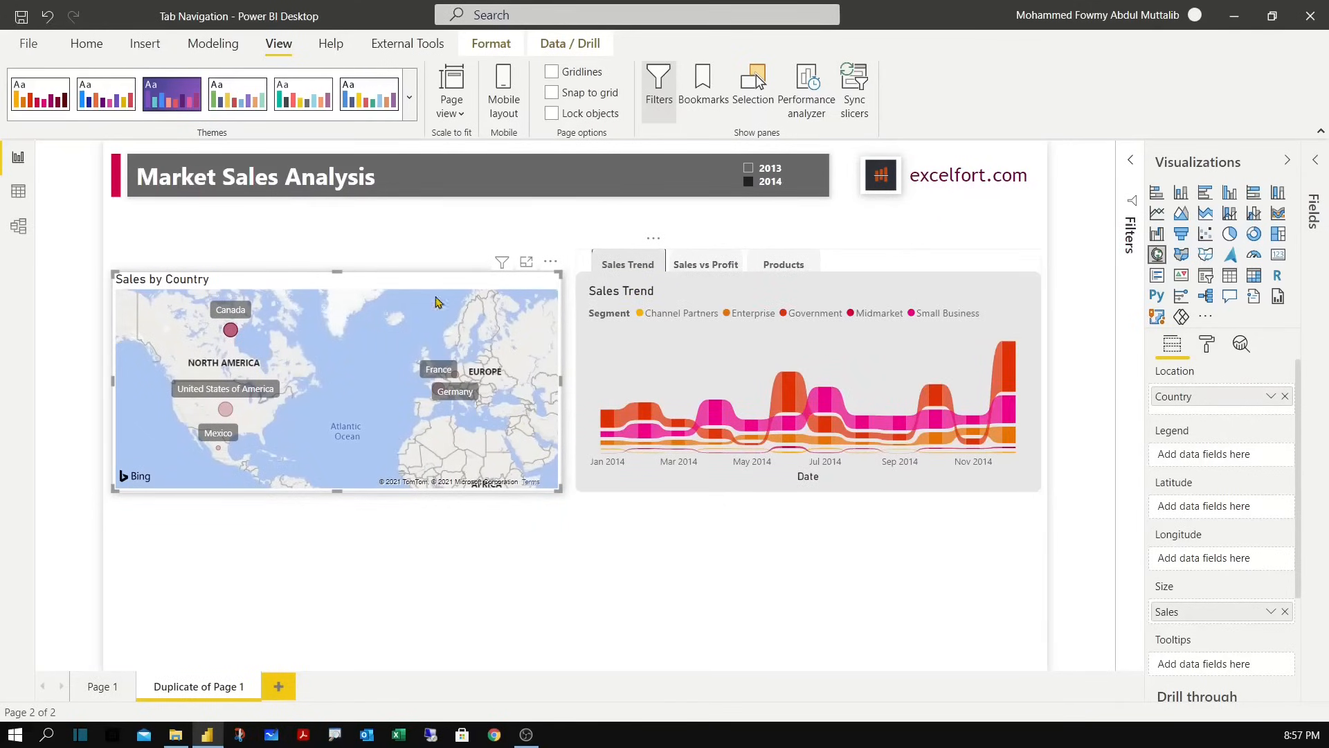
pyautogui.click(230, 330)
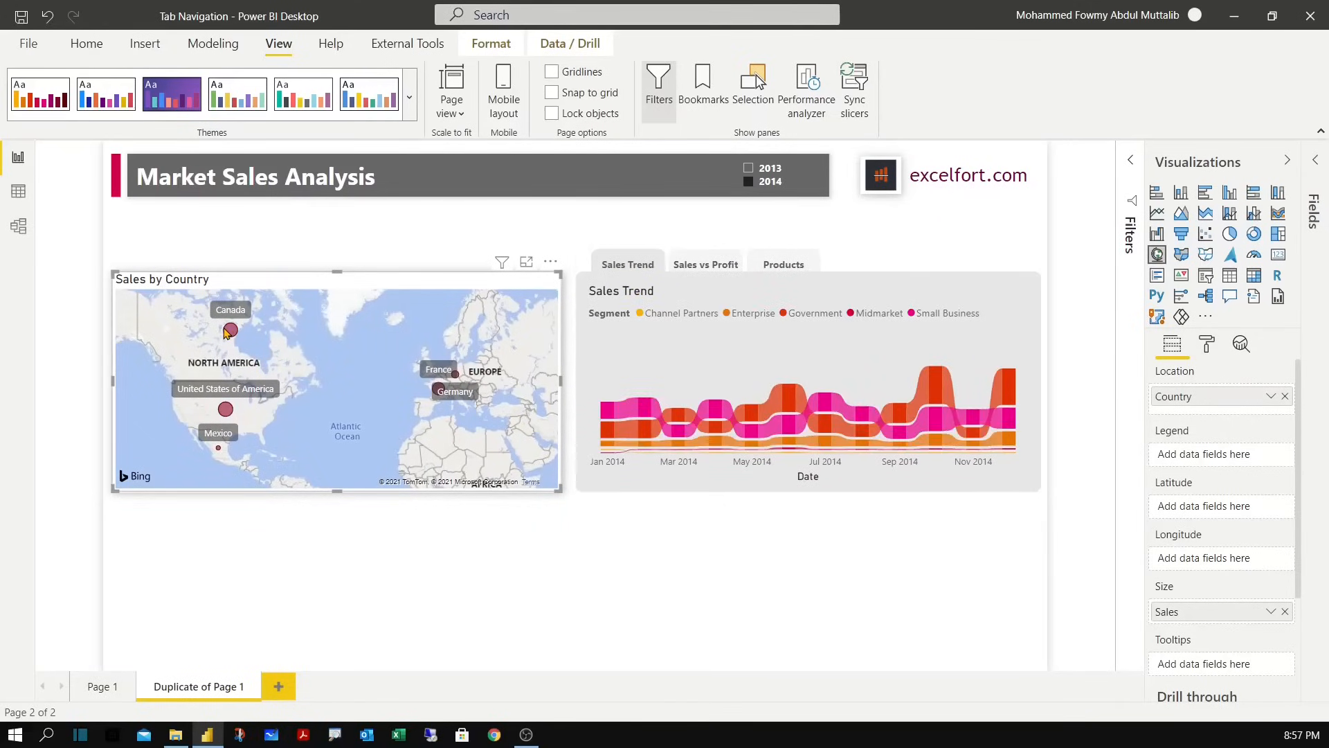
pyautogui.moveTo(927, 652)
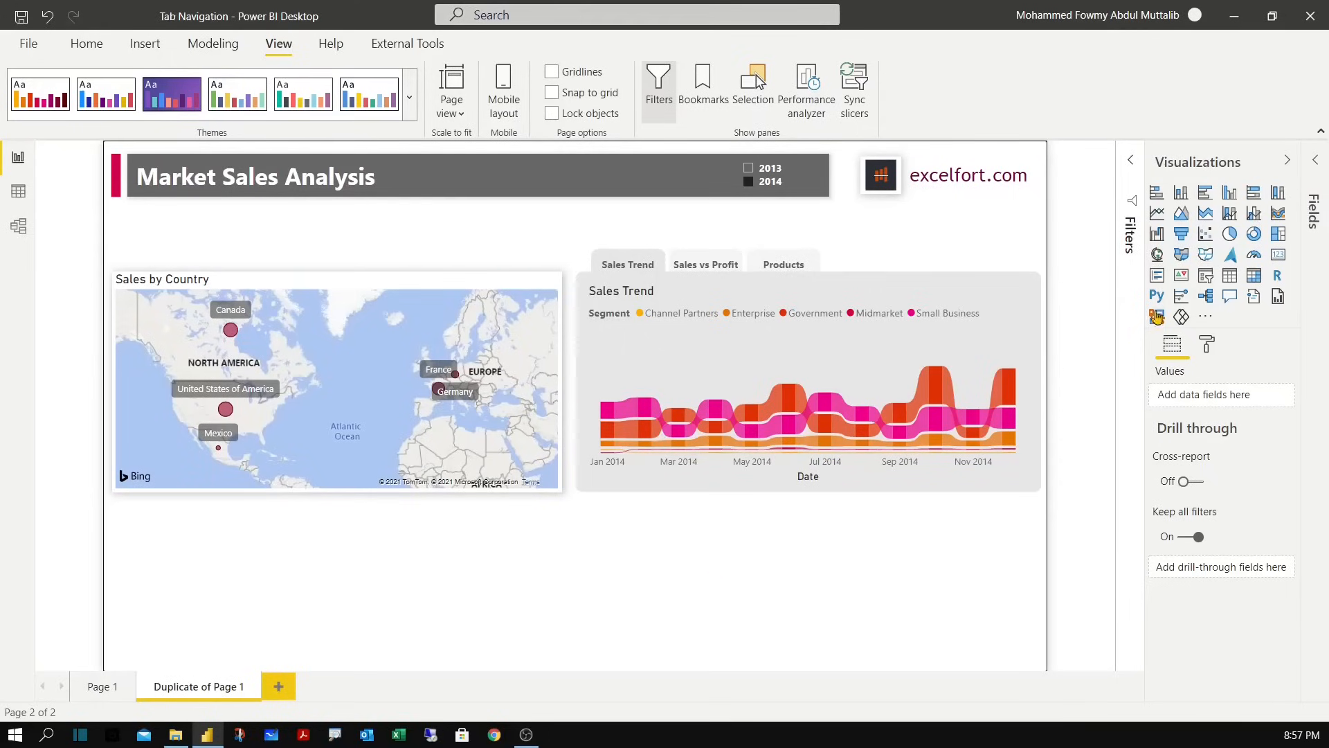
pyautogui.moveTo(1254, 233)
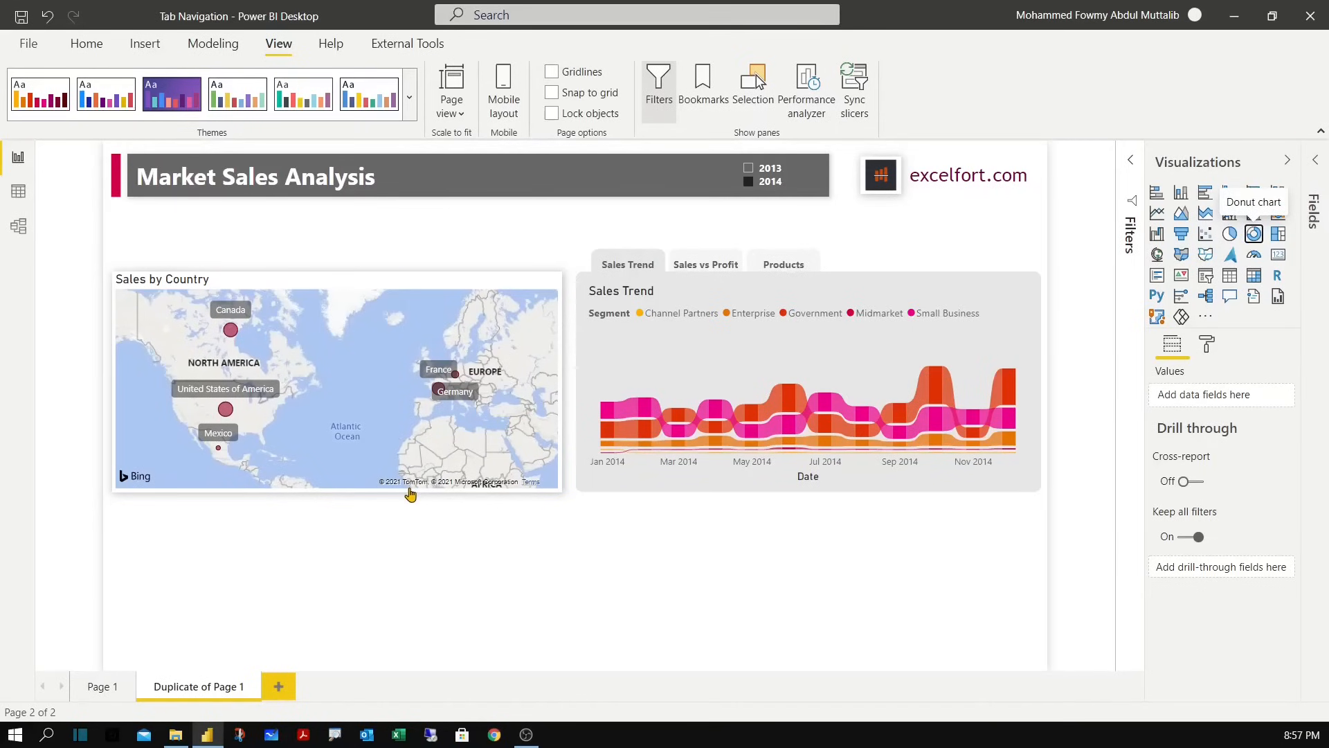
# Insert an empty donut chart and expand the Financials table in the Fields list.
pyautogui.click(1255, 234)
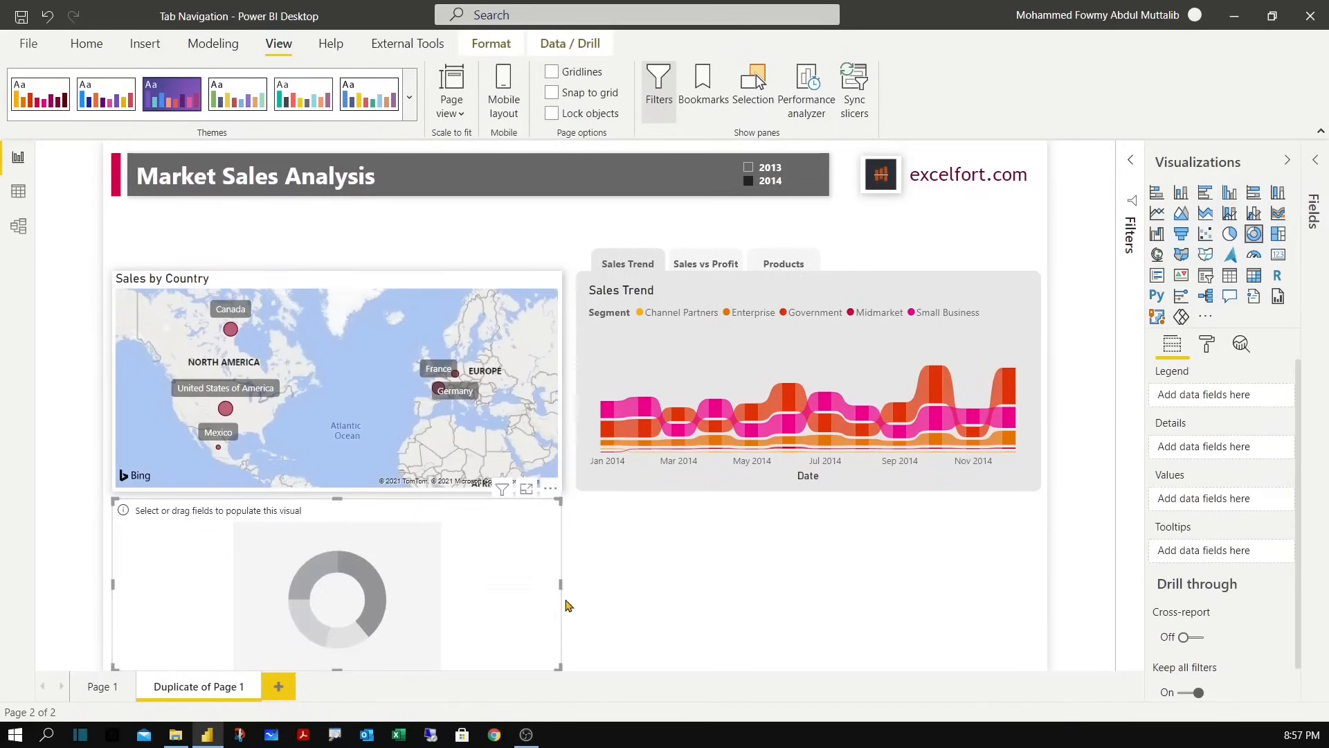
pyautogui.moveTo(1198, 371)
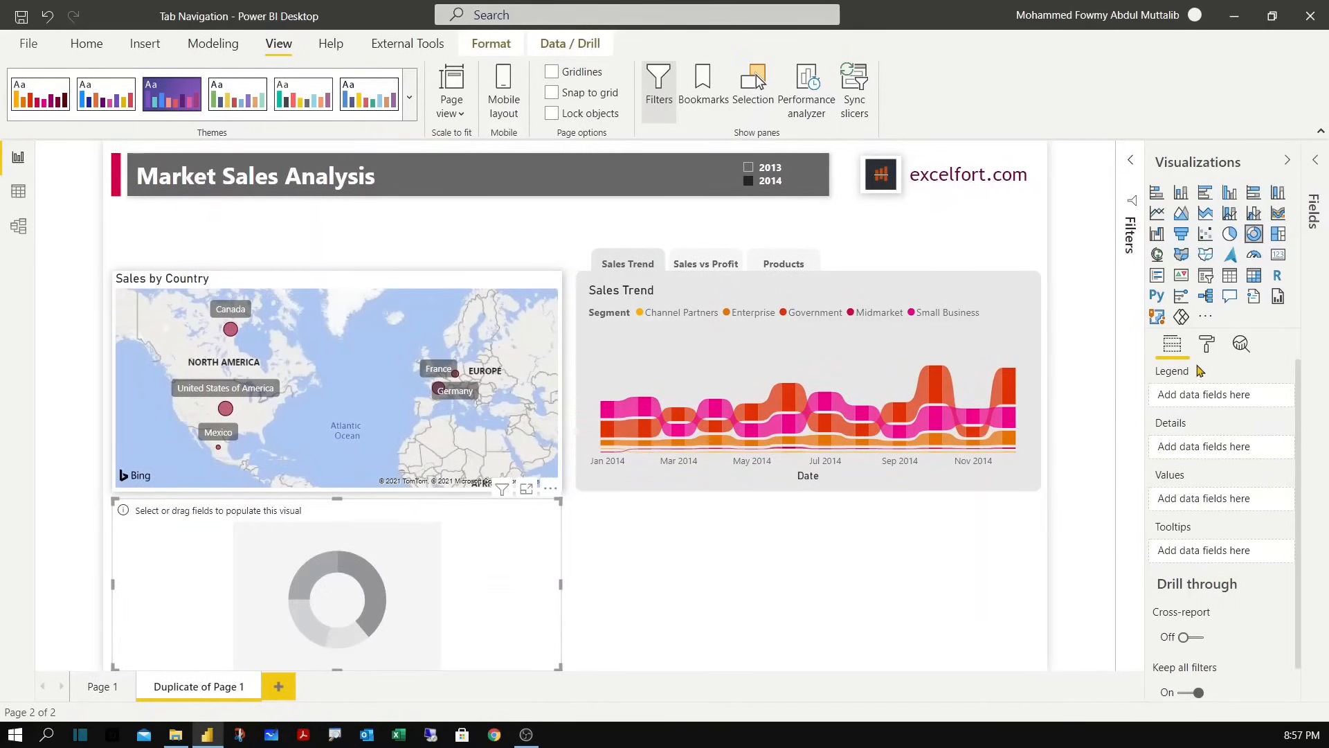
pyautogui.click(1207, 344)
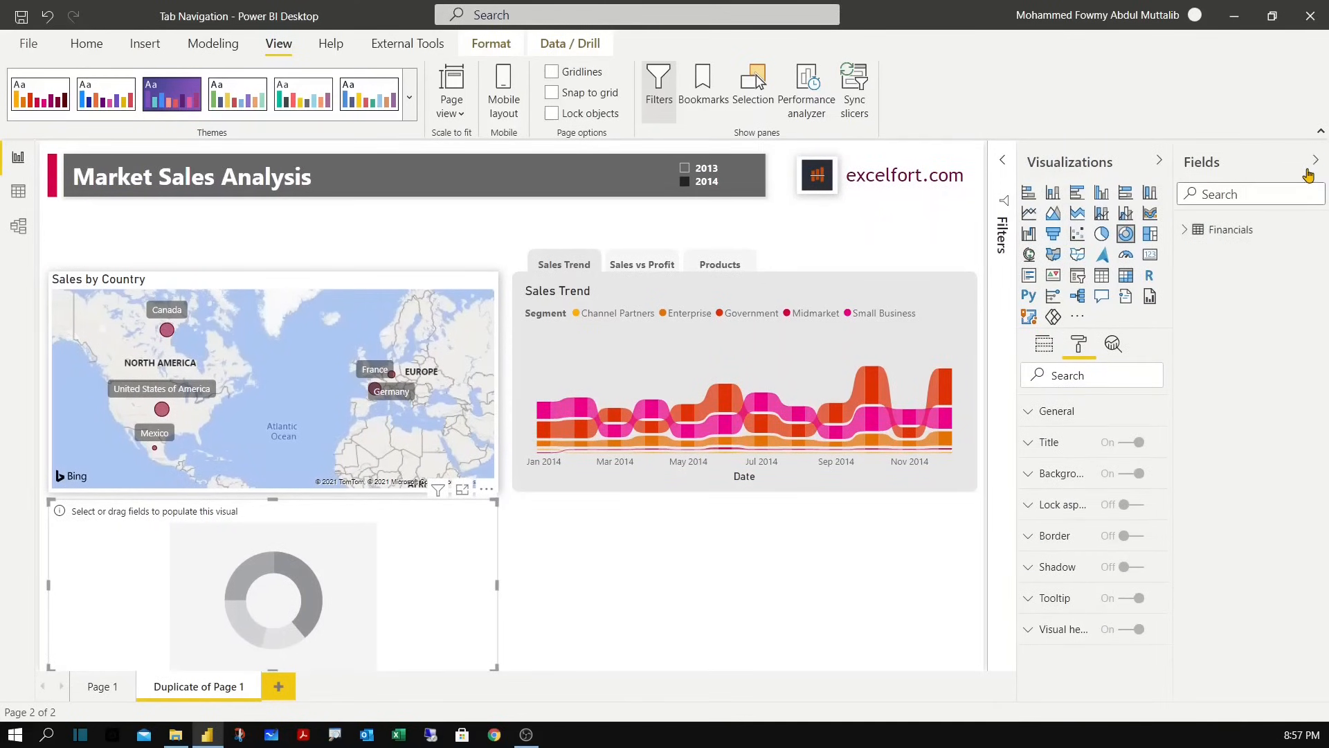
pyautogui.click(1196, 229)
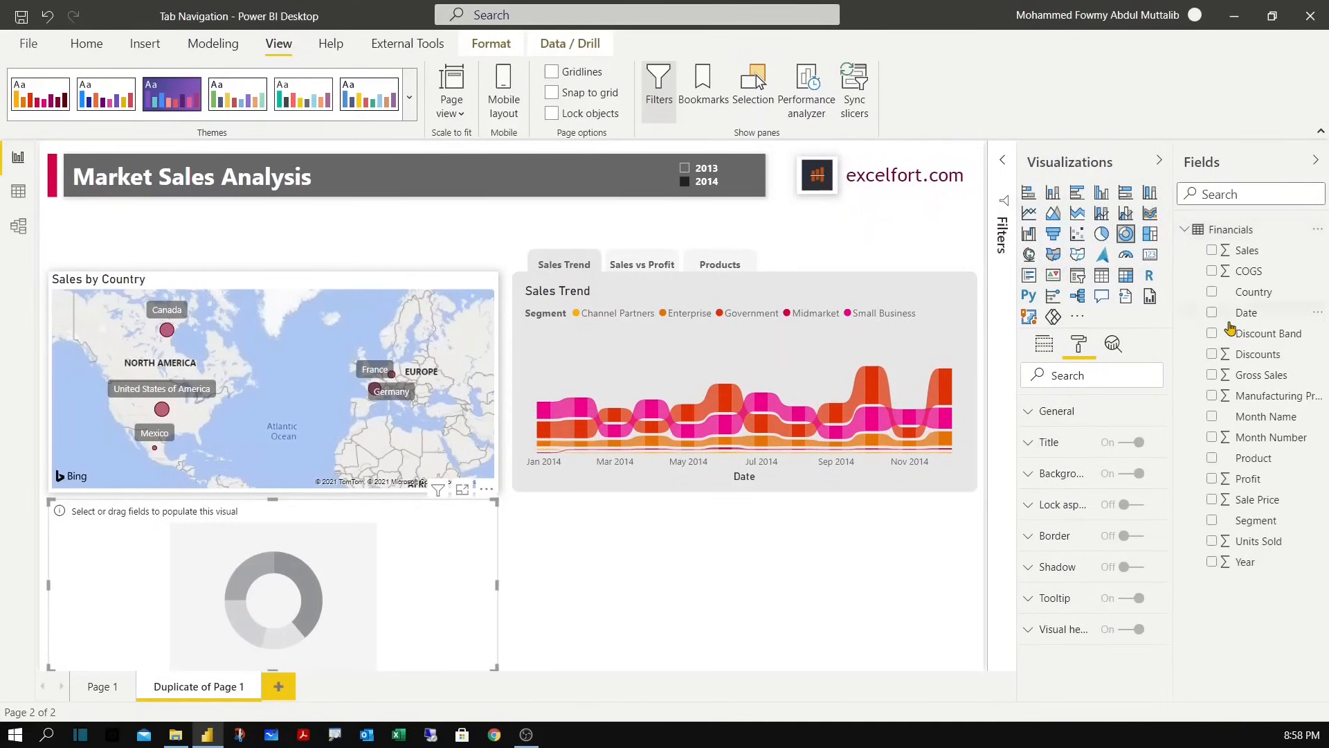
pyautogui.moveTo(1034, 355)
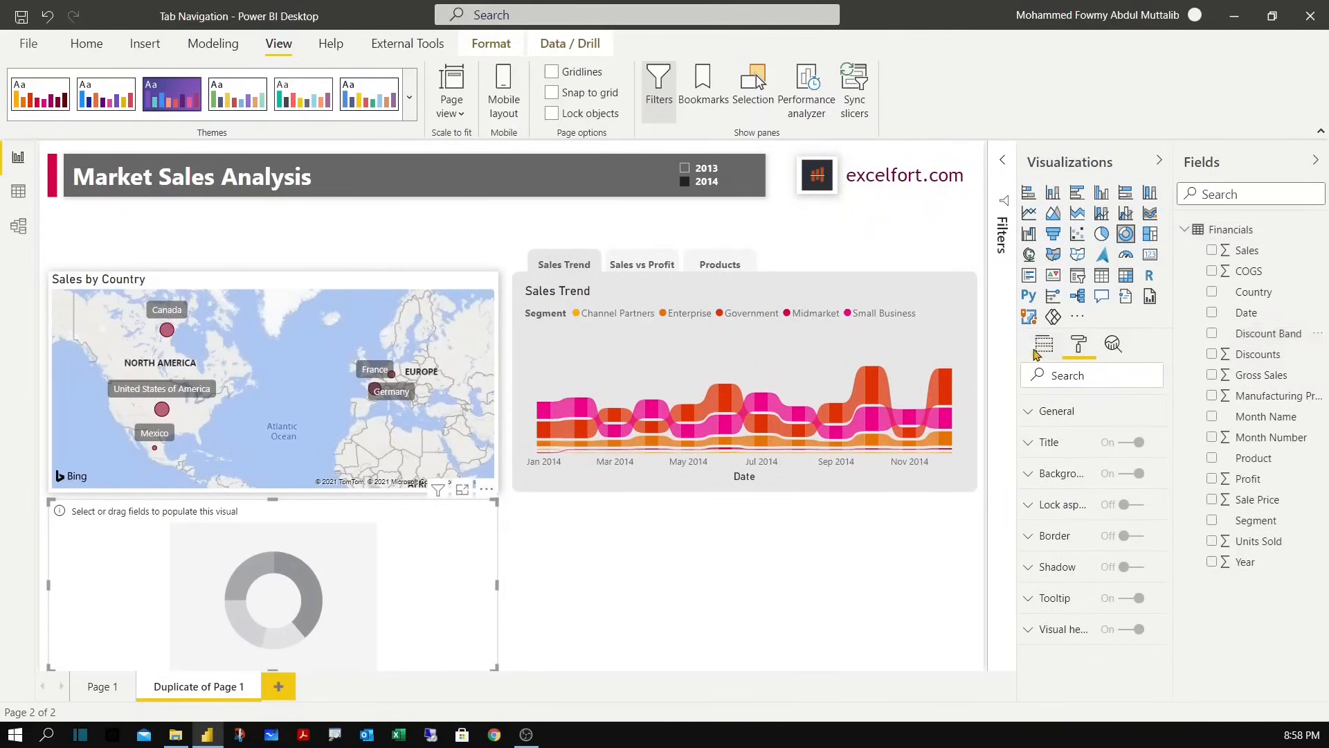
# Set Discount Band as the donut's legend and Discounts as its values.
pyautogui.click(1045, 343)
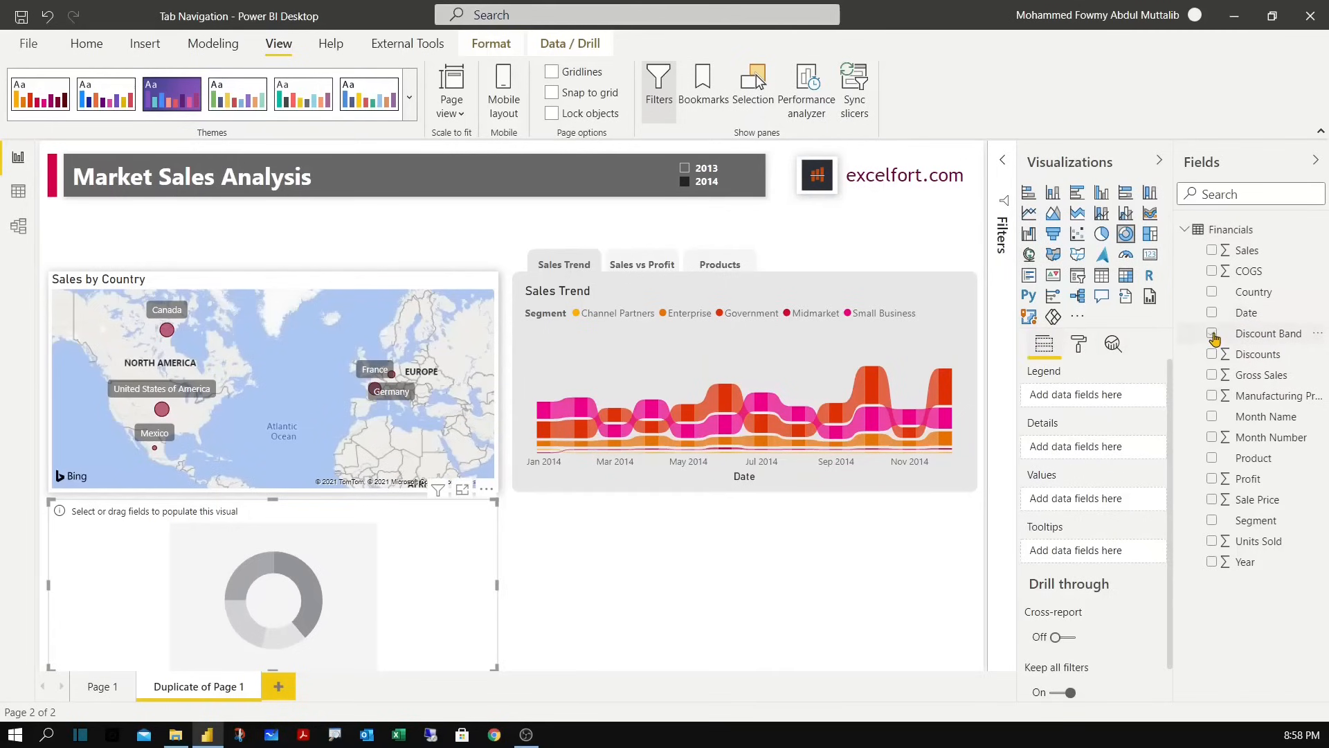
pyautogui.click(1213, 334)
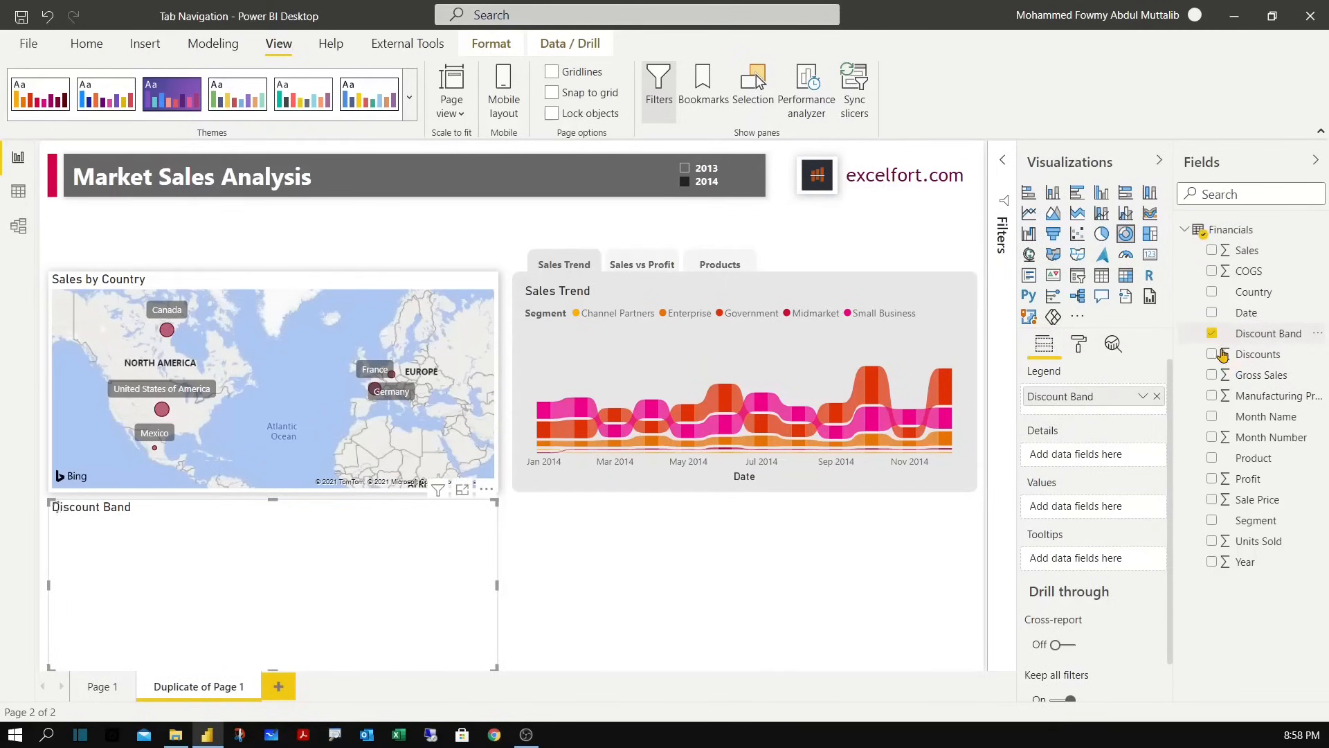
pyautogui.click(1213, 334)
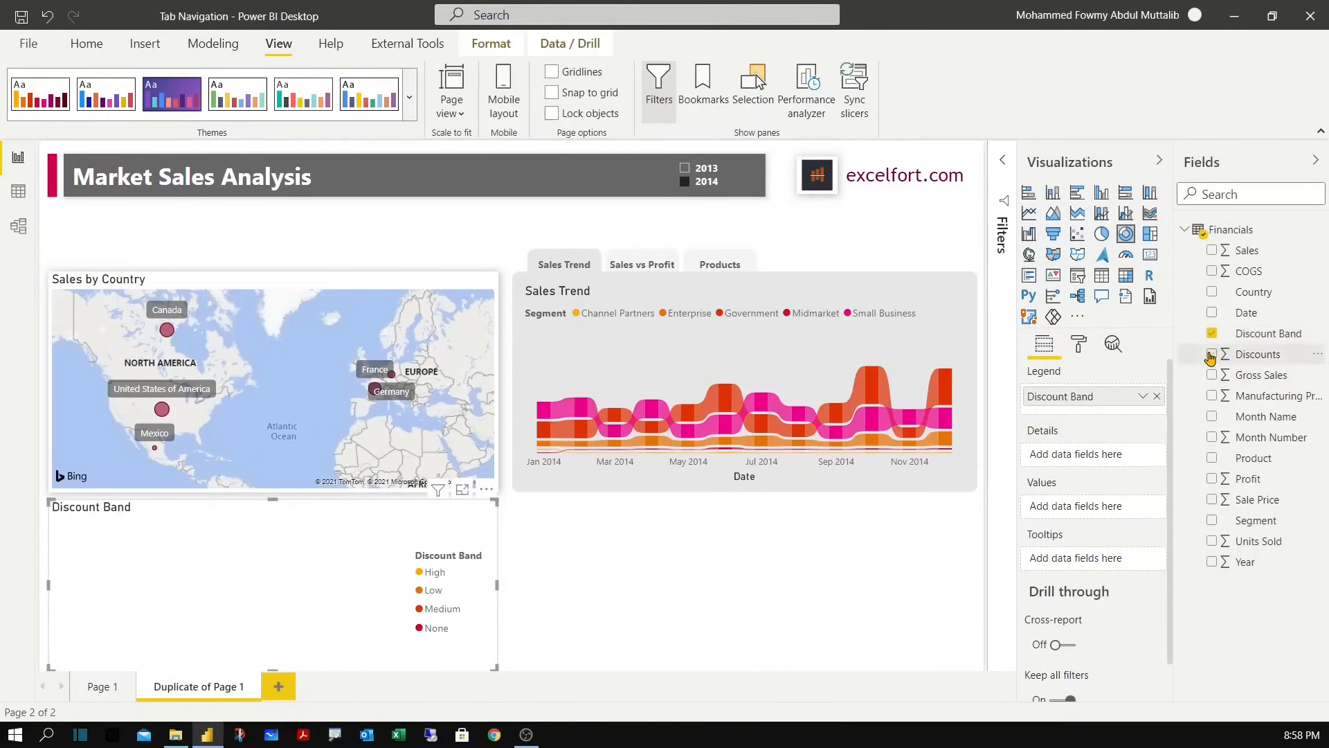
pyautogui.click(1213, 353)
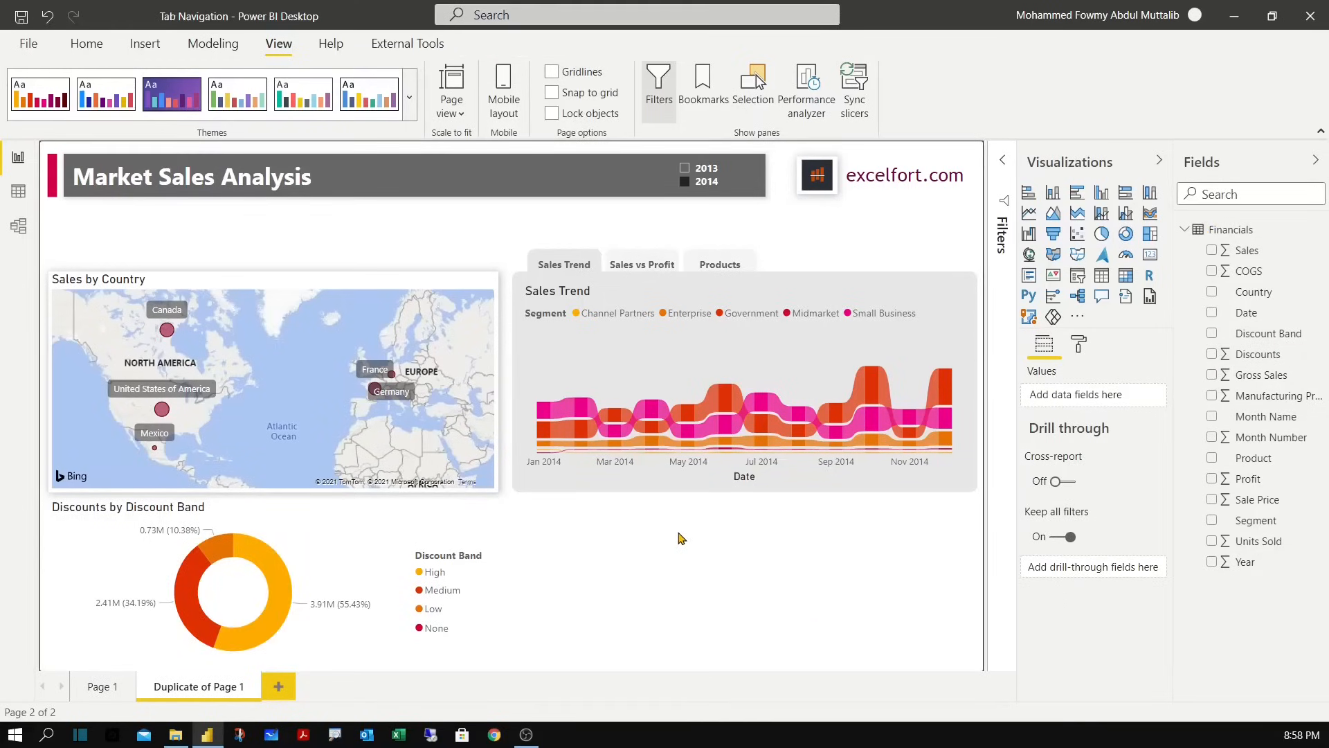
pyautogui.moveTo(1125, 296)
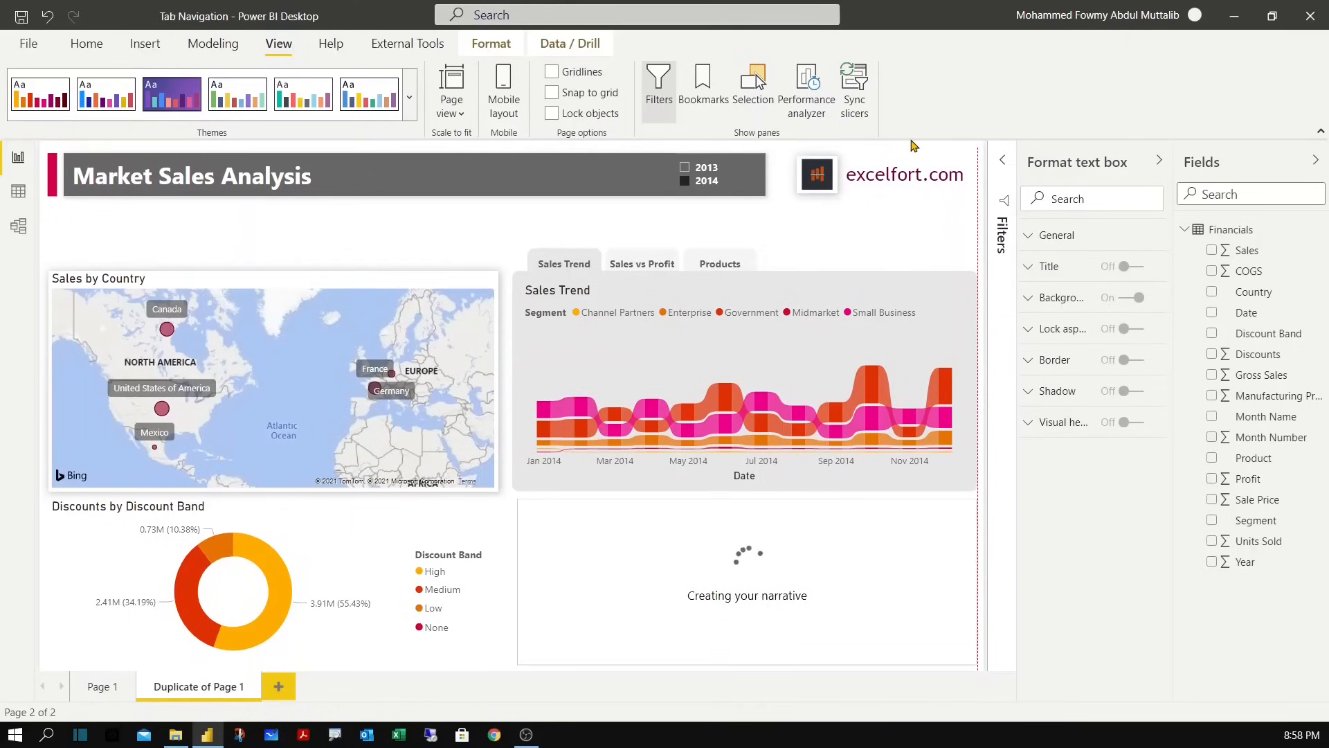
pyautogui.click(747, 580)
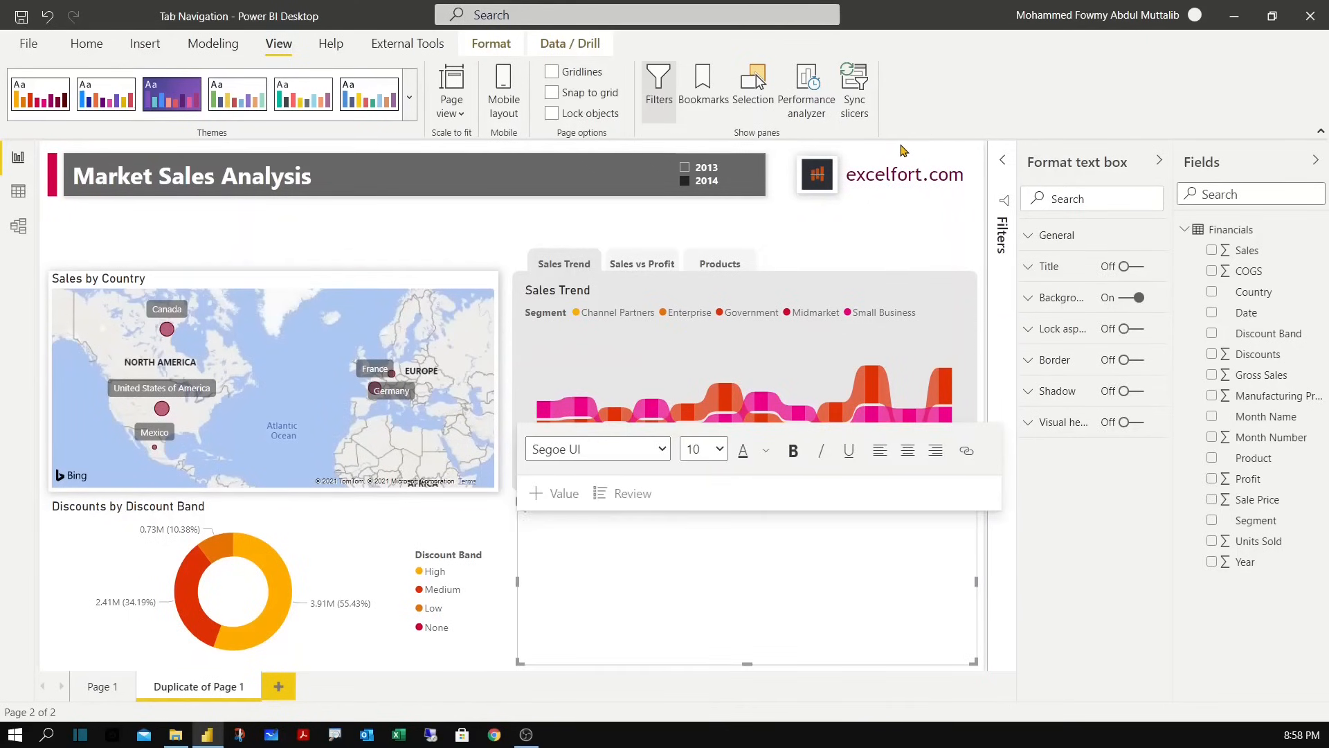
pyautogui.moveTo(432, 209)
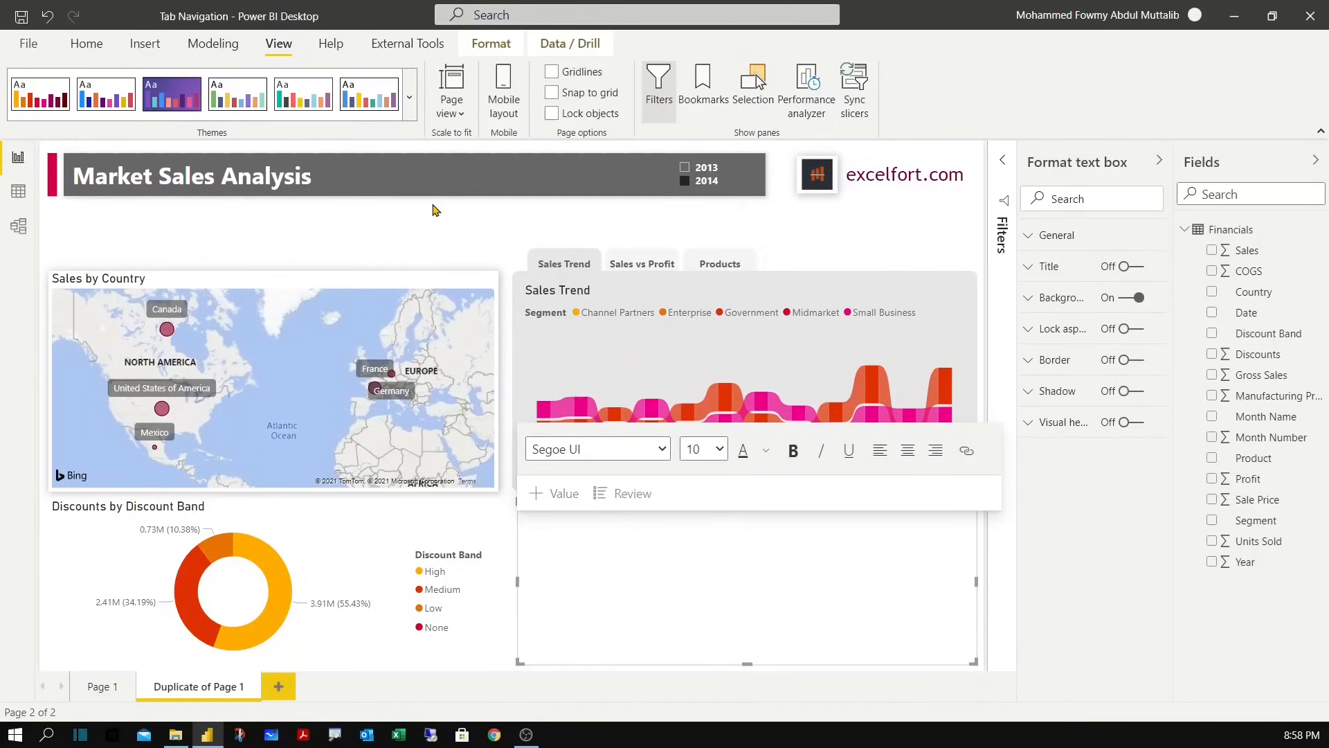
pyautogui.click(744, 407)
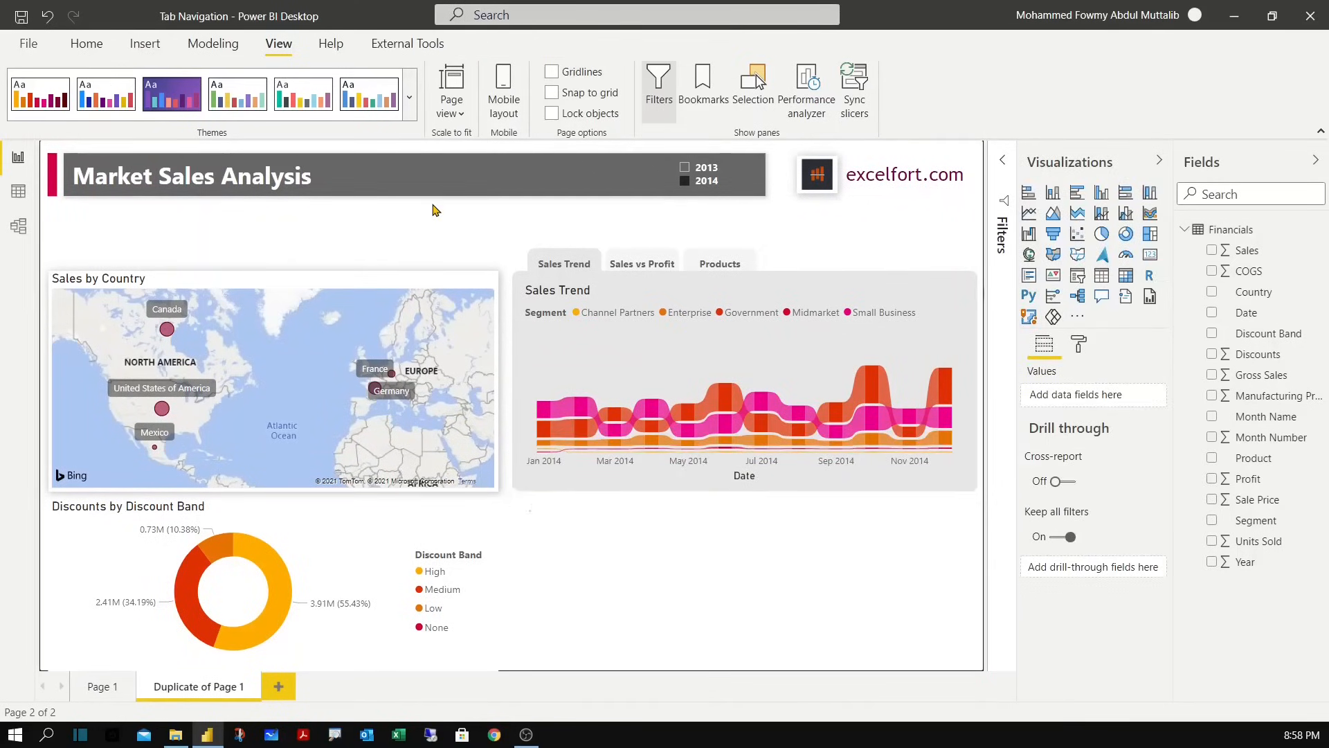